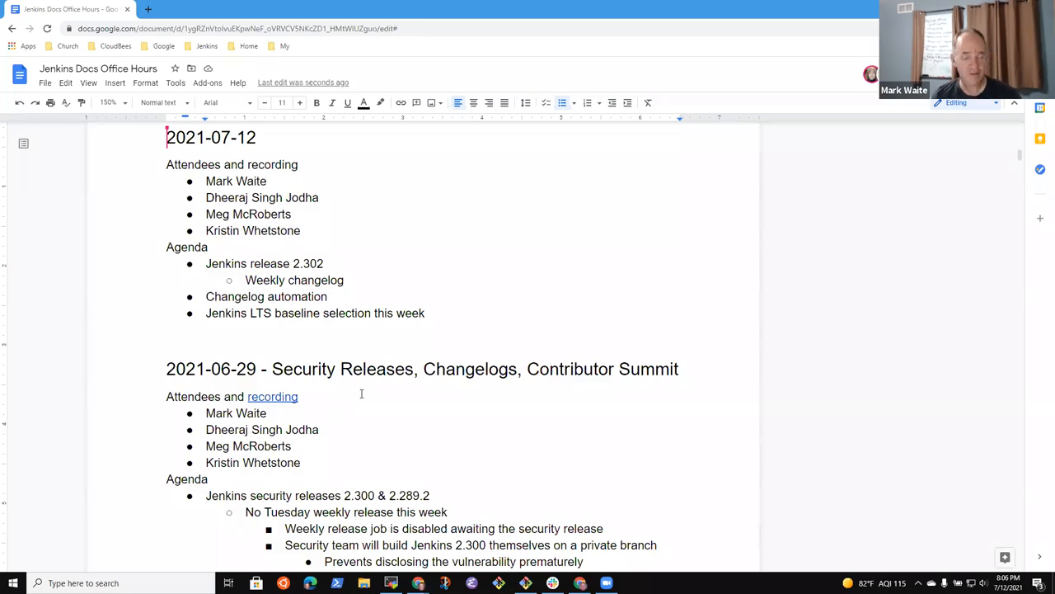
mouse_move(354, 406)
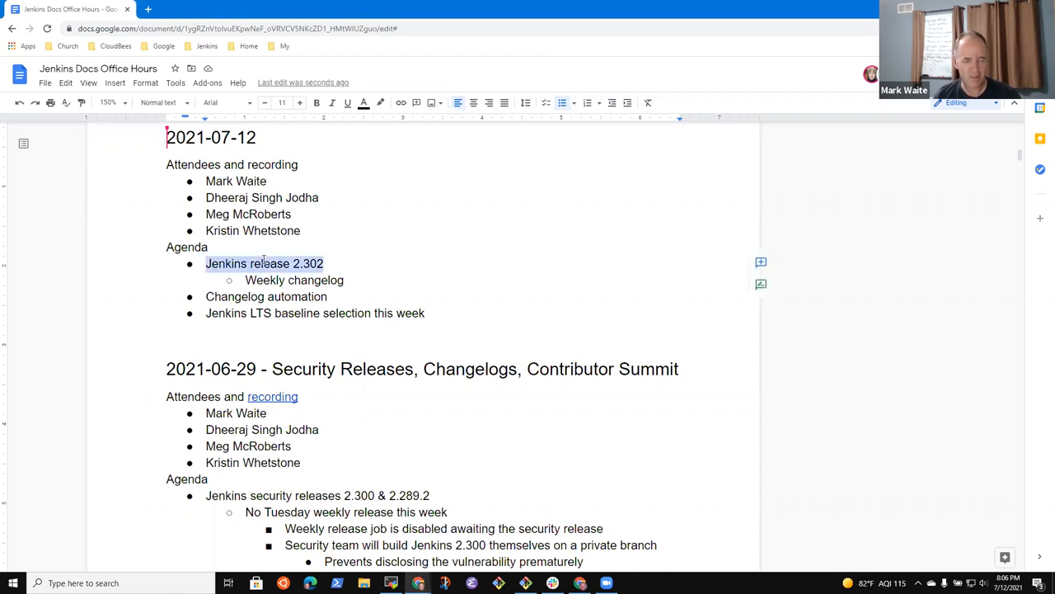
Append '(approx 12 hours away)' to the Jenkins release 2.302 agenda item.
click(326, 263)
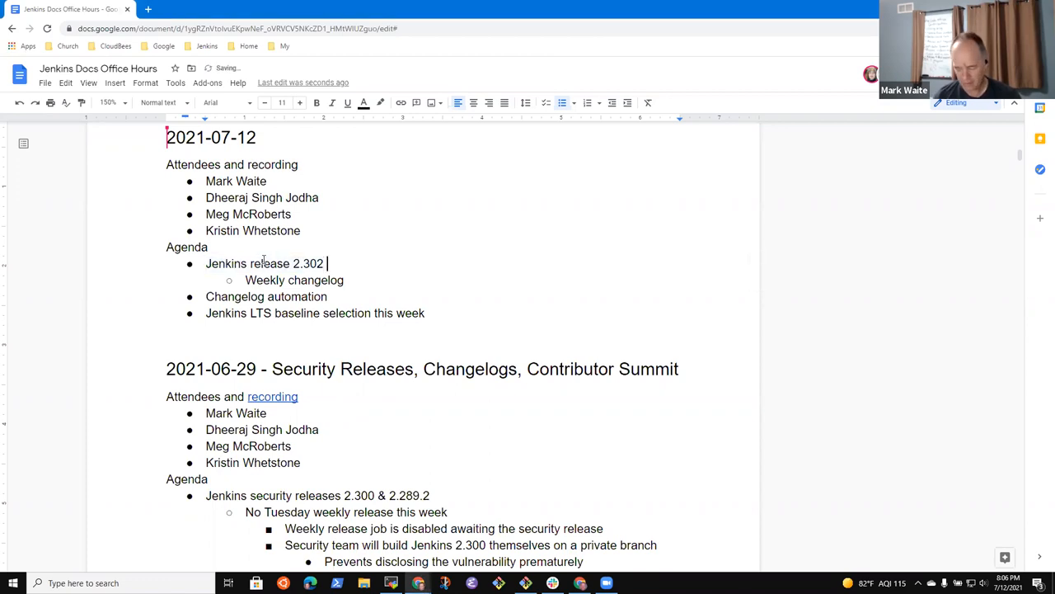
text(()
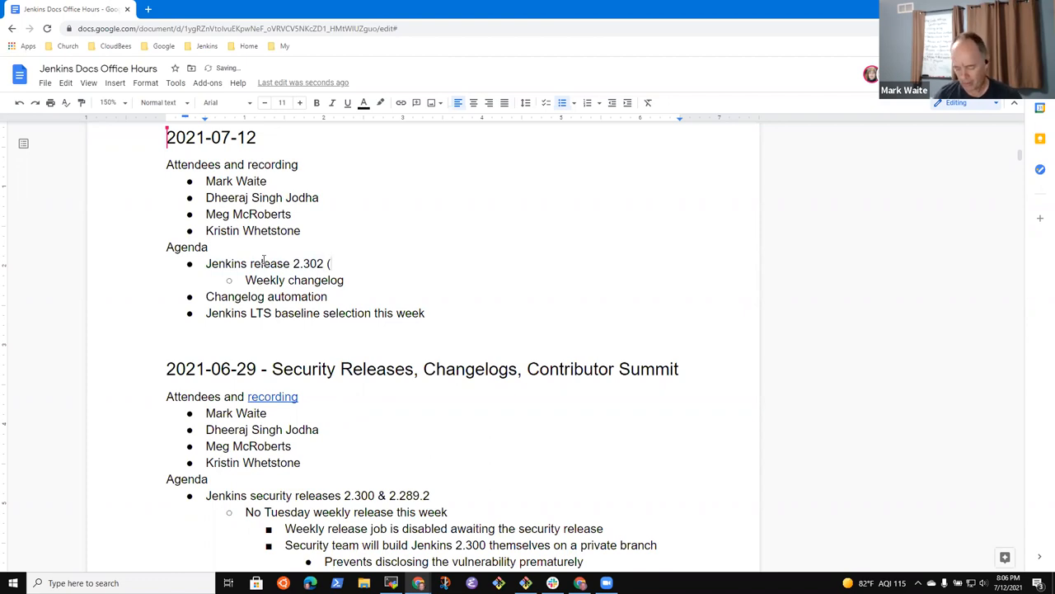
text(approx)
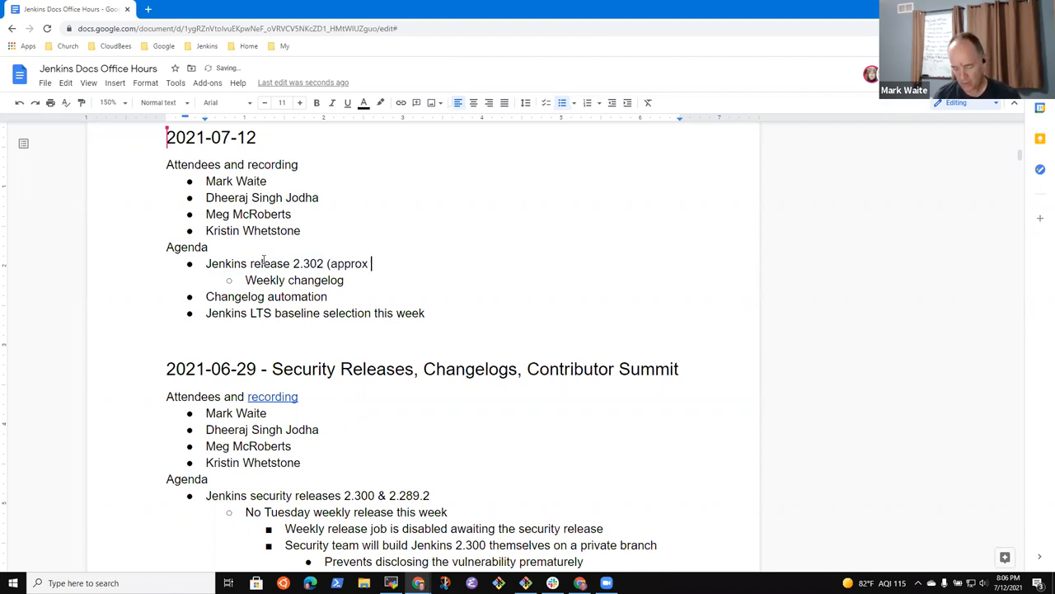
text(12)
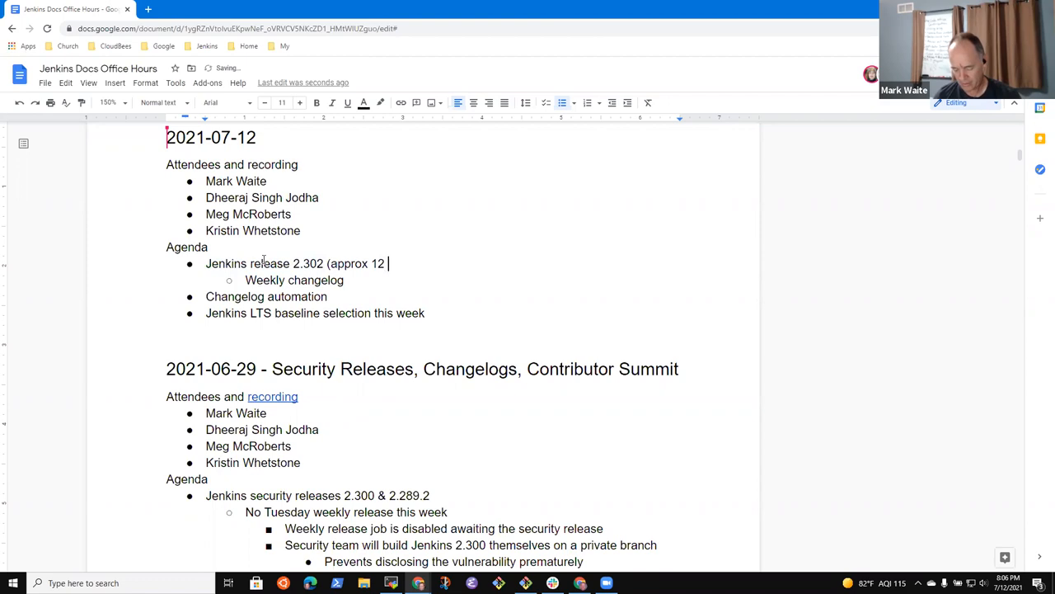
text(hours awaa)
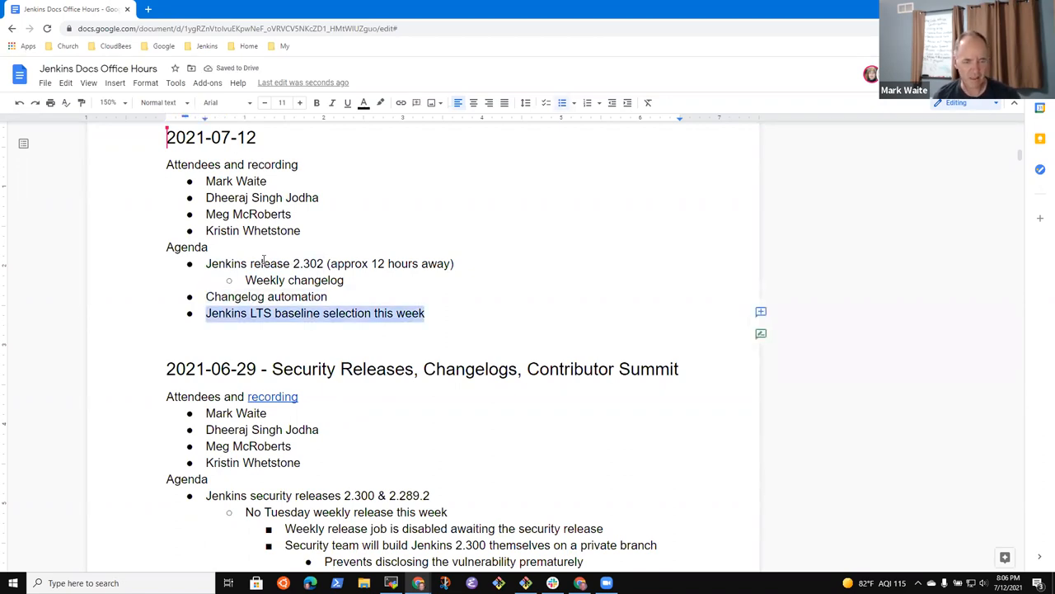
Name September in the LTS baseline item and add 'Plugin installation manager tool code review and improvements'.
click(251, 313)
text( September)
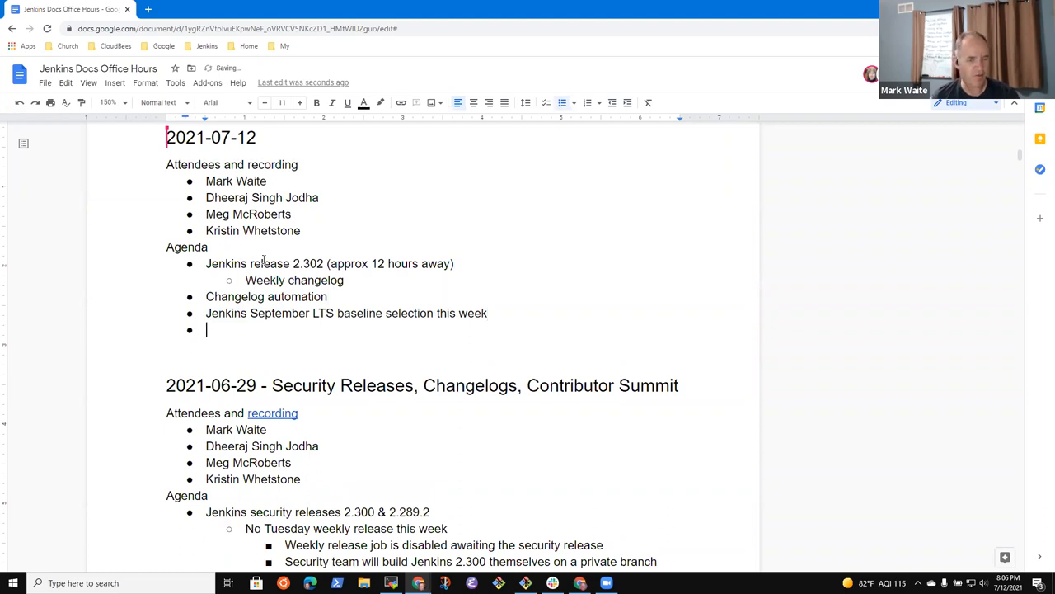
text(Jenk)
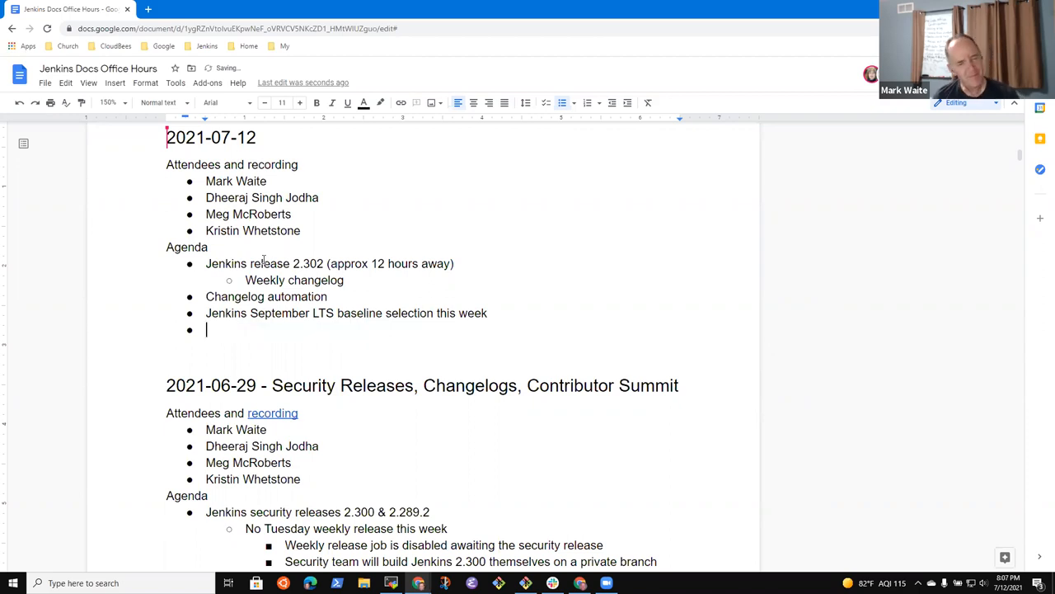
key(Backspace)
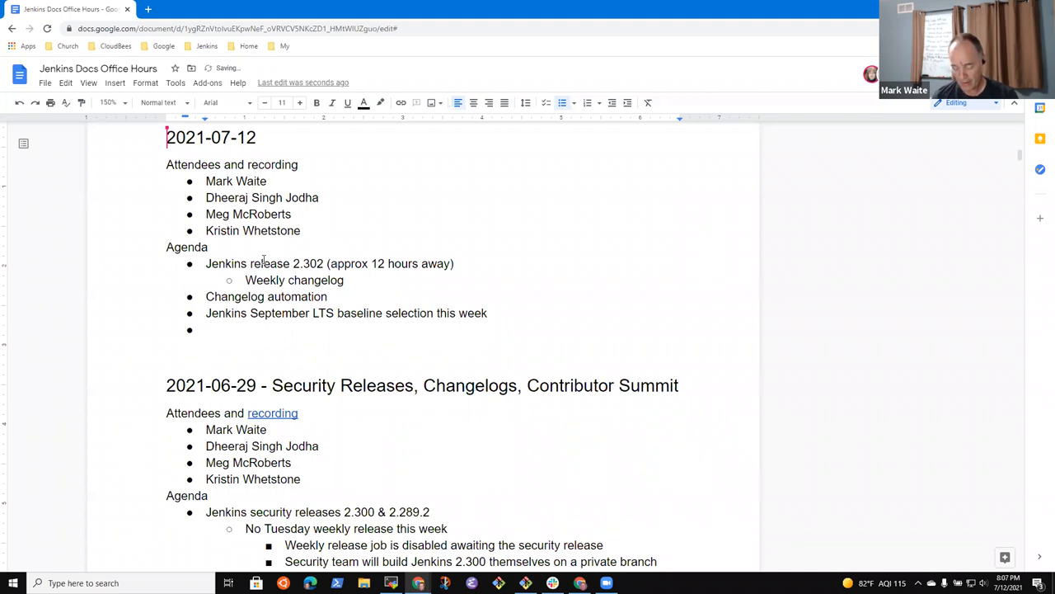
text(Plugin inst)
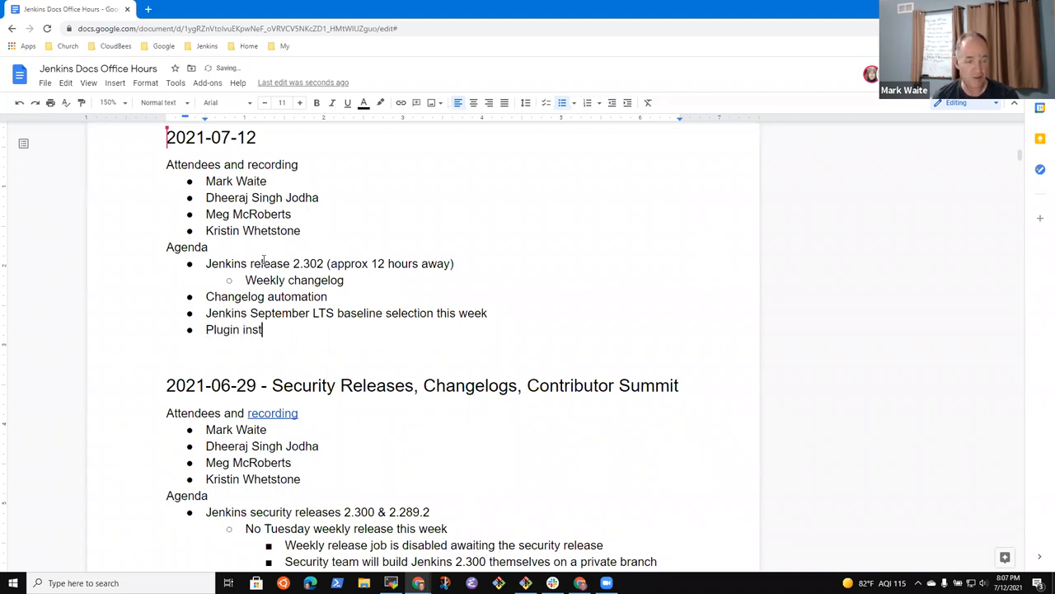
text(allation manager tool code review)
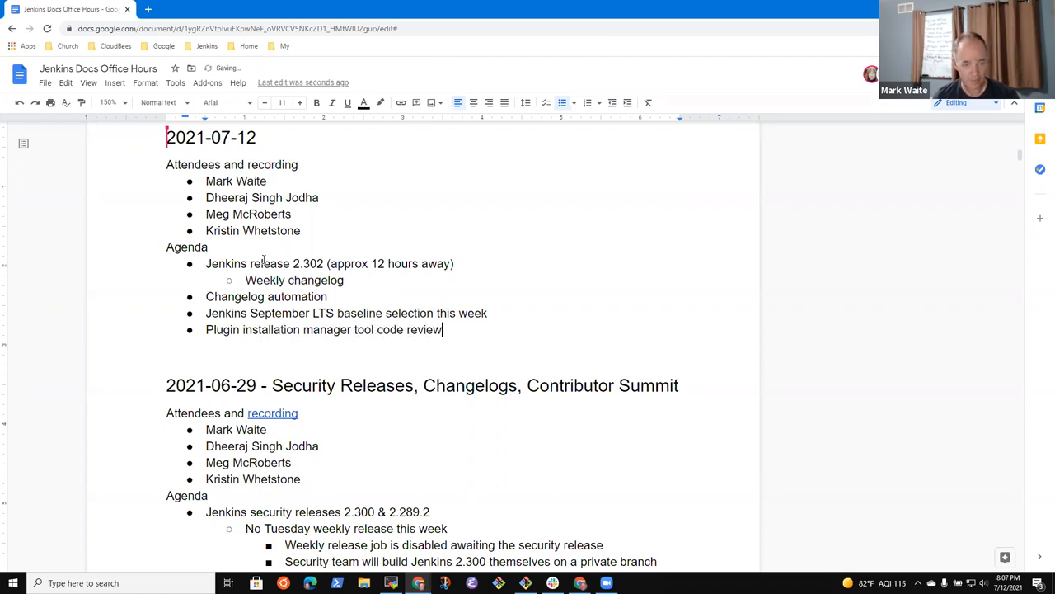
text(and improvements)
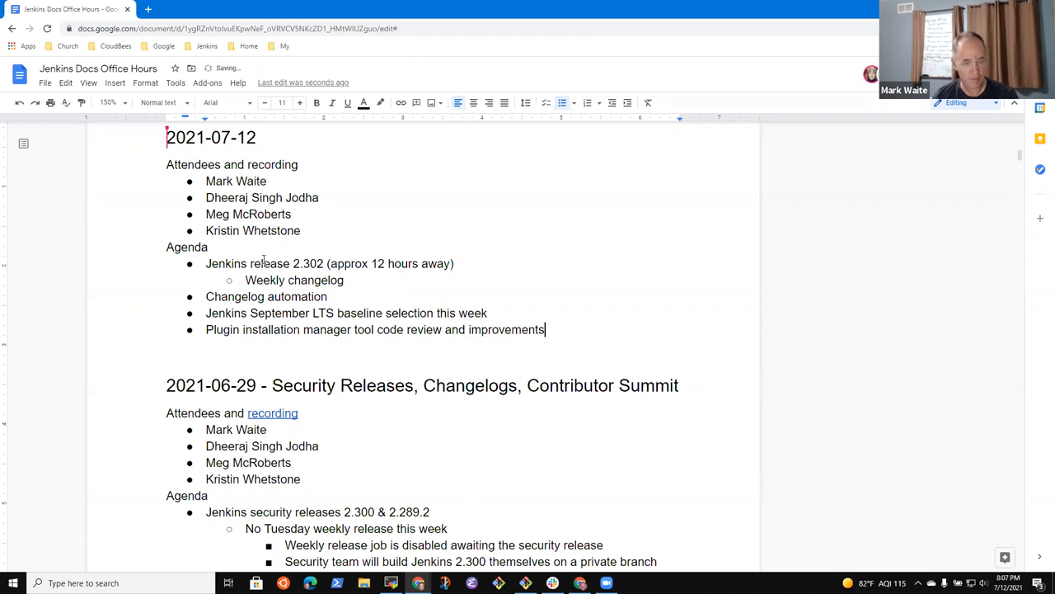
click(488, 313)
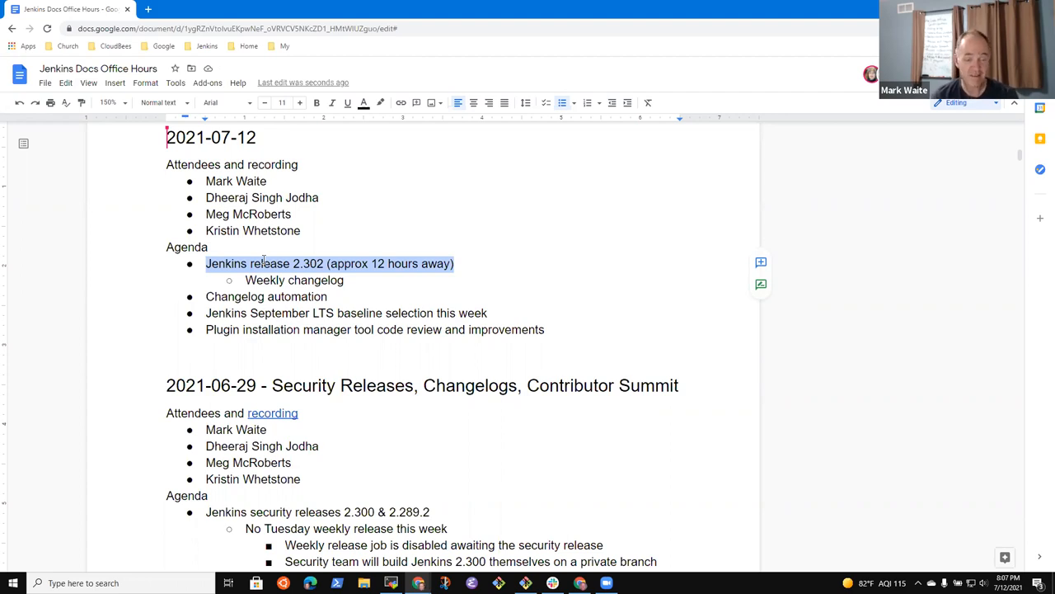
Credit Dheera on the release item and note the pull request comes after the meeting.
click(454, 263)
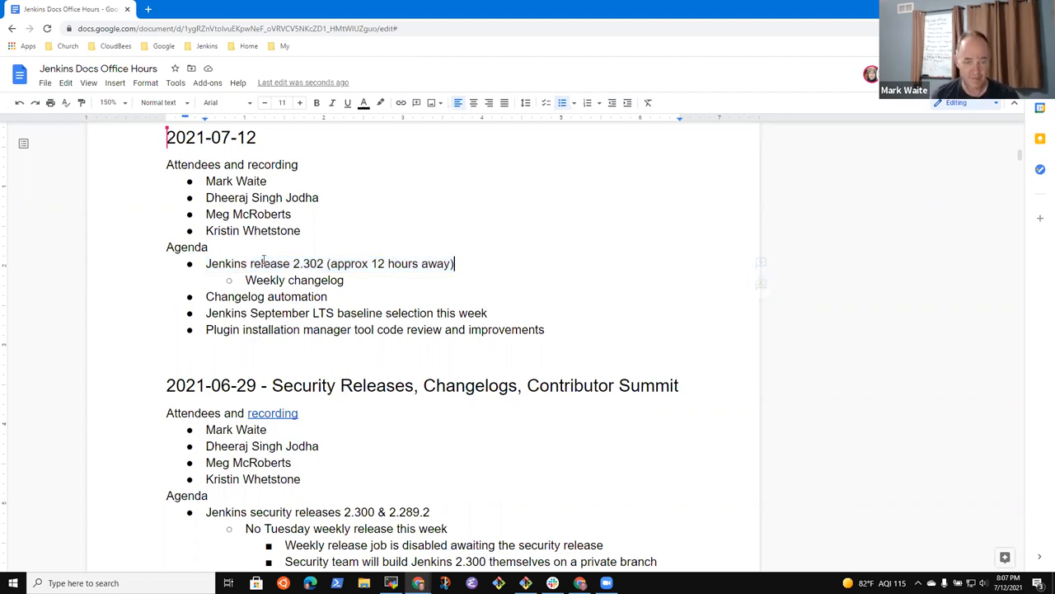
text(- Dheera)
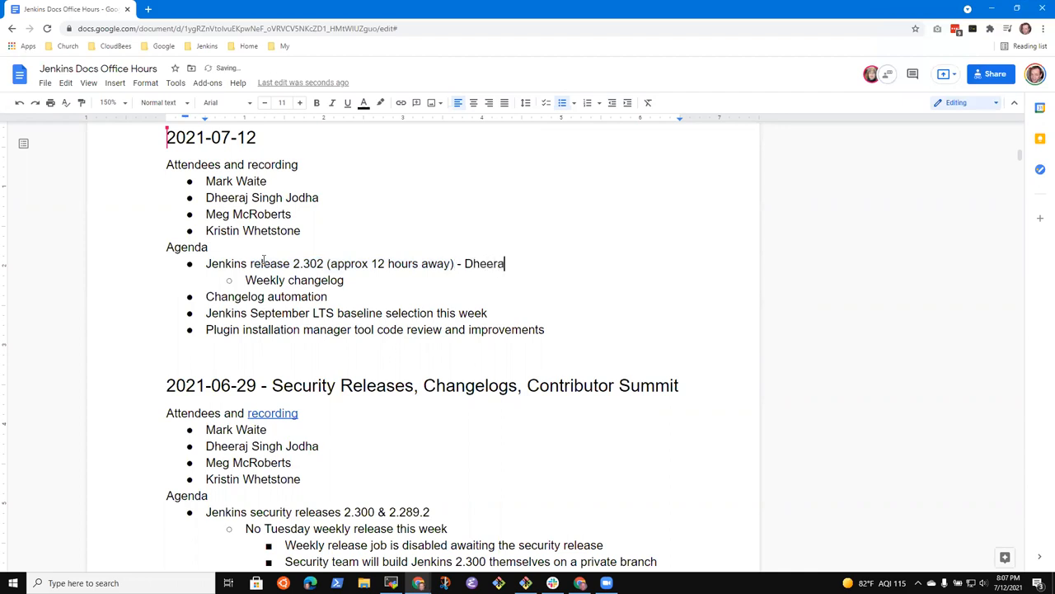
key(enter)
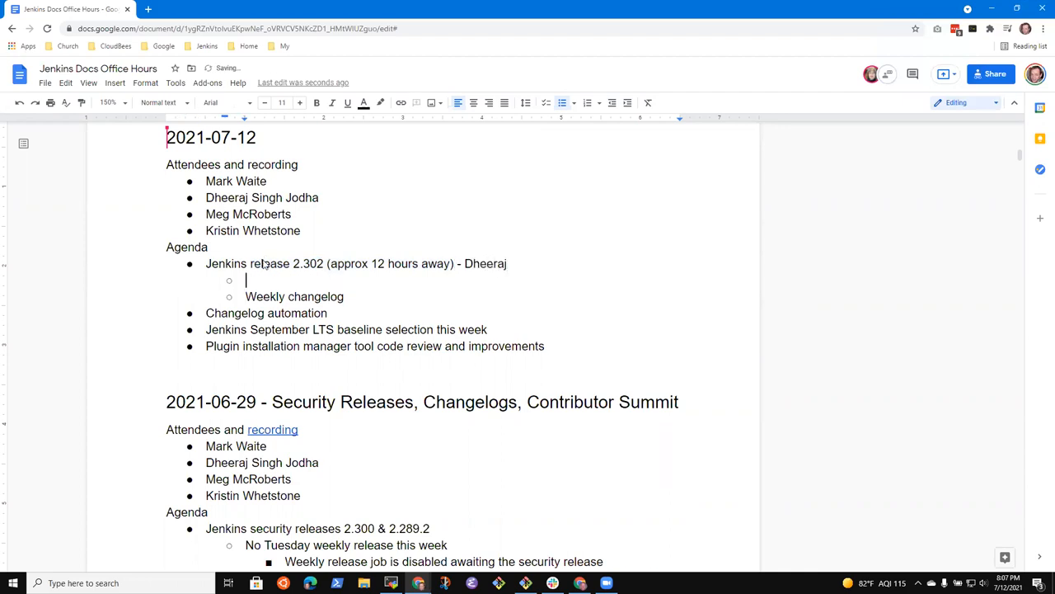
text(Started the p)
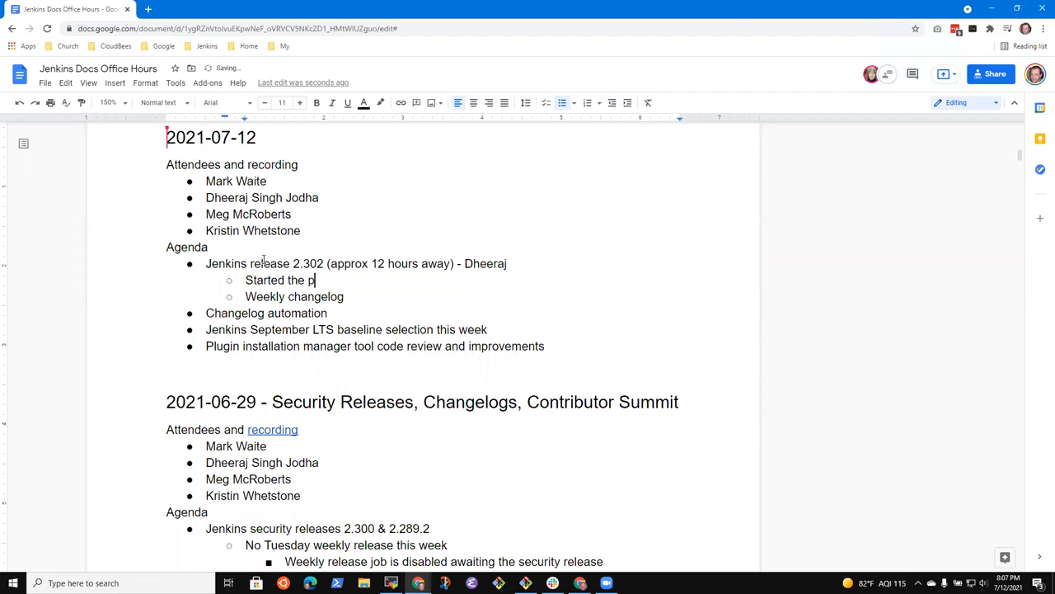
text(ull request,)
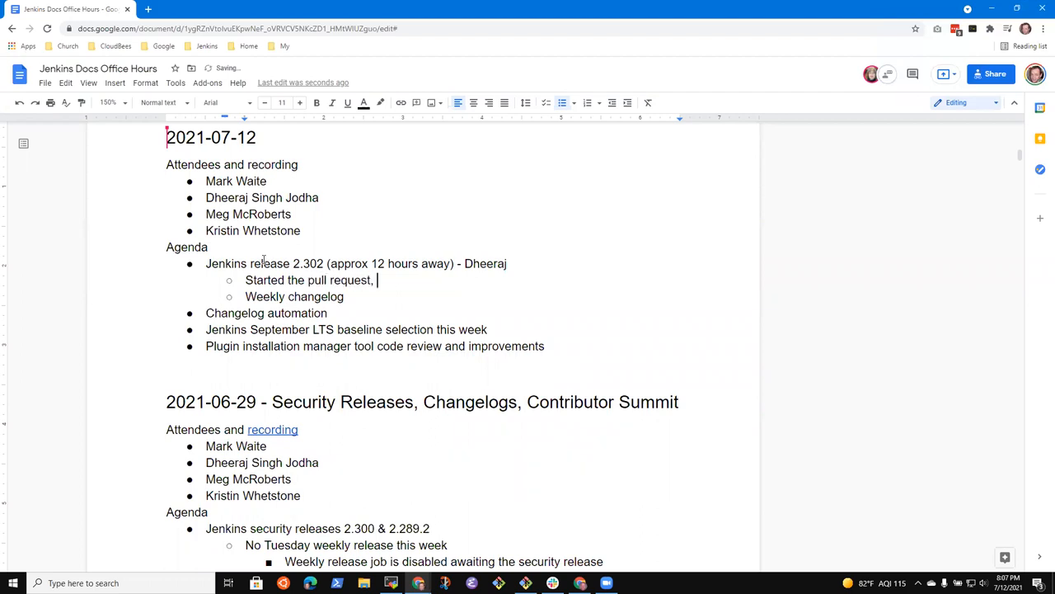
text(will submit pu)
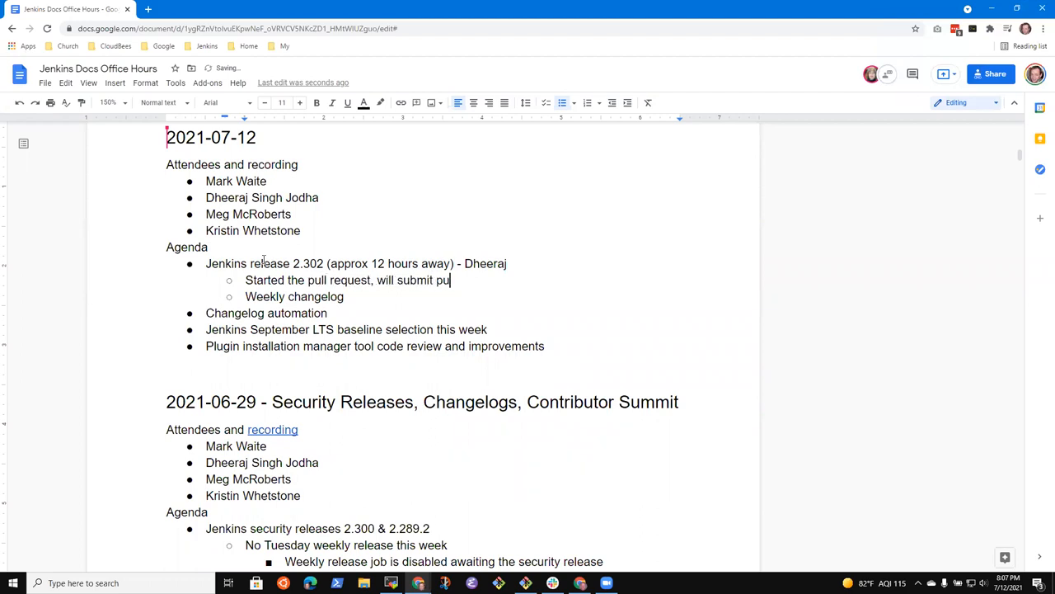
key(Backspace)
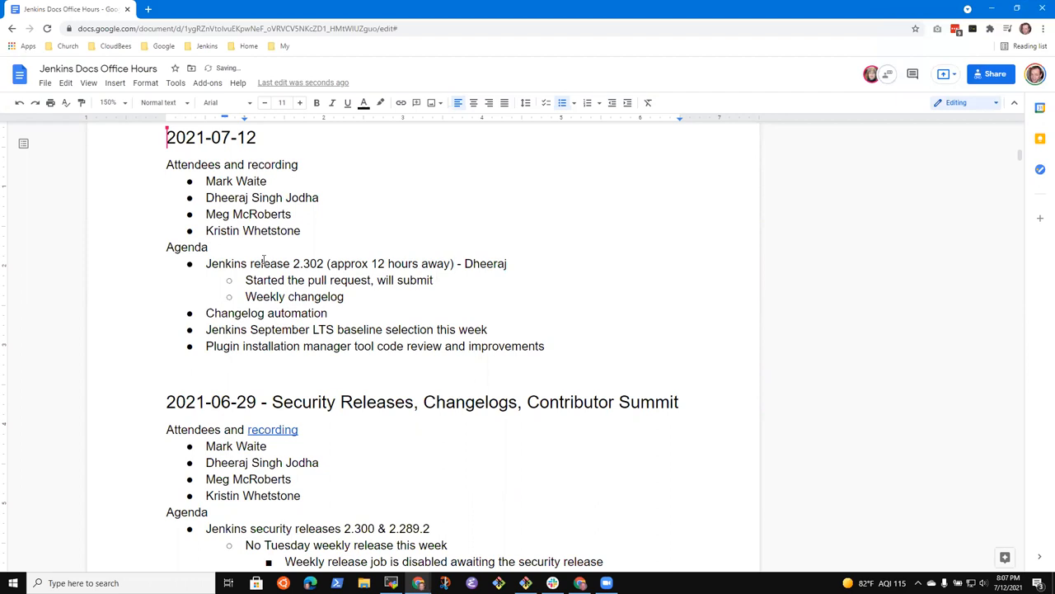
text(after the)
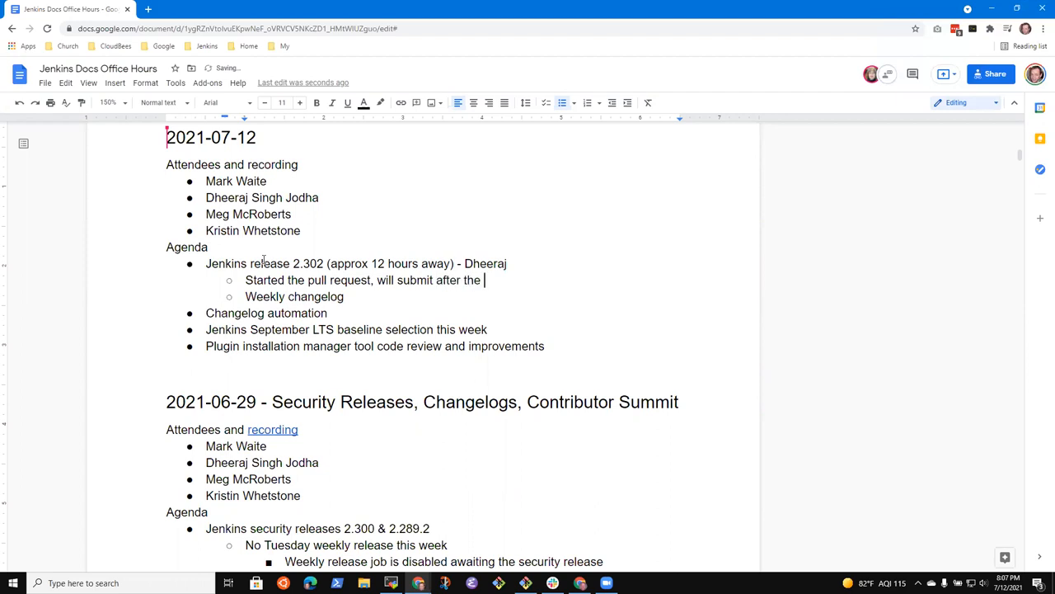
text(meeting)
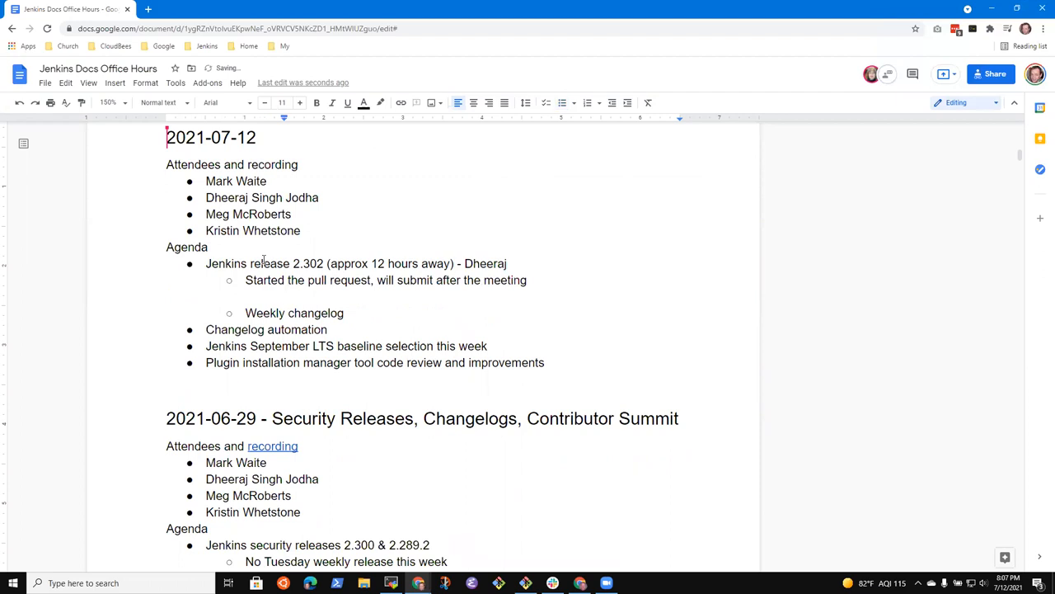
Add the sub-note 'Two changes for review and discussion'.
text(Two)
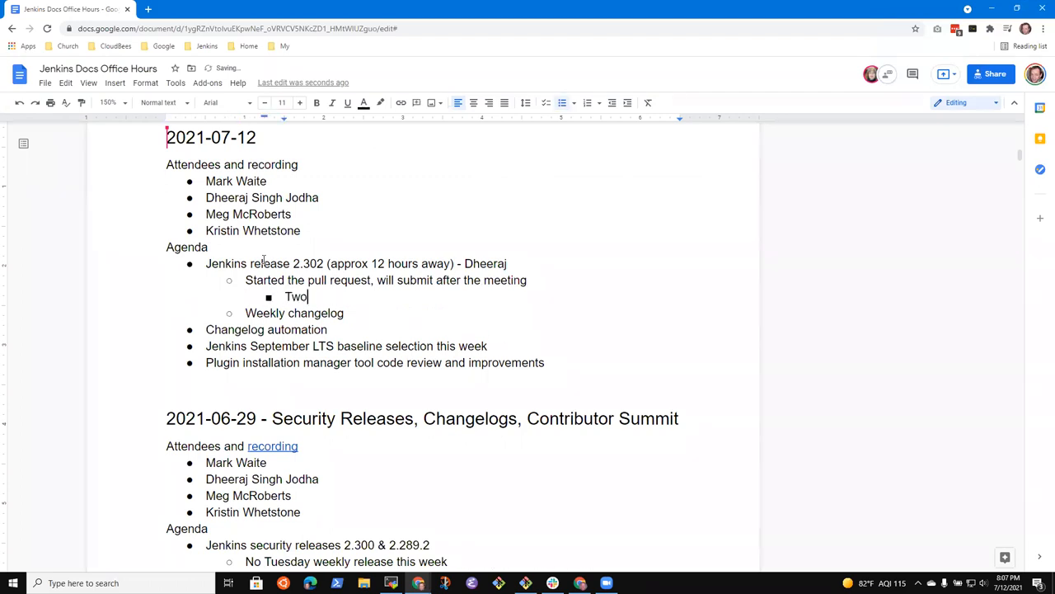
text(changes for review)
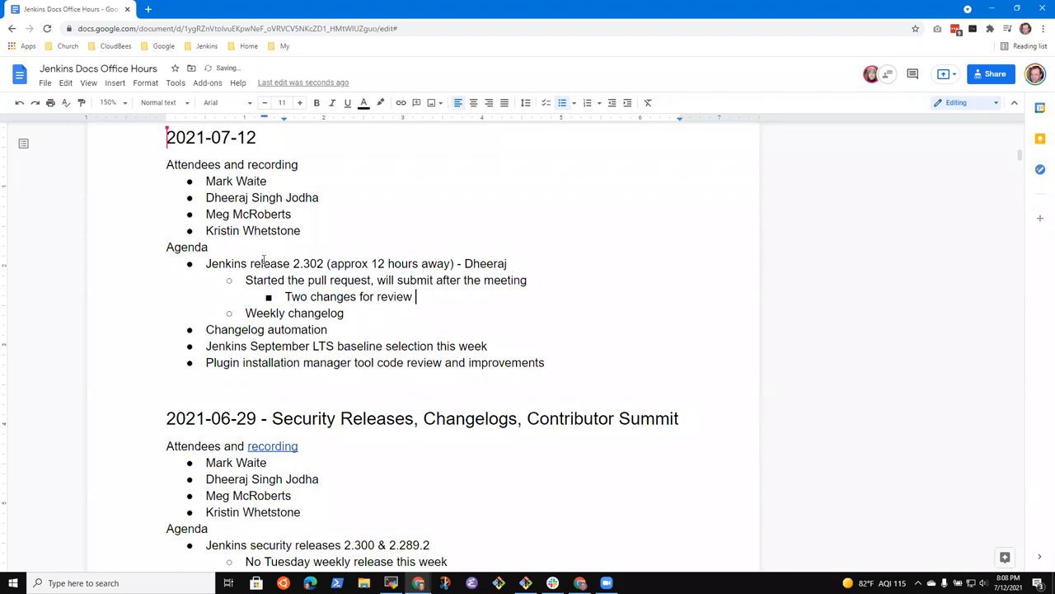
text(and discussion)
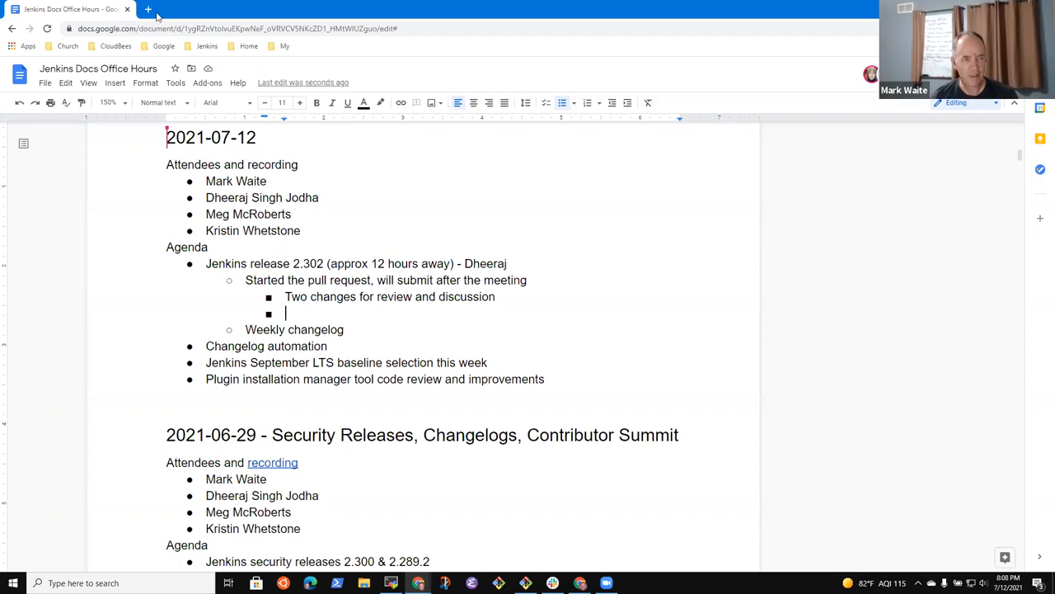
Open the git-changelist-maven-extension bump pull request from the Jenkins bookmarks in a new tab.
click(148, 9)
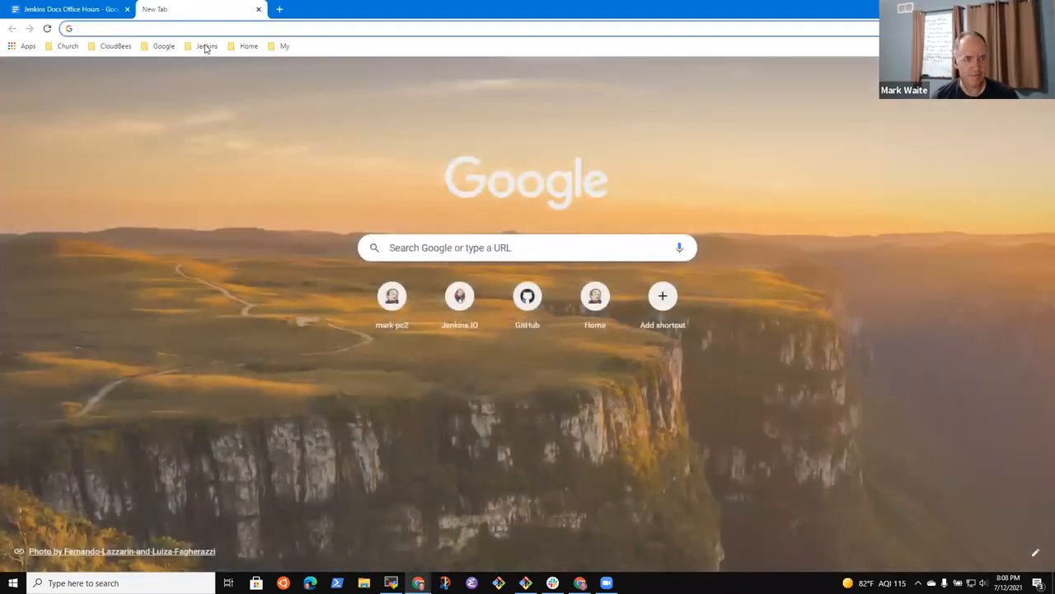
click(207, 46)
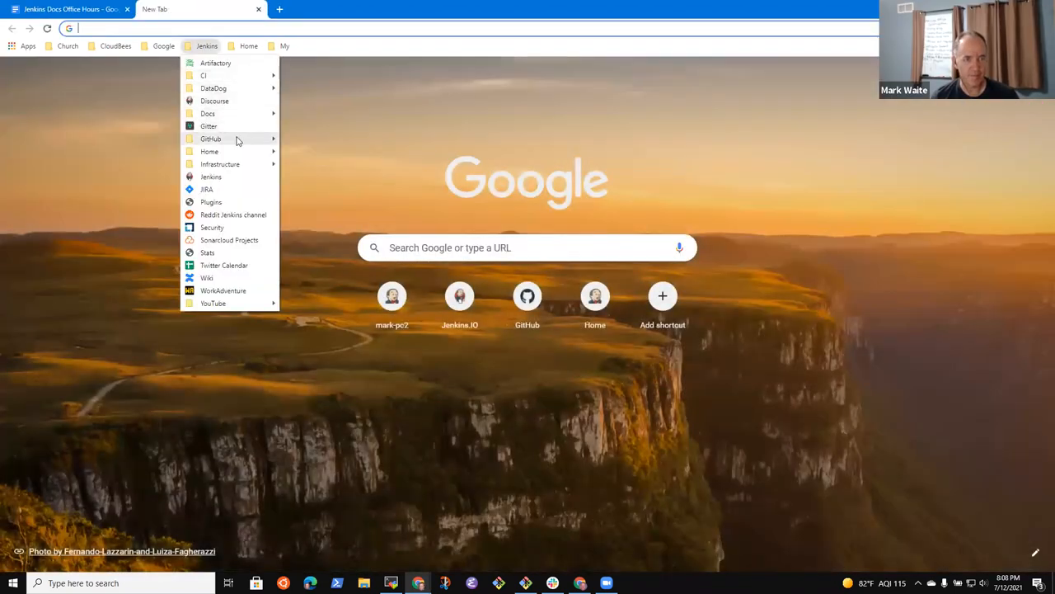
mouse_move(210, 139)
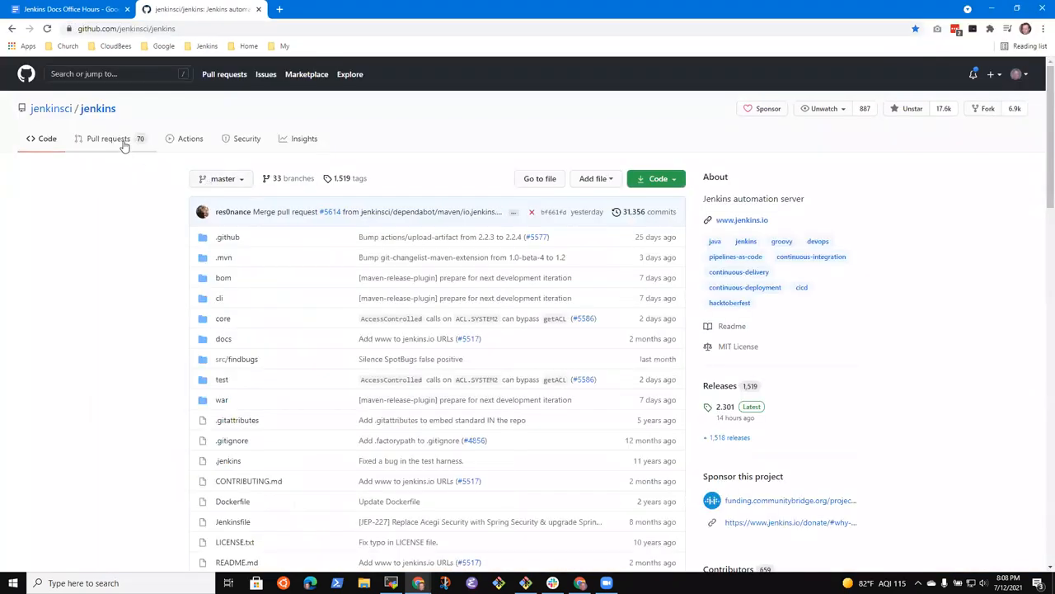
click(108, 138)
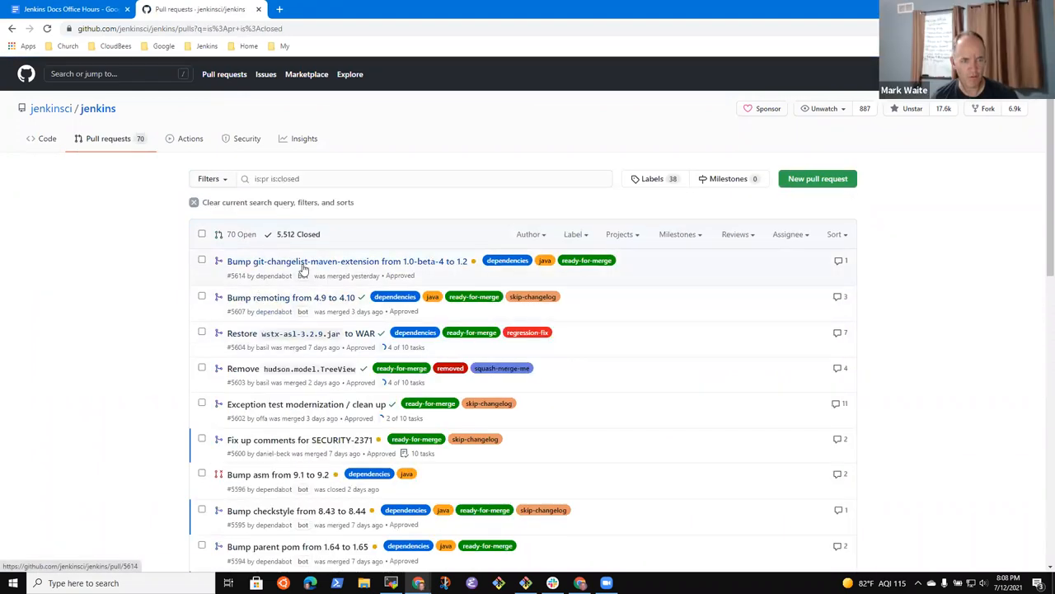
click(347, 261)
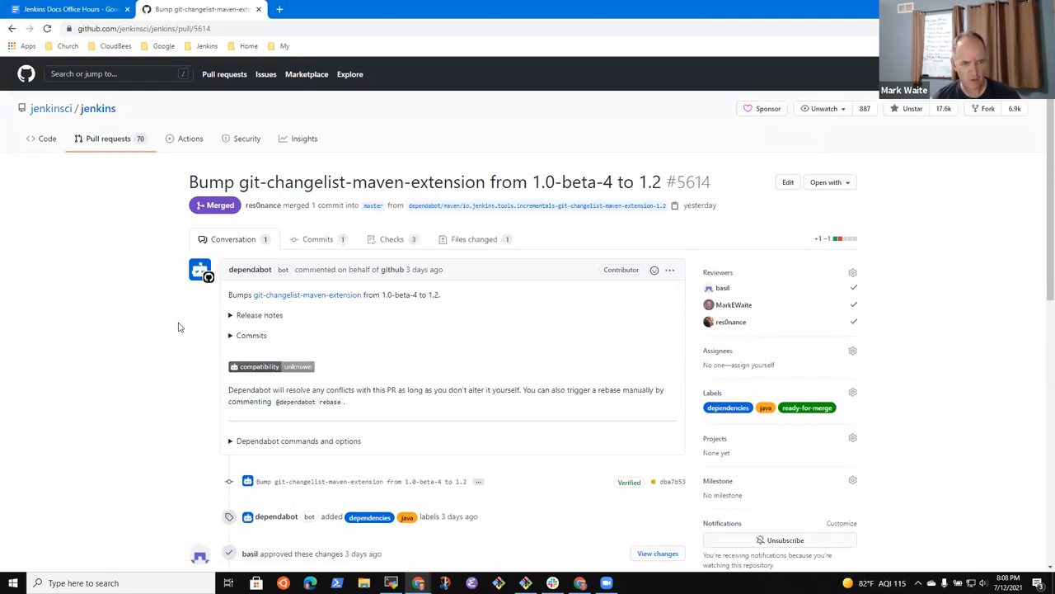
Review the pull request's release notes and return to its conversation.
click(259, 315)
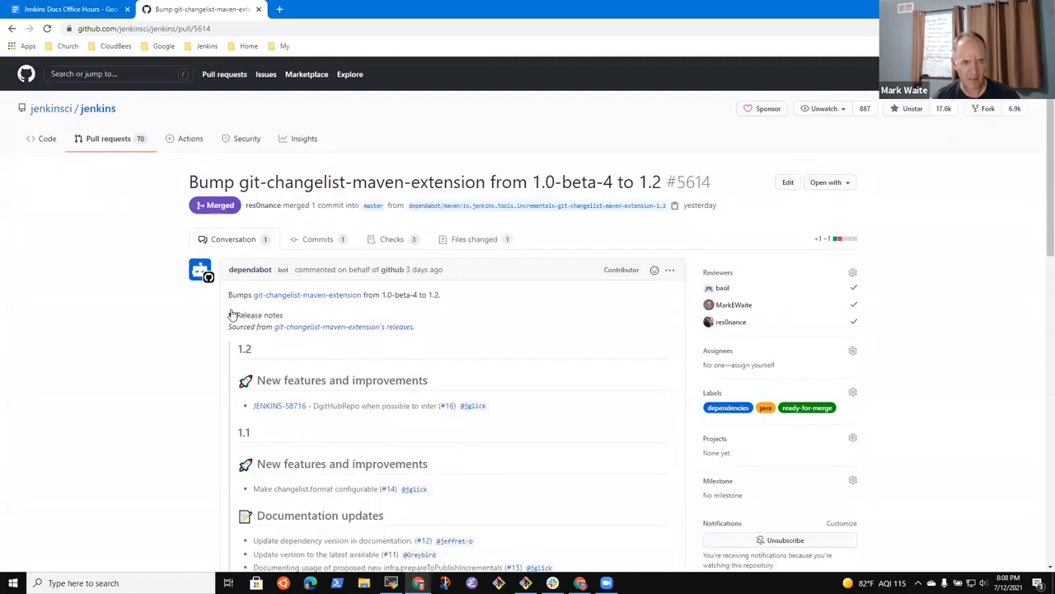
click(474, 238)
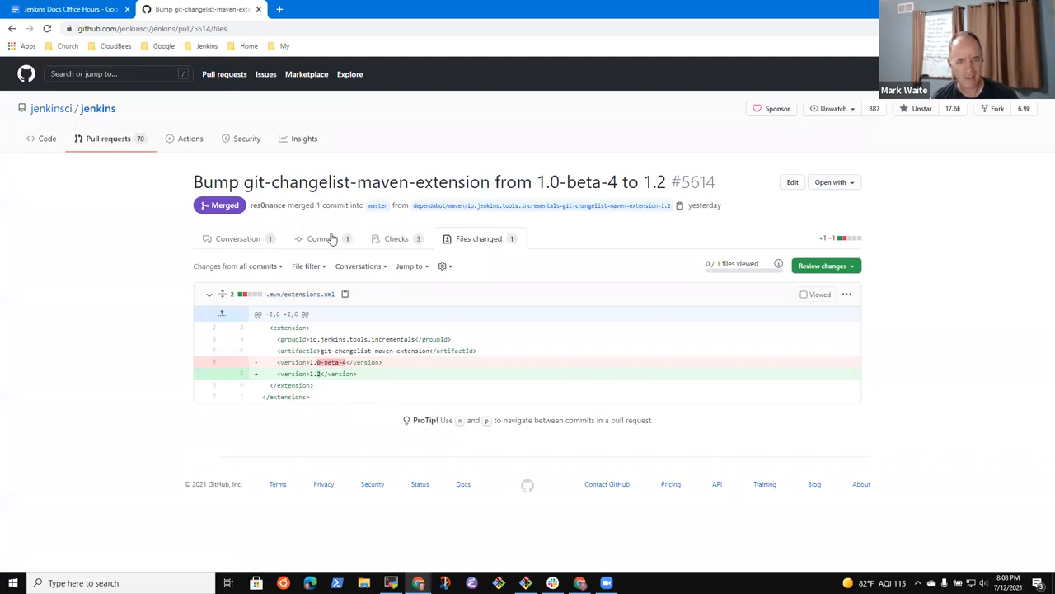
click(238, 239)
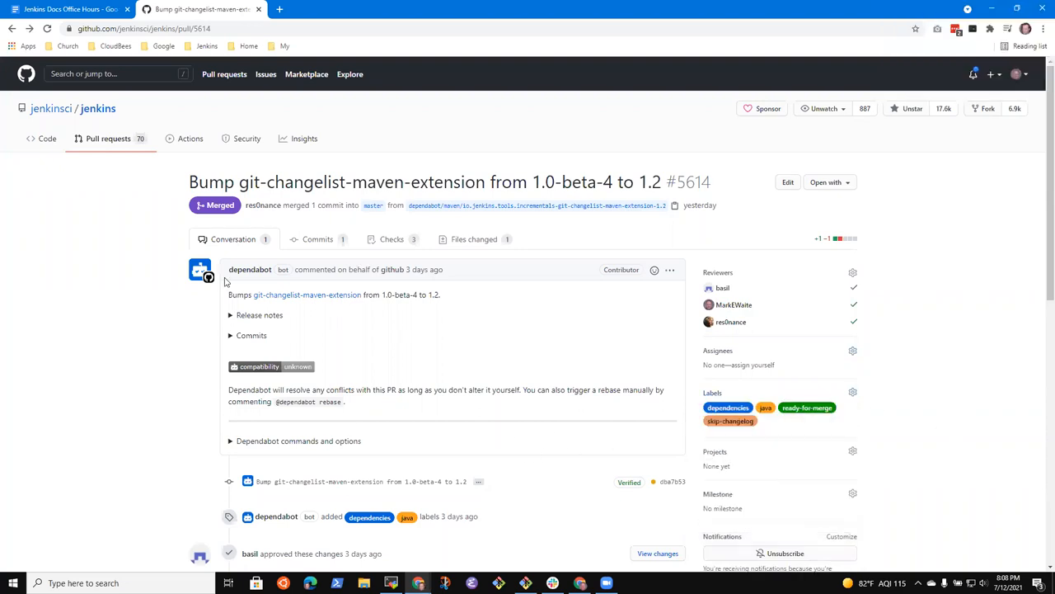
mouse_move(268, 385)
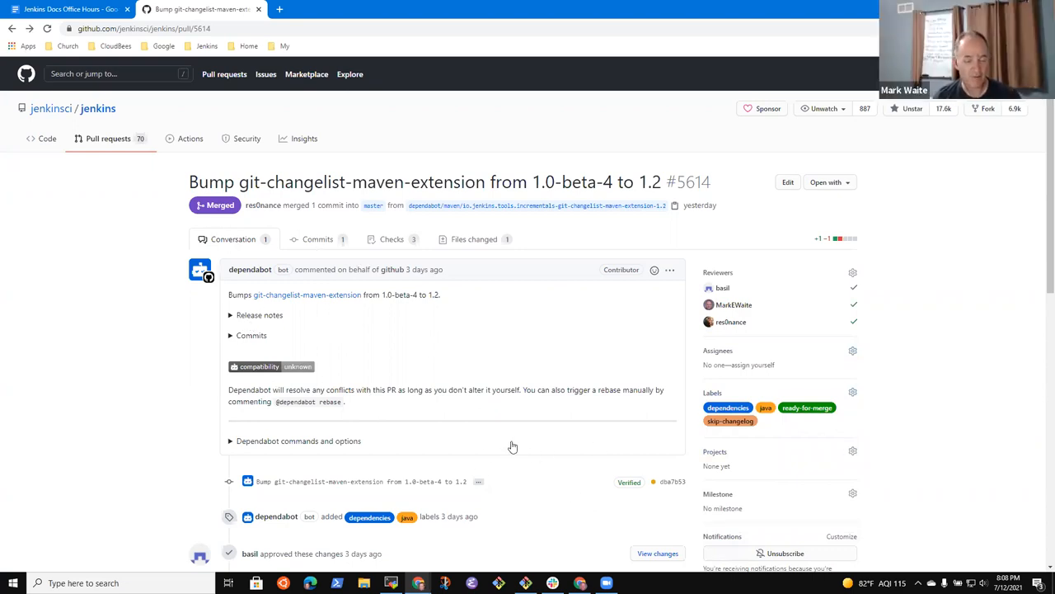
mouse_move(124, 149)
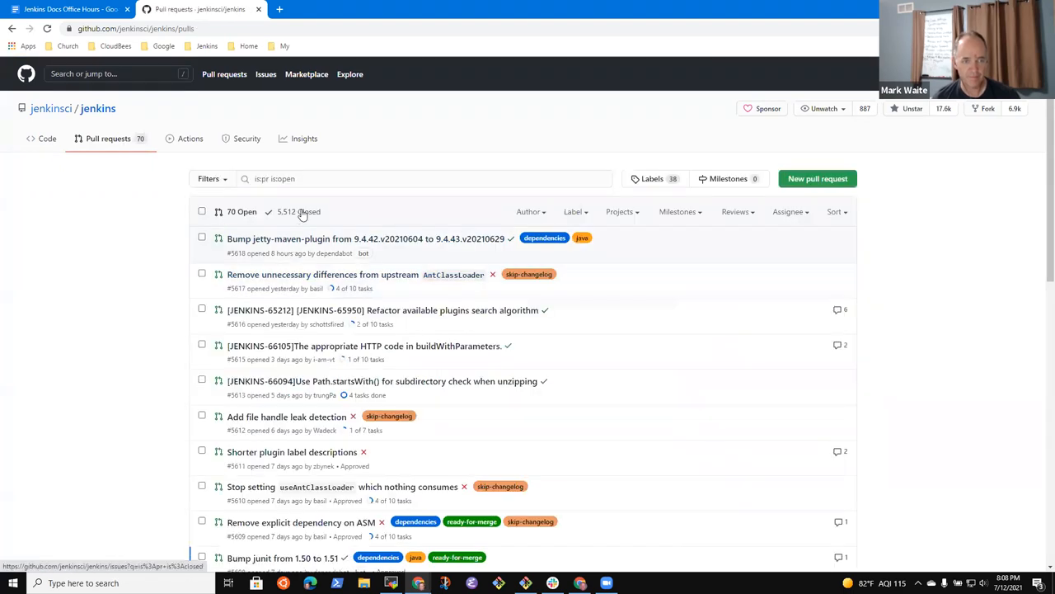
Filter to the 5,512 closed pull requests and open the remoting 4.9-to-4.10 bump.
click(298, 211)
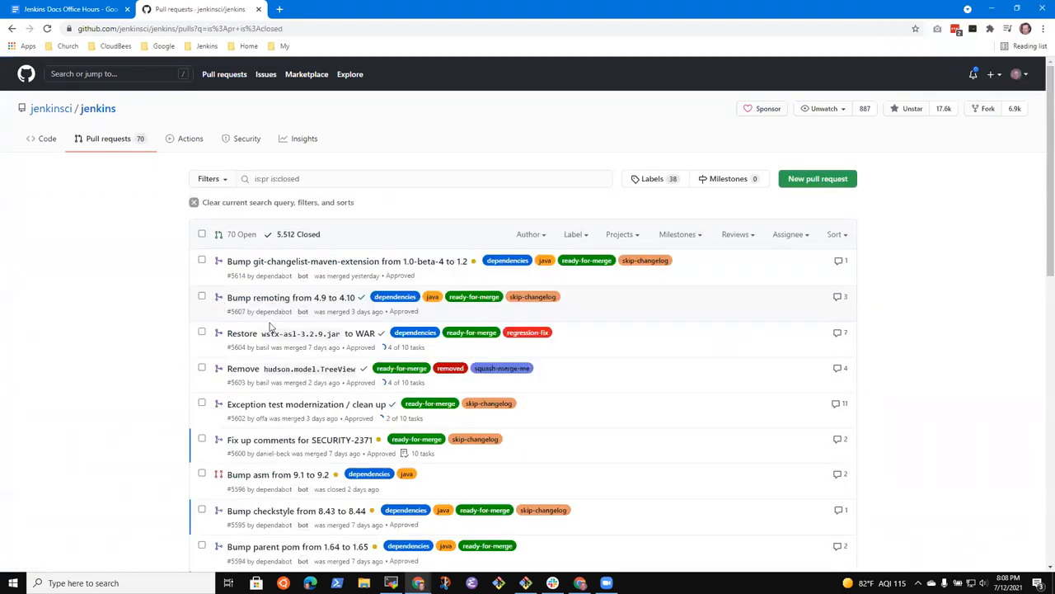
mouse_move(304, 306)
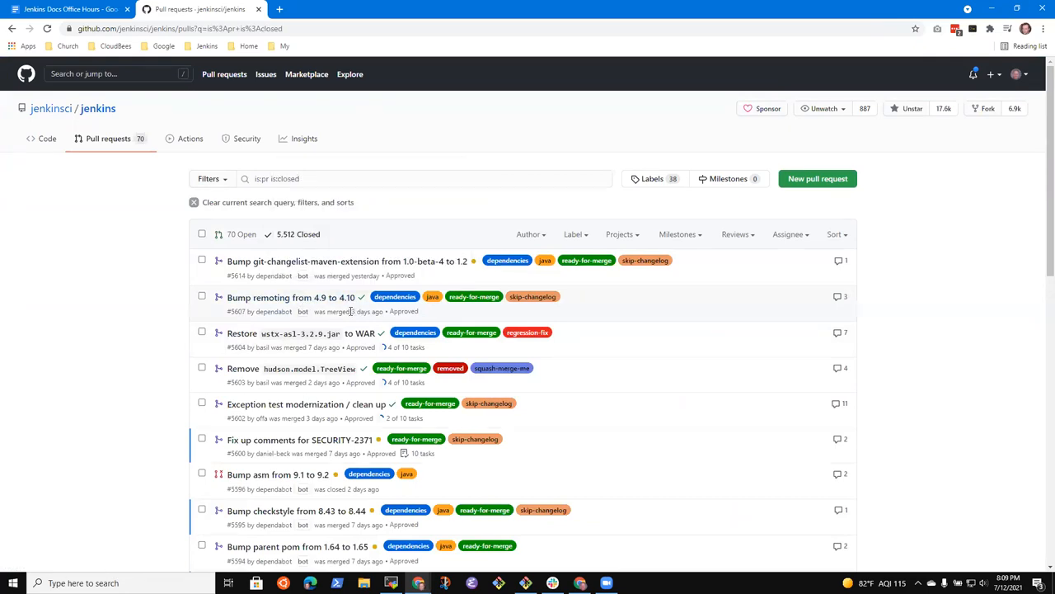
mouse_move(291, 297)
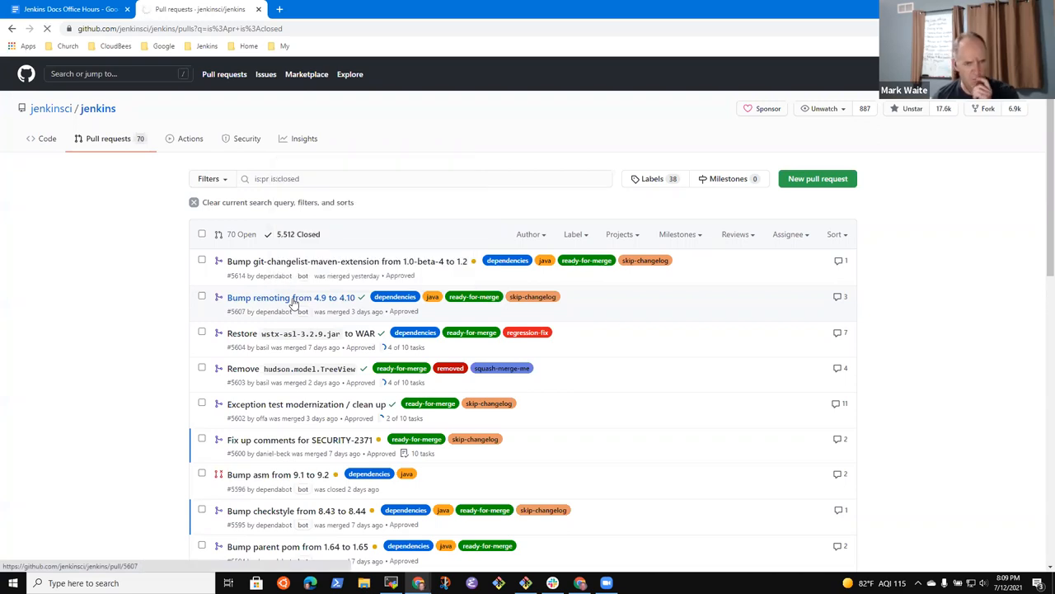
click(291, 297)
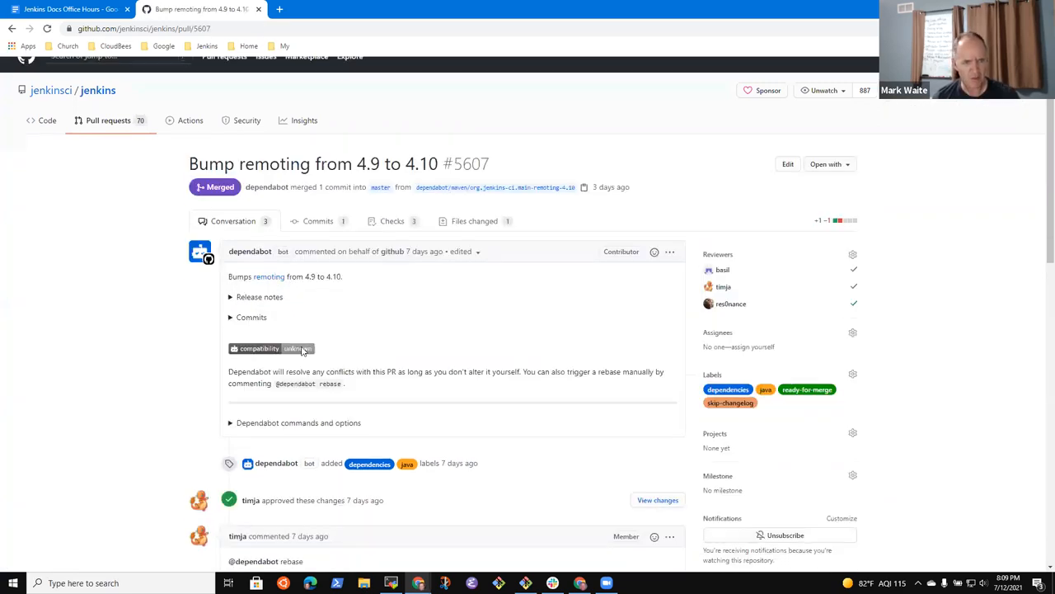
scroll(down, 3)
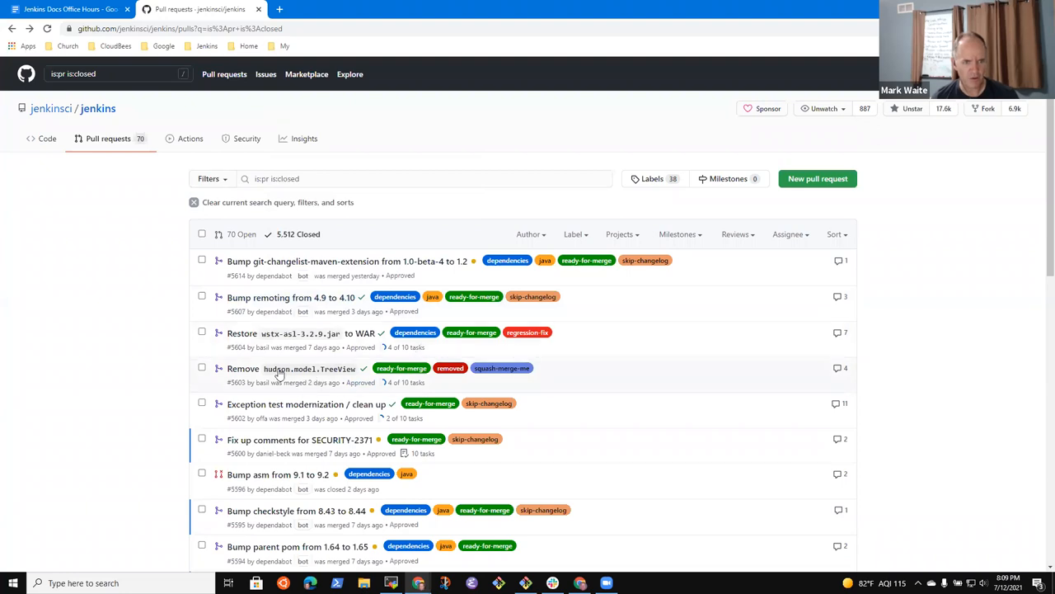
Open #5603 Remove hudson.model.TreeView and tick its maintainer checklist items, including changelog entries.
click(291, 368)
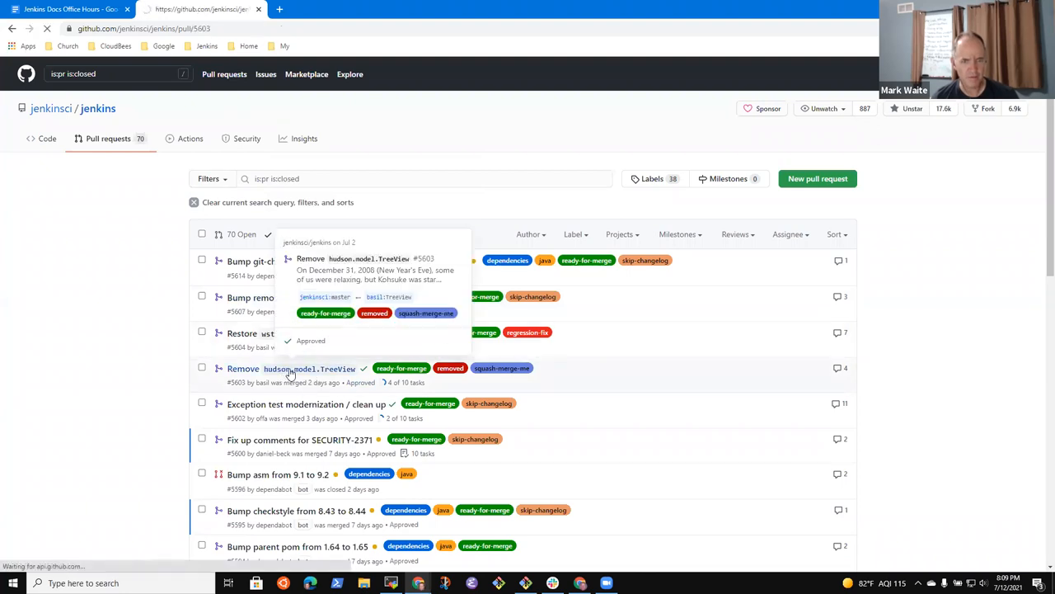
click(291, 368)
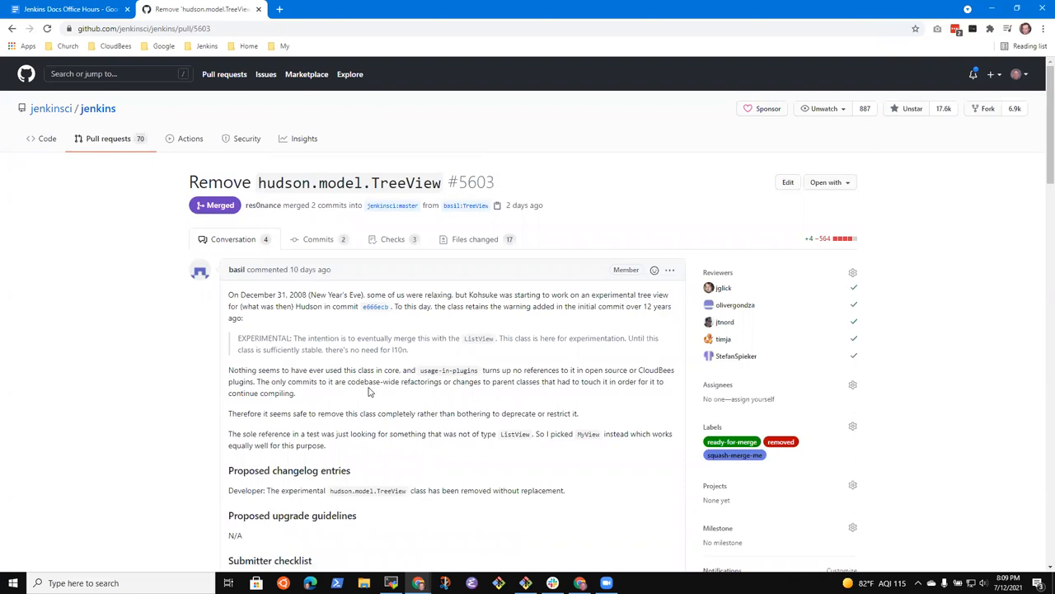
mouse_move(425, 372)
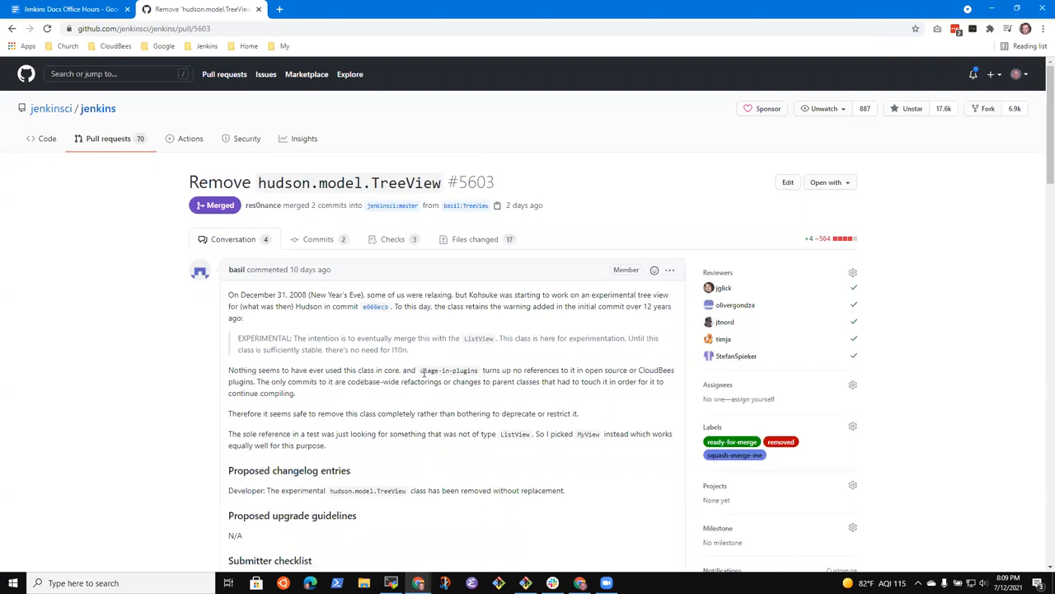
mouse_move(336, 362)
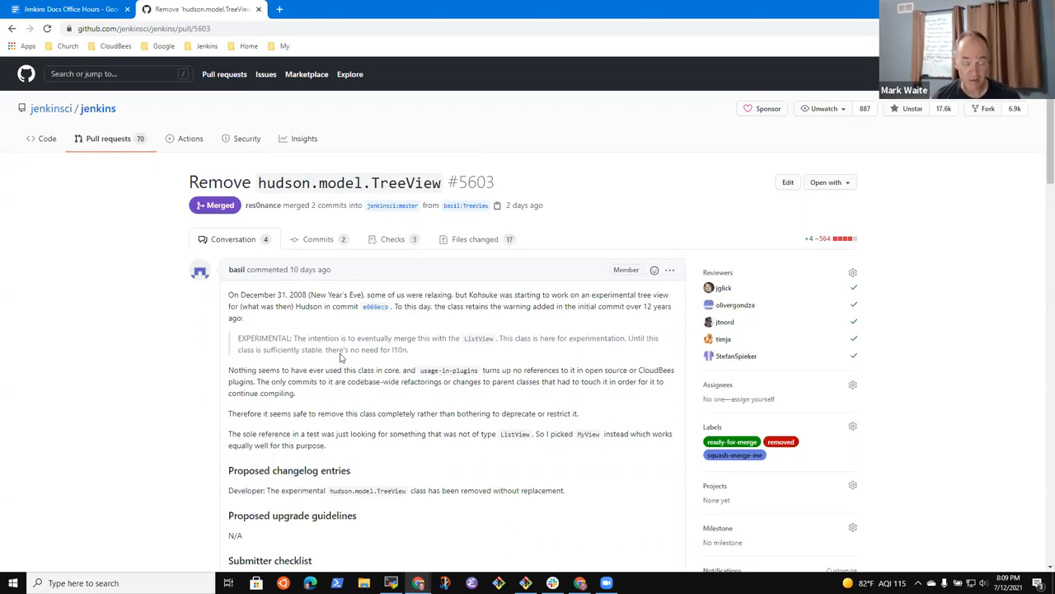
scroll(down, 3)
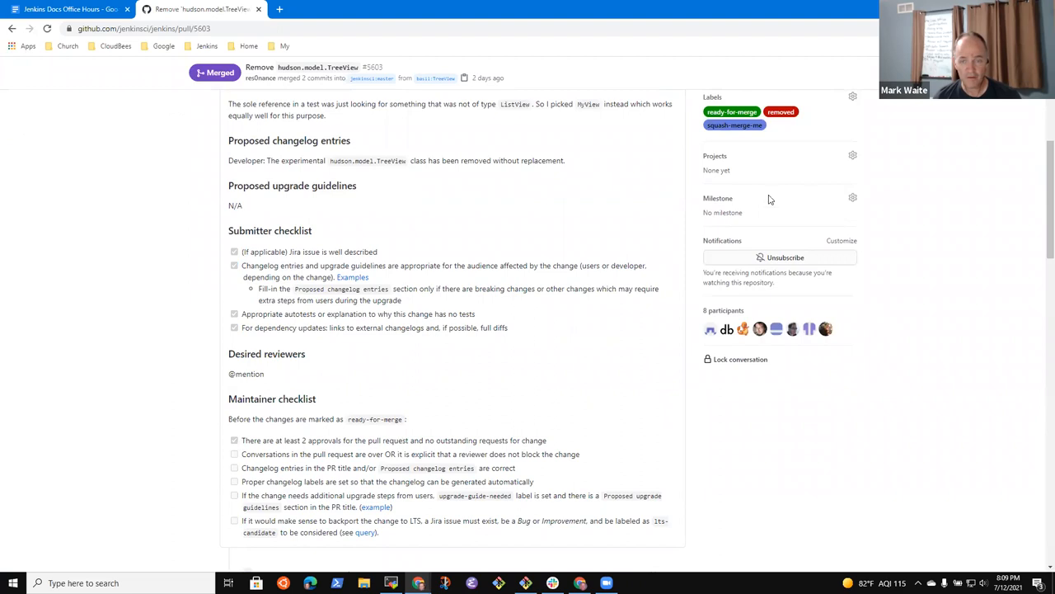
click(234, 439)
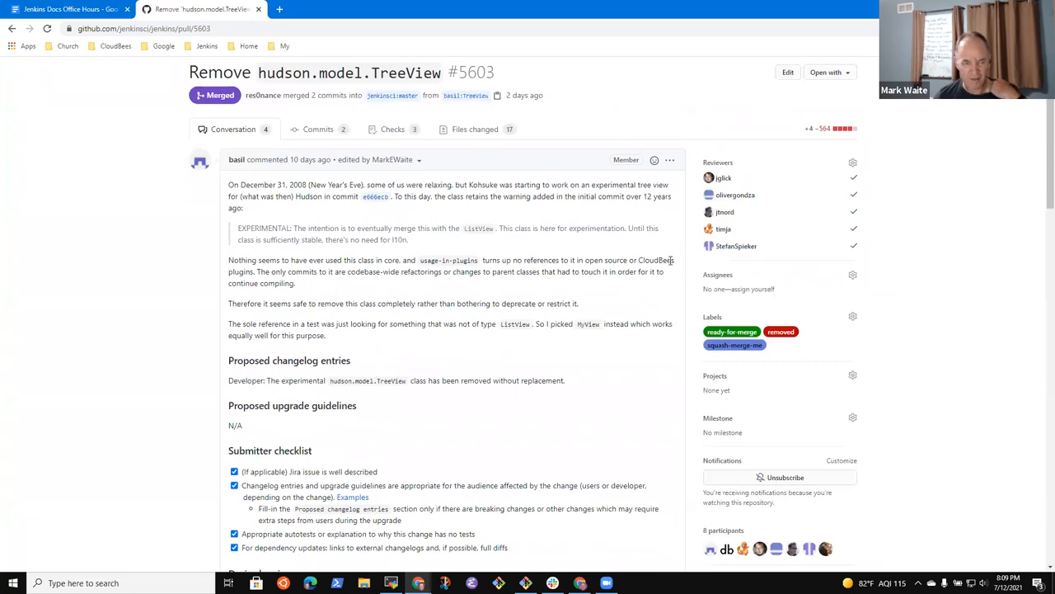
mouse_move(408, 354)
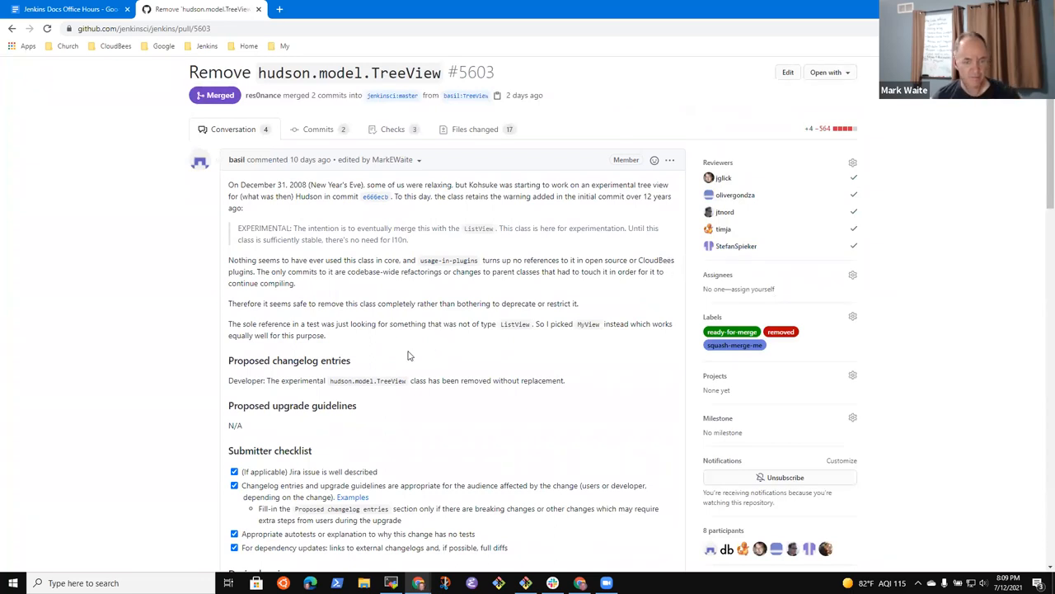
scroll(down, 3)
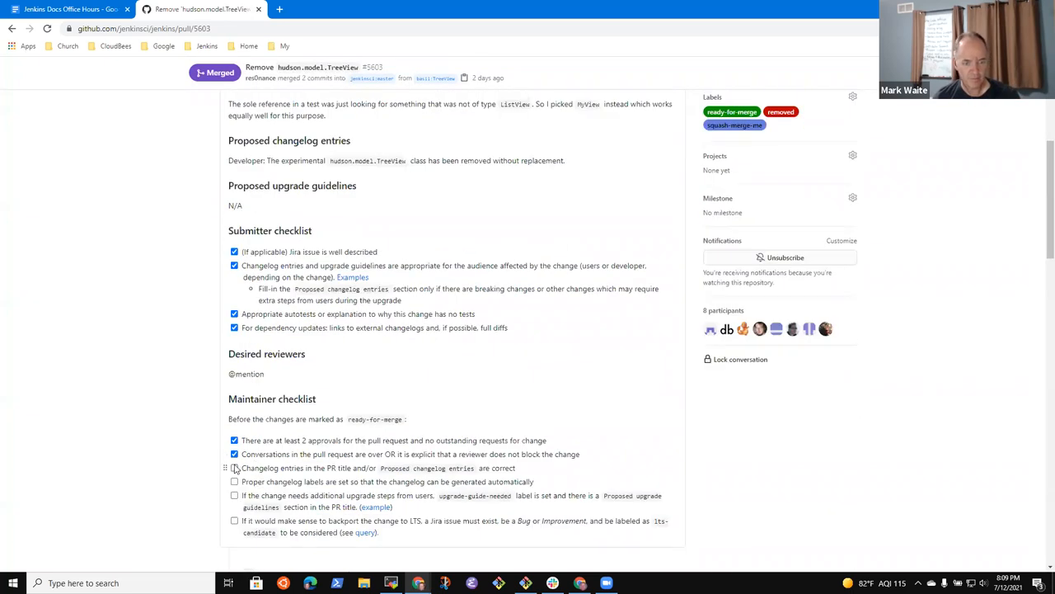
click(234, 468)
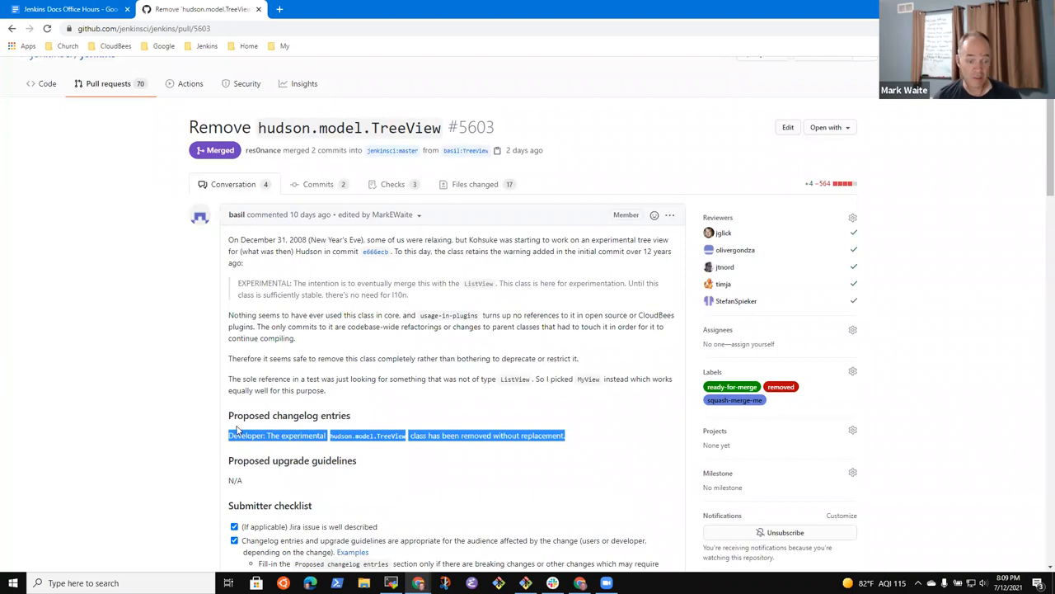
Deselect the proposed changelog entry text and scroll further down the pull request.
click(584, 446)
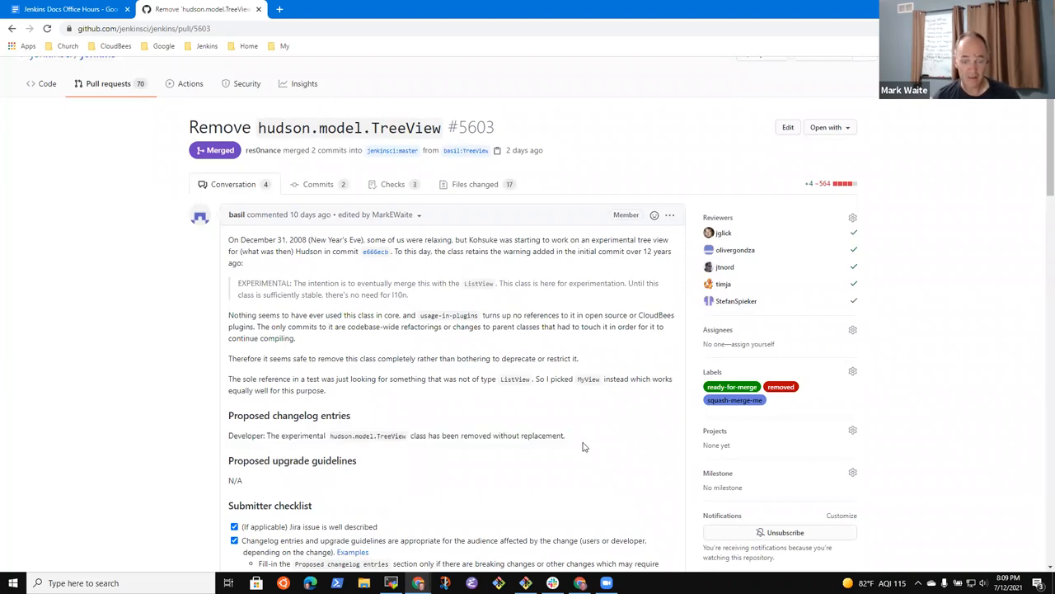
mouse_move(562, 439)
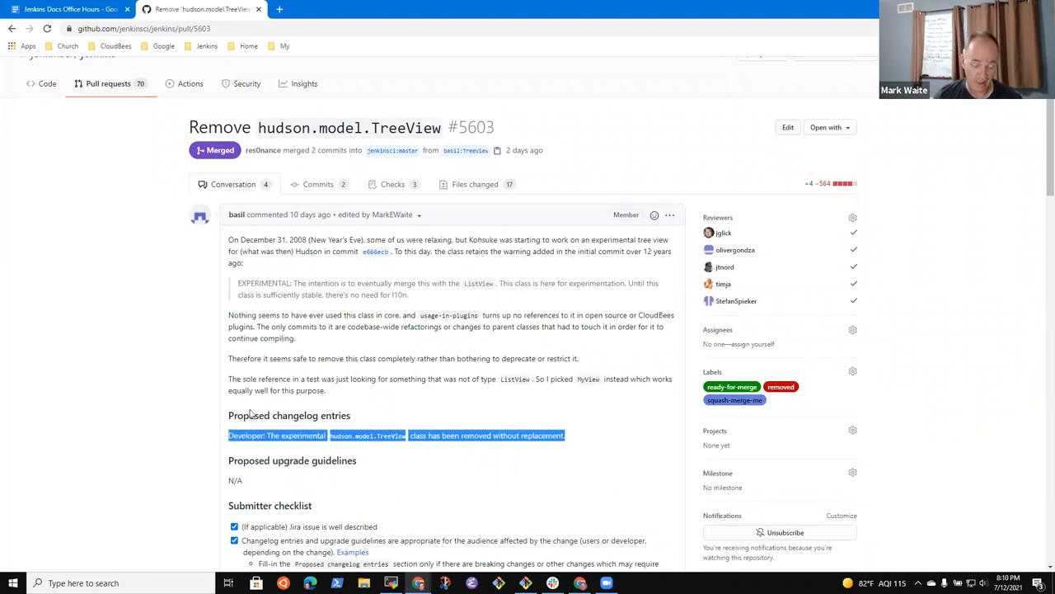
mouse_move(238, 381)
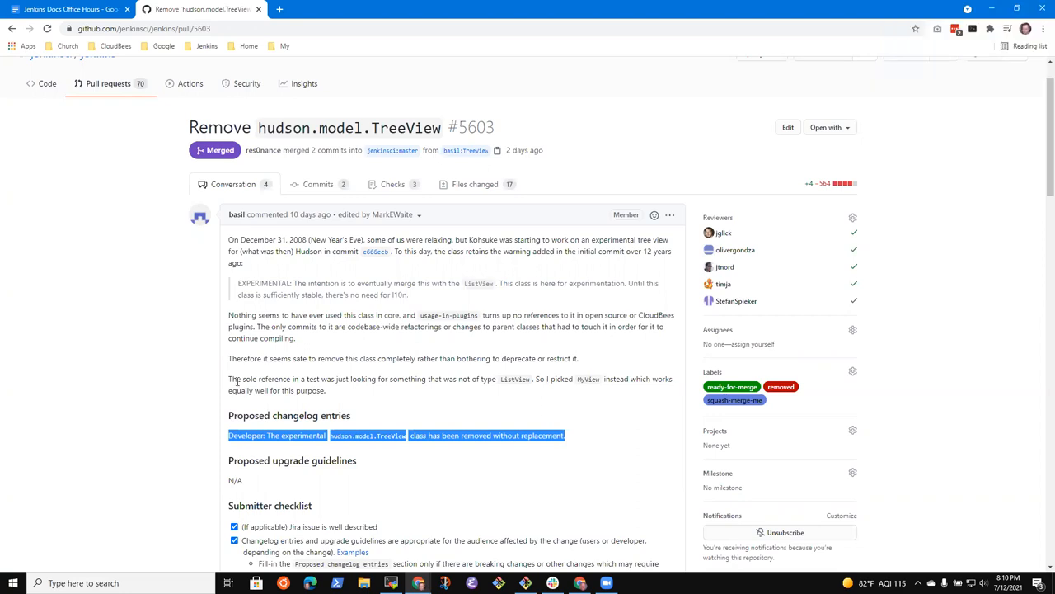
click(165, 423)
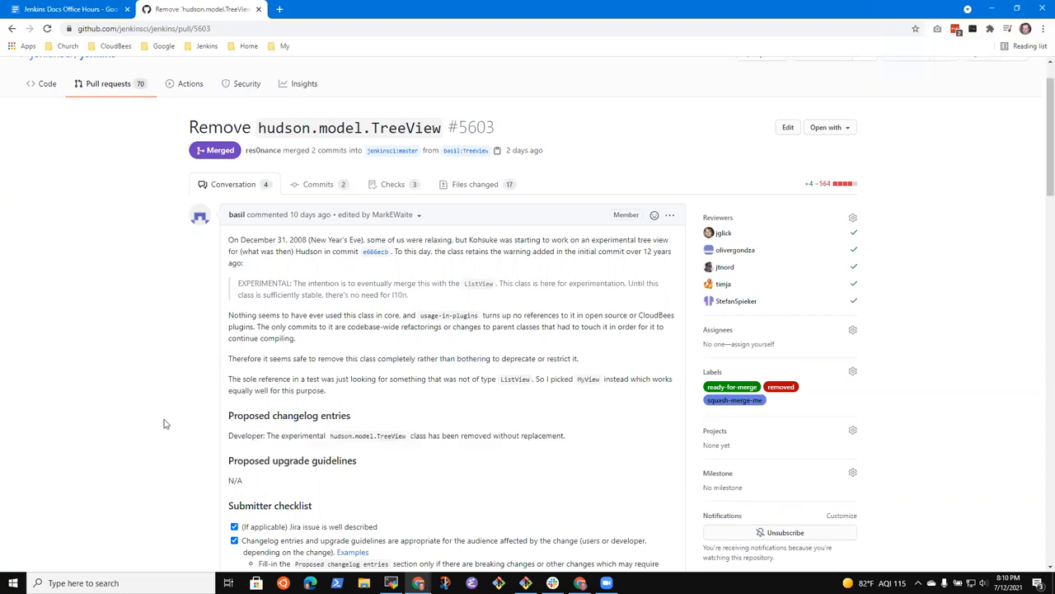
scroll(down, 3)
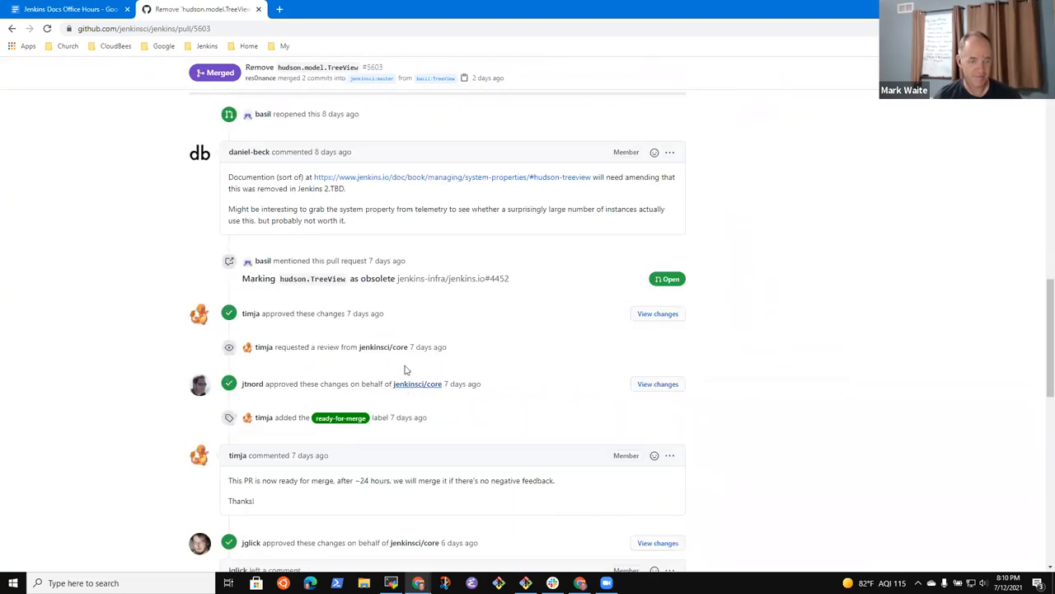
scroll(down, 3)
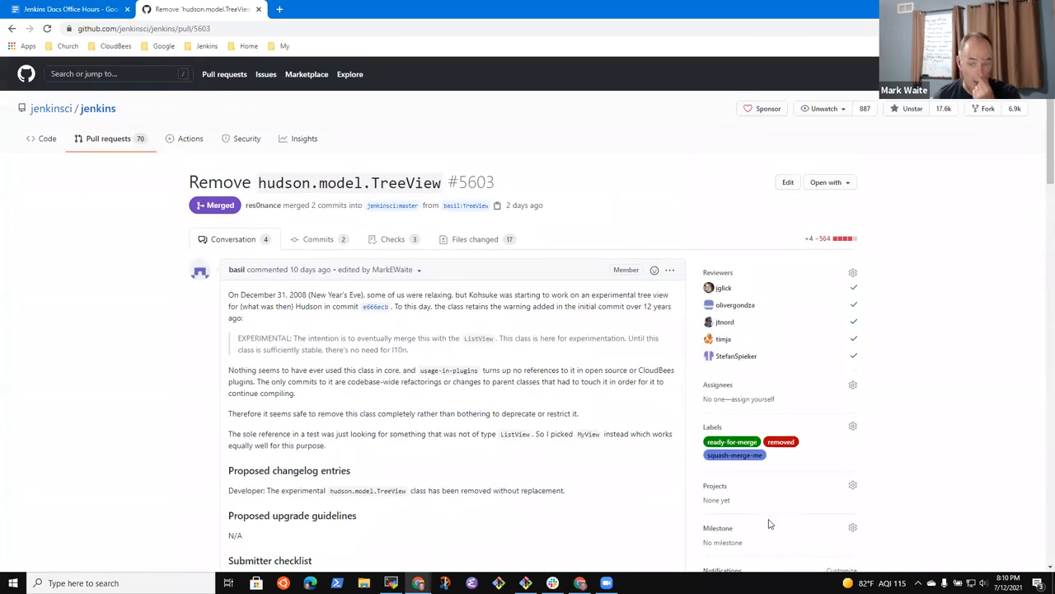
mouse_move(175, 388)
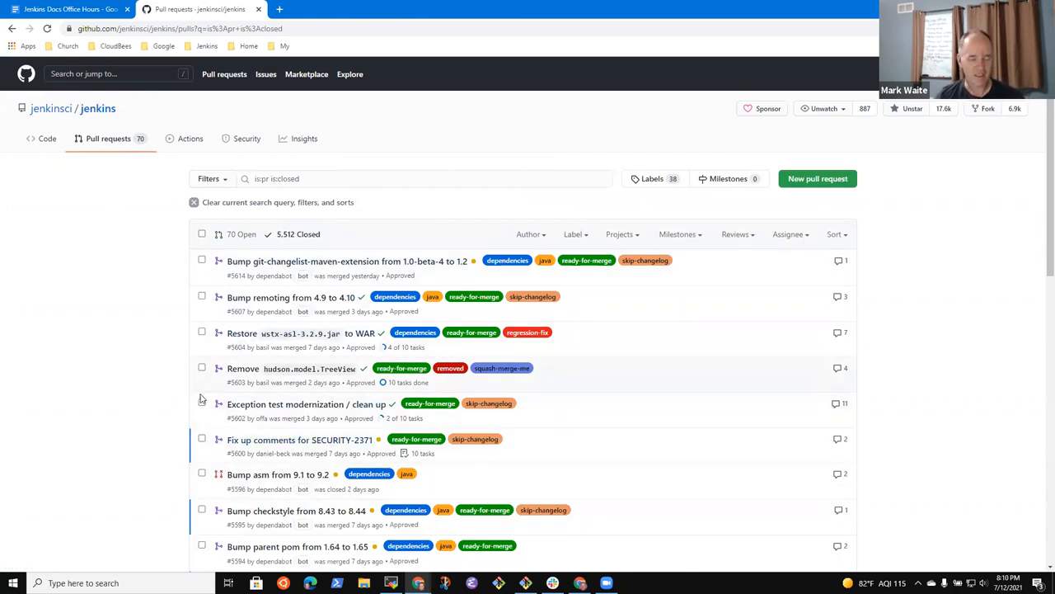
mouse_move(200, 364)
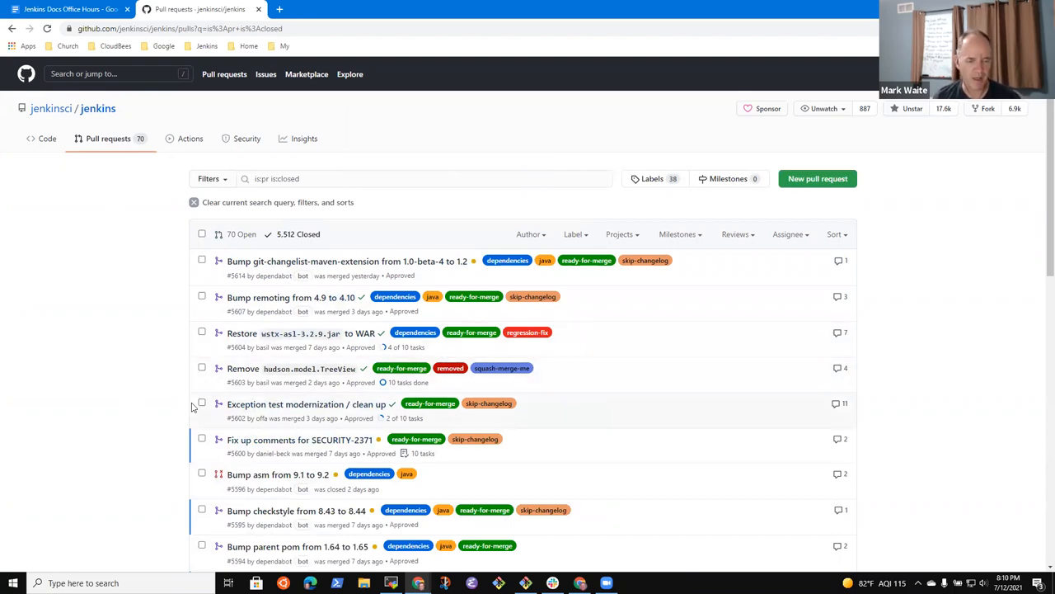
mouse_move(83, 407)
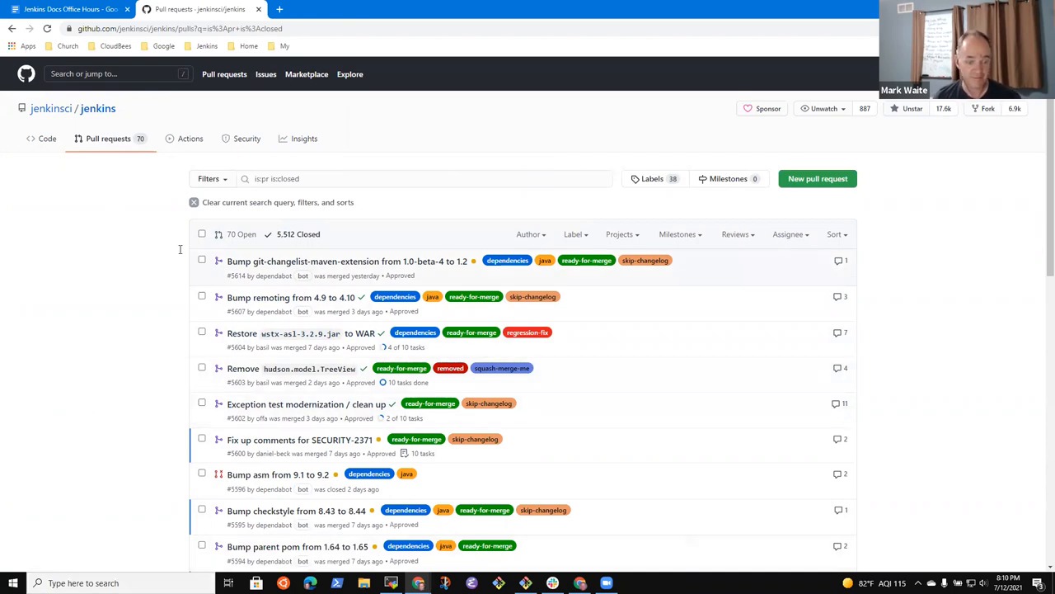
mouse_move(54, 349)
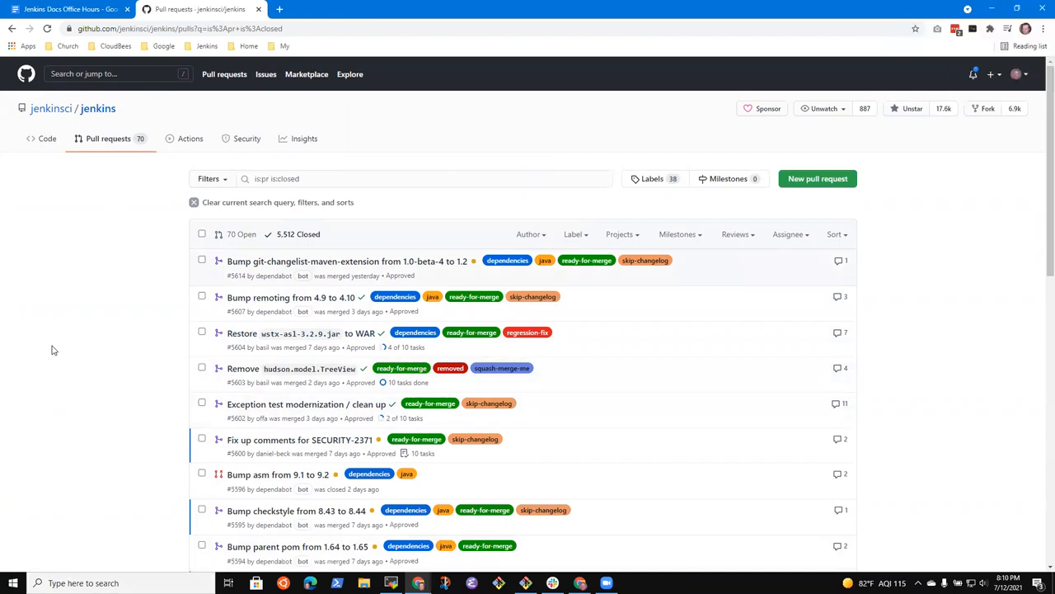
Scroll down page 2 of the closed pull requests to 'Removing SubClassGenerator'.
scroll(down, 3)
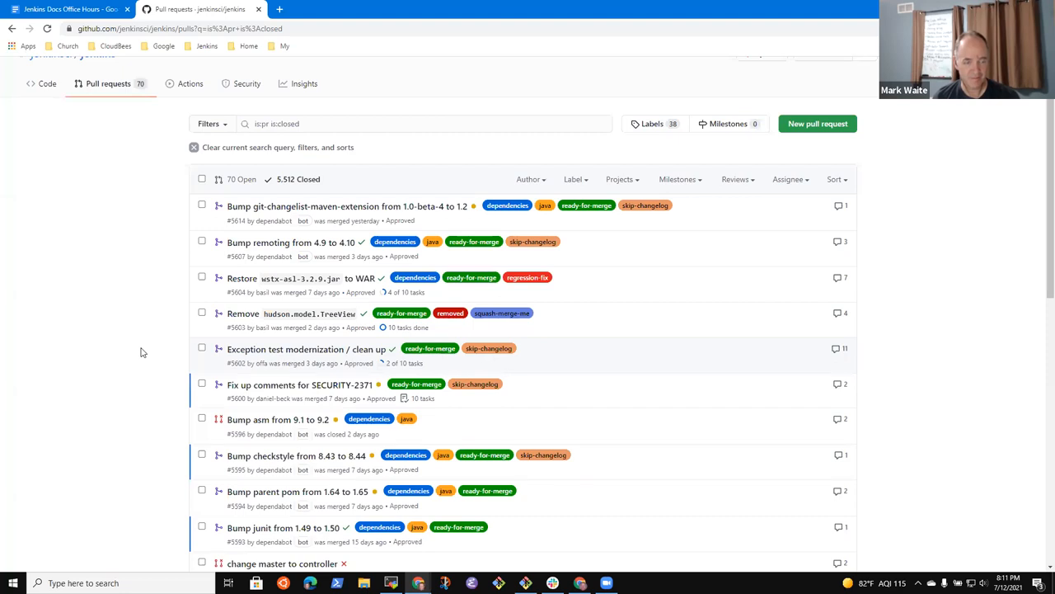
scroll(down, 3)
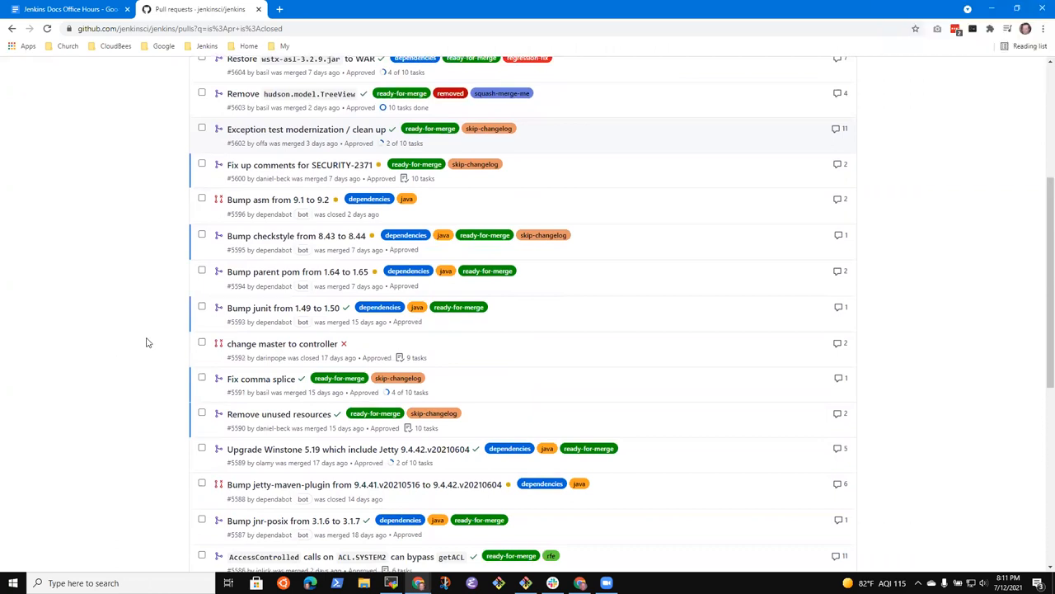
scroll(down, 3)
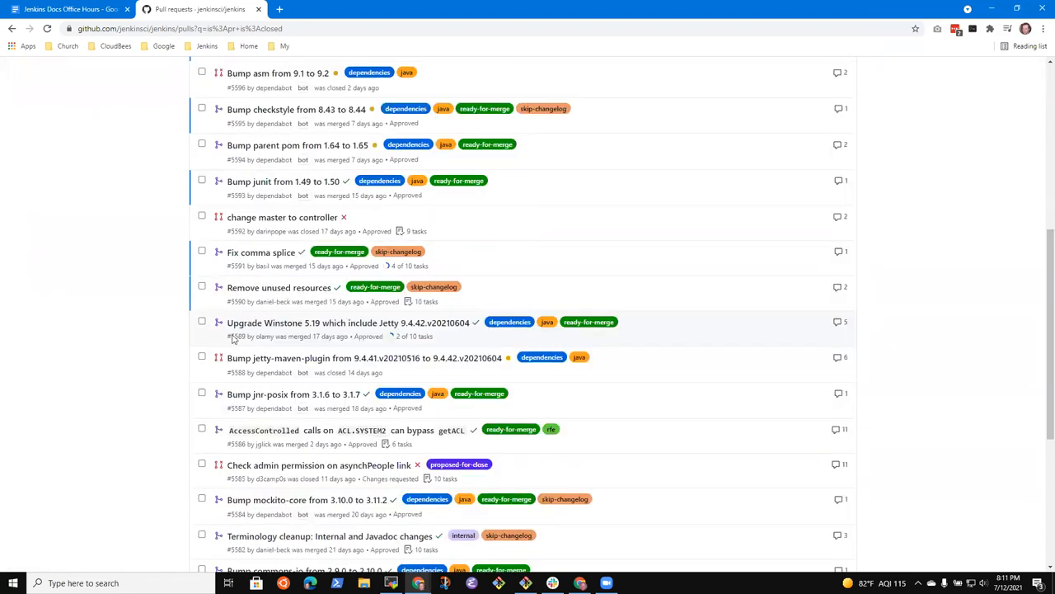
scroll(down, 3)
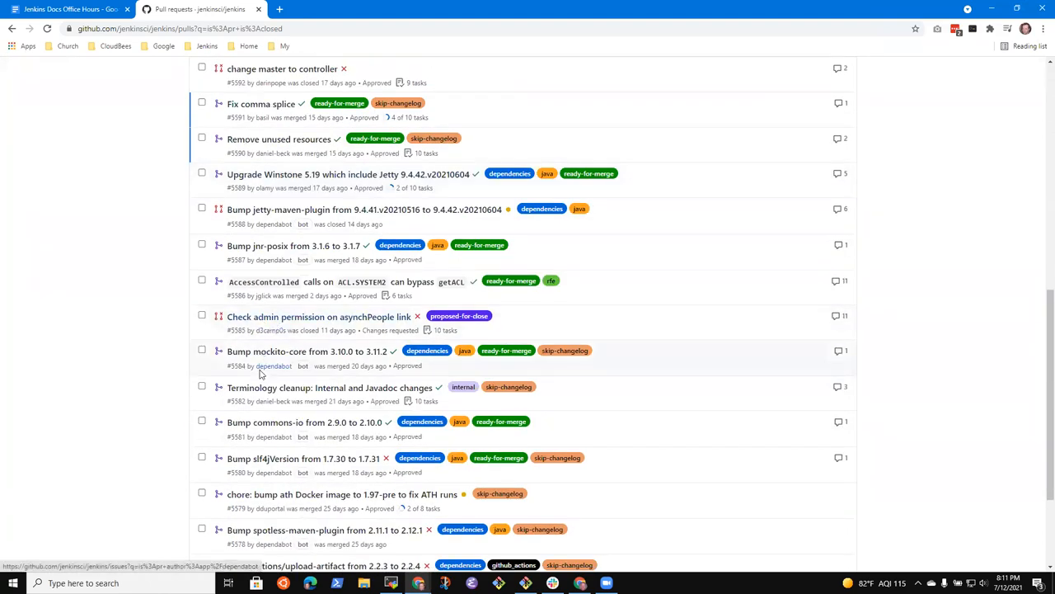
scroll(down, 3)
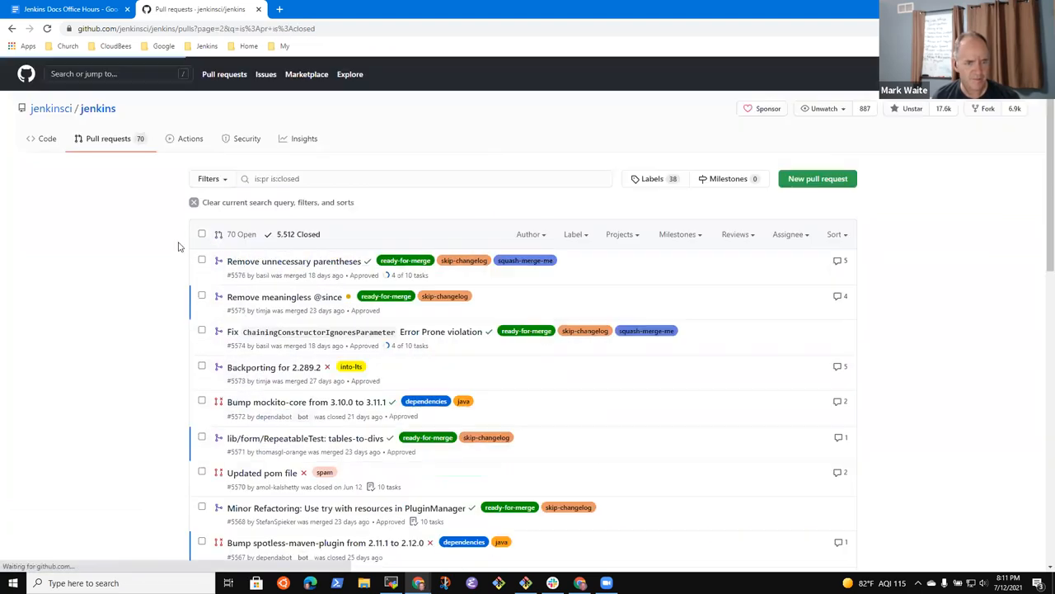
scroll(down, 3)
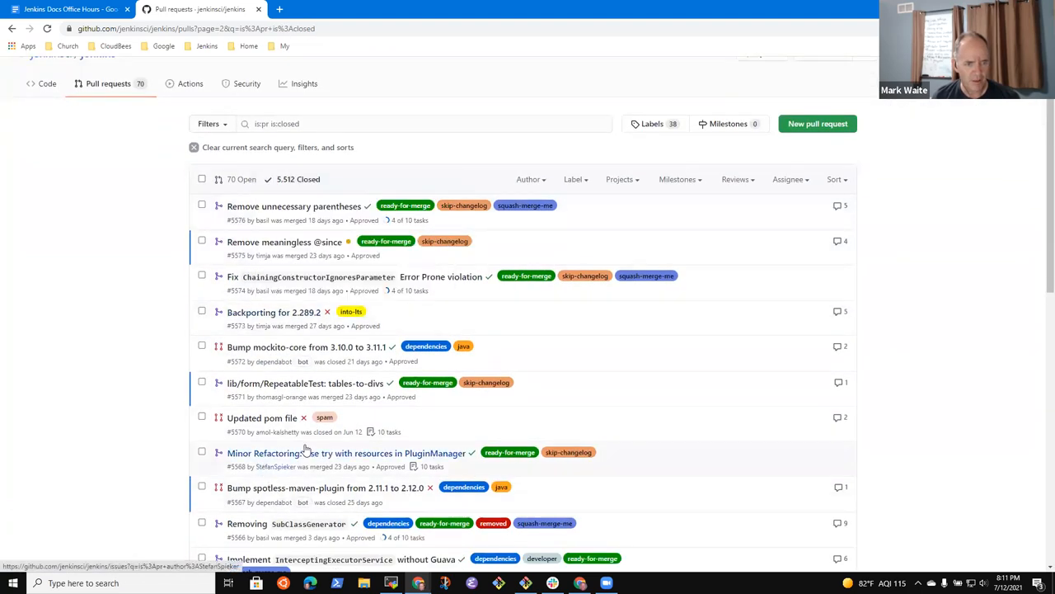
scroll(down, 3)
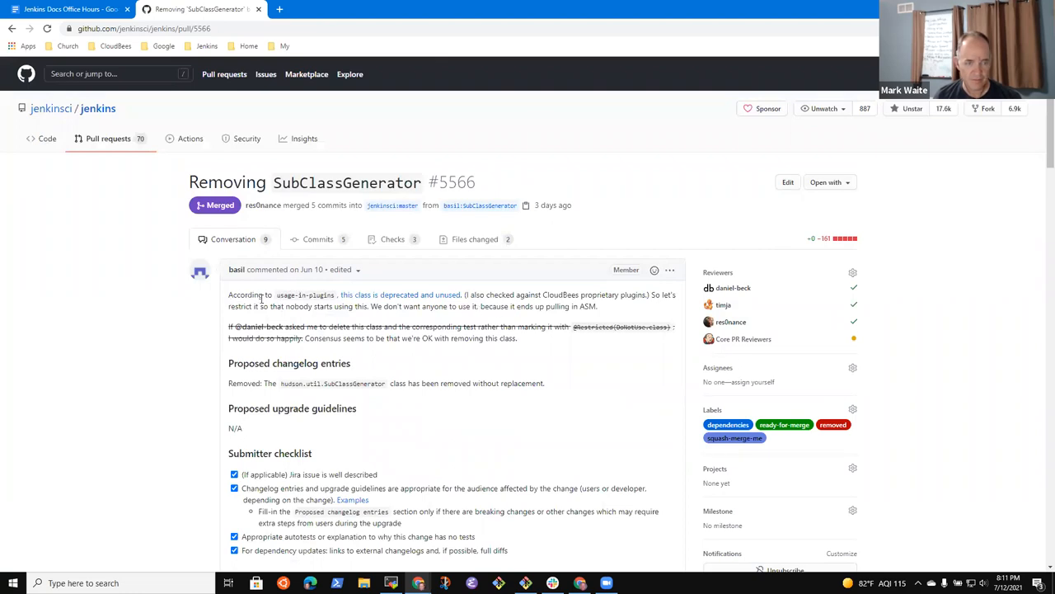
mouse_move(213, 314)
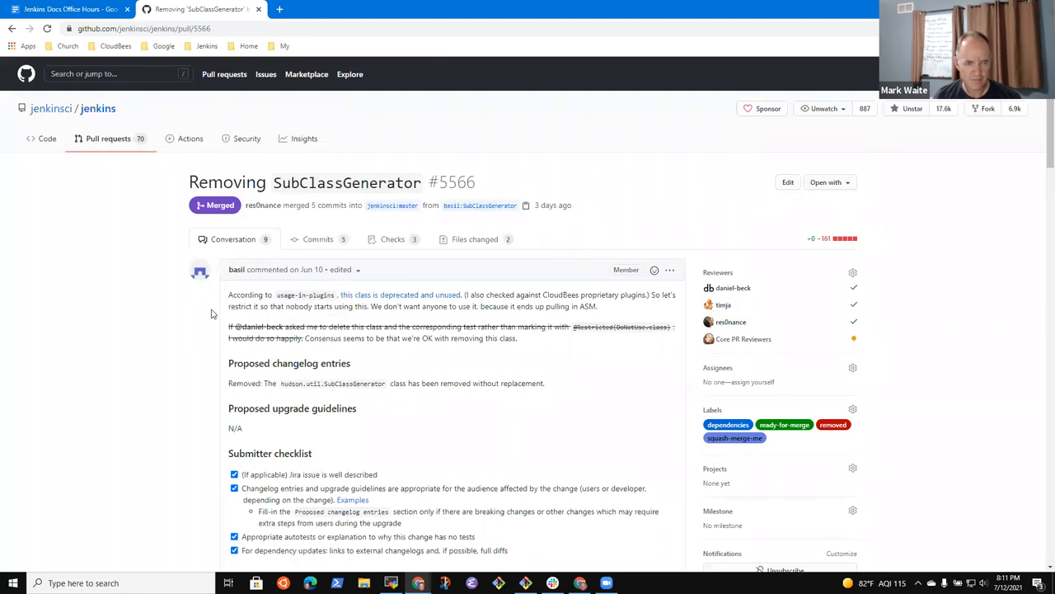
mouse_move(322, 336)
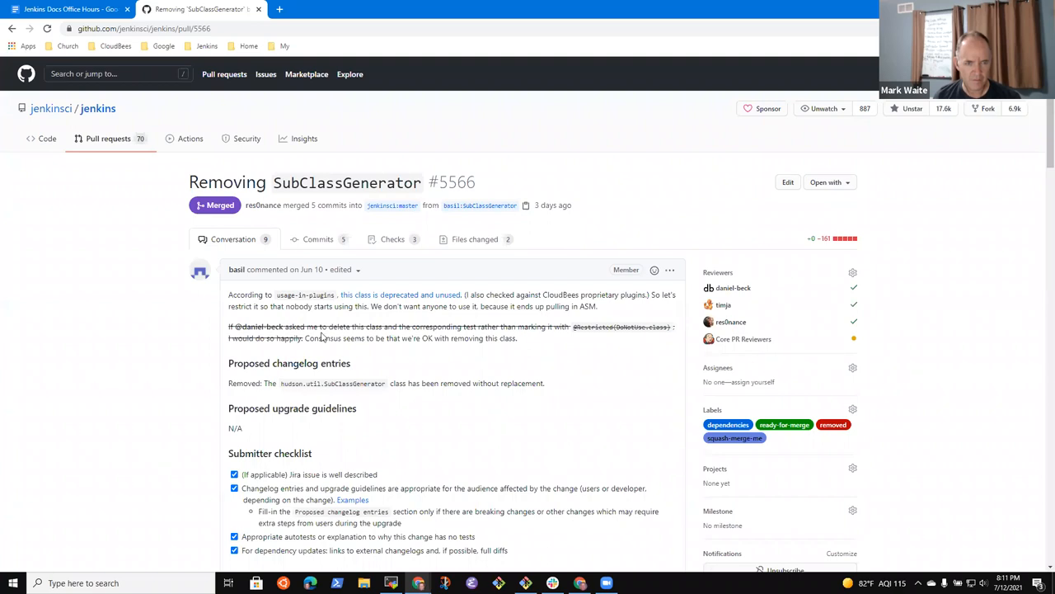
mouse_move(94, 363)
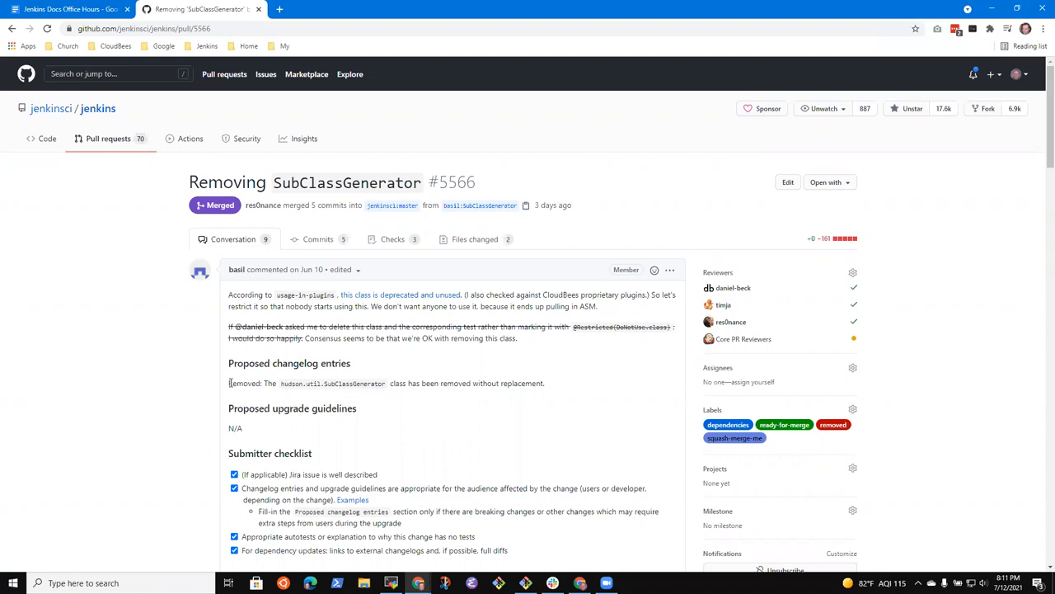
mouse_move(626, 285)
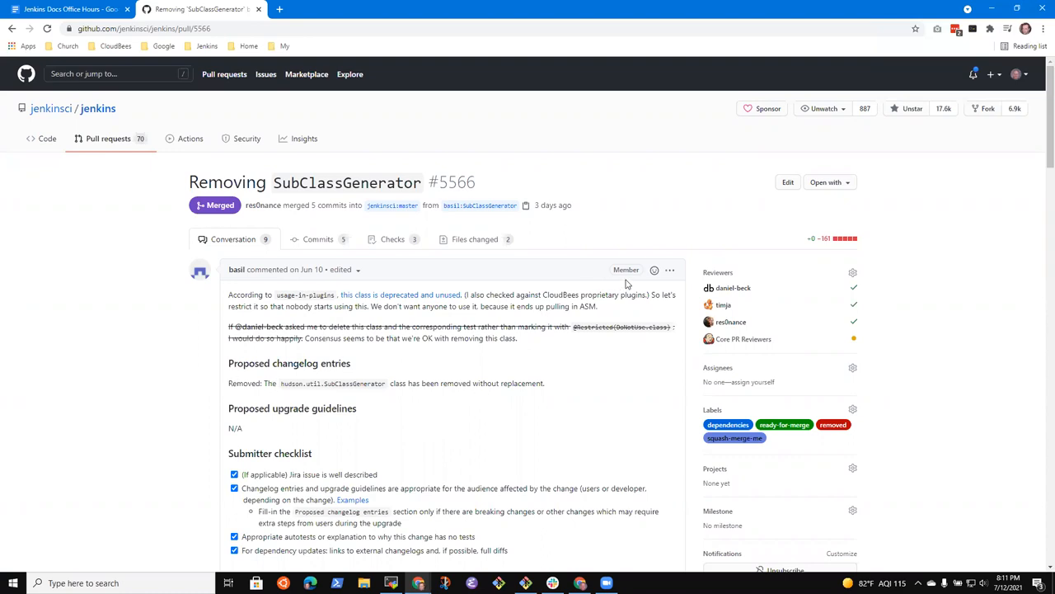
Edit the #5566 description, changing 'Removed:' to 'Developer:', and update the comment.
click(670, 270)
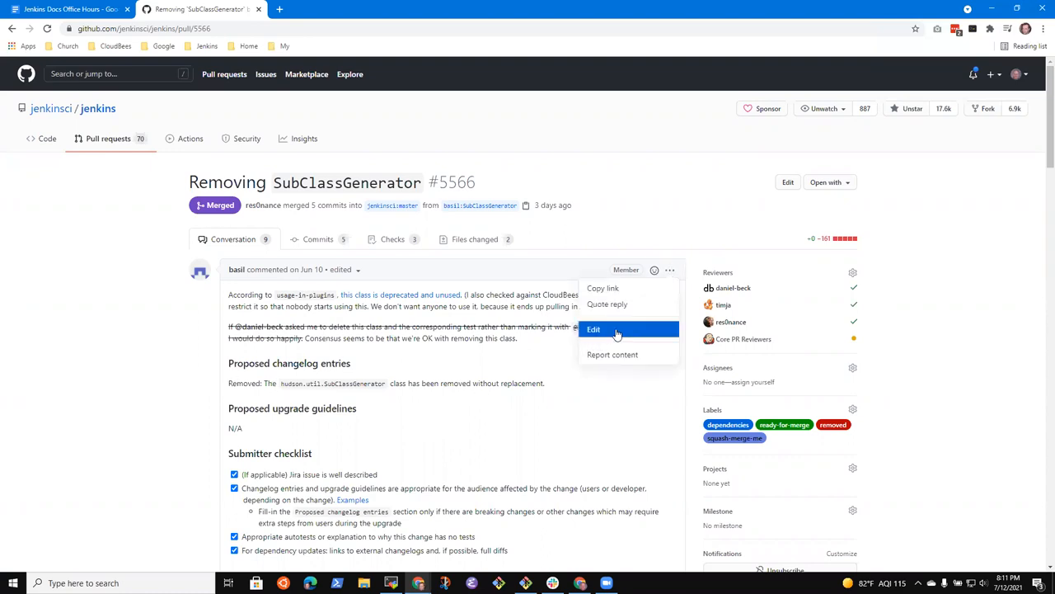
click(593, 329)
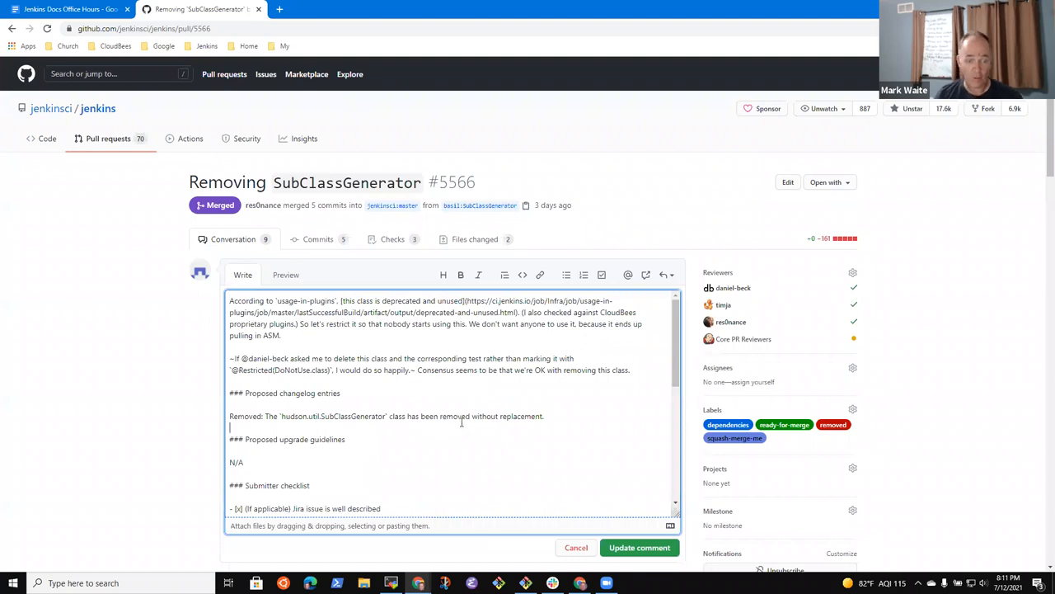
text(Deve.oper:)
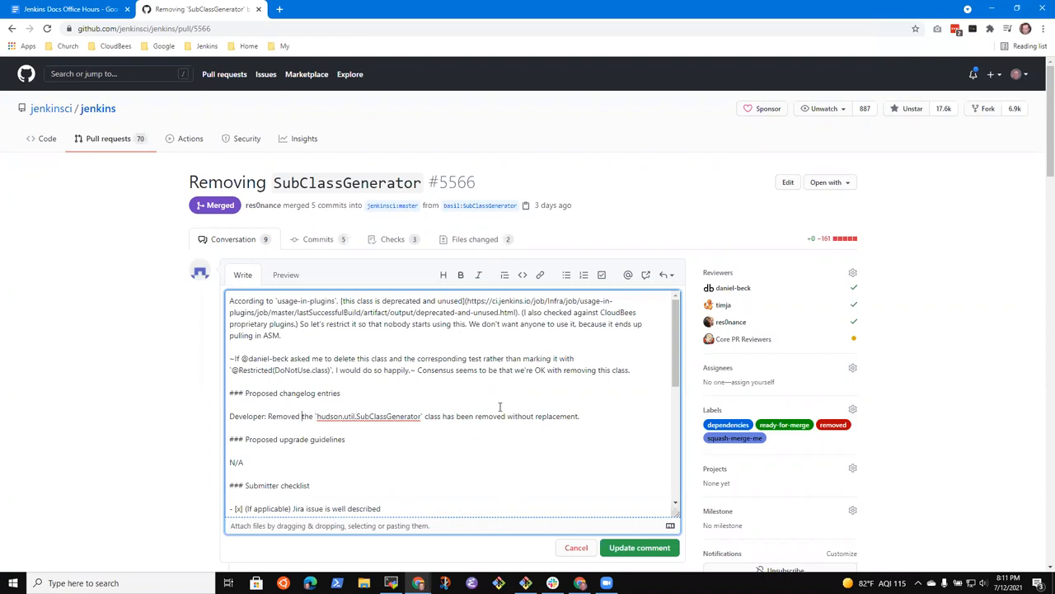
double_click(284, 416)
text(T)
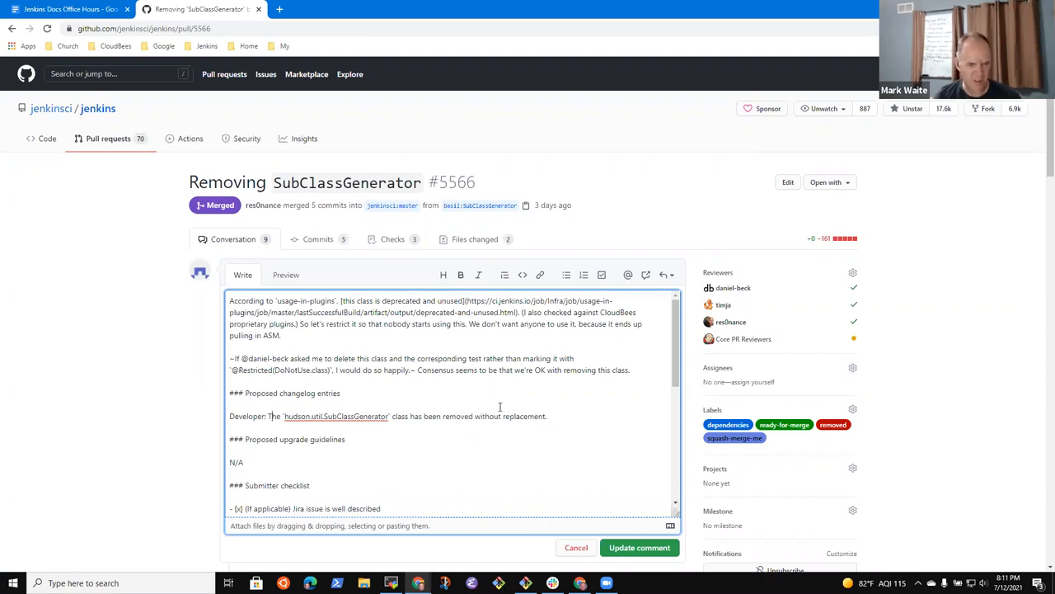
mouse_move(416, 438)
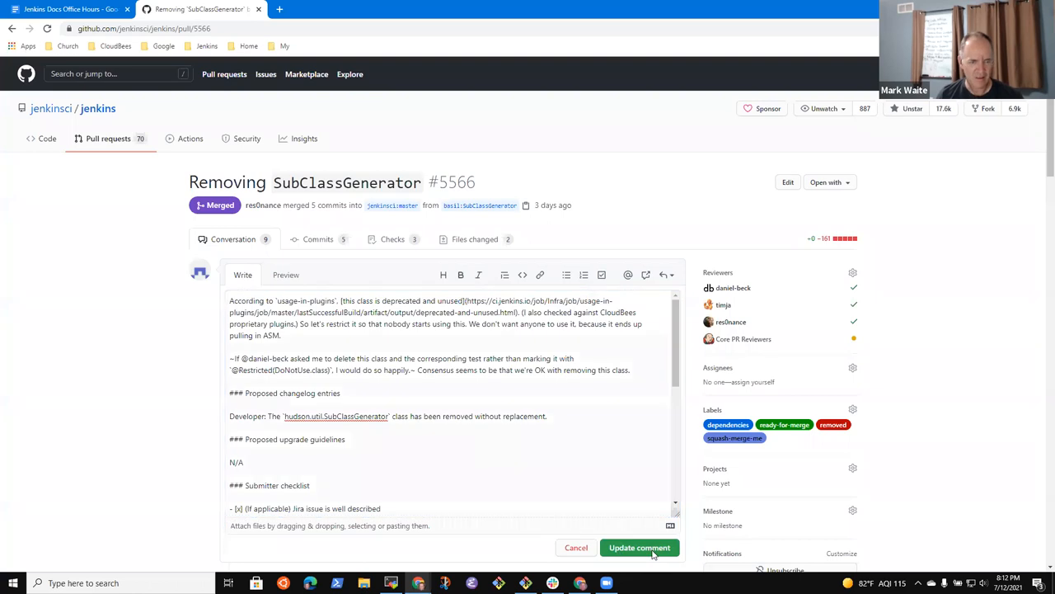
click(639, 546)
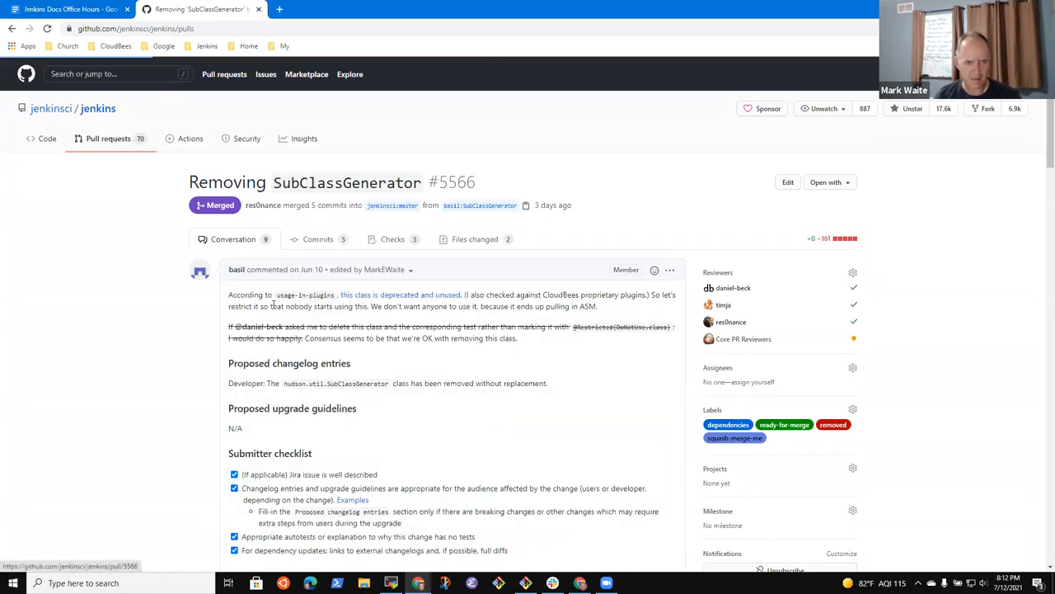
Return to the jenkins pull requests, switch to the Closed filter, and open #5603.
click(108, 138)
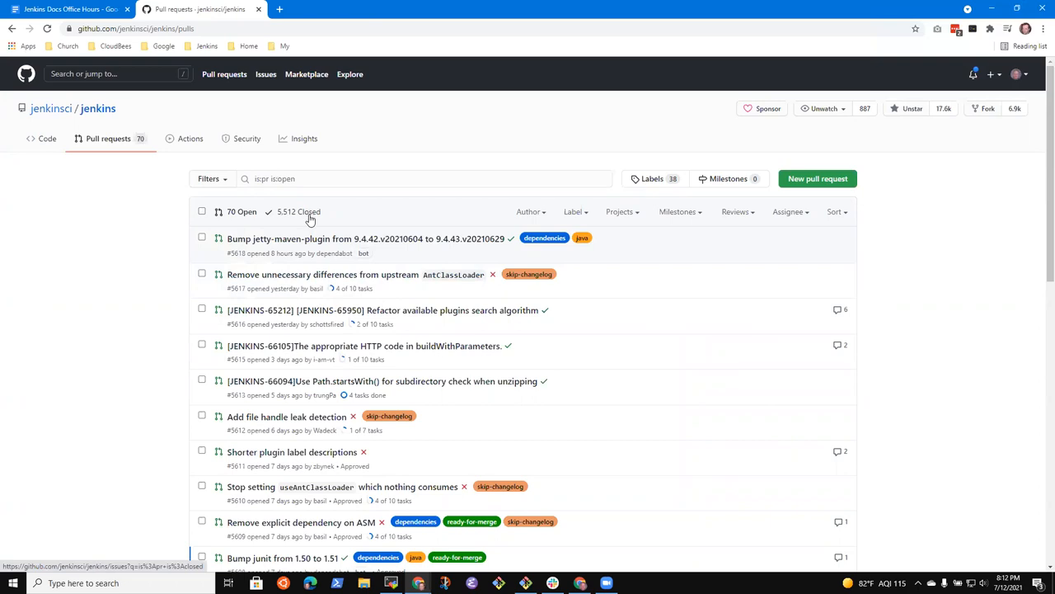
mouse_move(309, 221)
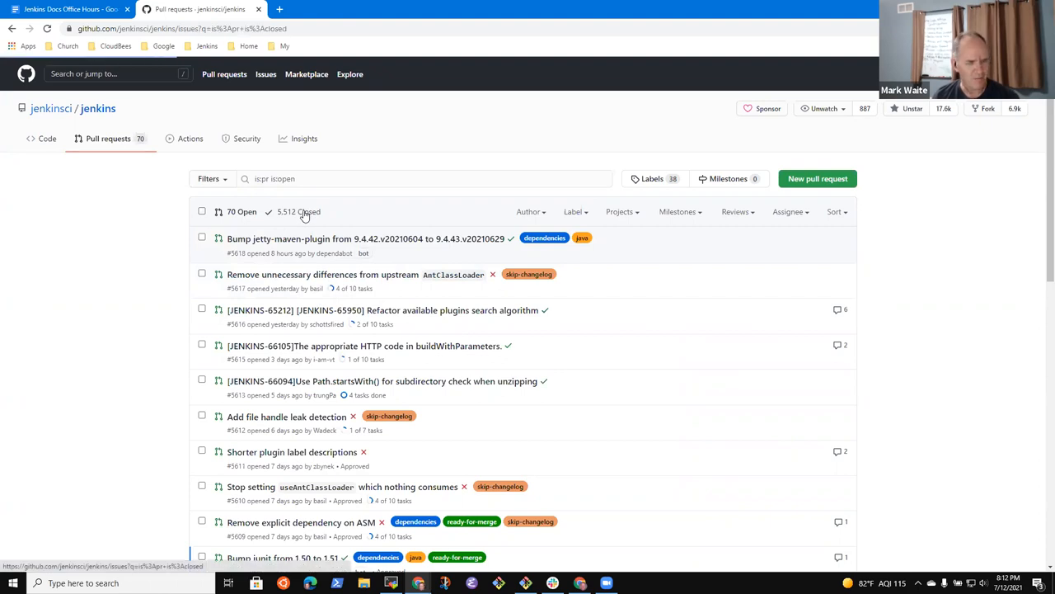
click(304, 211)
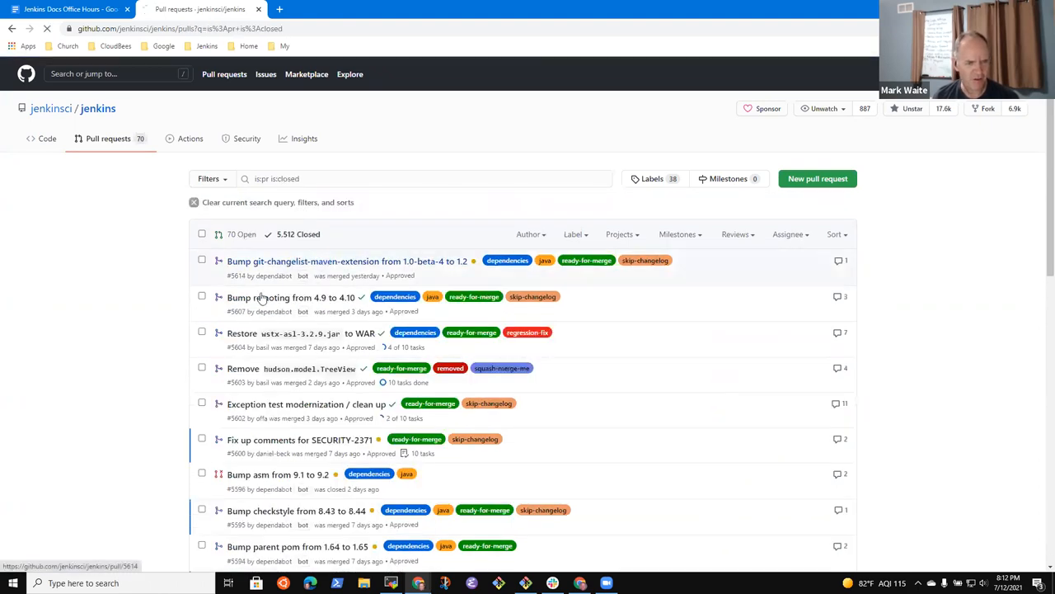
click(346, 261)
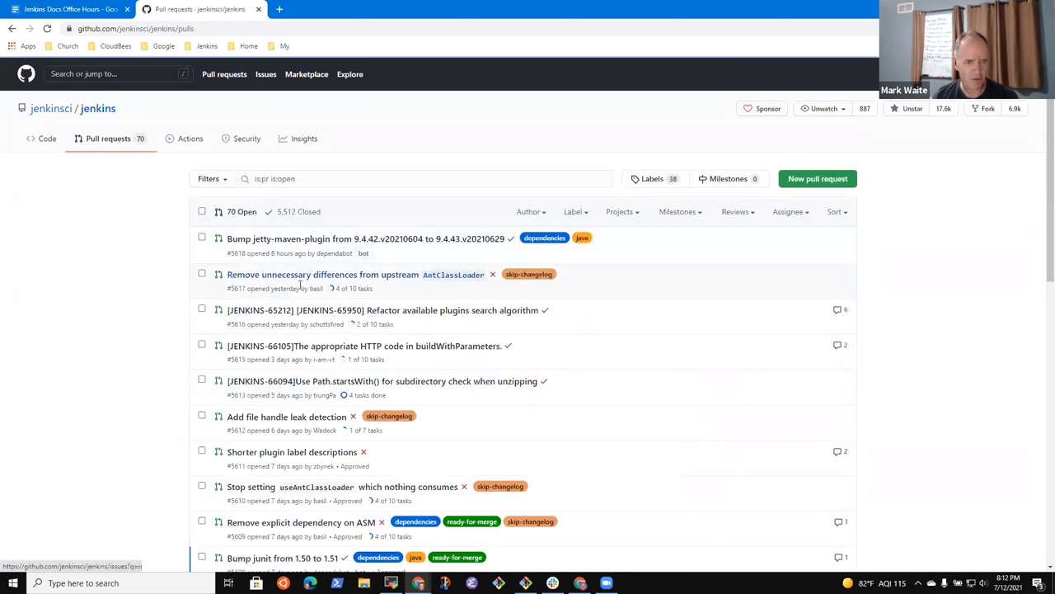
mouse_move(352, 451)
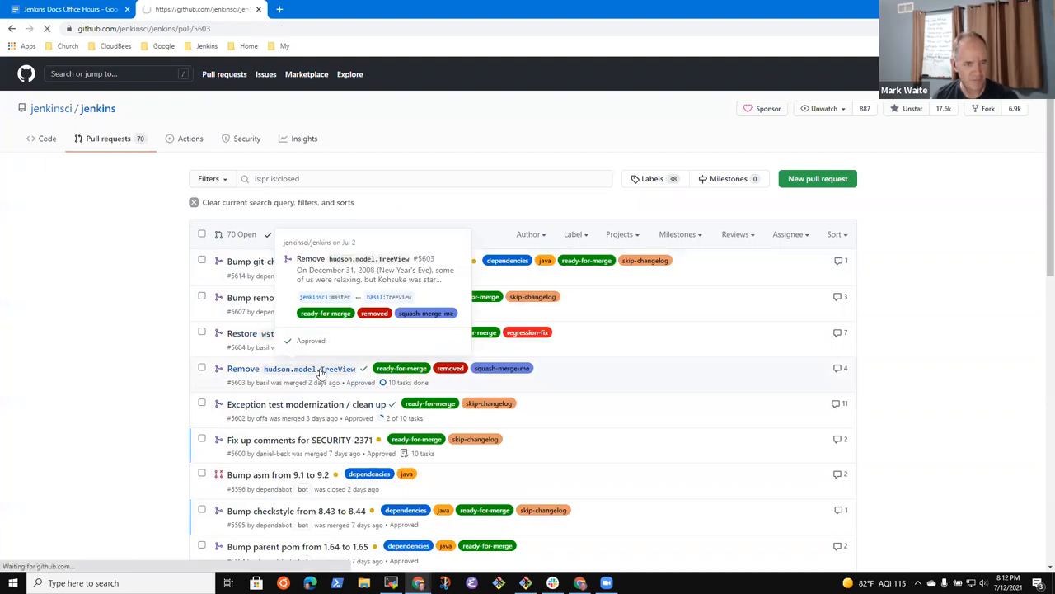
click(310, 368)
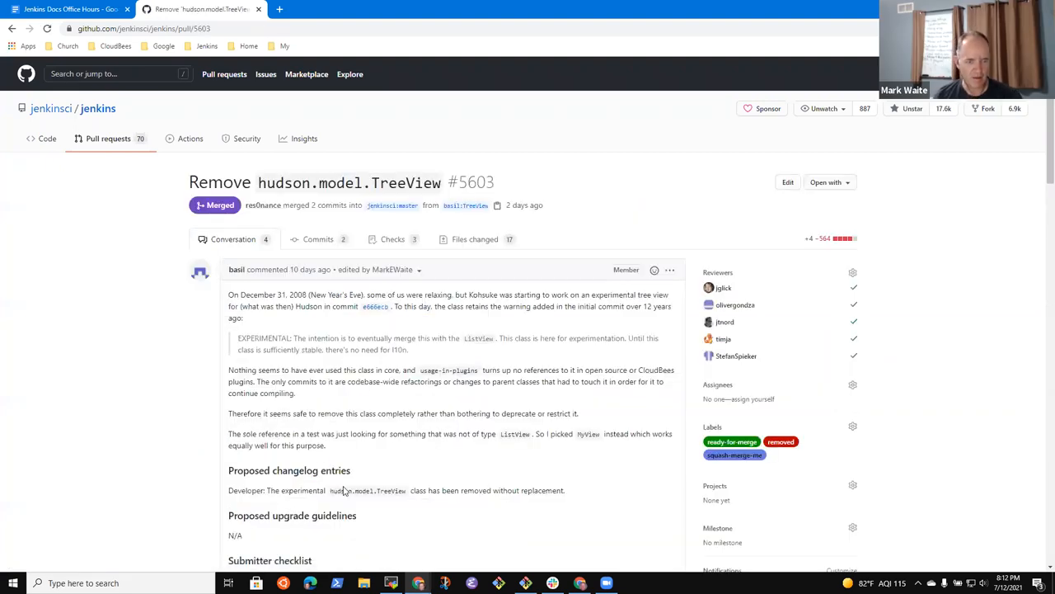
scroll(down, 3)
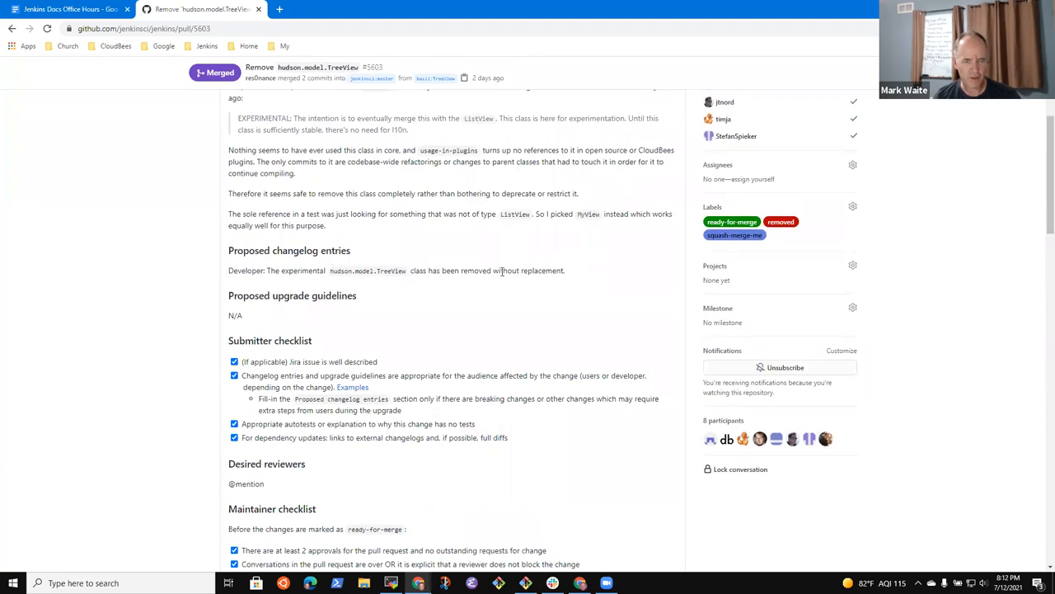
double_click(557, 270)
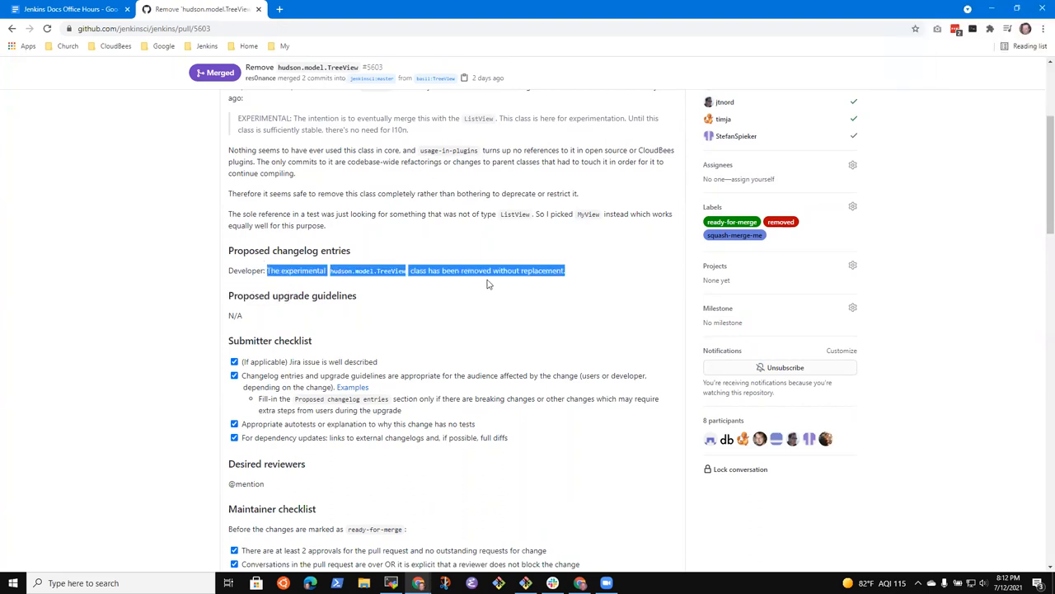
click(575, 271)
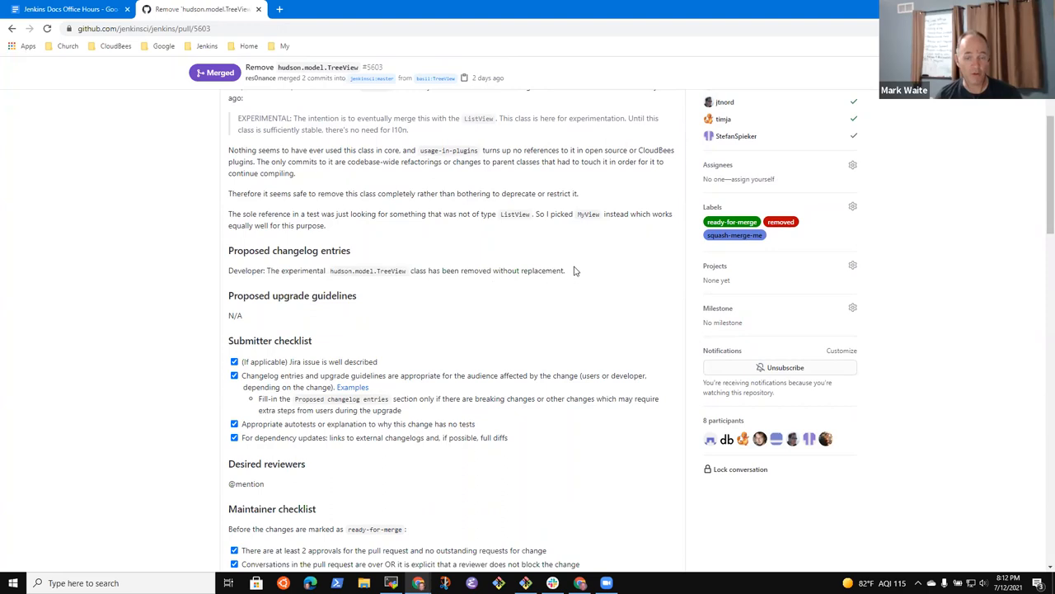
mouse_move(532, 262)
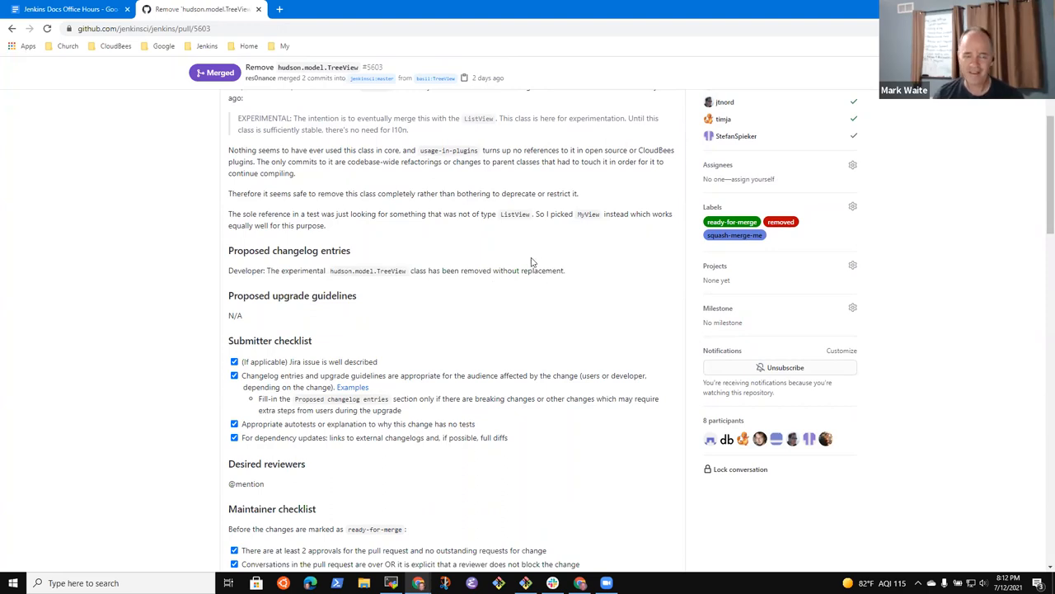
mouse_move(337, 287)
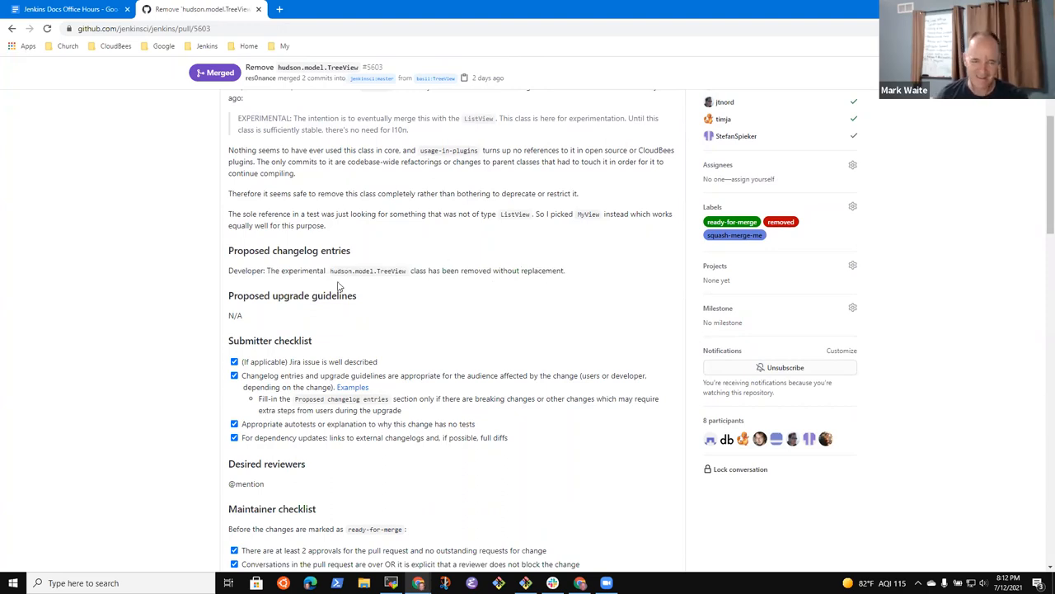
mouse_move(461, 340)
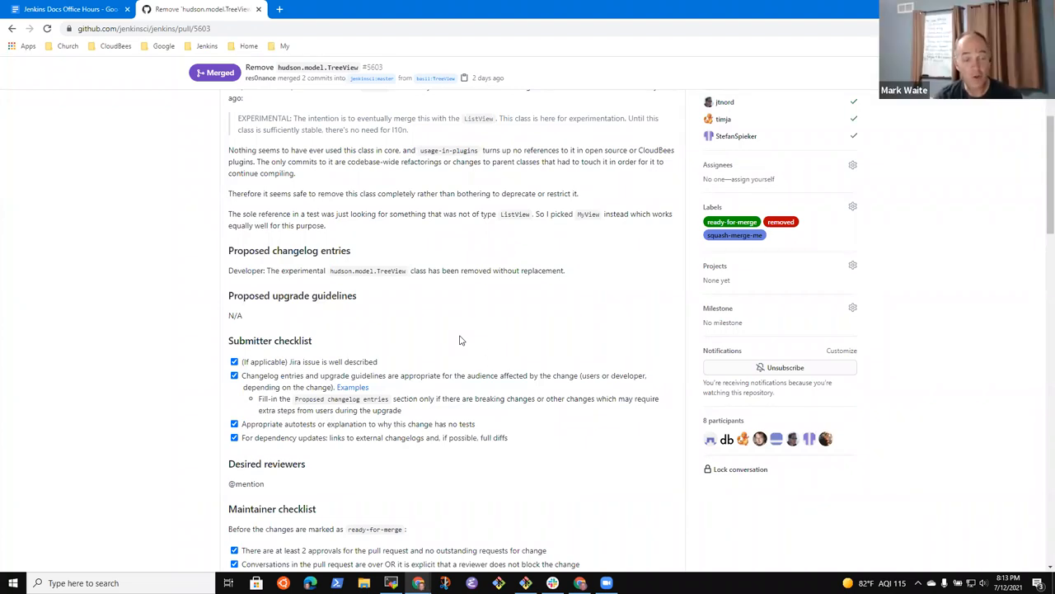
mouse_move(565, 272)
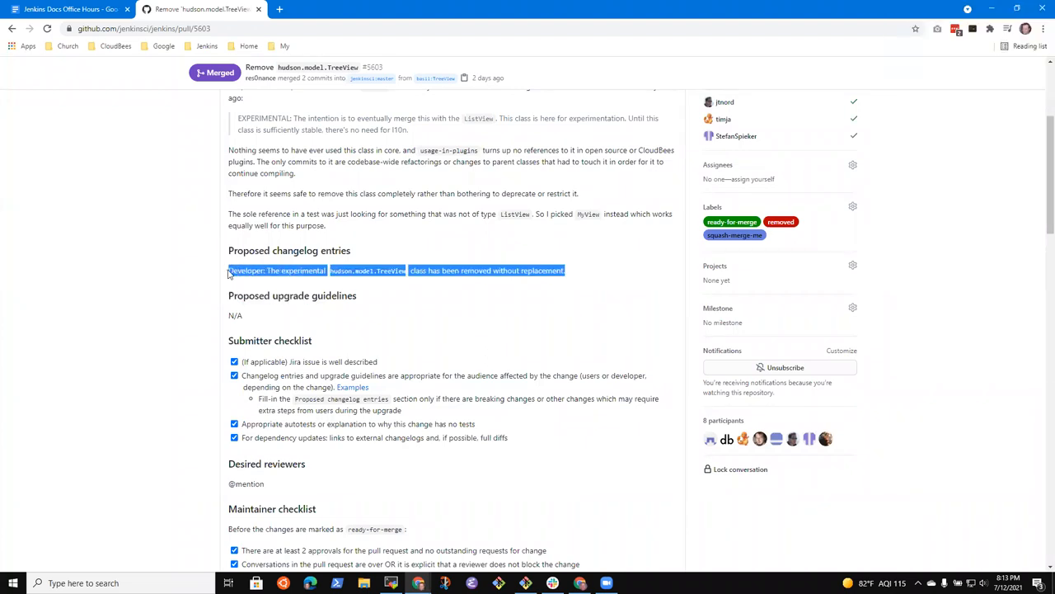
mouse_move(582, 266)
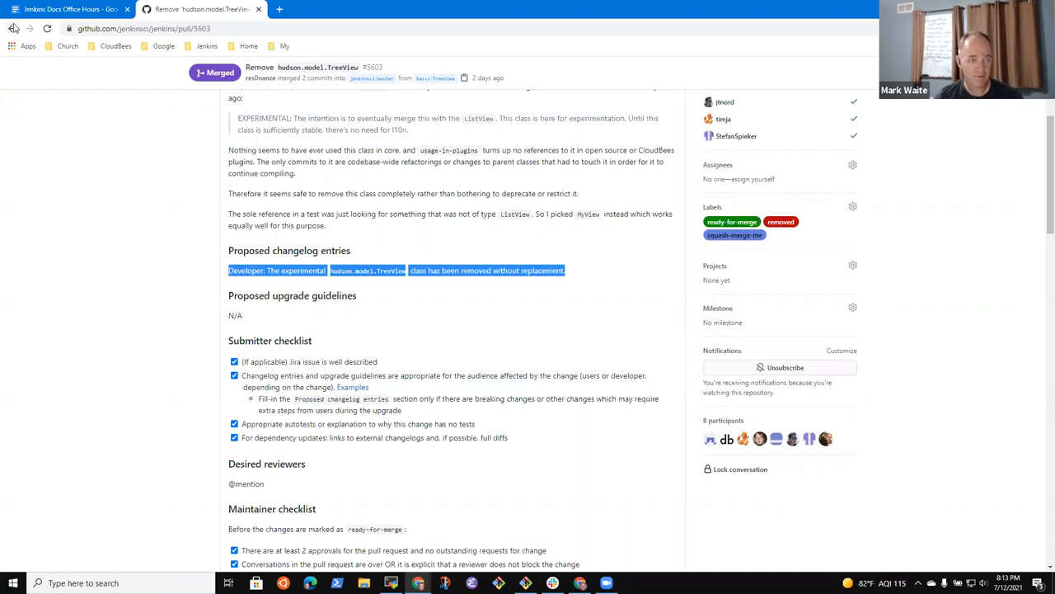
Go back to the closed list and open the Removing SubClassGenerator pull request.
click(11, 28)
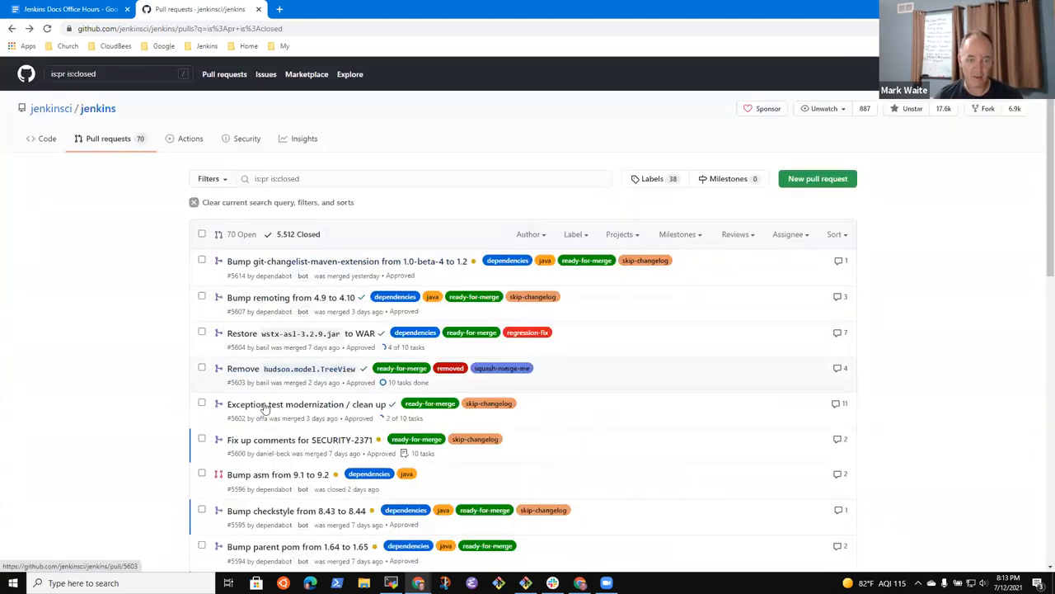
mouse_move(341, 405)
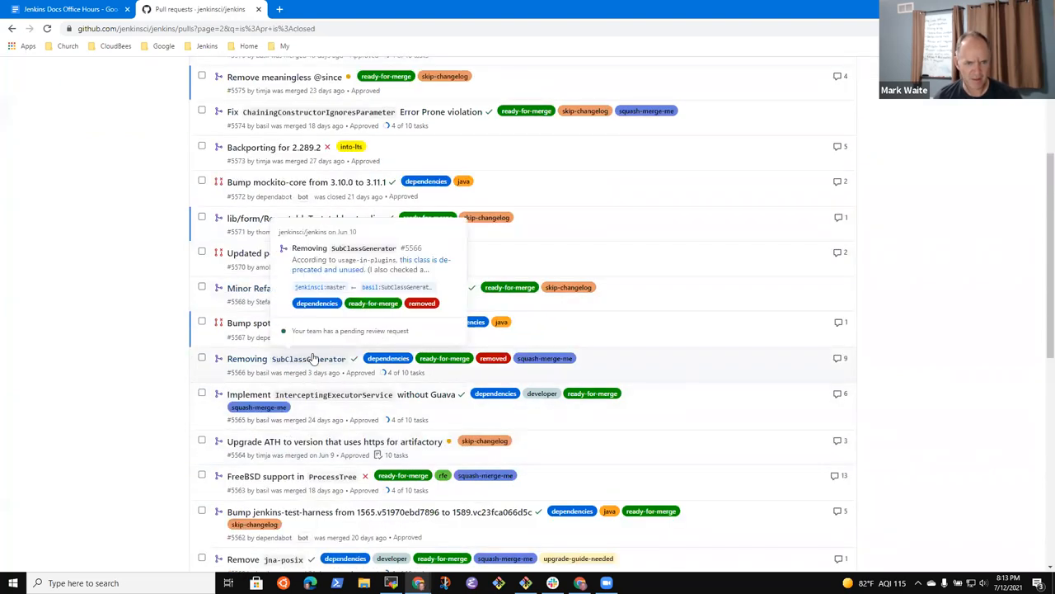
click(286, 359)
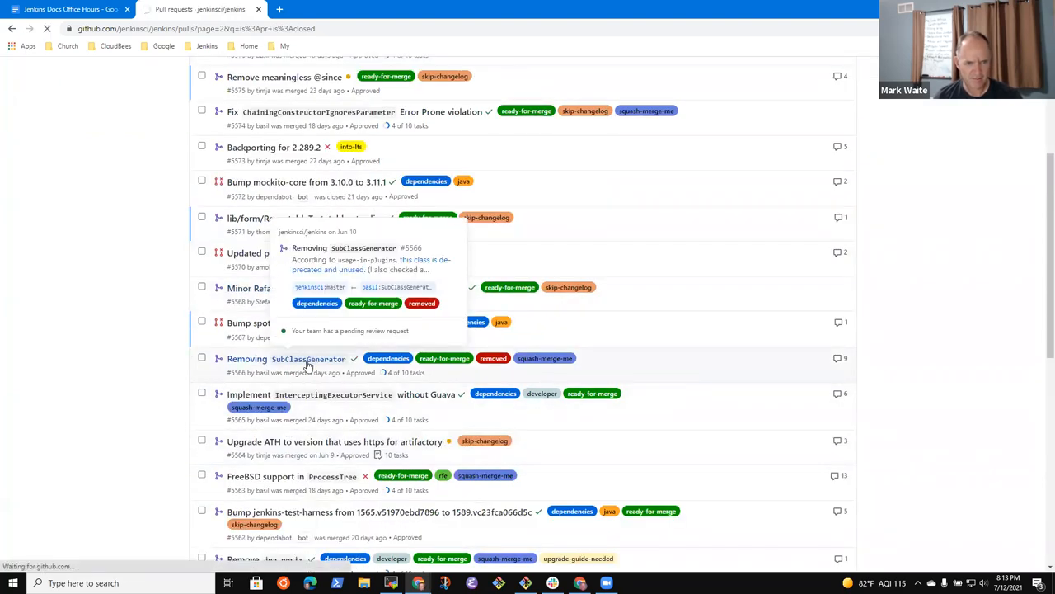
click(309, 358)
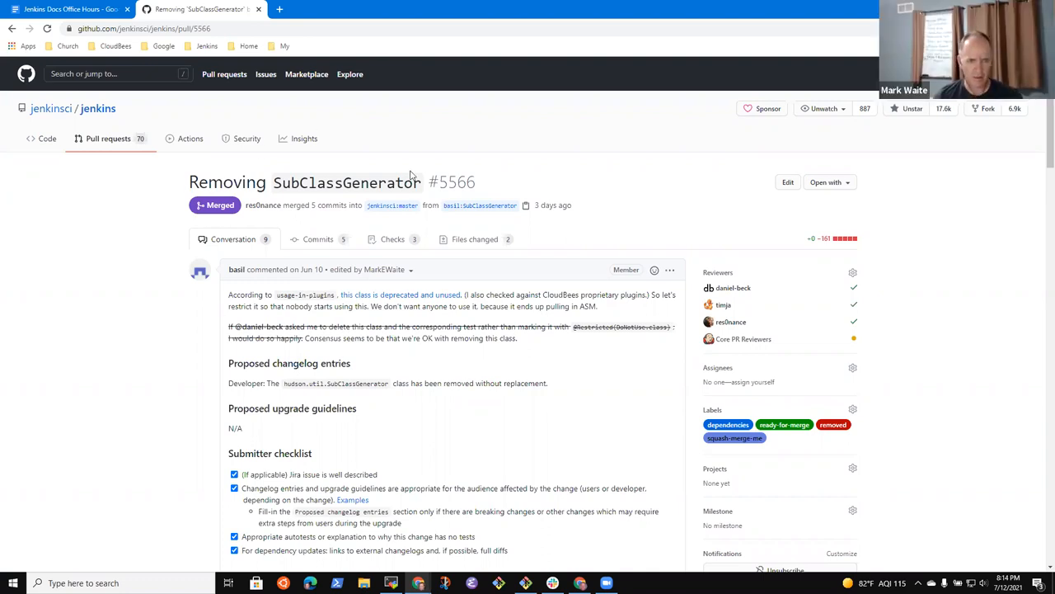
Read through the pull request discussion and view the deleted code in Files changed.
scroll(down, 3)
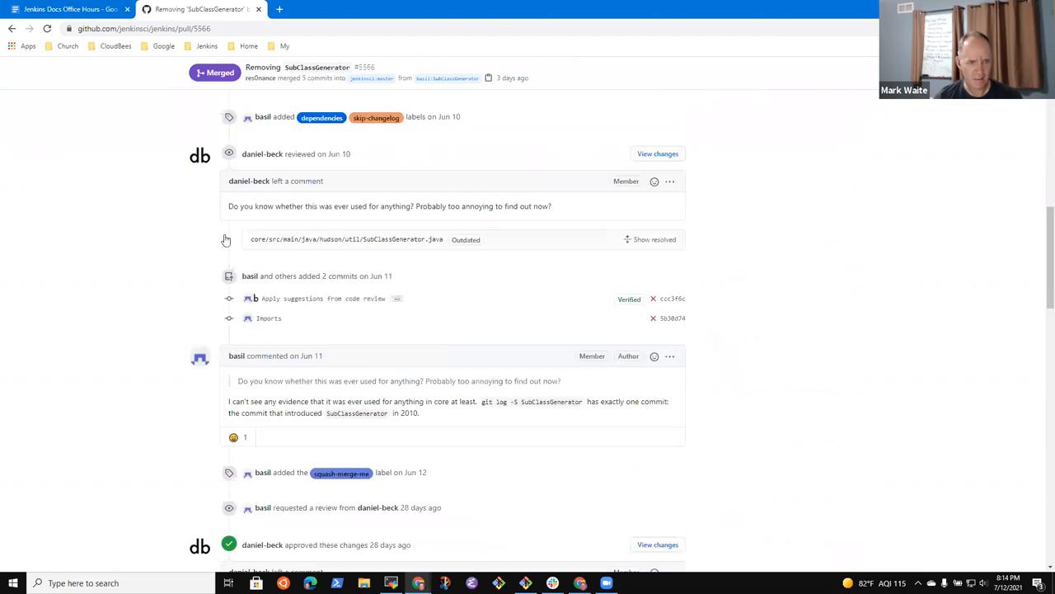
mouse_move(156, 251)
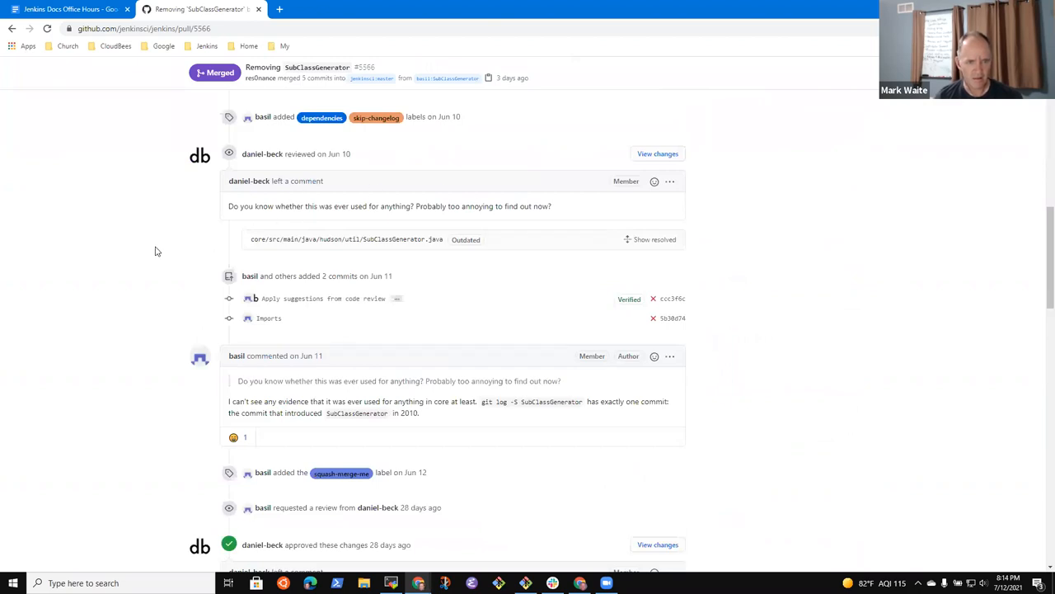
scroll(down, 3)
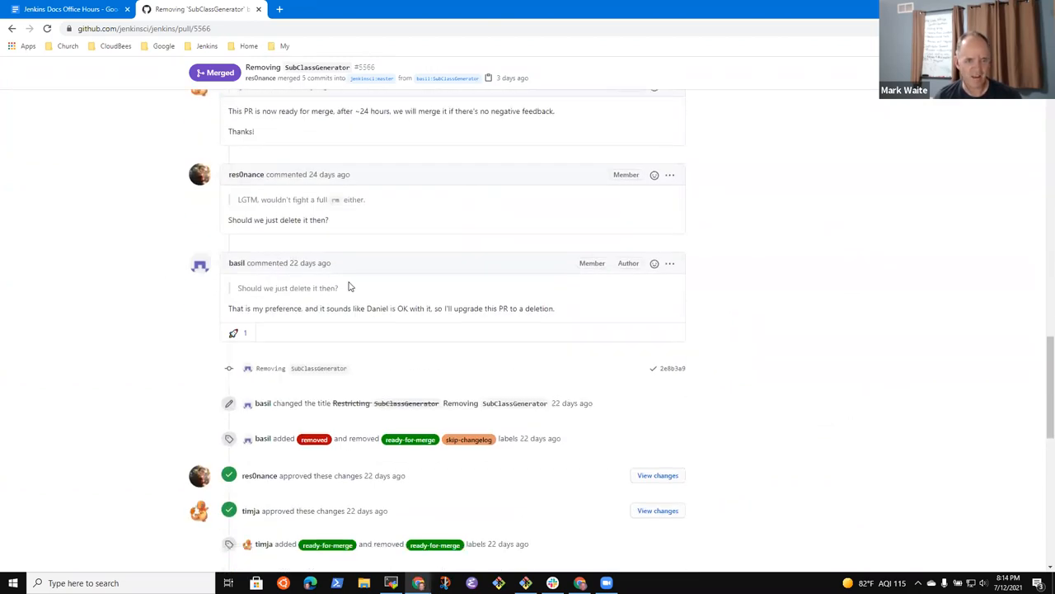
scroll(down, 3)
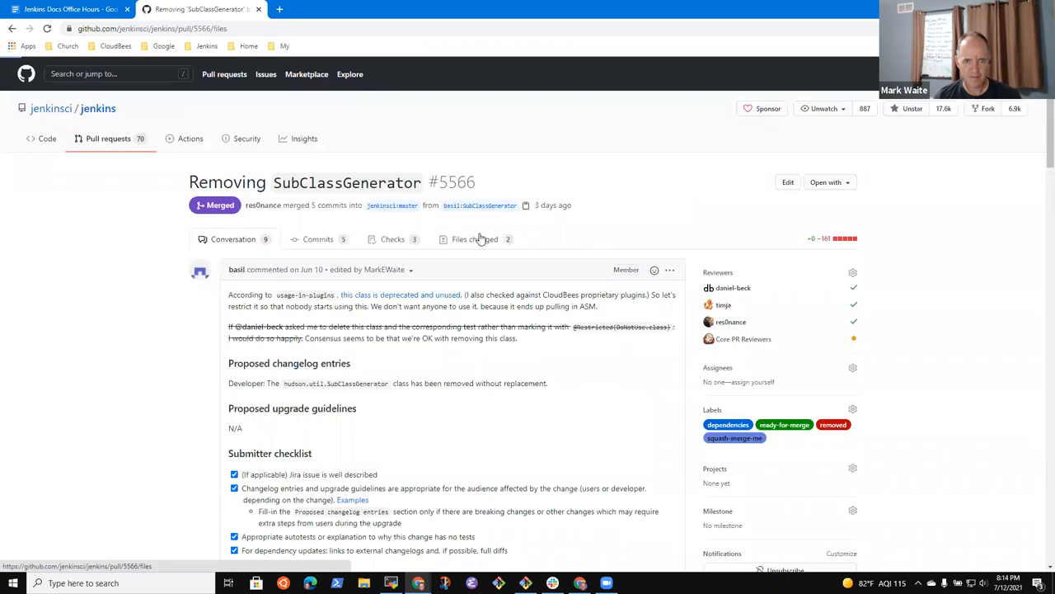
click(474, 239)
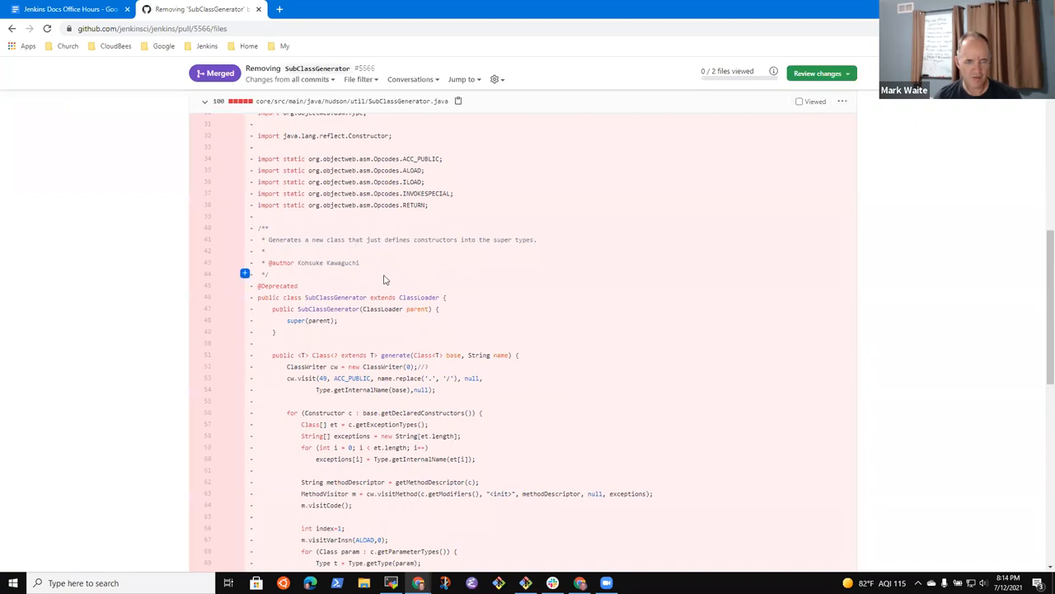
scroll(down, 3)
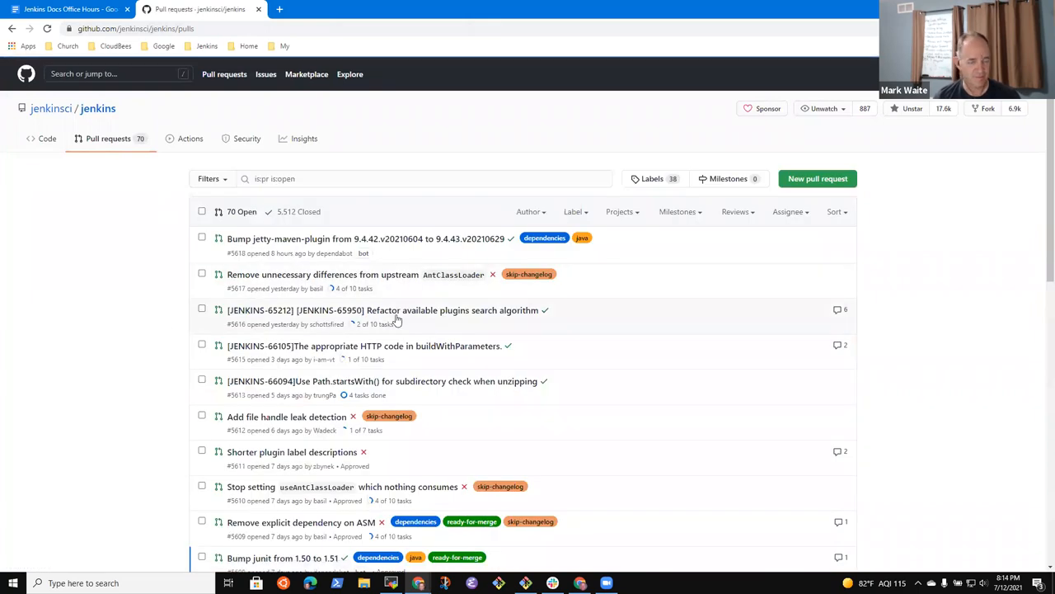
mouse_move(286, 381)
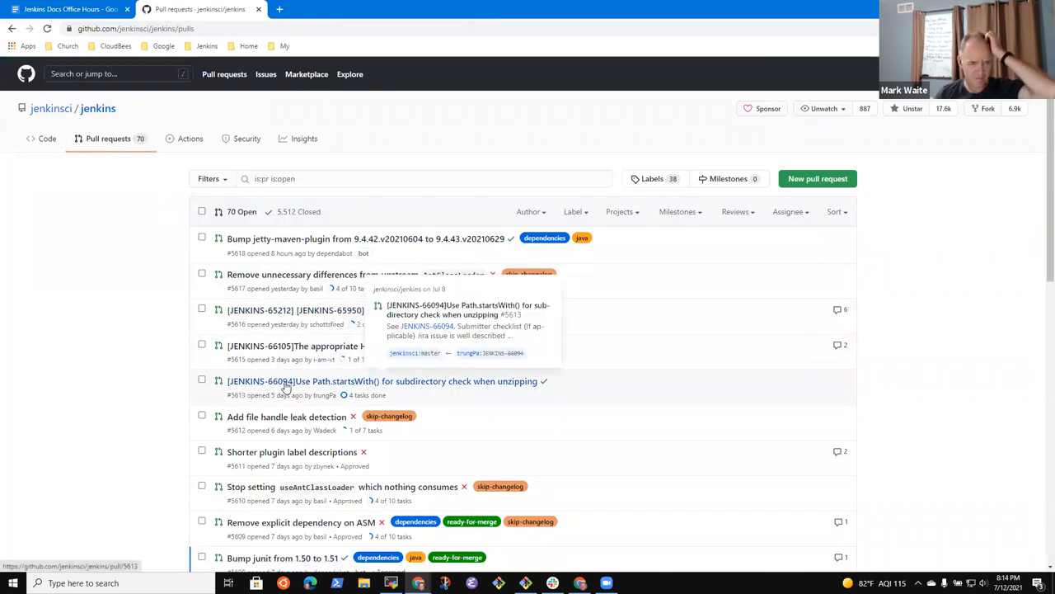
mouse_move(501, 243)
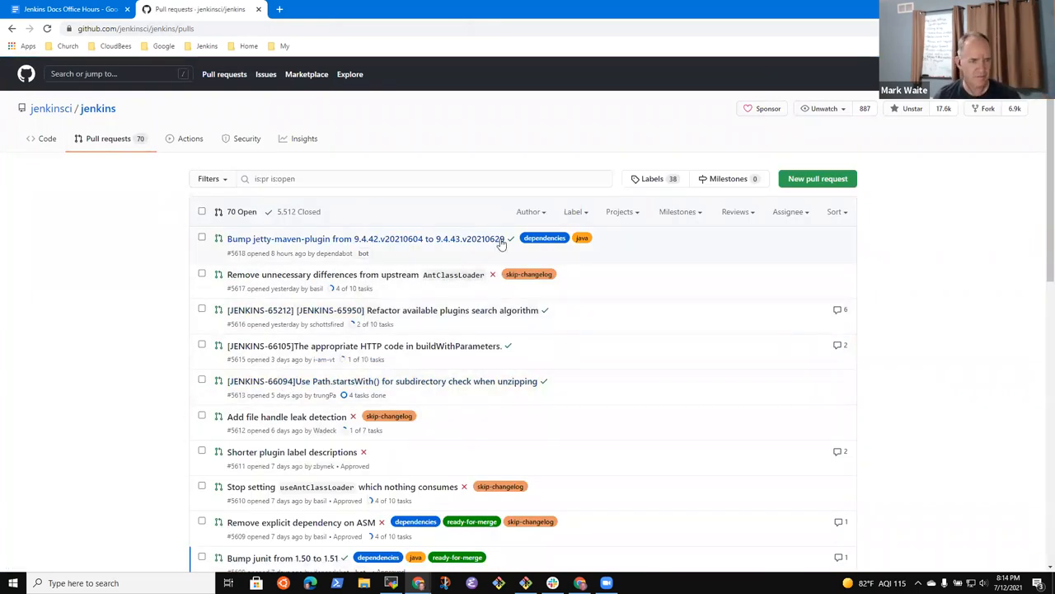
Add sub-bullets naming the removed TreeView and SubClassGenerator classes.
click(70, 9)
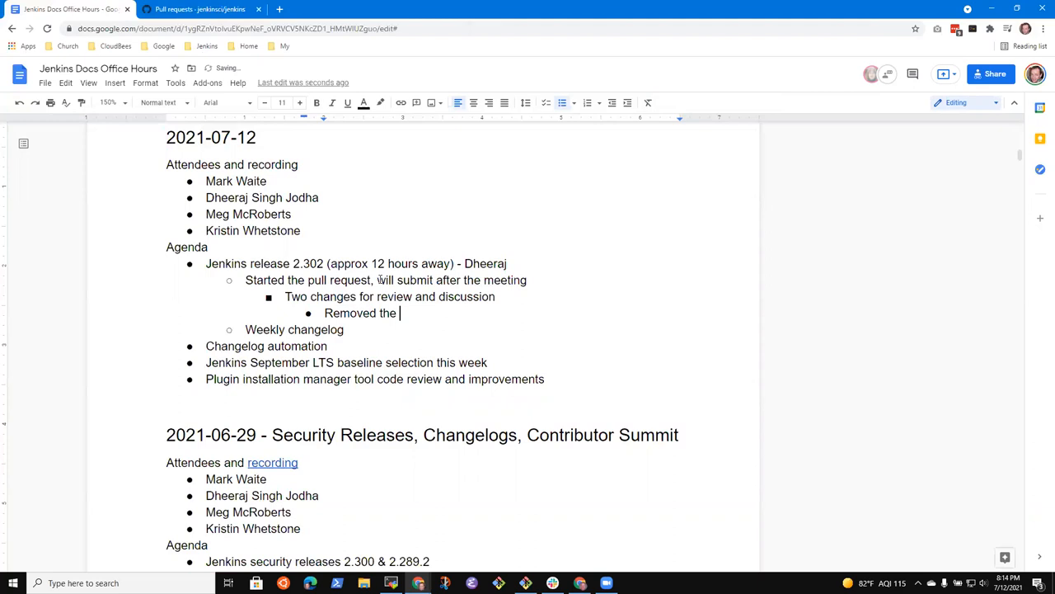
text(TreetView)
text(Removed the)
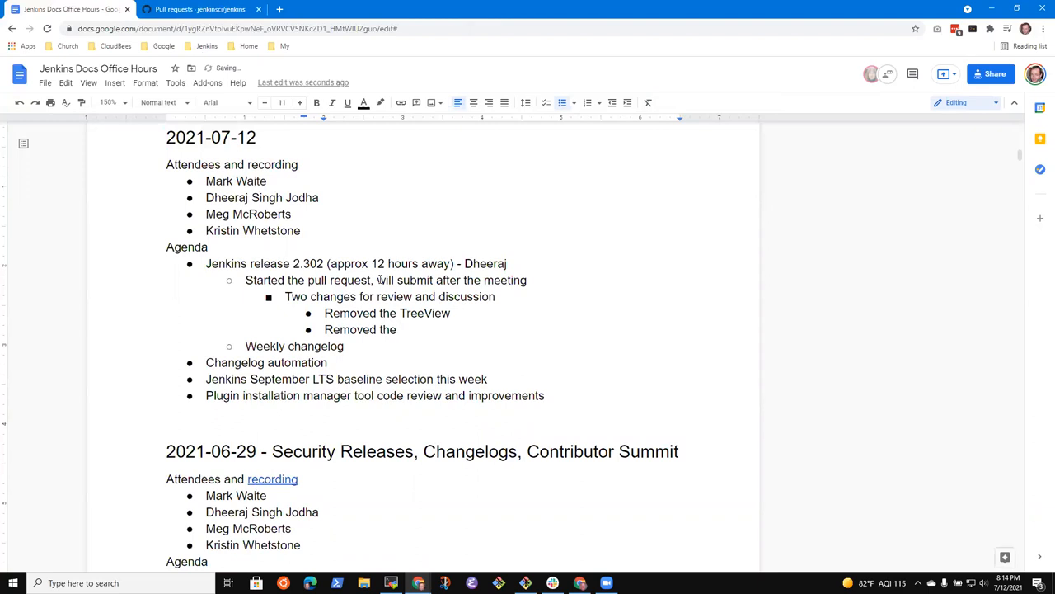
text(SubClass)
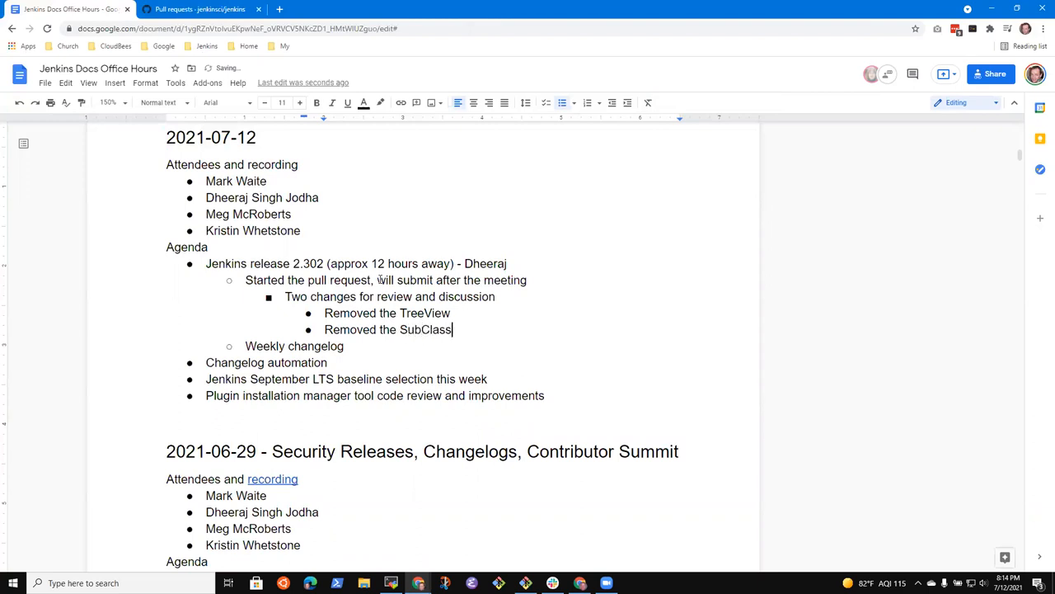
text(Generator)
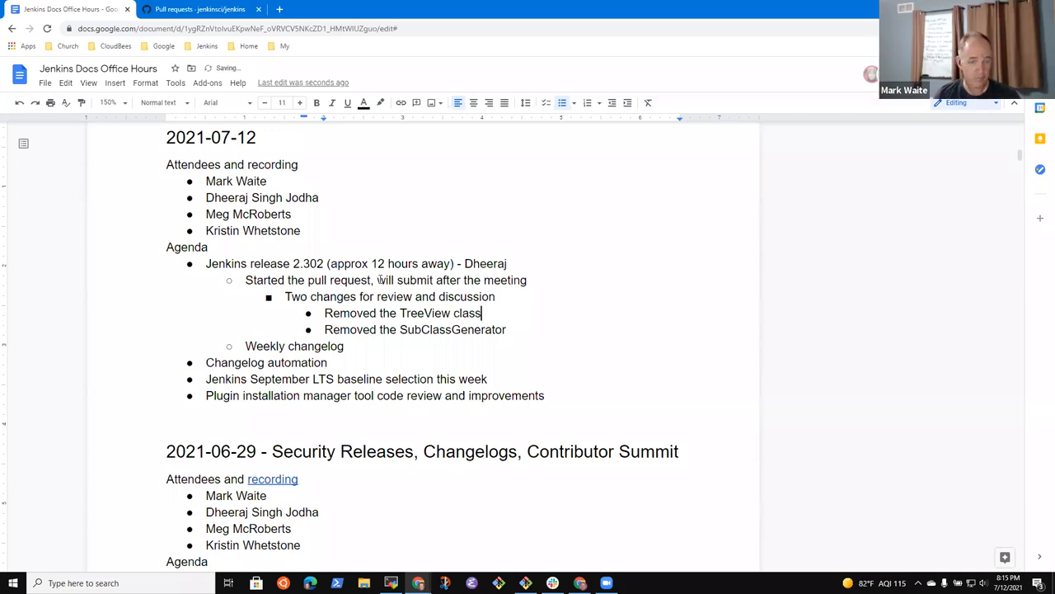
text(class)
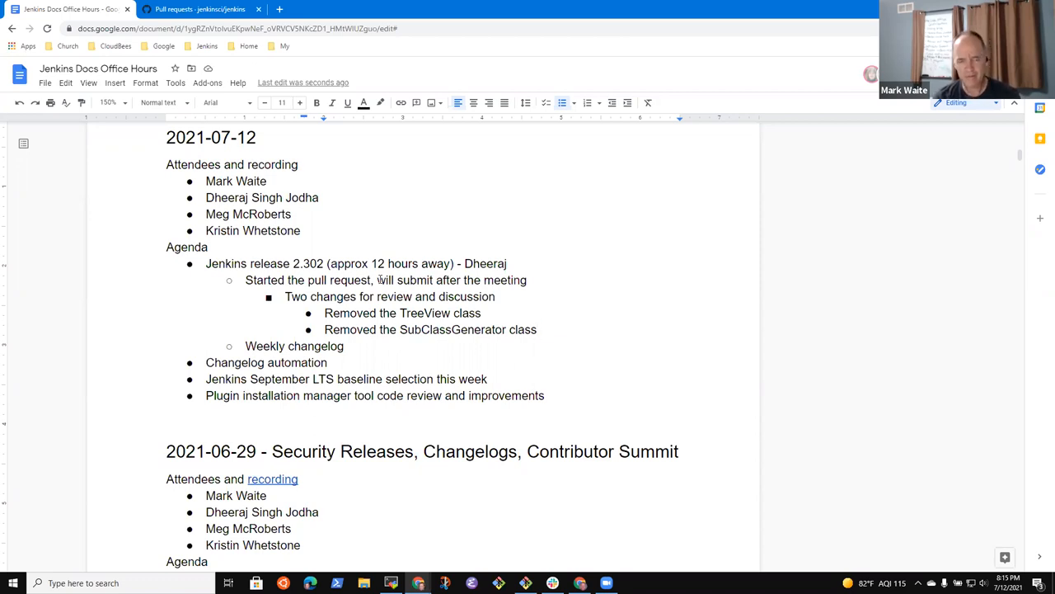
Reword the parent bullet to 'Two removals to mention as part of code improvements'.
click(496, 296)
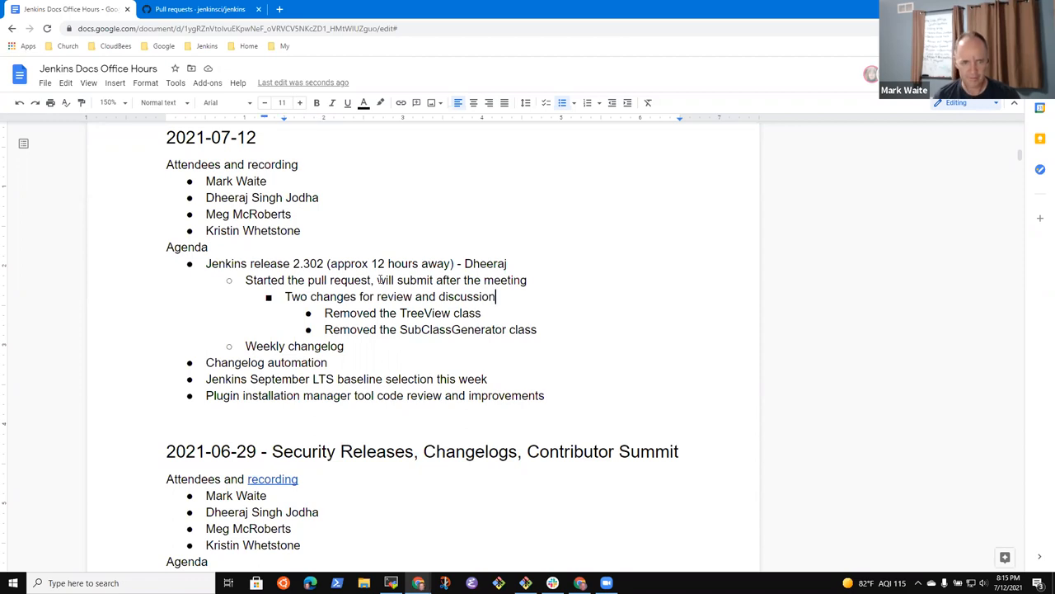
drag(316, 296, 496, 296)
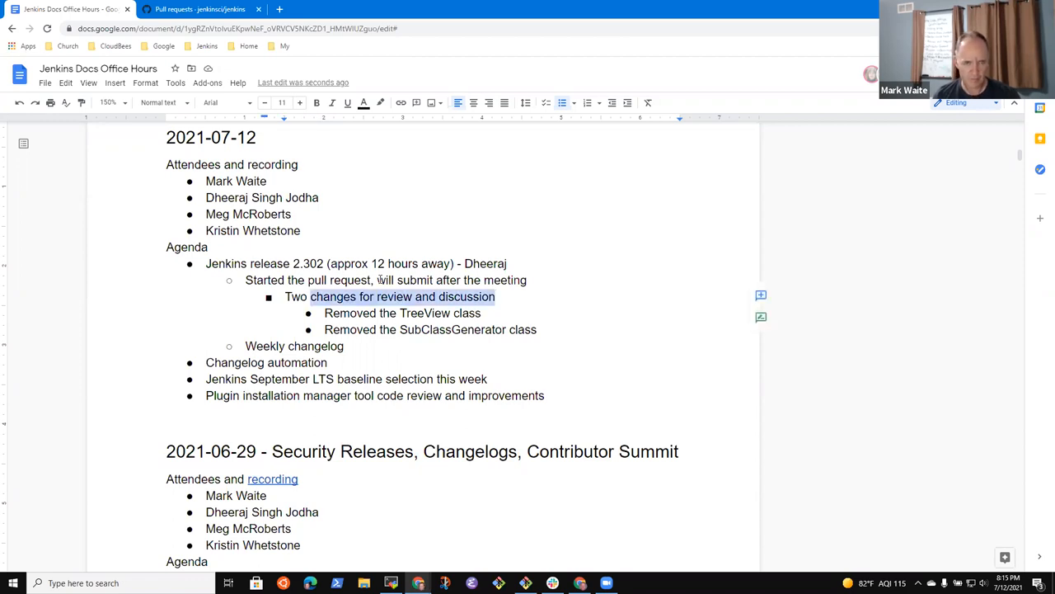
text(removals to mention a)
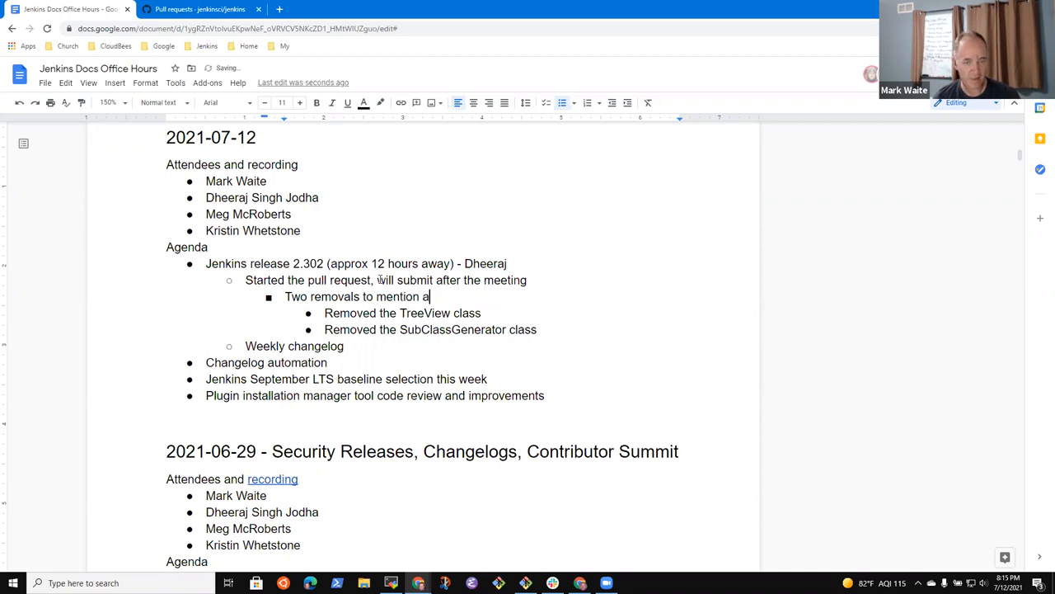
key(Backspace)
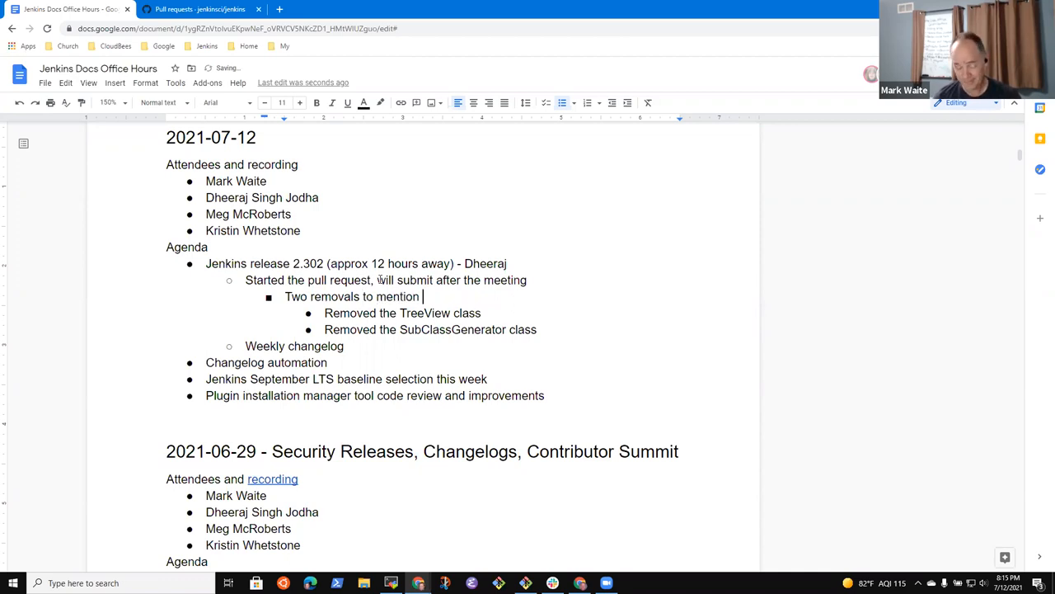
text(as)
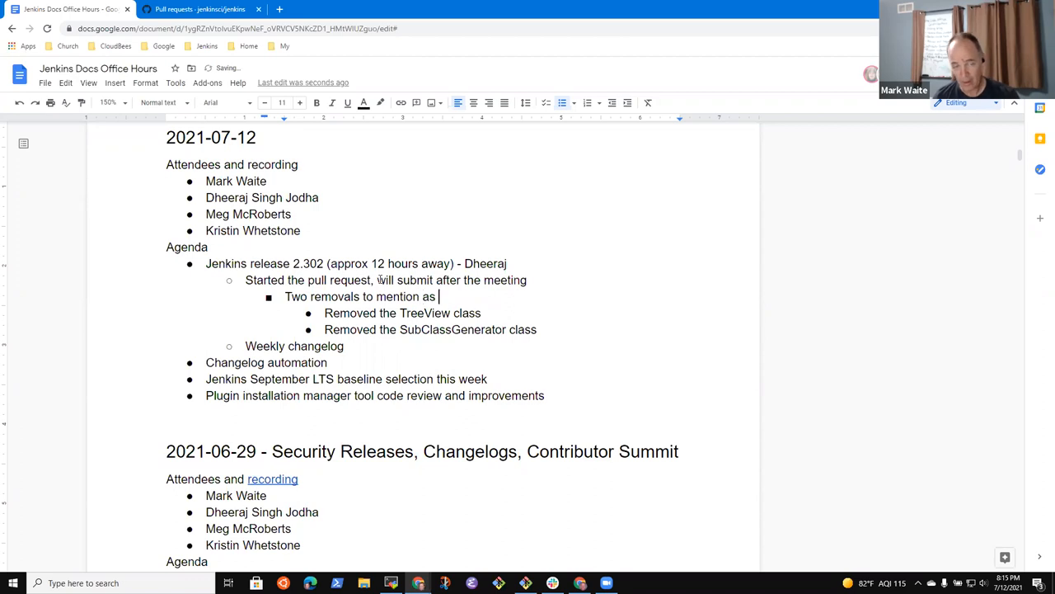
text(part of techno)
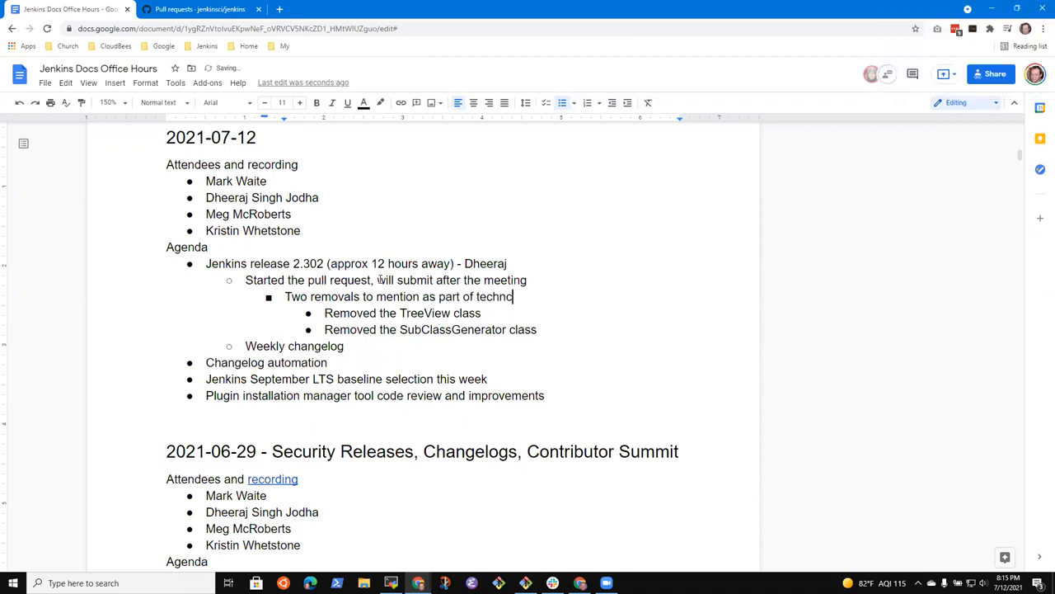
text(technical debt c)
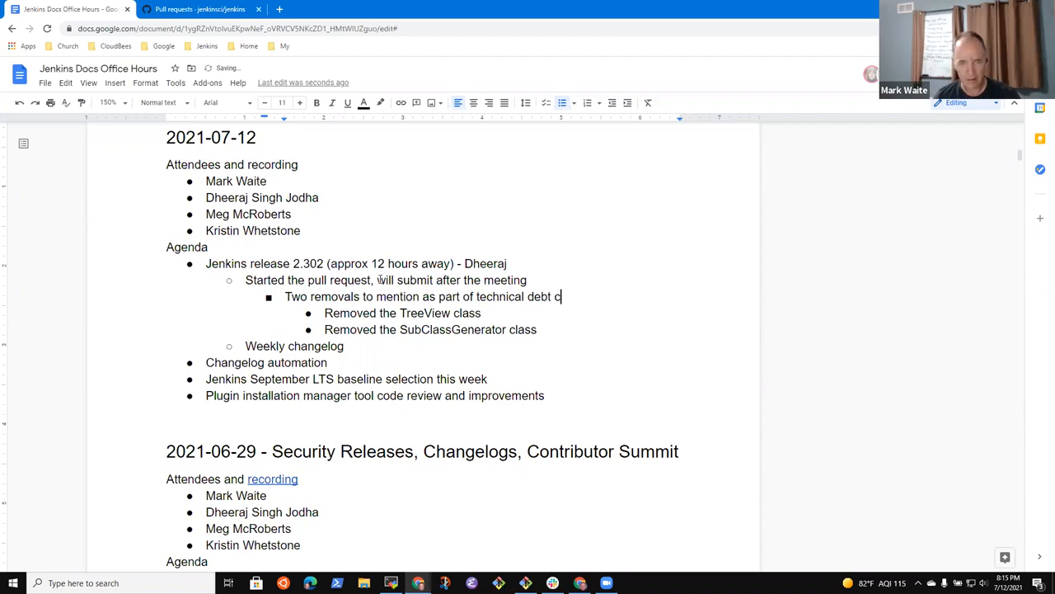
key(BackSpace)
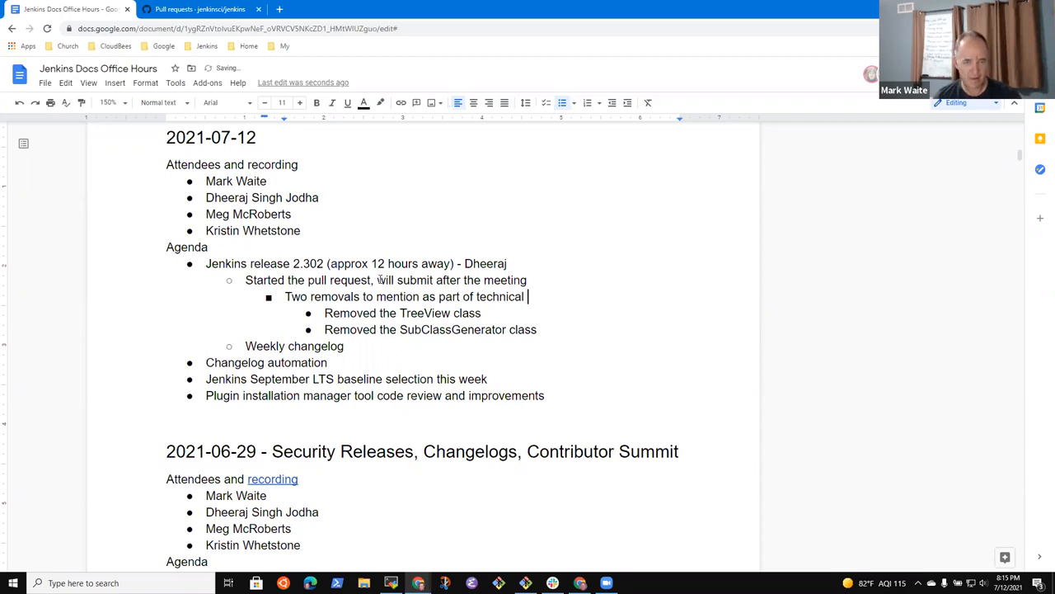
text(code)
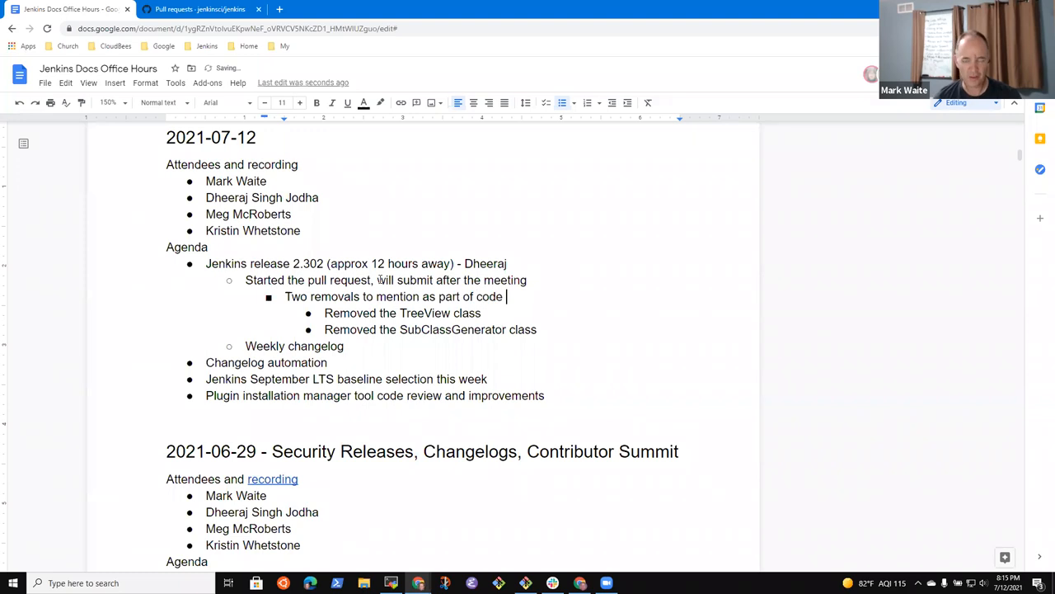
text(improvem)
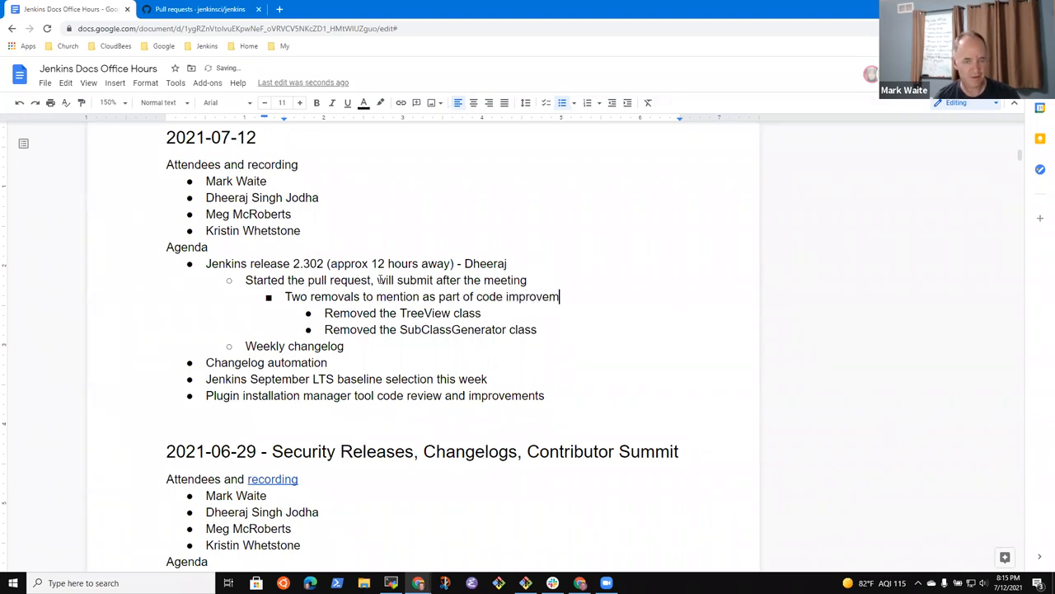
text(ents)
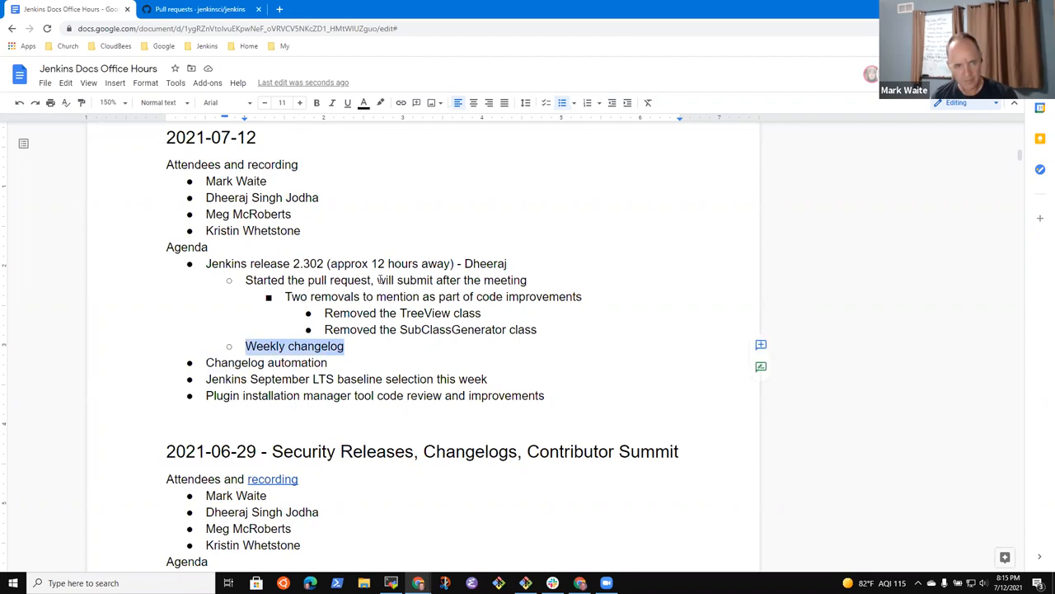
Move Weekly changelog to the first sub-bullet and credit Changelog automation to Tim Jacomb.
key(Delete)
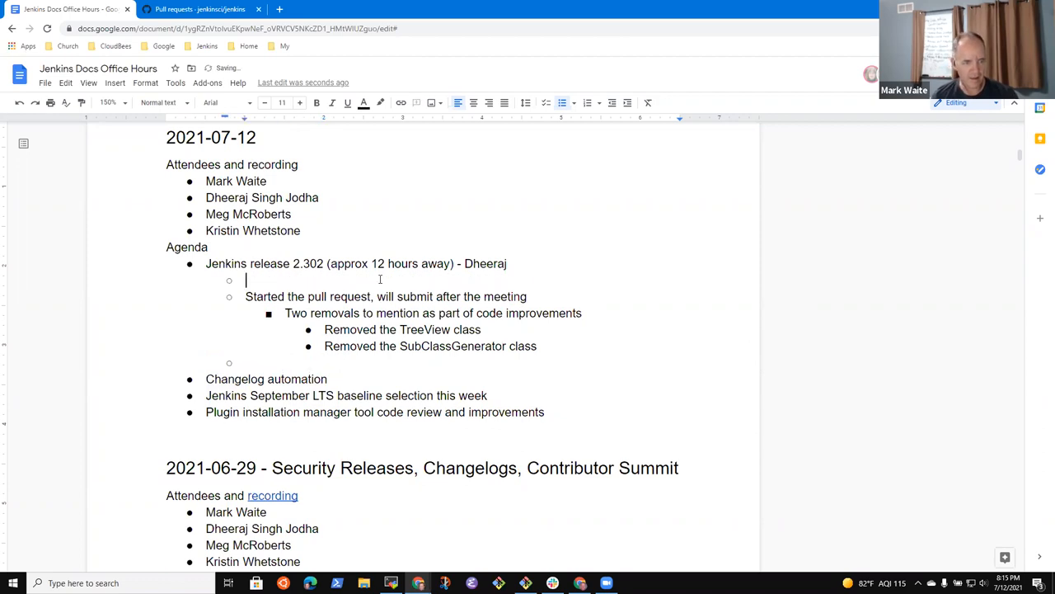
text(Weekly changelog)
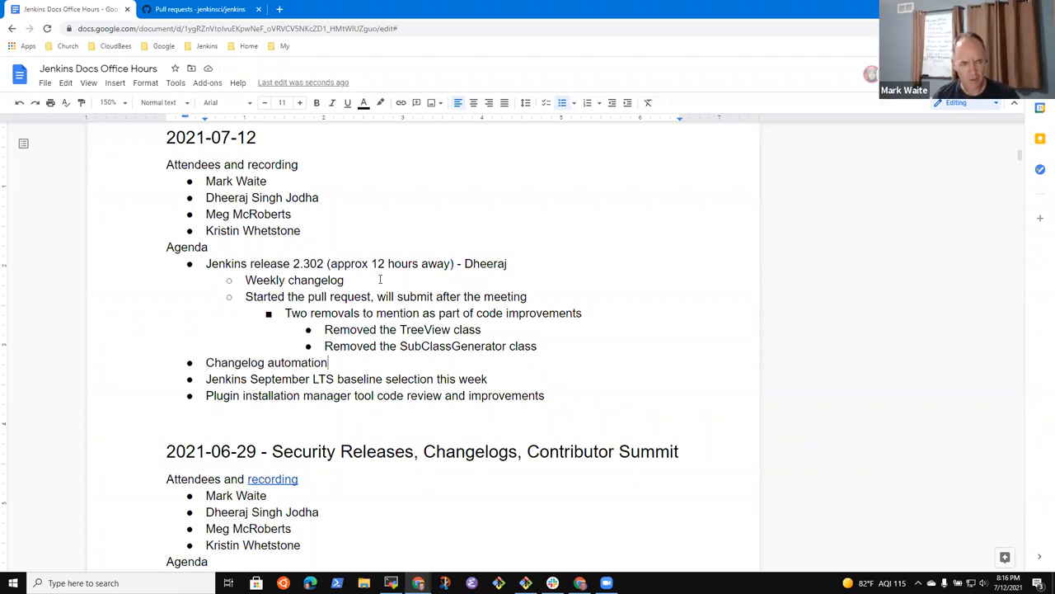
key(enter)
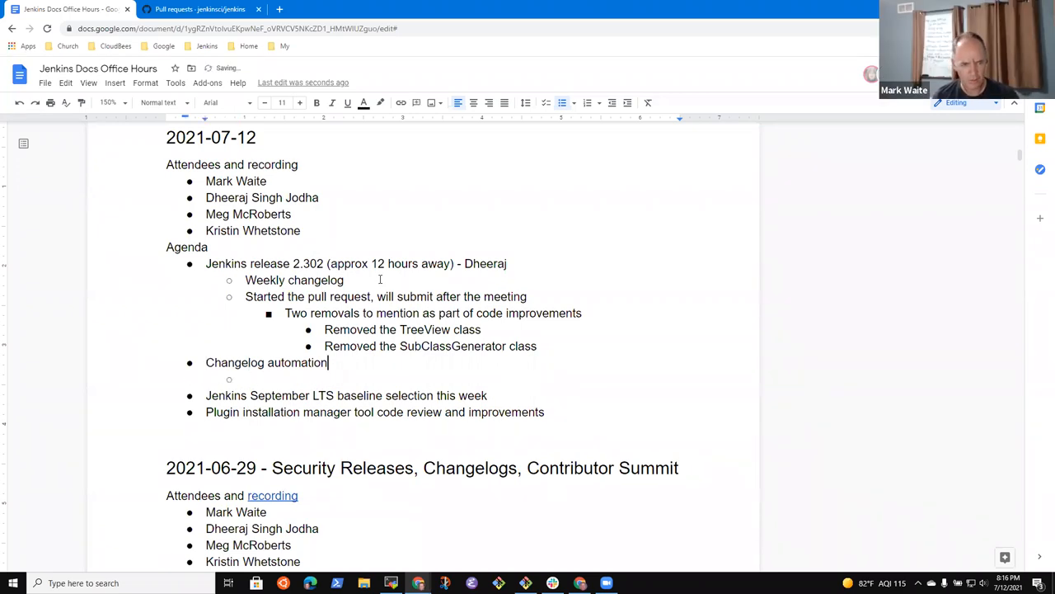
text(- Tim Jacomb)
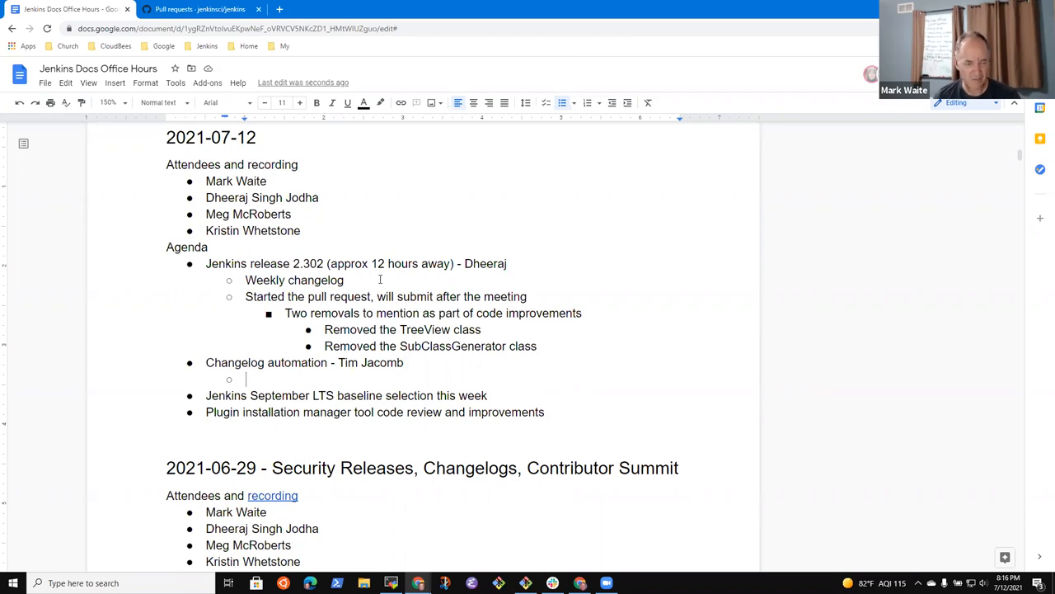
Note that Mark will review and others expressed concerns about worse changelogs.
text(Mark)
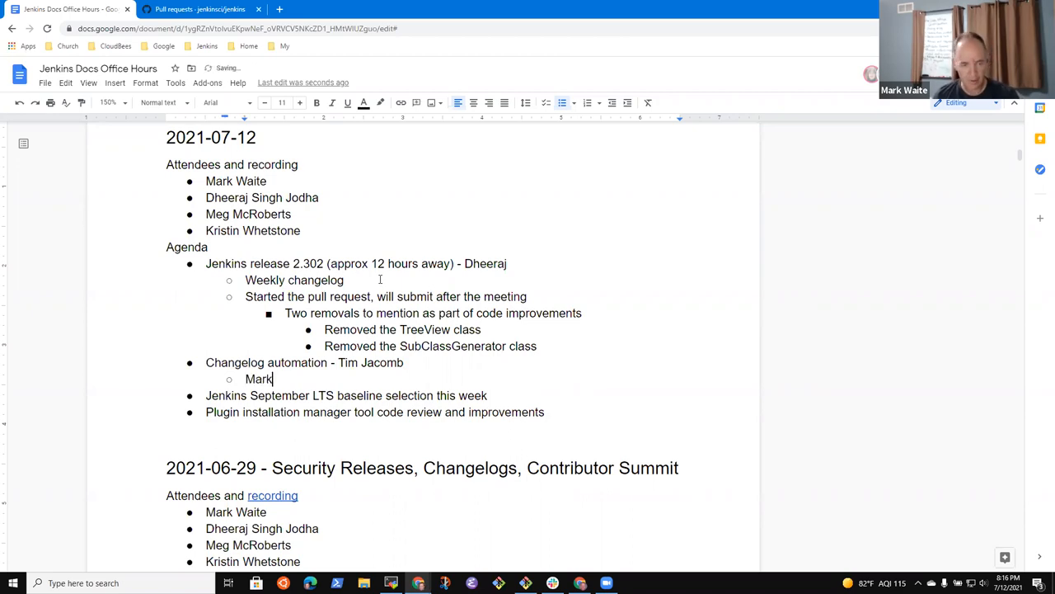
text(to review, others also)
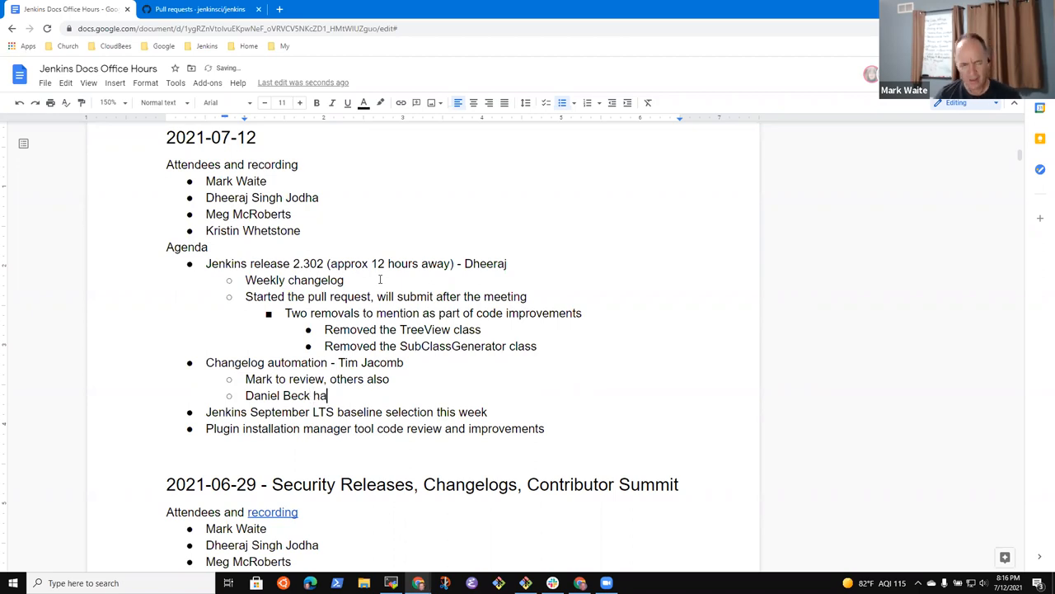
text(s expressed)
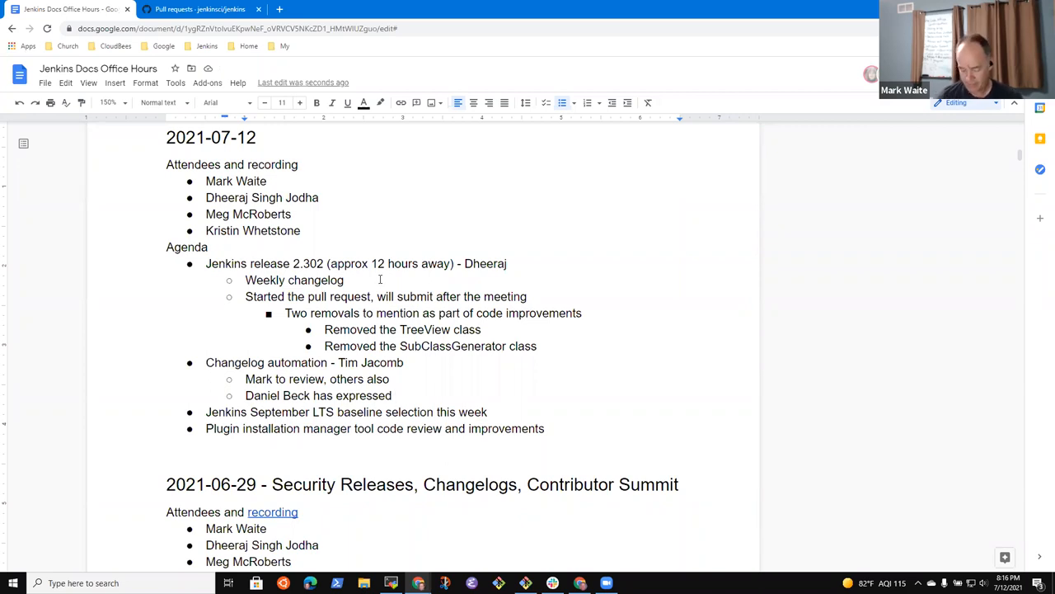
text(concerns)
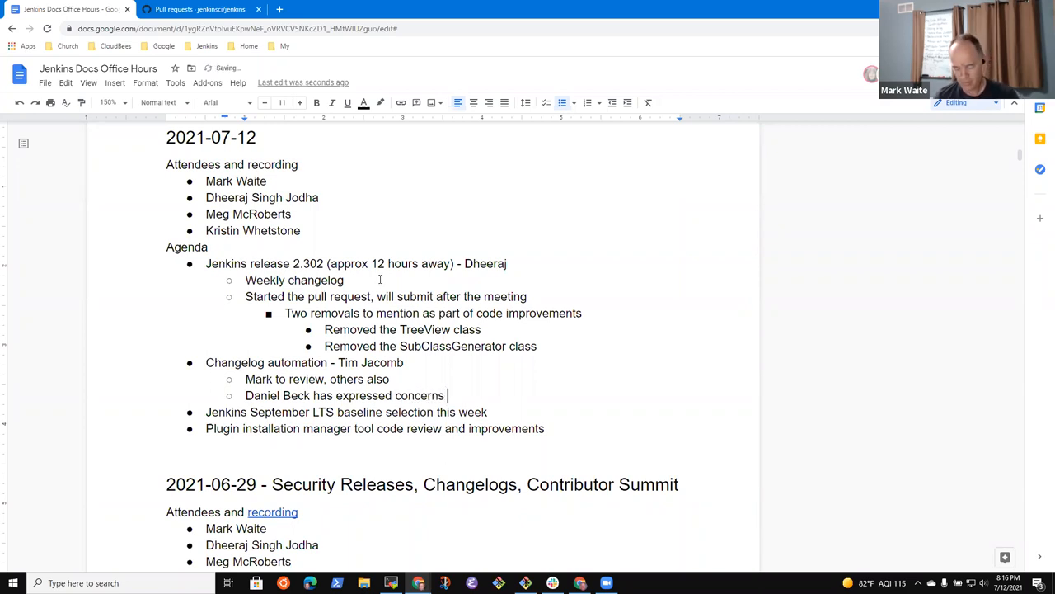
text(that we'll deliver worse changelogs as a result)
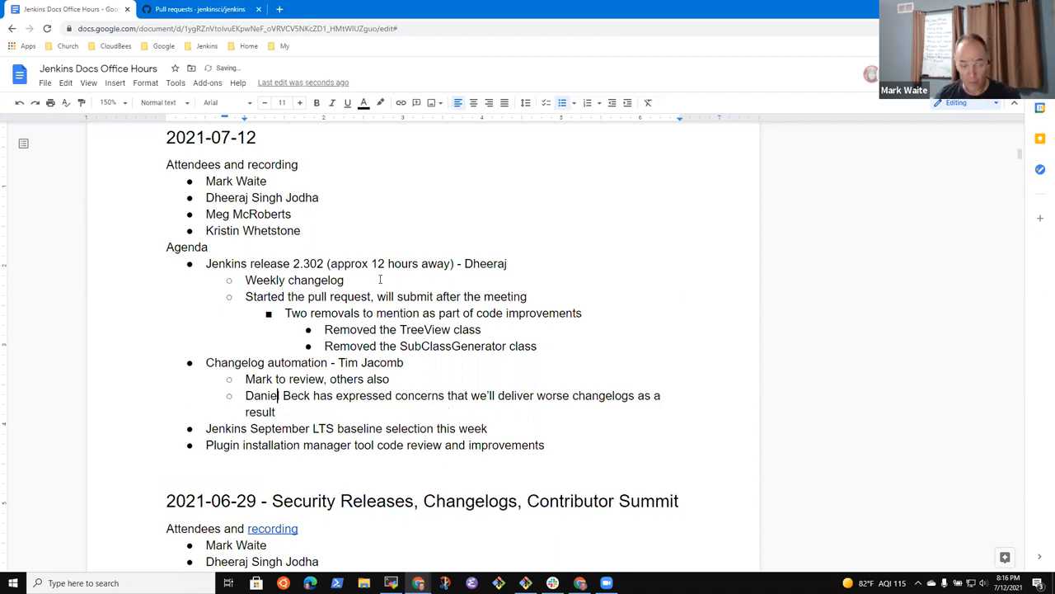
Retitle the item 'Weekly changelog automation from Tim Jacomb'.
triple_click(304, 363)
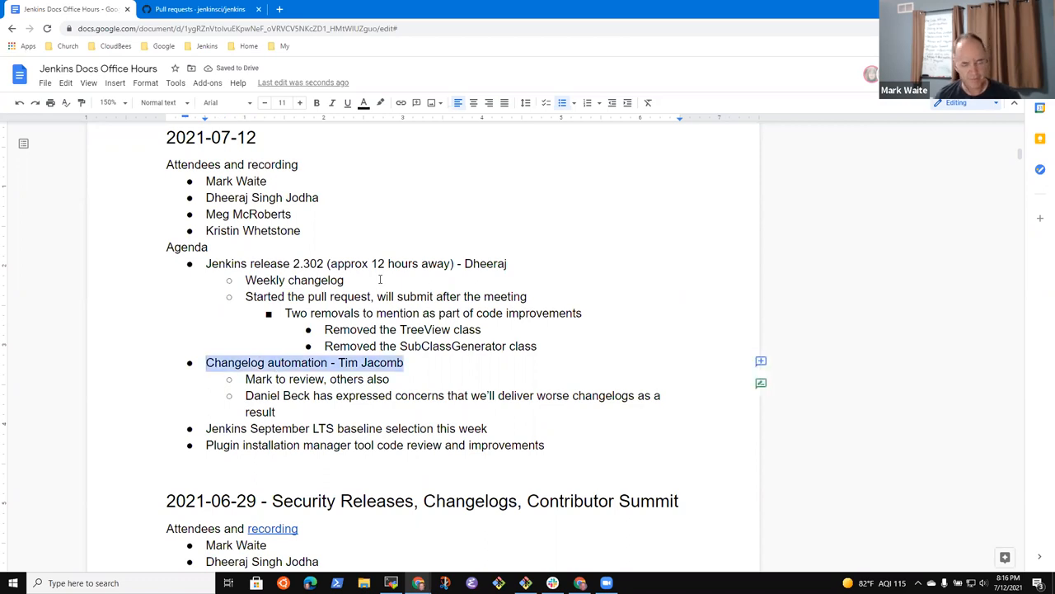
click(403, 363)
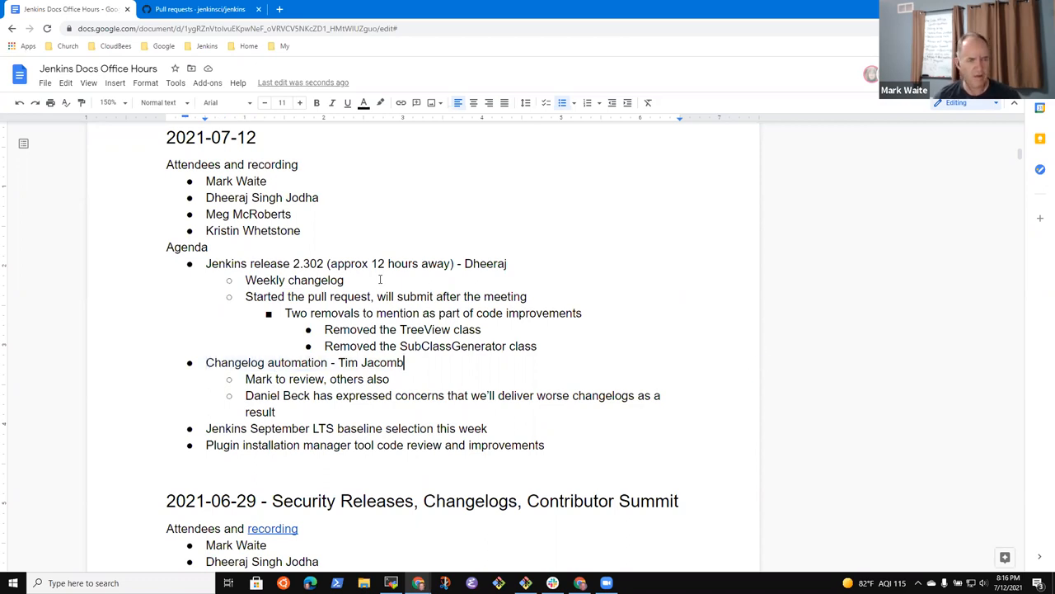
mouse_move(436, 396)
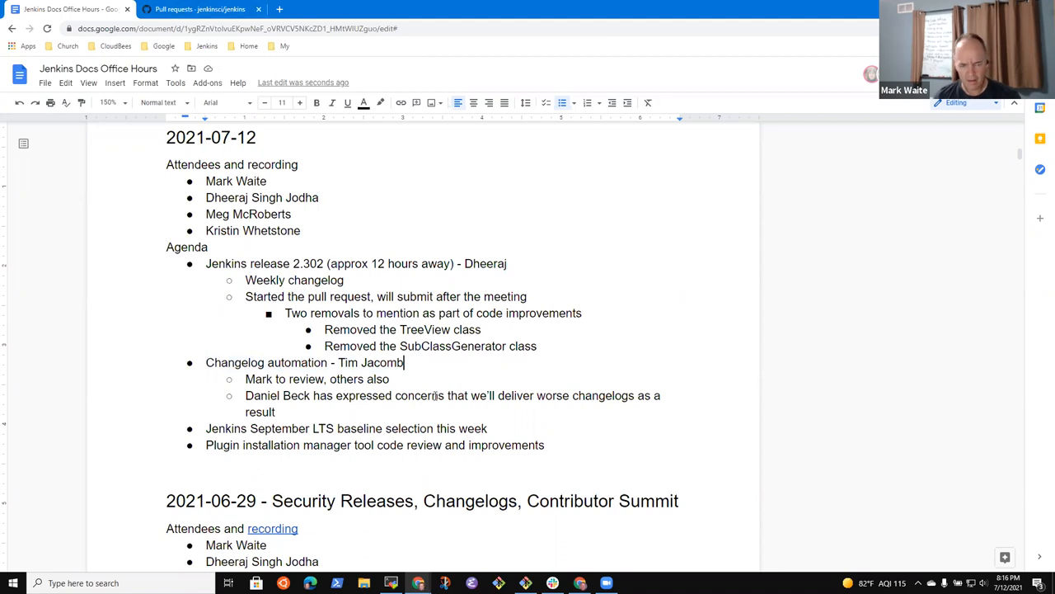
scroll(down, 3)
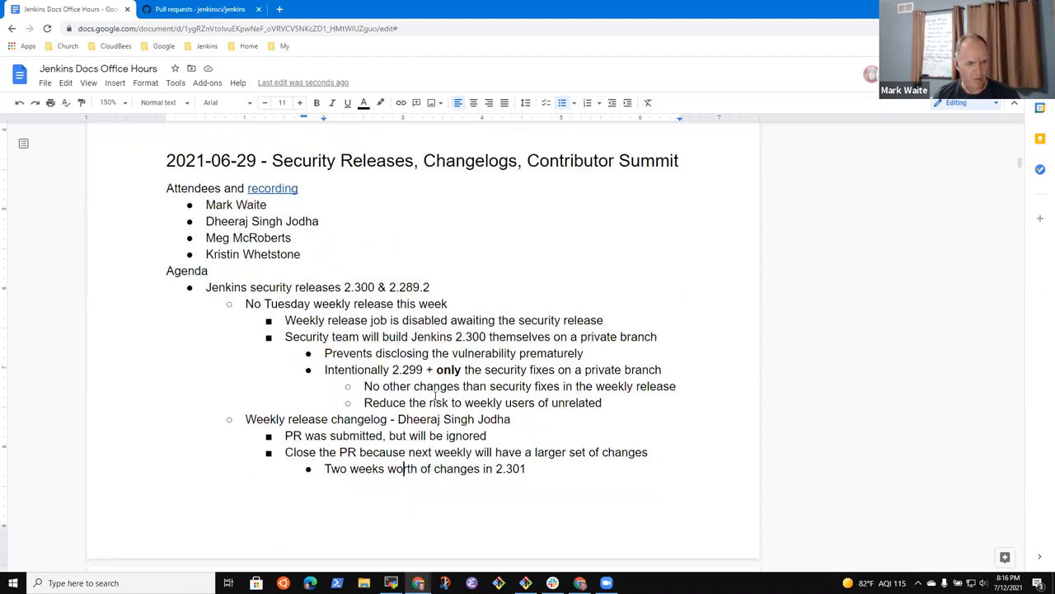
scroll(down, 3)
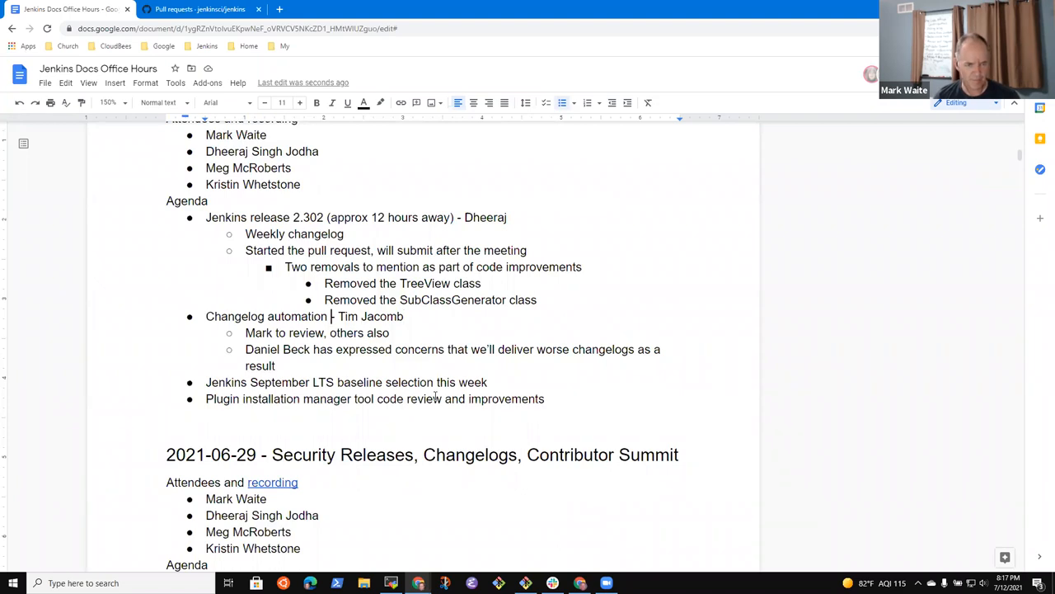
text(from)
text(DSoes)
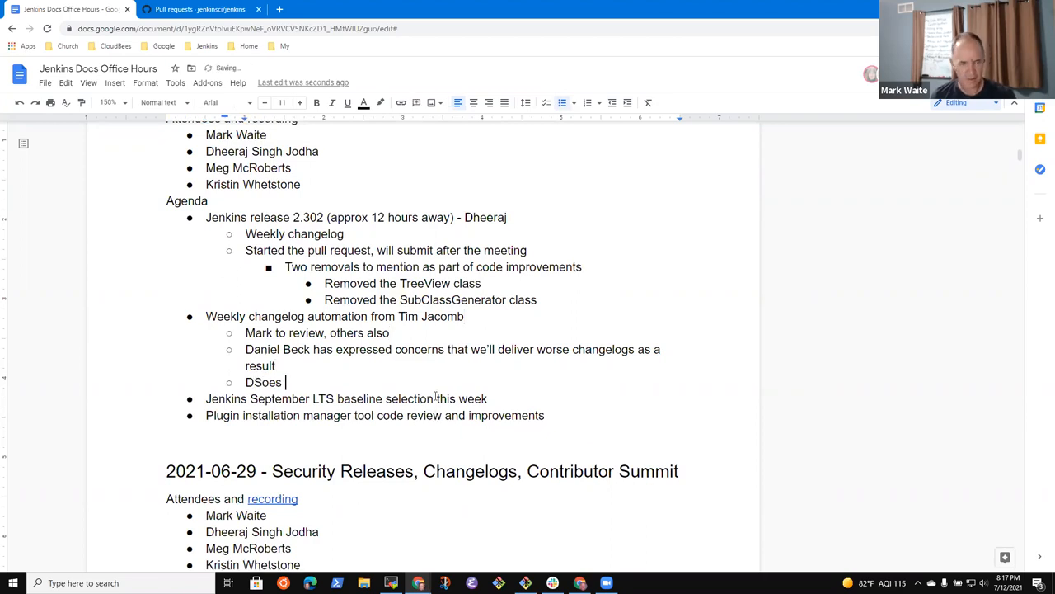
Add a sub-bullet: it does not alter the LTS changelog or upgrade guide.
text(Does not alter LTS chan)
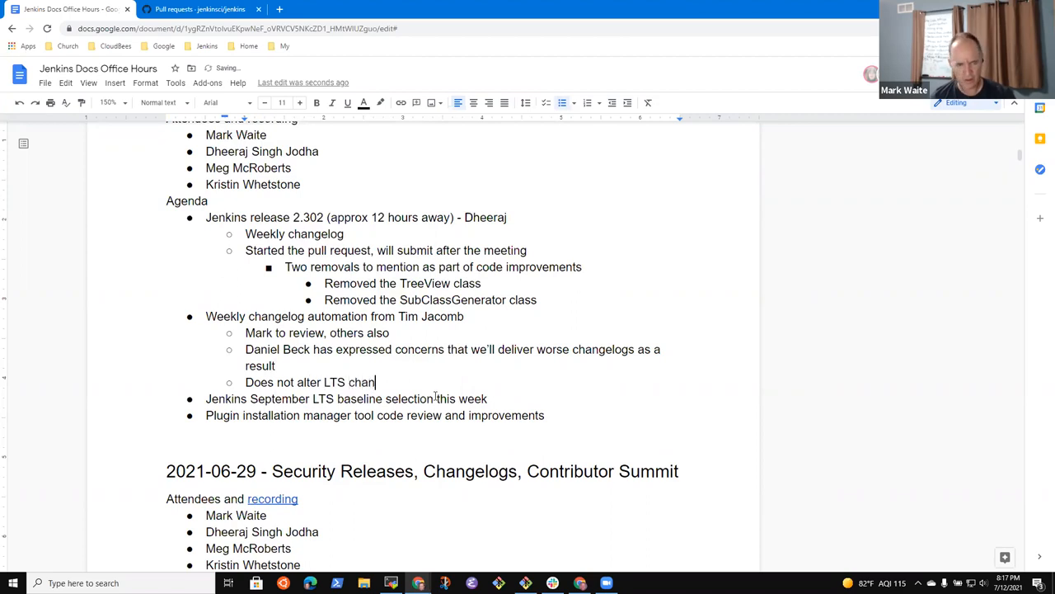
text(gelog or L)
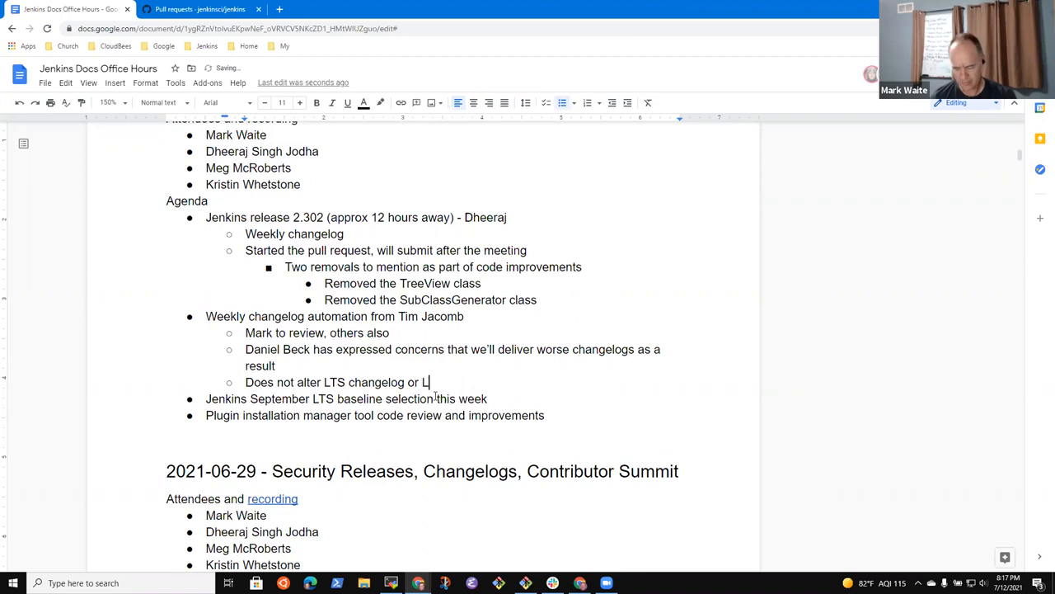
text(TS upgrade guide)
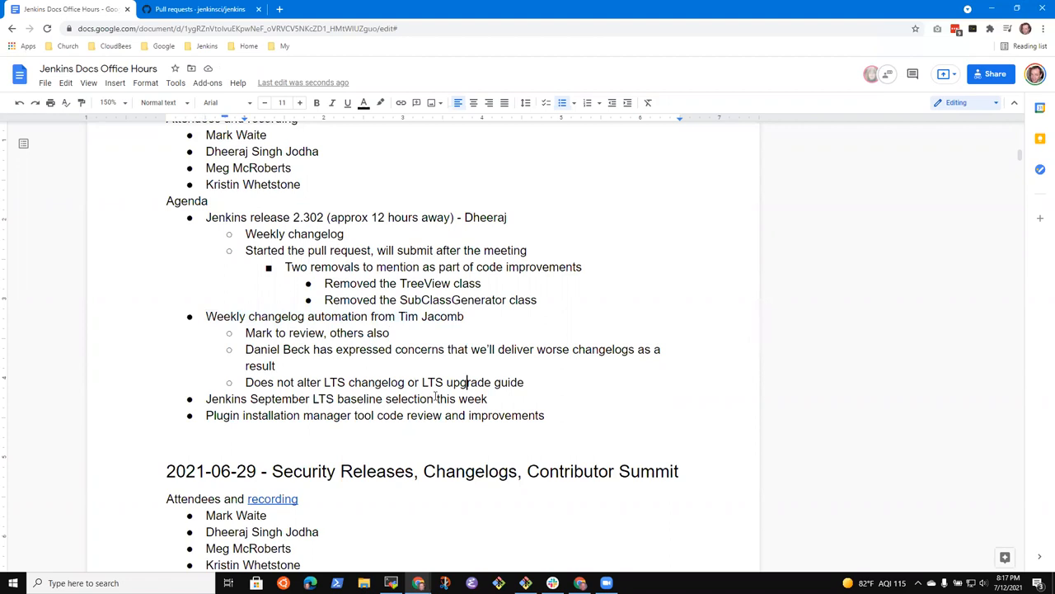
Note under LTS baseline that once a quarter we choose the next baseline.
triple_click(346, 398)
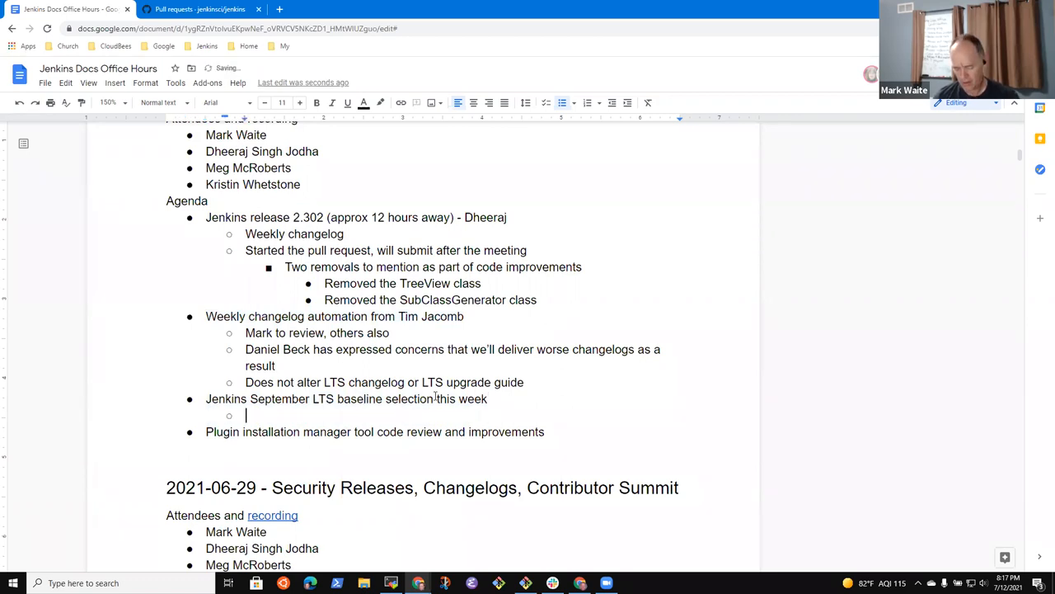
text(Once a qua)
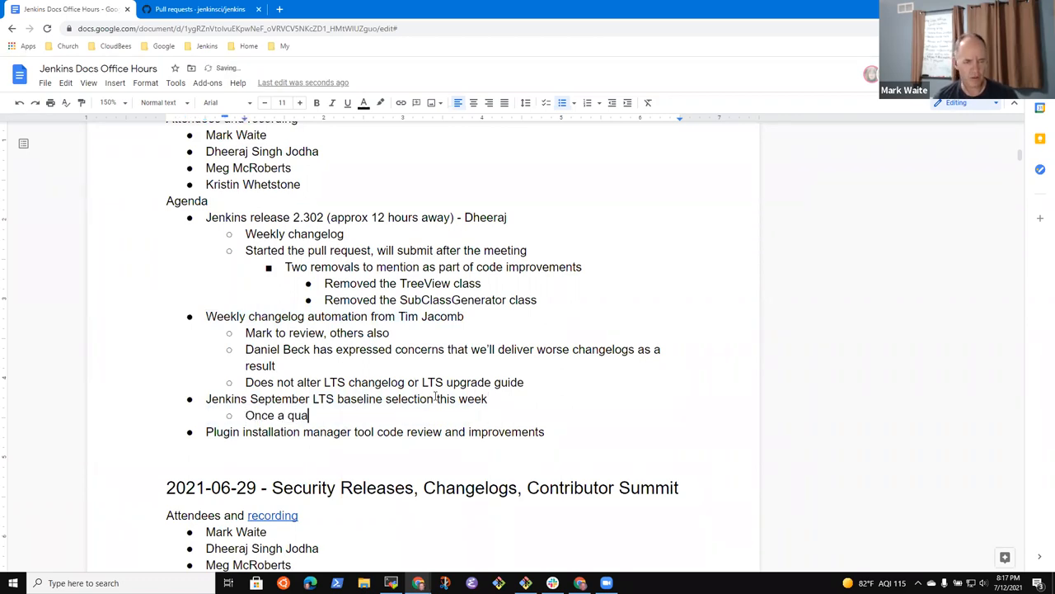
text(rter, we)
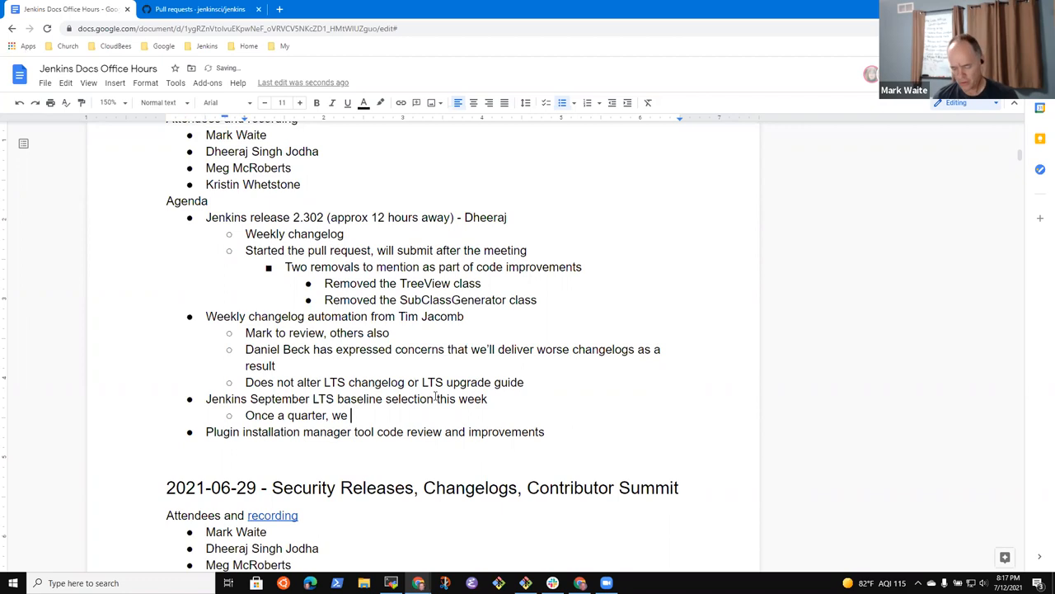
text(choose the next)
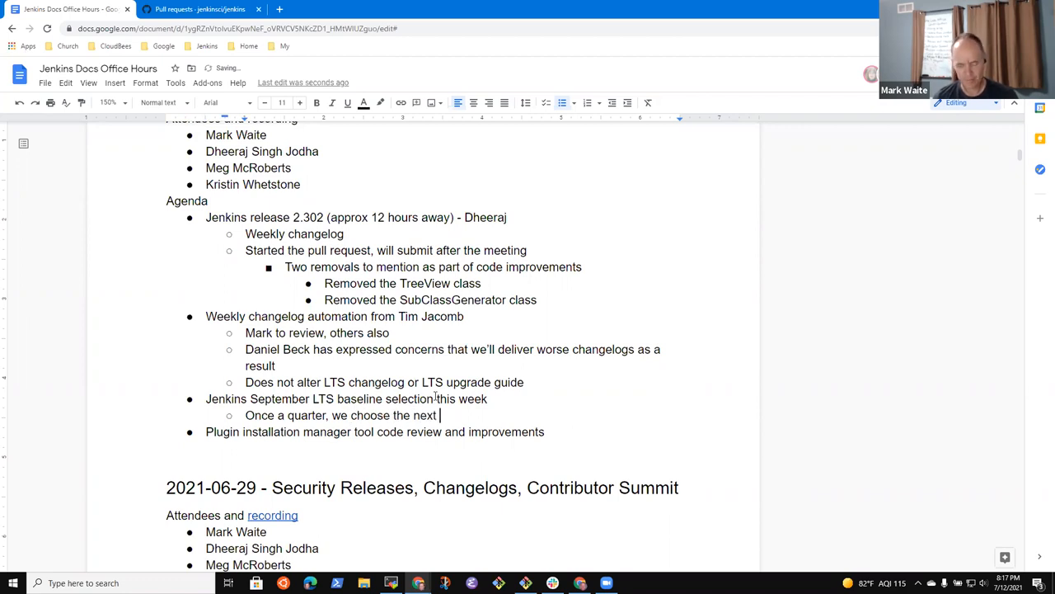
text(b)
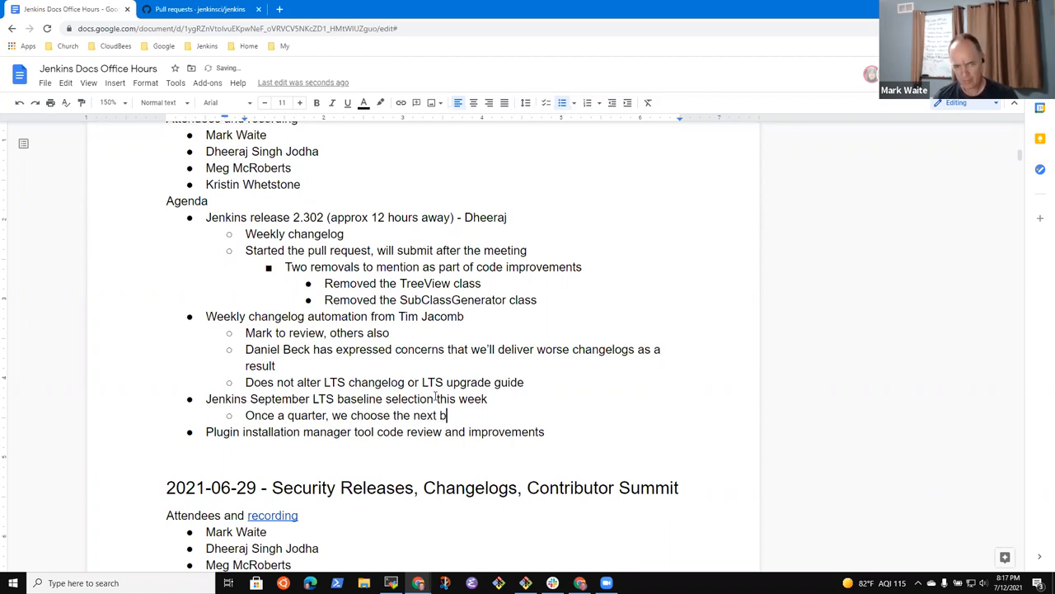
text(aseline for LTS release)
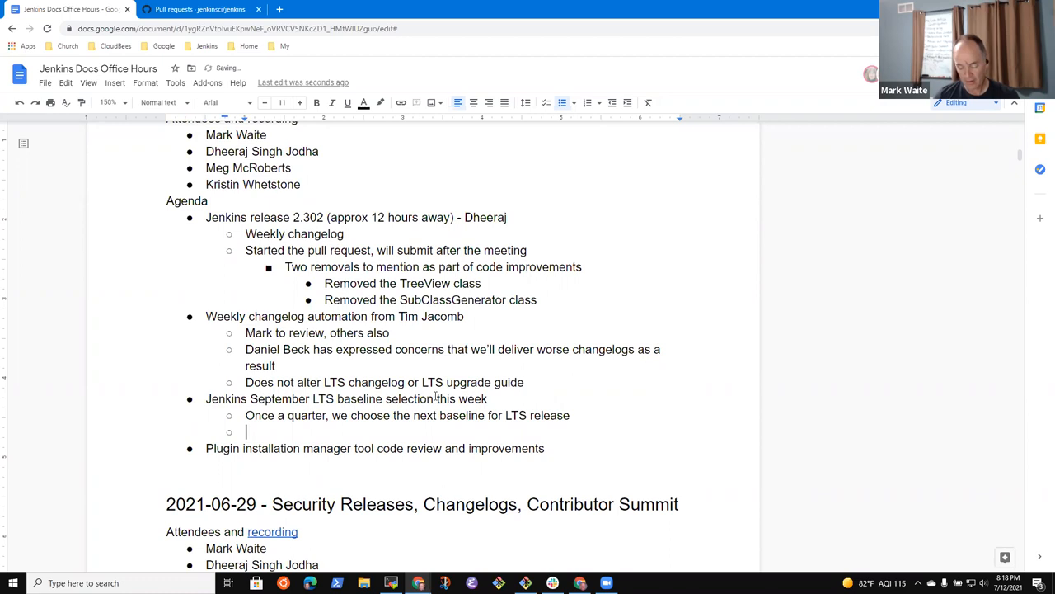
Add that the baseline should be 2.300 or later, because 2.300 was a security release.
text(2.300 or)
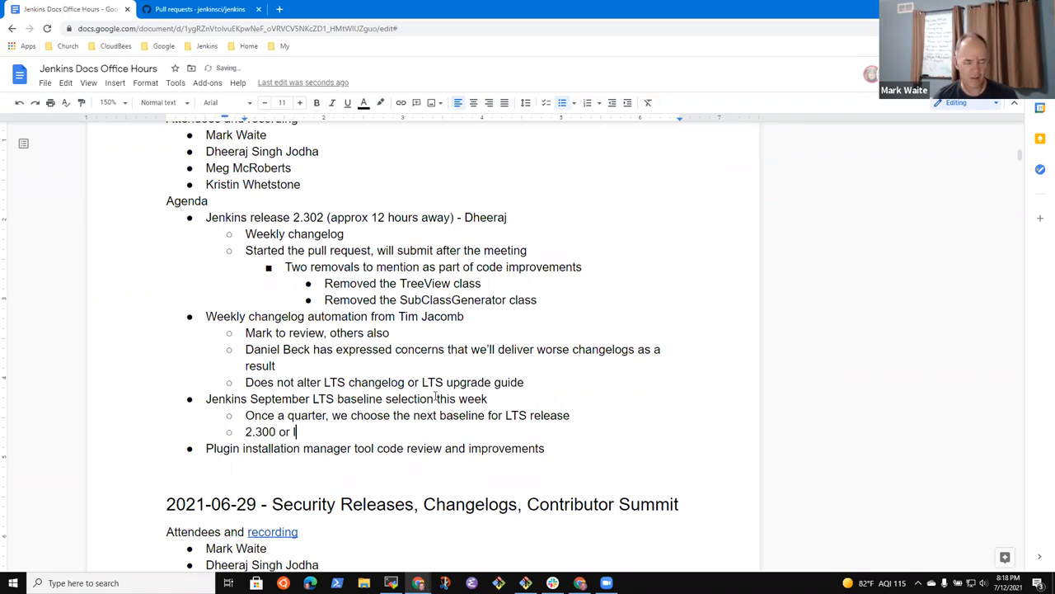
text(ater ()
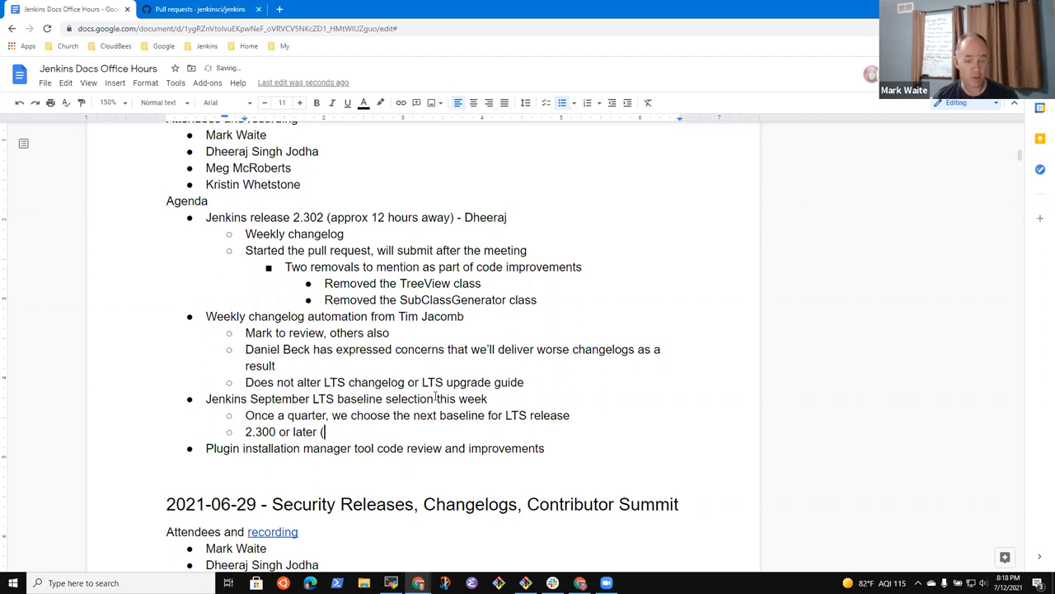
text(because 2.300 was a security release)
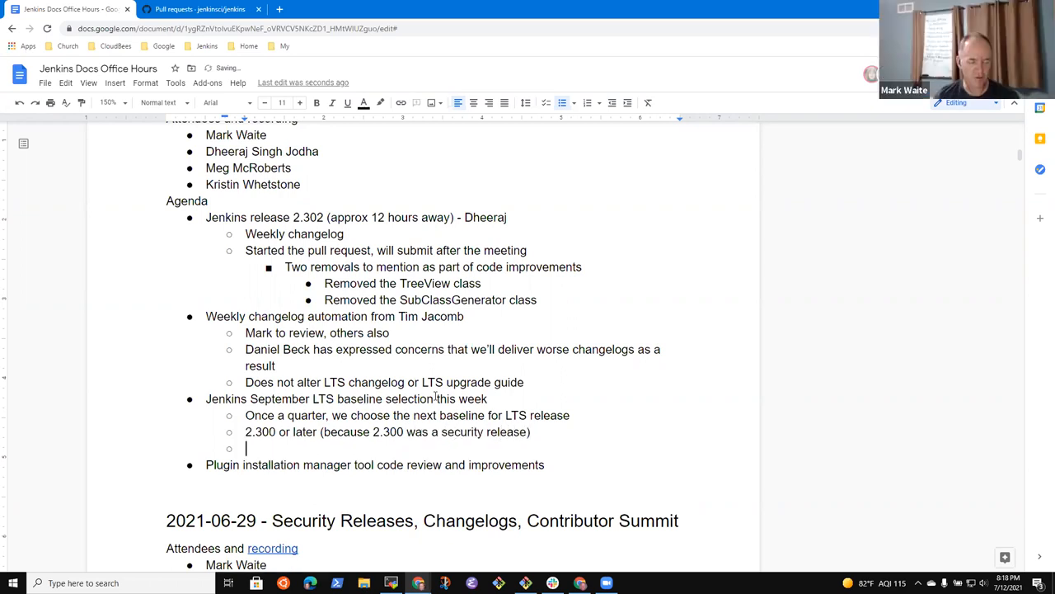
text(2.301)
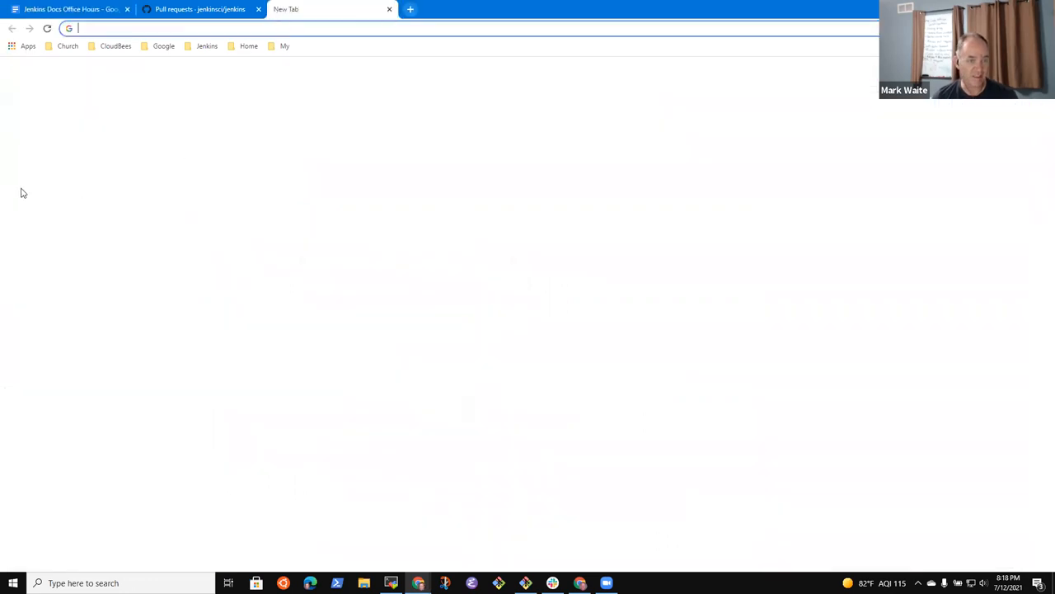
Open the jenkins.io weekly changelog from the Jenkins bookmark via the Download page.
click(207, 46)
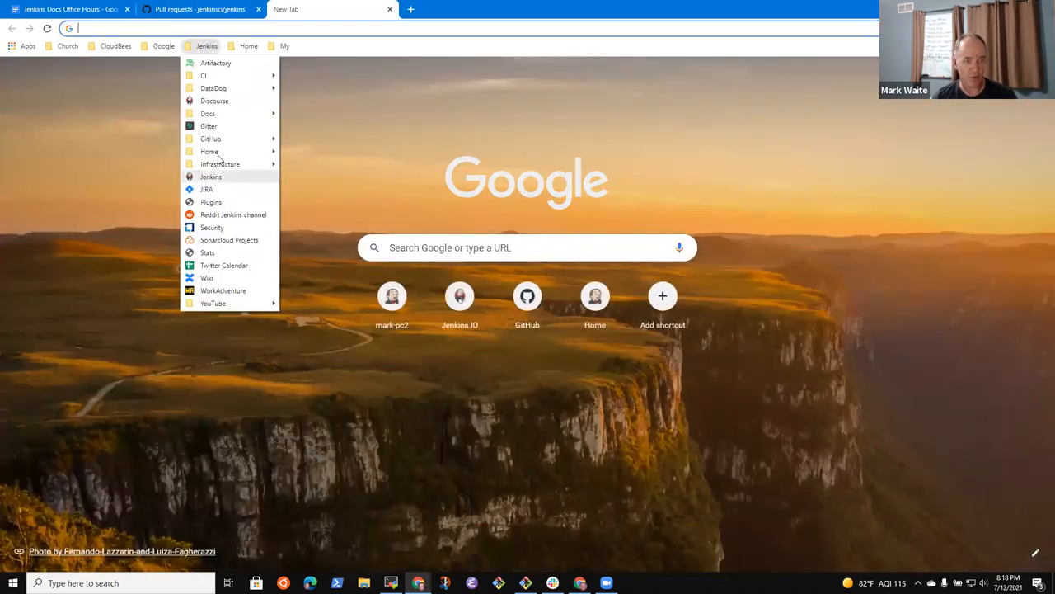
mouse_move(221, 126)
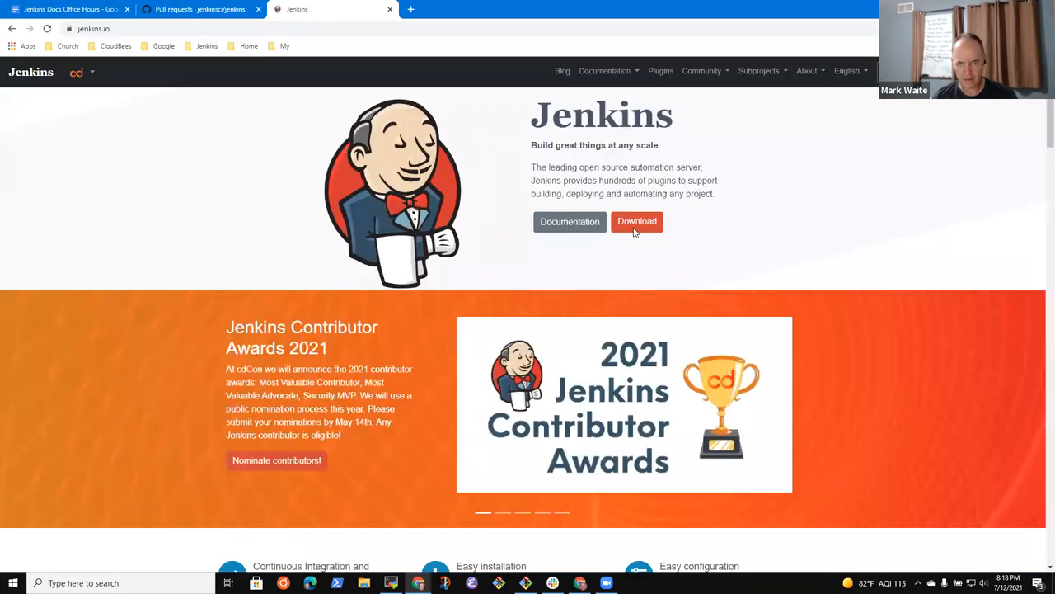
click(637, 220)
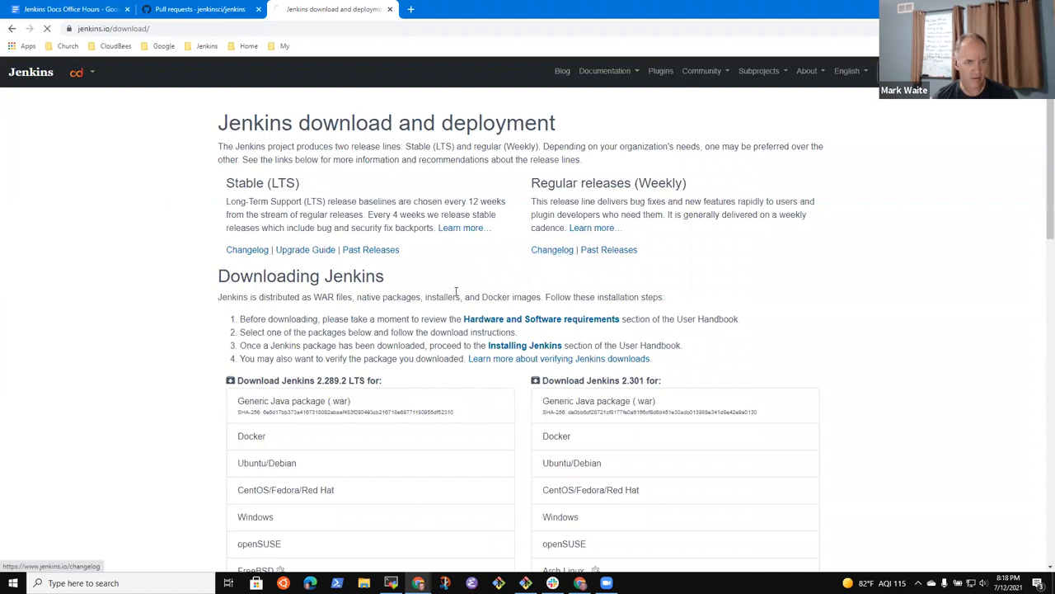
click(246, 249)
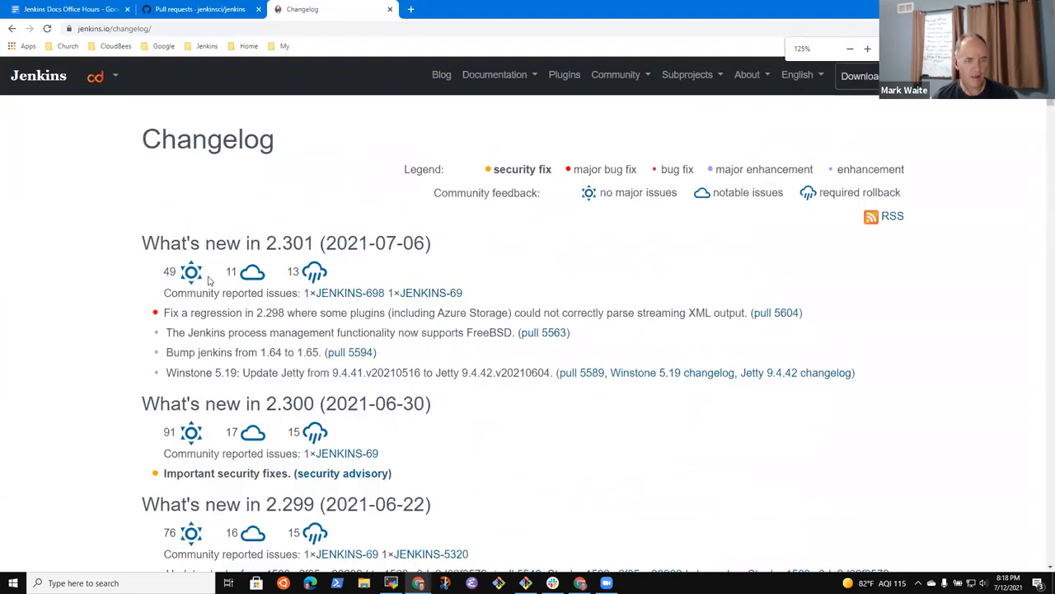
mouse_move(246, 284)
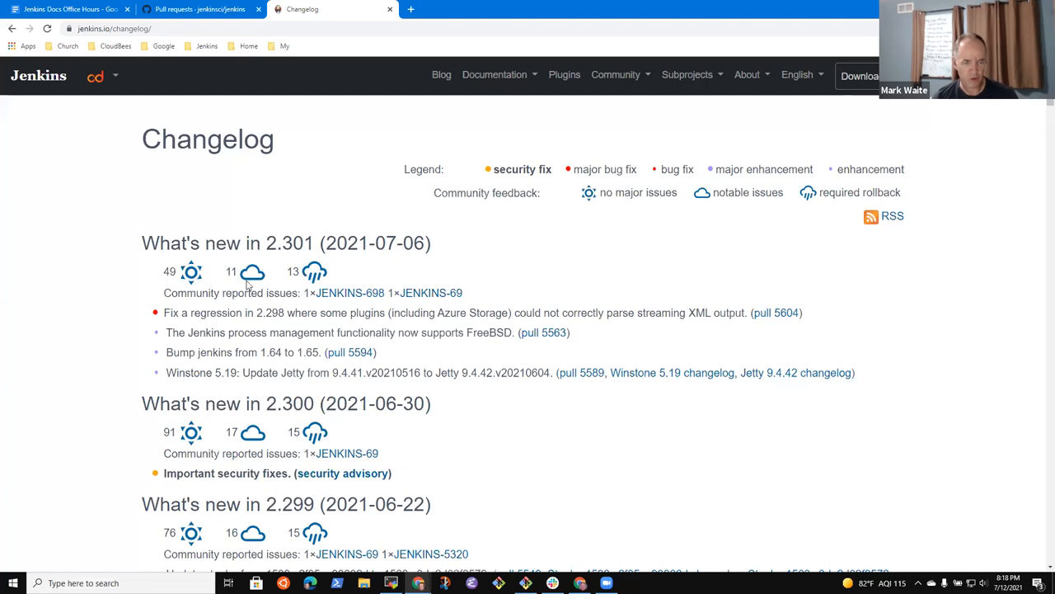
mouse_move(252, 285)
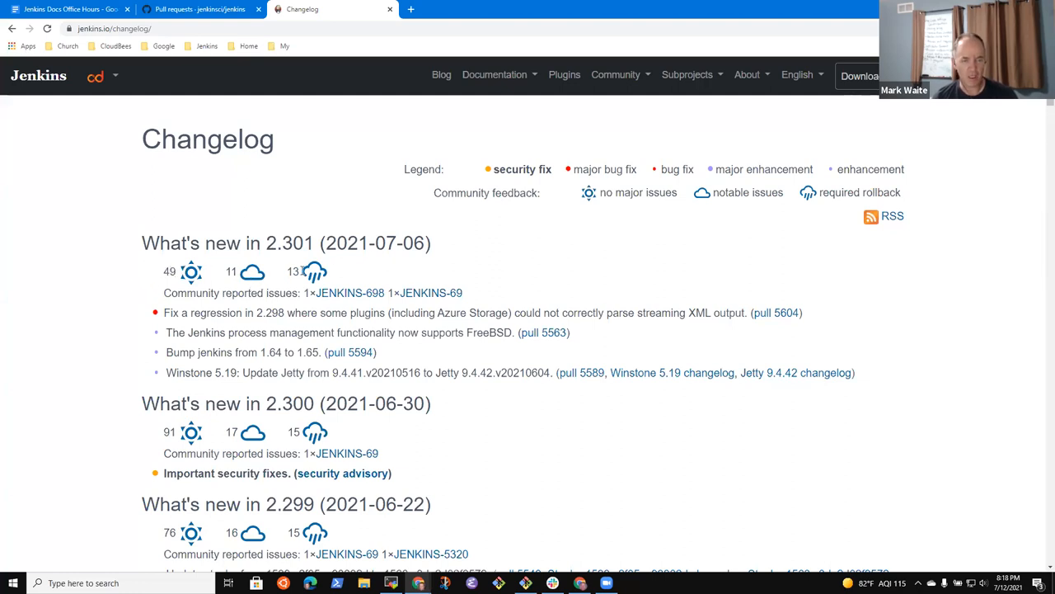
mouse_move(462, 297)
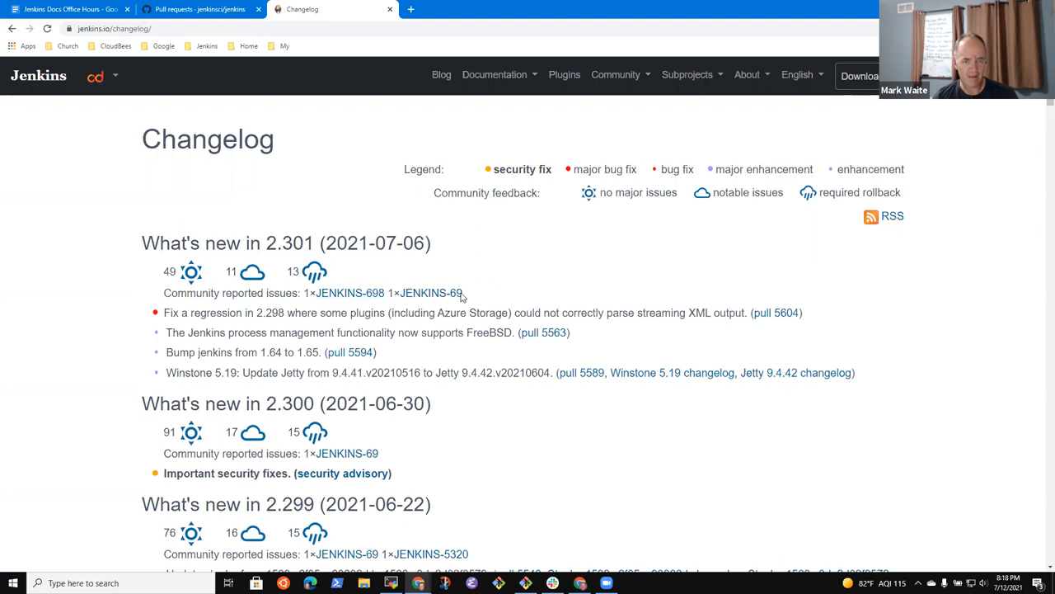
mouse_move(477, 298)
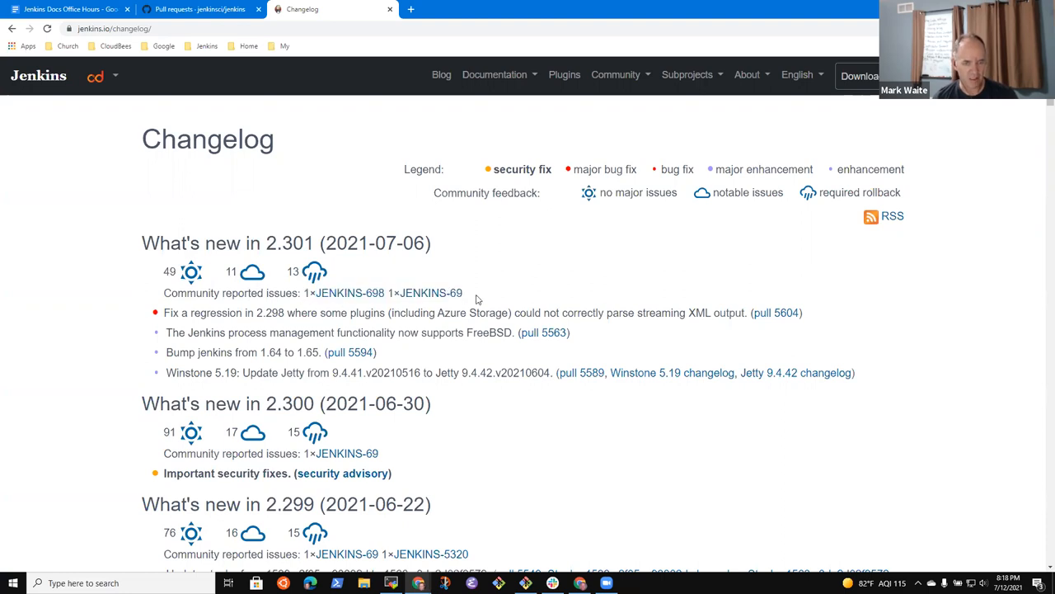
mouse_move(344, 390)
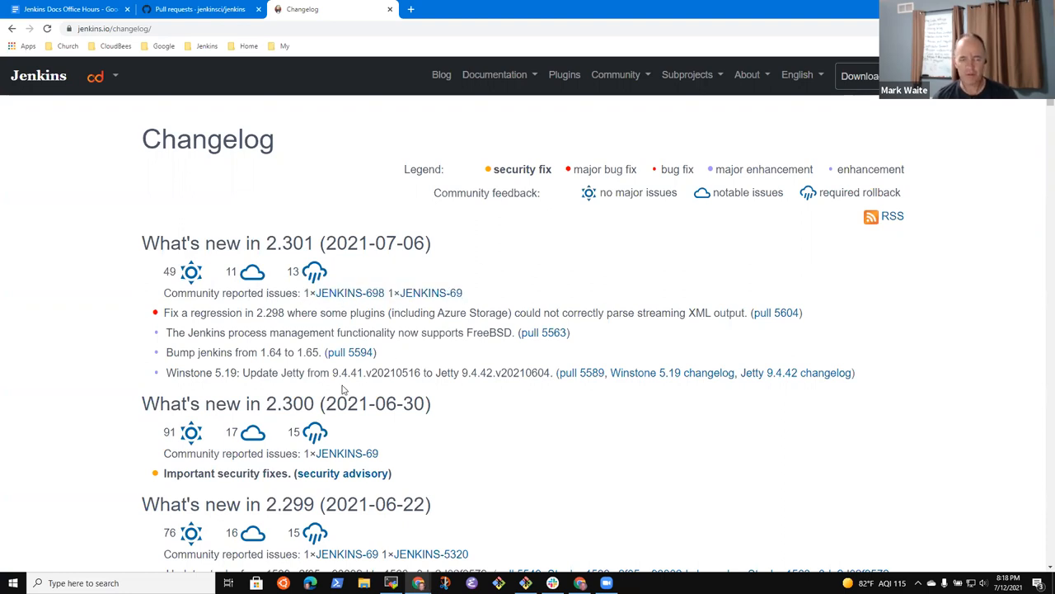
mouse_move(206, 432)
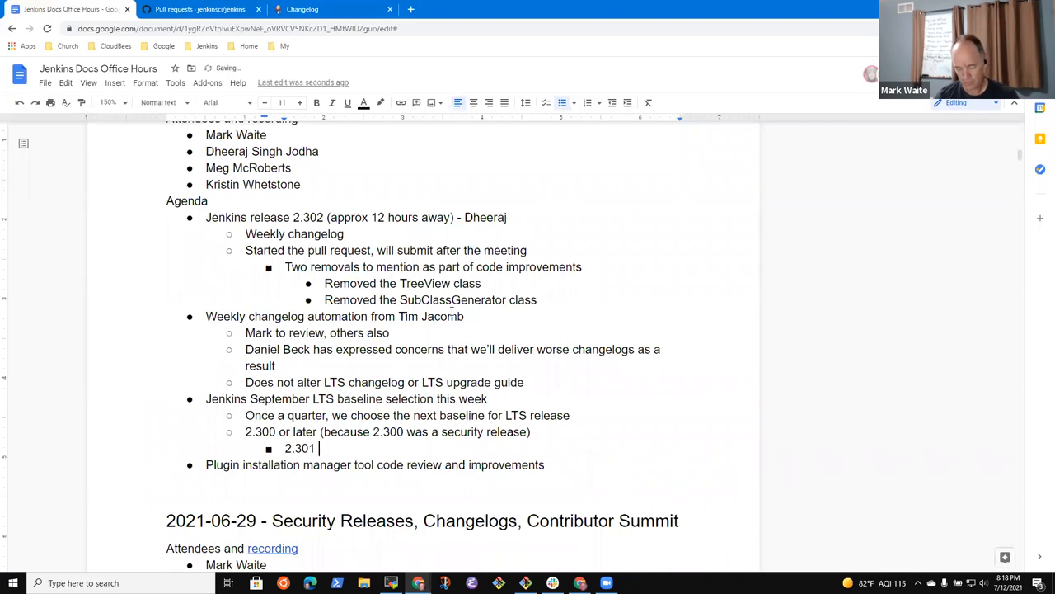
Add the sub-point '2.301 or 2.302 seem most likely choices'.
text(or 2.302)
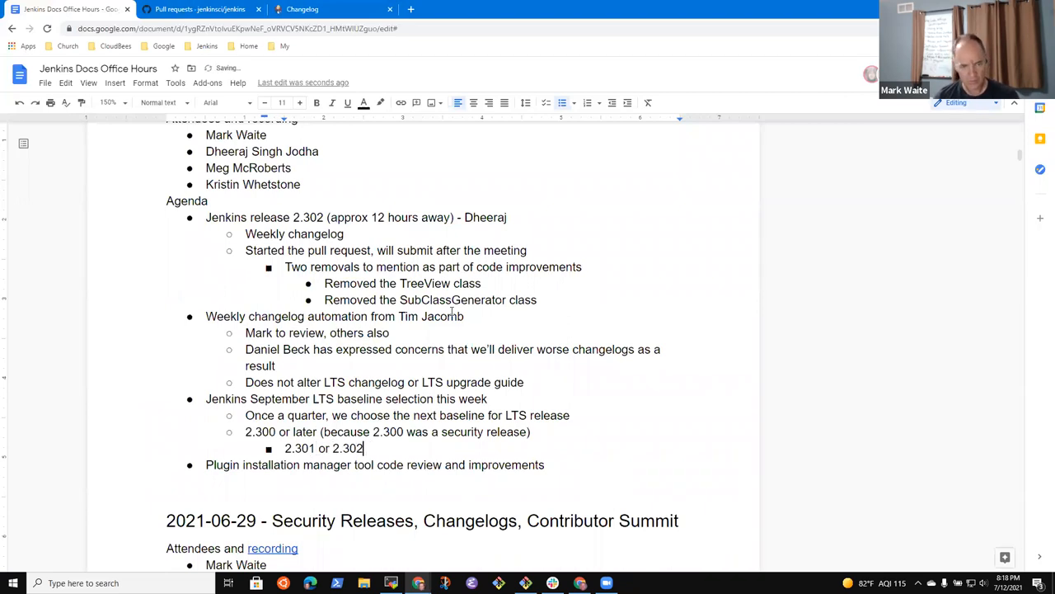
text(seem most li)
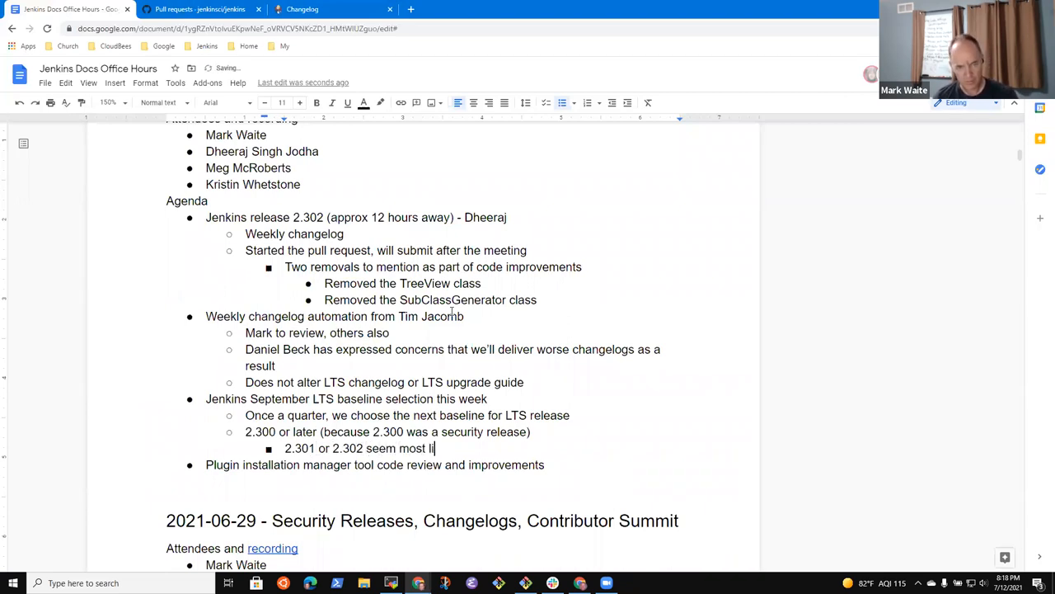
text(kely choices)
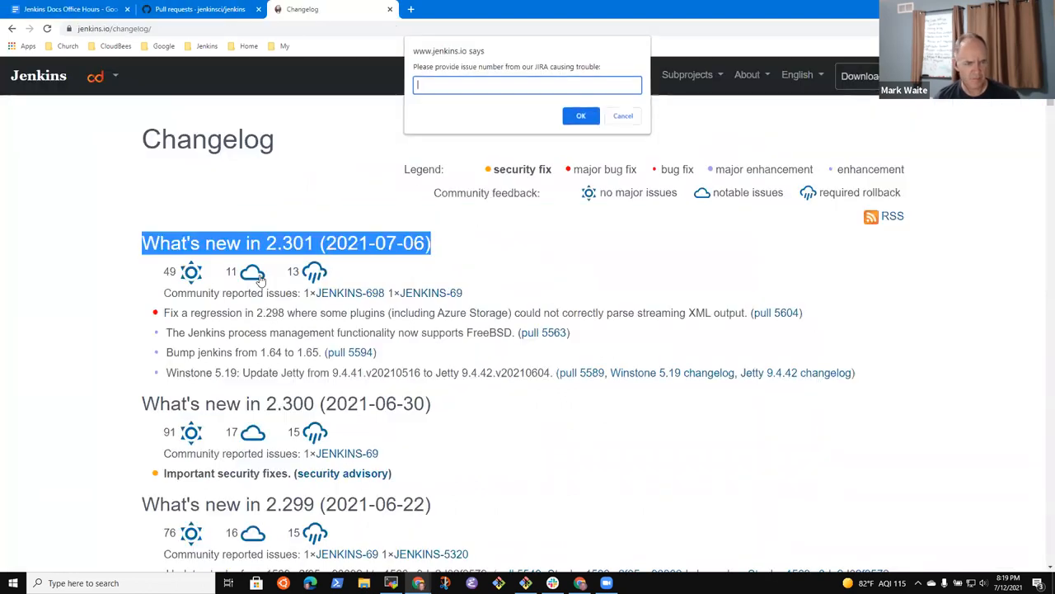
click(622, 115)
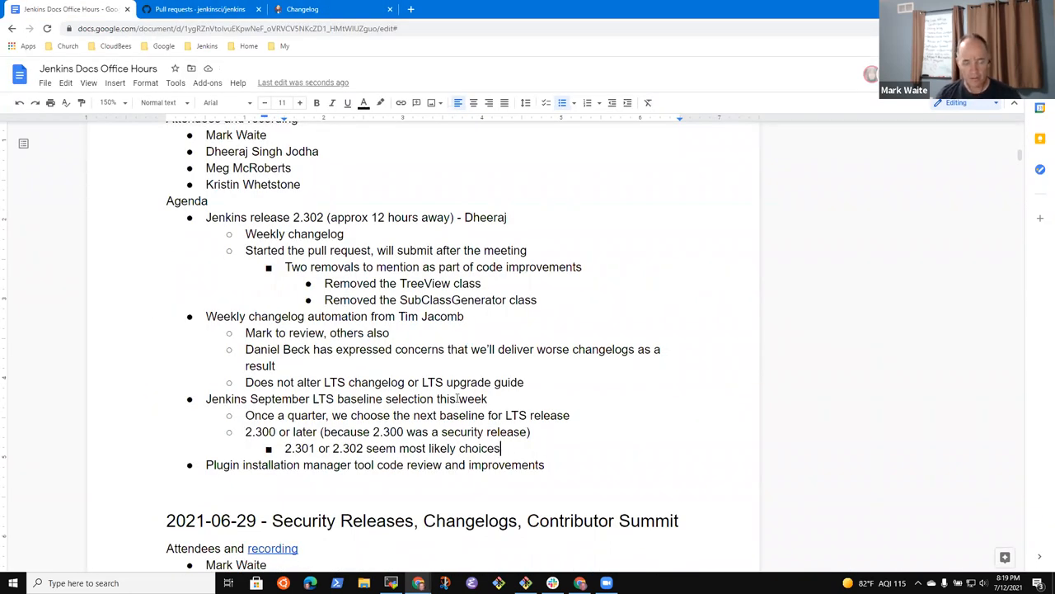
Ask for opinions on the dev list, noting Tim Jacomb may not be available.
key(enter)
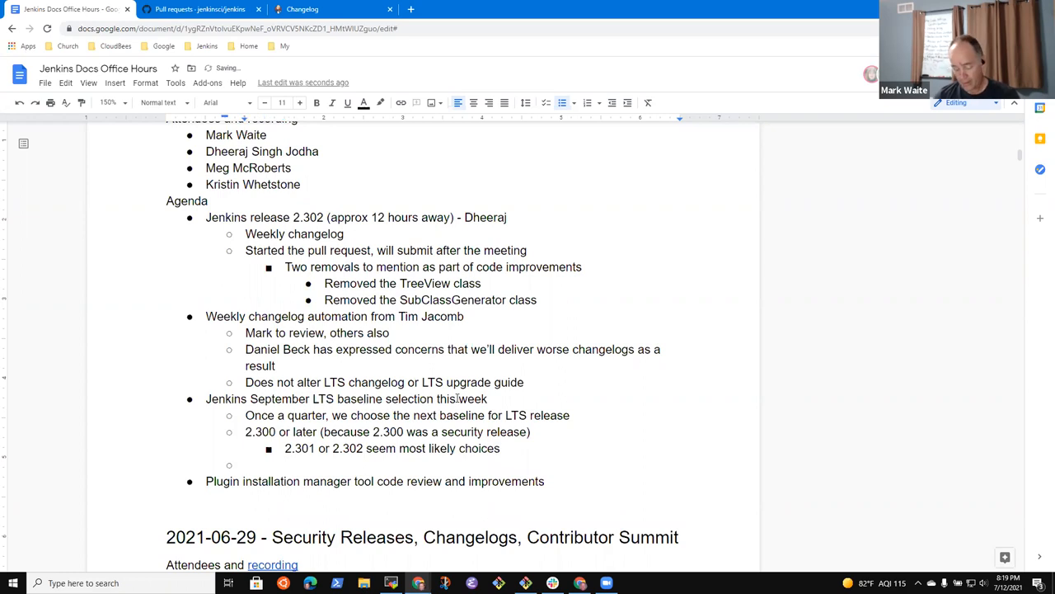
text(Share your opinion in the)
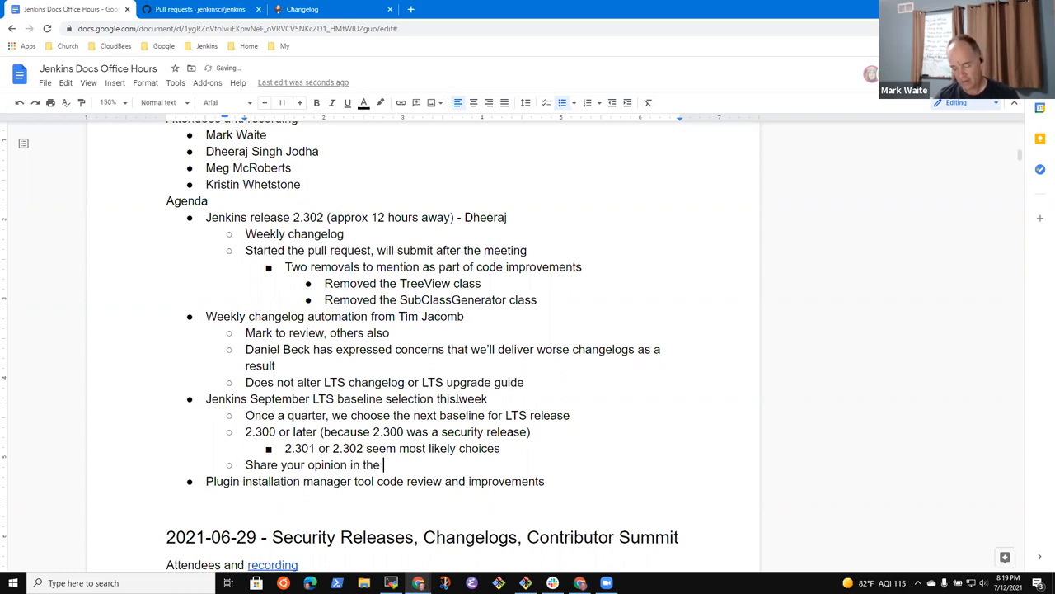
text(dev list when the discussions start)
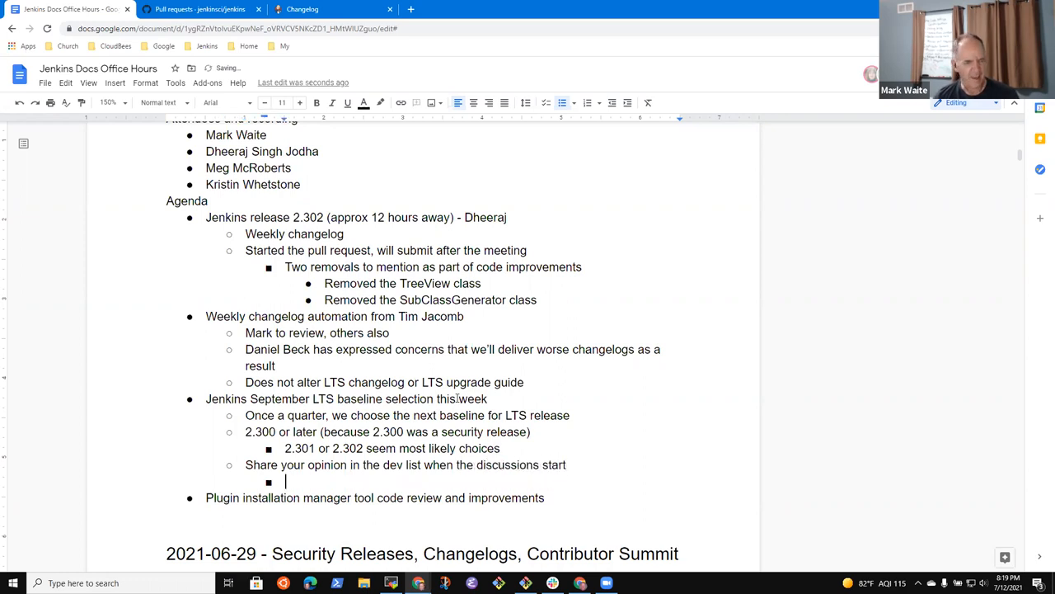
text(Not sure that)
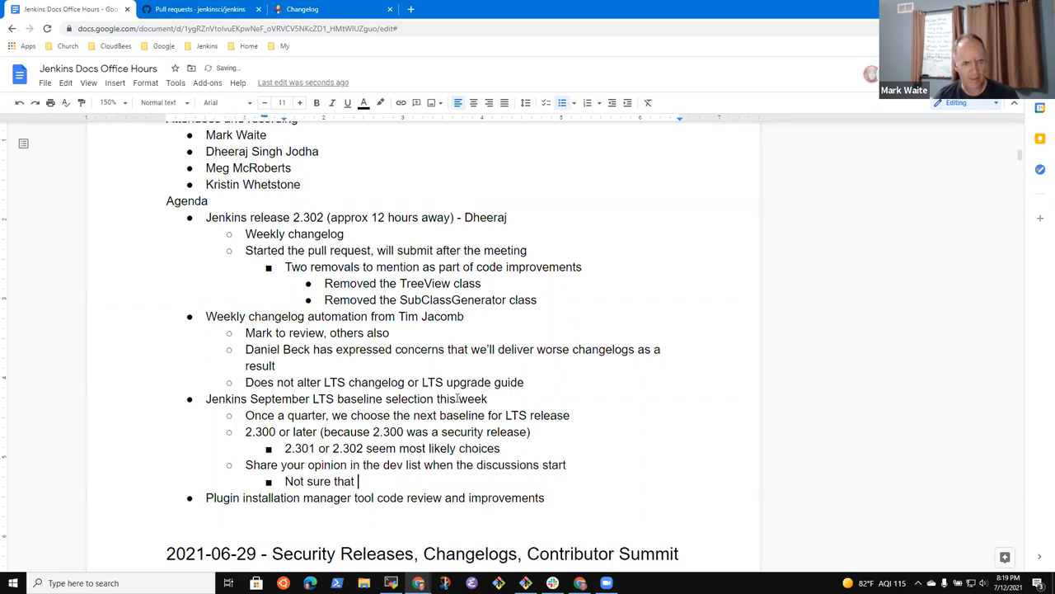
text(Tim Ja)
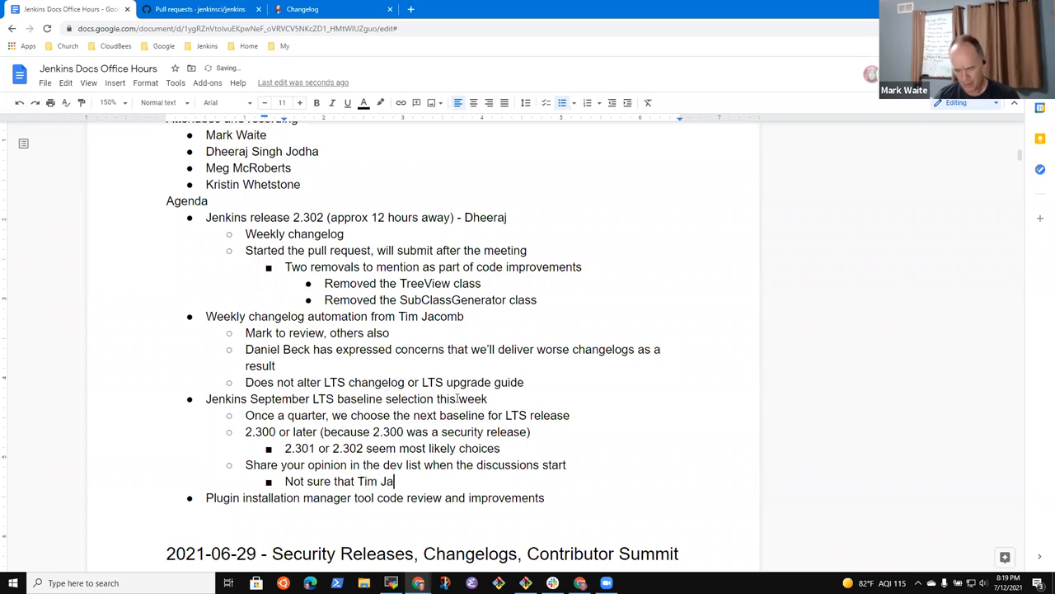
text(comb is)
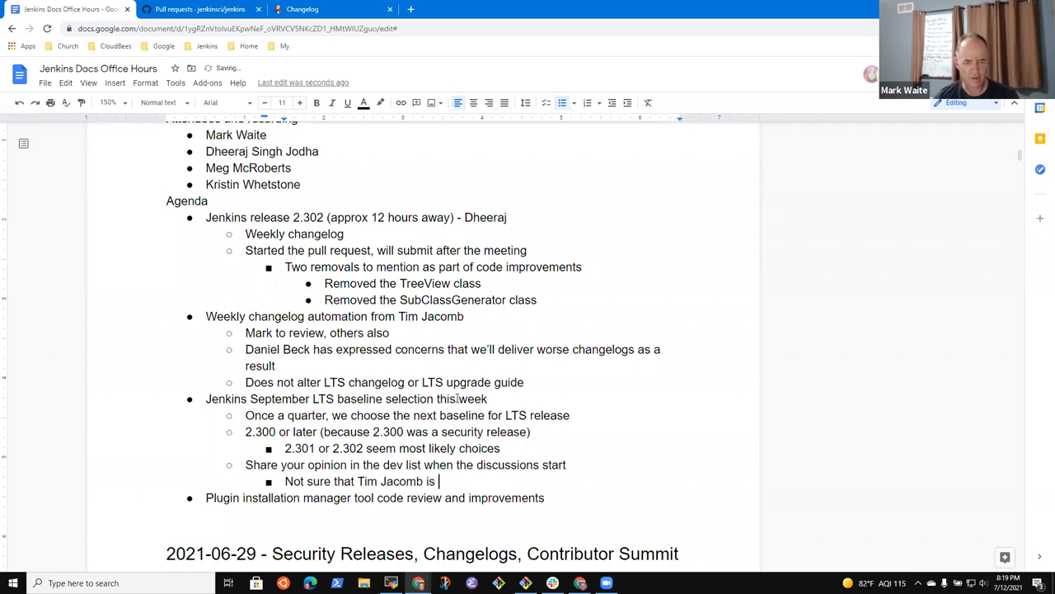
text(available to start the discussions this week)
text(May)
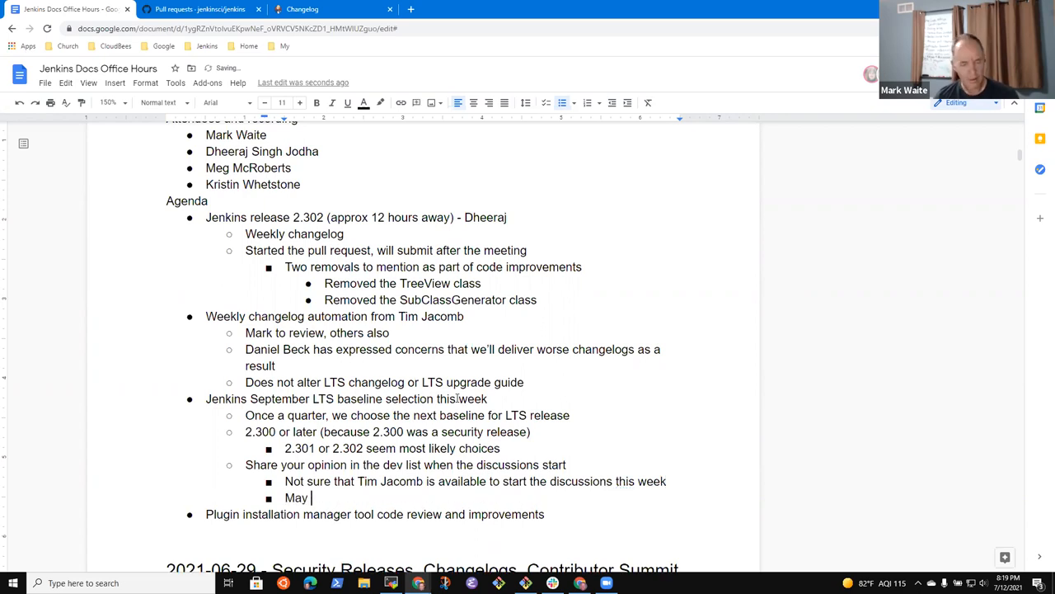
Add the sub-point that there may be others leading the discussion.
text(be that are)
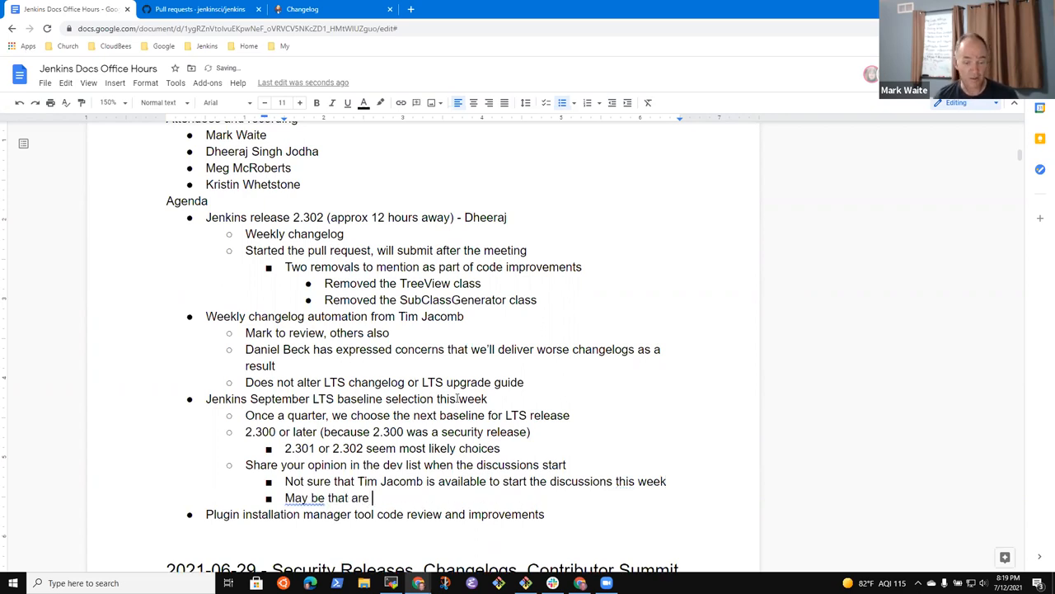
text(lae)
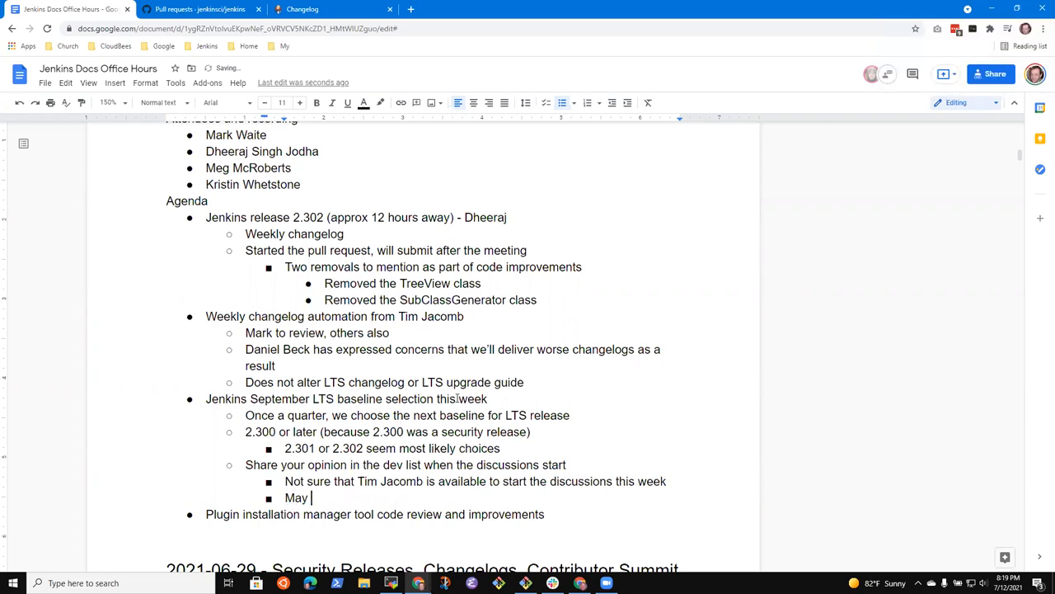
text(be others that)
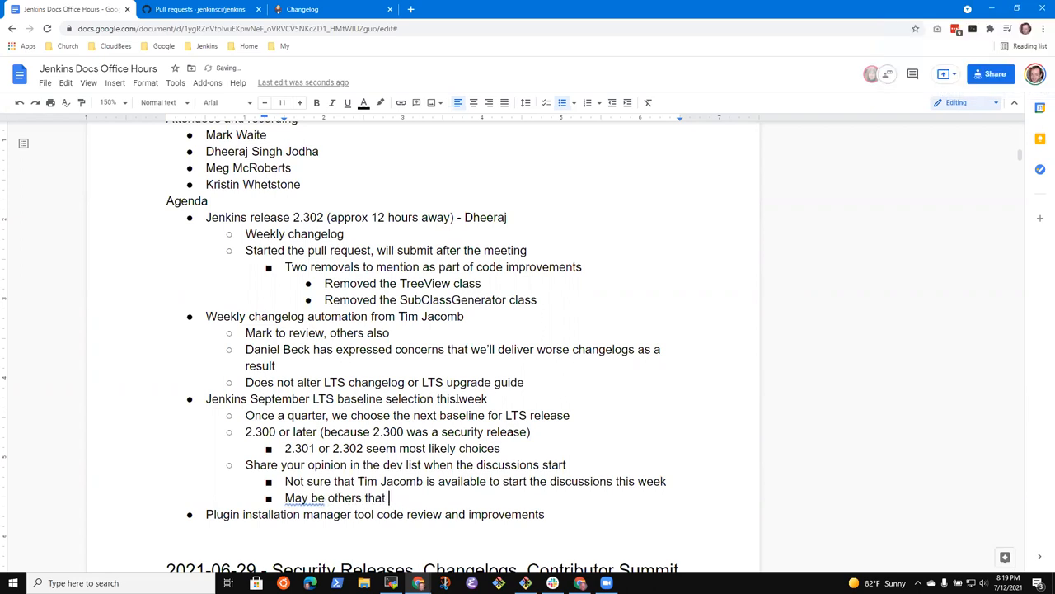
text(are leading the dis)
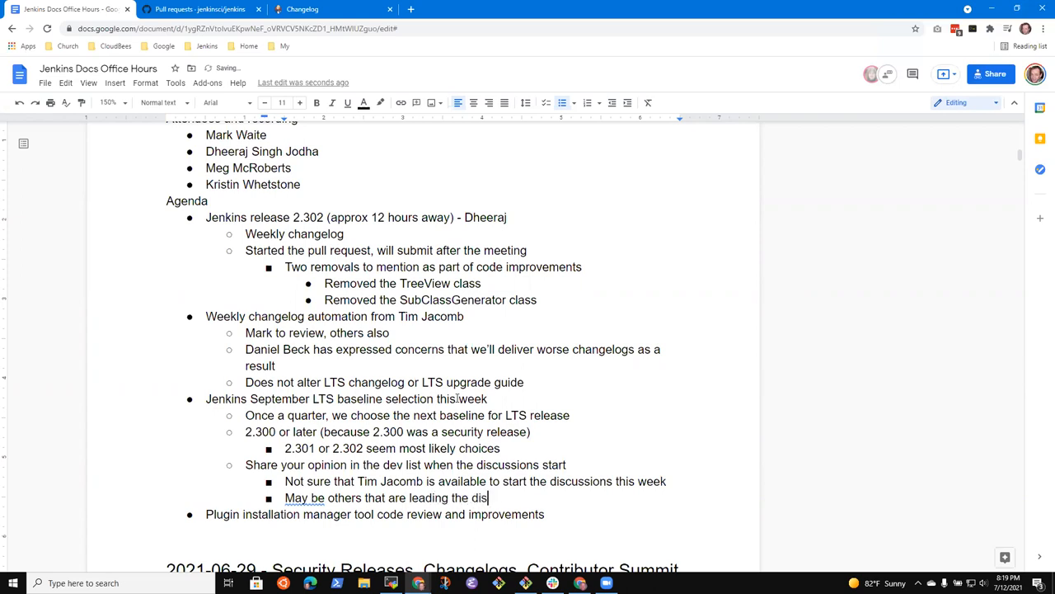
key(Backspace)
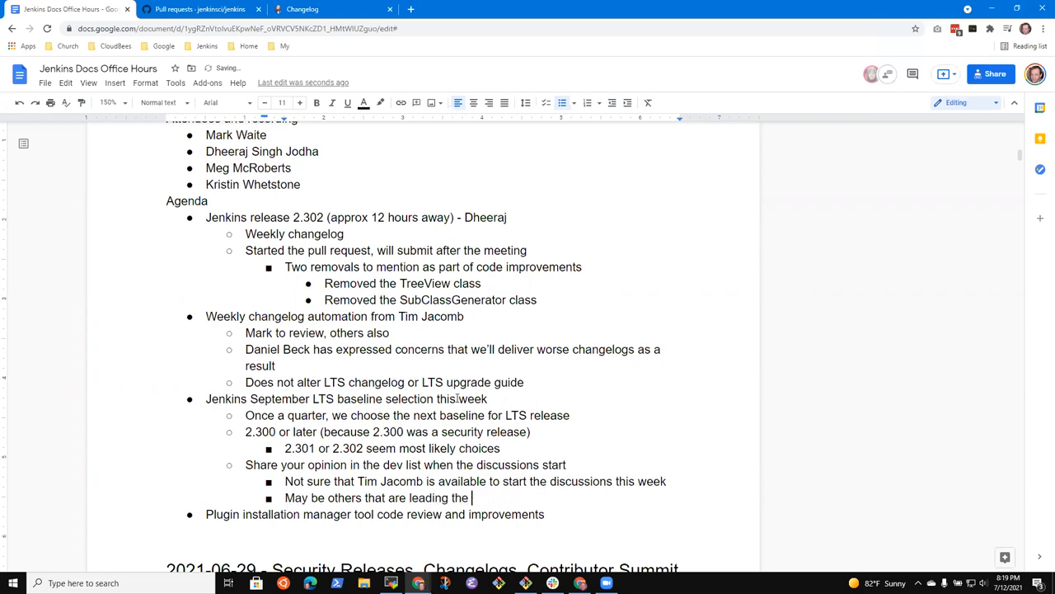
text(di)
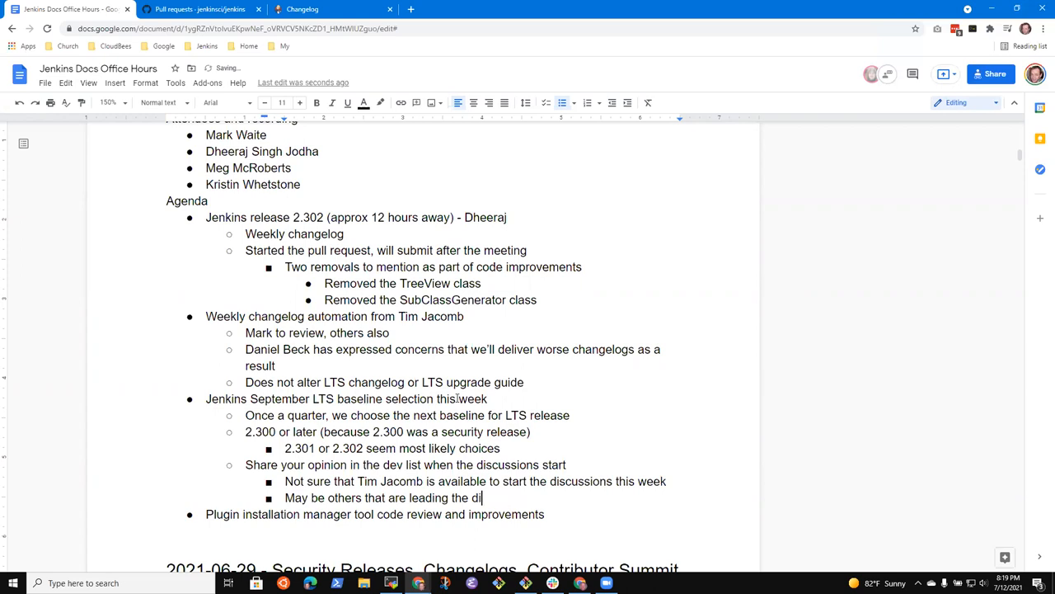
text(scussion)
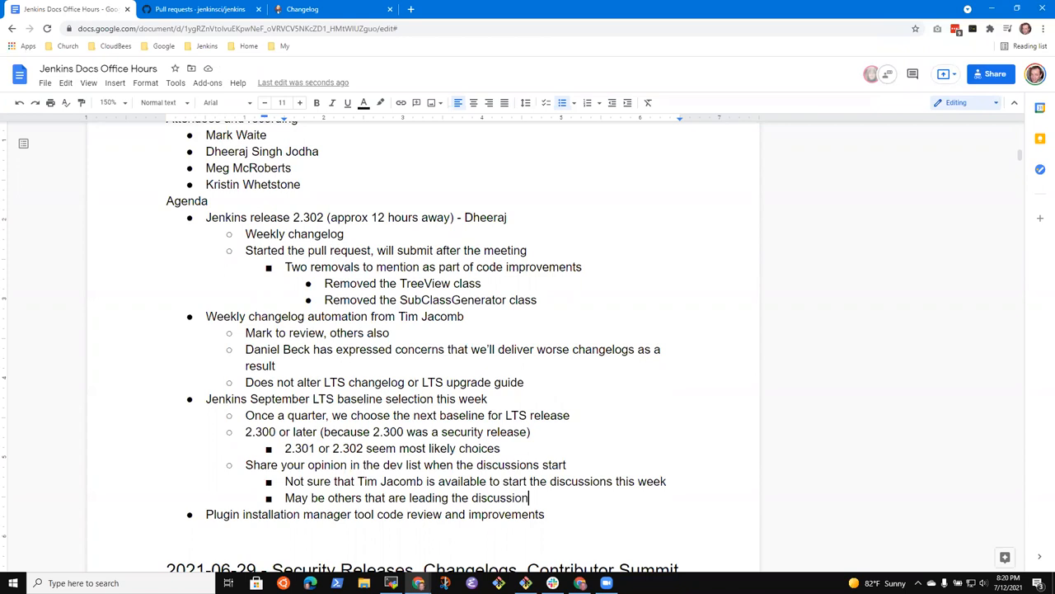
mouse_move(597, 541)
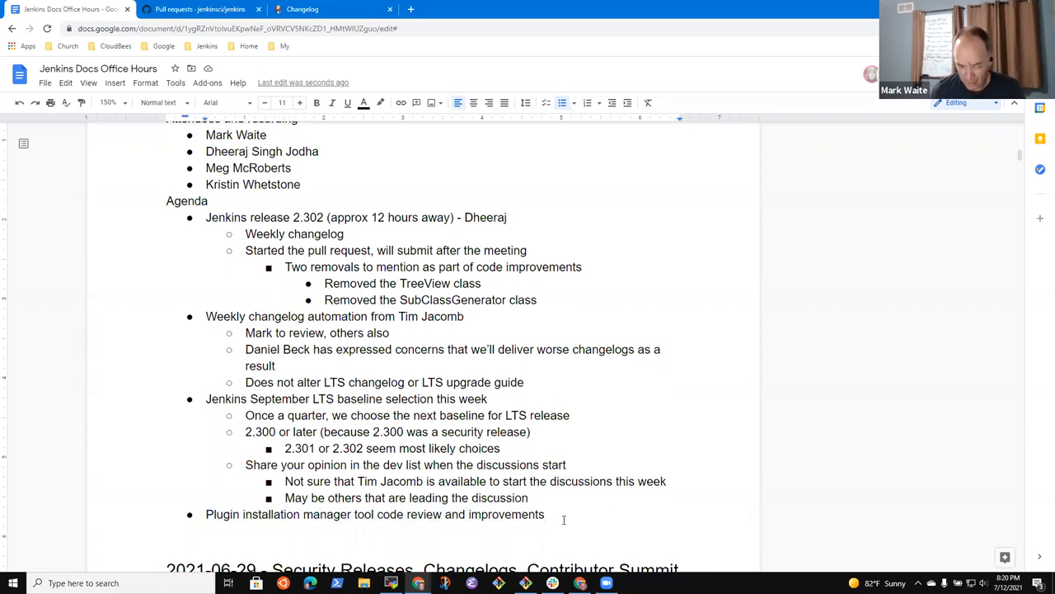
Note the reviews to do and the PR replacing install-plugins.sh with the tool.
key(enter)
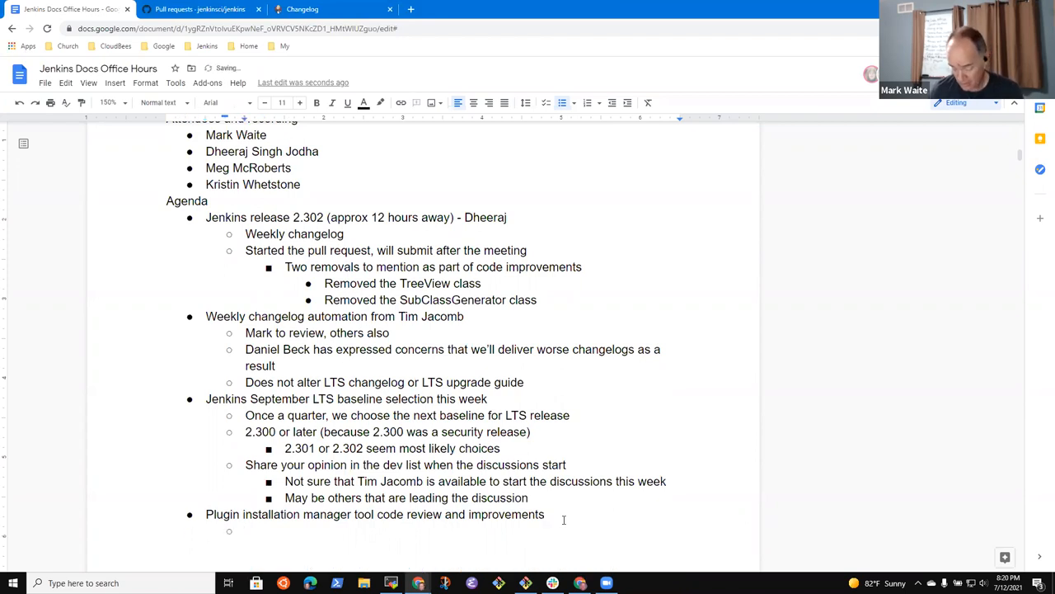
text(Need to do the reviews)
text(Need to merge the PR that)
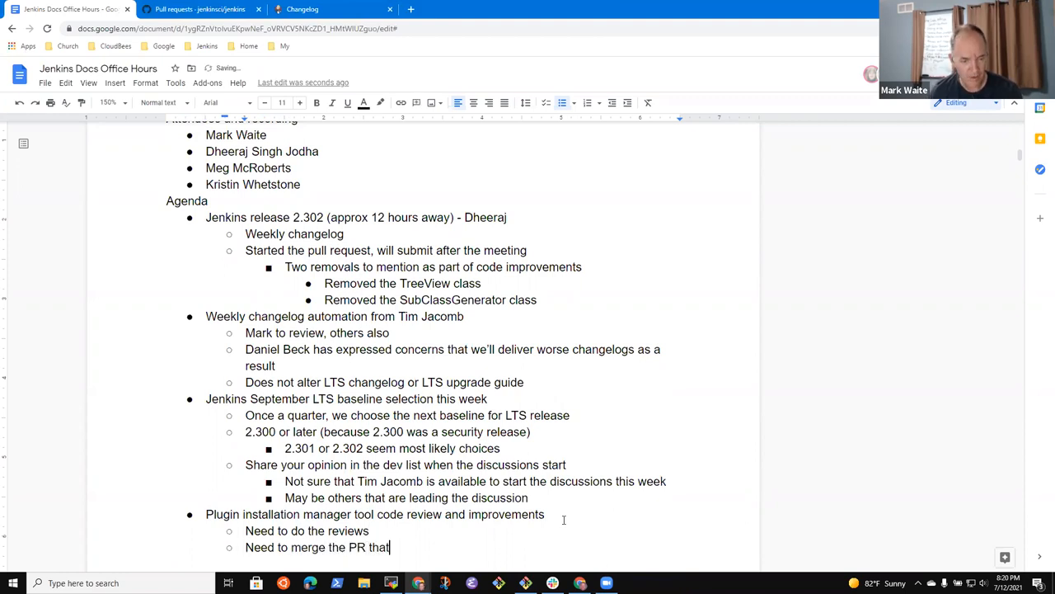
text(replaces)
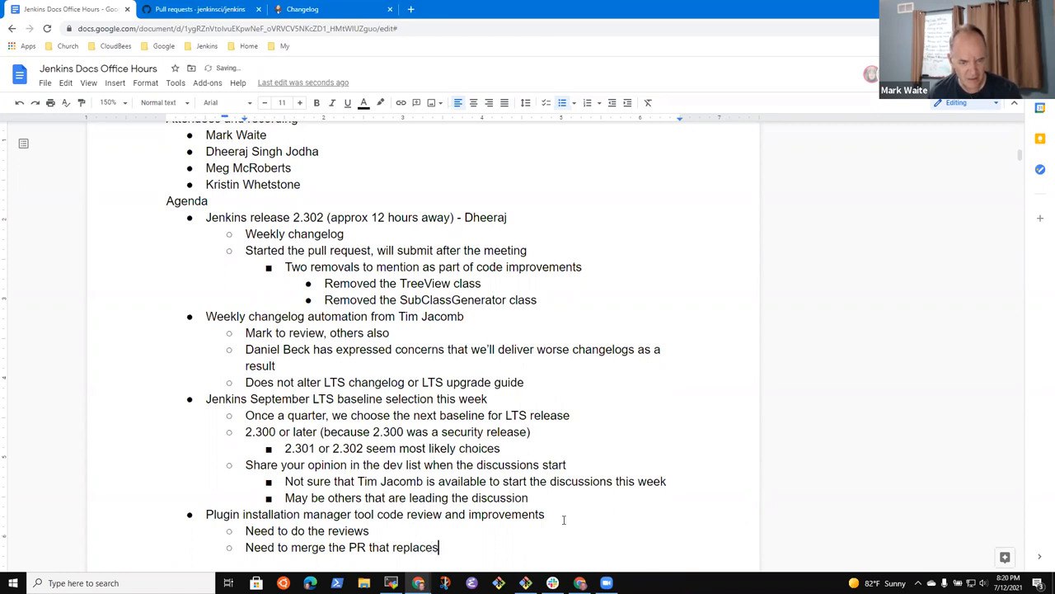
text(install-pl)
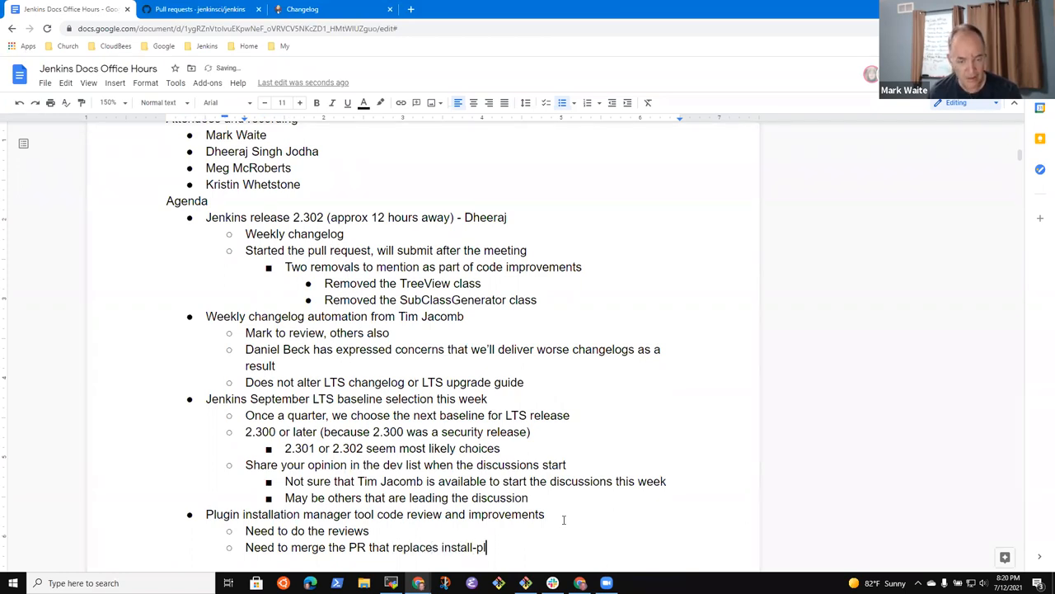
text(ugins.sh with)
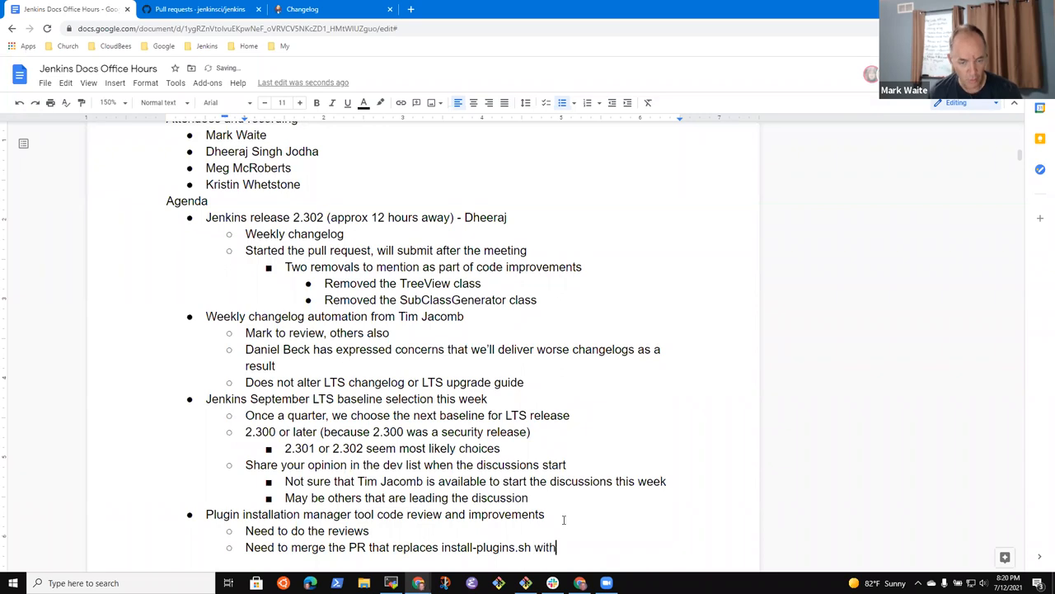
text(tool)
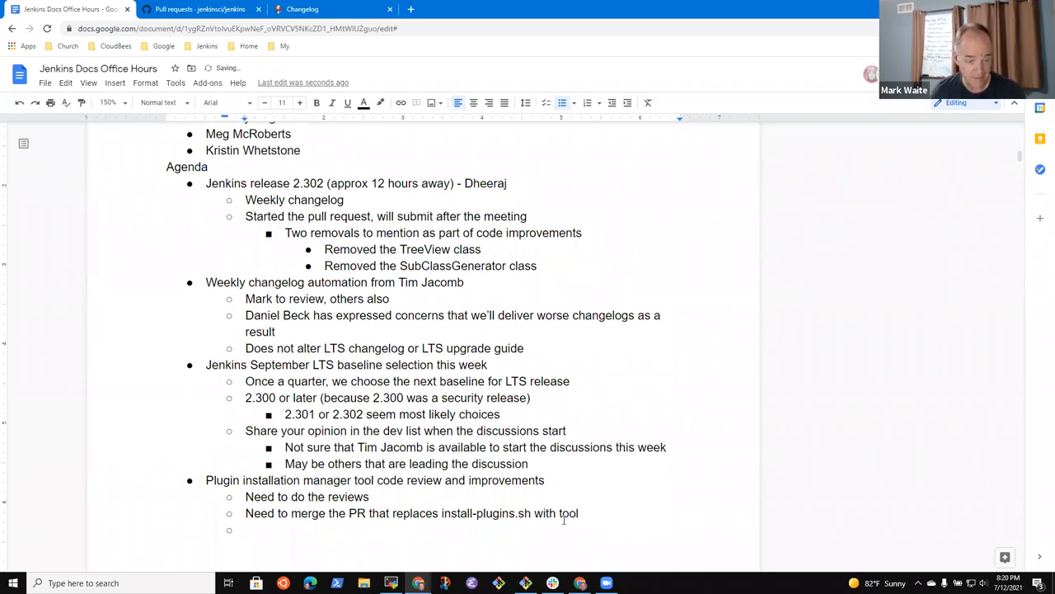
Add merging the change to jenkins.io and start a new top-level agenda item.
text(, nm)
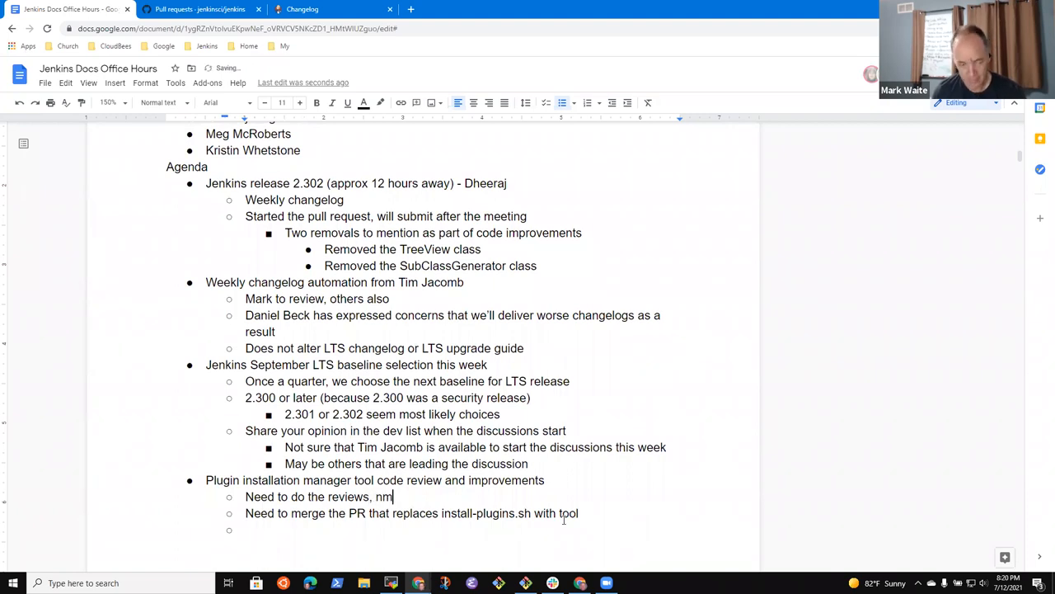
key(Backspace)
text(merge the change to jenk)
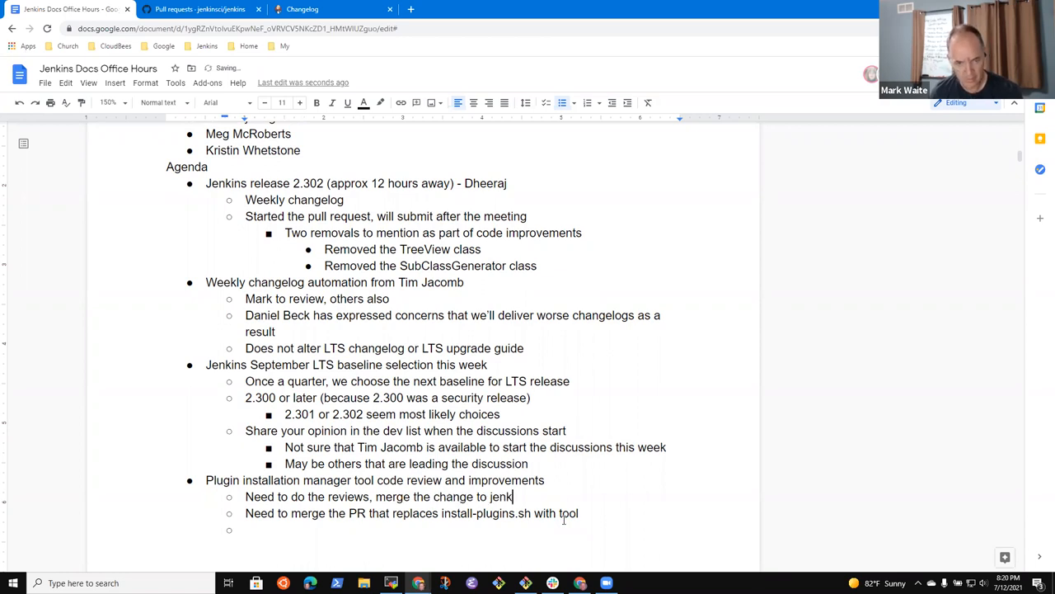
text(ins.io)
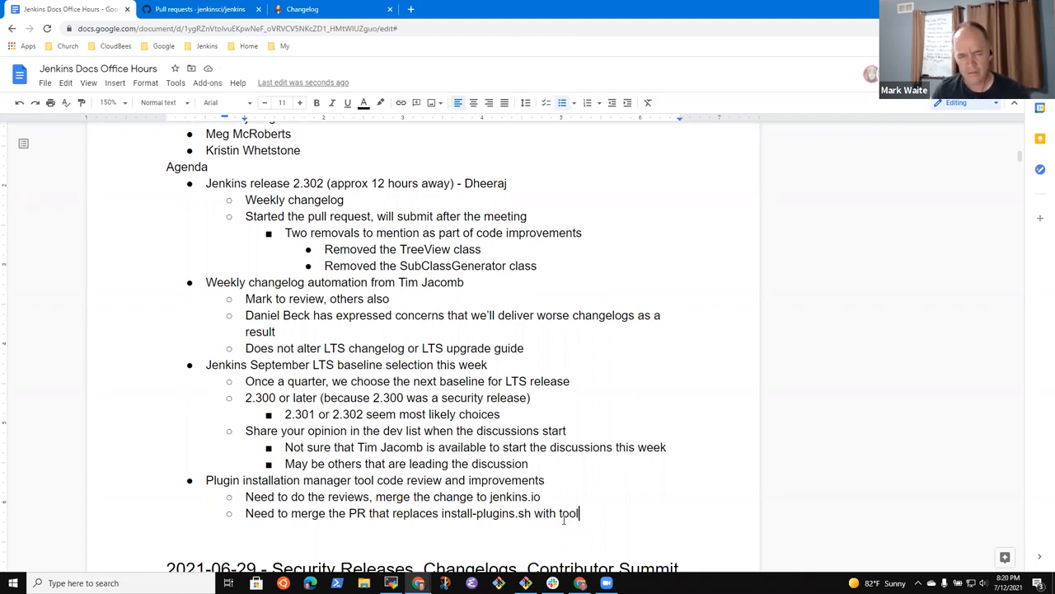
key(enter)
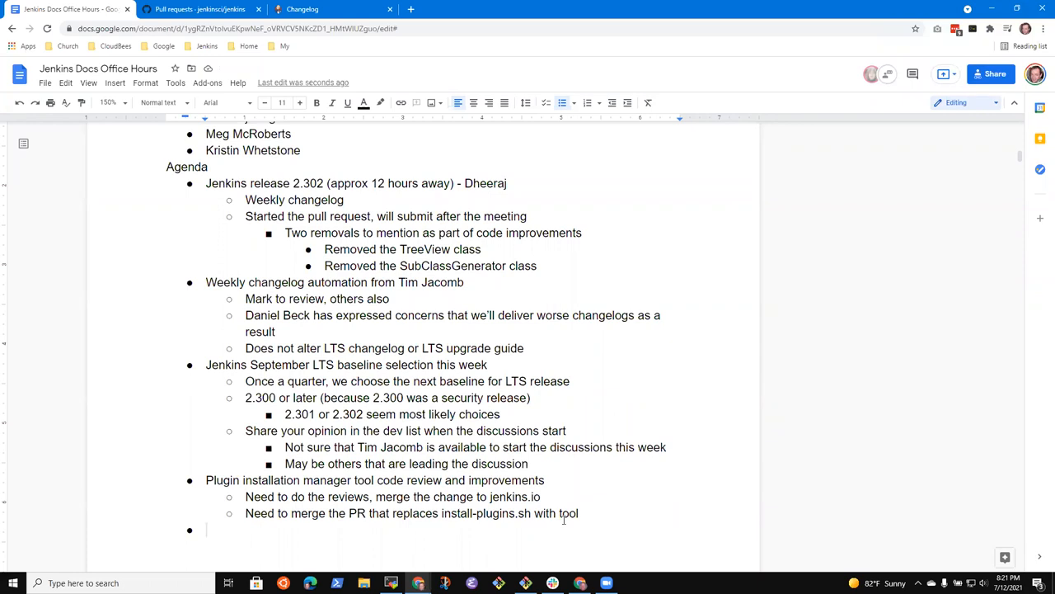
Add Upcoming events listing DevOps World (Sep) and Hacktoberfest - Oct 2021.
text(Upcomiun)
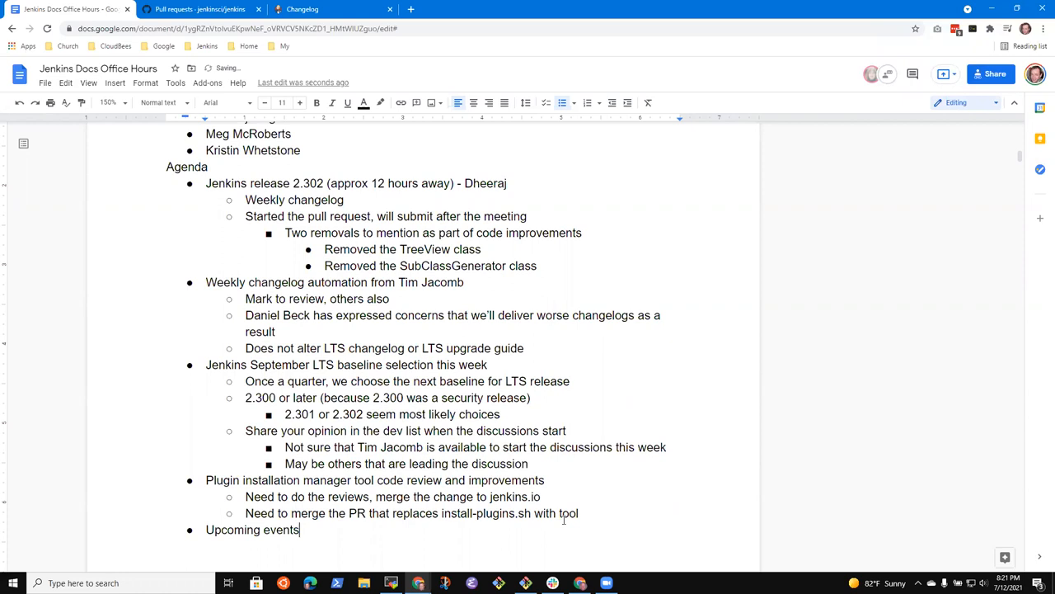
text(De)
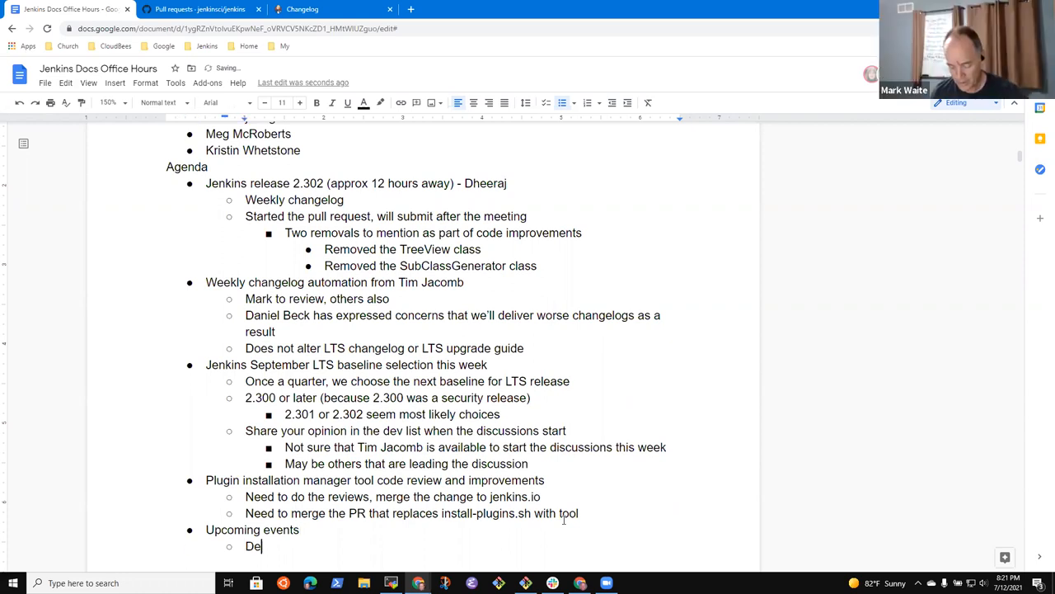
text(vOps)
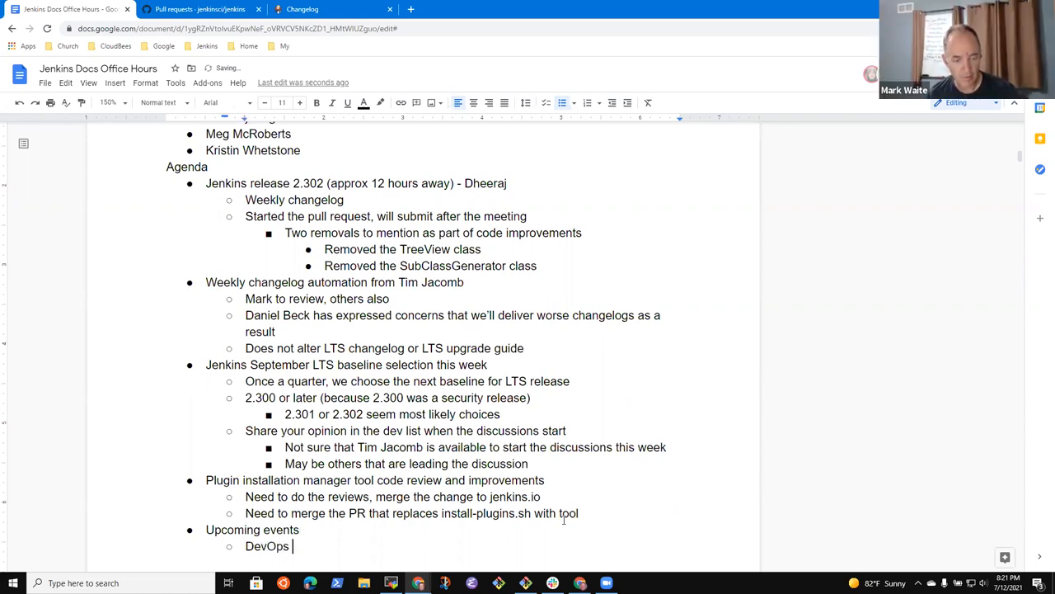
text(World - Sept 2021)
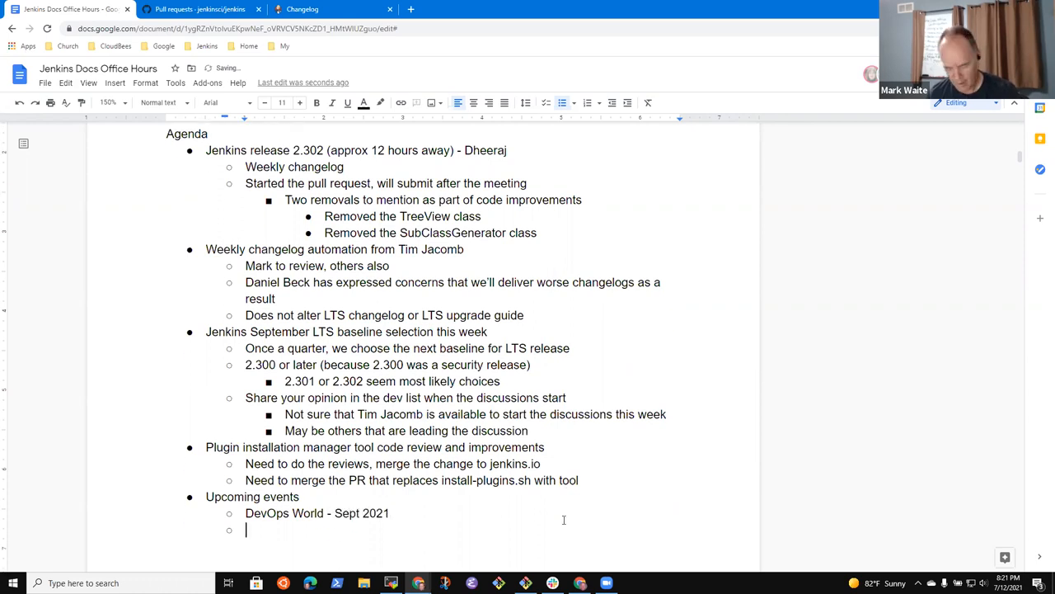
text(Hackty)
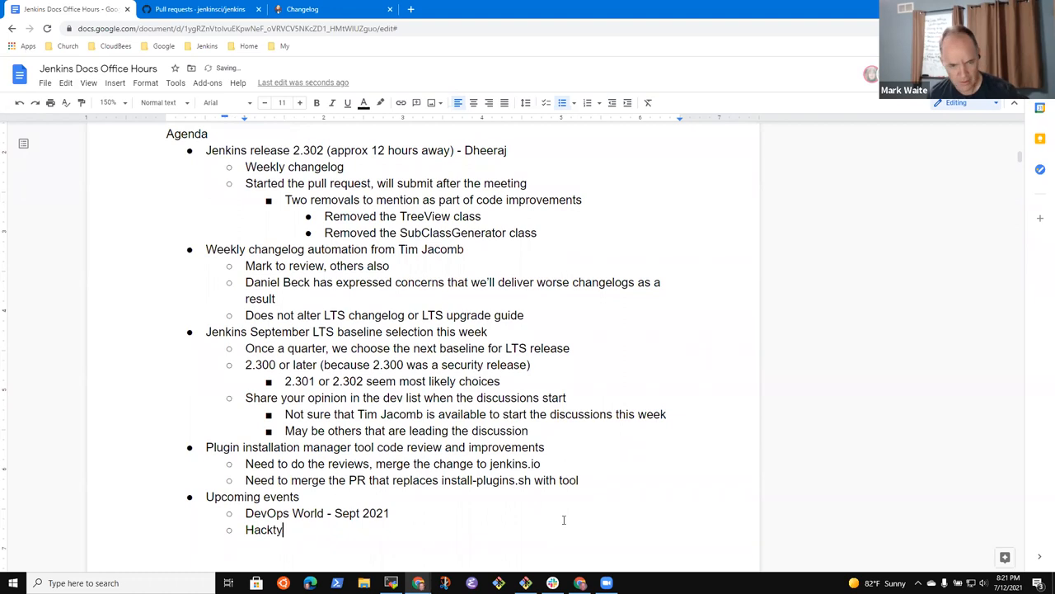
key(Backspace)
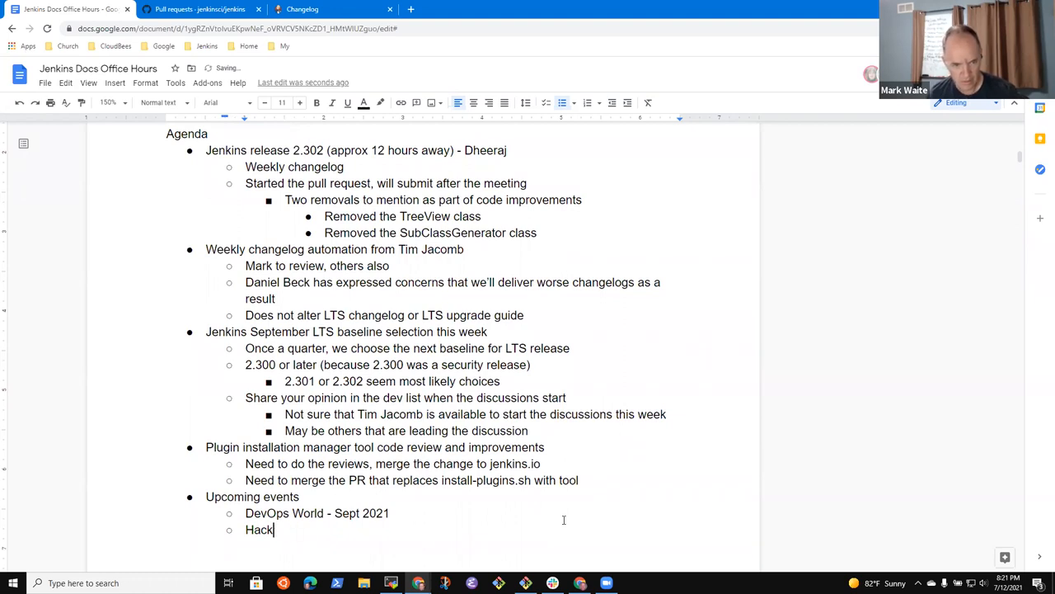
text(toberfest)
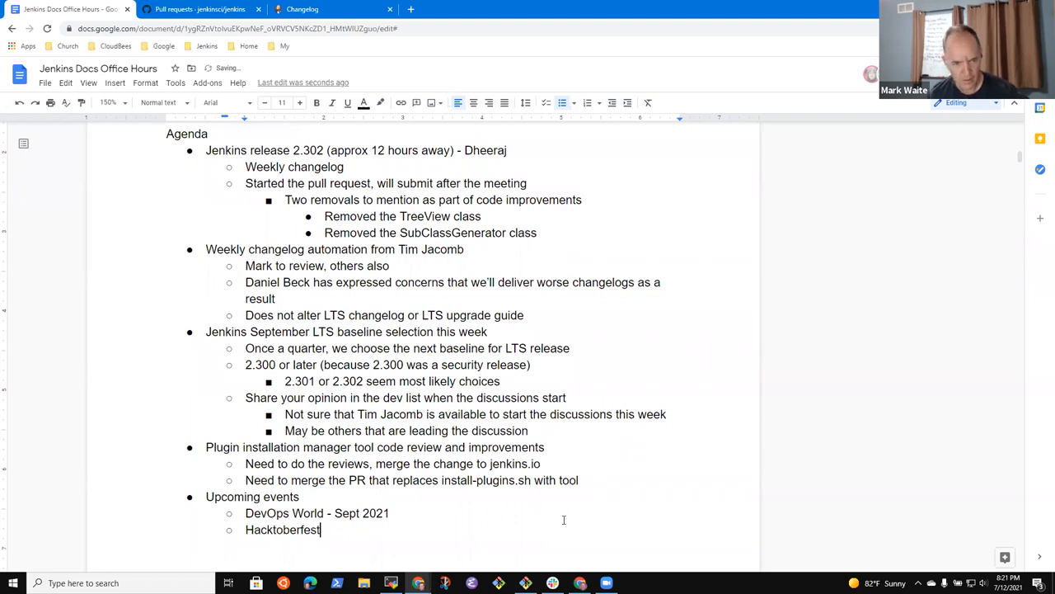
text(- Oct 2021)
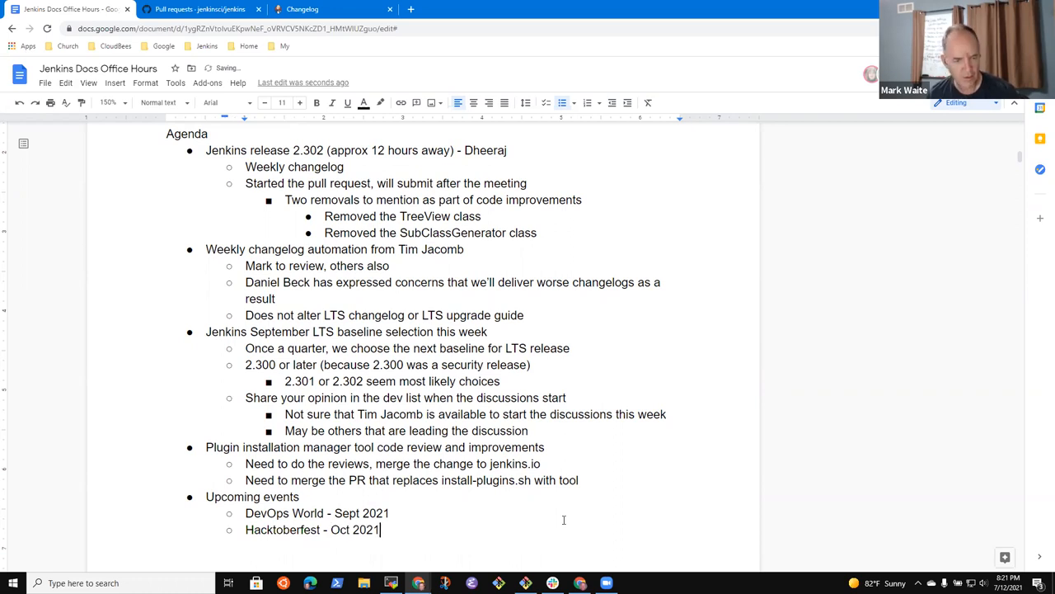
Insert 'Jenkins Contributor Summit - Sep 2021' after the DevOps World line.
click(391, 513)
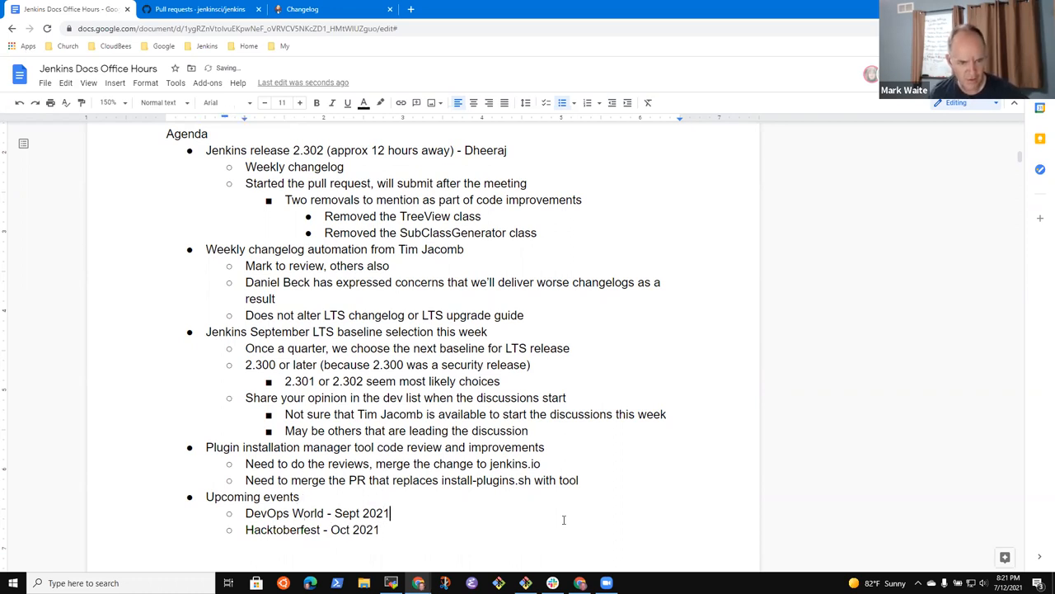
key(enter)
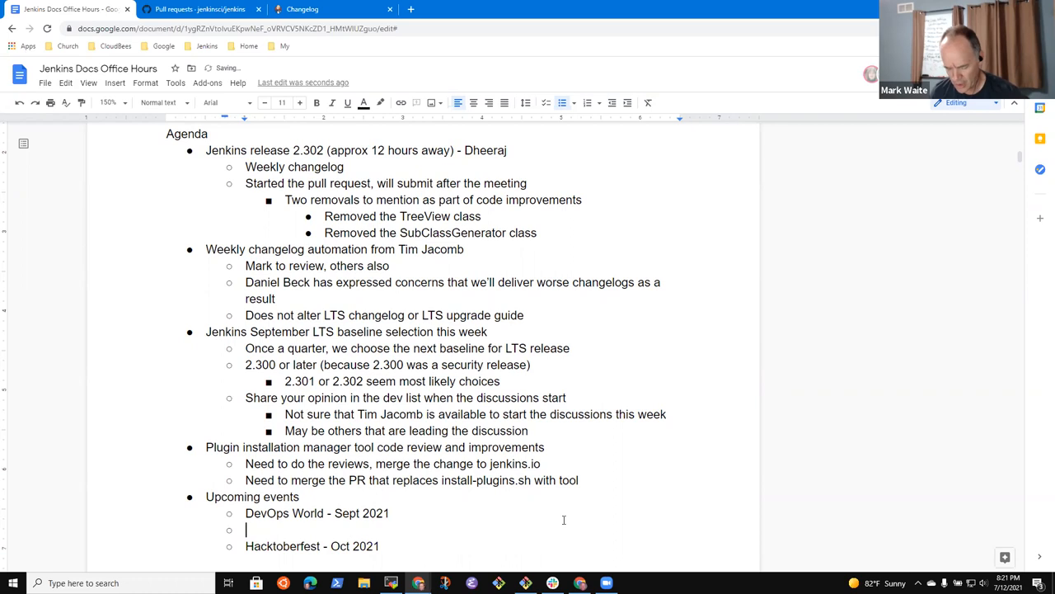
text(Jenkins CXont)
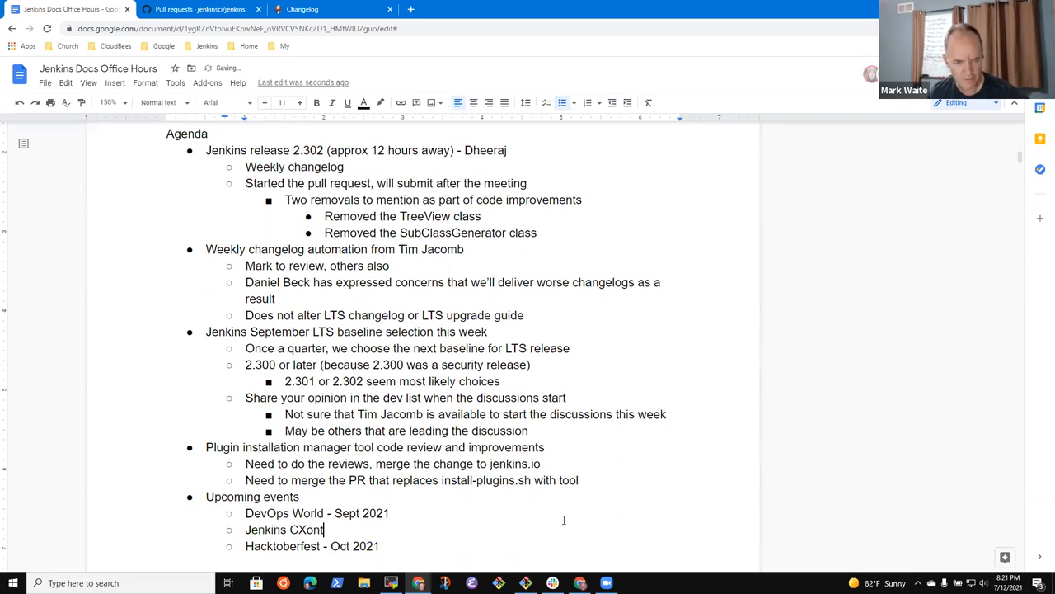
text(Contruibutor)
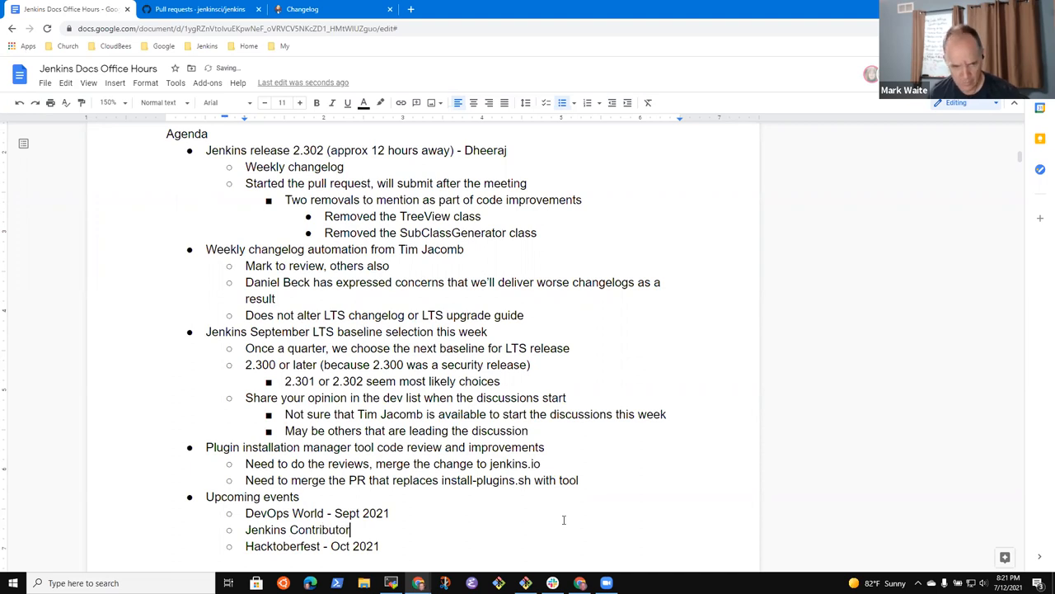
text(Summit -)
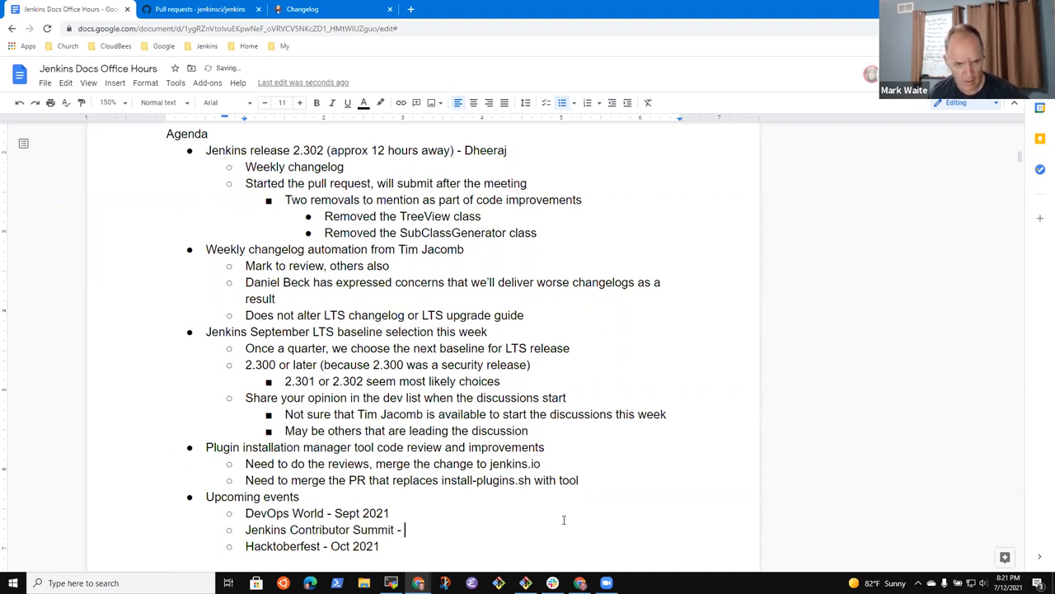
text(Sep 2021)
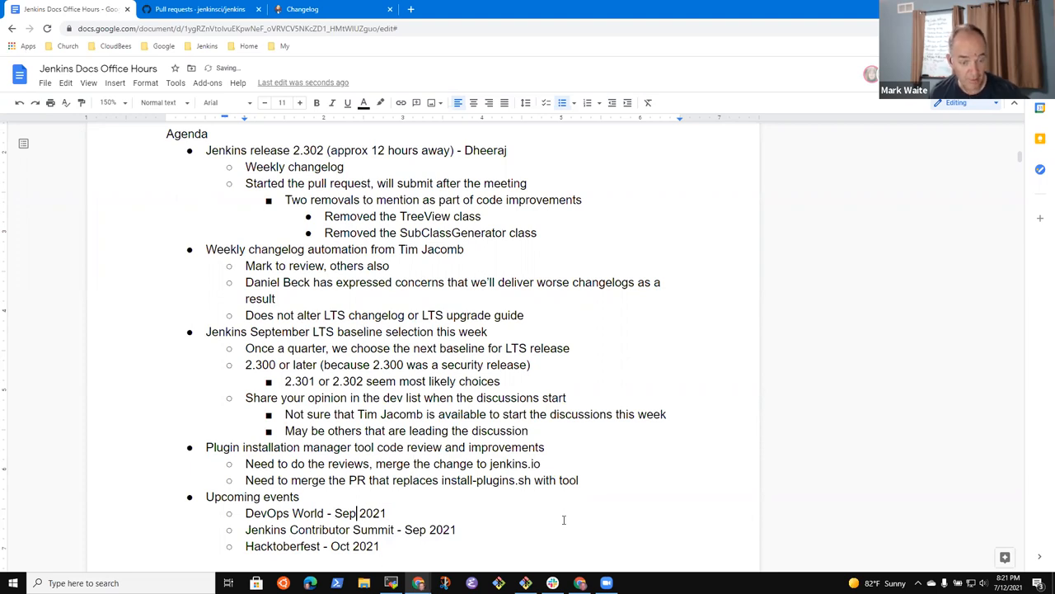
scroll(down, 3)
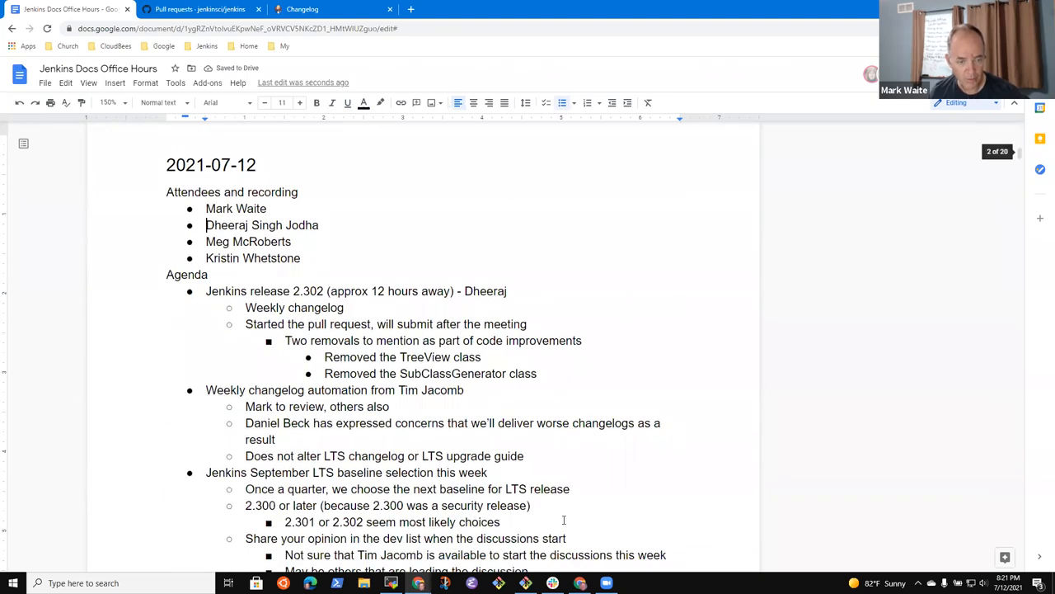
Add '(APAC time zone)' to the Contributor Summit entry and start a blank line after DevOps World.
scroll(down, 3)
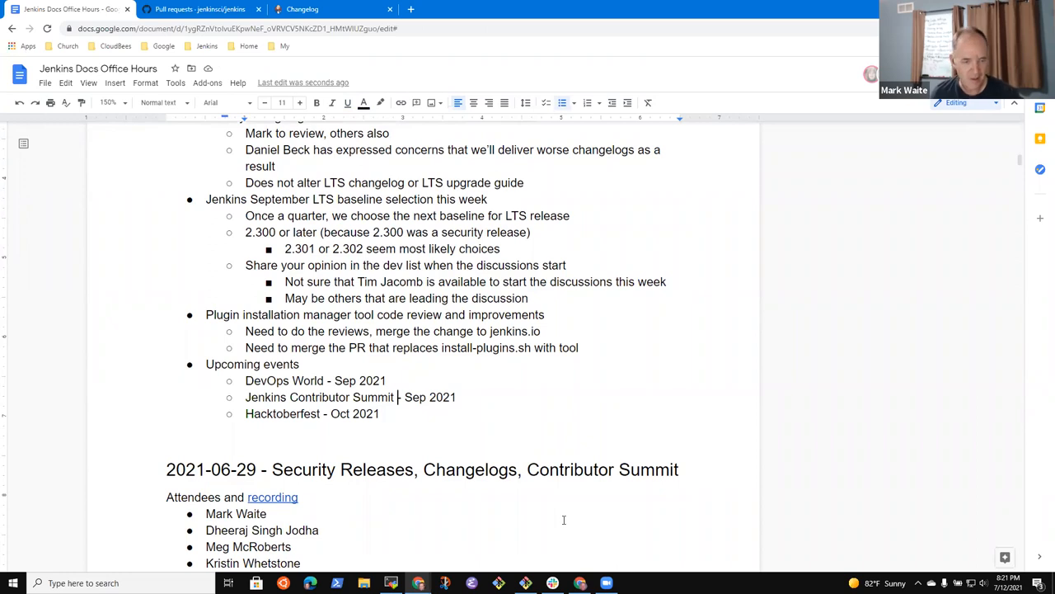
text((APAC time zone)
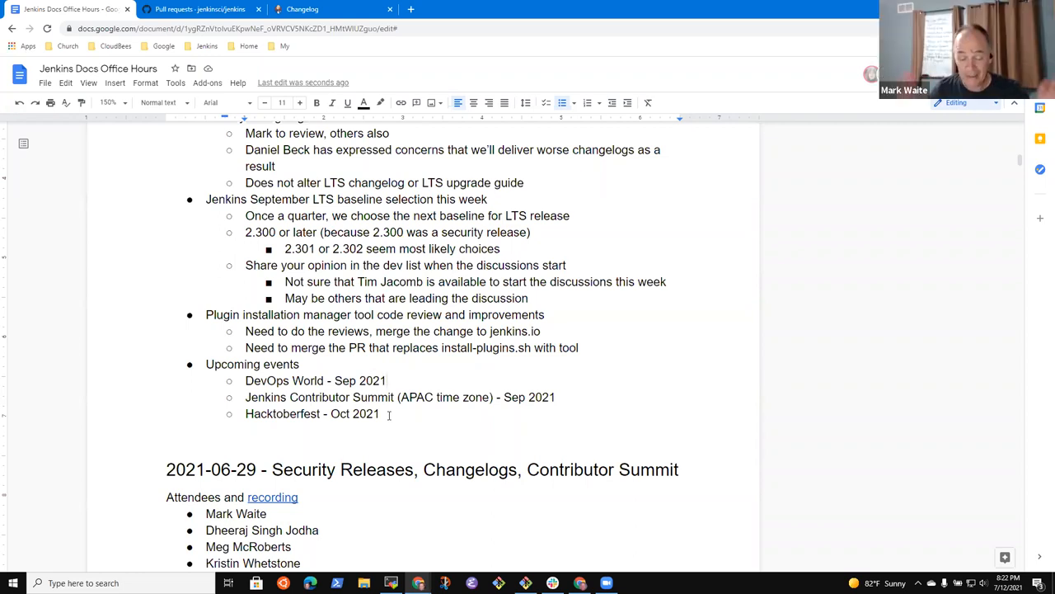
click(387, 380)
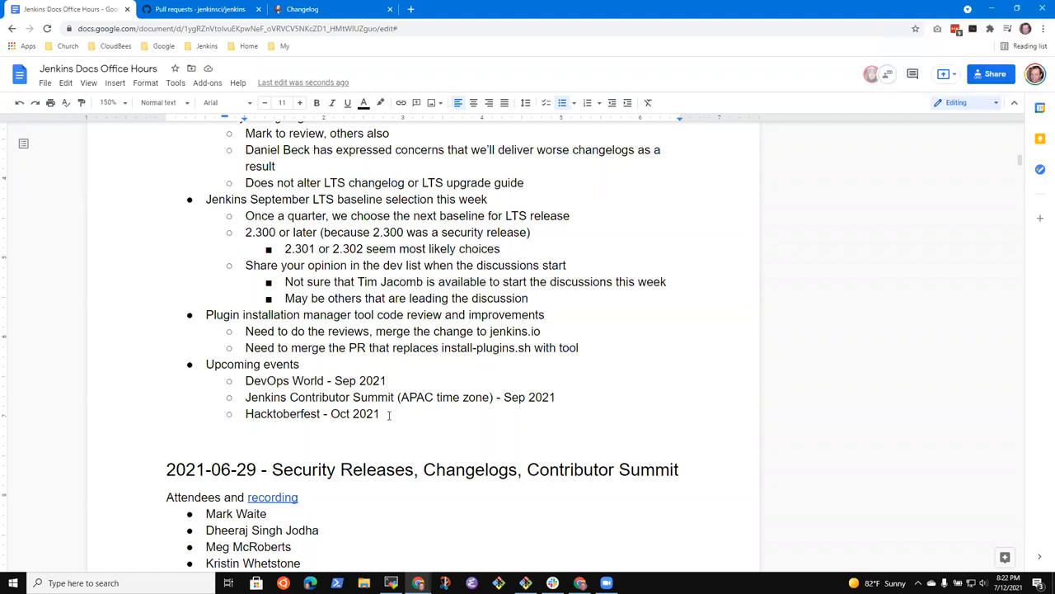
click(385, 380)
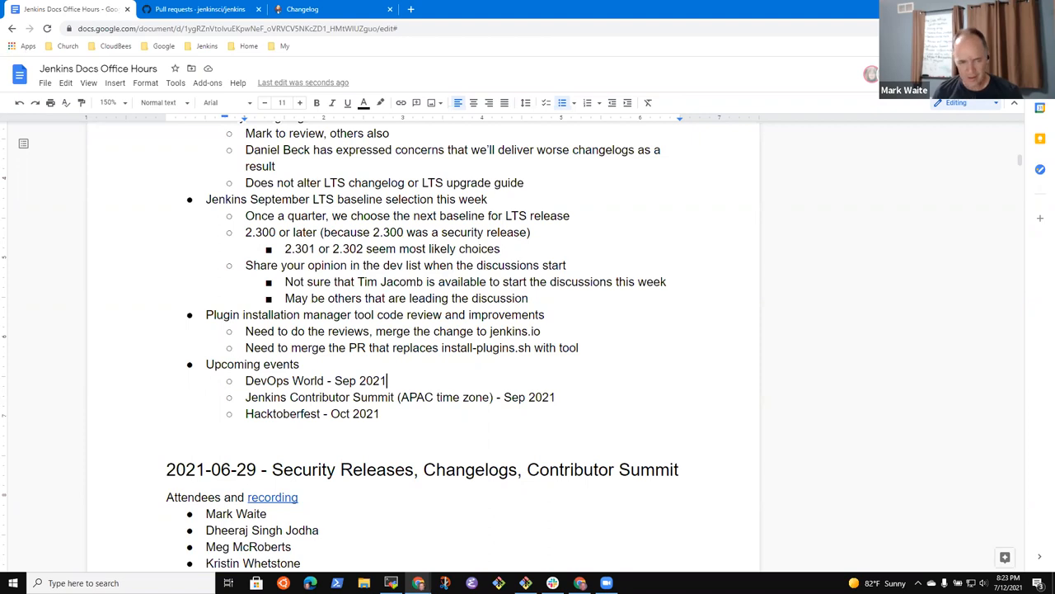
key(enter)
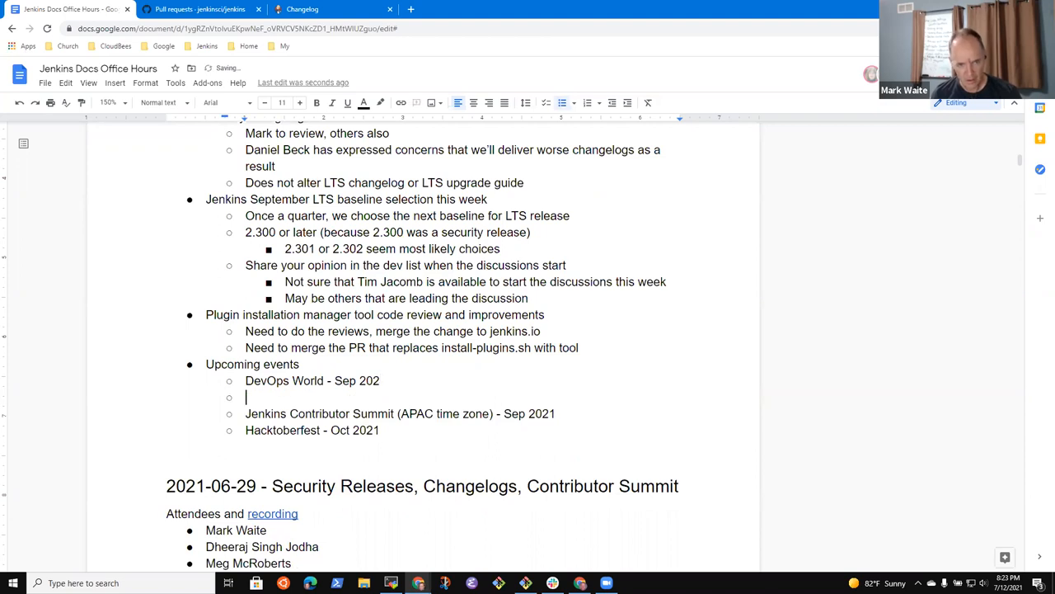
Note Mark and Zainab Abubakar talking on She Code Africa Contributhon under DevOps World.
text(1)
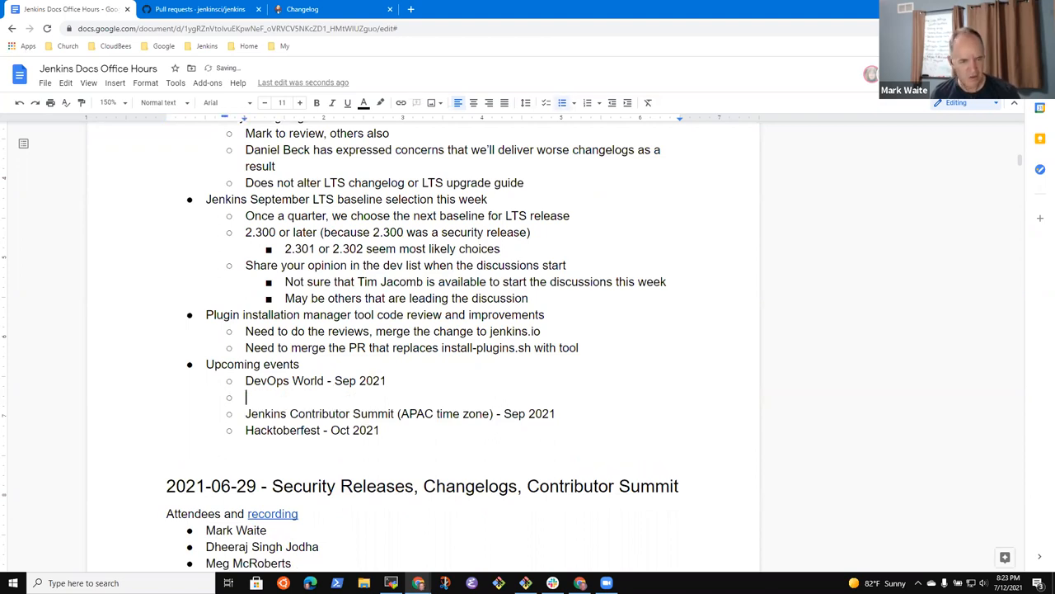
text(Mark and)
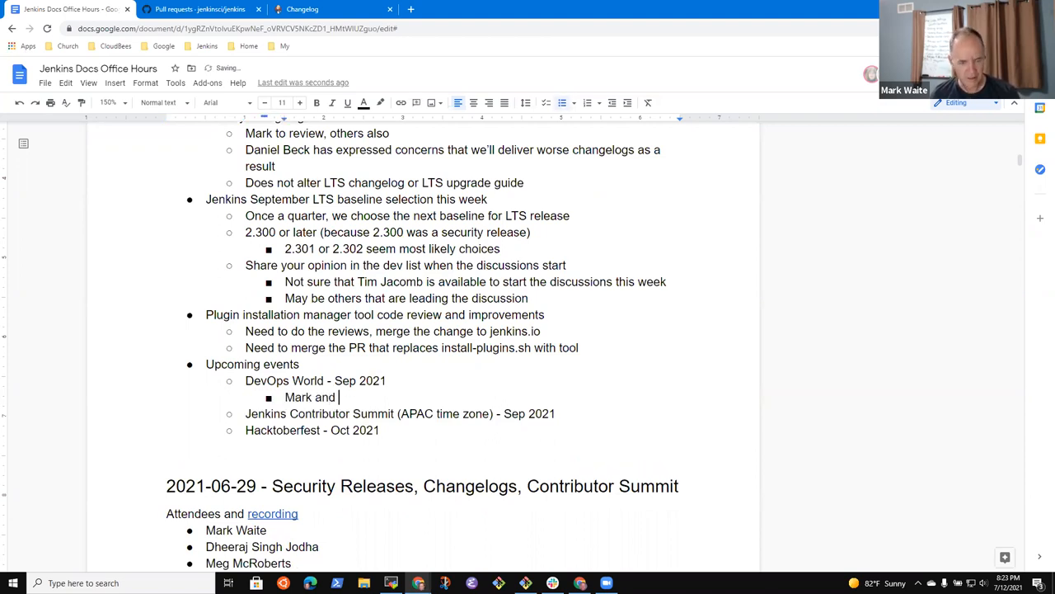
text(Zainab Ab)
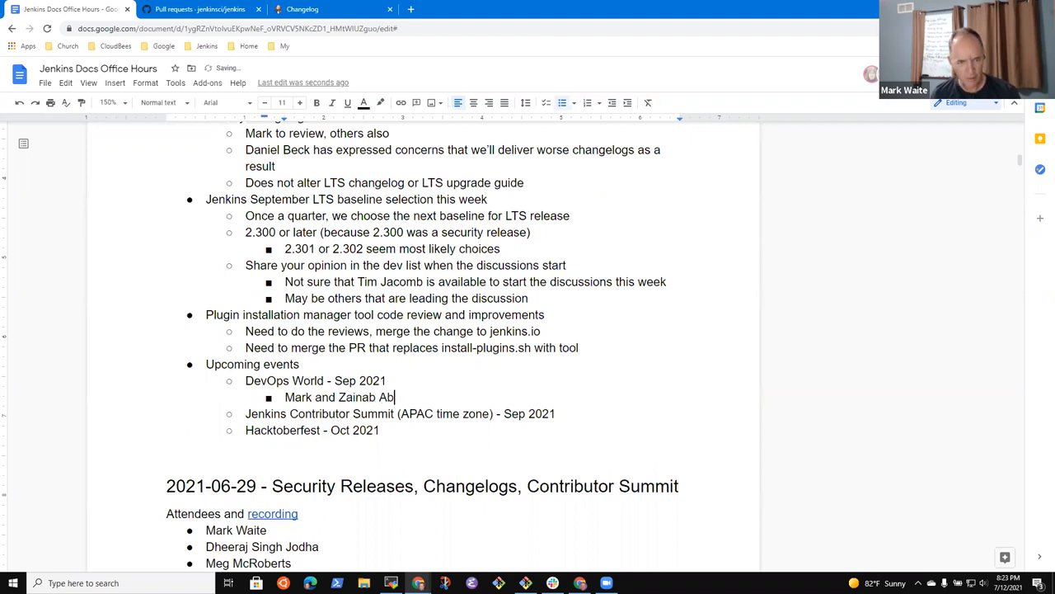
text(ubakar top)
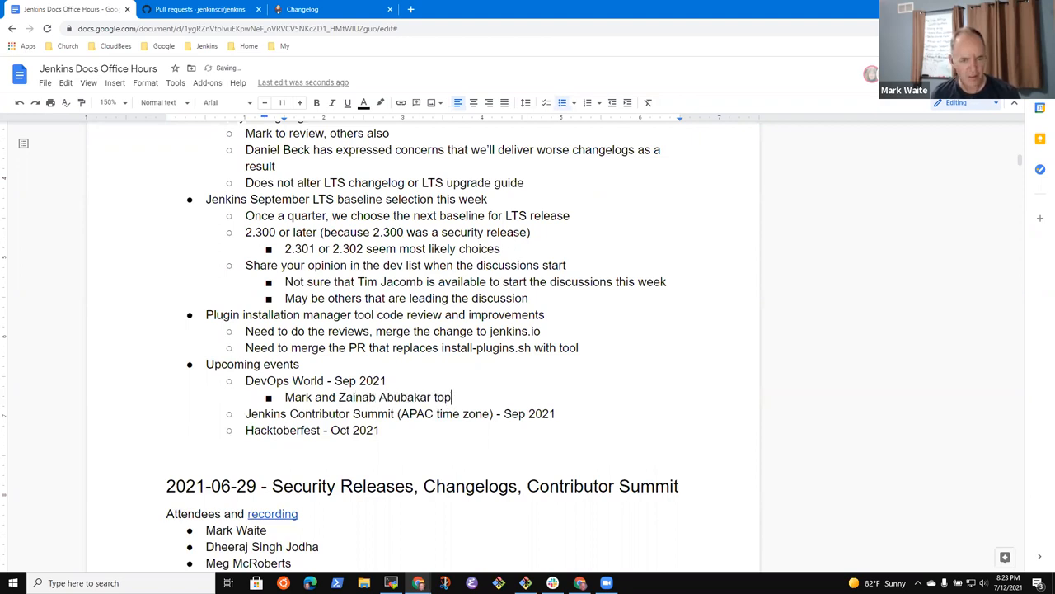
text(alking on She Code Af)
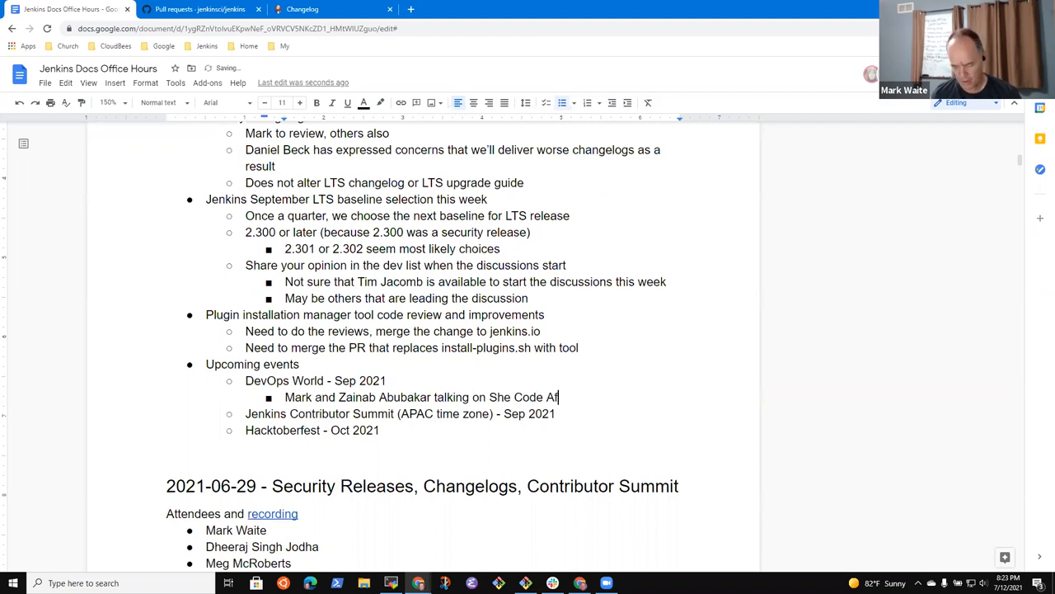
text(Contributhon)
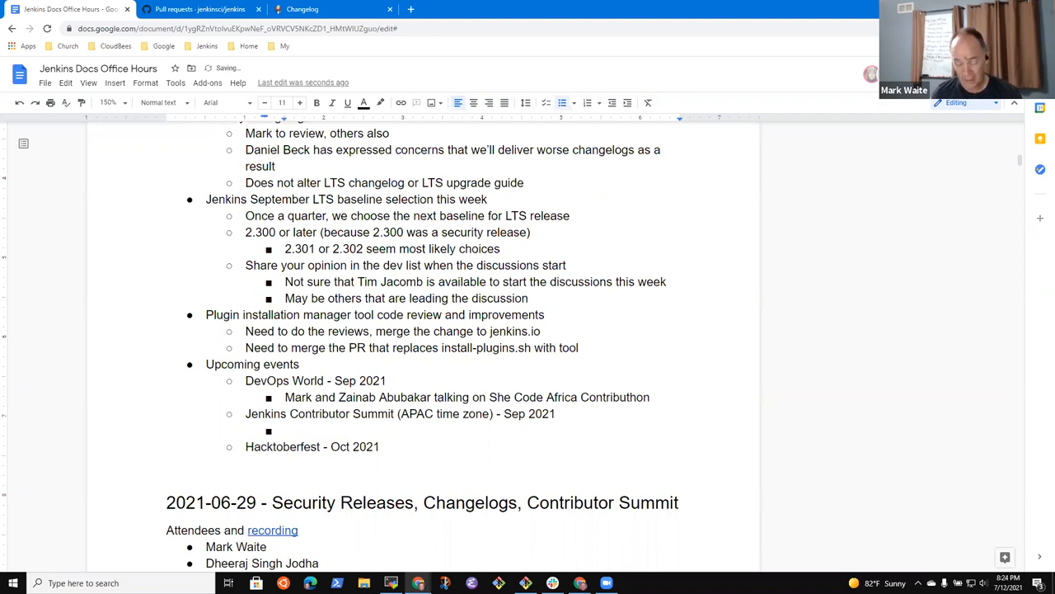
Add 'Lots of follow-up from the last summit' under the Contributor Summit.
text(Lots of follow)
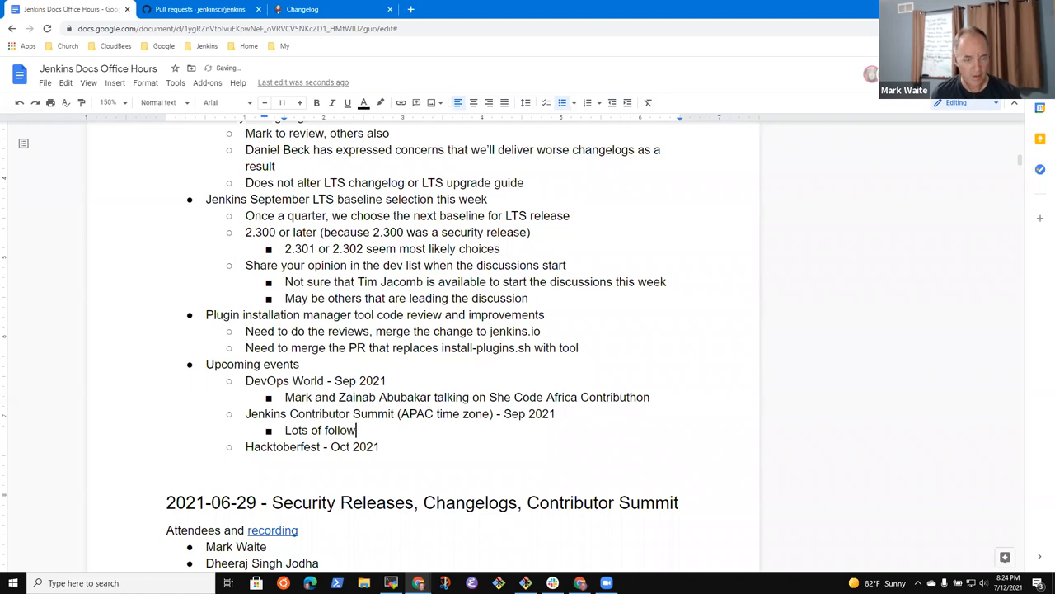
text(-up from the)
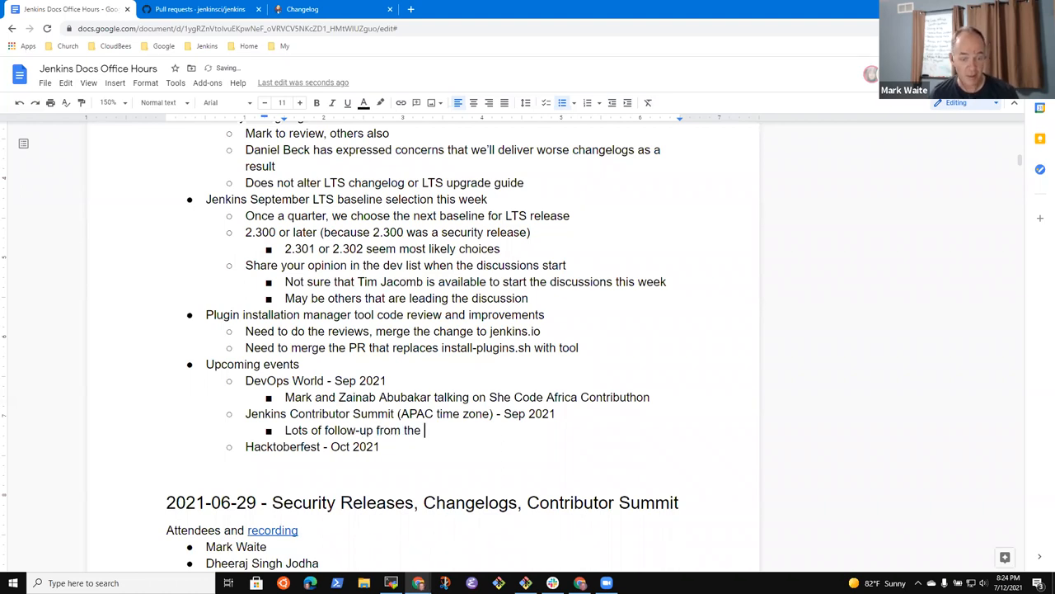
text(last summit)
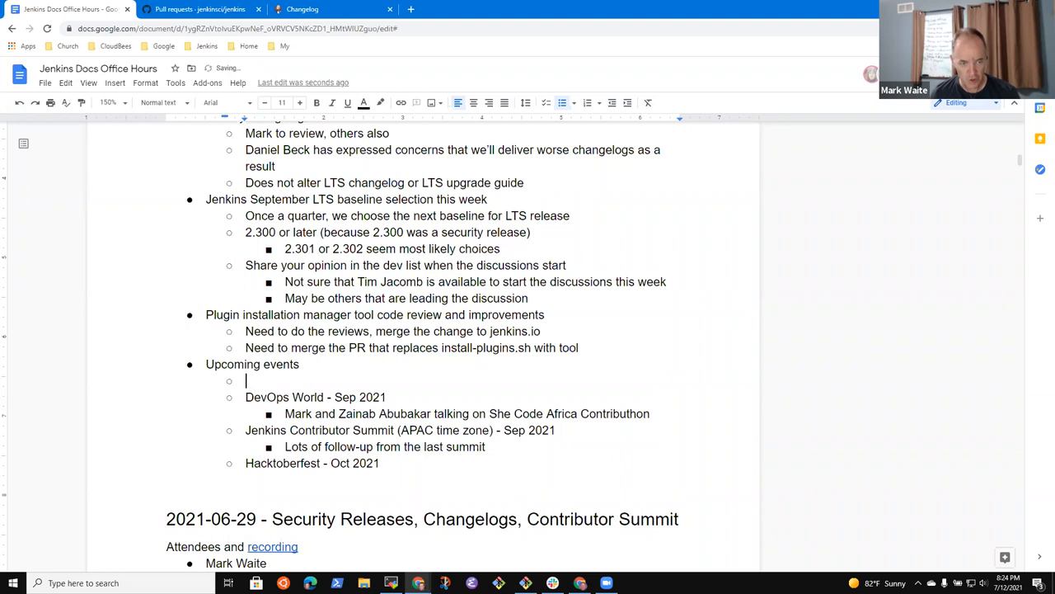
Add the Sep 2021 JDK 11 transition event with the Docker image default JDK note.
text(JDK 11 transition in)
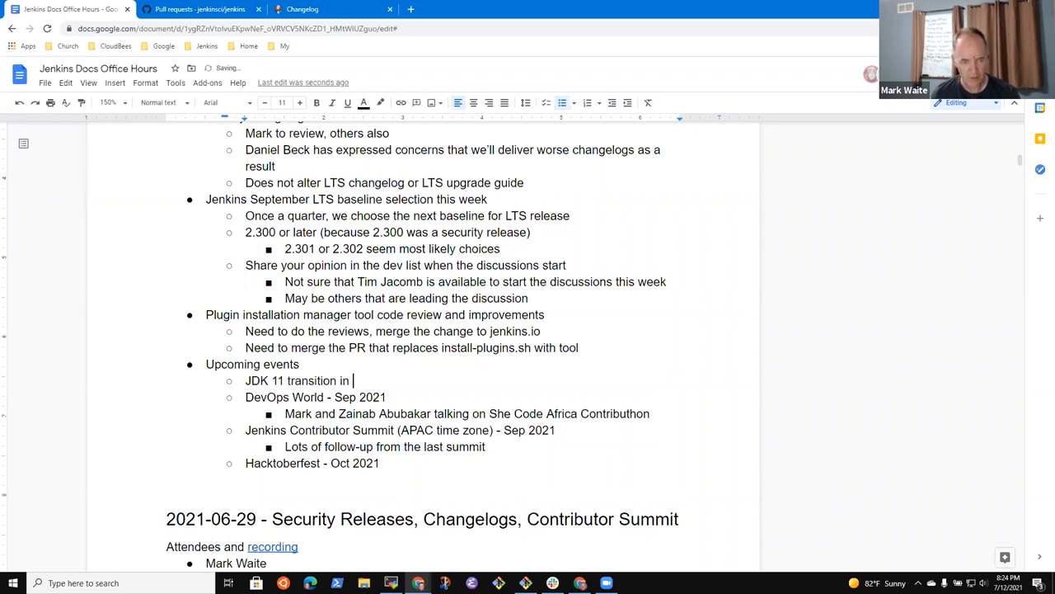
text(SZe)
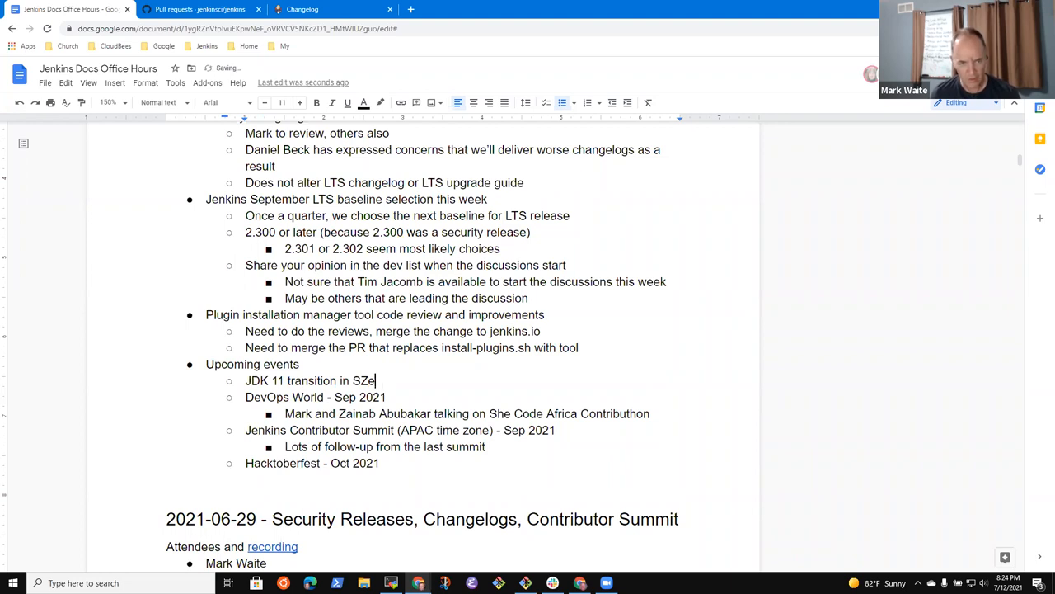
text(Sep 2021 LTS)
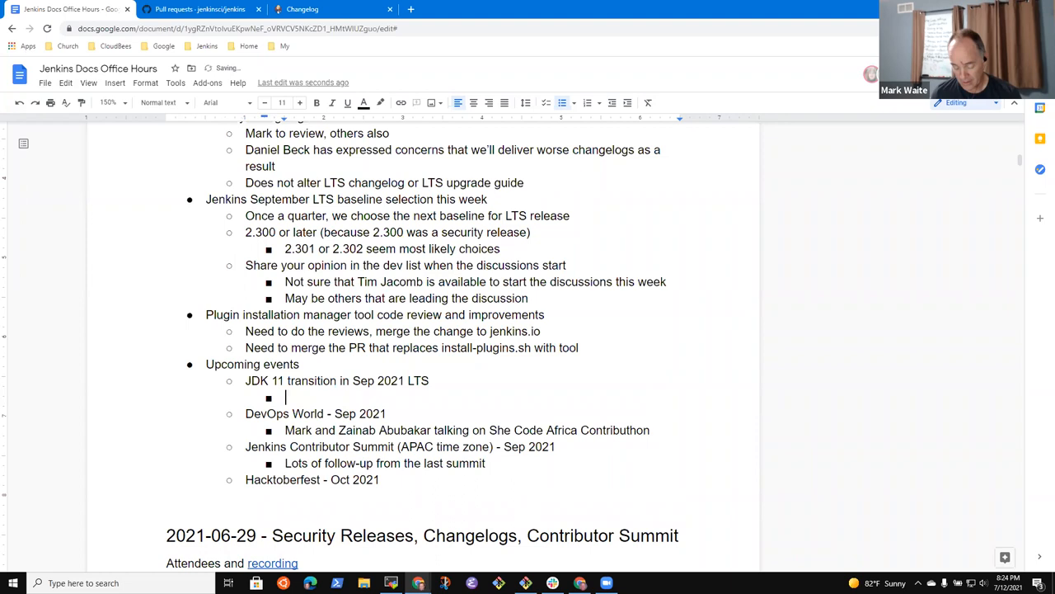
text(Docker image default JDK will switch to Java 11)
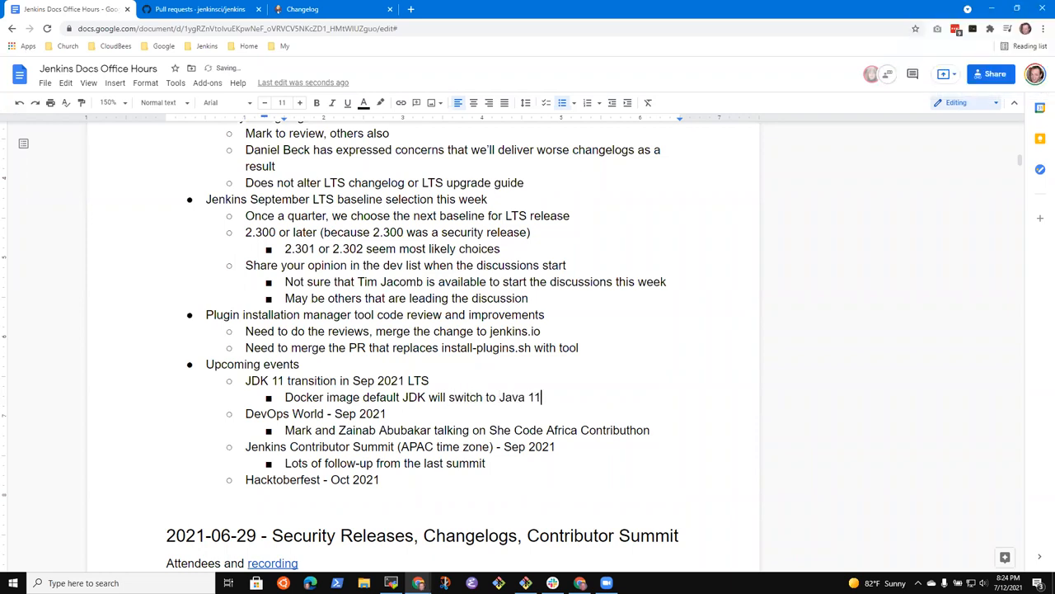
Note lots of documentation and testing to confirm all is well, then start 'Plan is'.
text(KLits)
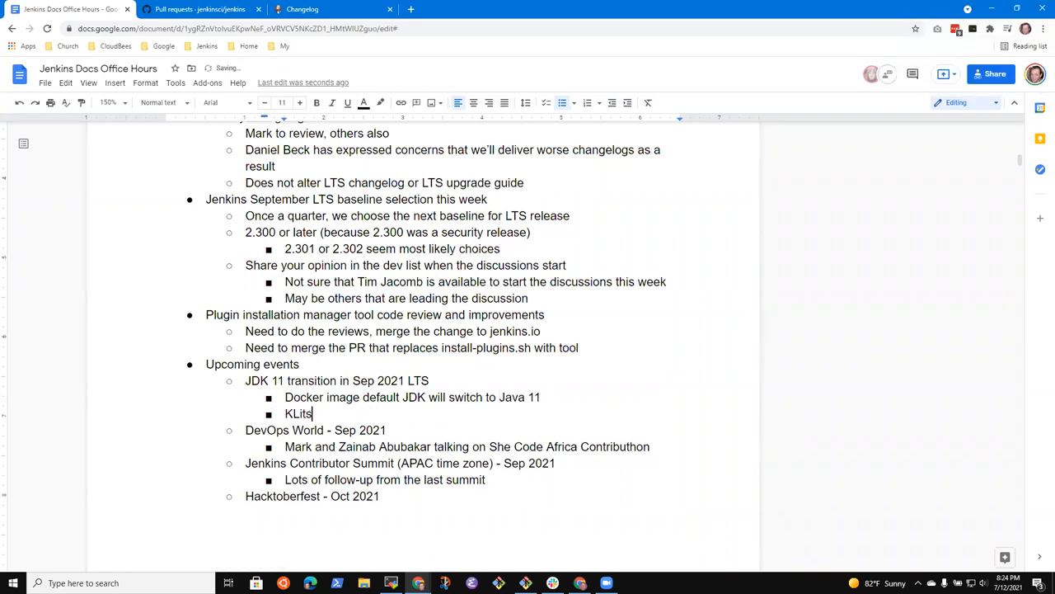
text(Lots of docum)
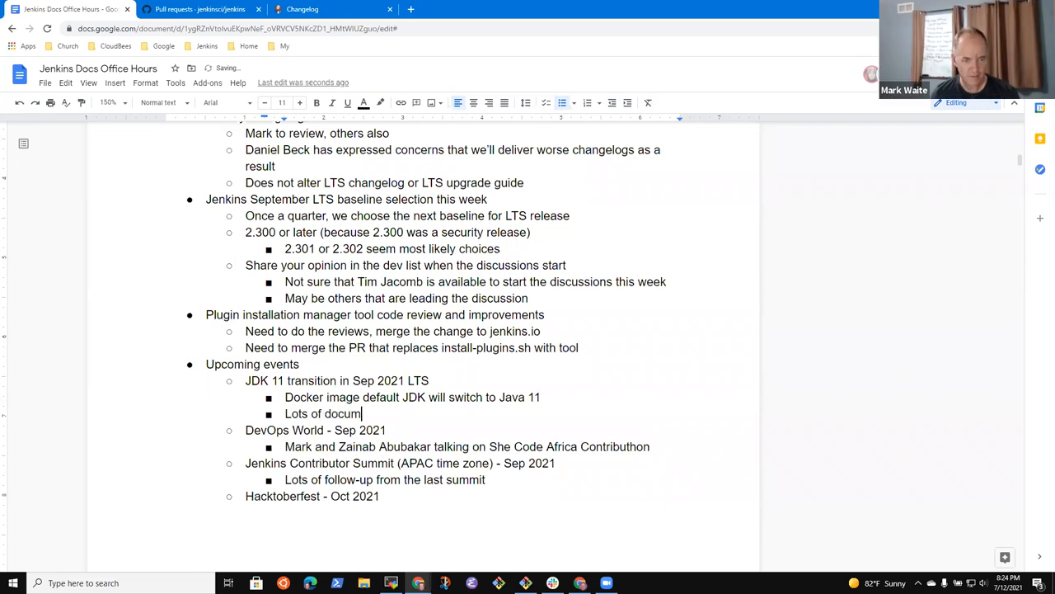
text(entation)
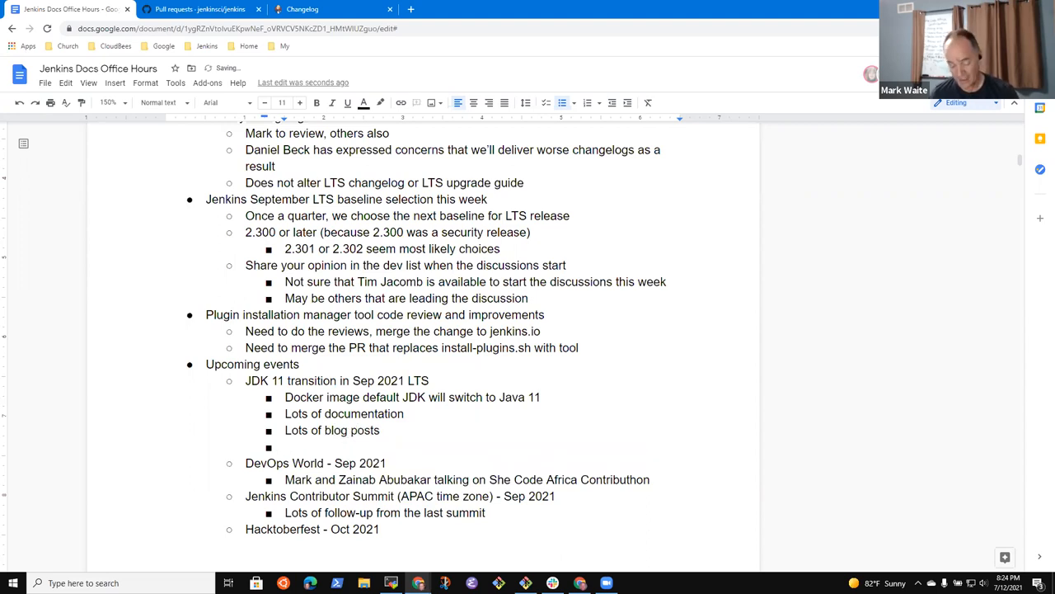
text(Lots of testing)
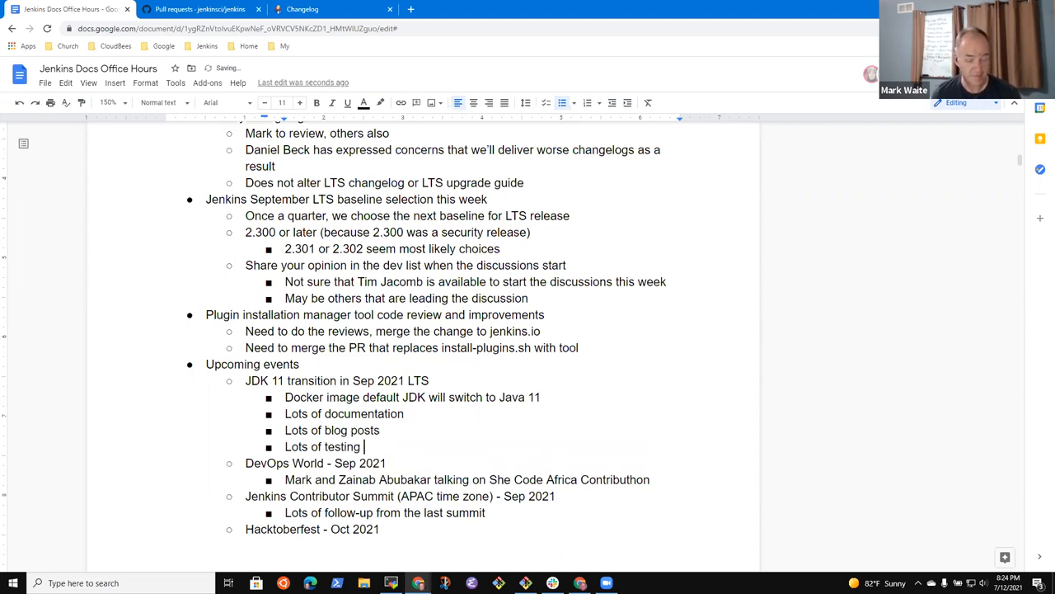
text(to be done to)
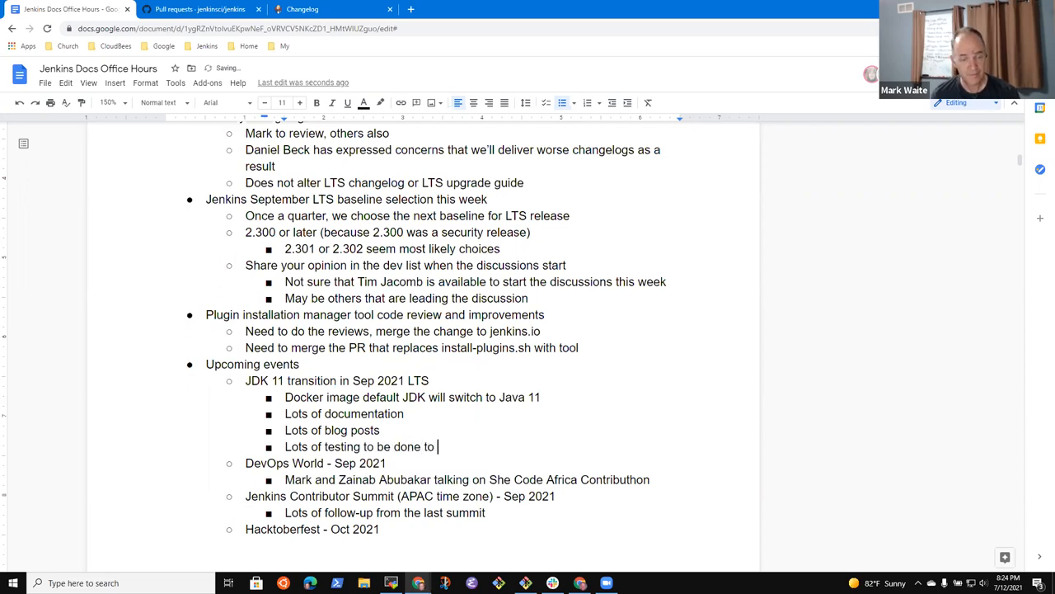
text(confirm all is working)
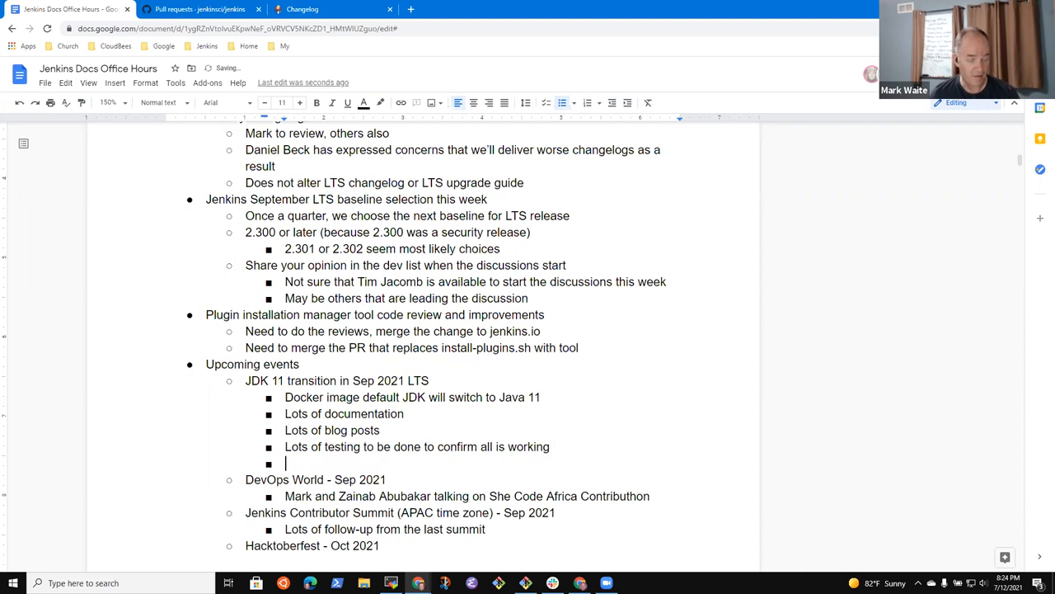
text(Plan is)
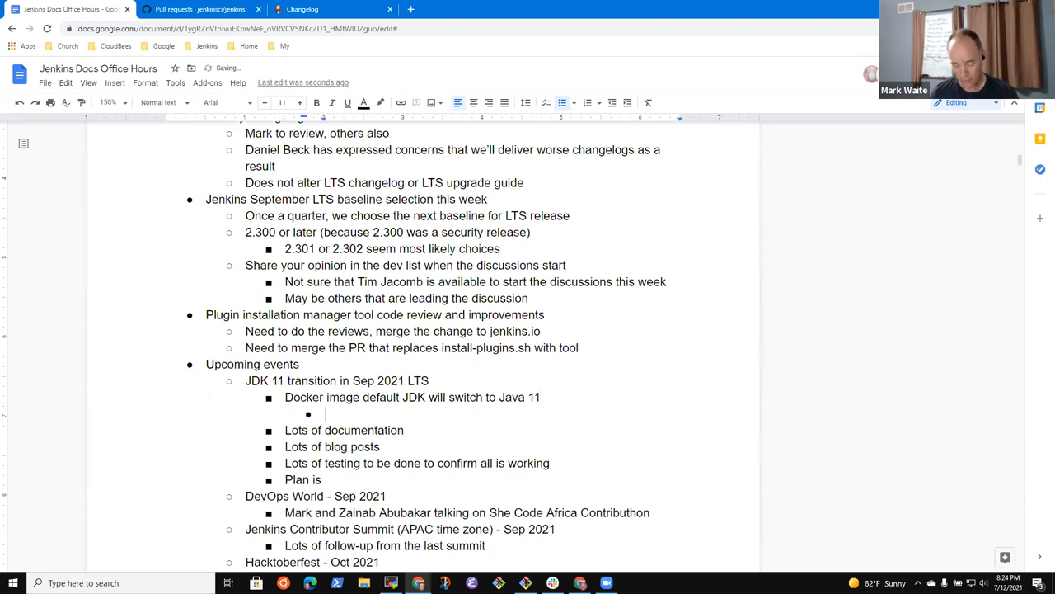
Nest Controllers, Agent base, Inbound agent and Outbound agent image bullets, returning to 'Plan is'.
text(cO)
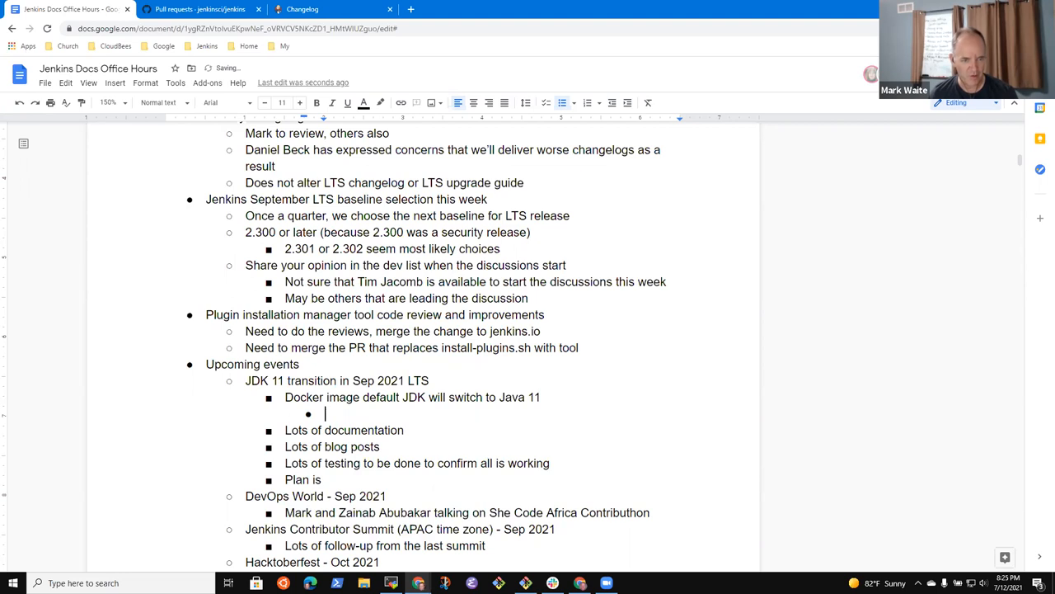
text(Controllers)
text(In)
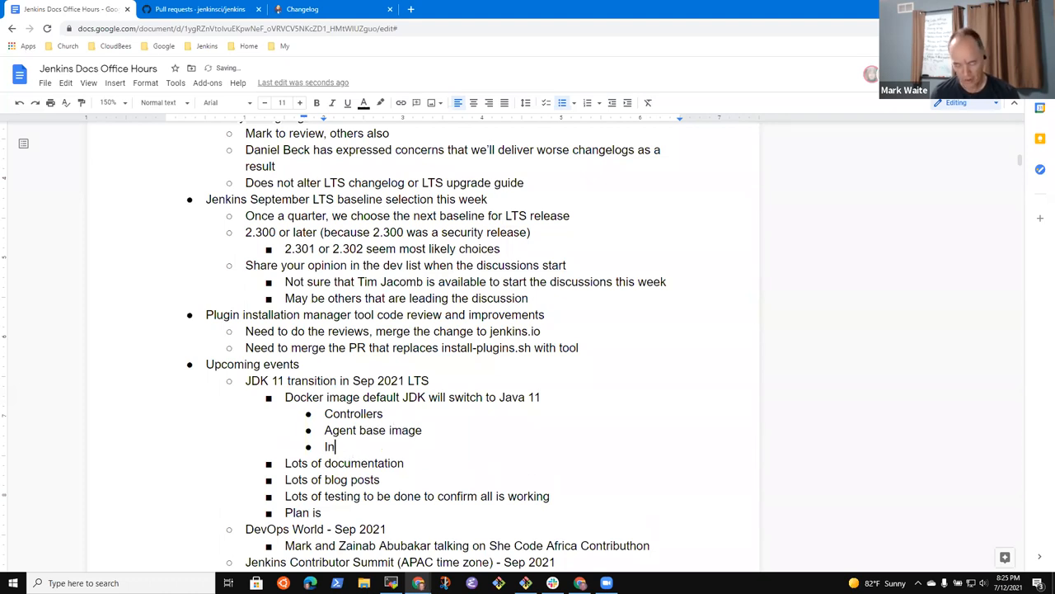
text(bound agent image)
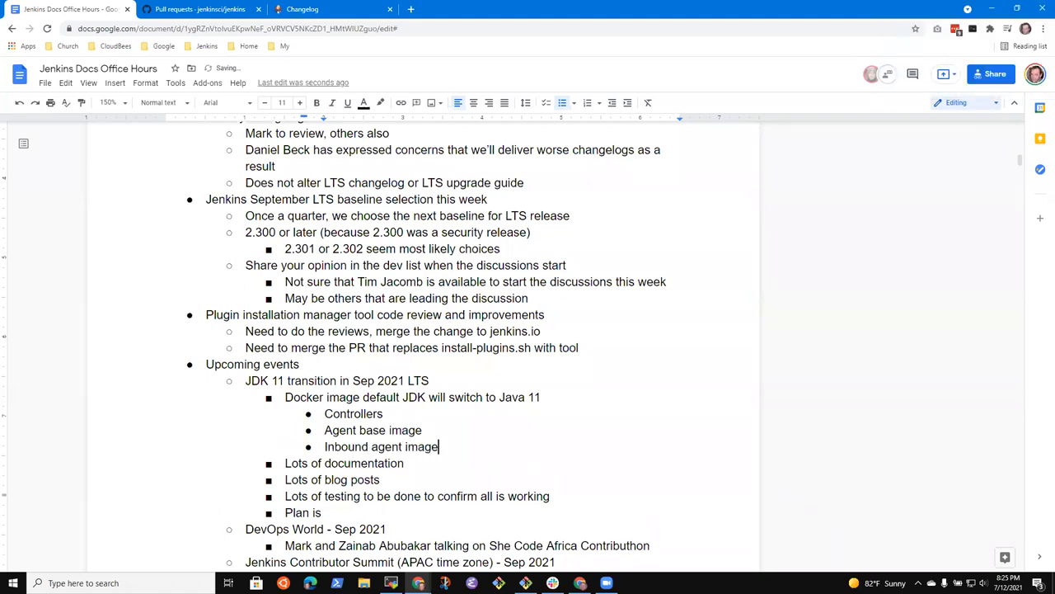
text(Out)
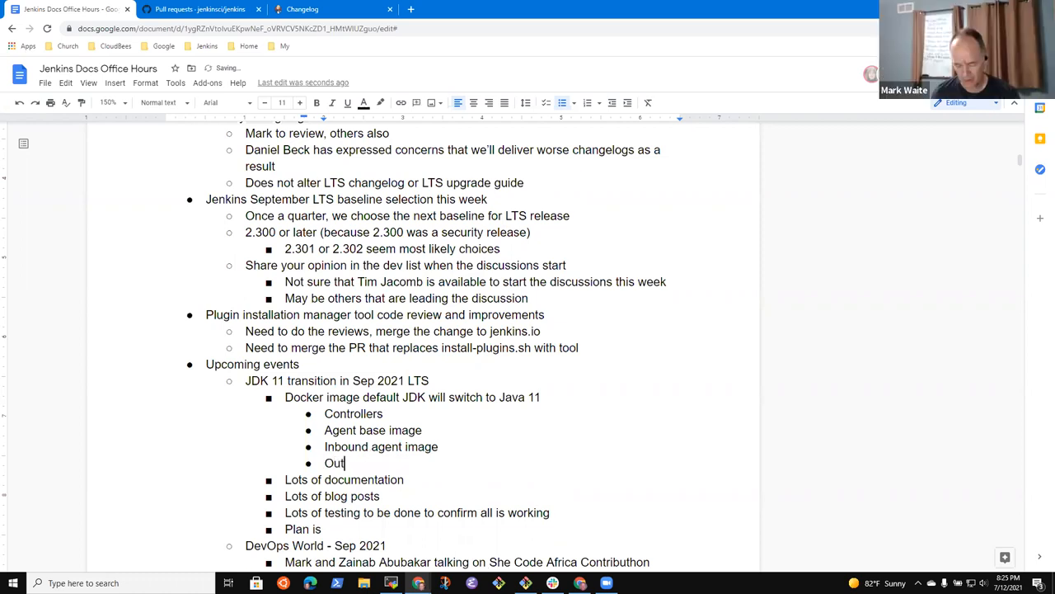
text(bound agent ia)
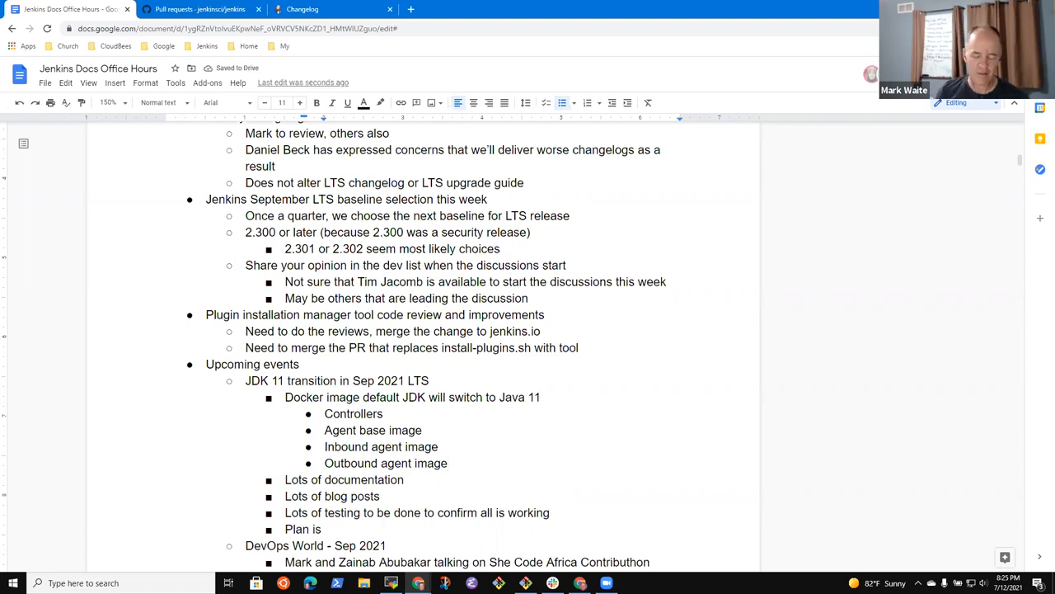
click(448, 463)
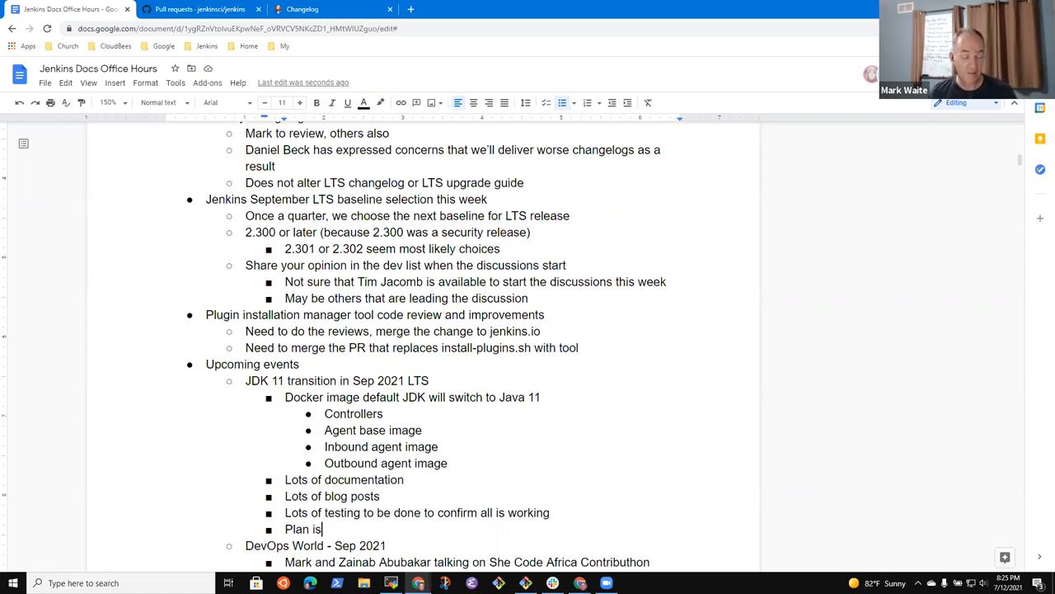
Complete 'Plan is under development, Mark Waite and Mike Cirioli' as the JDK 11 plan line.
text(u)
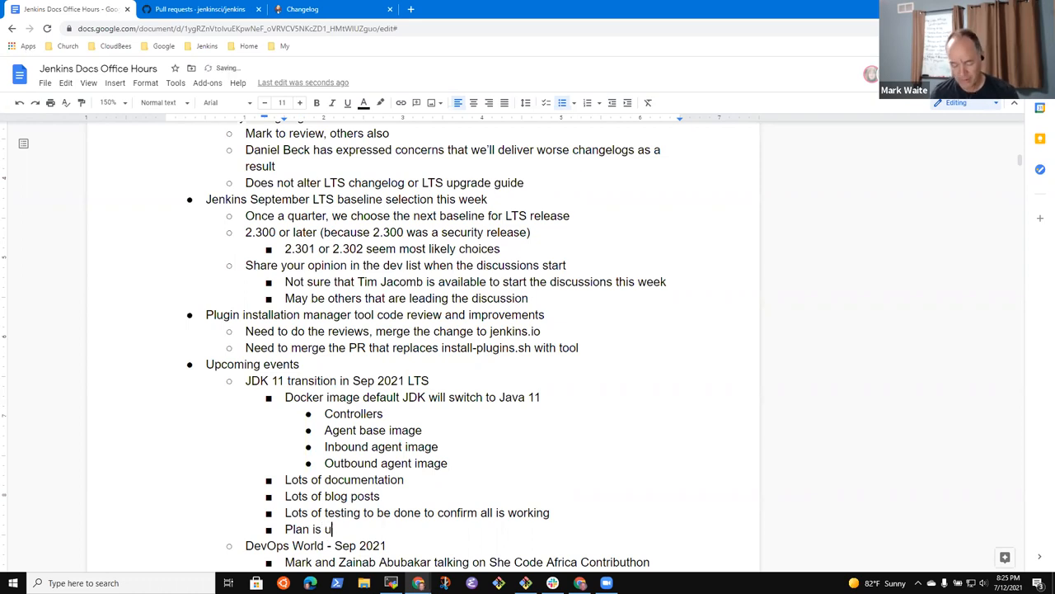
text(nder development)
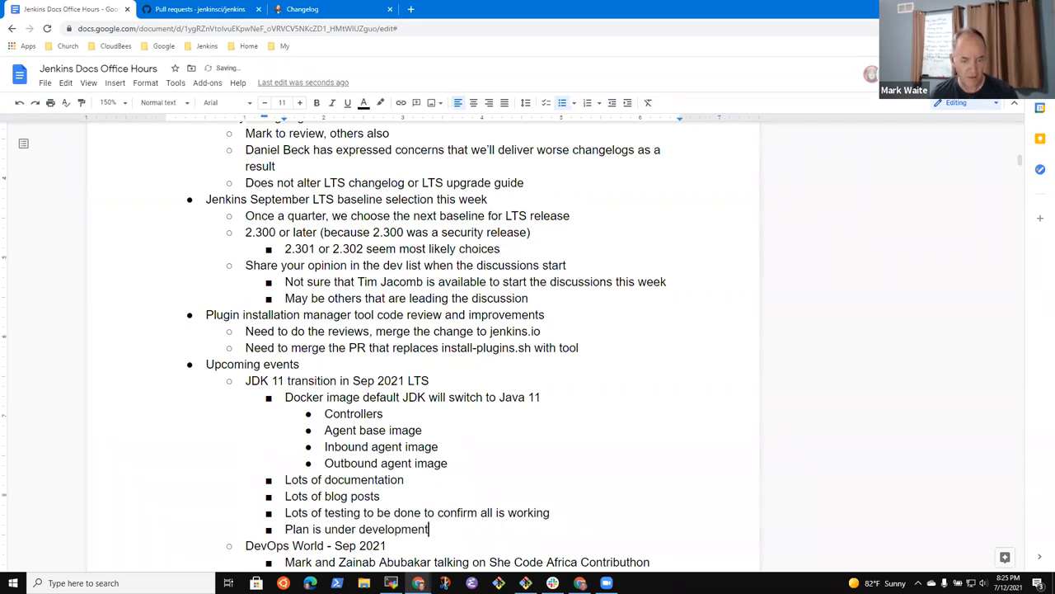
text(, Mark Waite and)
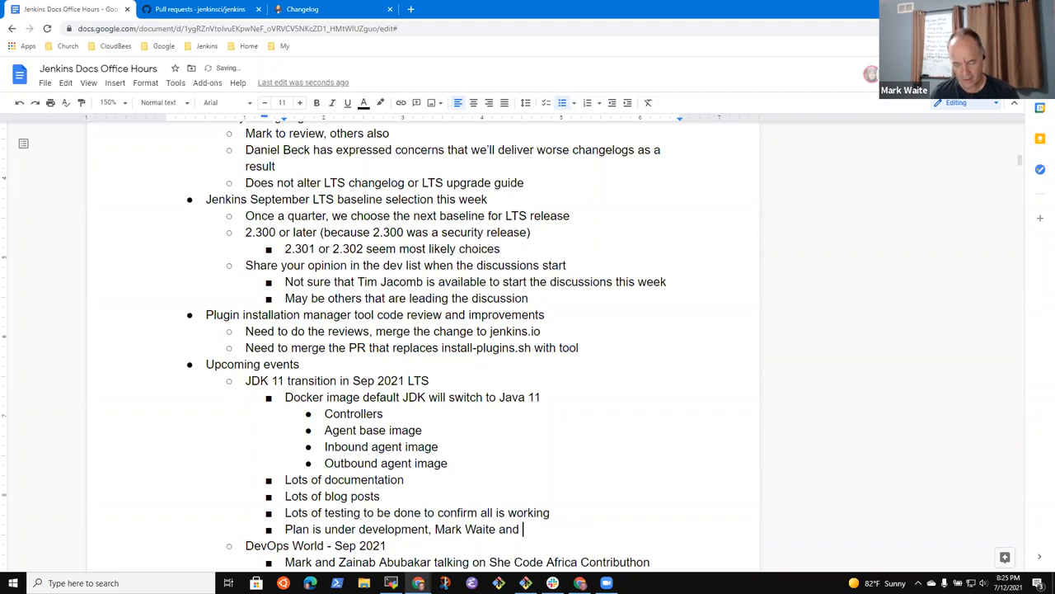
text(Mike Cirioli leading the p)
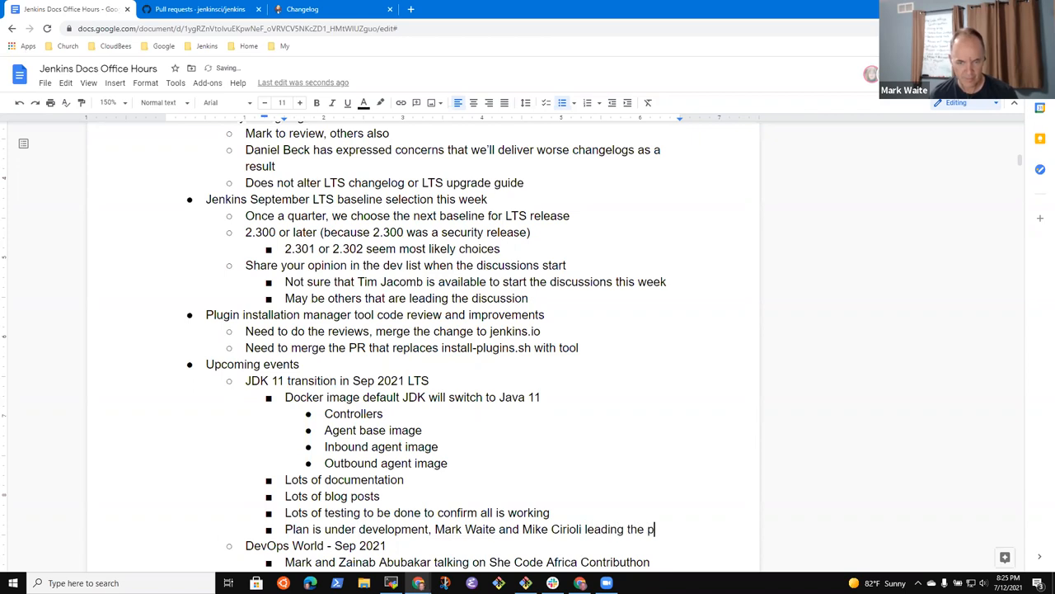
text(lan)
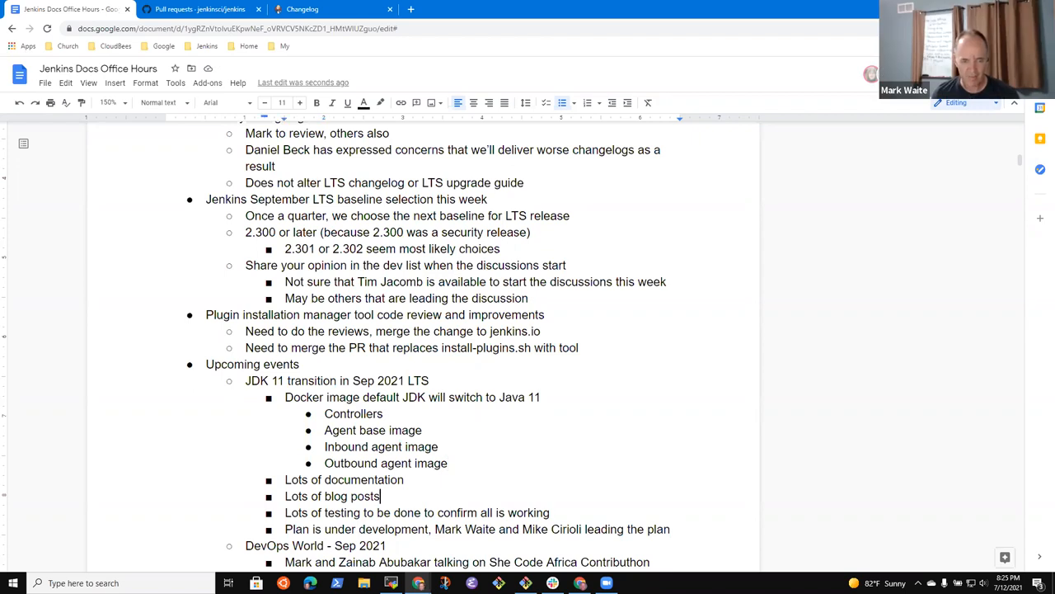
Add sub-bullets on Dheeraj helping and sharing the draft documentation with docs contributors.
text(Dheeraj interested to help)
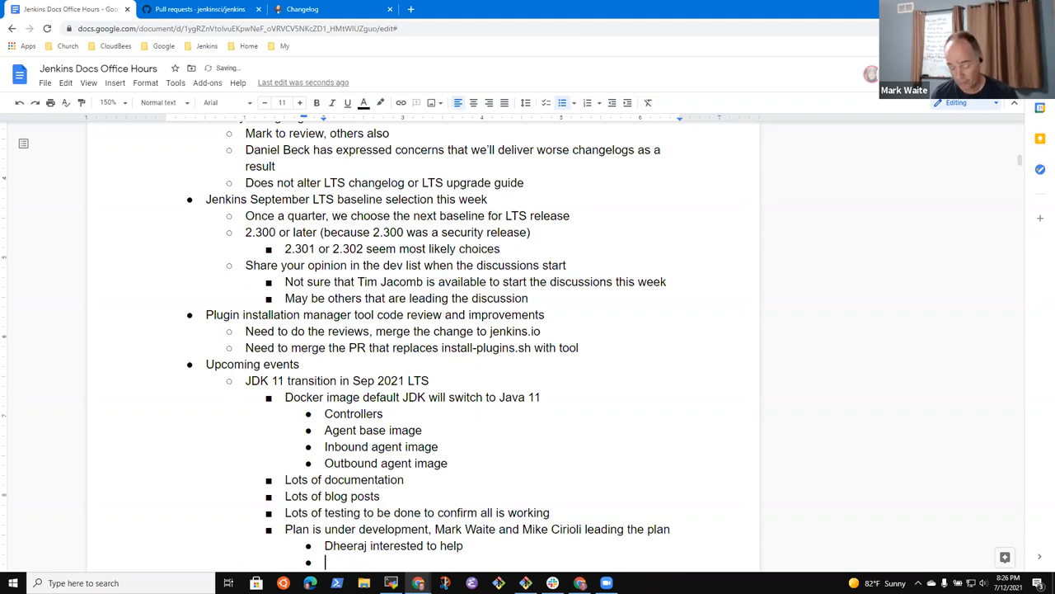
text(Mark send a link to the)
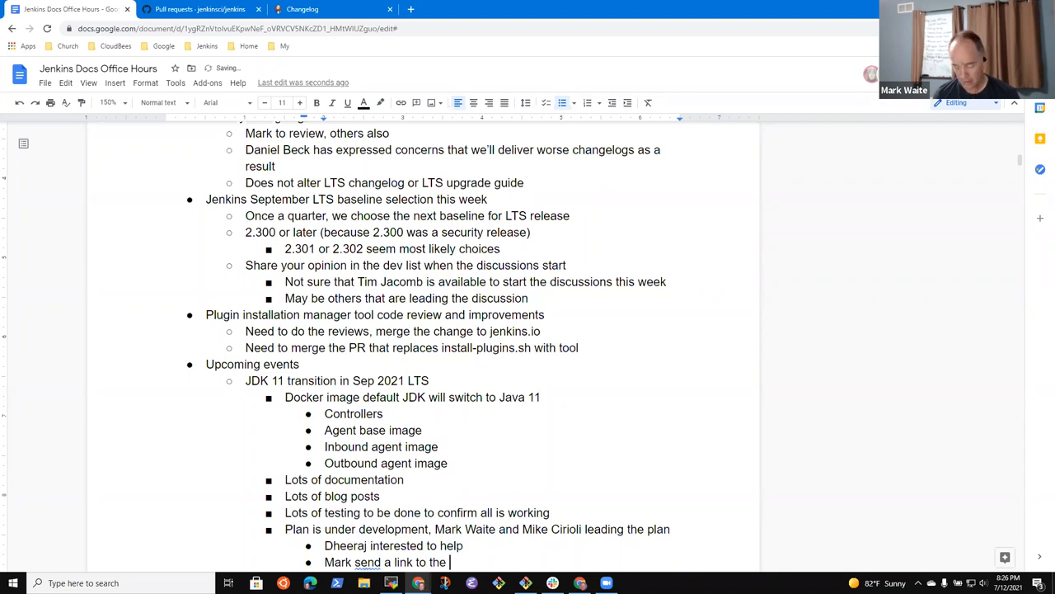
text(draft documenta)
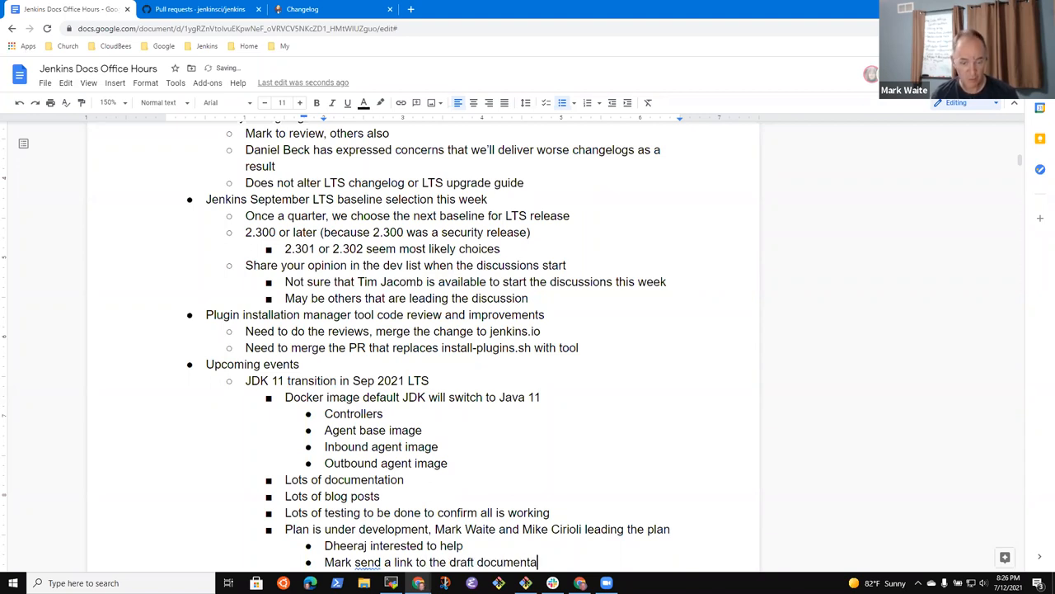
key(Backspace)
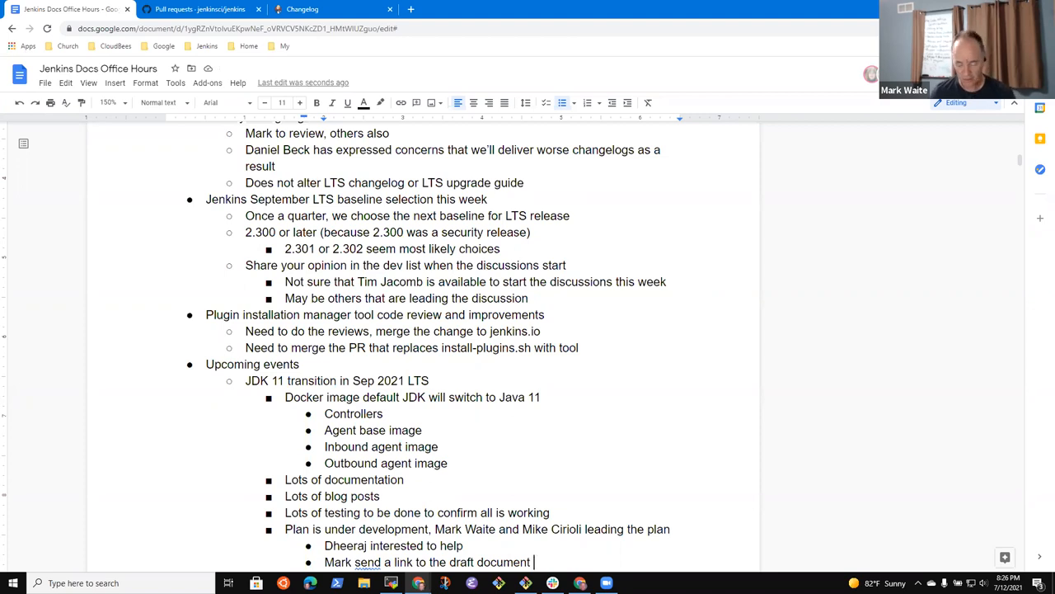
text(to)
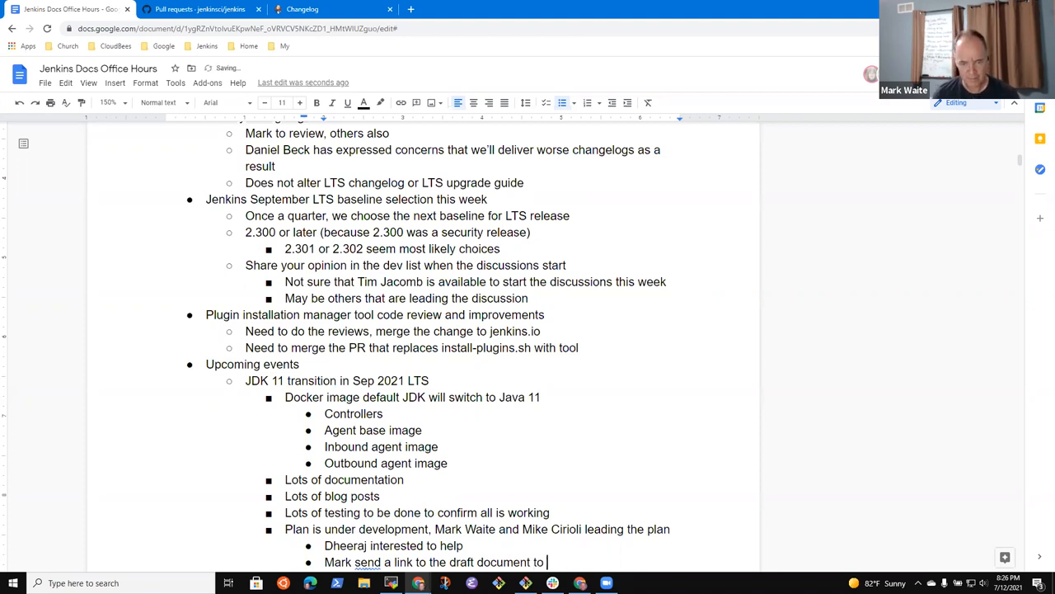
text(docs contributors)
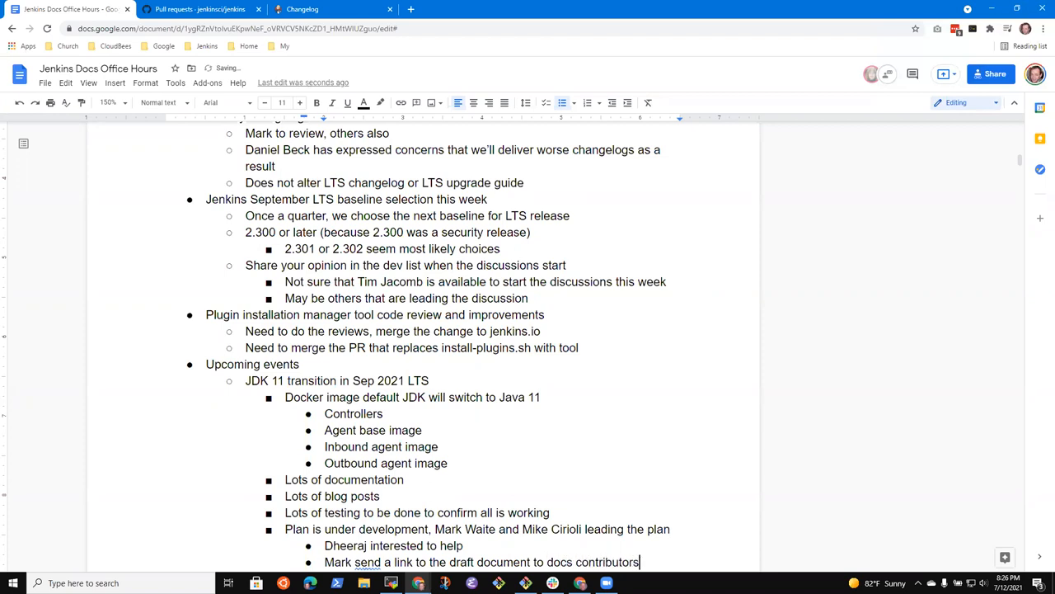
scroll(down, 3)
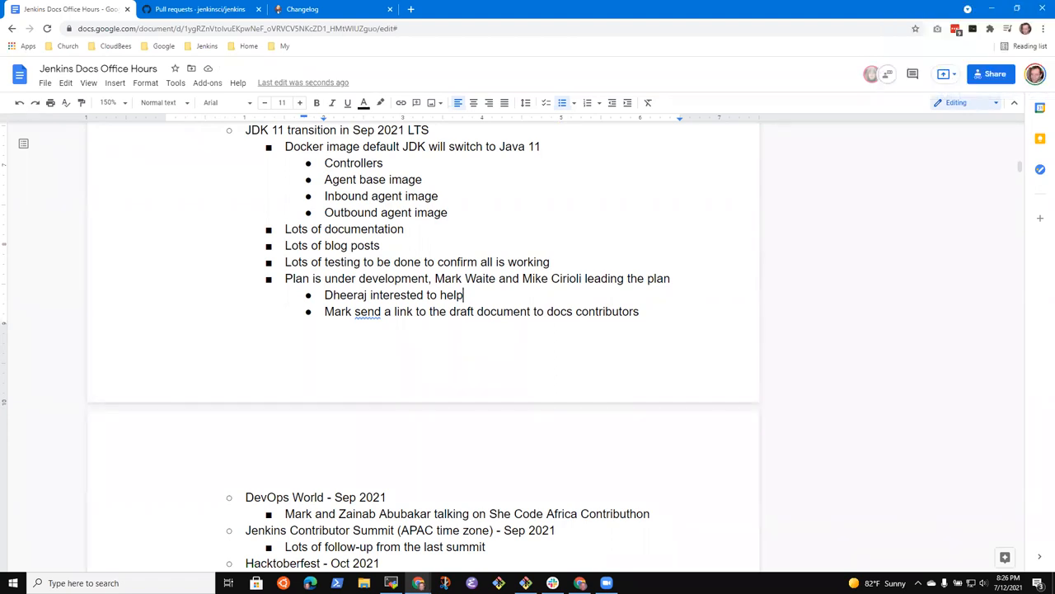
Add a DevOps World bullet on the worldwide Jenkins-centered audience, partners and developers.
scroll(down, 3)
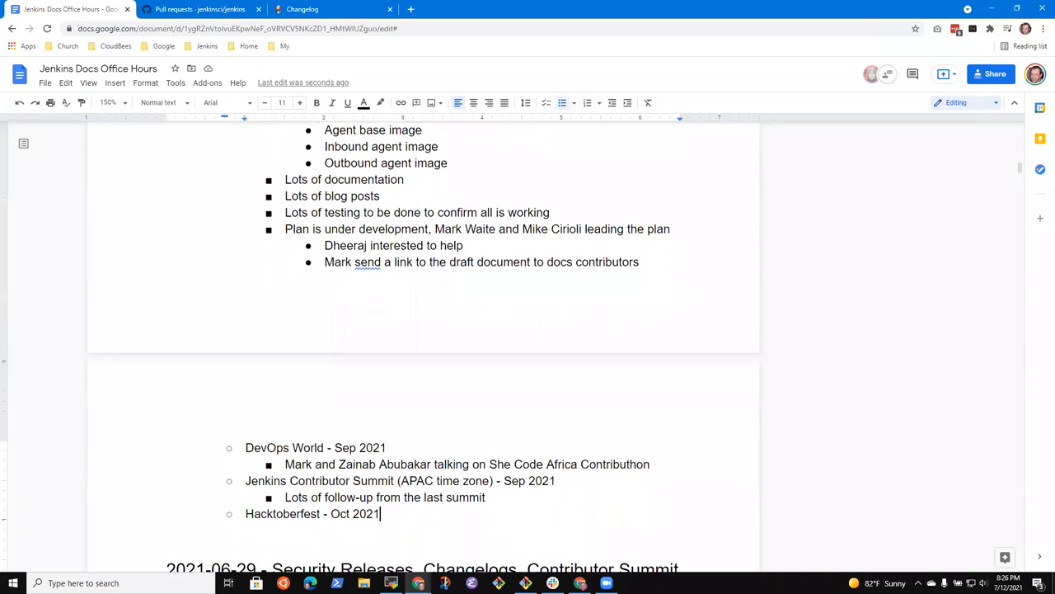
key(enter)
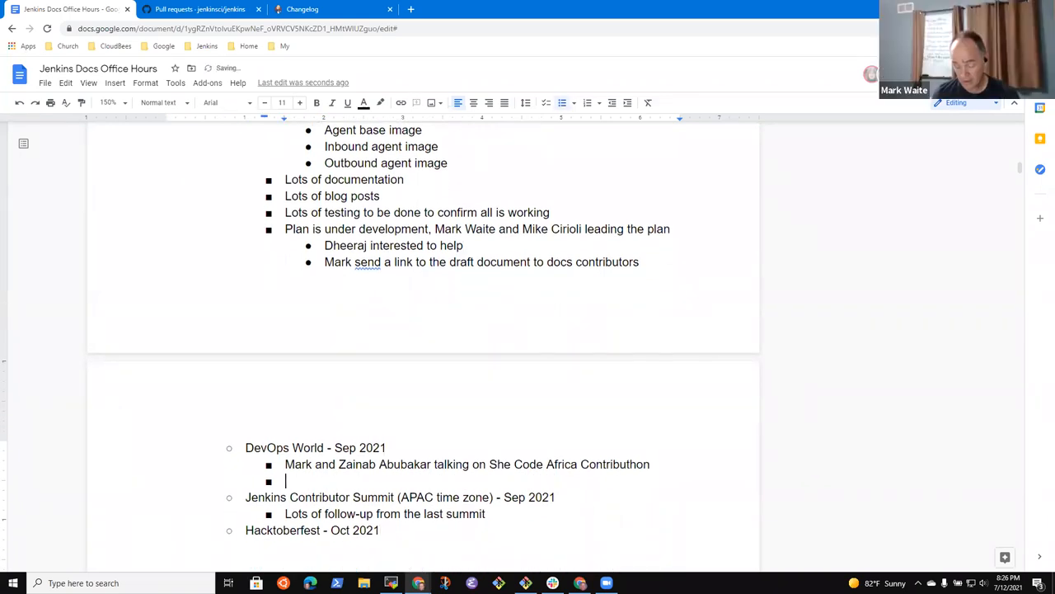
text(World)
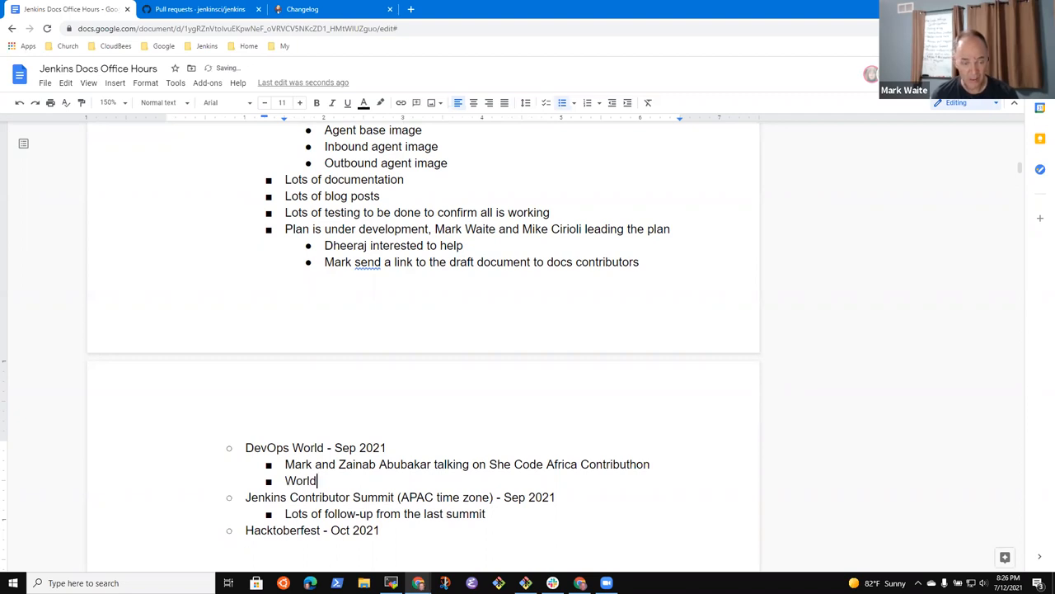
text(wide Jenkins)
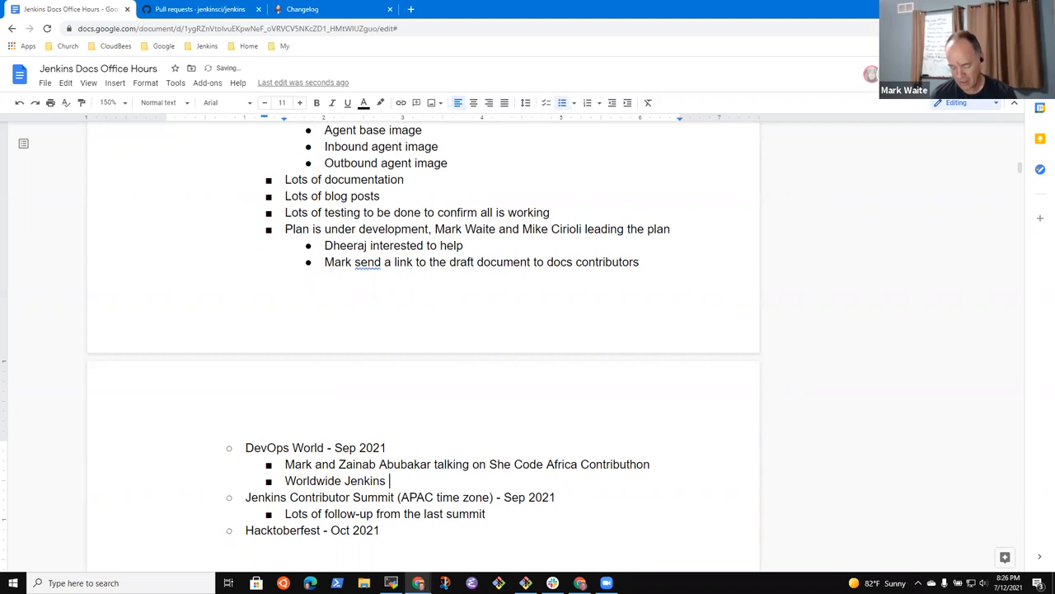
text(centered audience, including)
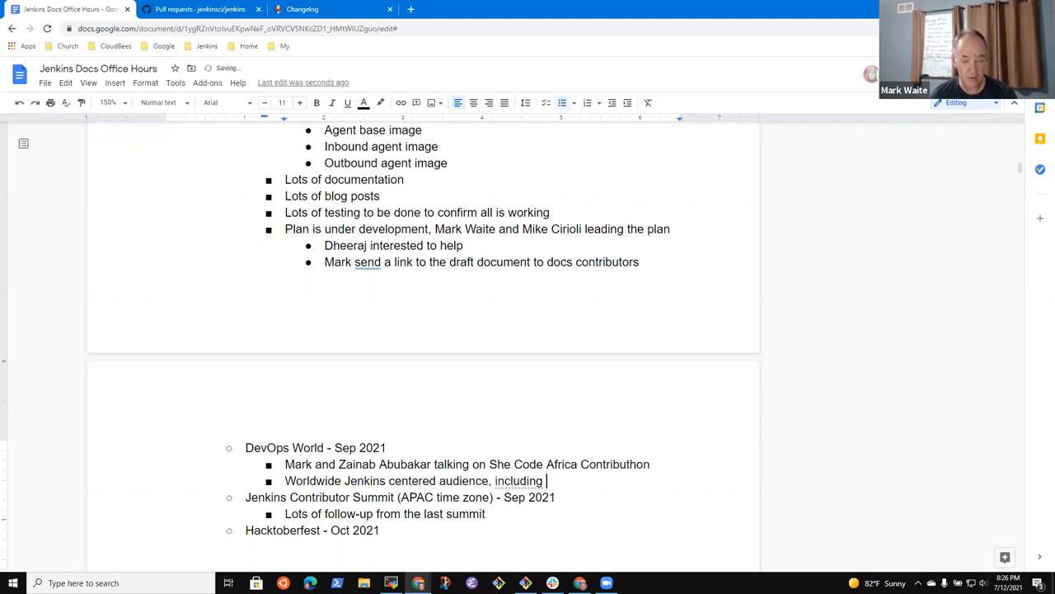
text(CloudBees customers)
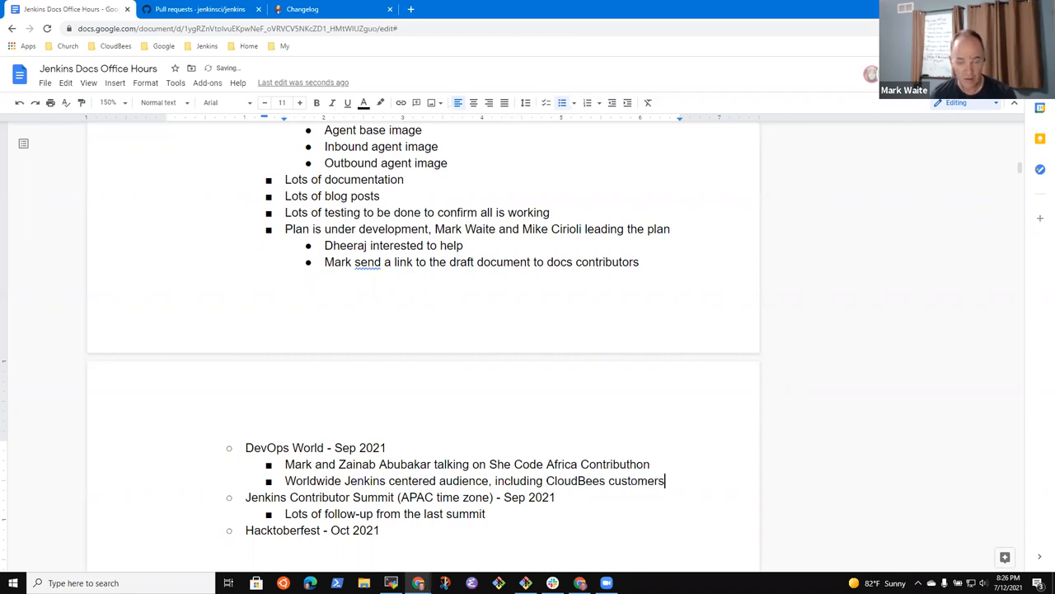
text(, partners, and many Jenkins users an)
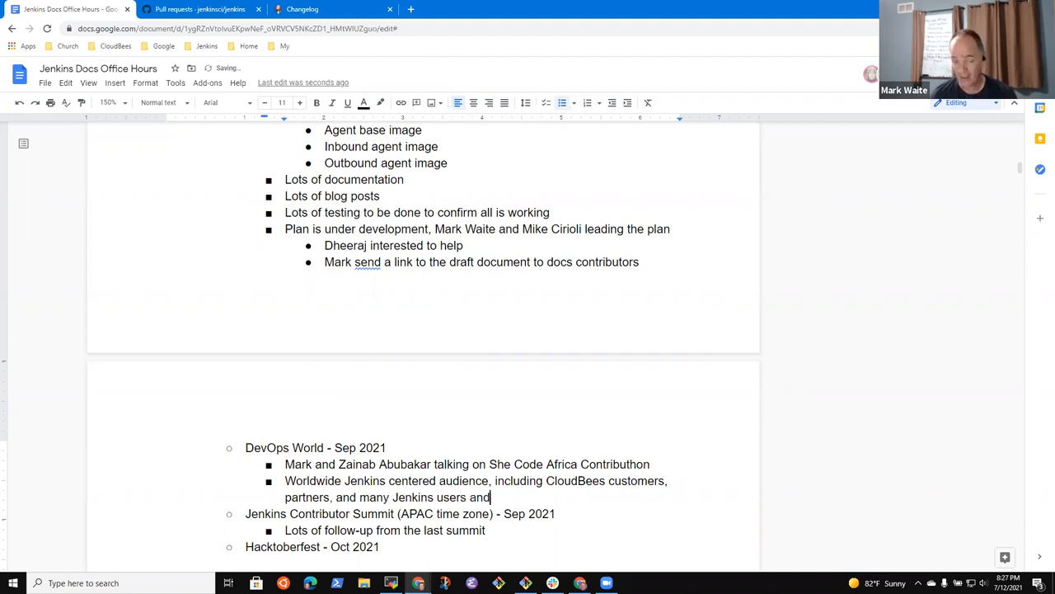
text(developers)
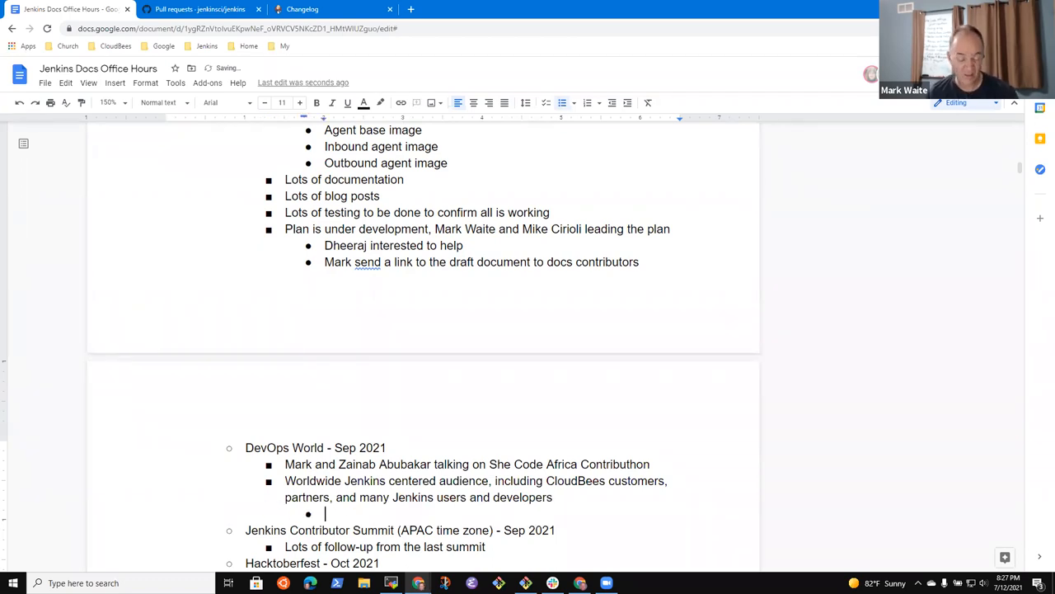
Note commercial product topics and a track dedicated to Jenkins and open source.
text(Topics related to co)
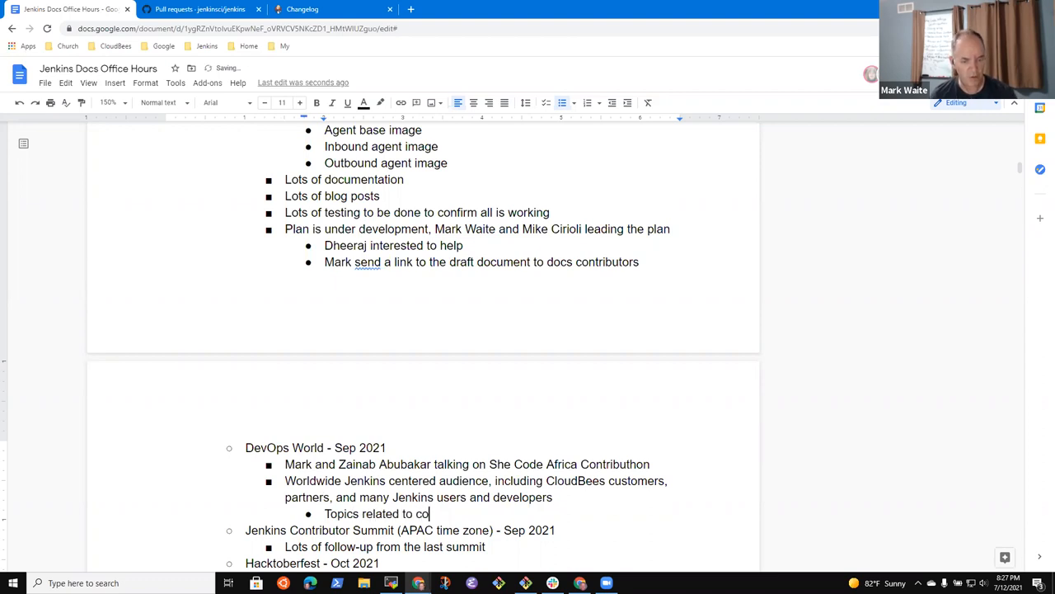
text(mmercial products)
text(Top)
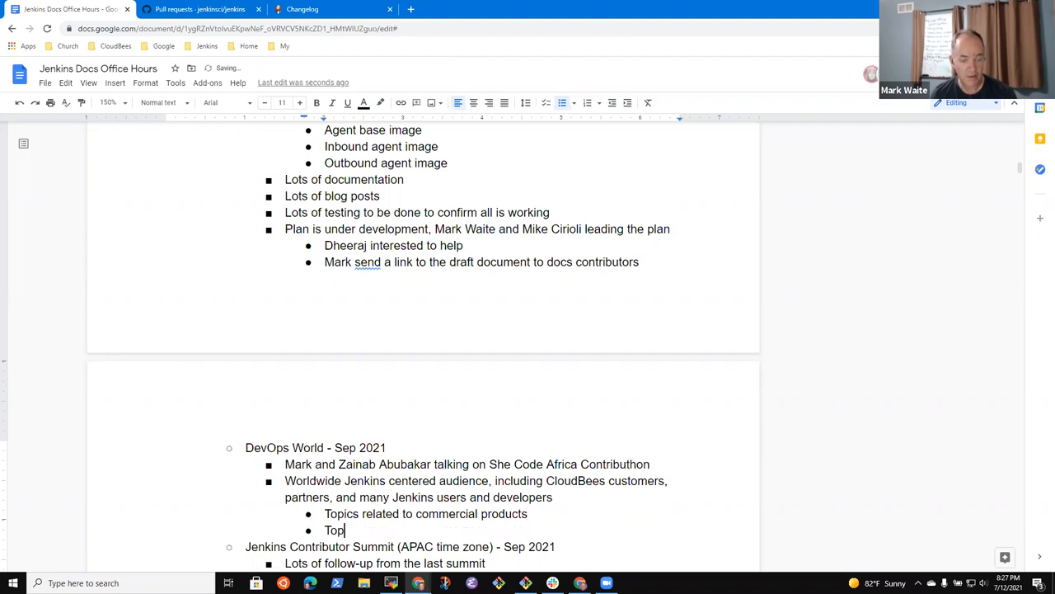
text(Th)
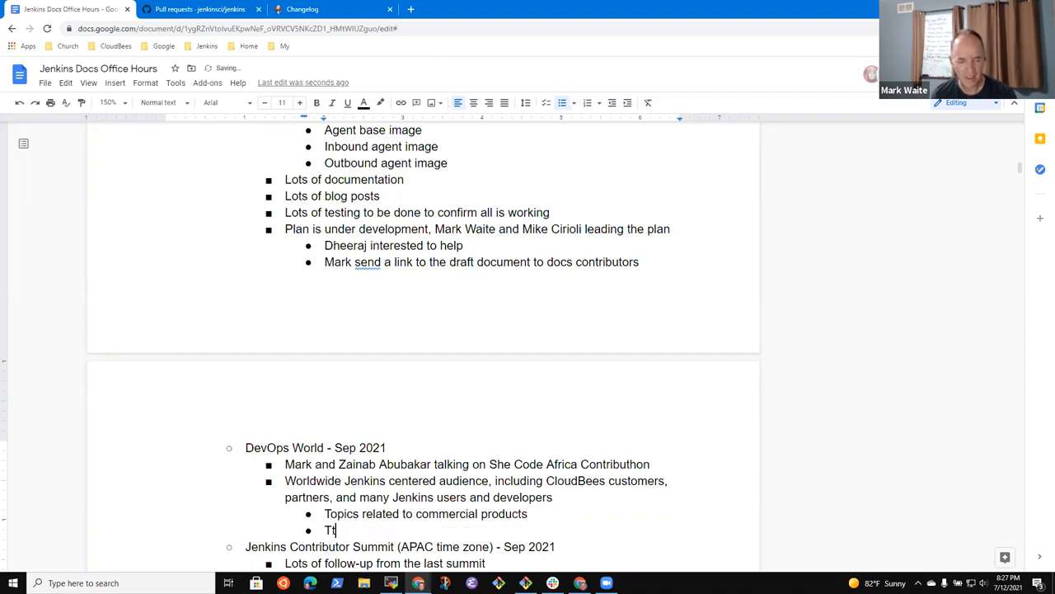
text(rack dedicated t)
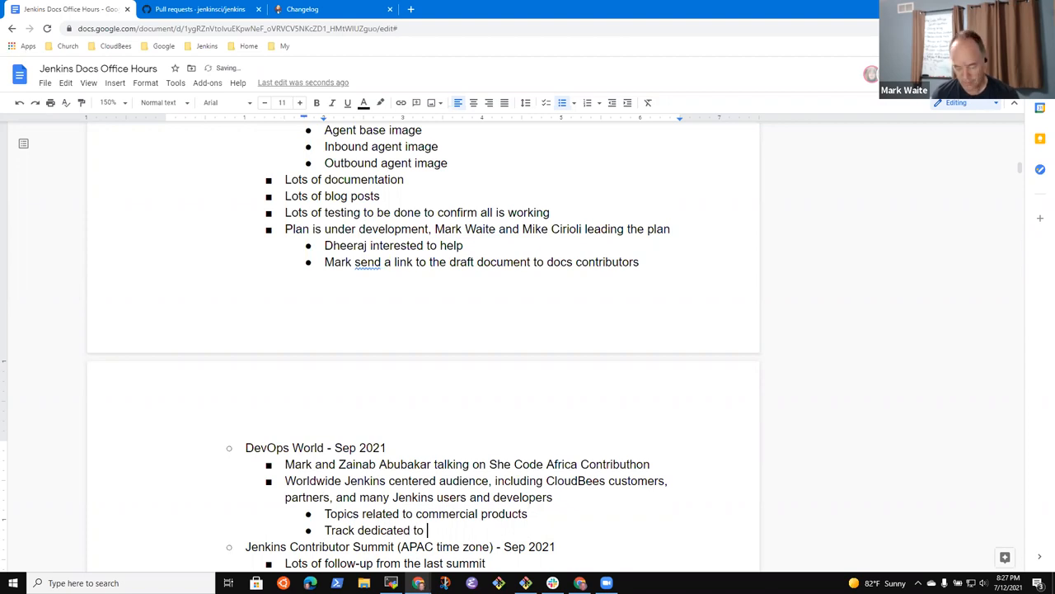
text(open source)
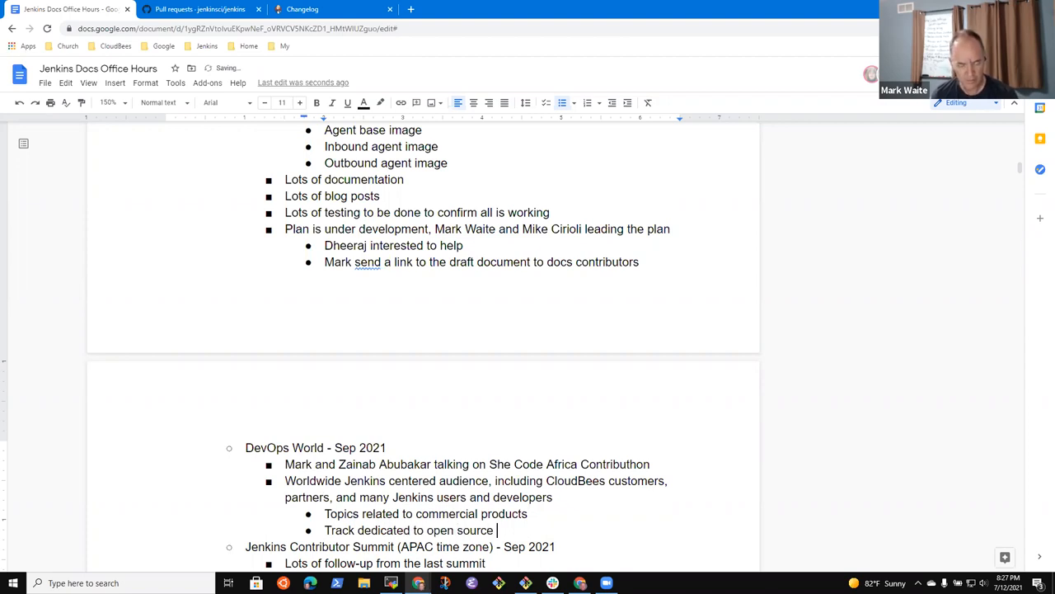
text(Jenkins)
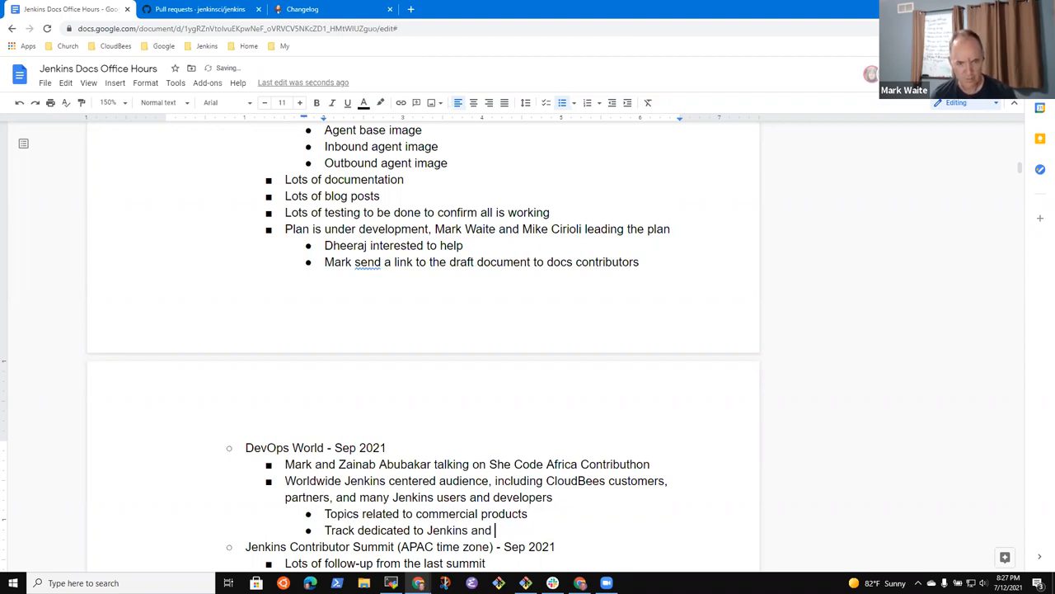
text(open source)
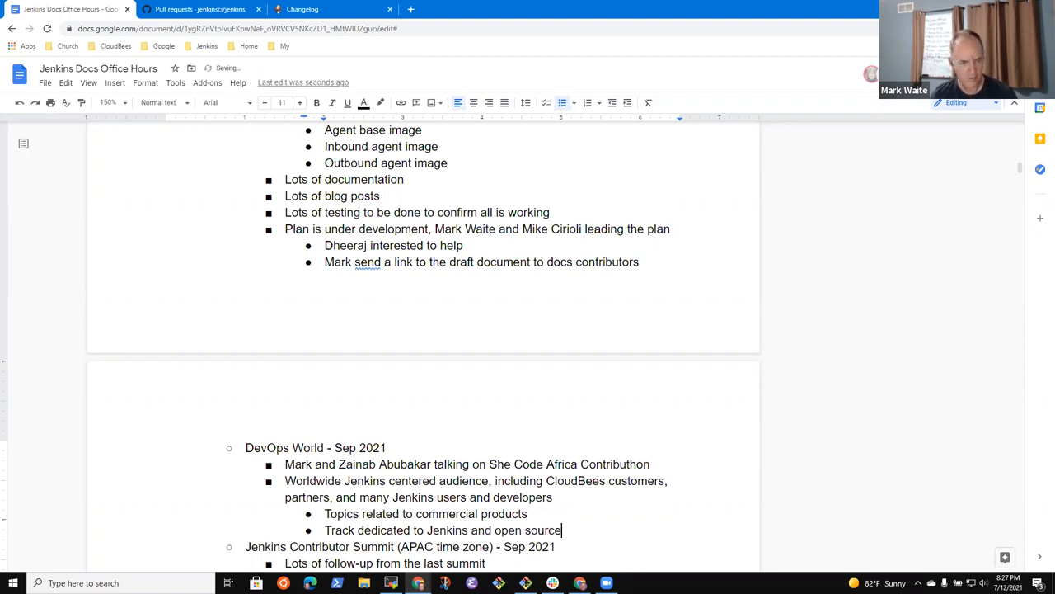
Add the bullet 'Other topics from users, opinion leaders, etc.'.
key(enter)
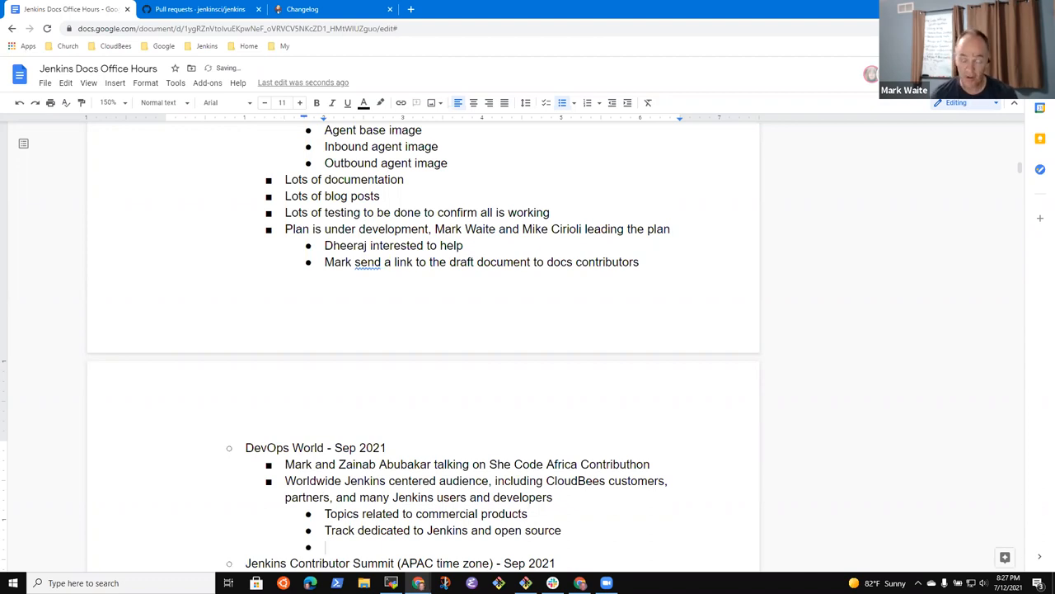
text(Other topics)
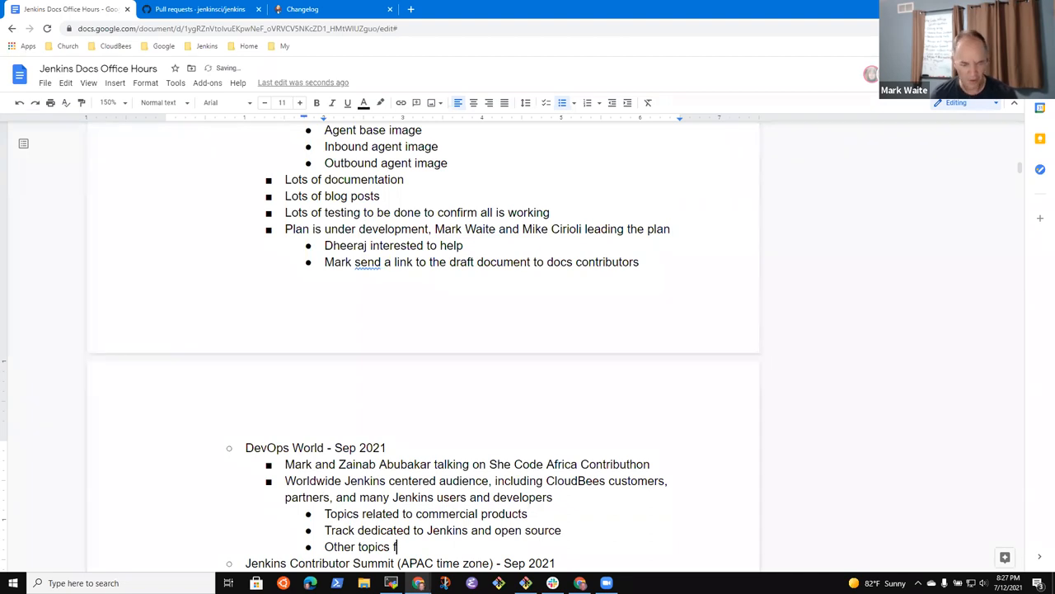
text(from users, o)
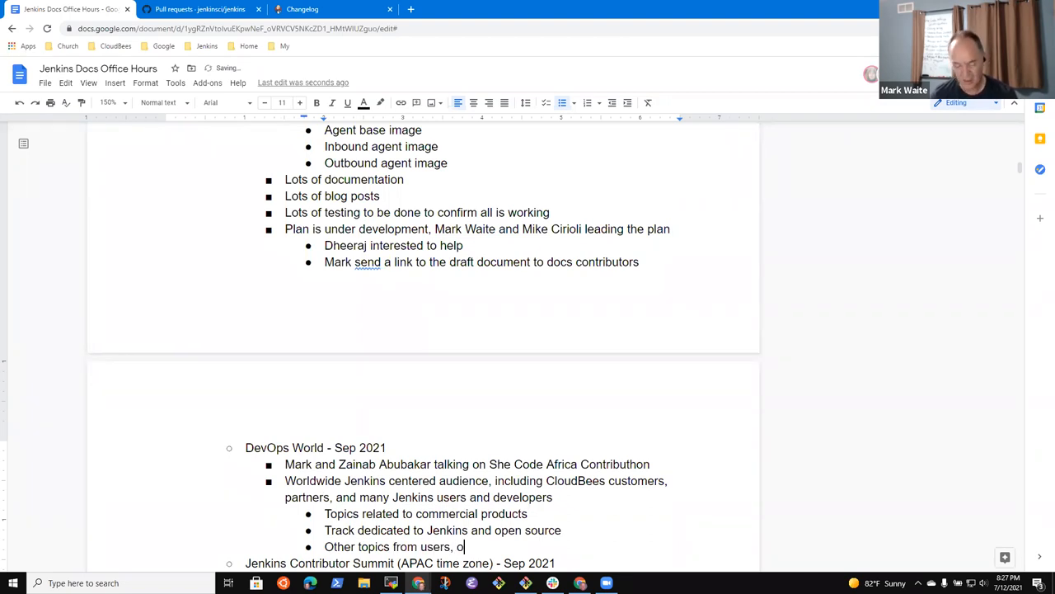
text(pinion)
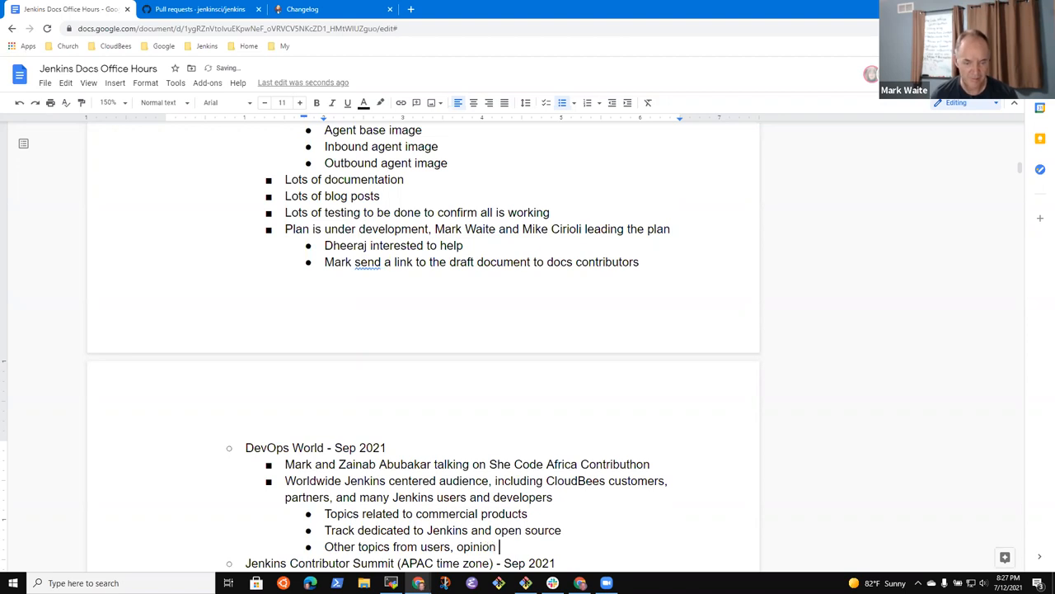
text(leaders, etc.)
text(Many)
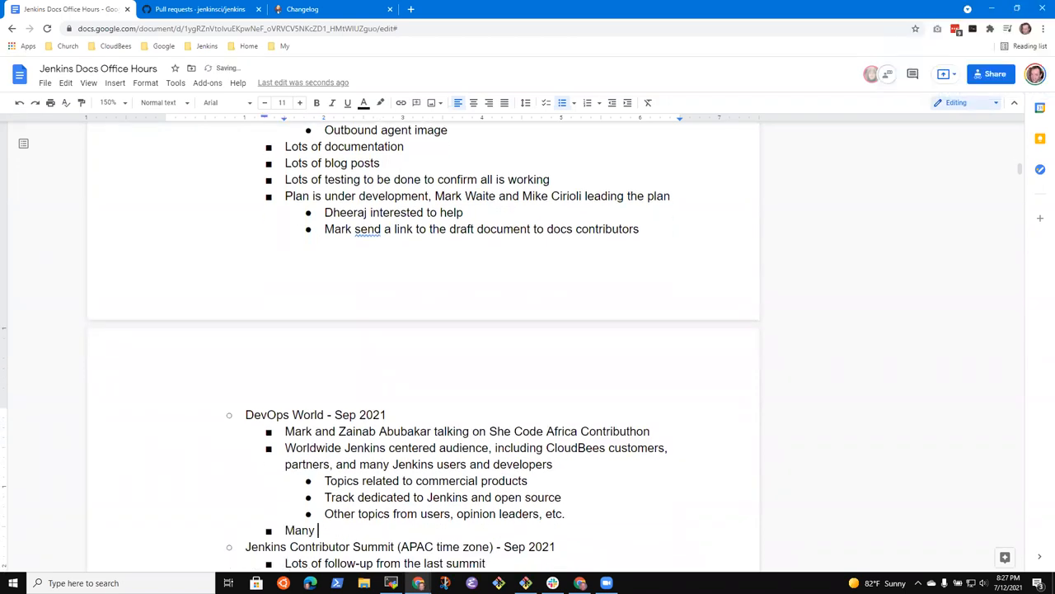
Add bullets: other communities presenting and sharing, remote event again, new Jenkins certification exam.
text(other communic)
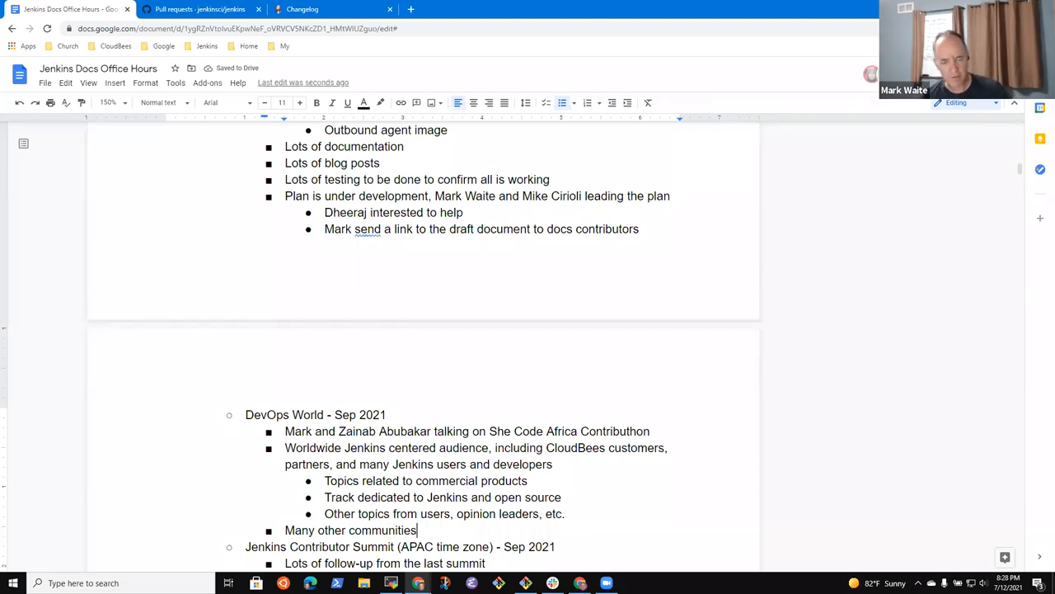
text(presenting and sha)
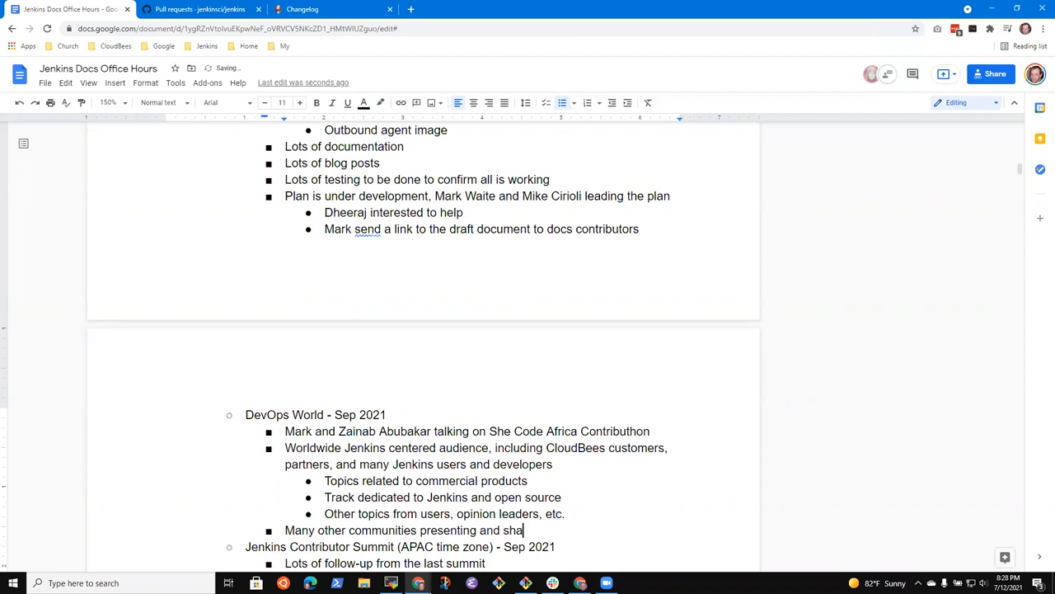
text(ring)
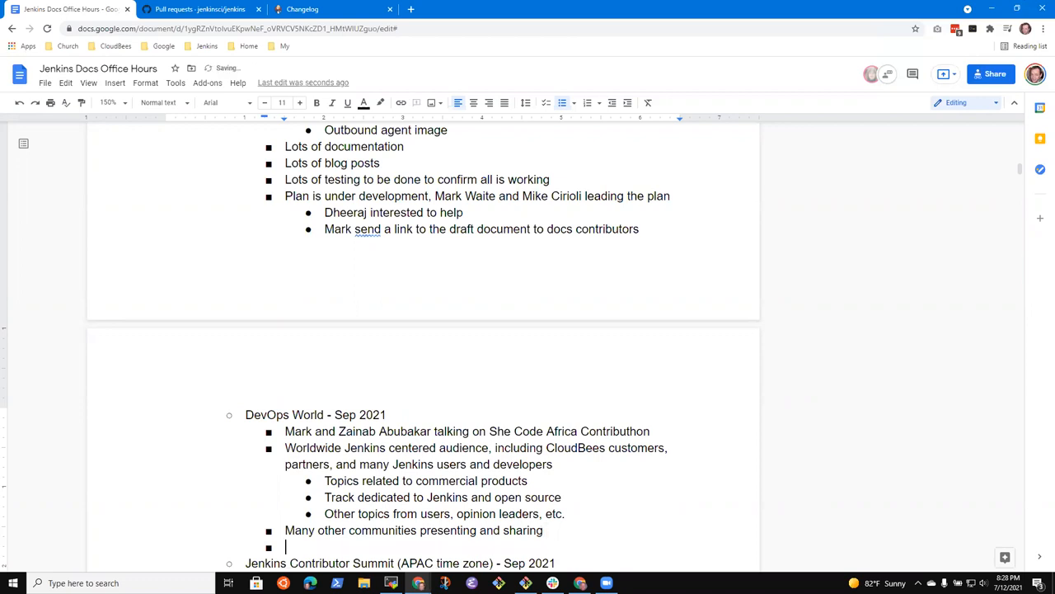
text(Remote event)
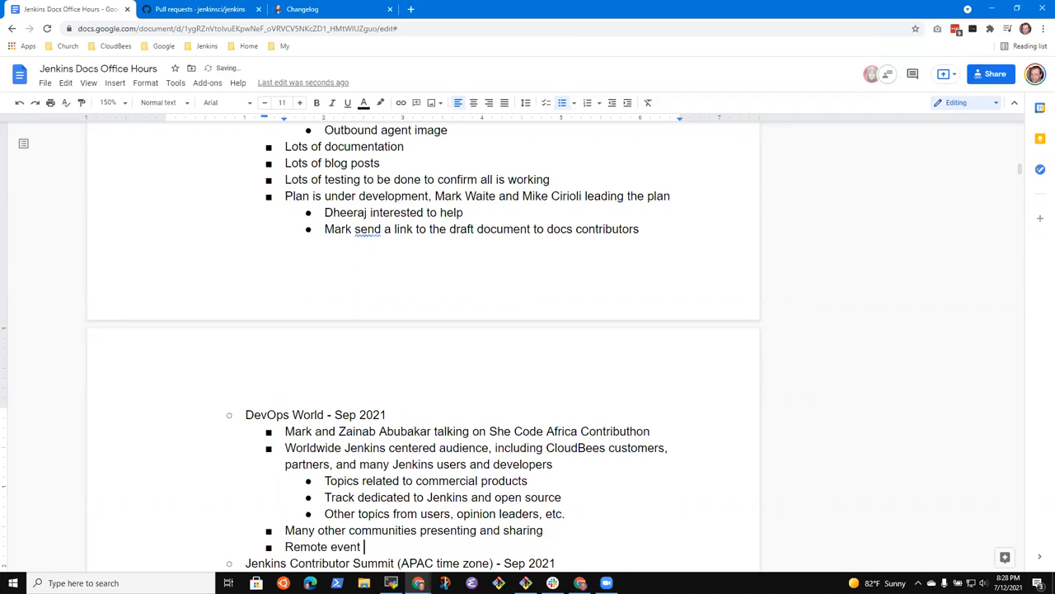
text(again this)
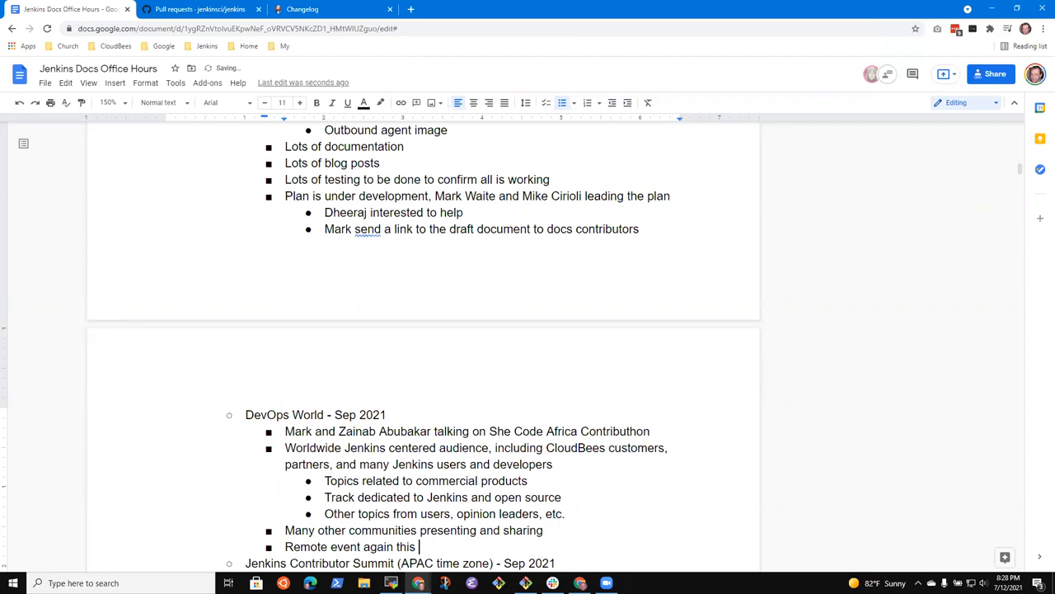
text(year)
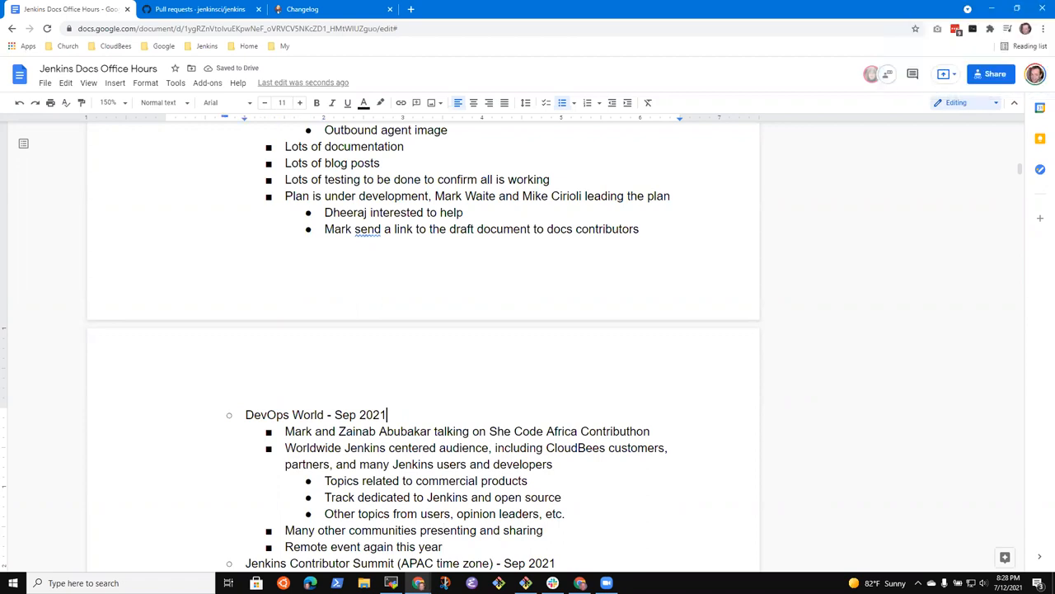
text(WSa)
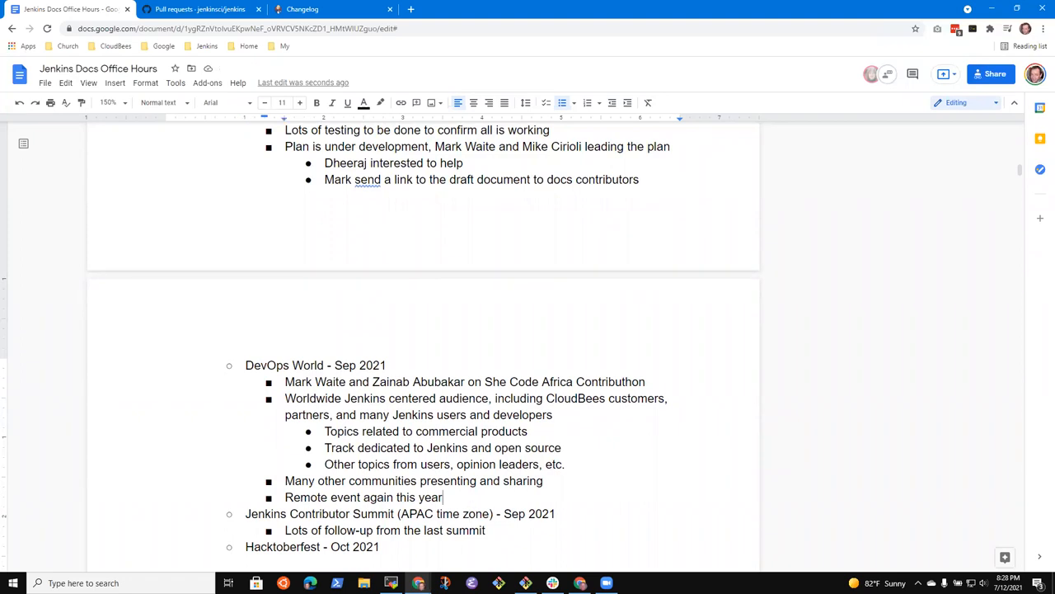
text(New Jen)
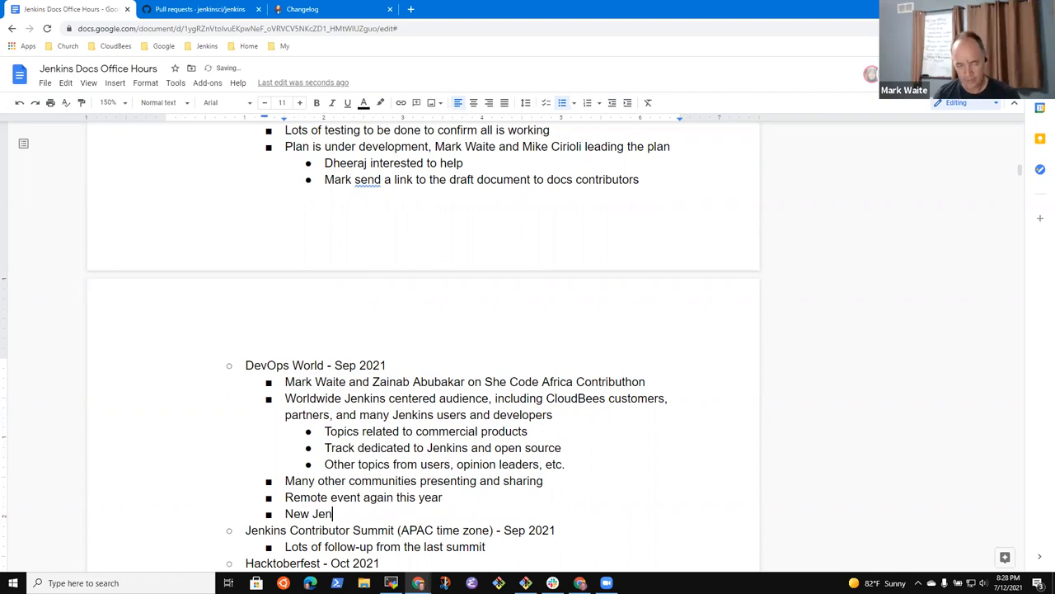
text(kins certification exam this year)
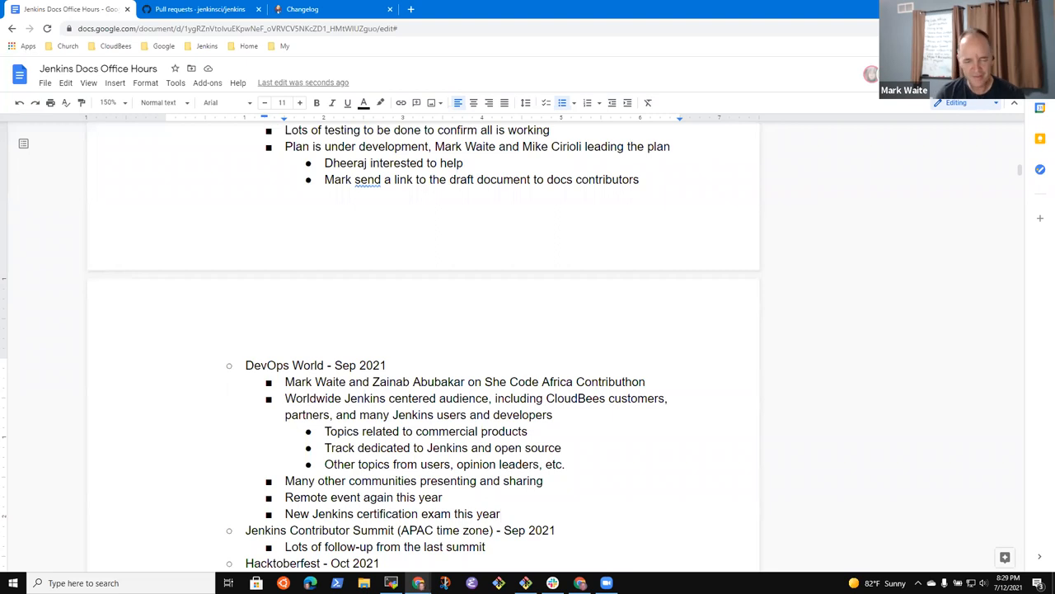
scroll(down, 3)
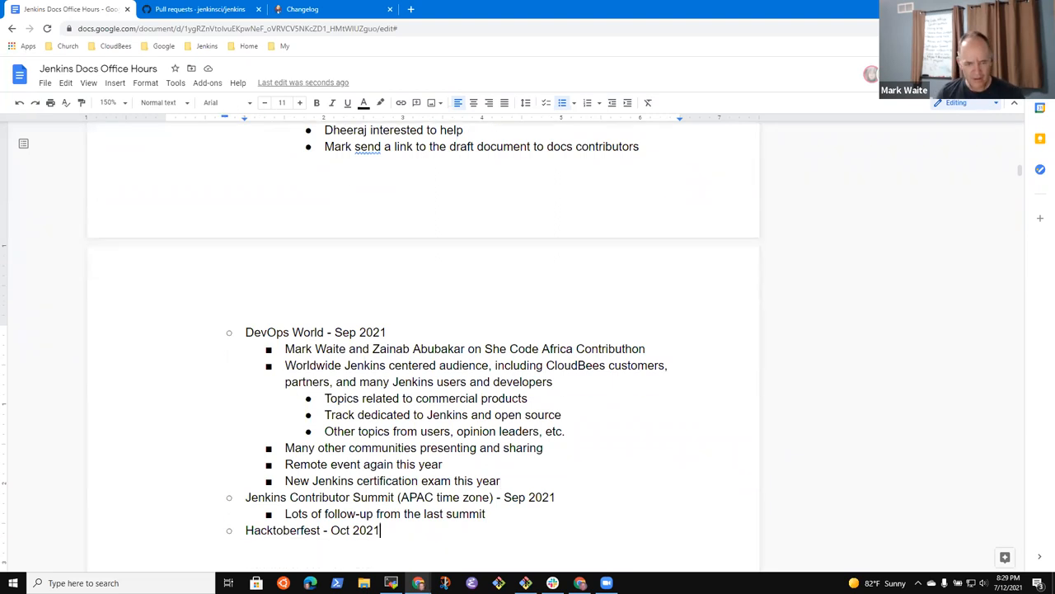
Add 'Platform' and 'Technical debt repayment' summit topics, then start a Hacktoberfest sub-bullet.
key(enter)
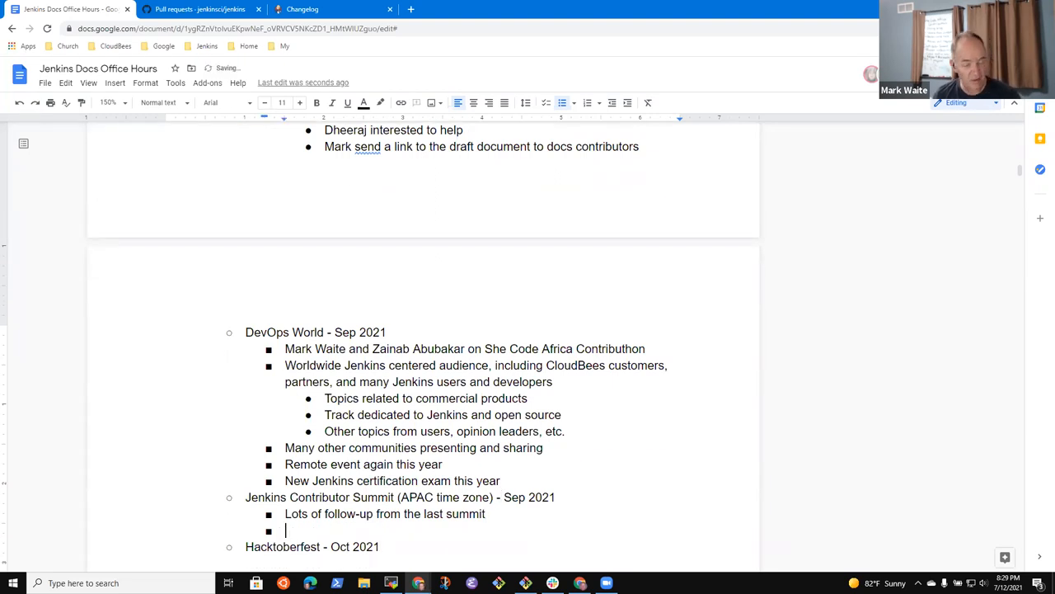
text(Platform)
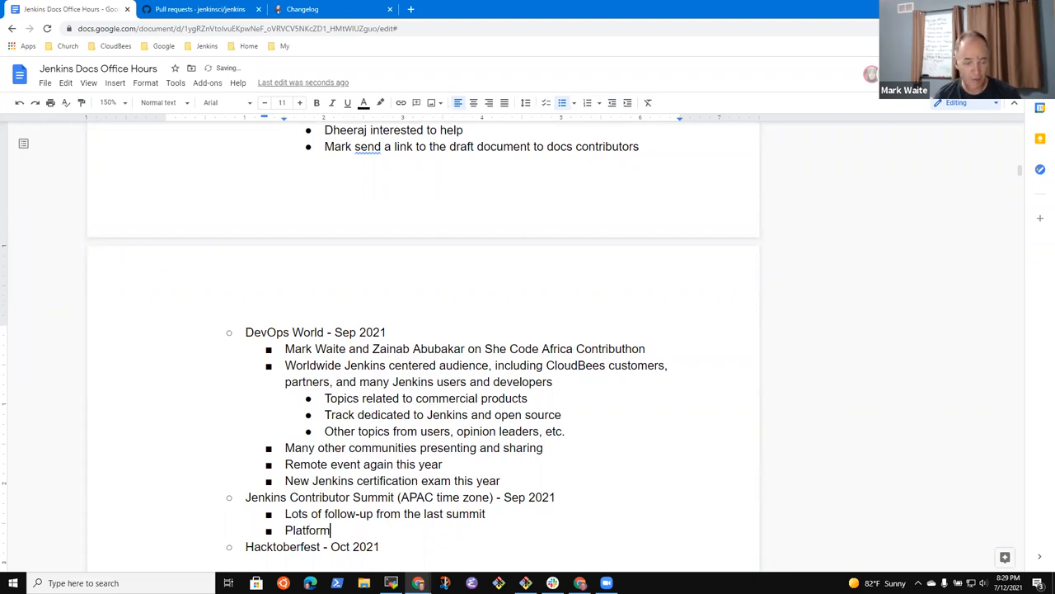
key(enter)
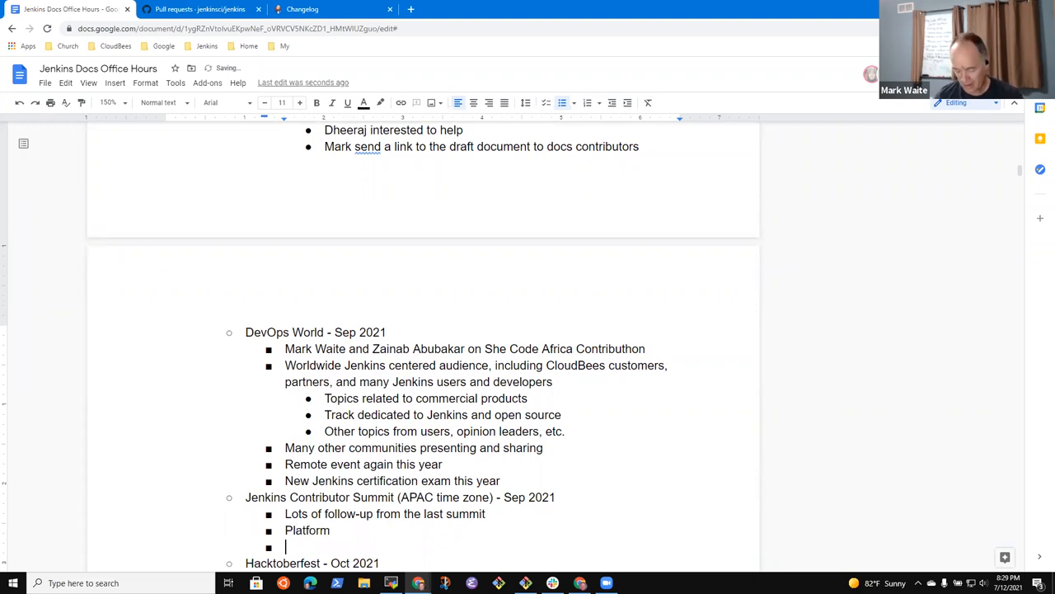
text(Technical debt)
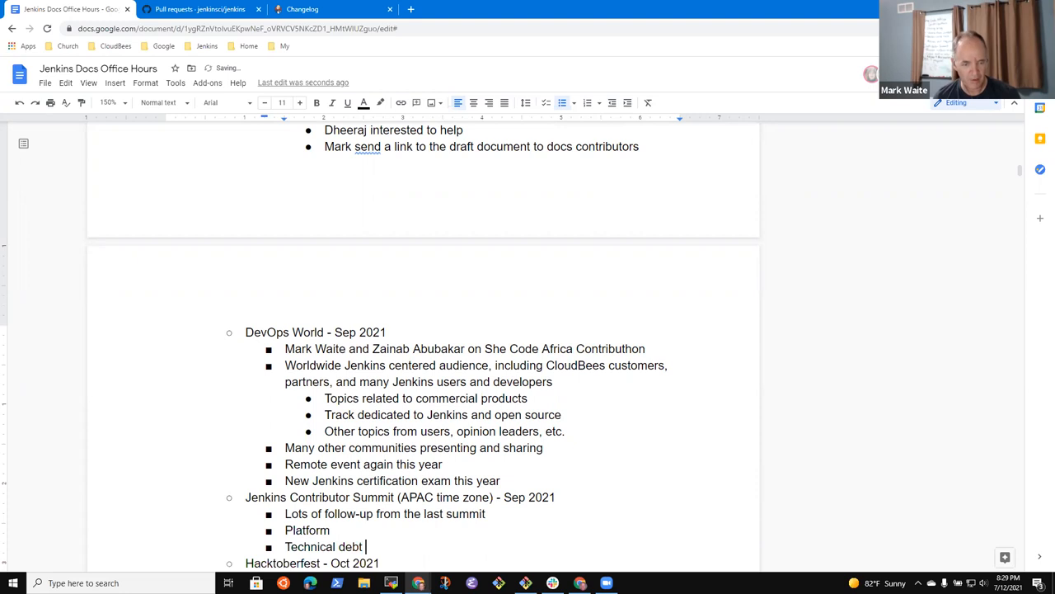
text(repayment)
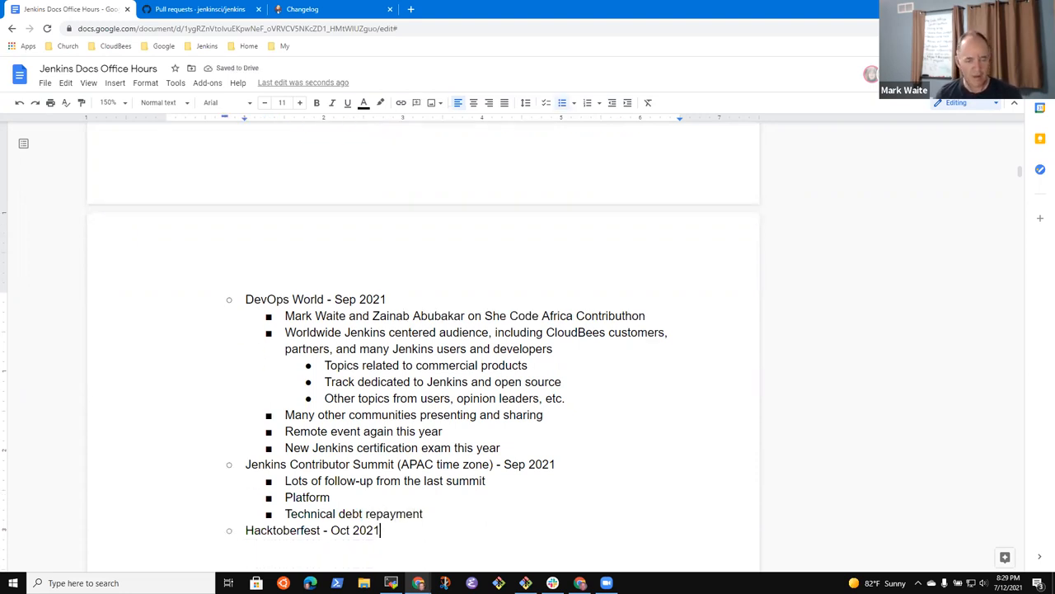
key(enter)
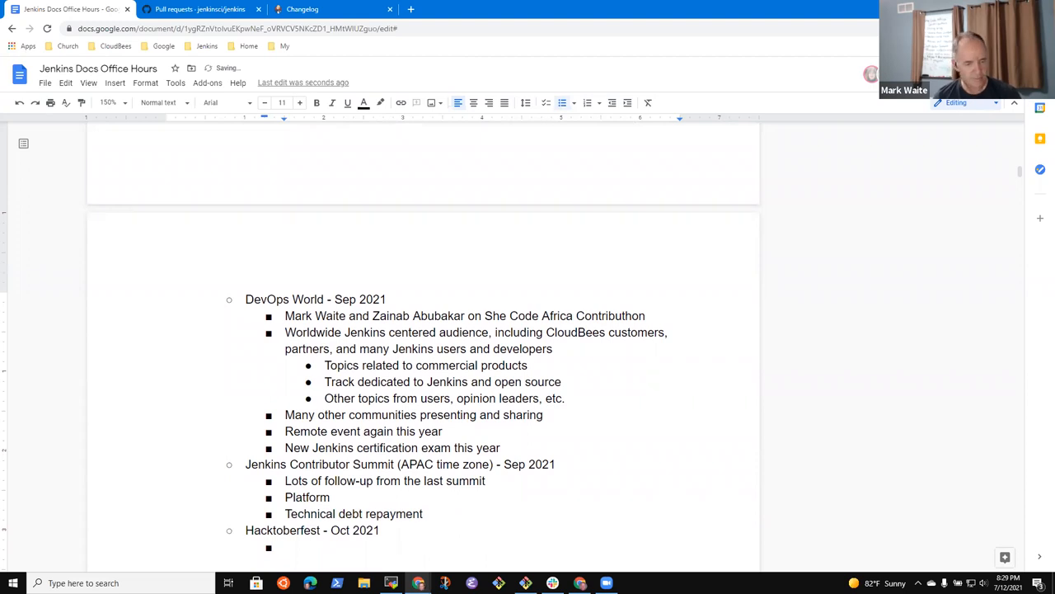
Note preparing the good first issues list and documentation "good first issues", then outdent a new item.
text(Prepar)
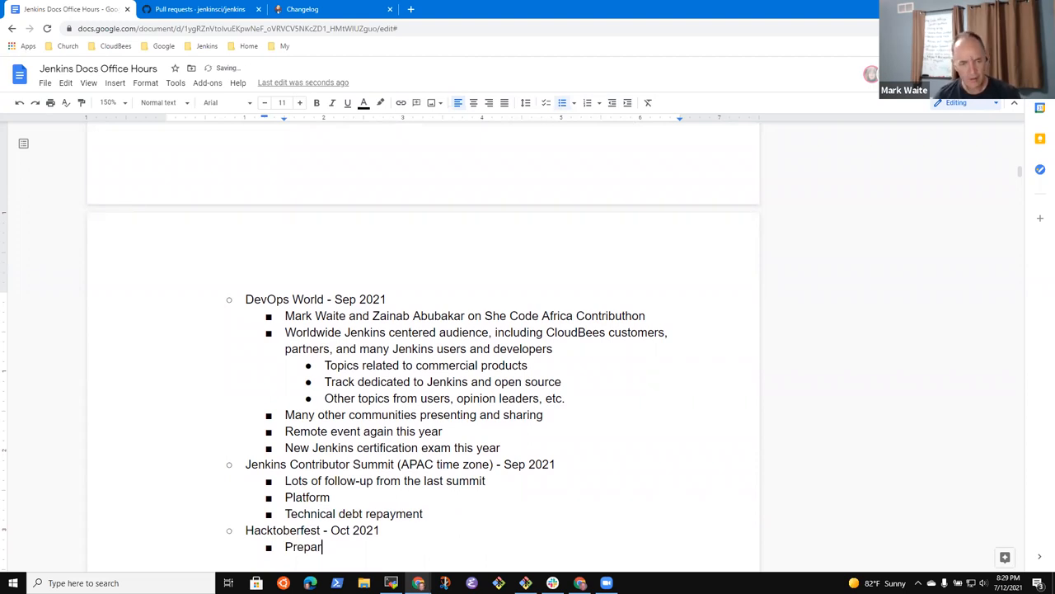
text(ing the)
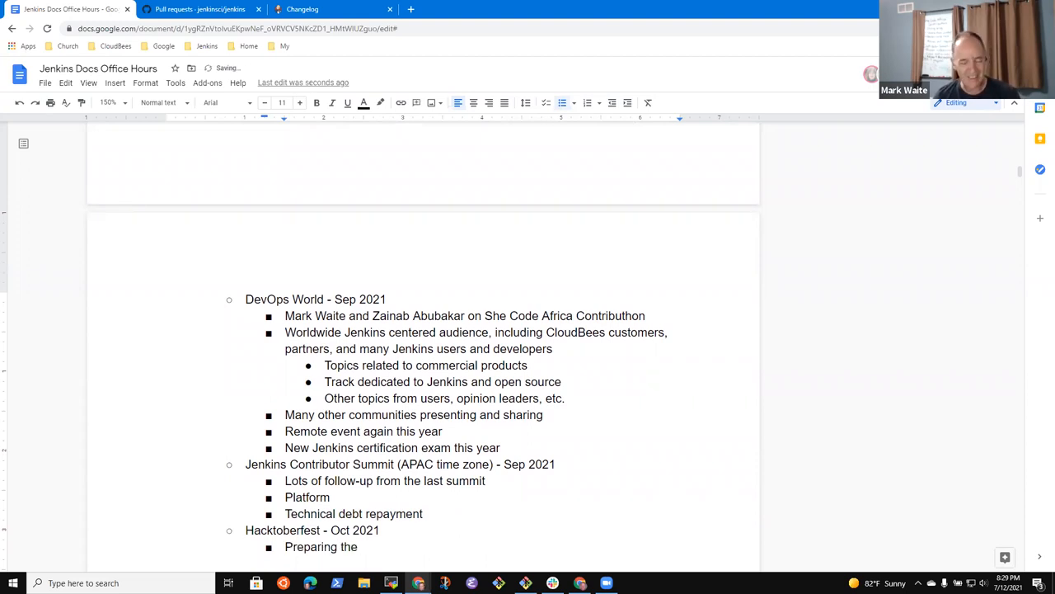
text(fg)
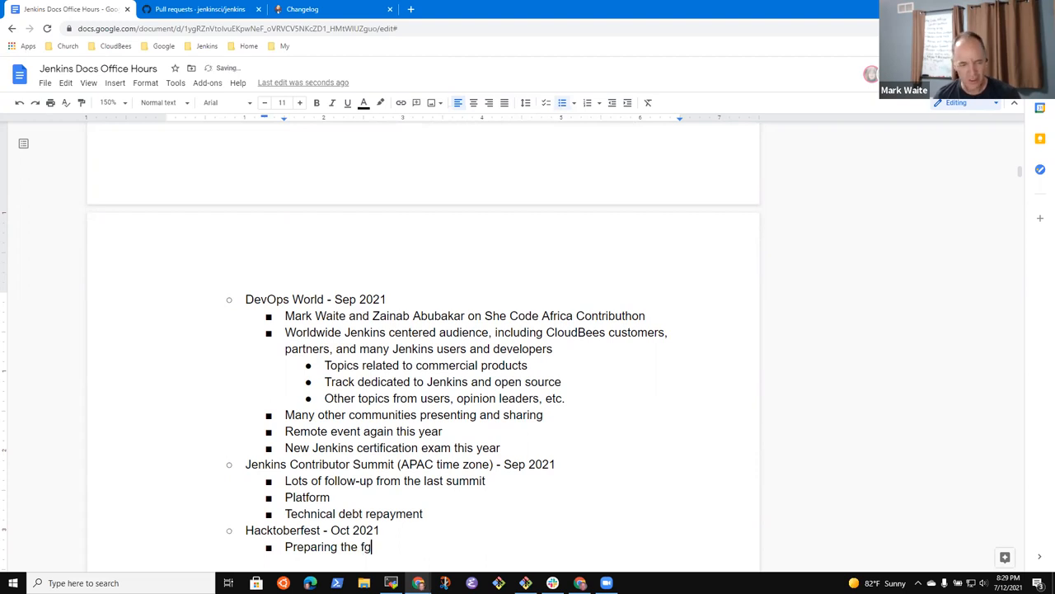
text(ood first)
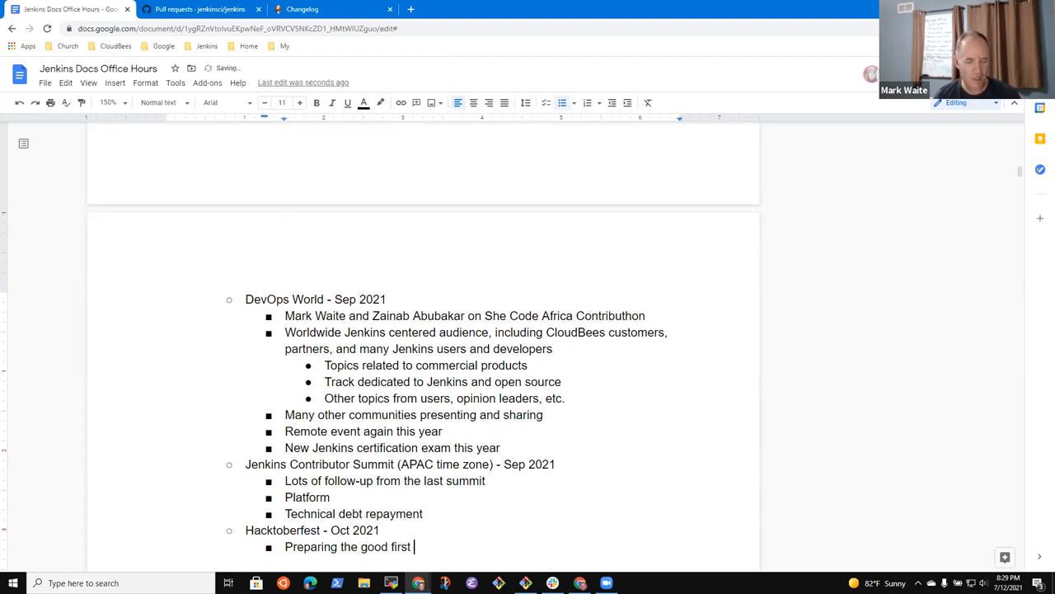
text(issues list)
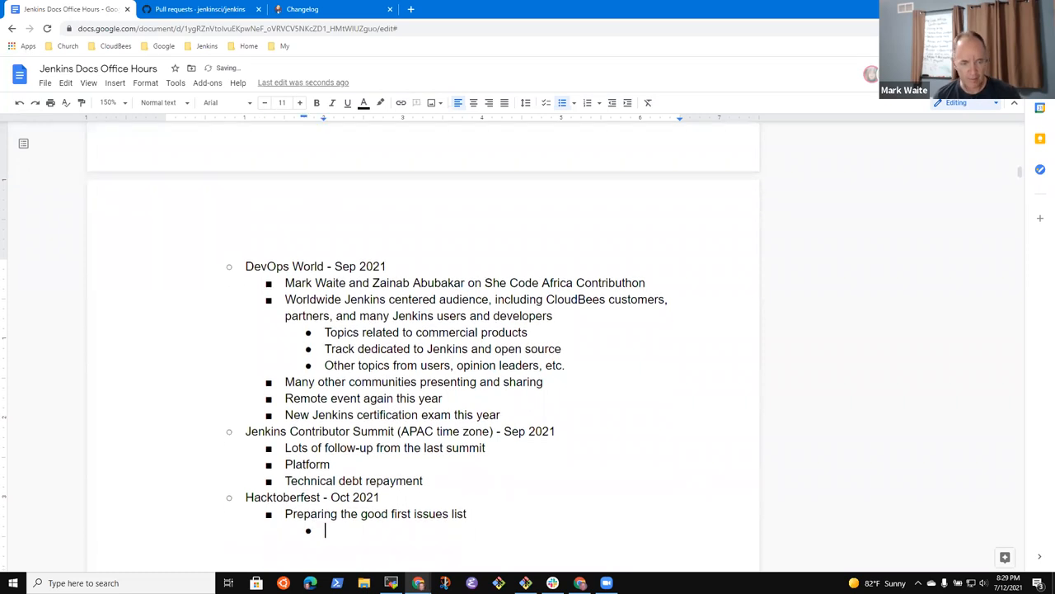
text(Docu)
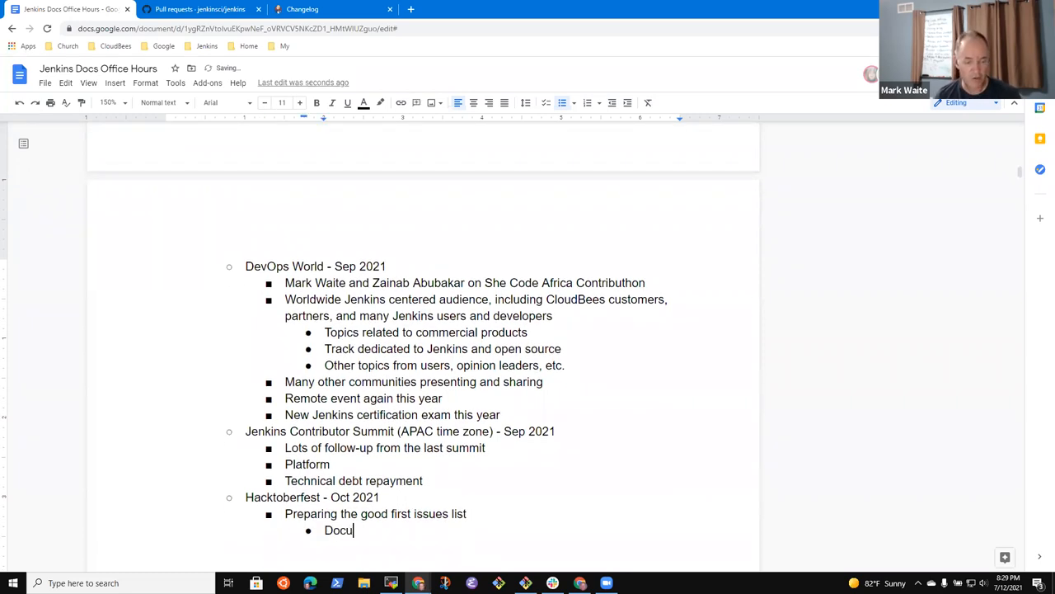
text(mentation)
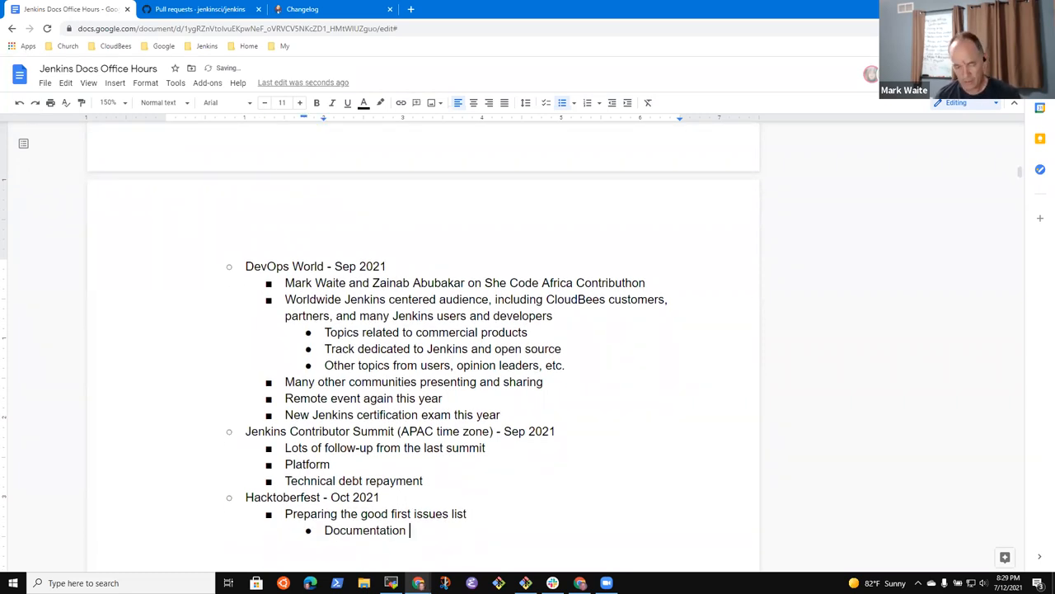
text("good fi)
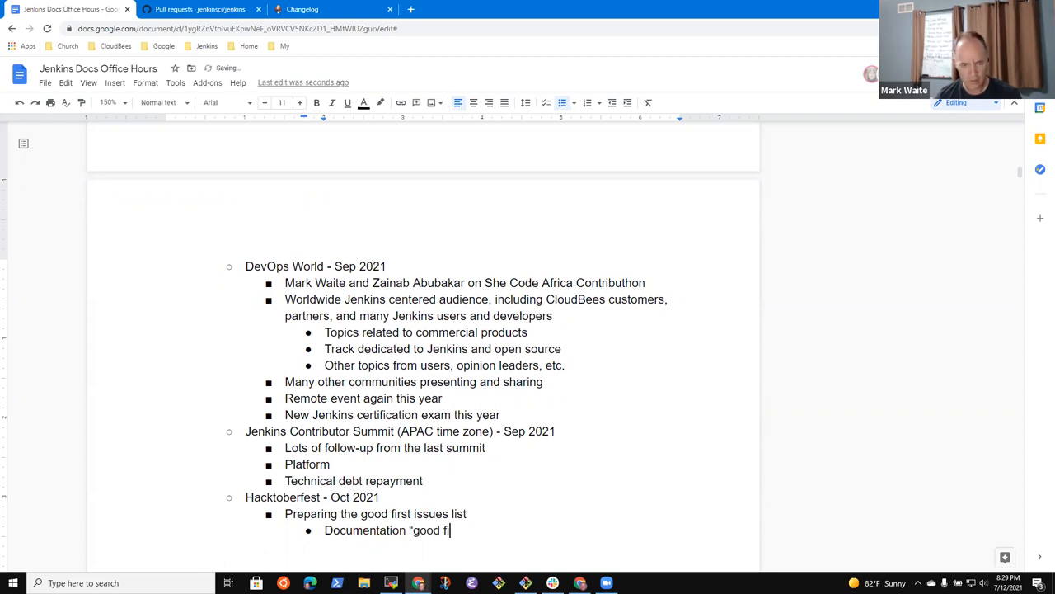
text(rst issues")
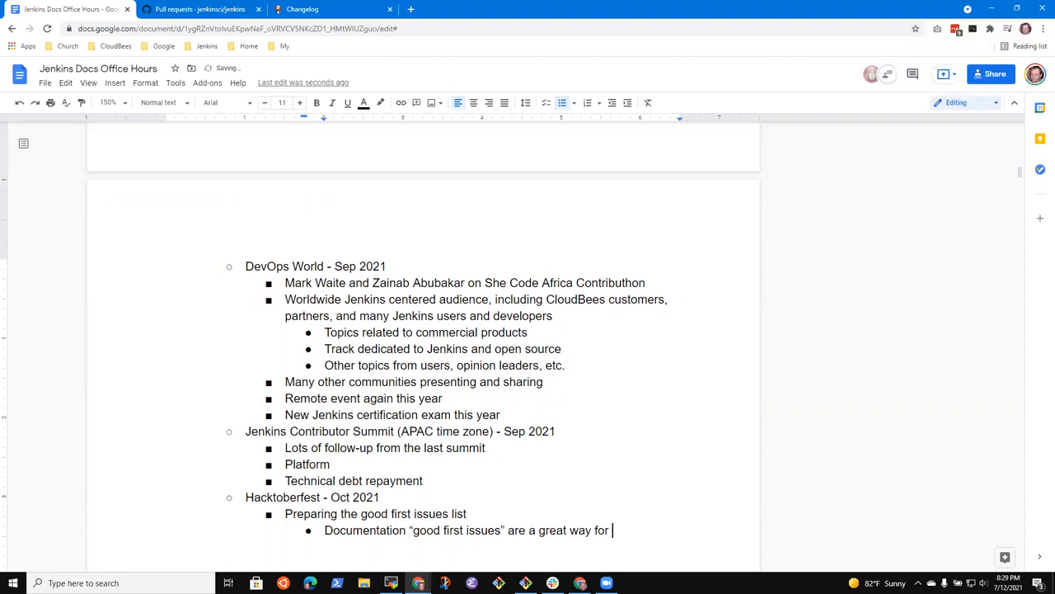
text(place)
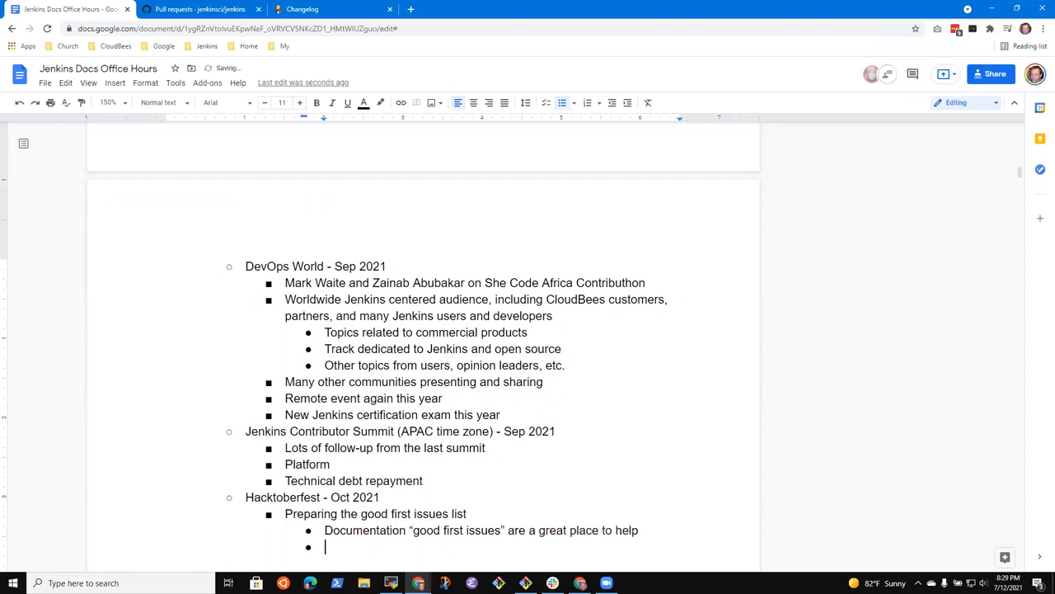
key(shift+Tab)
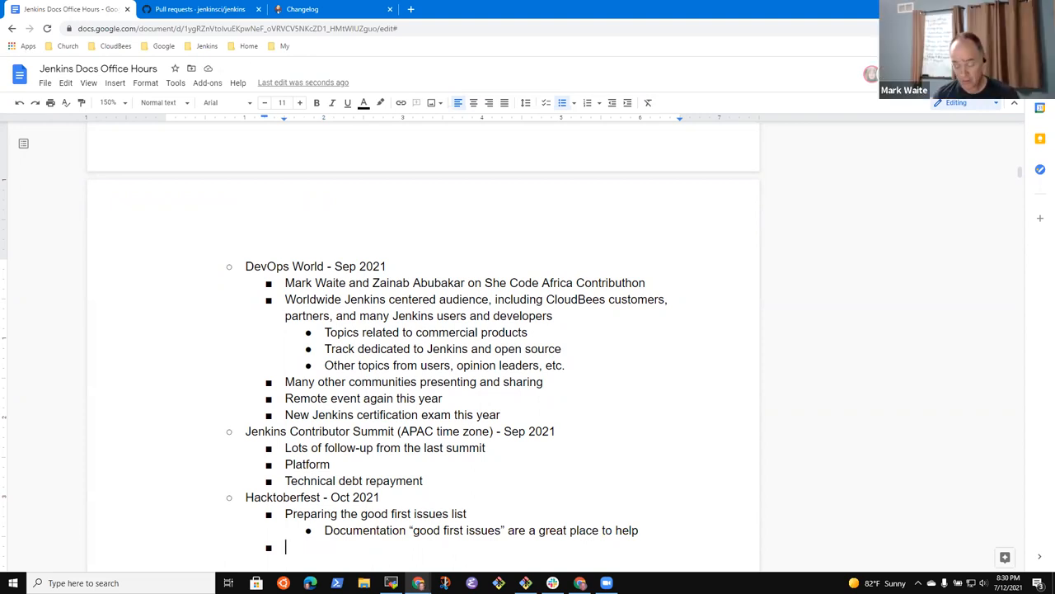
Add the bullet 'Screenshots updated on jenkins.io and plugin docs'.
text(Screen)
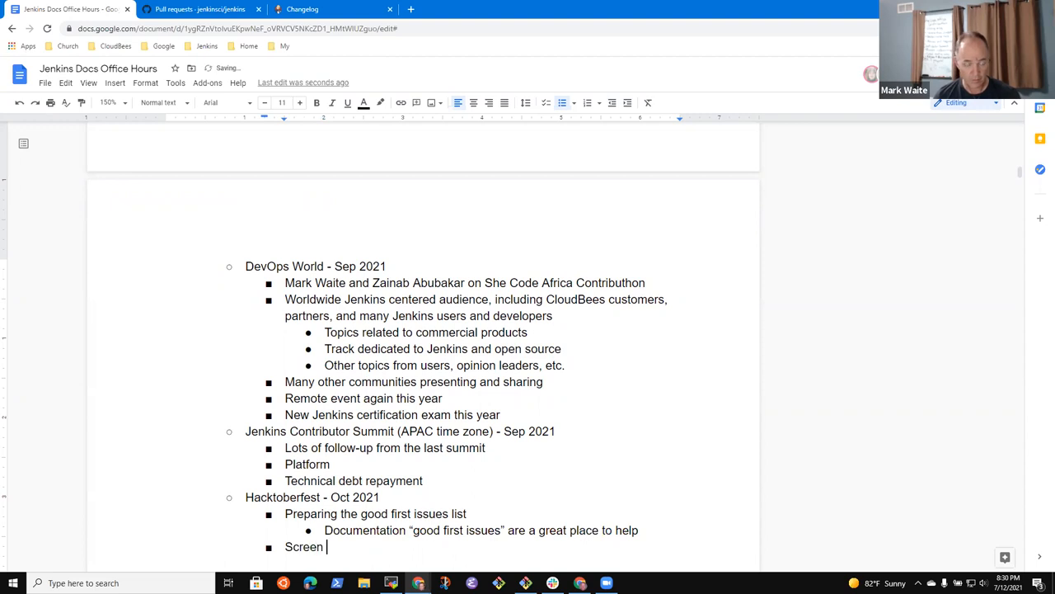
text(shots)
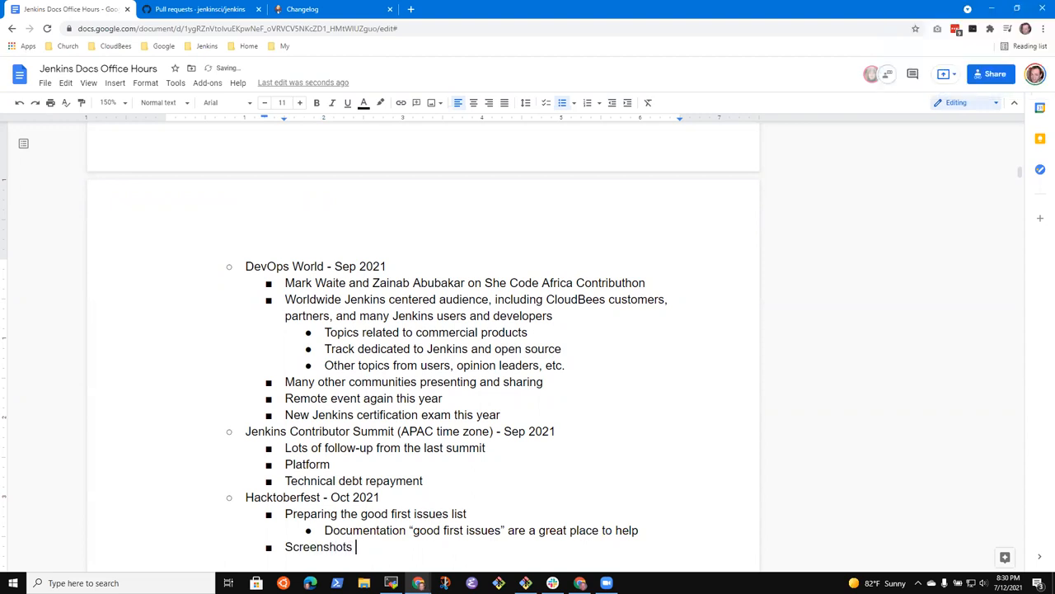
text(updated)
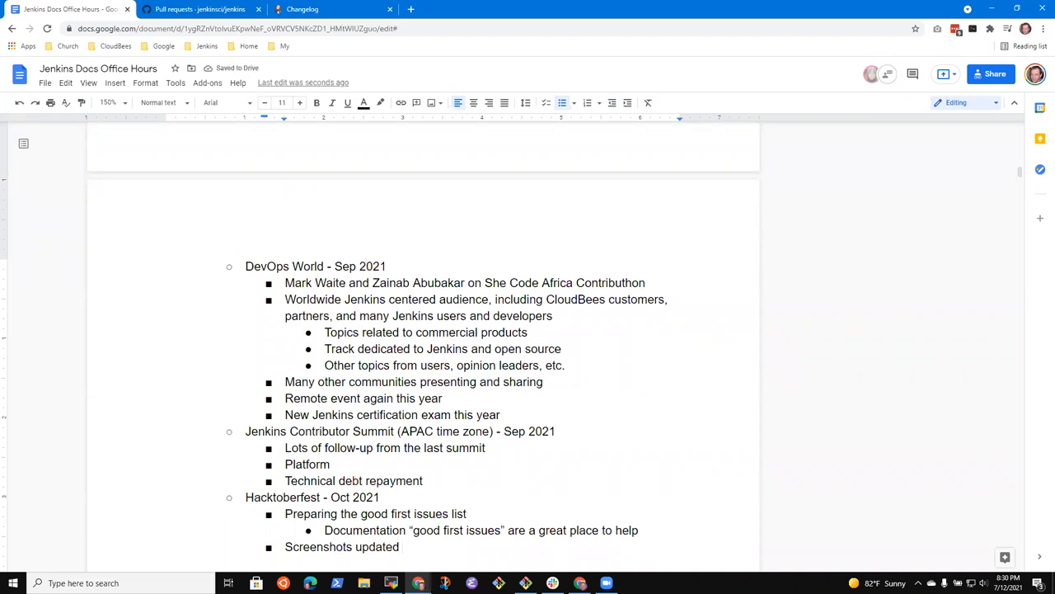
text(on jenkins.io and in plu)
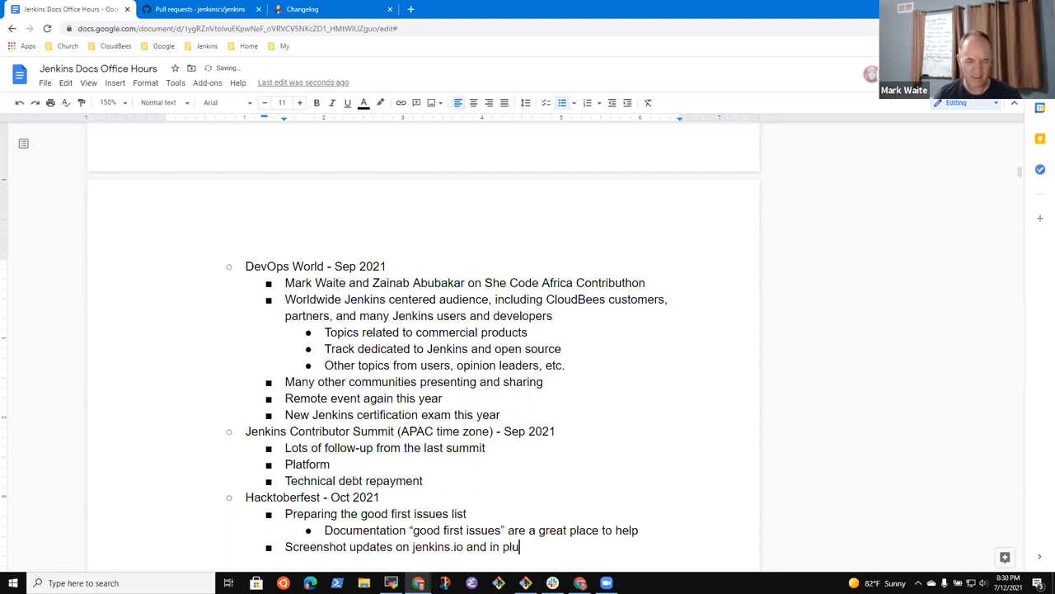
text(gin docs)
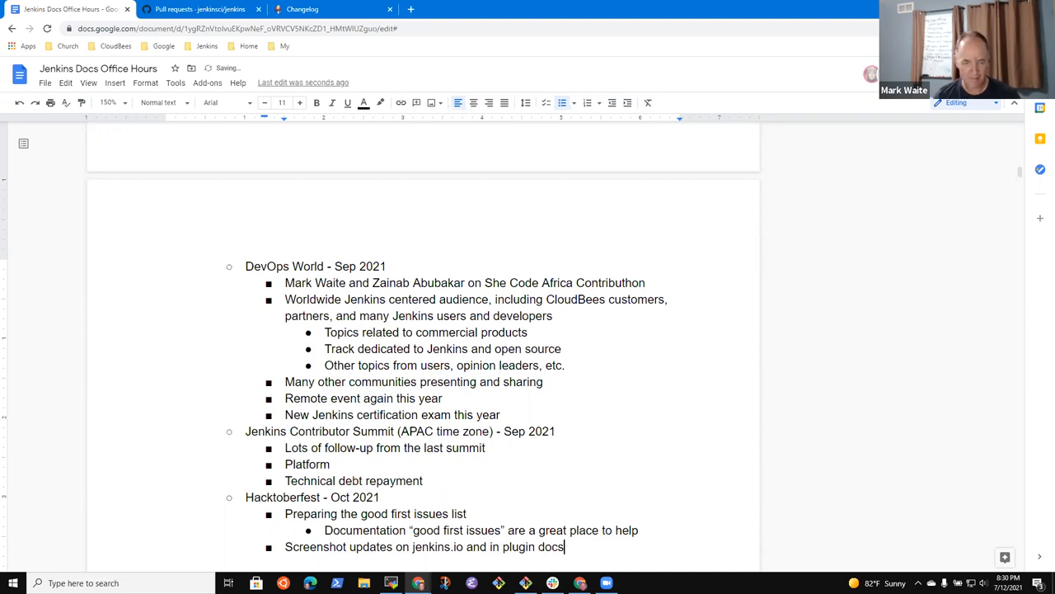
text(Terminology)
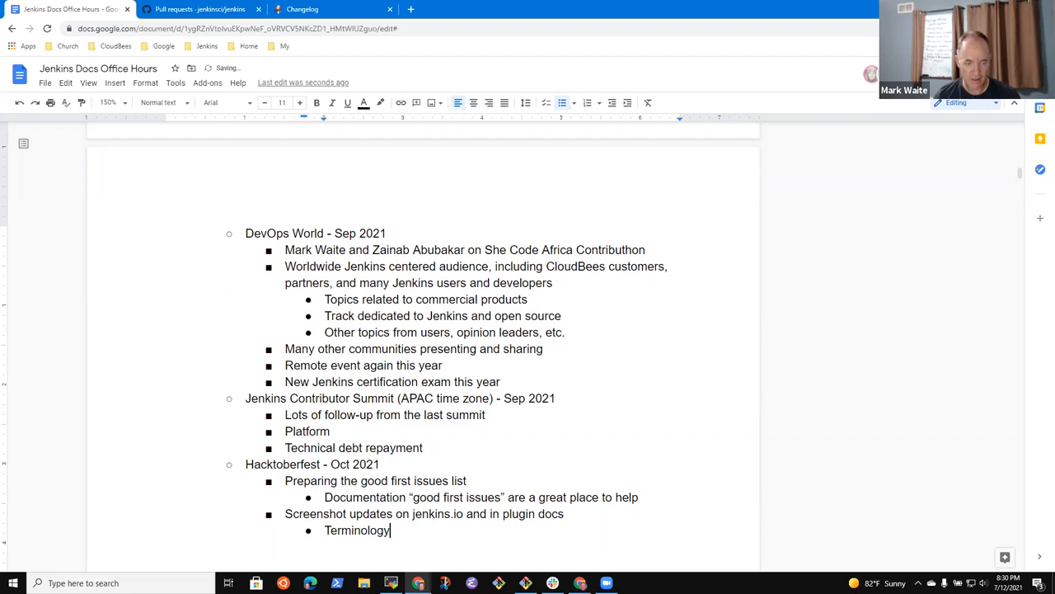
text(changes)
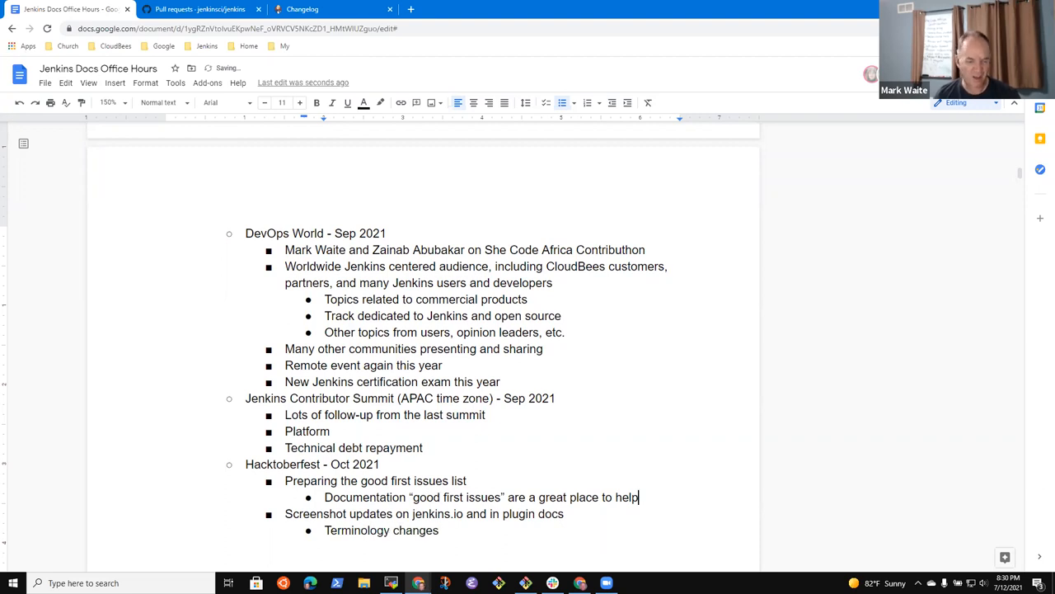
Add the sub-point 'Terminology changes in plugins and elsewhere'.
text(Termi)
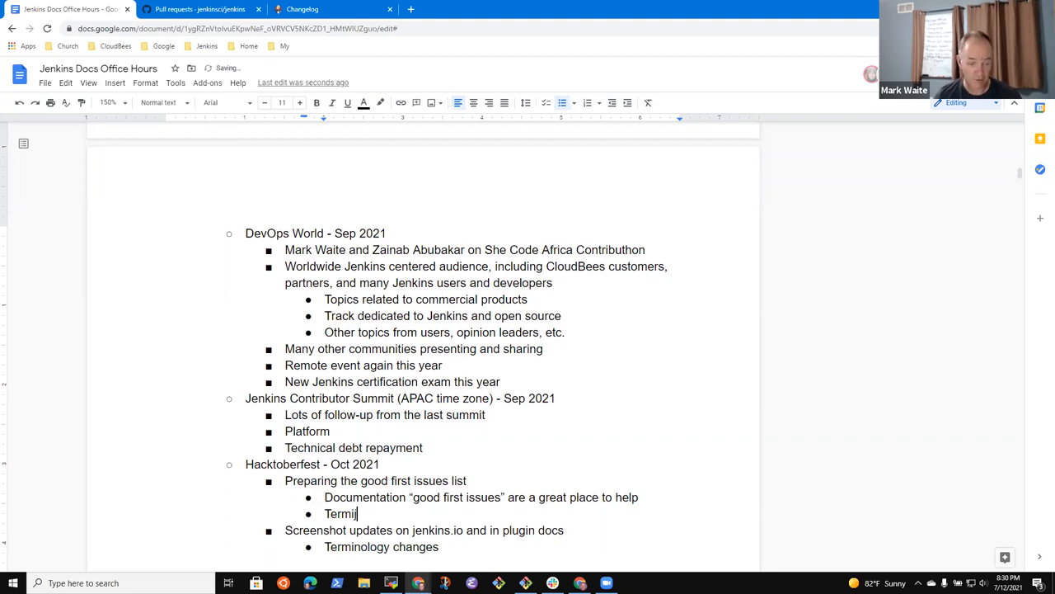
text(nology)
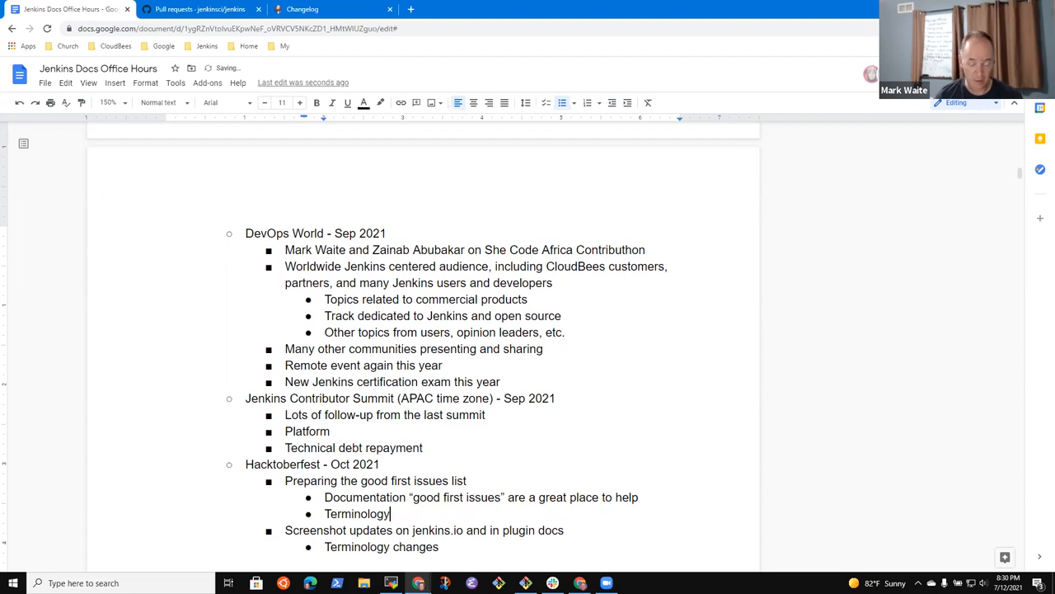
text(changes in plu)
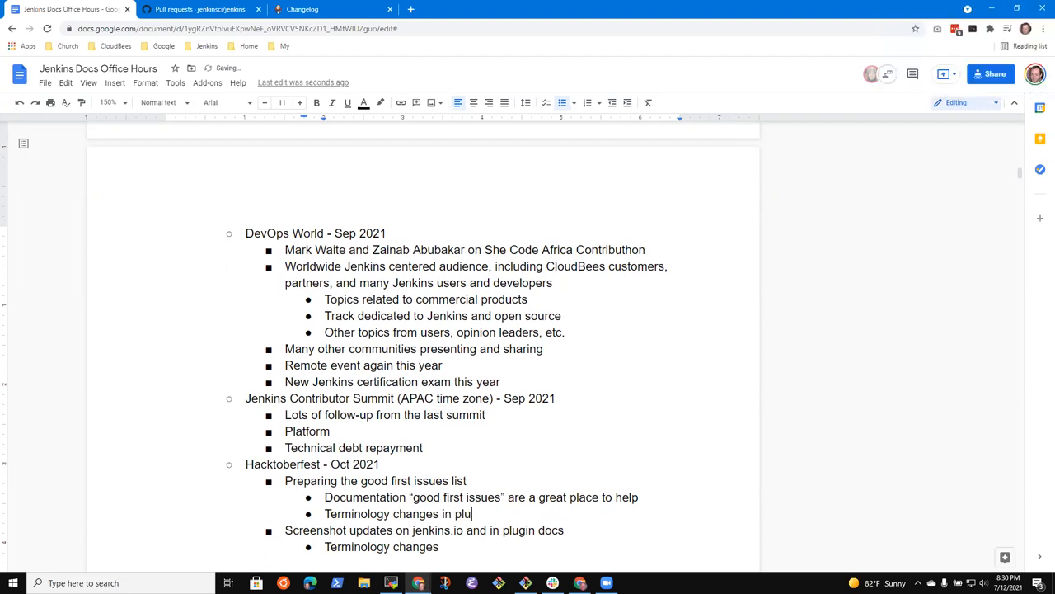
text(gins and else)
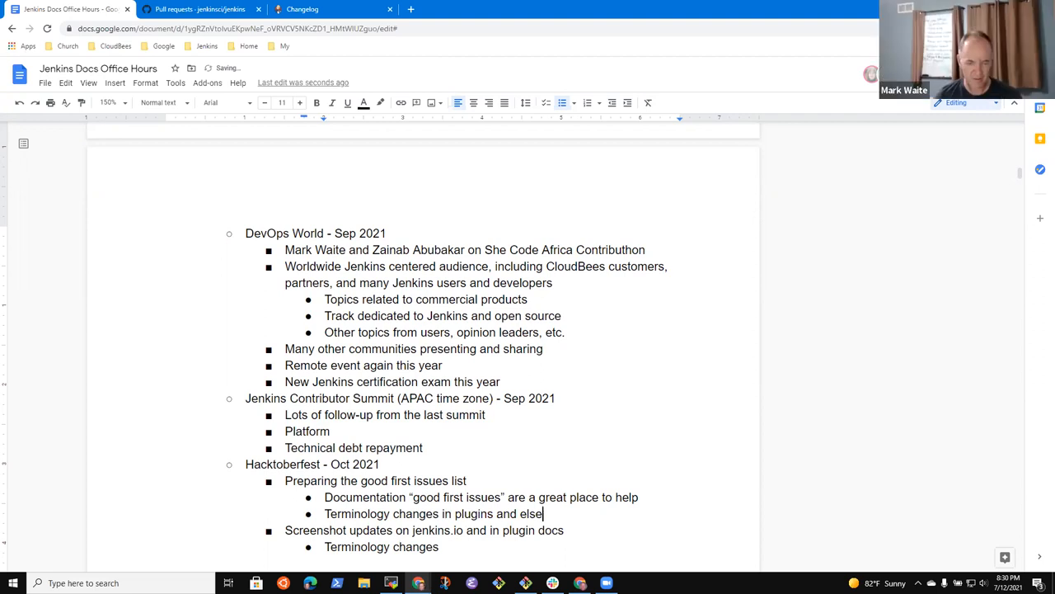
text(where)
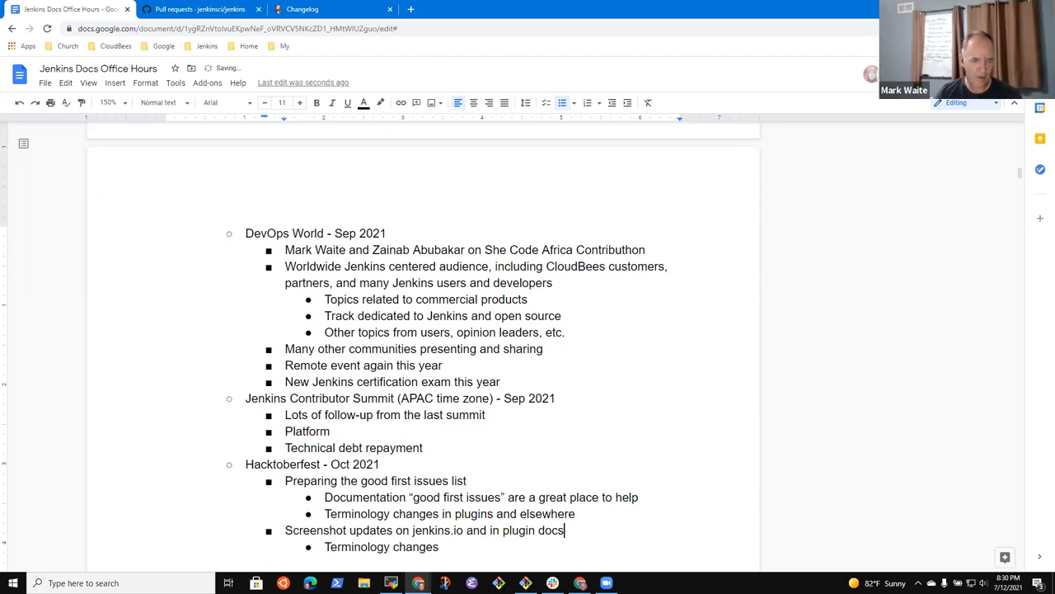
key(enter)
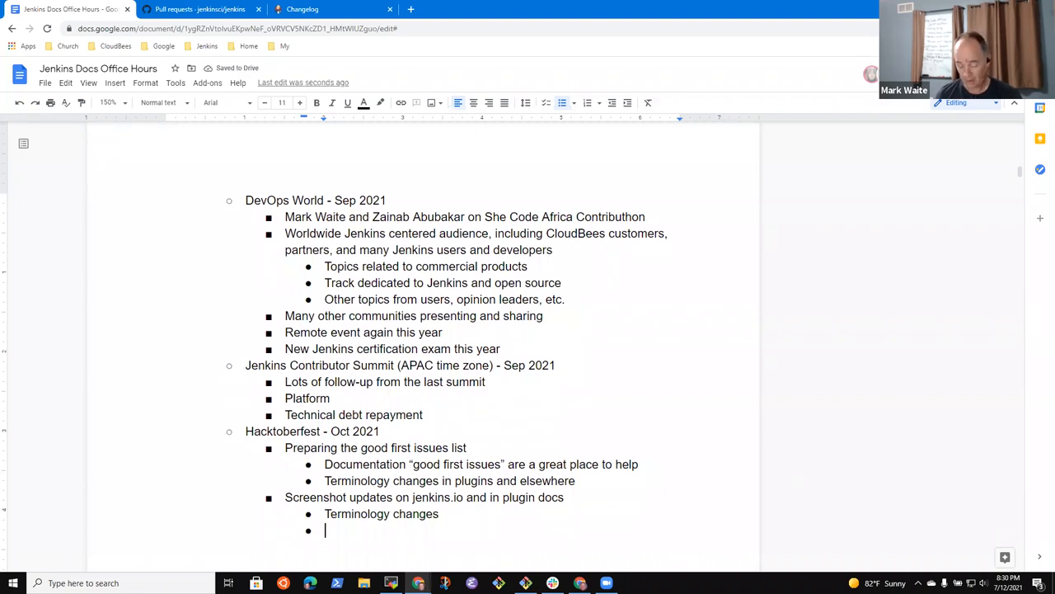
Add a user interface improvements sub-point suggesting showing the dark theme.
text(User interface)
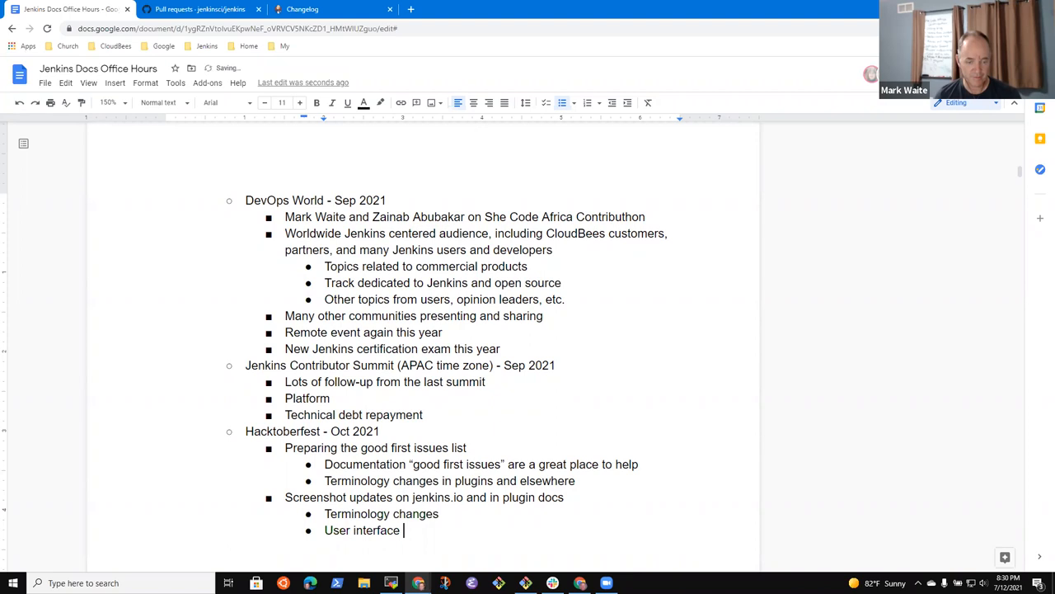
text(imo)
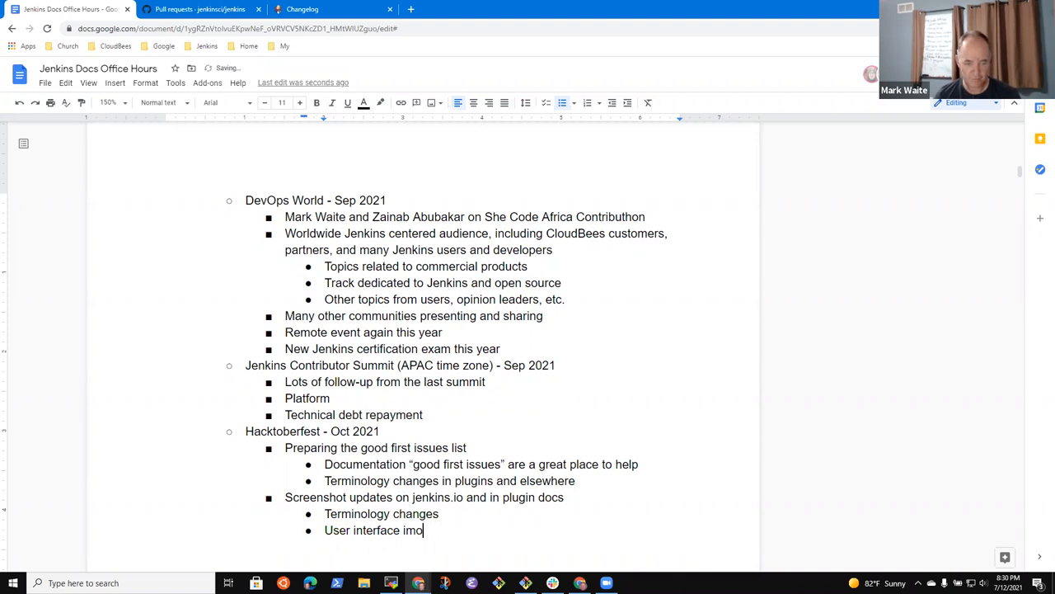
key(Backspace)
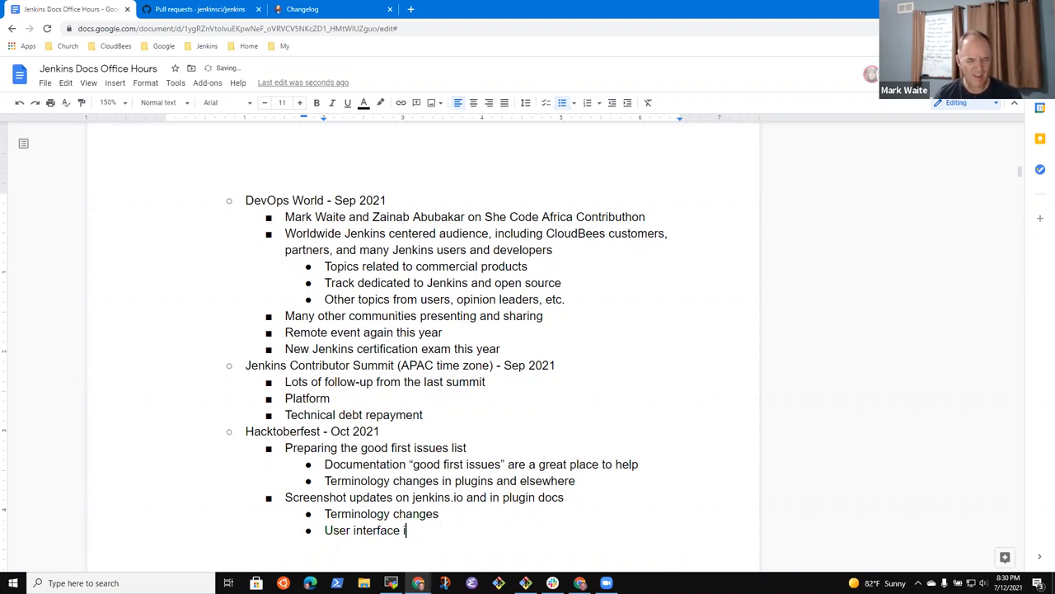
text(improvements)
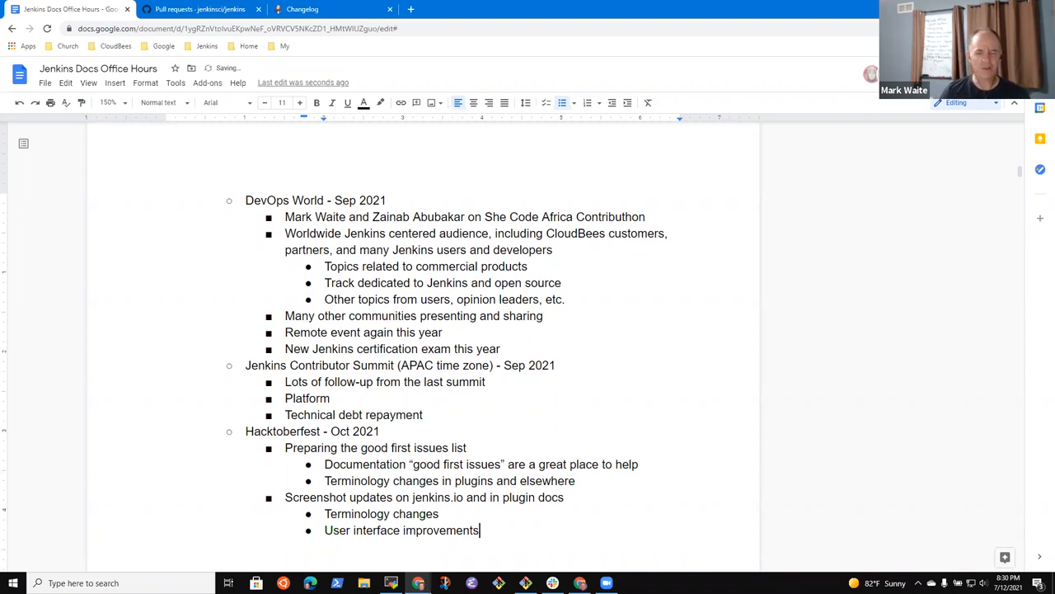
text((C)
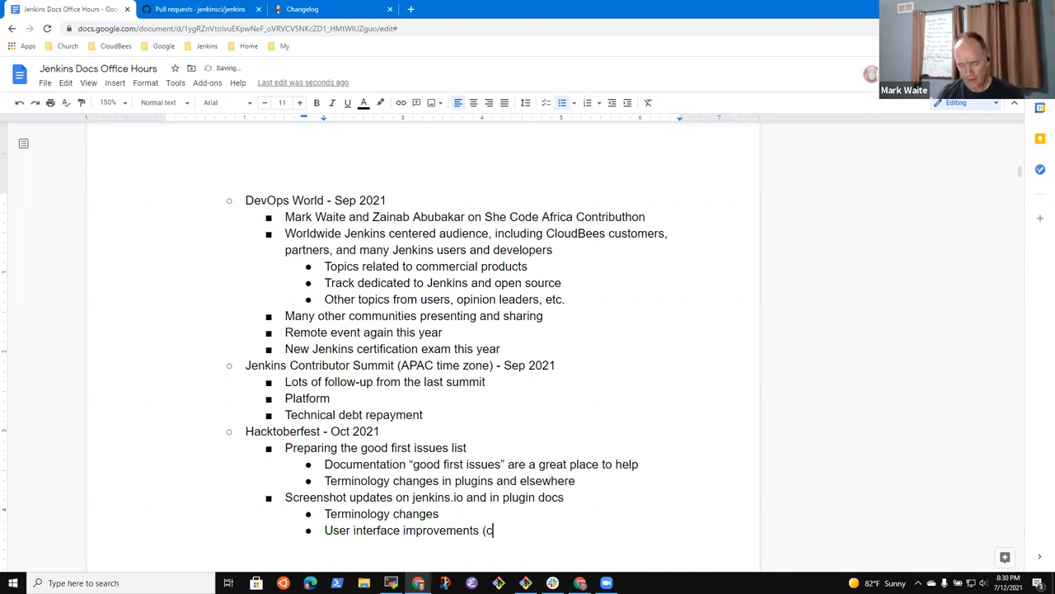
text(onsider showing in dark theme)
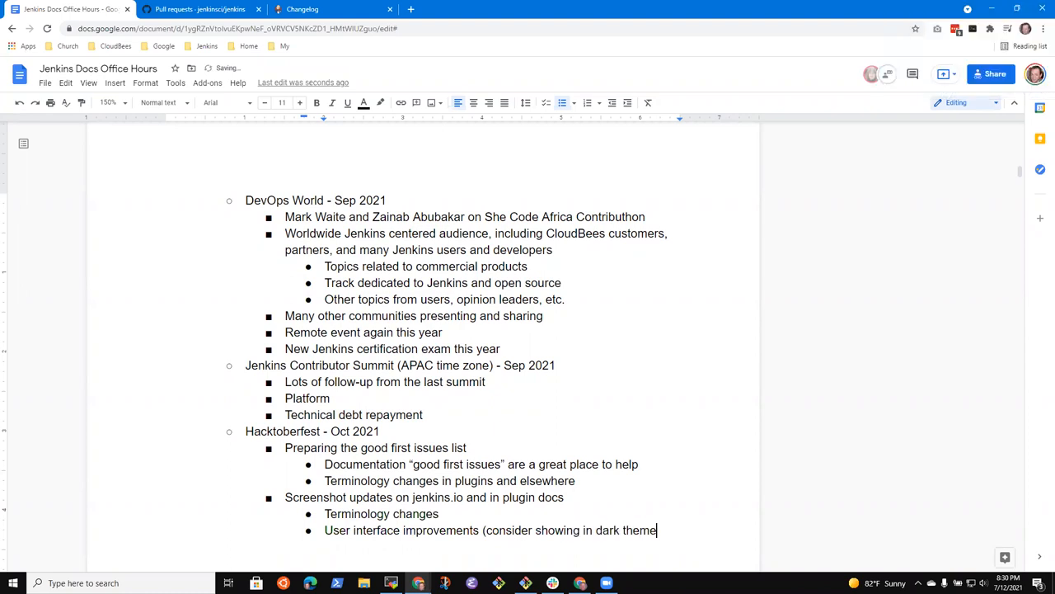
text())
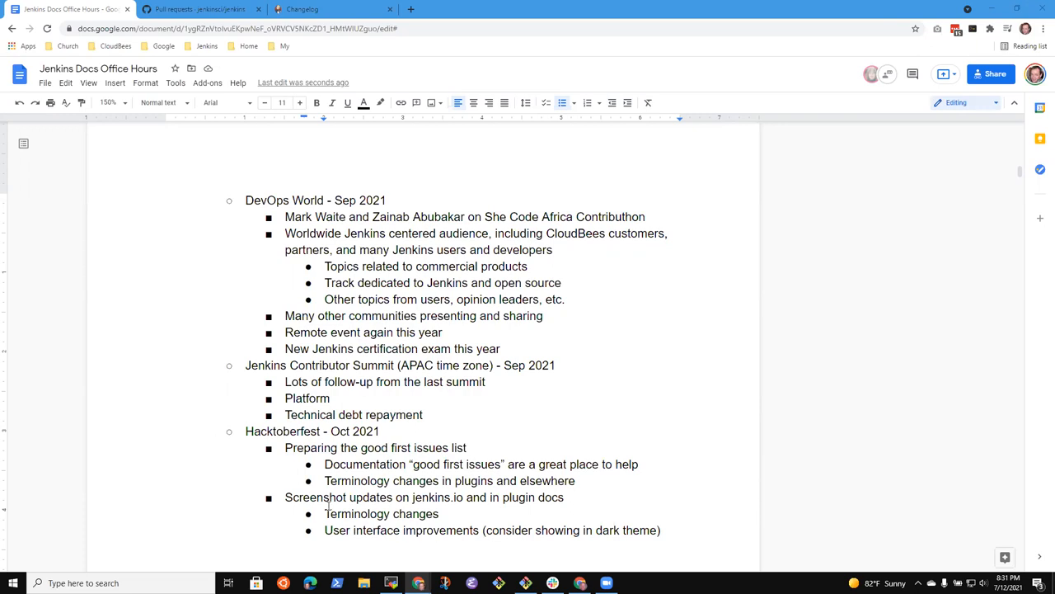
Type 'Embedding configuration as code in more places', replacing 'descriptions' with 'places'.
scroll(down, 3)
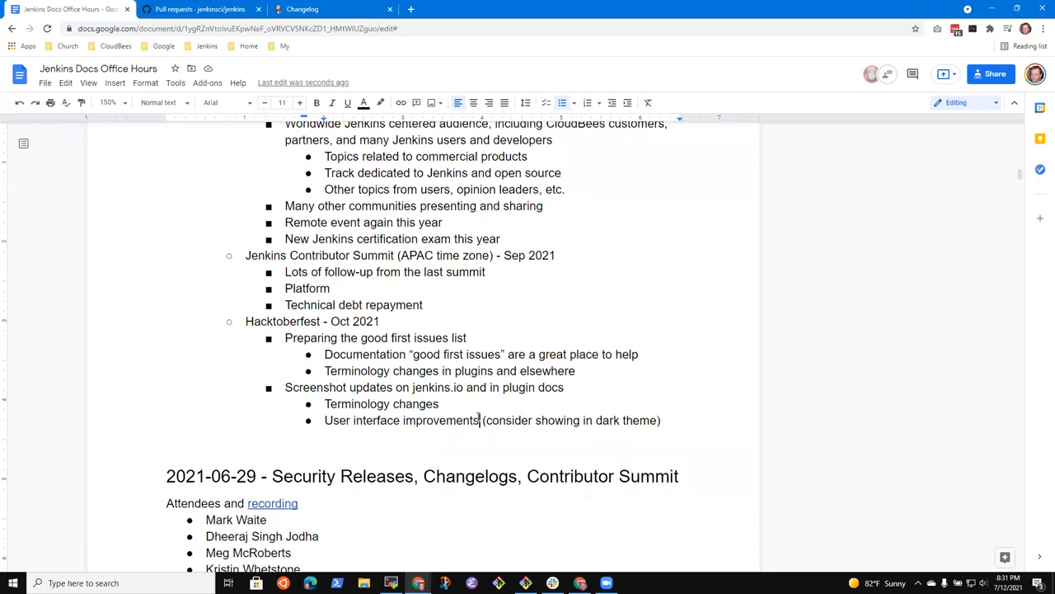
text(E)
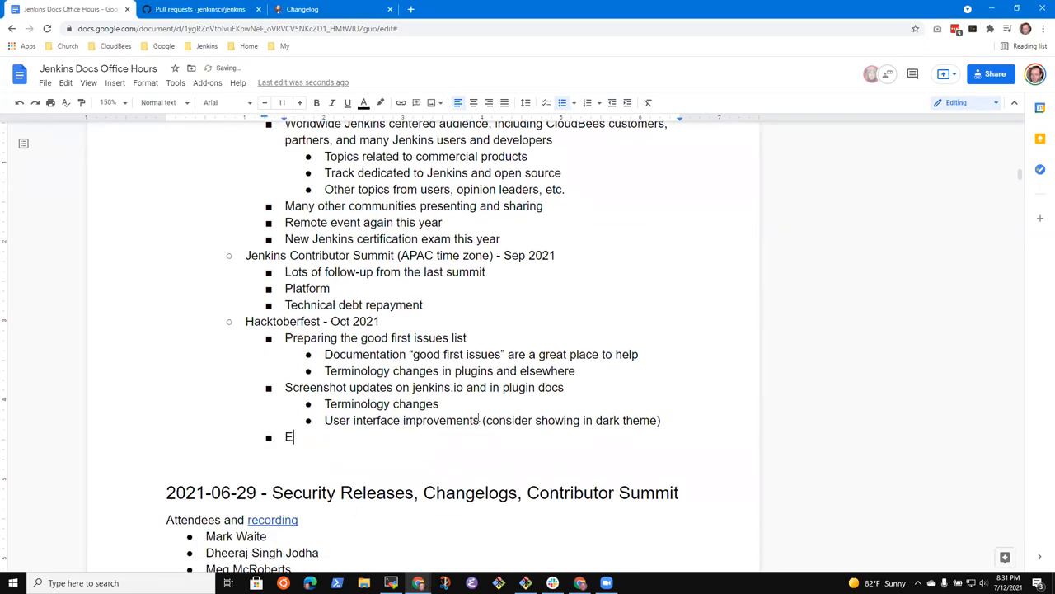
text(mbedding configuration as code in more)
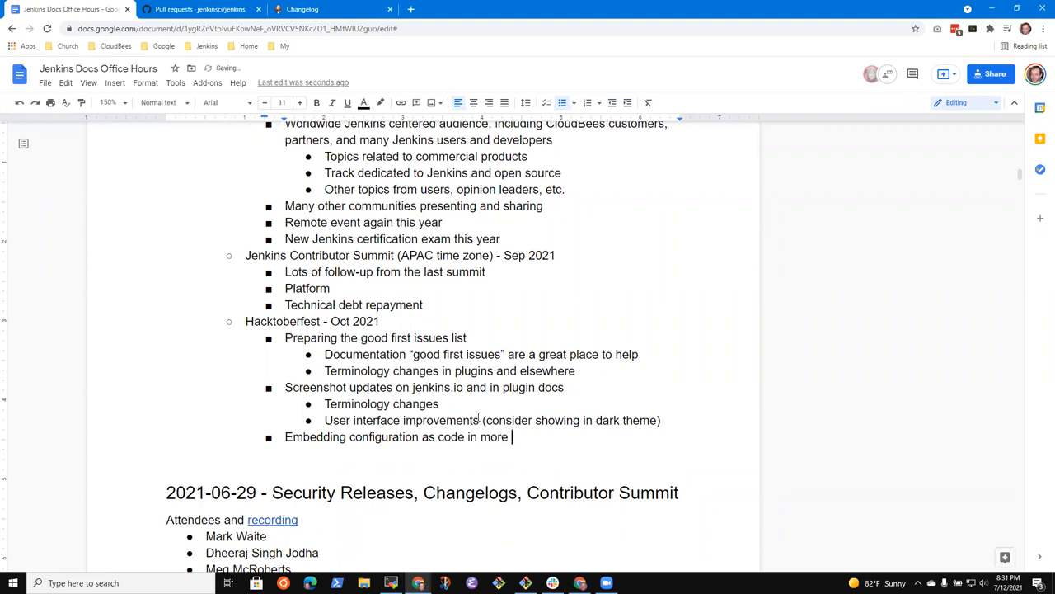
text(desc)
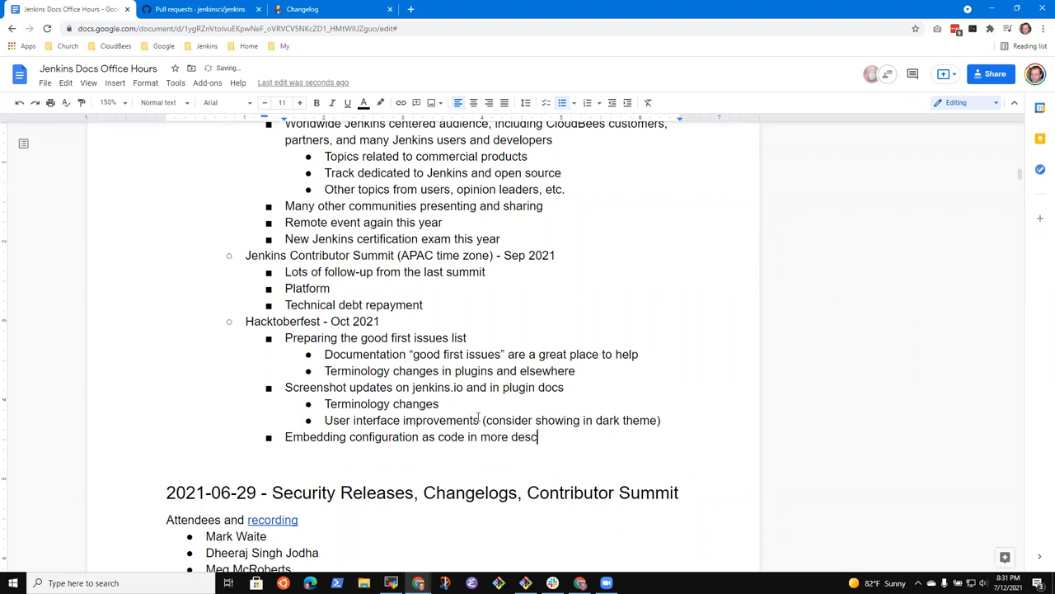
text(riptions)
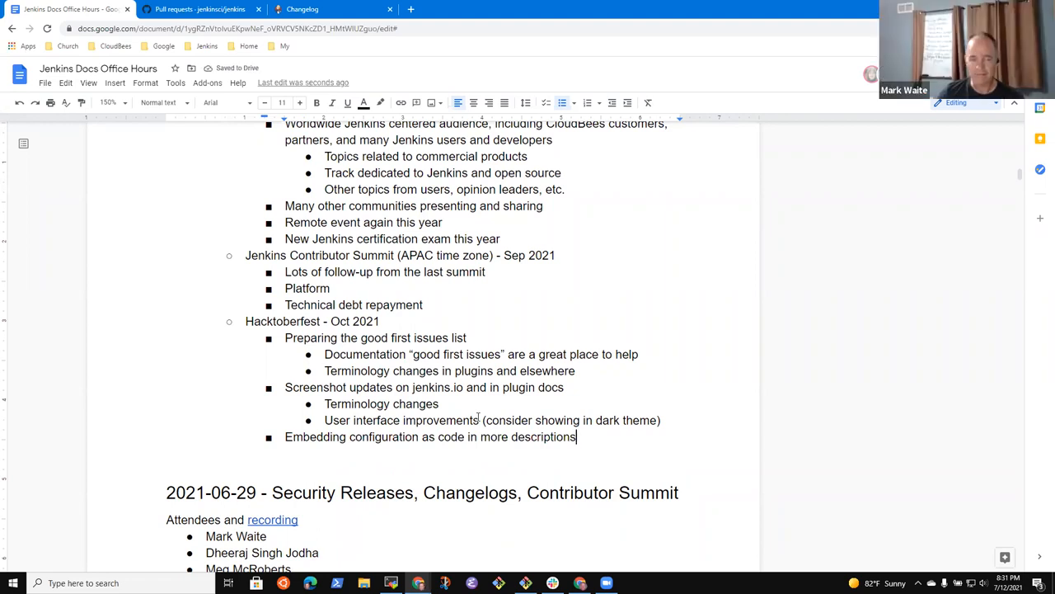
key(Backspace)
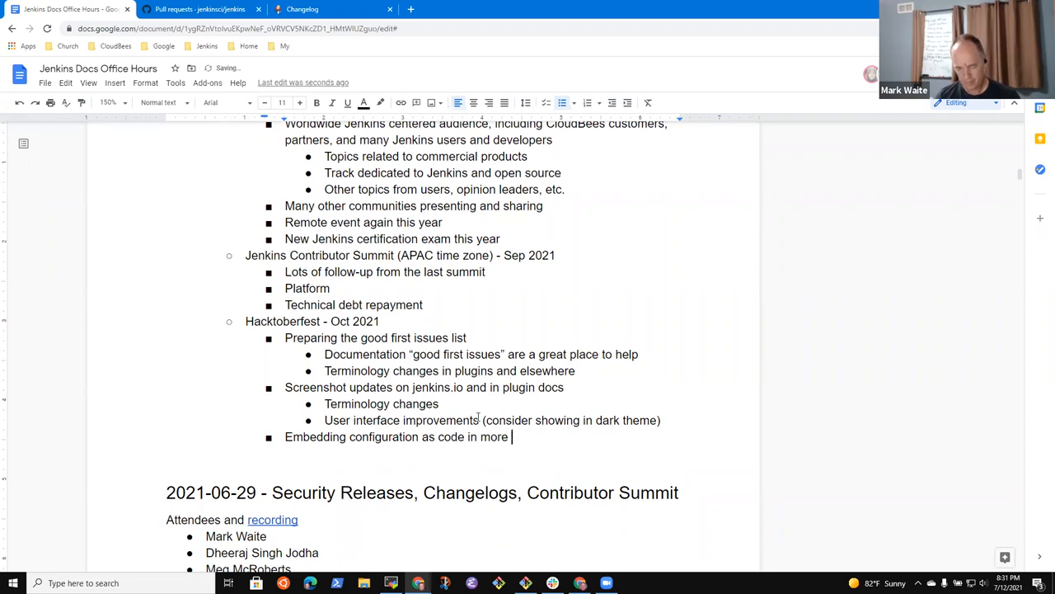
text(places)
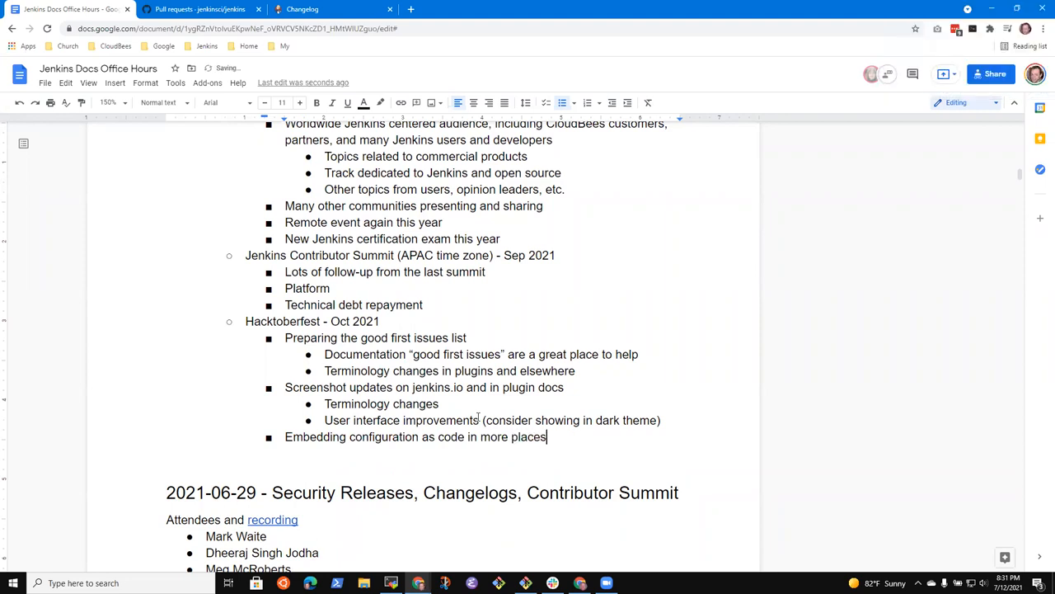
Add the 'Plugin management' and 'Kubernetes documentation and user material' bullets.
key(enter)
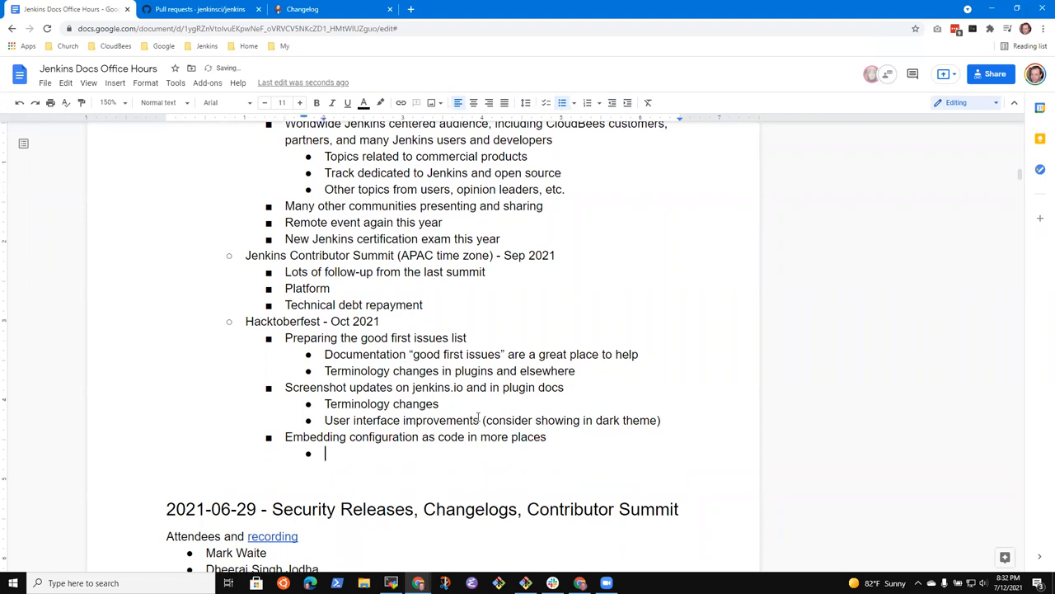
text(Plugin mana)
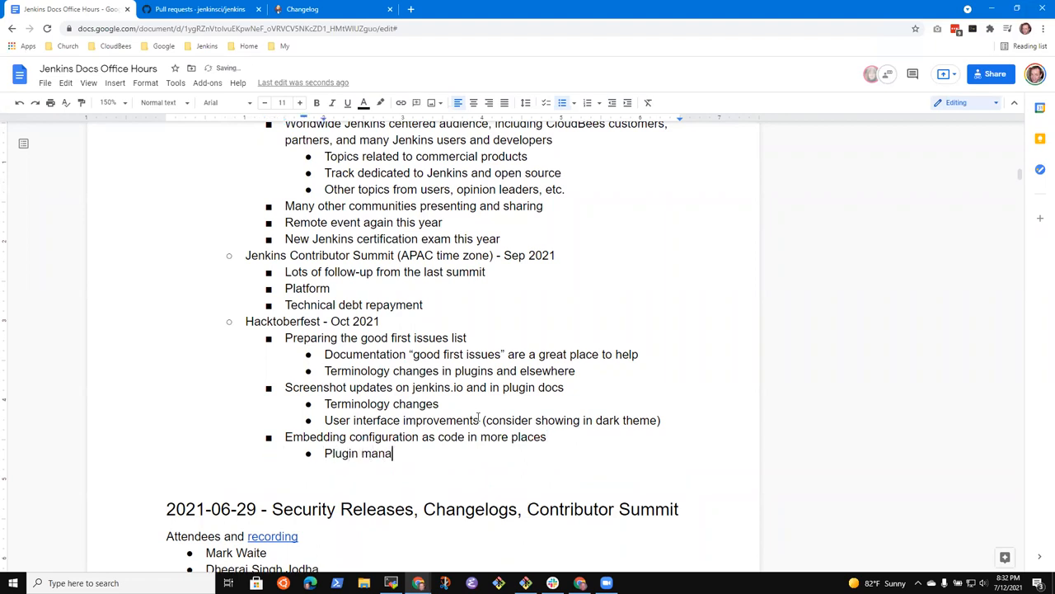
text(gement)
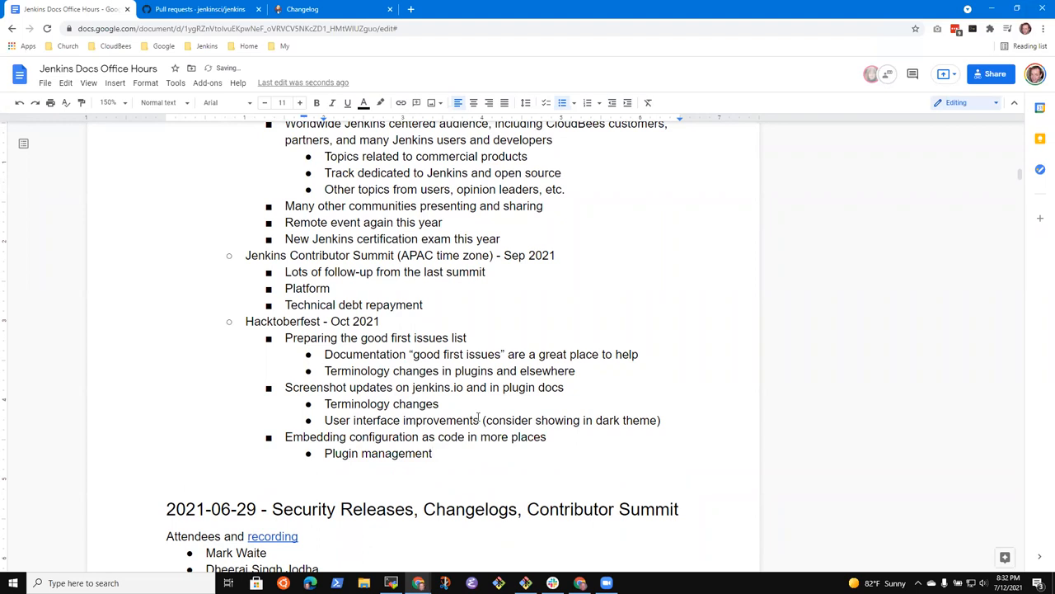
text(Ku)
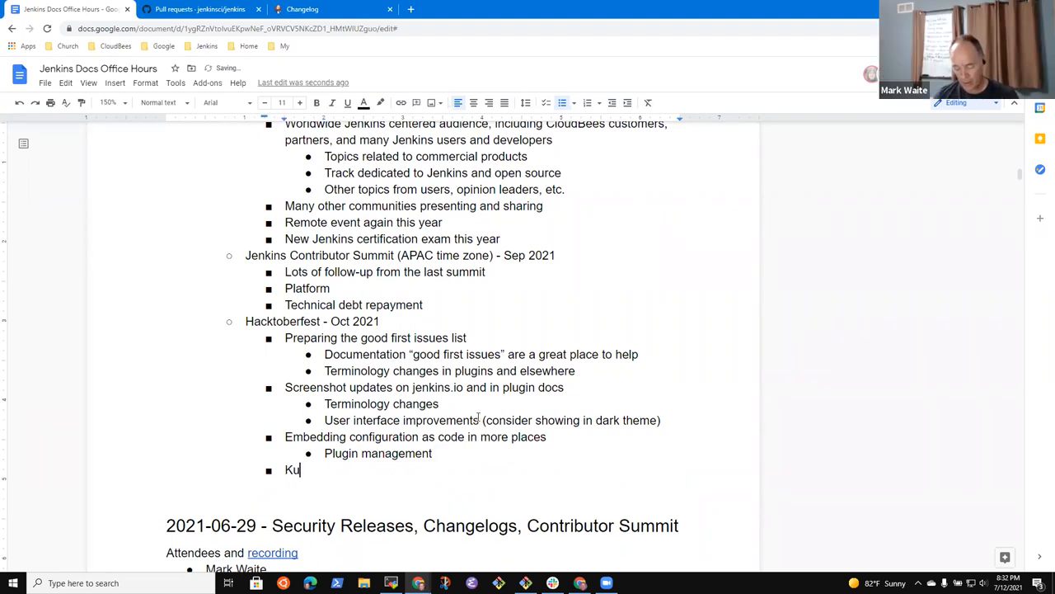
text(bernetes)
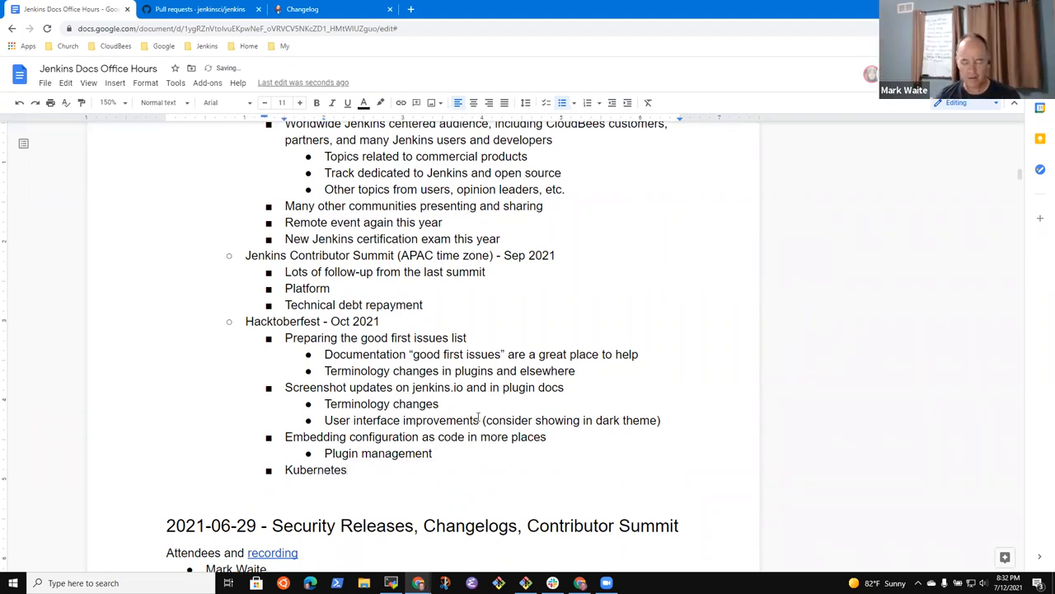
text(docum)
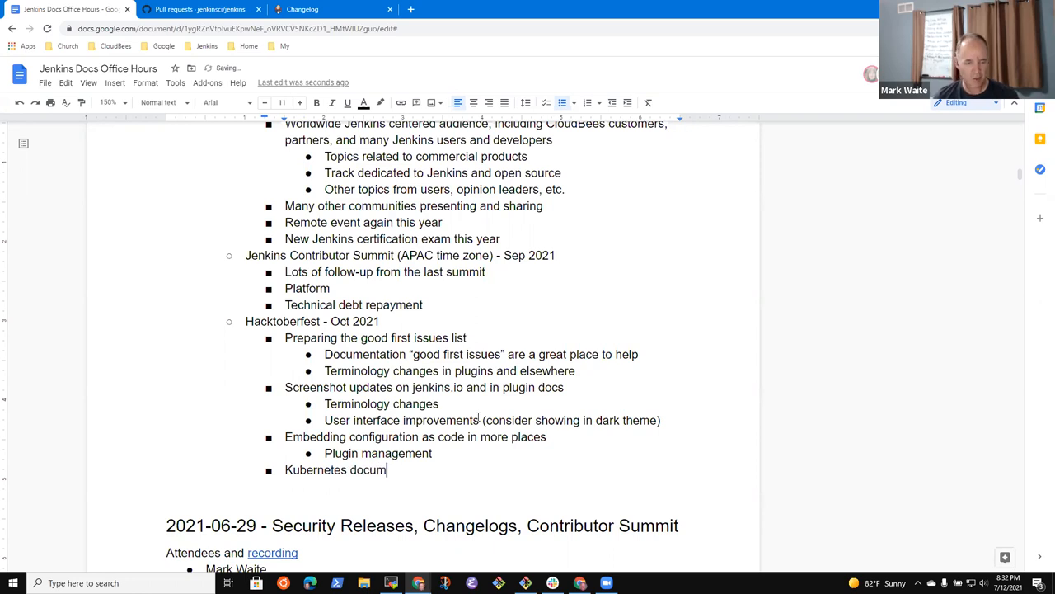
text(entation)
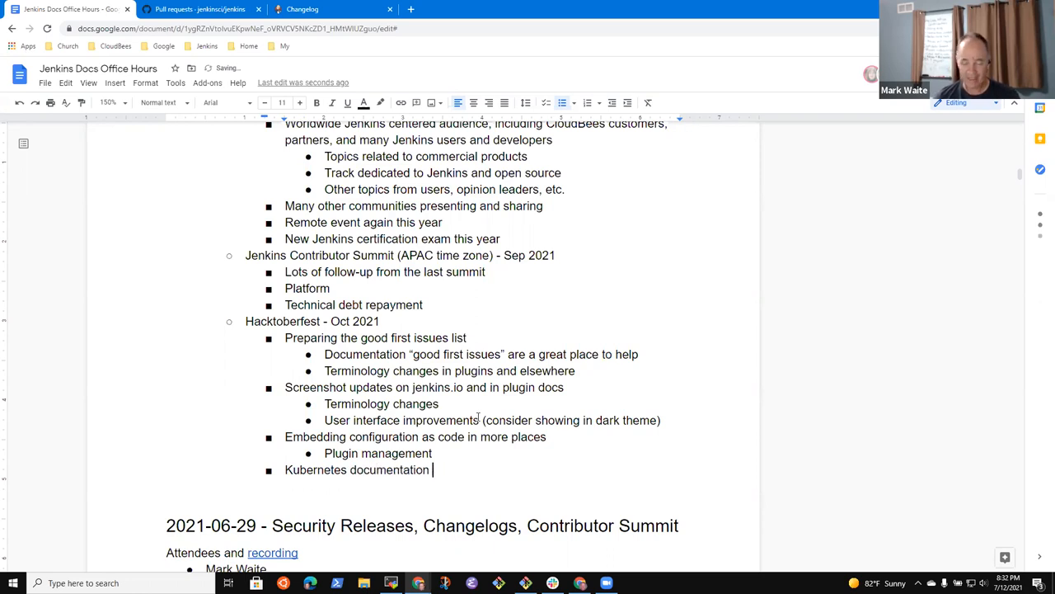
text(and)
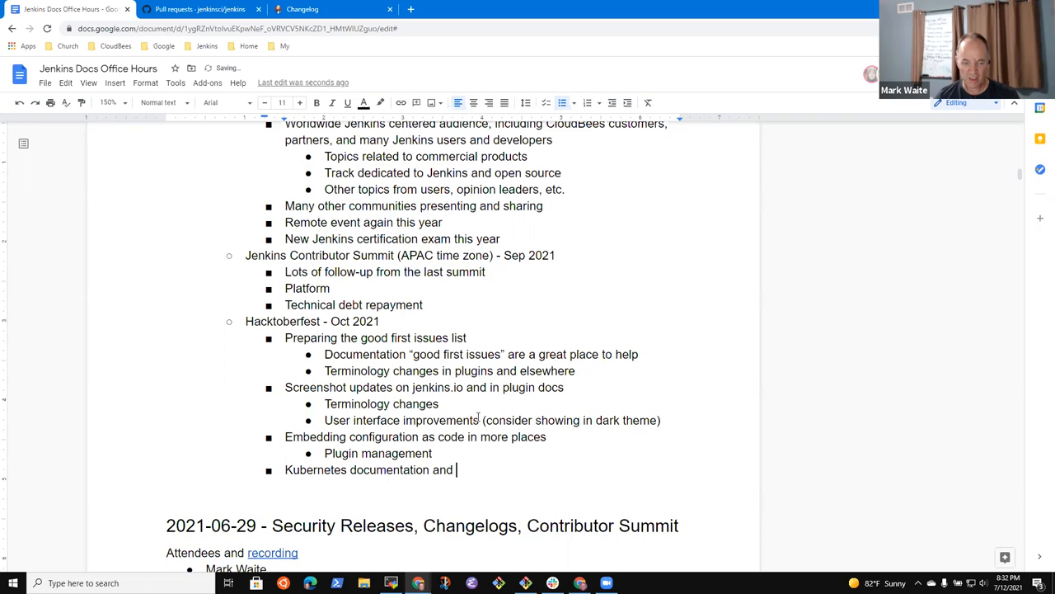
text(user material)
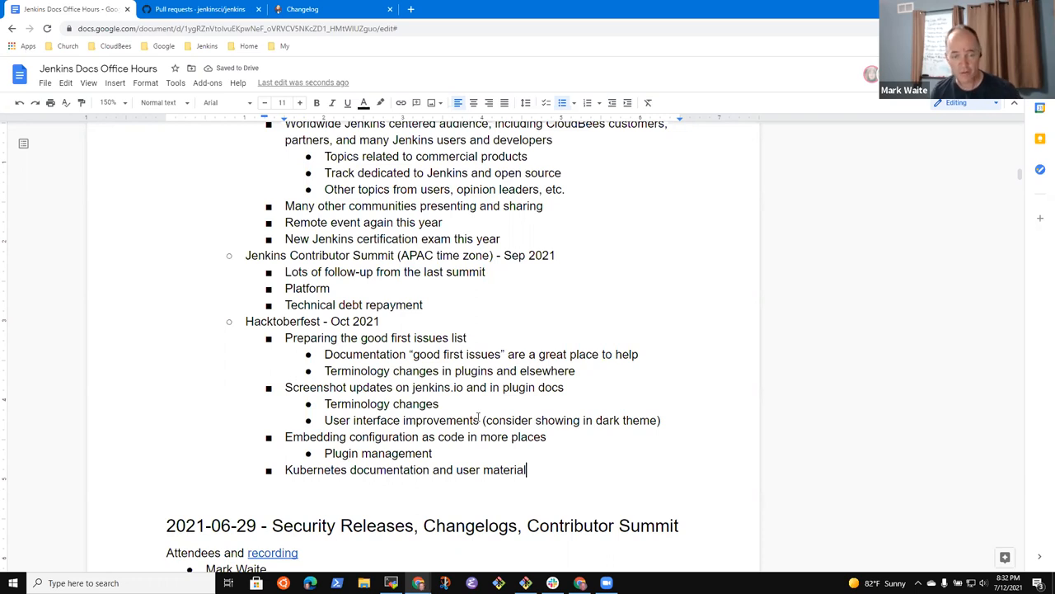
Note under the Kubernetes item: 'Possibly a funded development outreach project'.
key(enter)
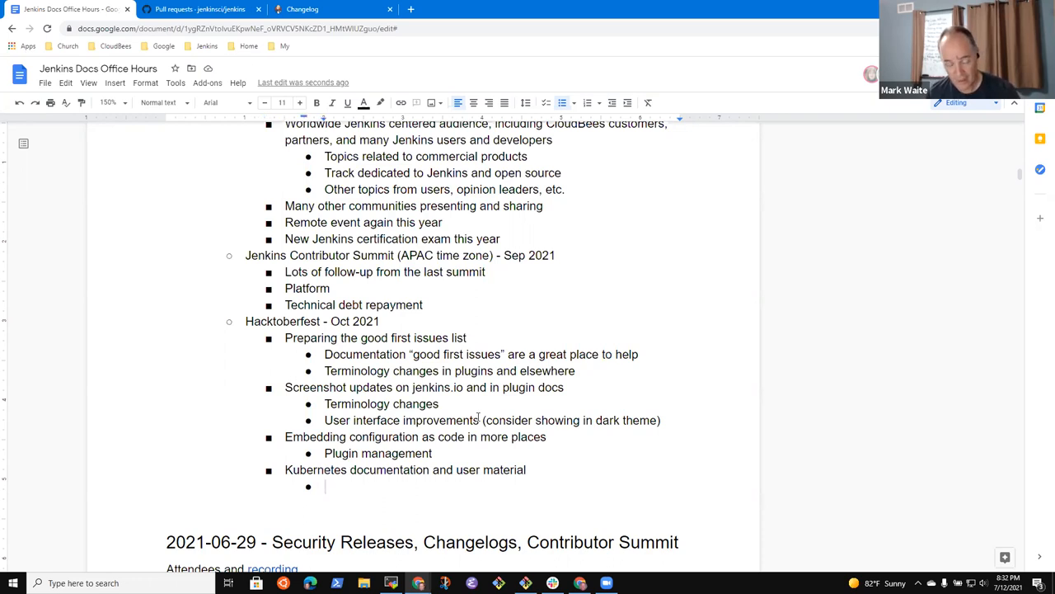
text(Possibly a funded development)
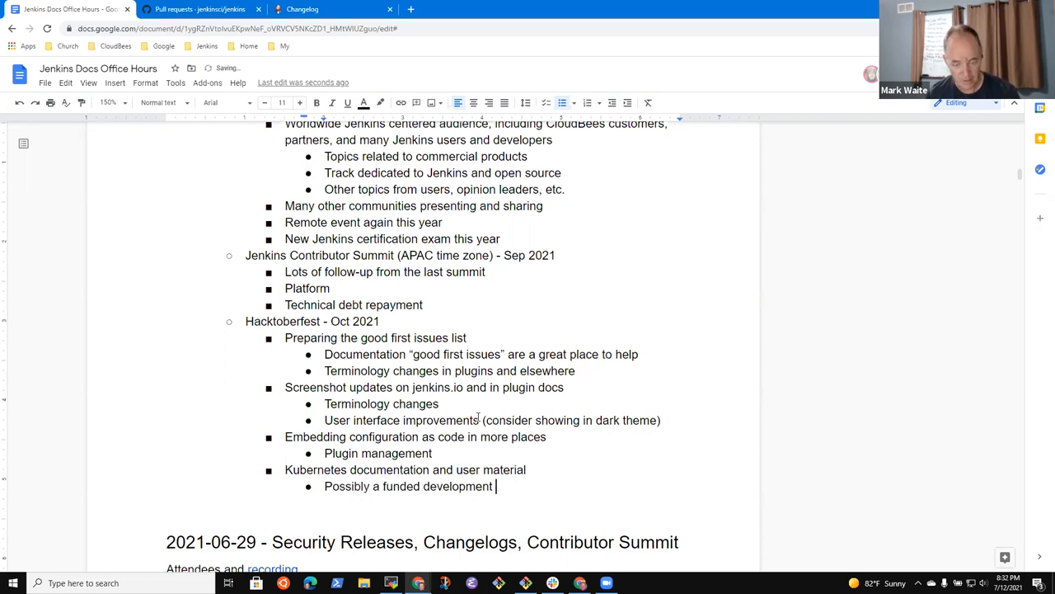
text(project)
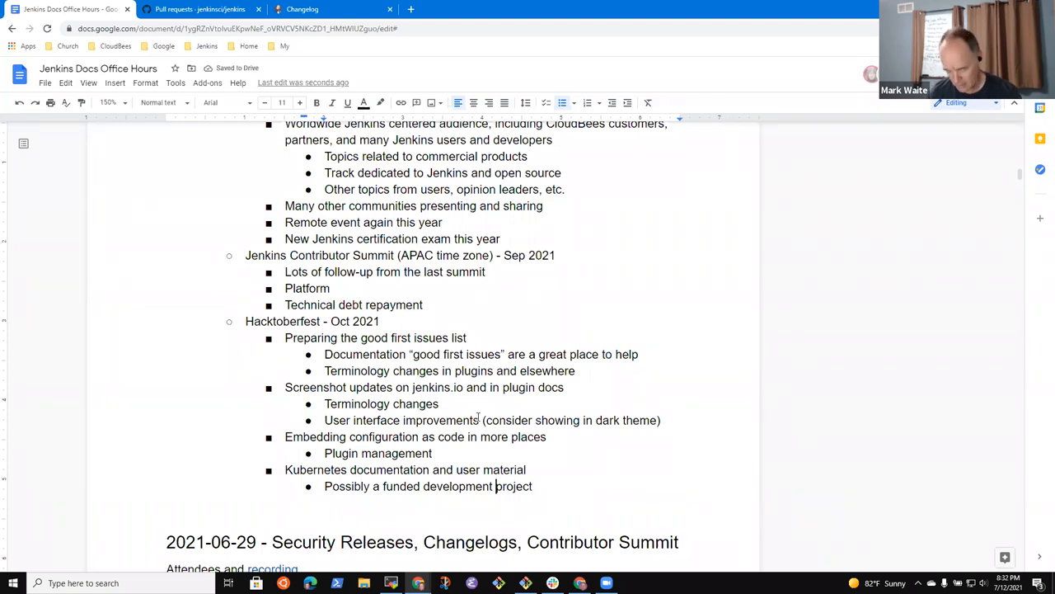
text(outreach)
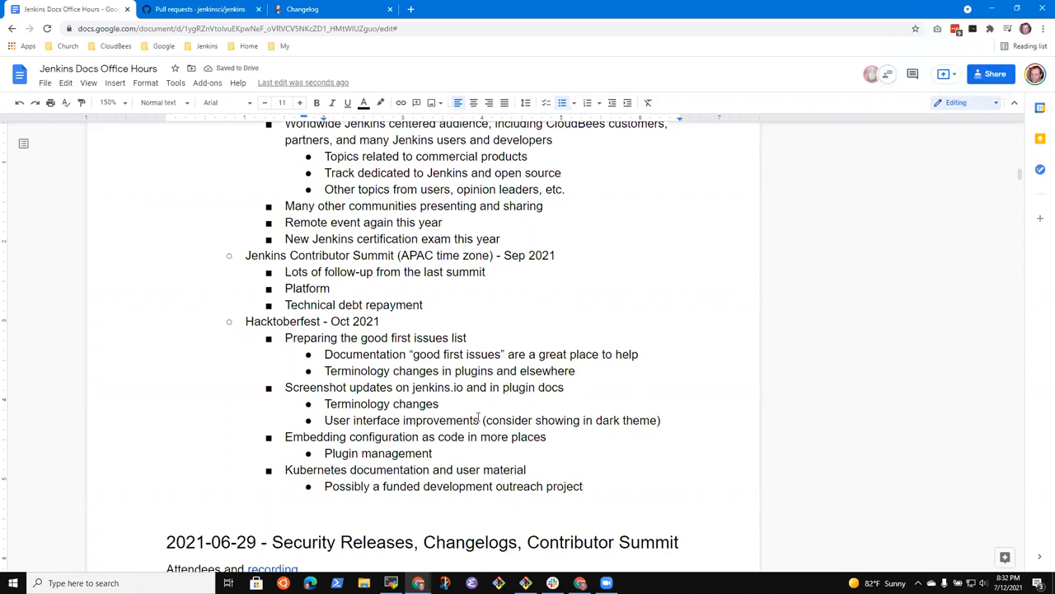
Promote the embedding configuration and Kubernetes items up a level beside Hacktoberfest.
click(285, 469)
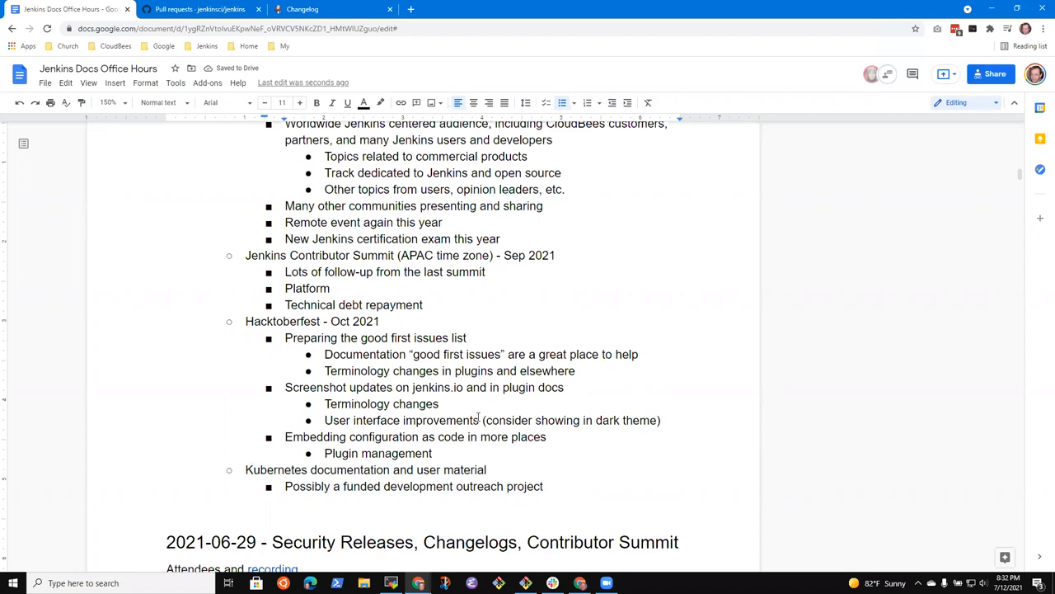
drag(285, 437, 264, 470)
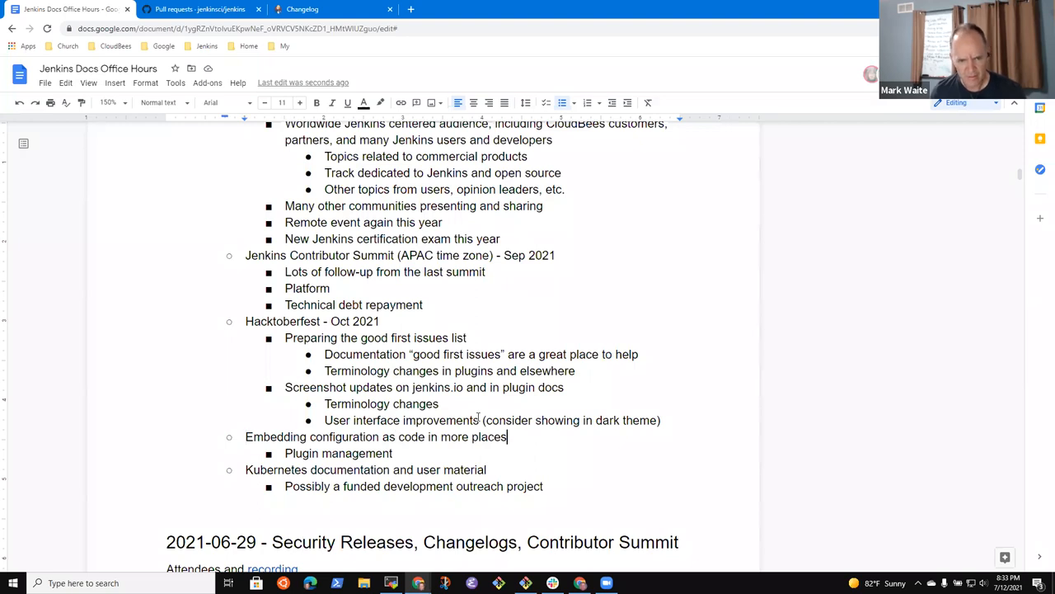
triple_click(376, 437)
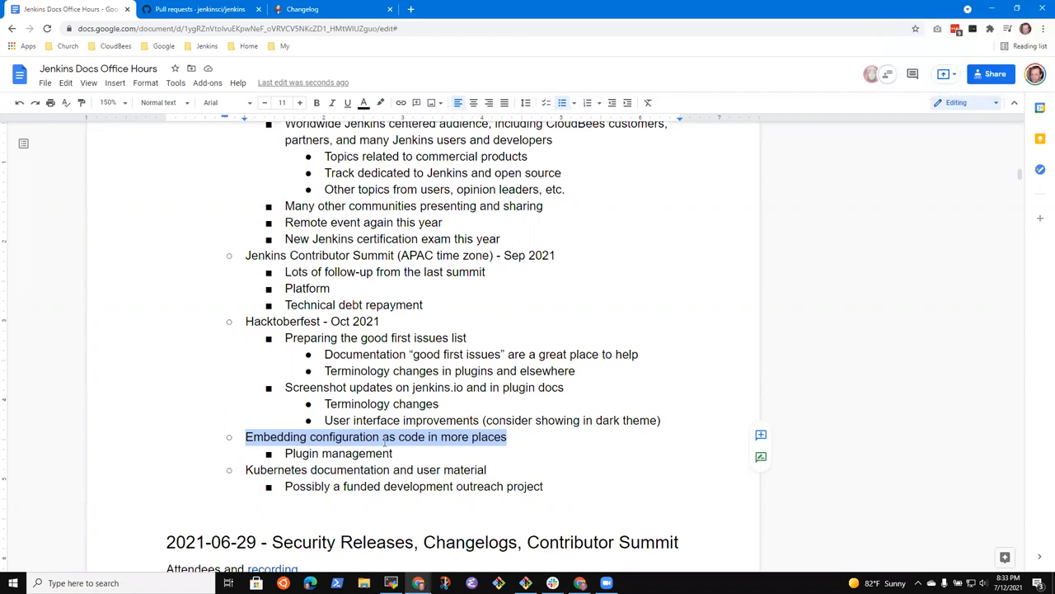
click(385, 437)
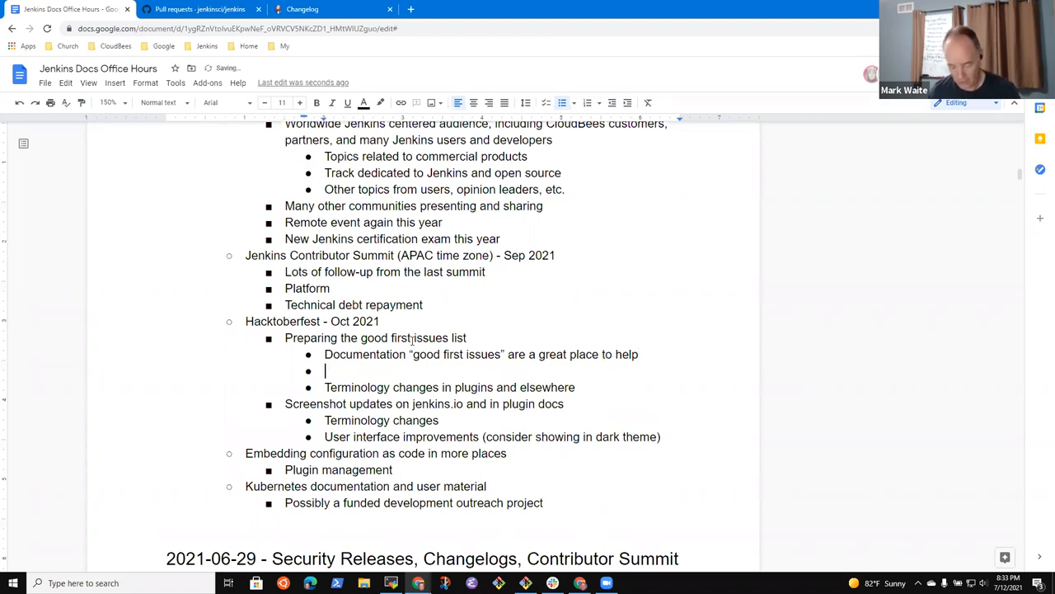
Add 'Java code' and 'Javascript' "good first issues" bullets under Documentation.
text(Java code)
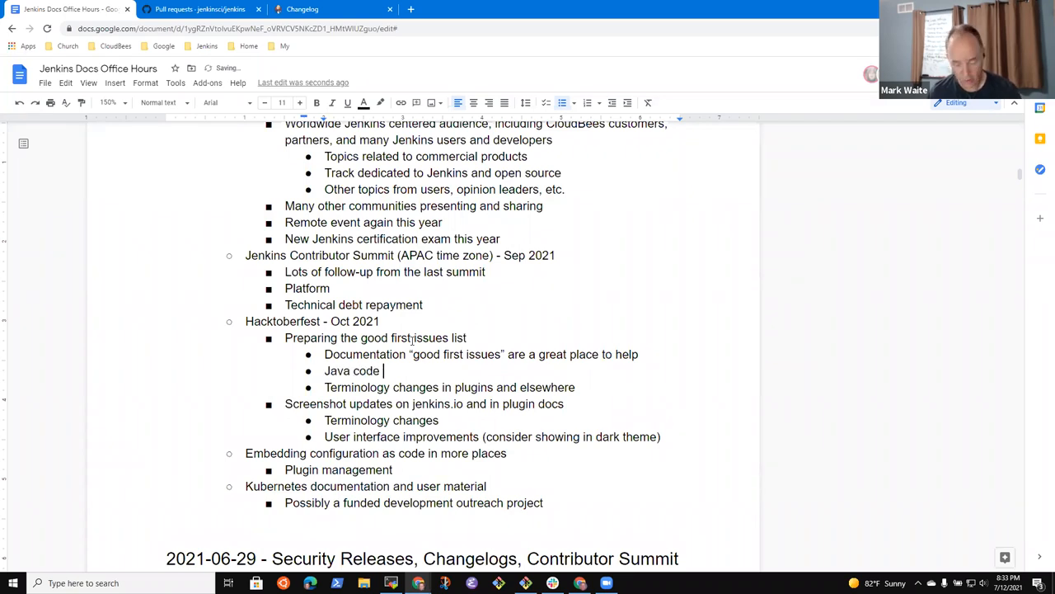
text("good first i)
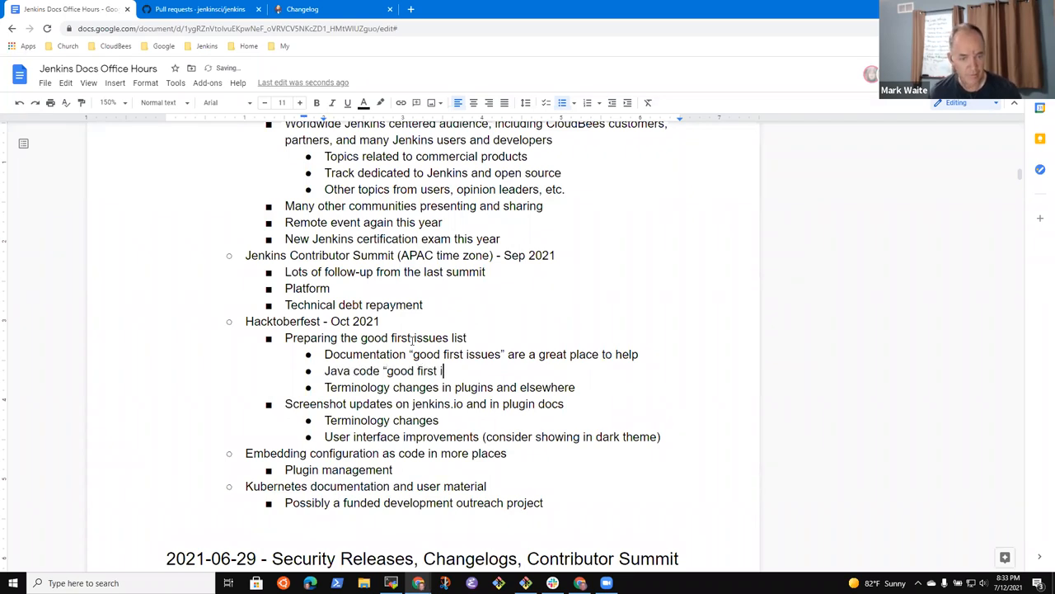
key(enter)
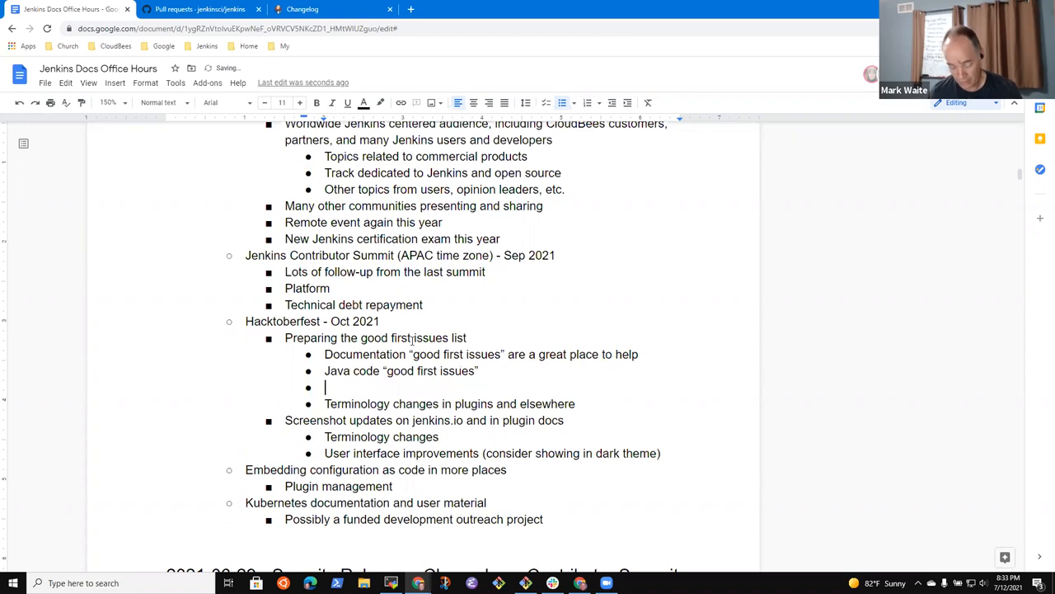
text(Java)
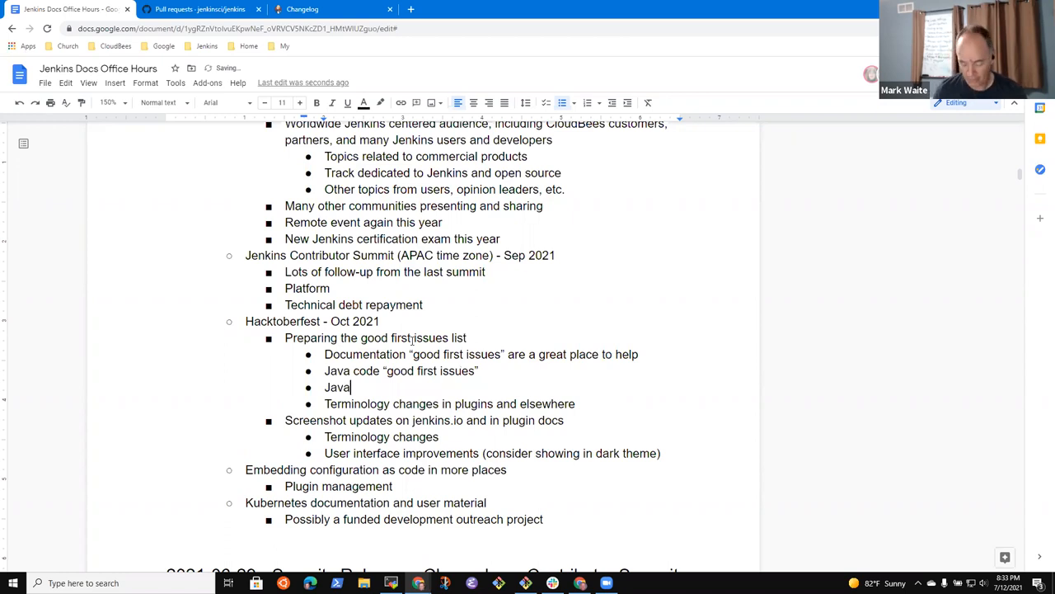
text(script)
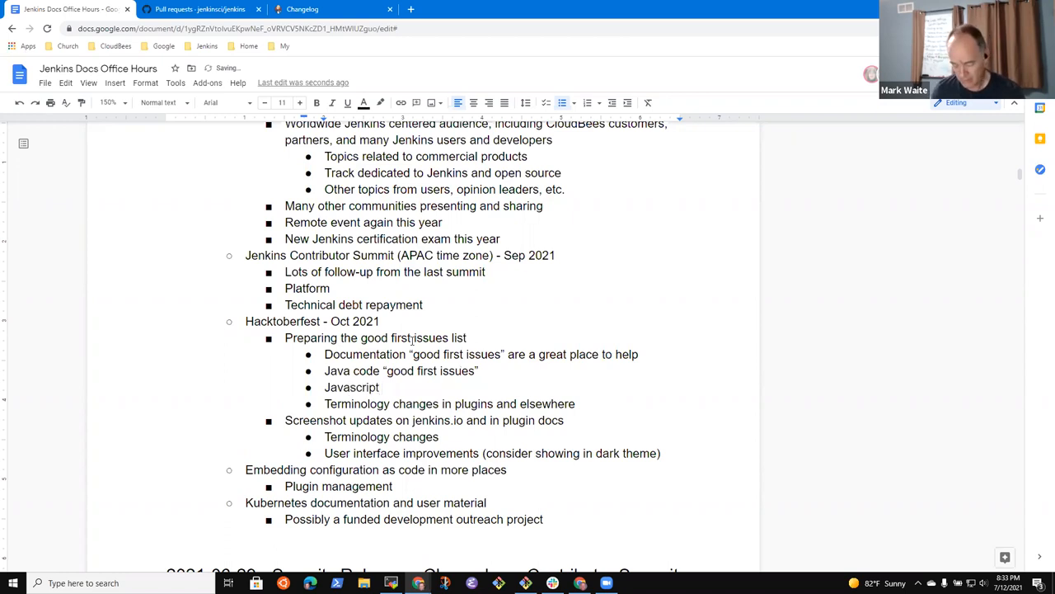
text("g)
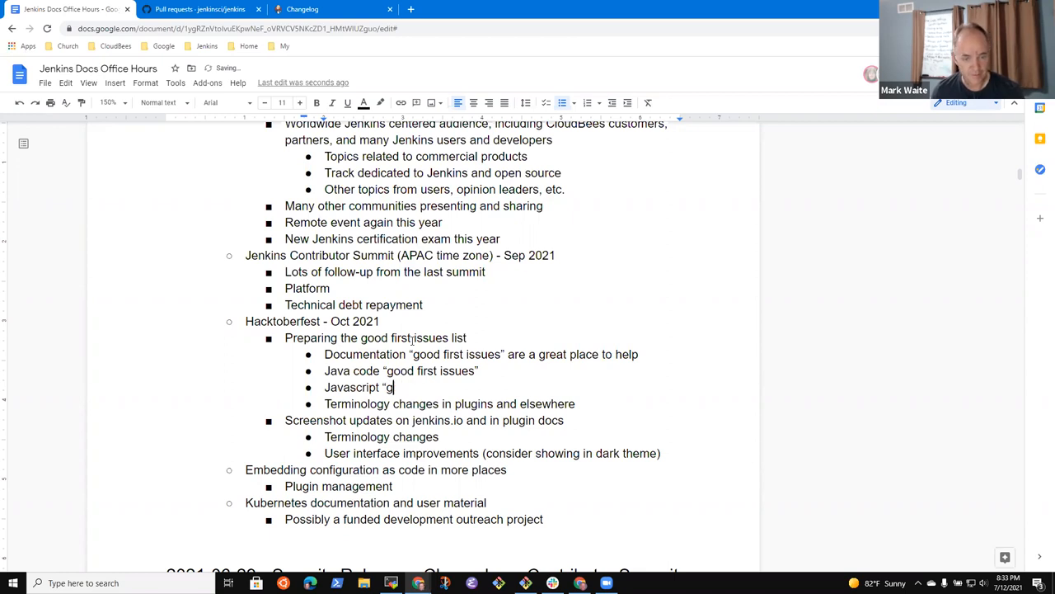
text(ood first)
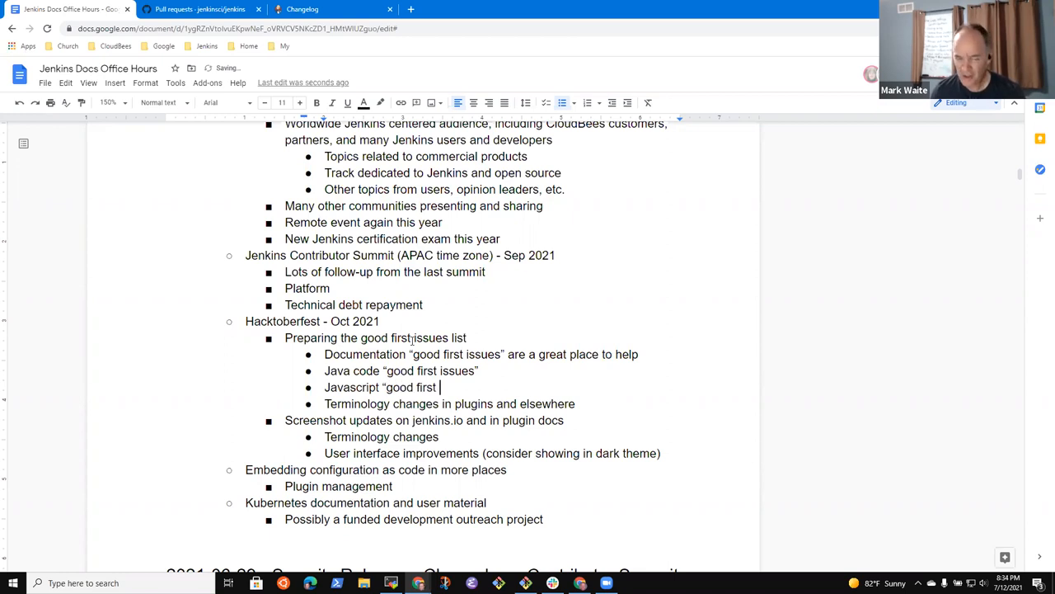
text(issues")
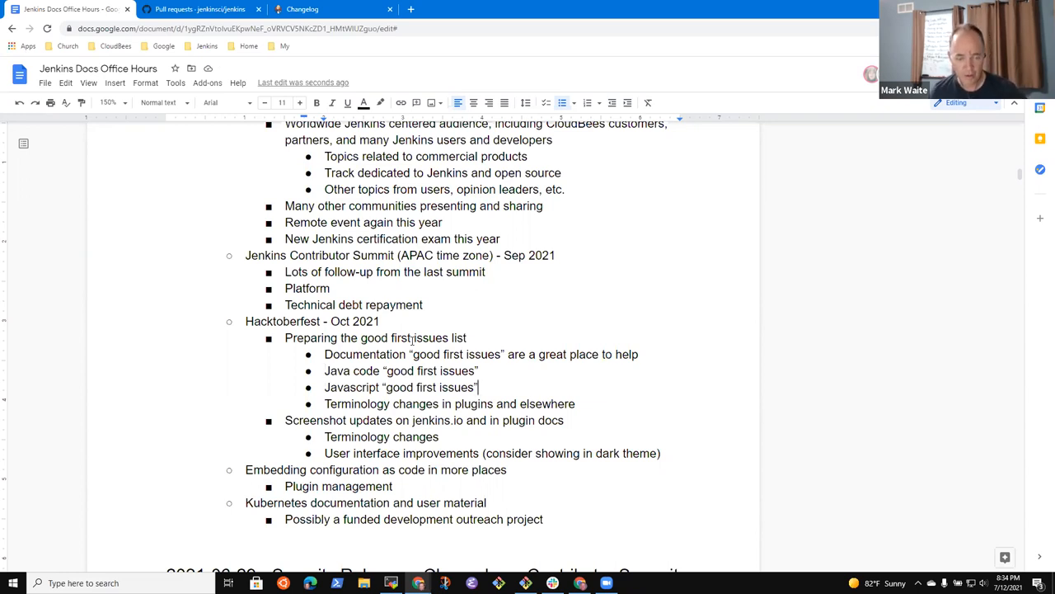
Add the plugins-site note, Jenkins meetups introducing good first issues, docs-as-code conversion, and Adopt a plugin.
text((plugins site)
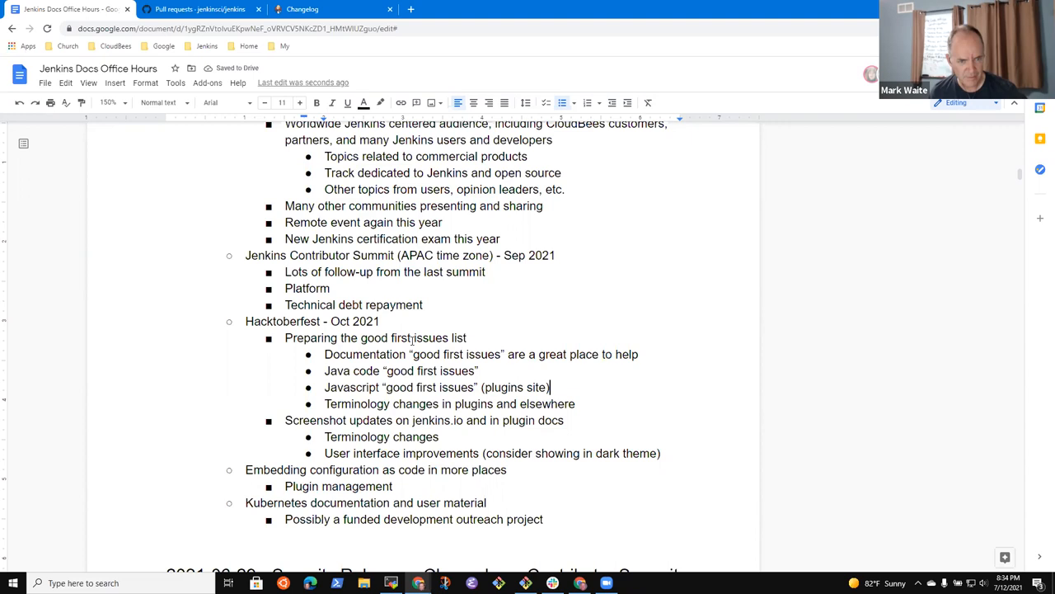
text(Web)
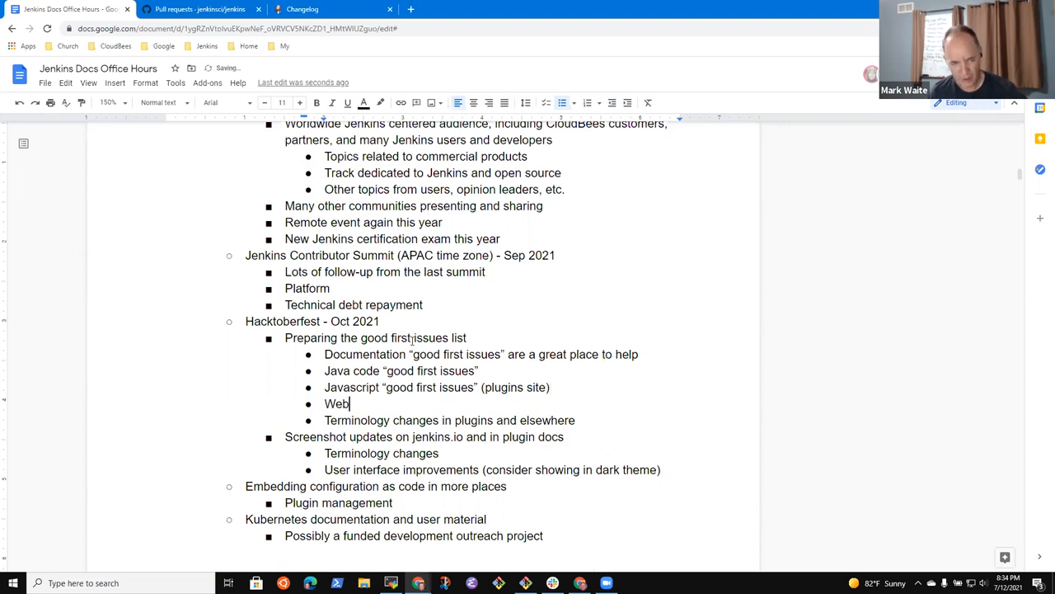
text(inar)
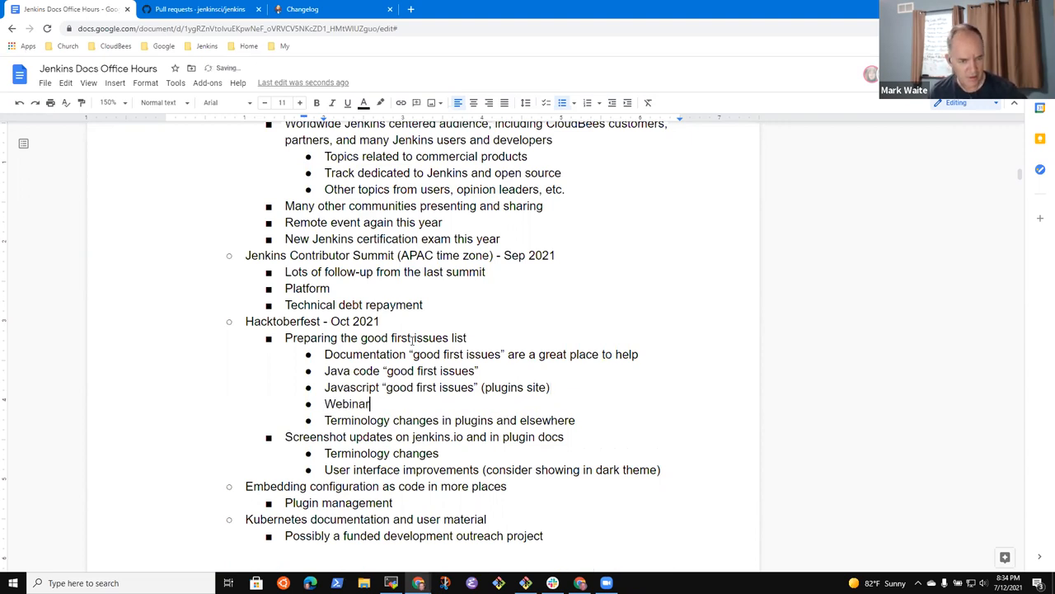
text(Jenkins Online Meetups to)
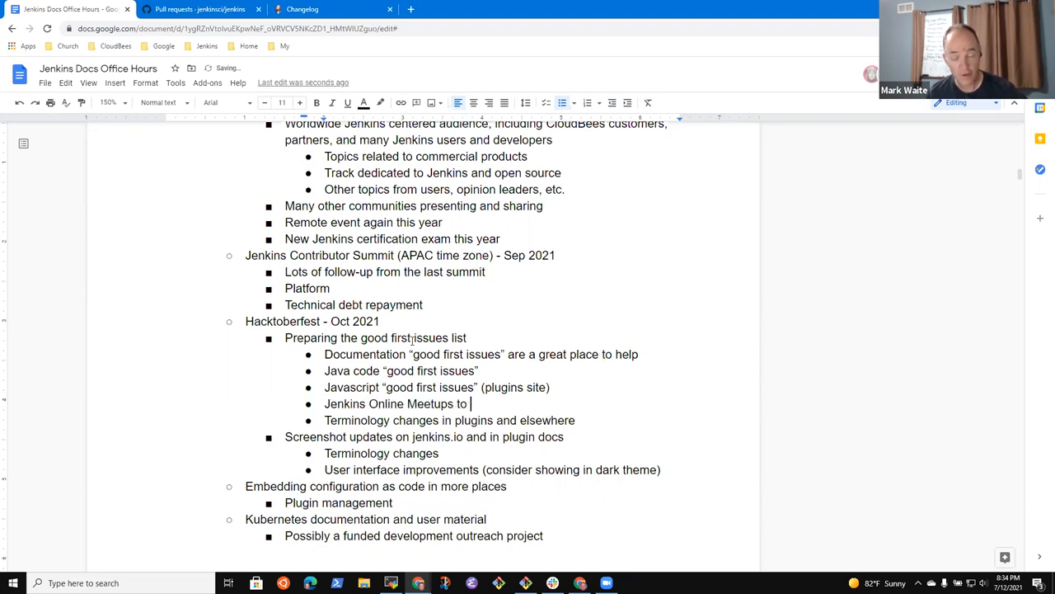
text(inr)
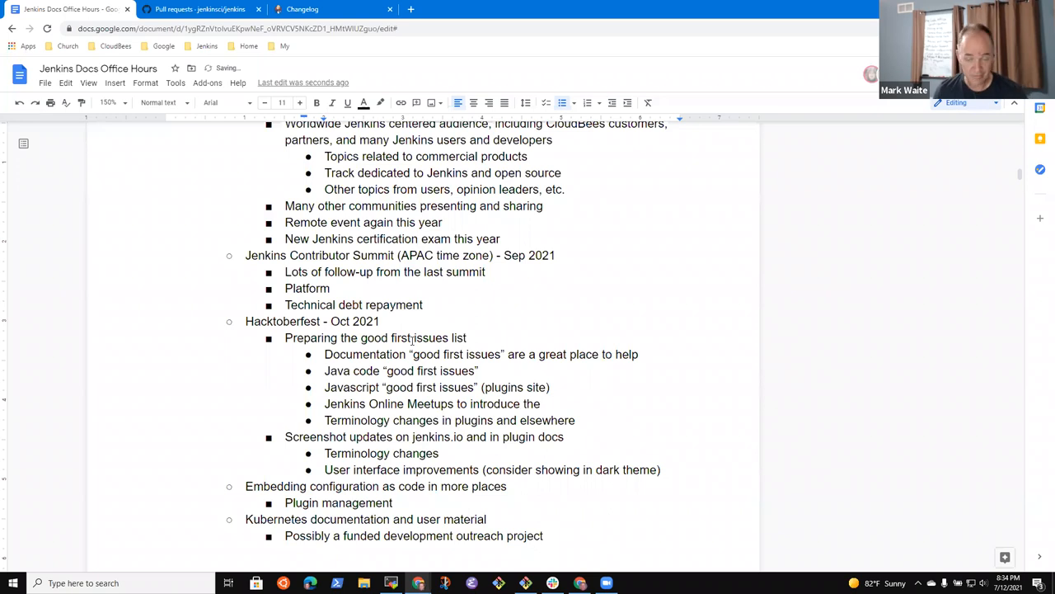
text(good)
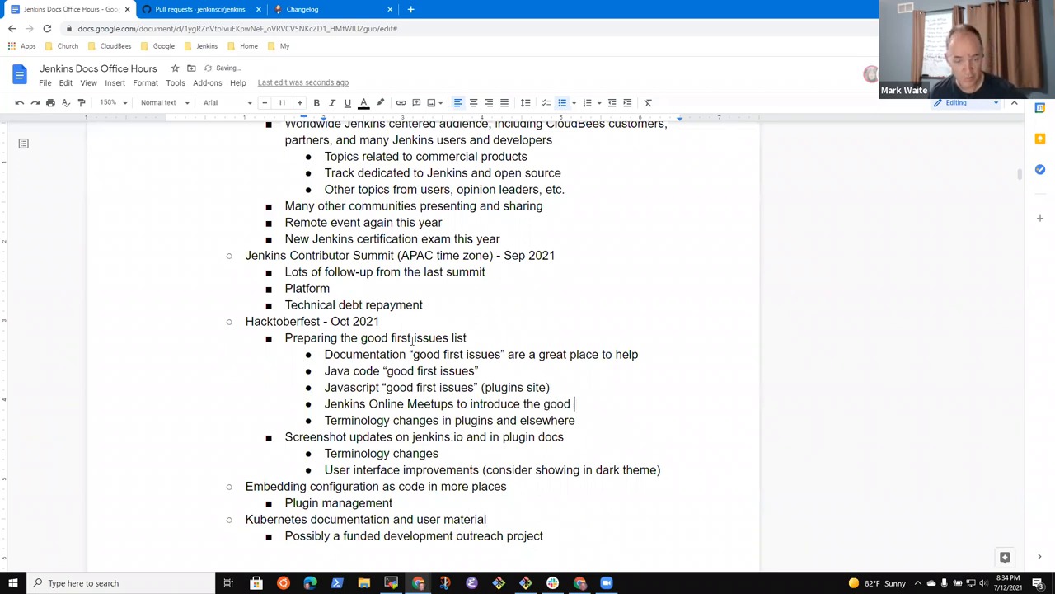
text(first issues)
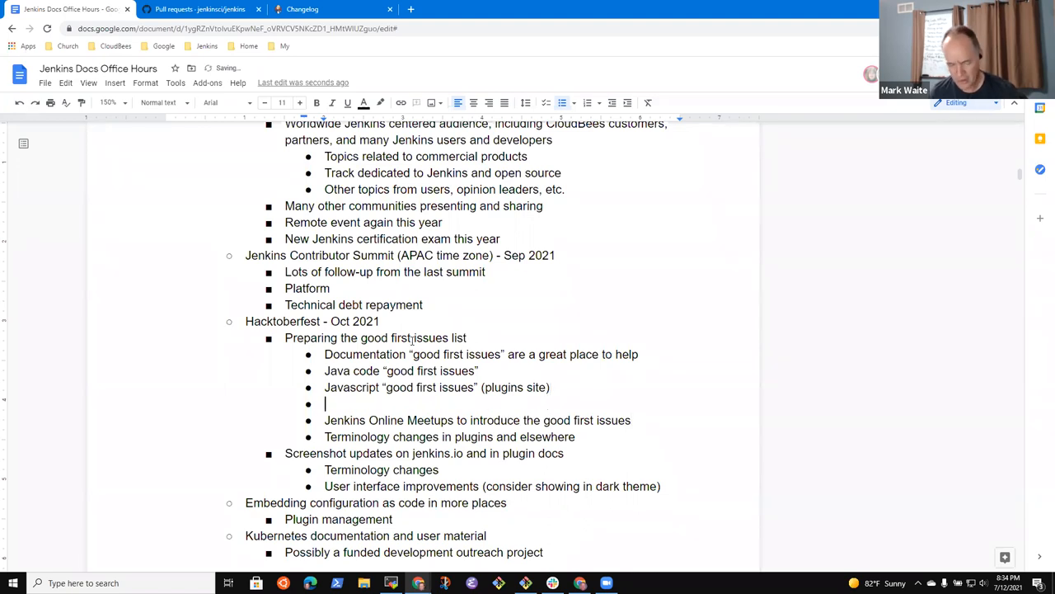
text(Conversion to docs as code)
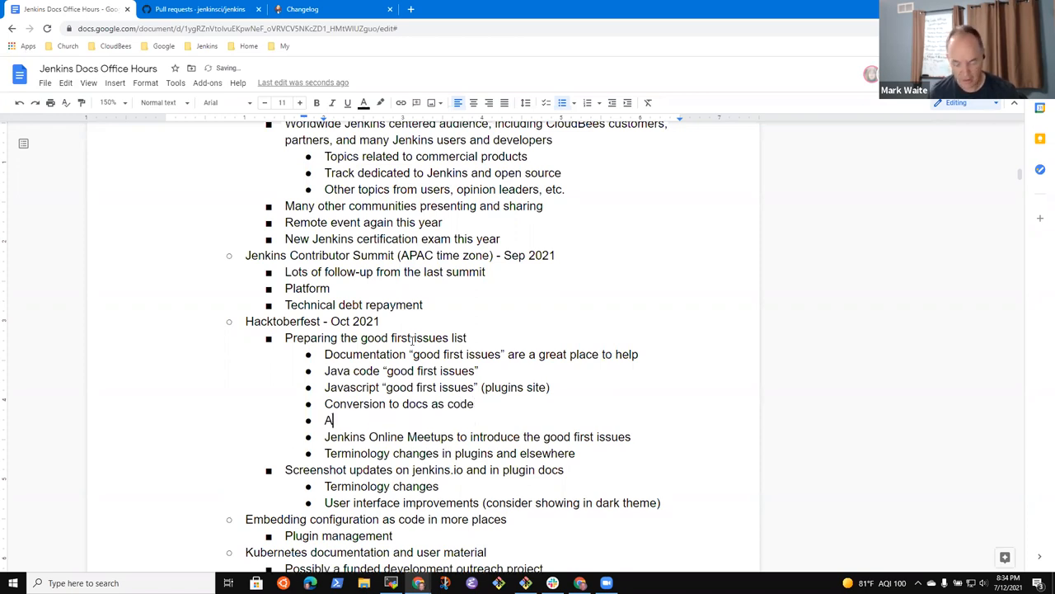
text(dopt a plugin)
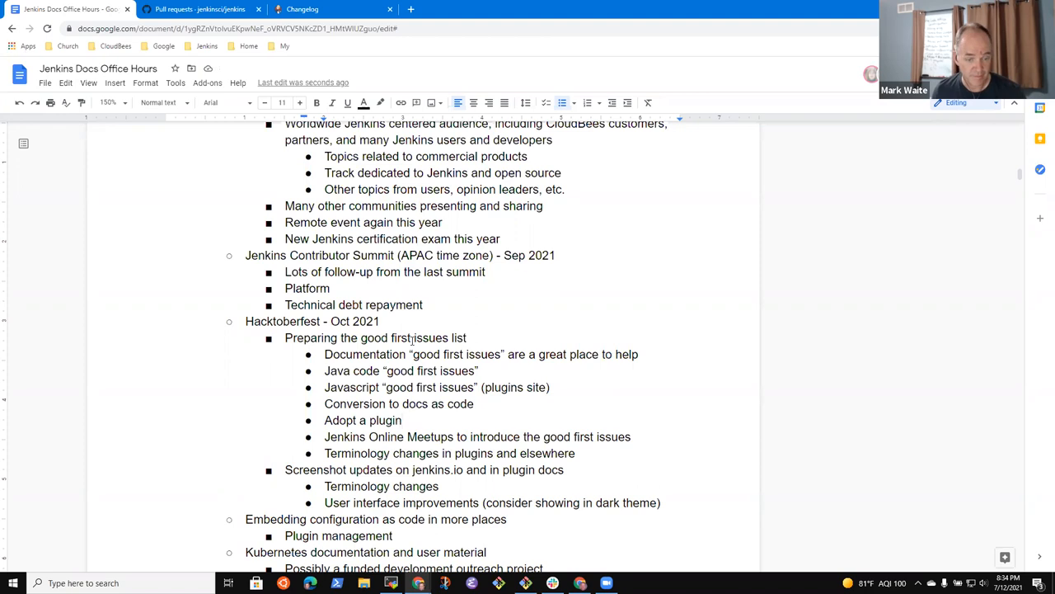
double_click(363, 420)
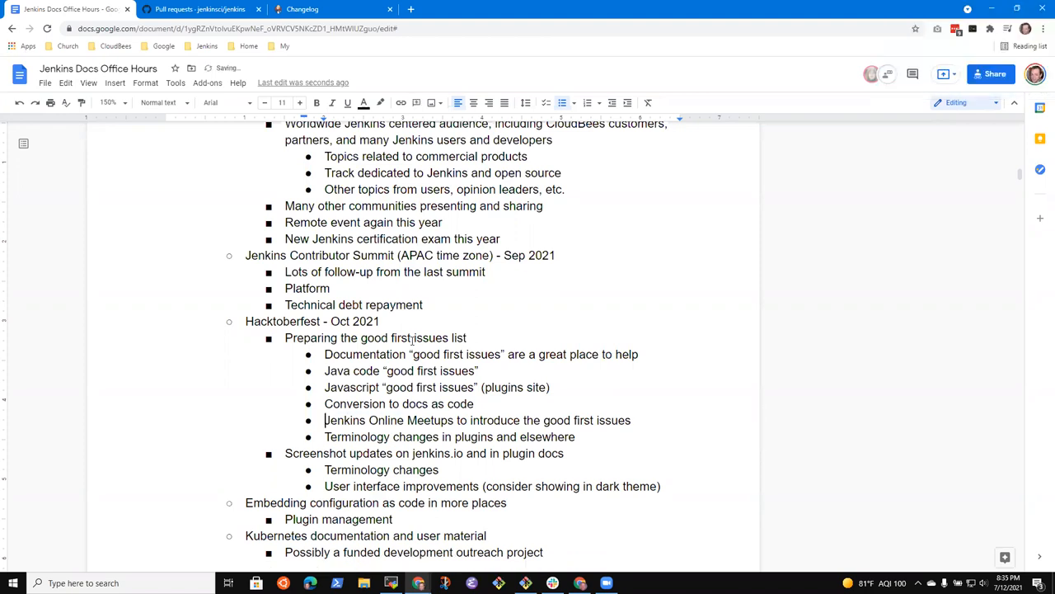
Add an 'Adopt a plugin' bullet following the last good-first-issues entry.
key(enter)
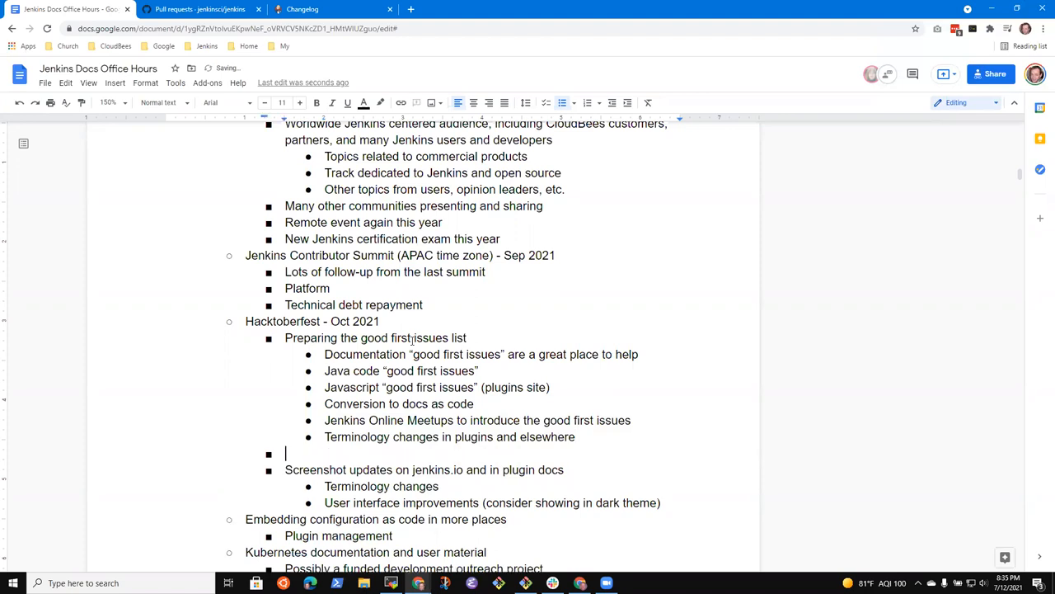
text(Adopt a plugin)
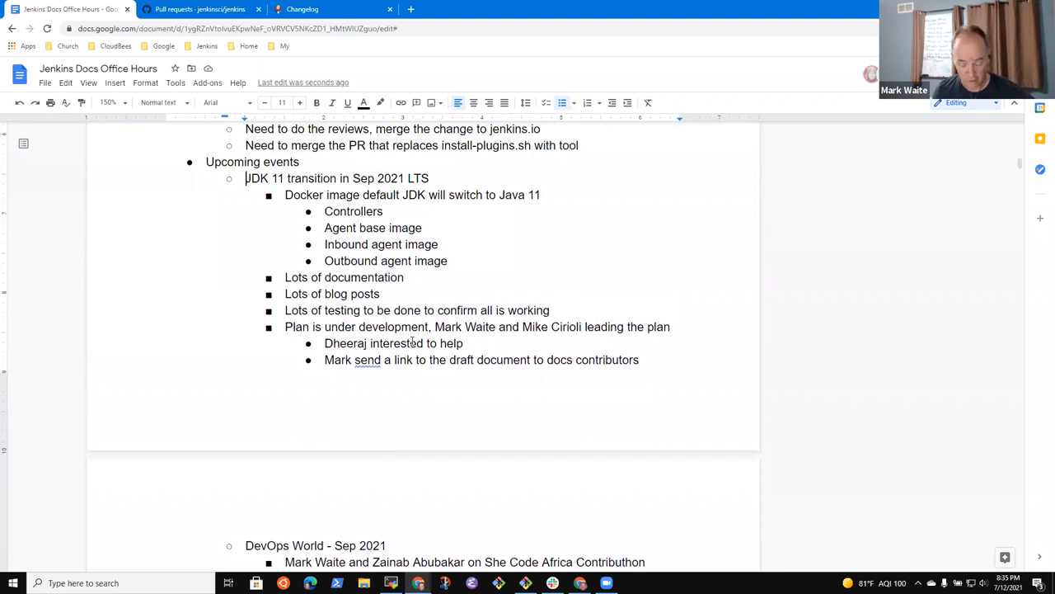
Return to Hacktoberfest and open a blank bullet under 'Preparing the good first issues list'.
triple_click(337, 178)
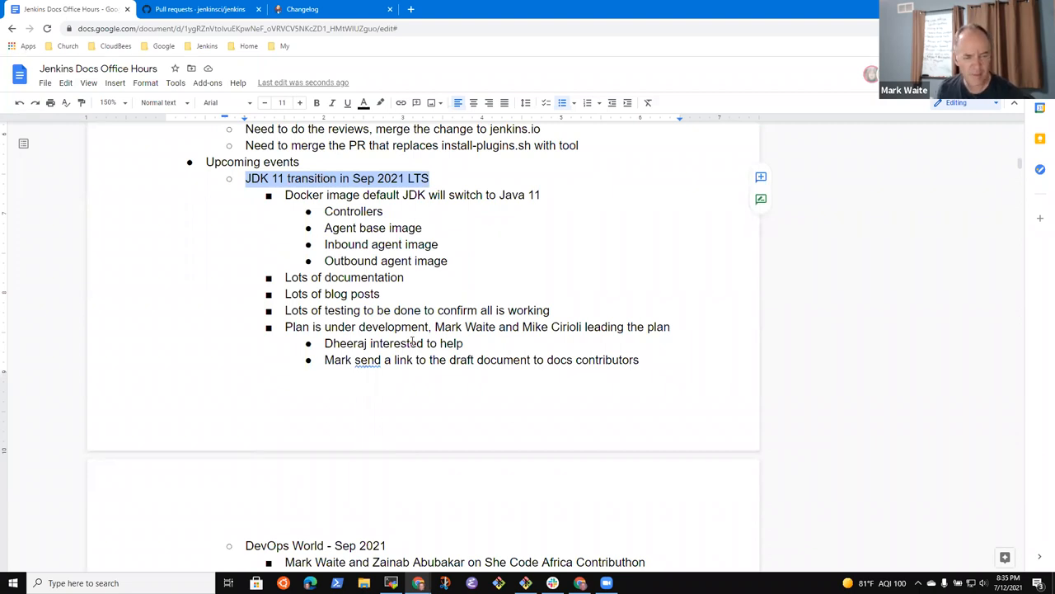
scroll(down, 3)
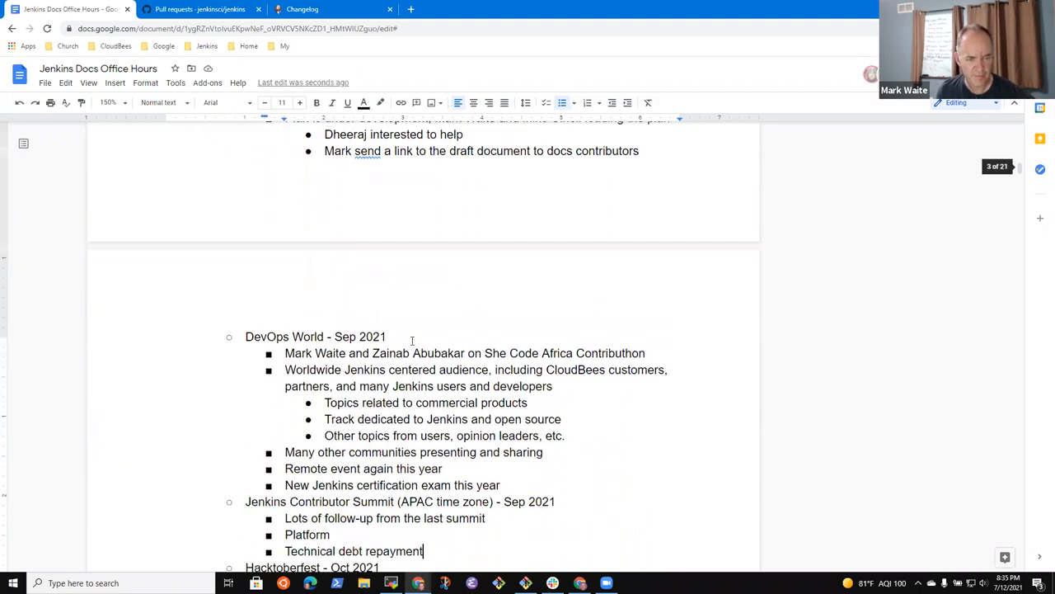
scroll(down, 3)
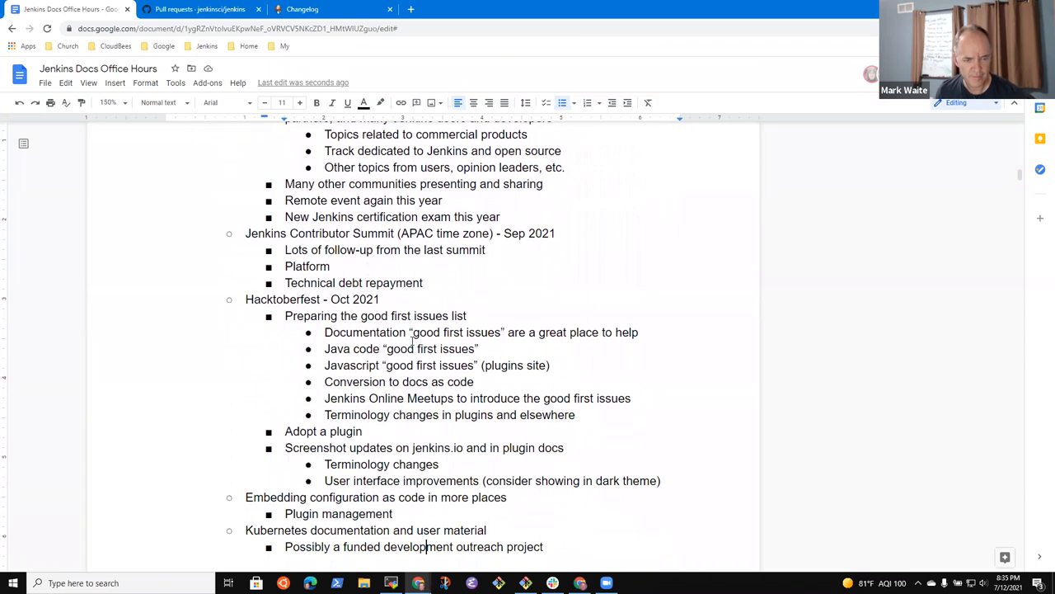
scroll(down, 3)
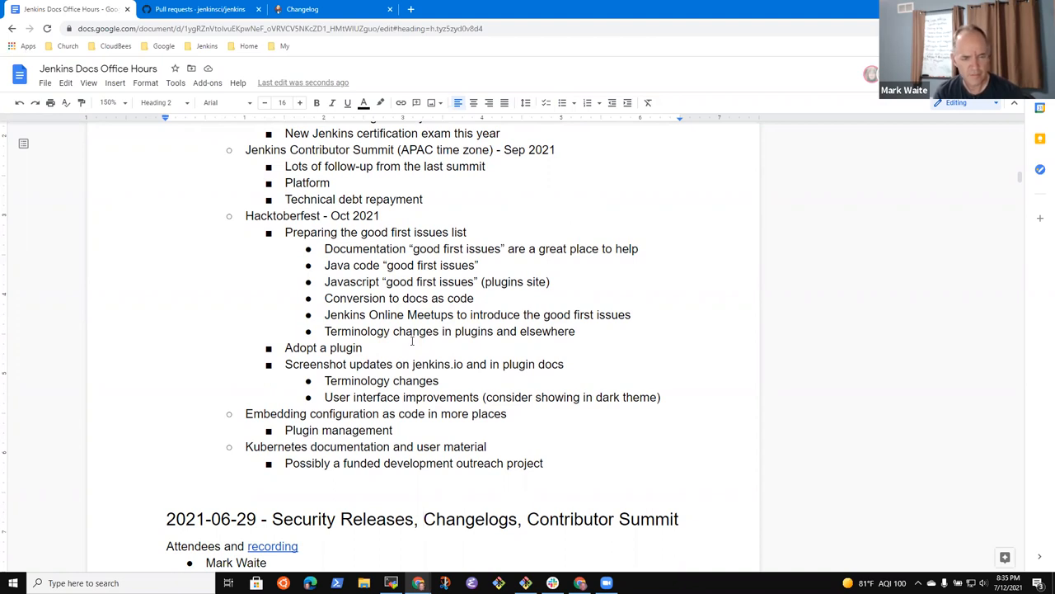
click(167, 479)
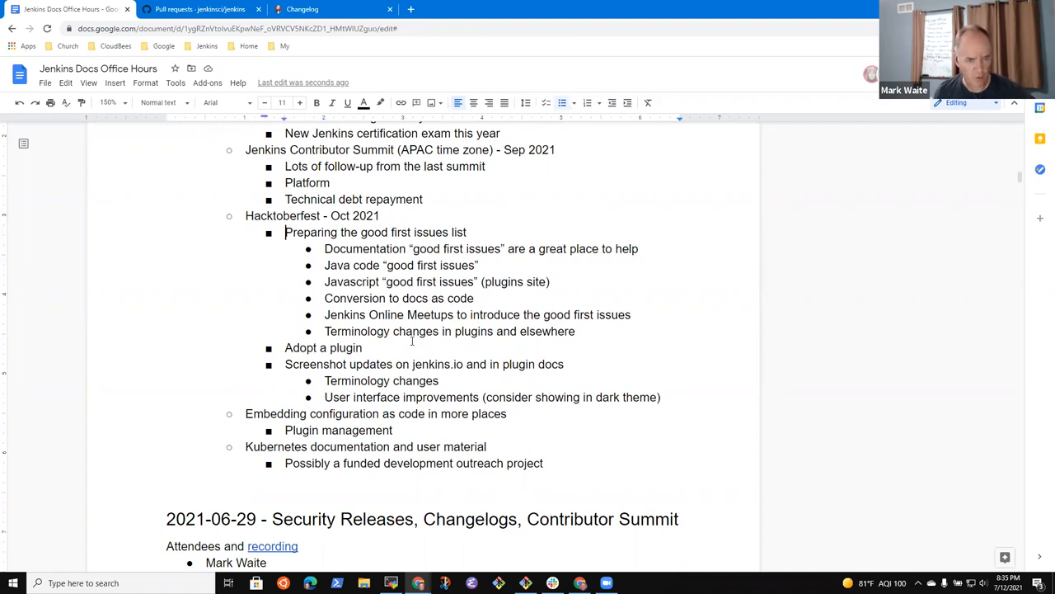
triple_click(375, 232)
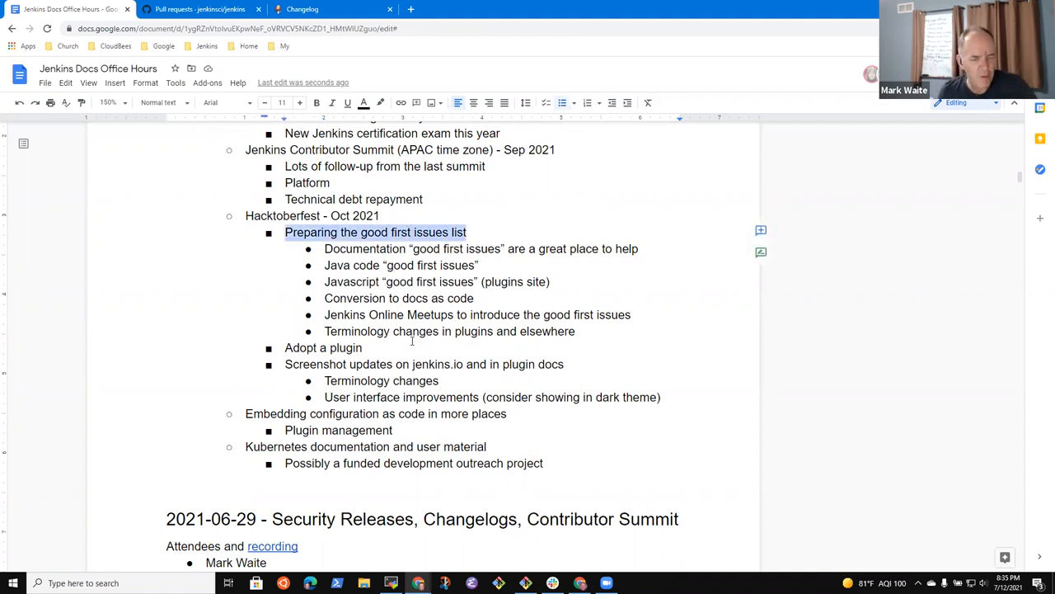
click(246, 215)
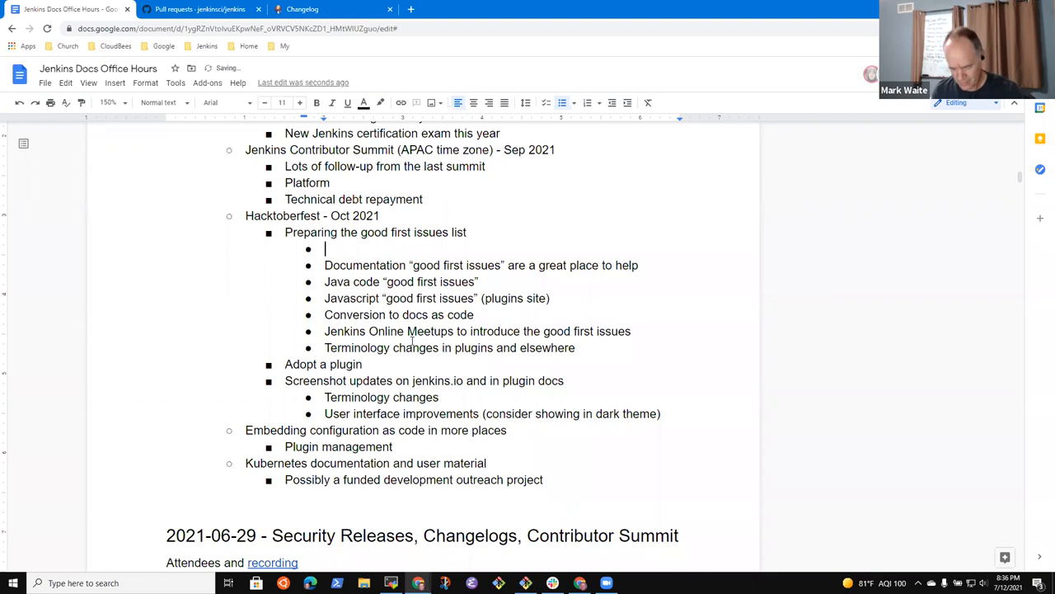
Fill the blank bullet with 'Marketing effort to invite others to identify good issues'.
key(Backspace)
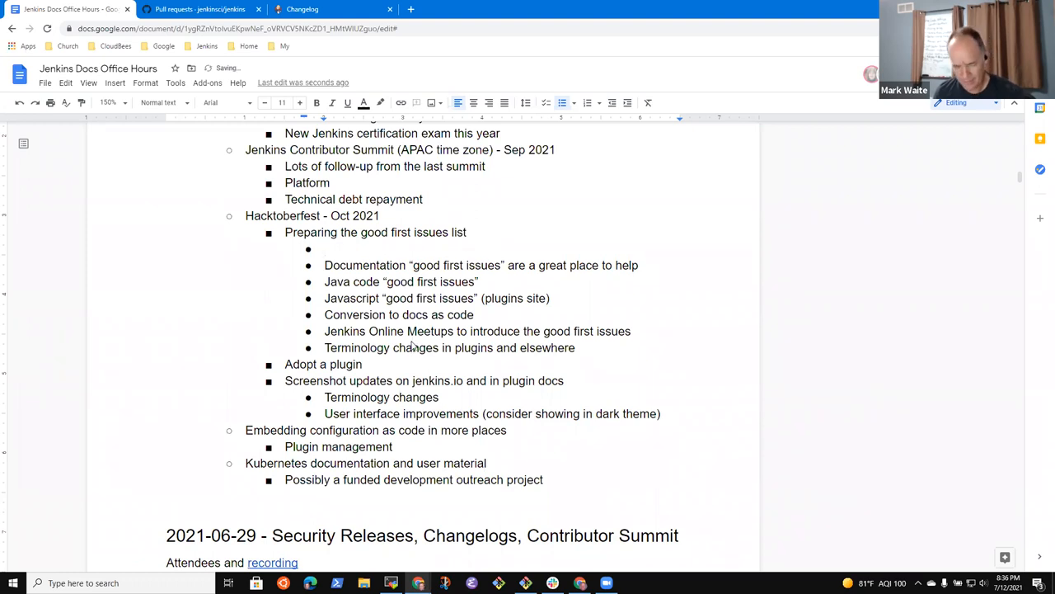
text(Pro)
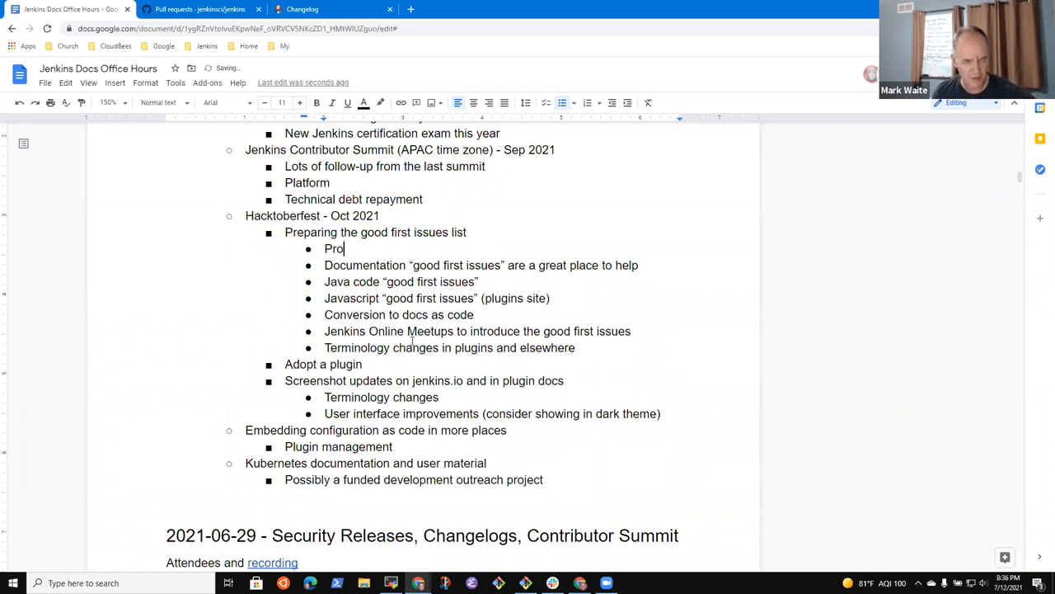
text(Marke)
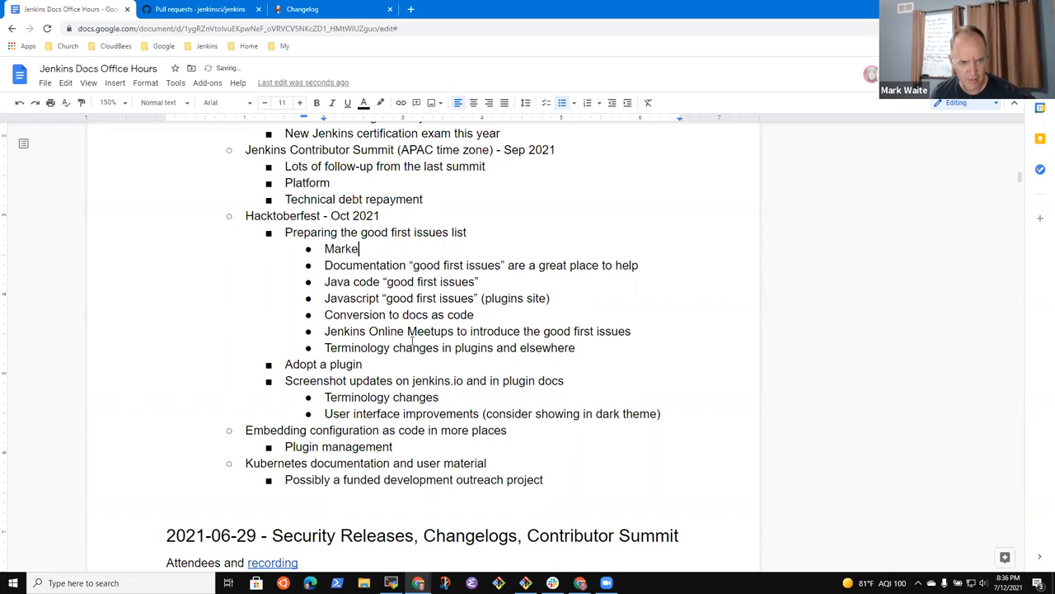
text(ting effort to)
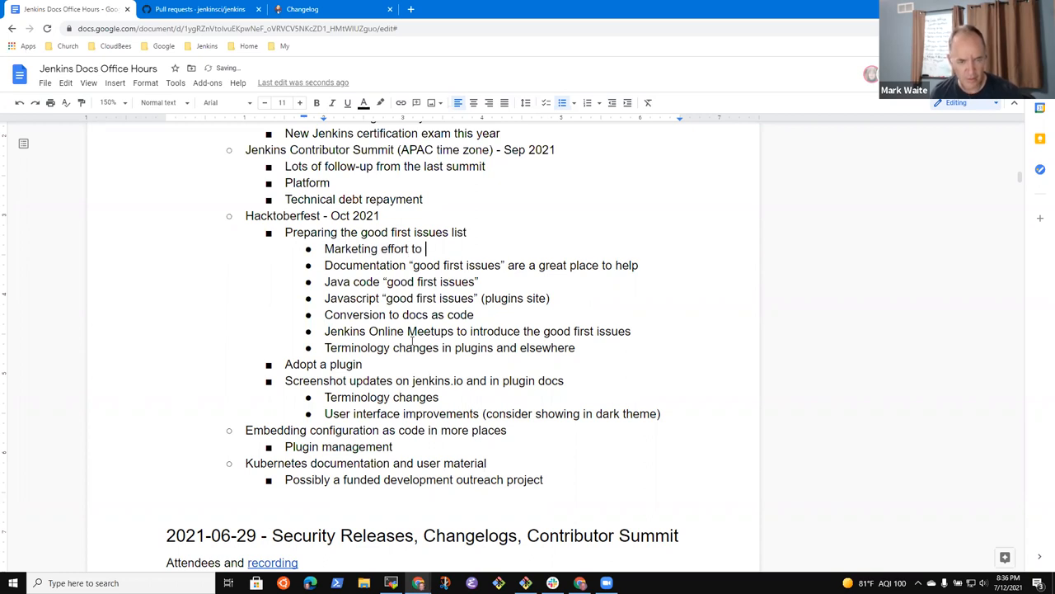
text(invite others)
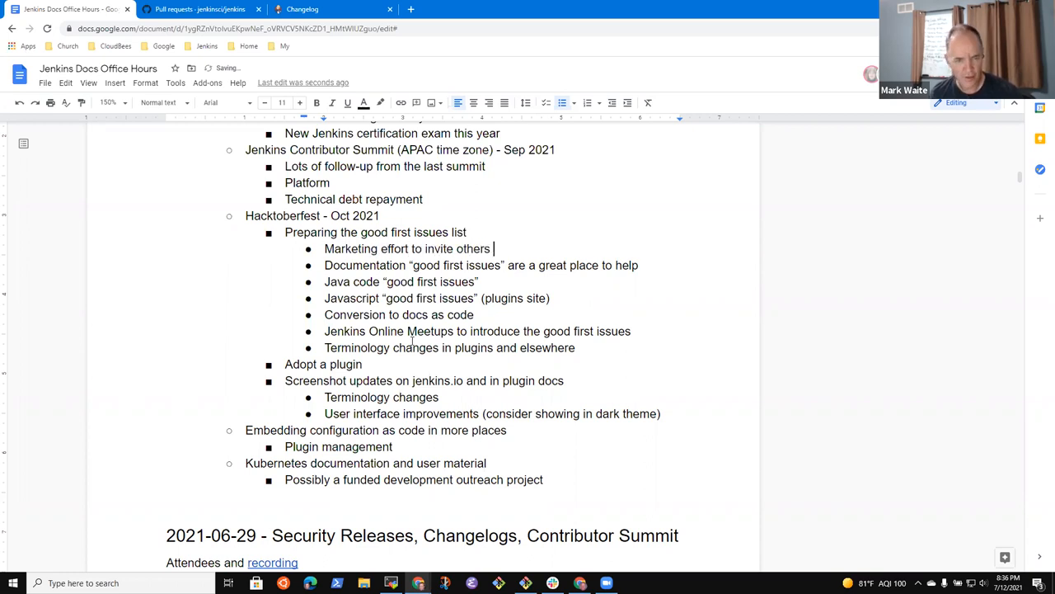
text(to identify)
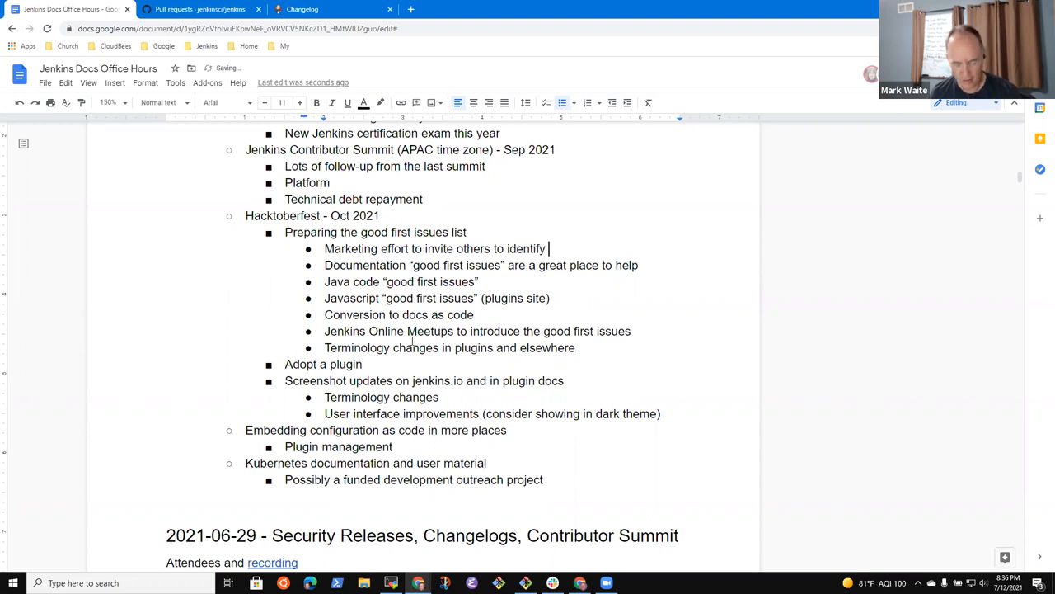
text(good issue)
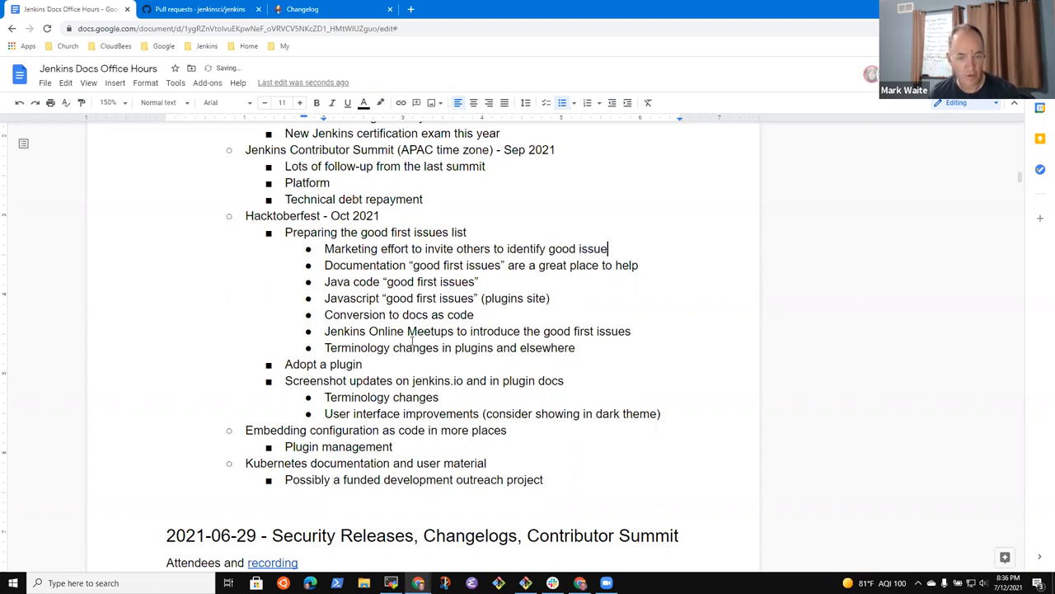
text(s)
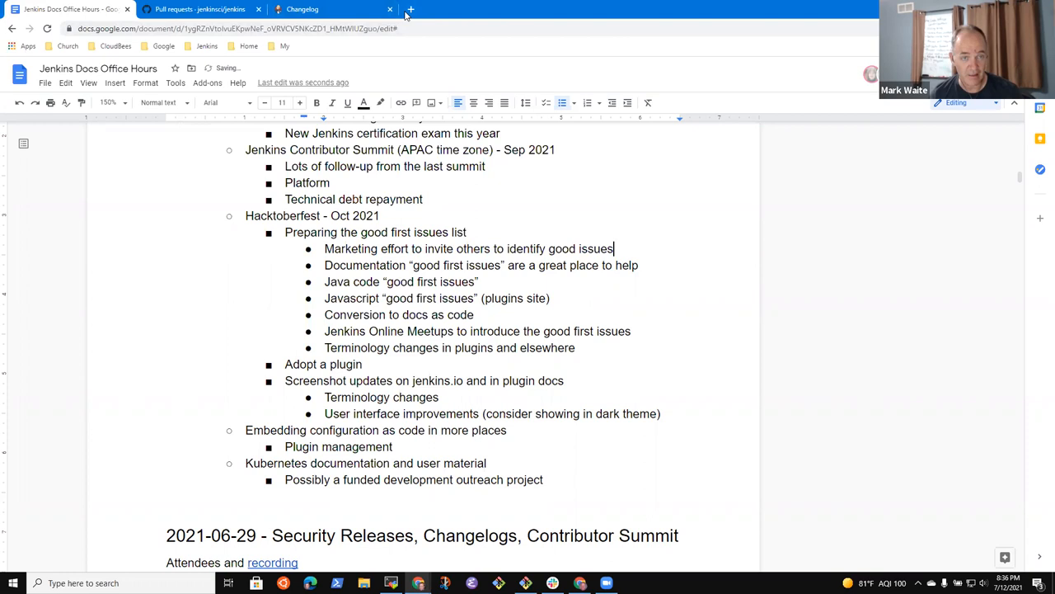
Open a new Chrome tab showing the Jenkins Jira Friendly Issues dashboard.
click(411, 9)
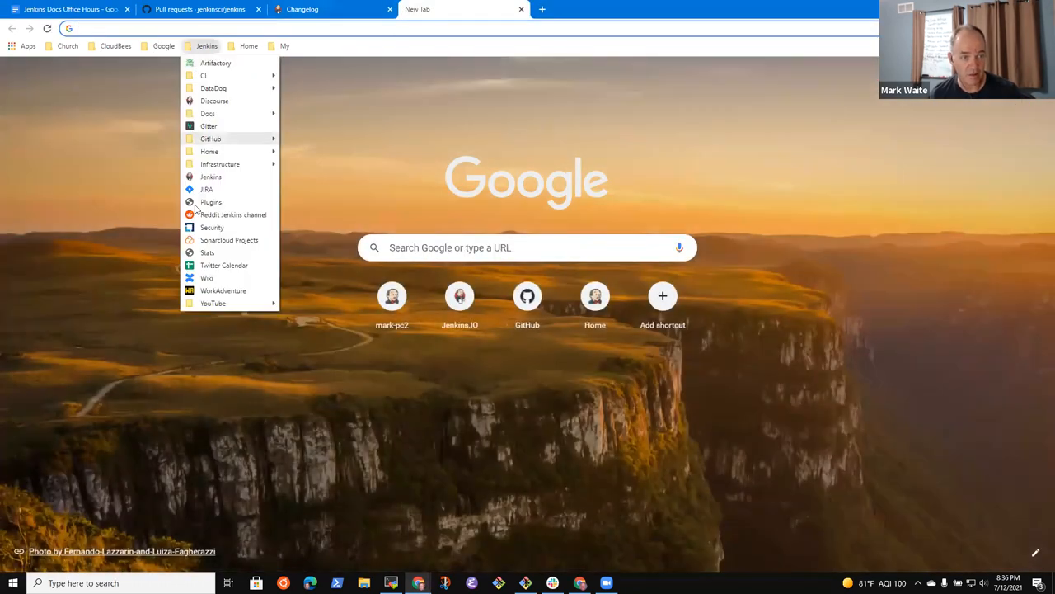
mouse_move(207, 189)
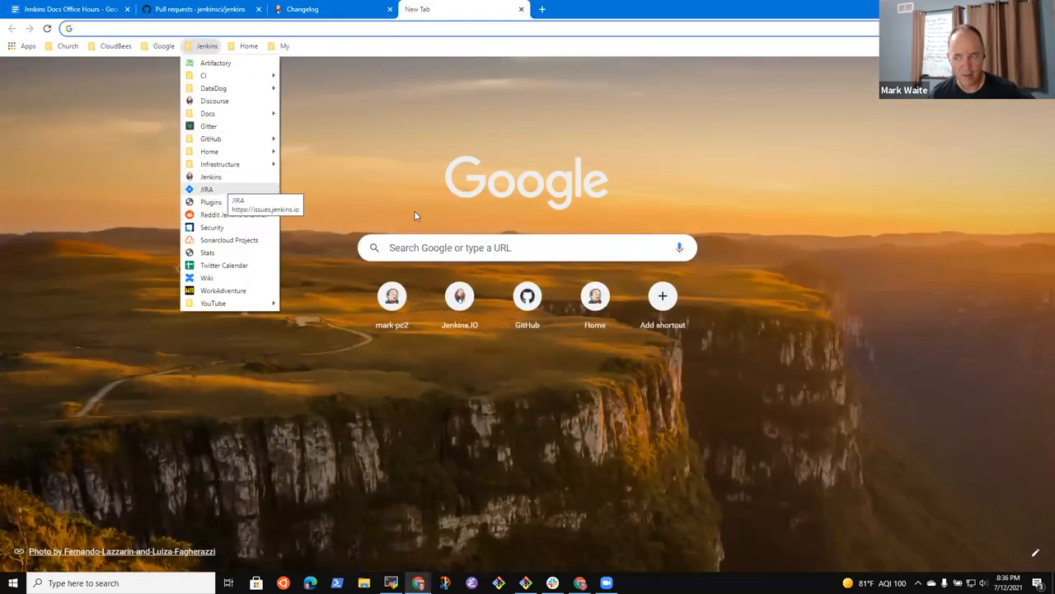
mouse_move(348, 540)
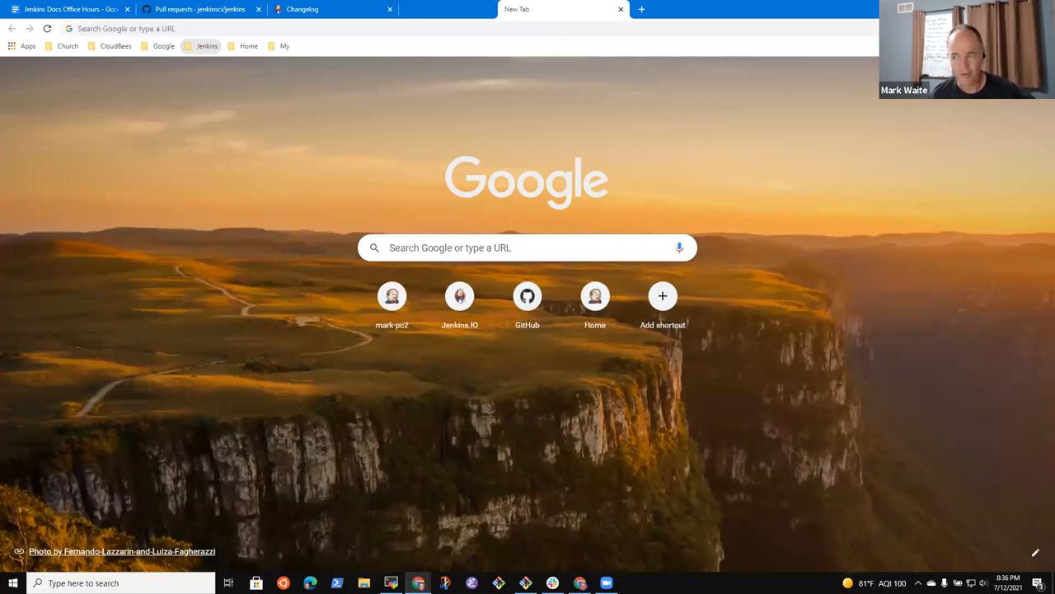
click(70, 9)
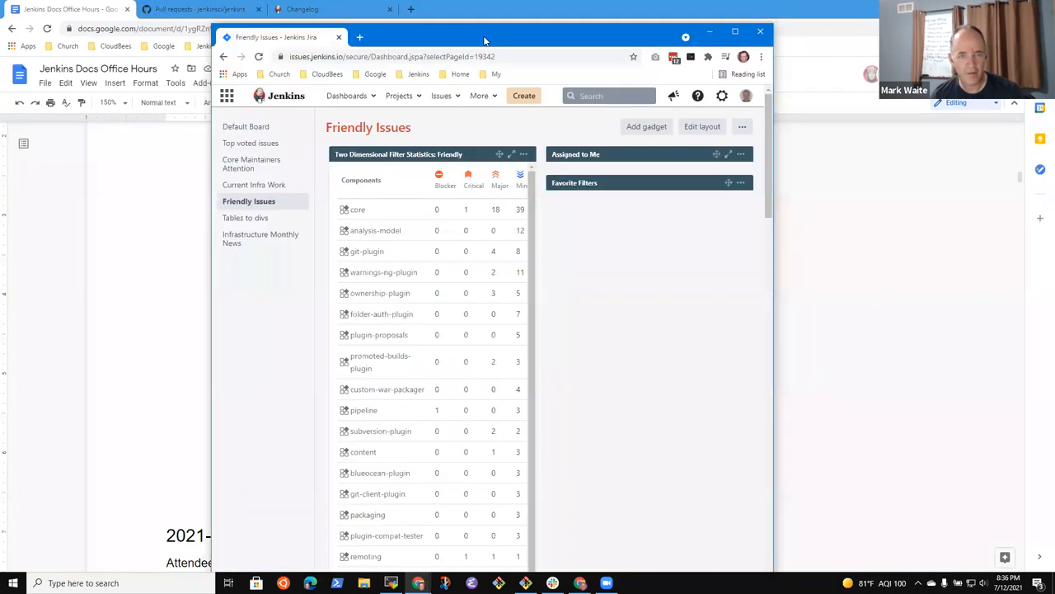
click(734, 31)
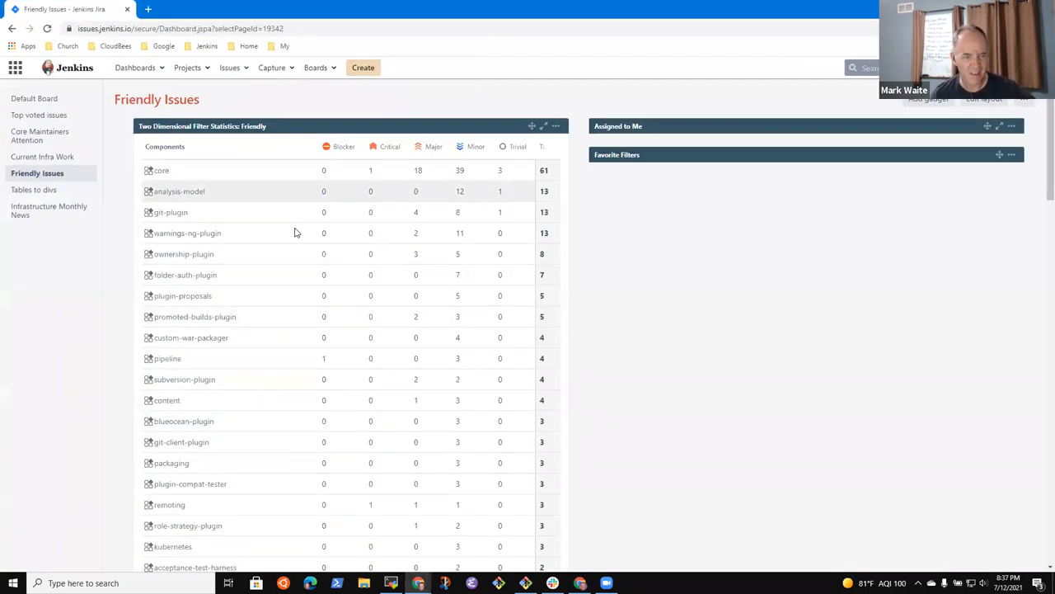
scroll(down, 3)
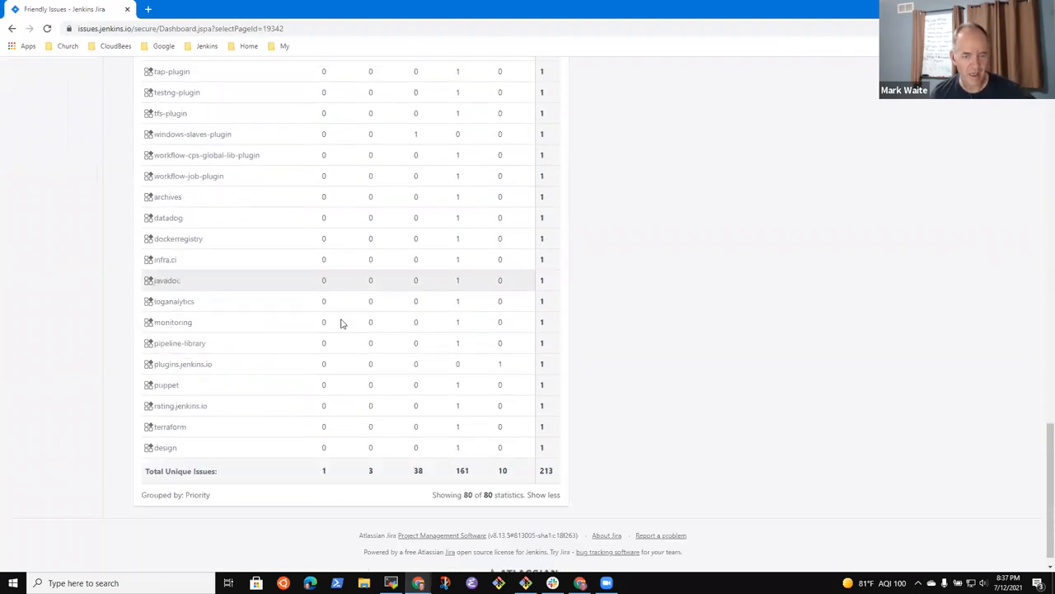
scroll(down, 3)
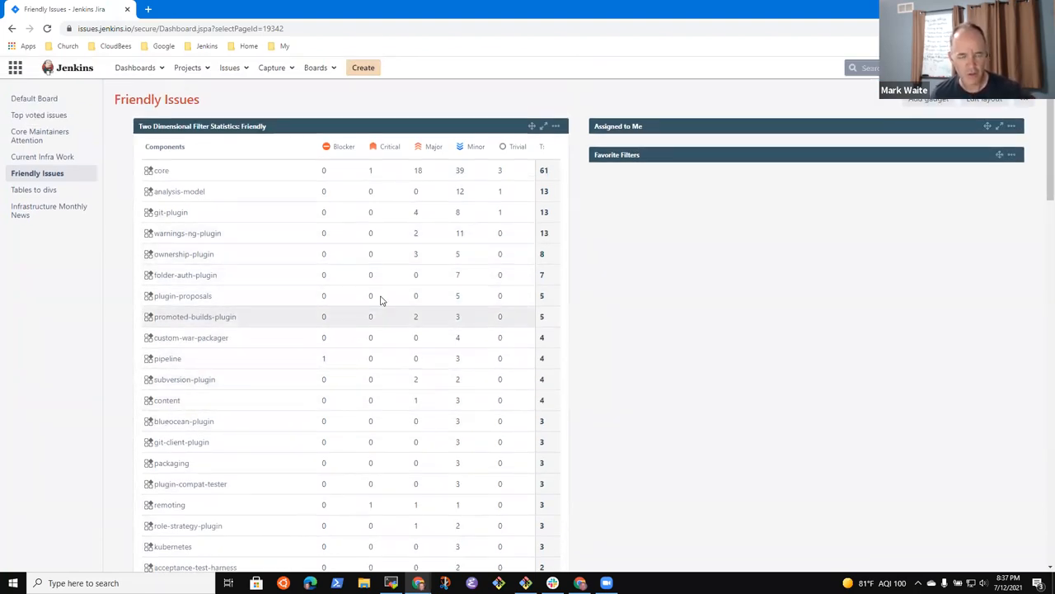
mouse_move(302, 308)
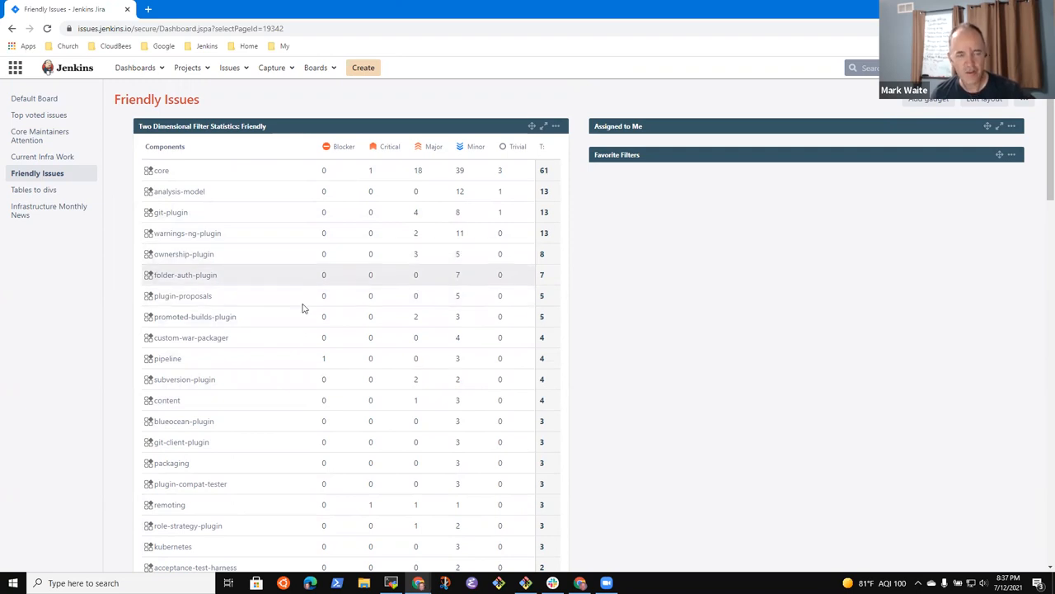
mouse_move(808, 471)
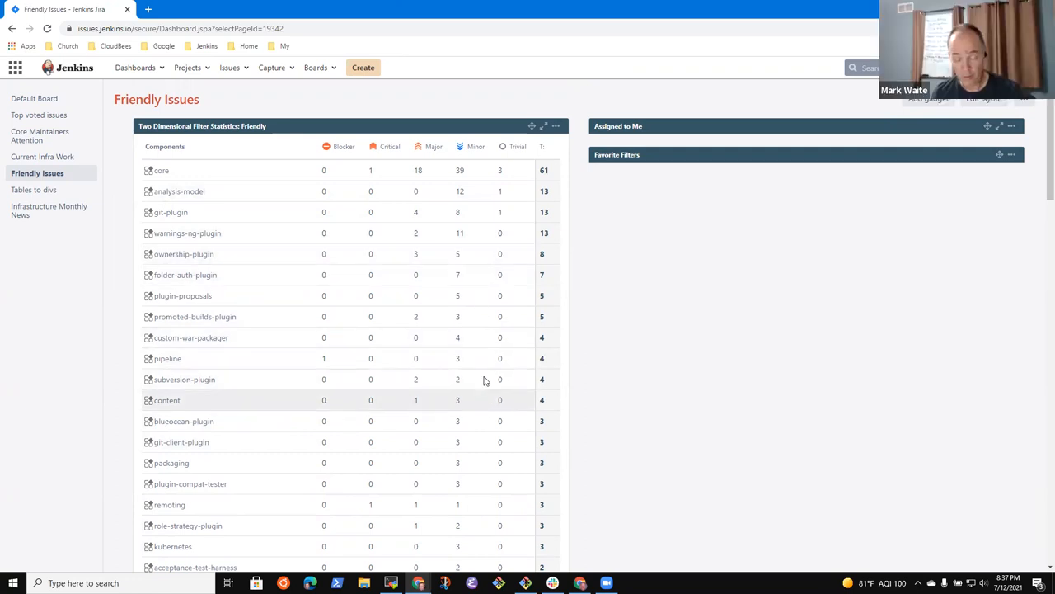
mouse_move(431, 408)
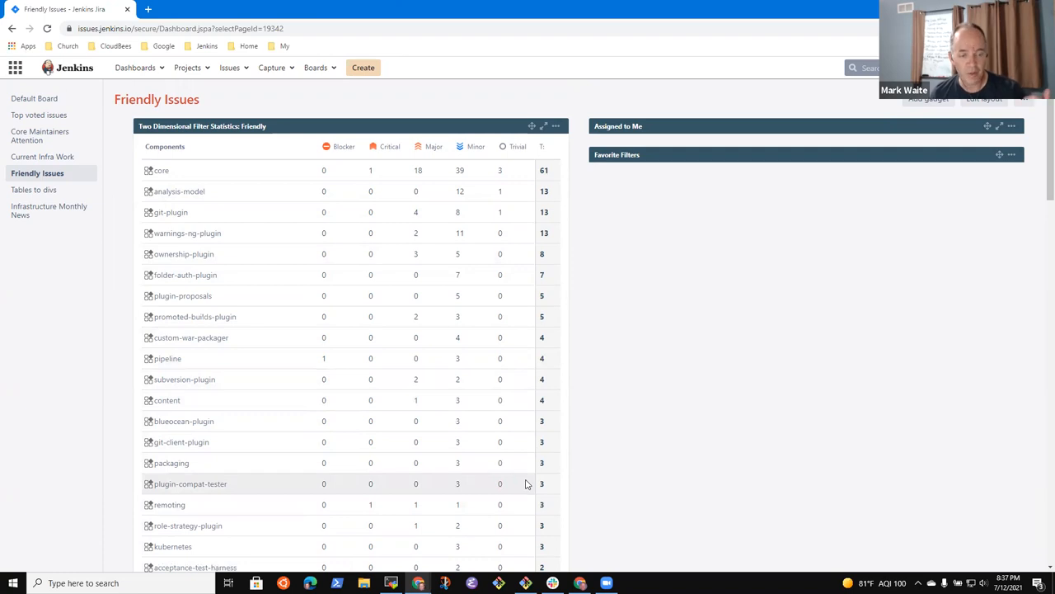
mouse_move(570, 472)
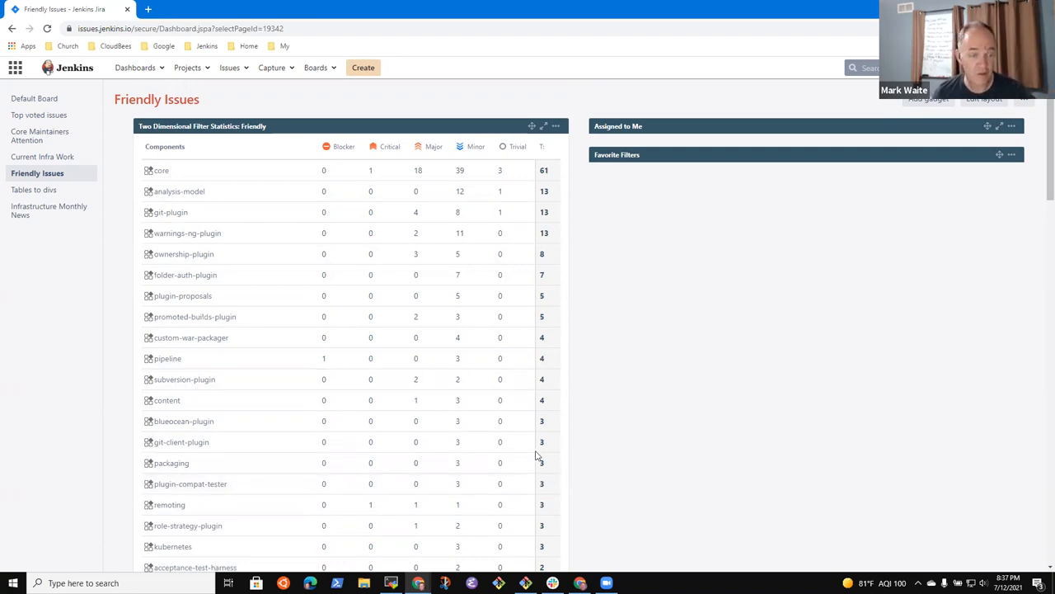
mouse_move(624, 353)
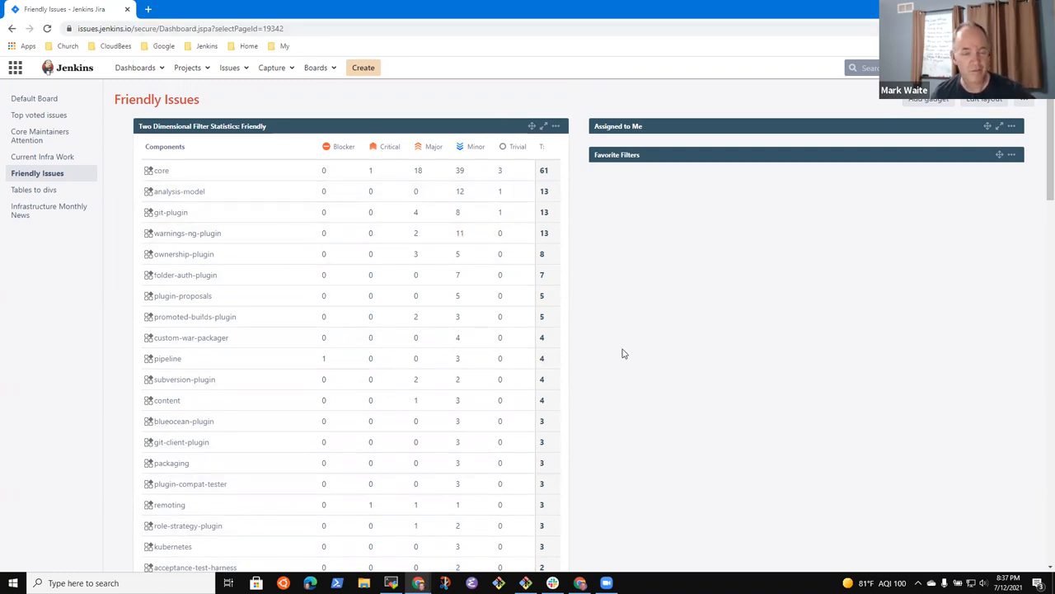
mouse_move(742, 150)
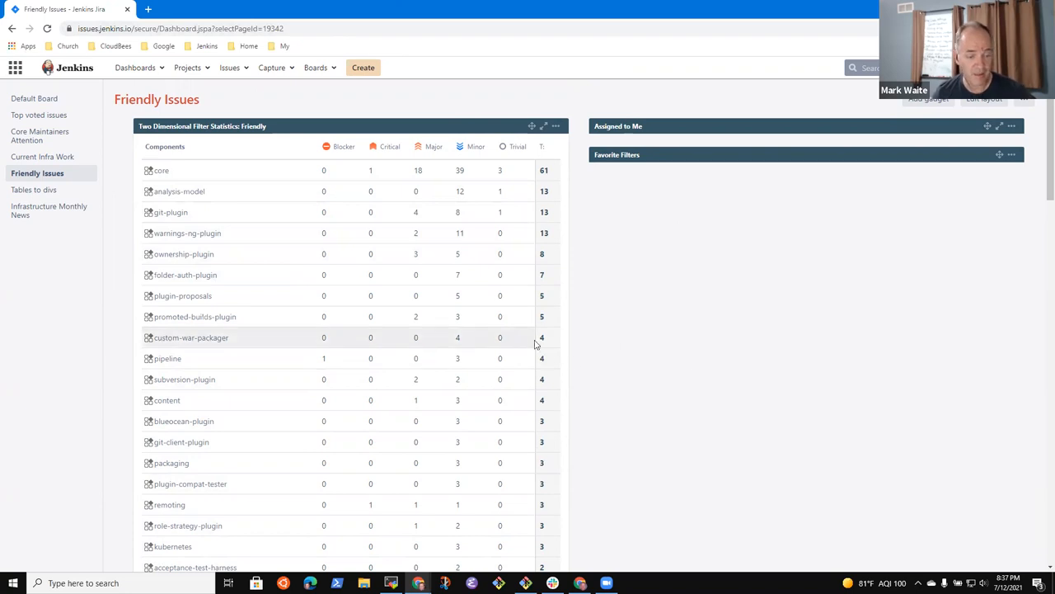
scroll(down, 3)
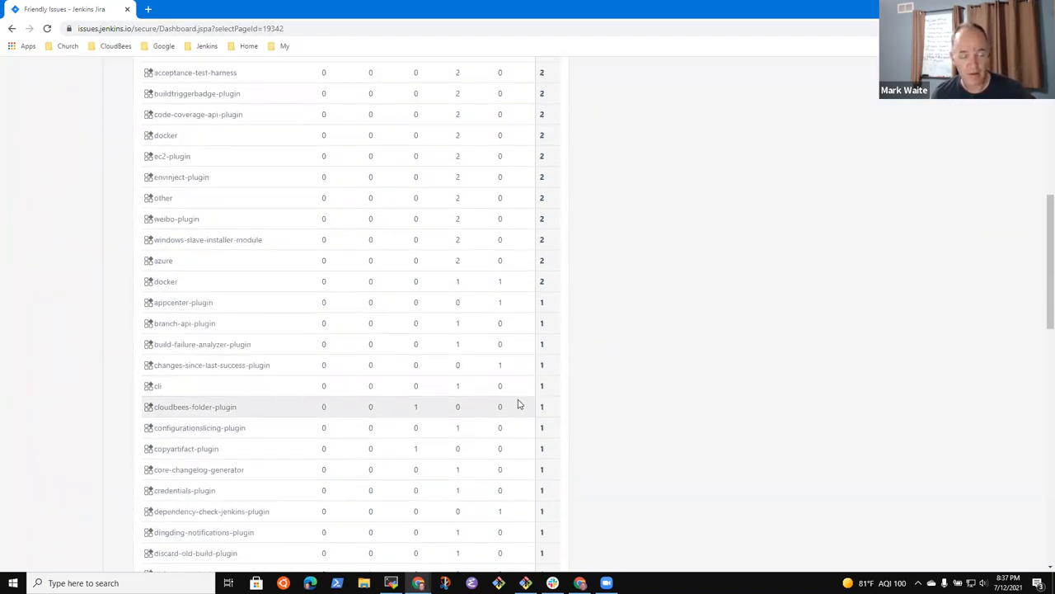
mouse_move(641, 387)
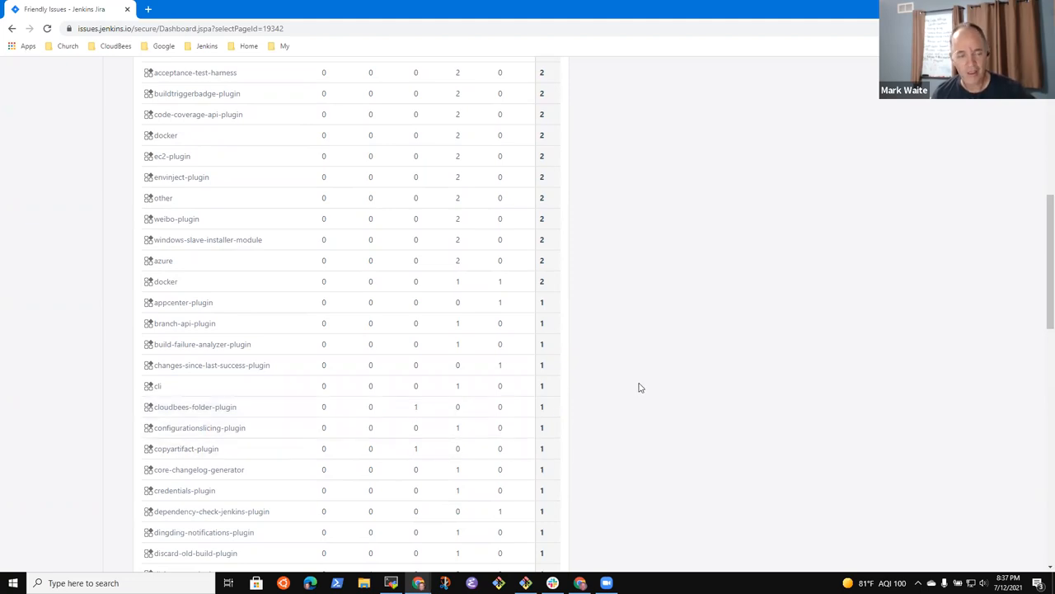
mouse_move(627, 417)
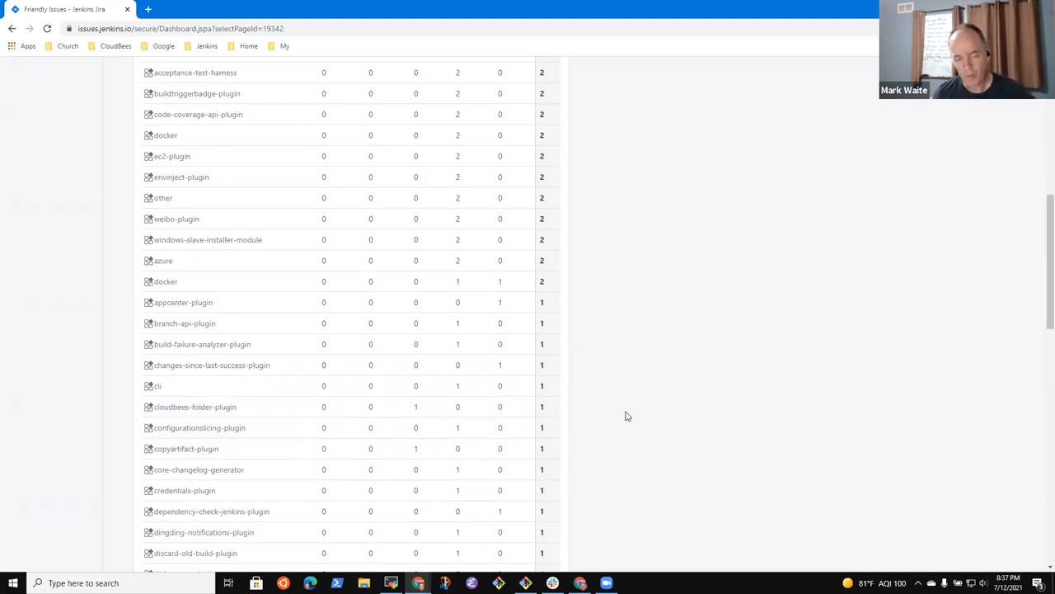
scroll(down, 3)
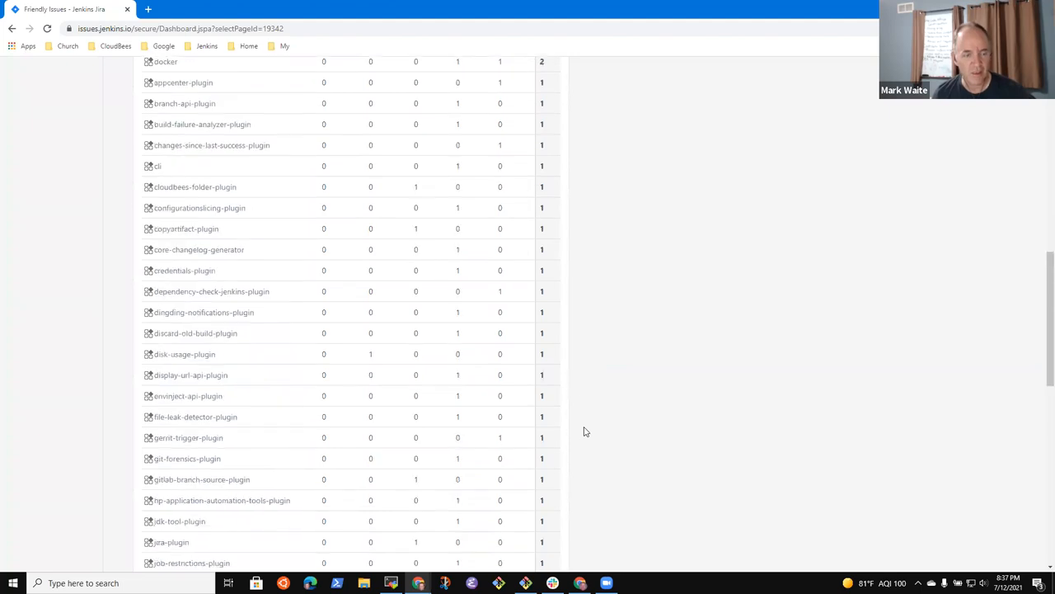
scroll(down, 3)
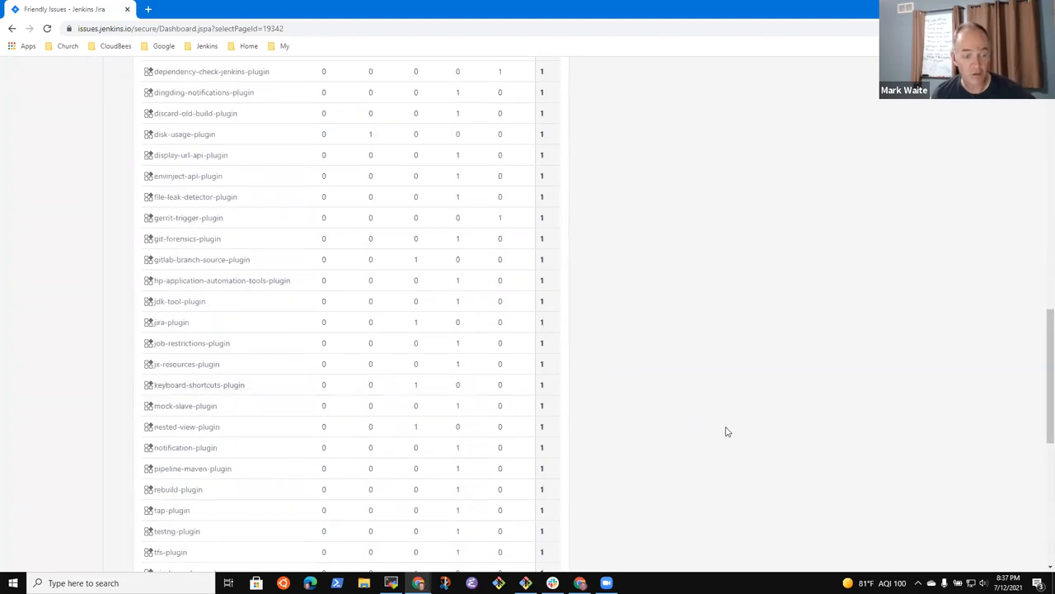
scroll(up, 3)
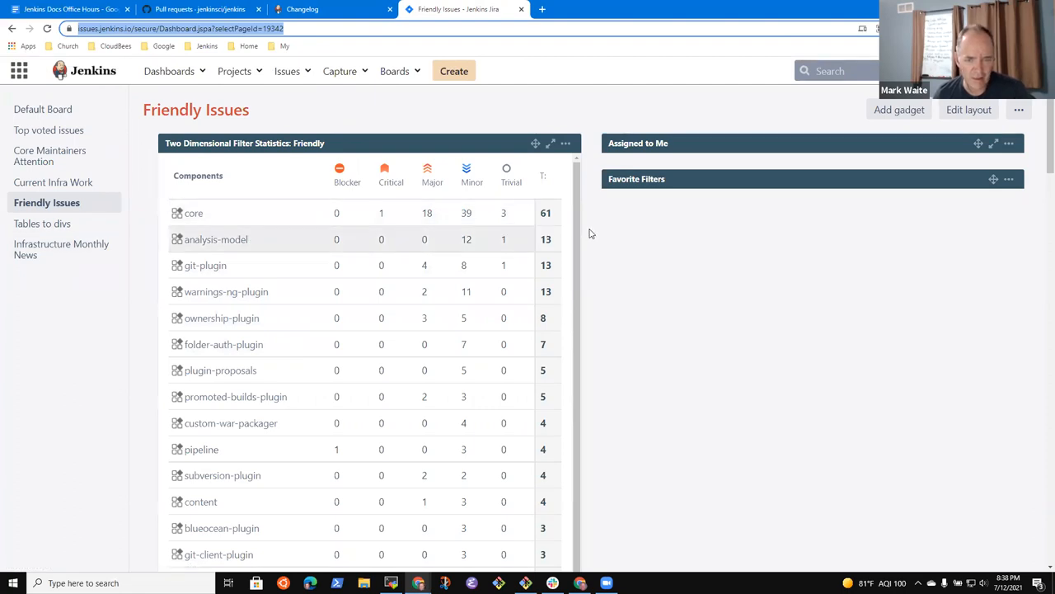
mouse_move(546, 213)
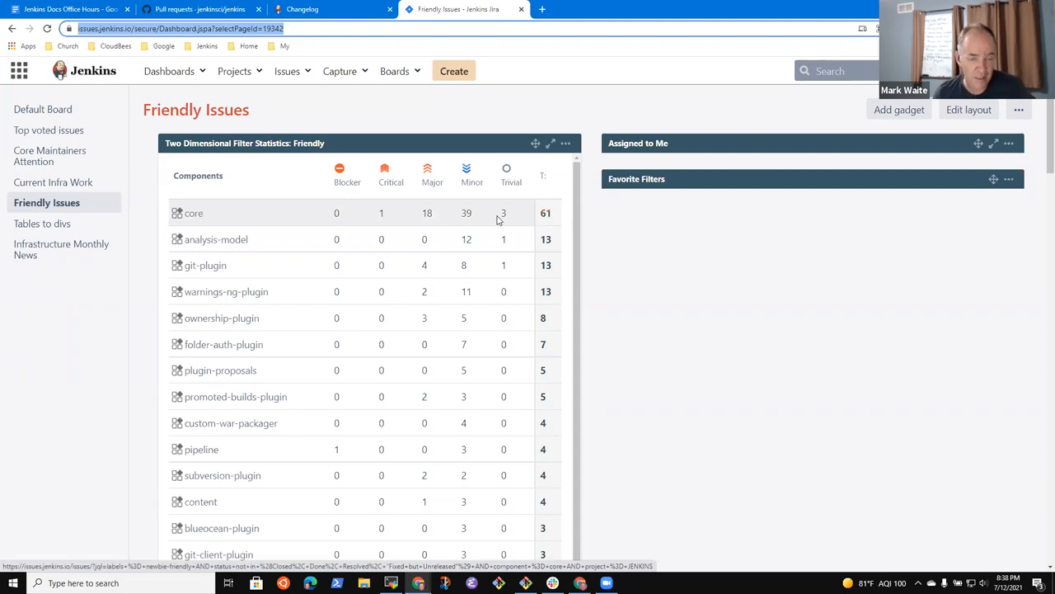
mouse_move(511, 216)
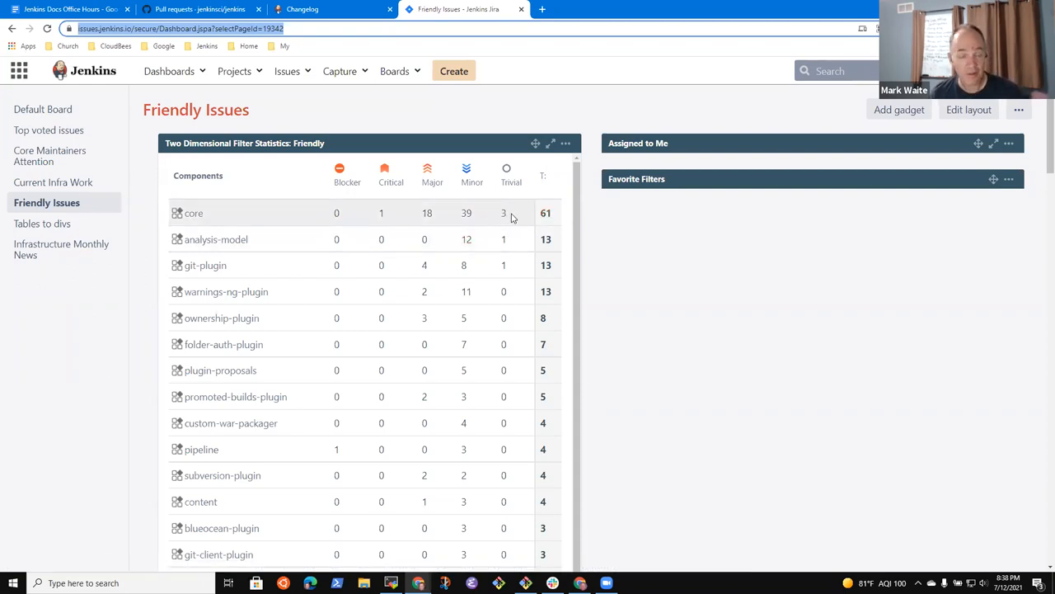
Browse the trivial core newbie-friendly issues, then return to the Office Hours notes.
click(504, 213)
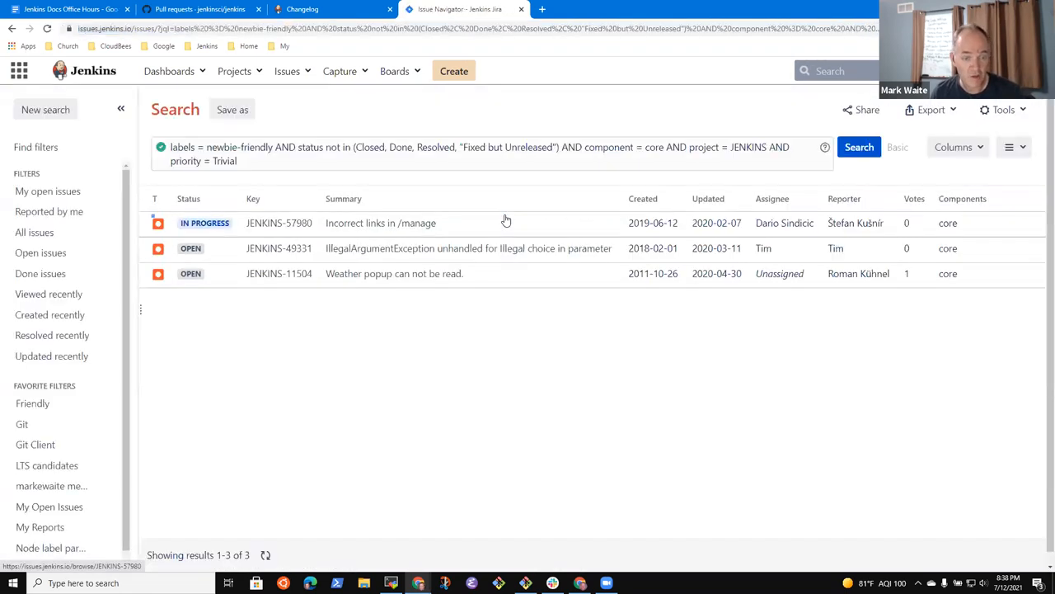
mouse_move(509, 303)
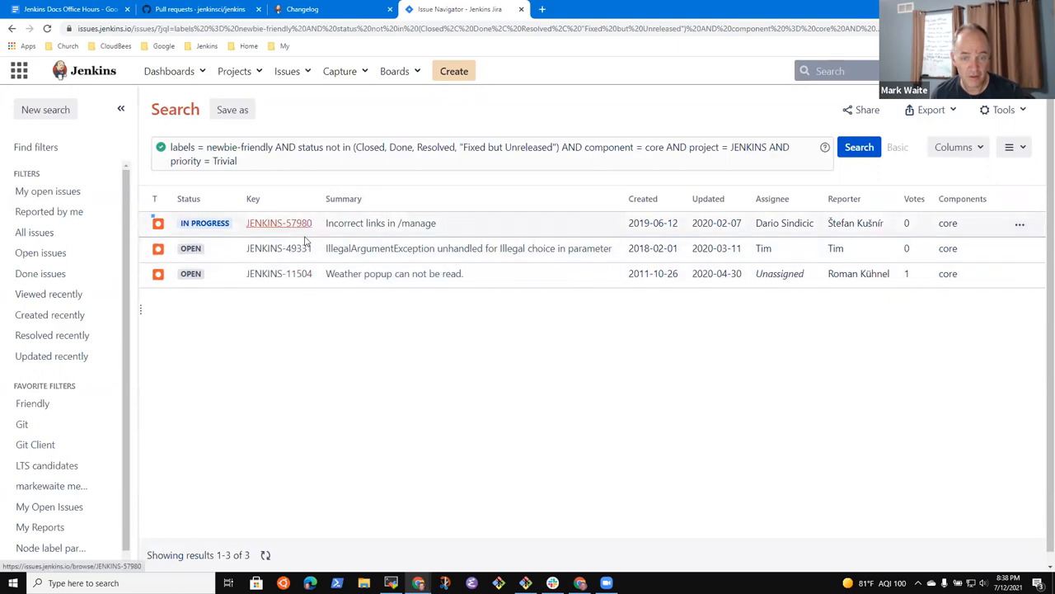
mouse_move(285, 248)
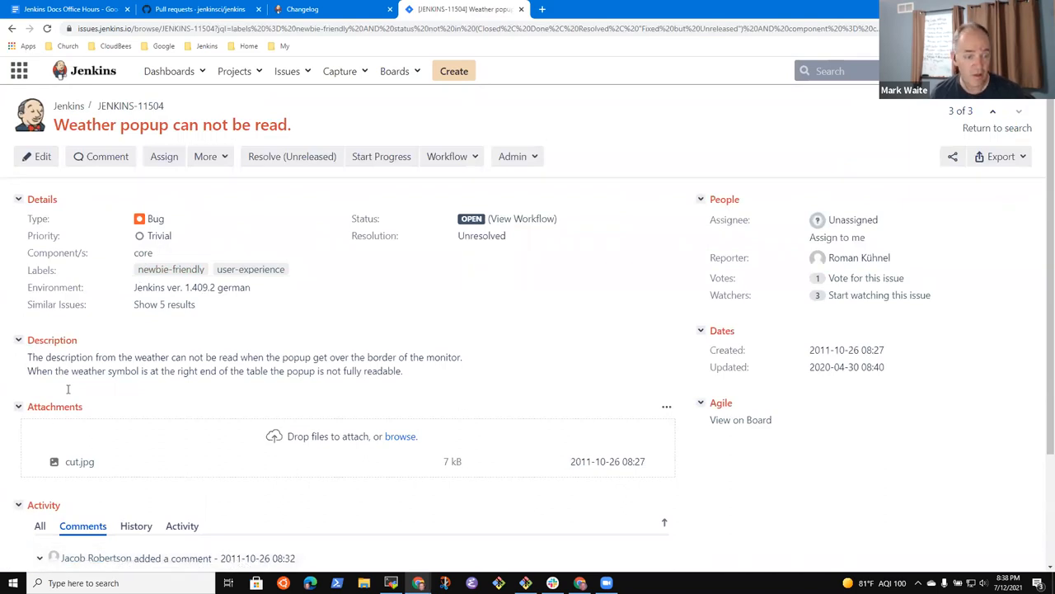
scroll(down, 3)
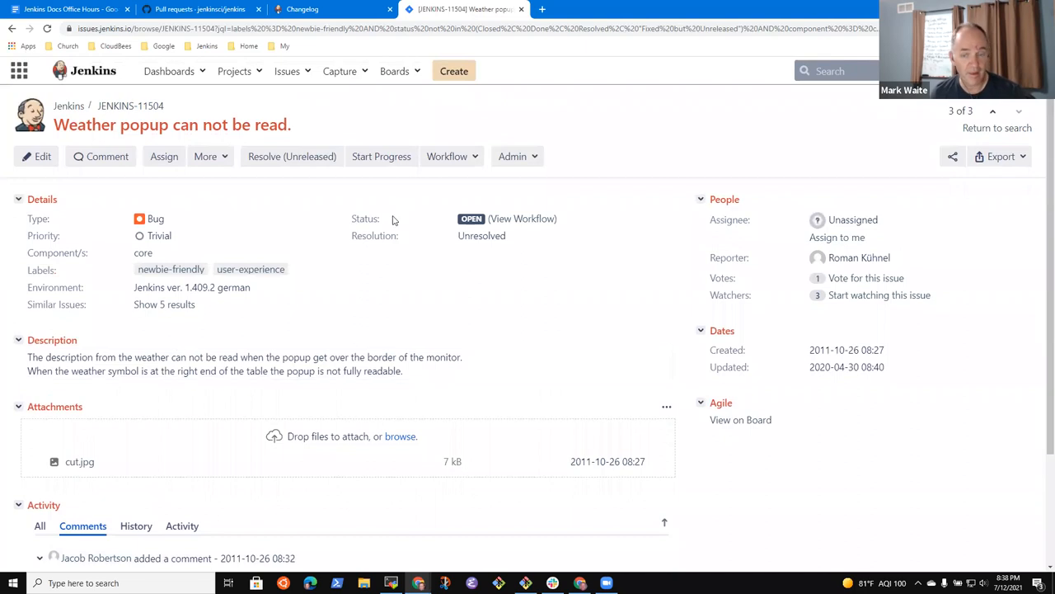
mouse_move(155, 147)
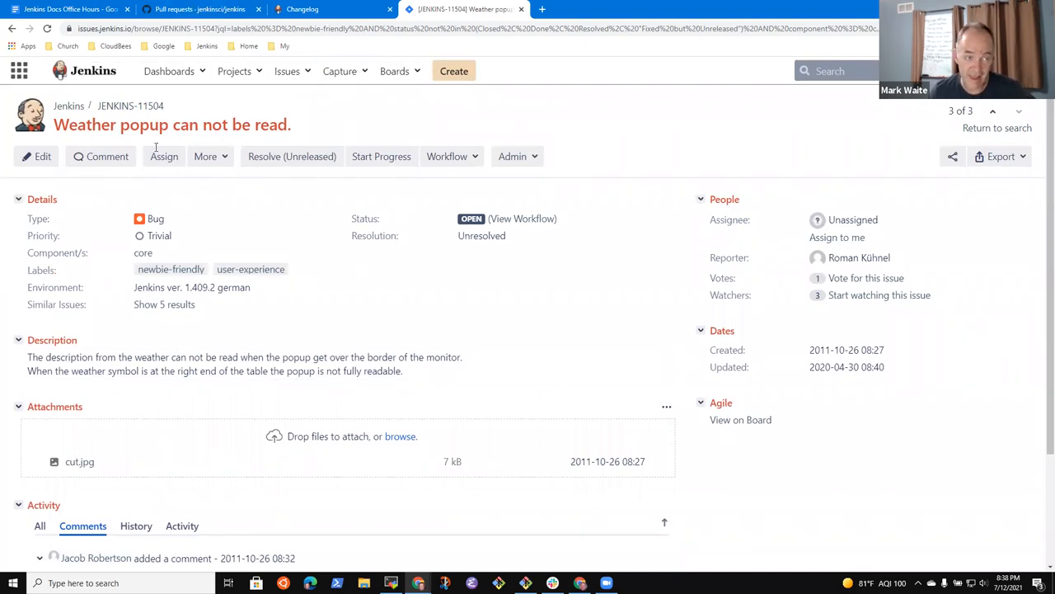
click(997, 128)
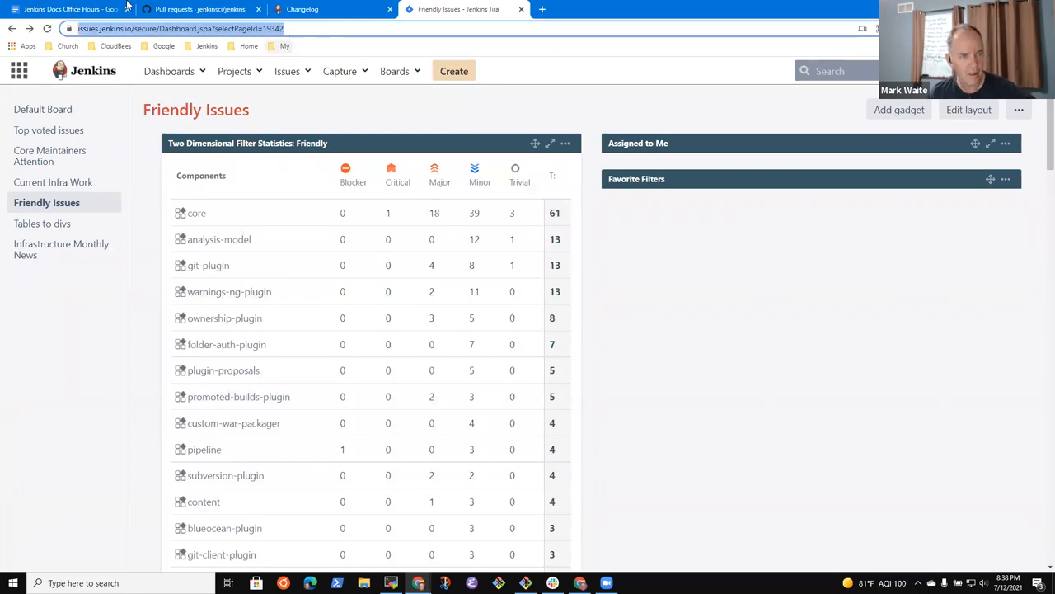
click(70, 9)
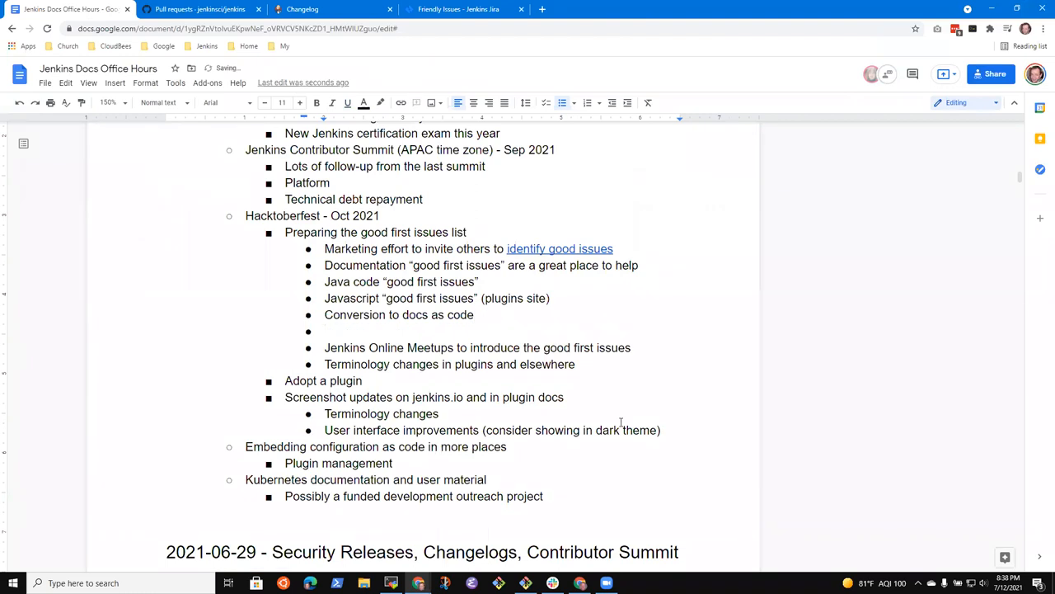
text(Documentation)
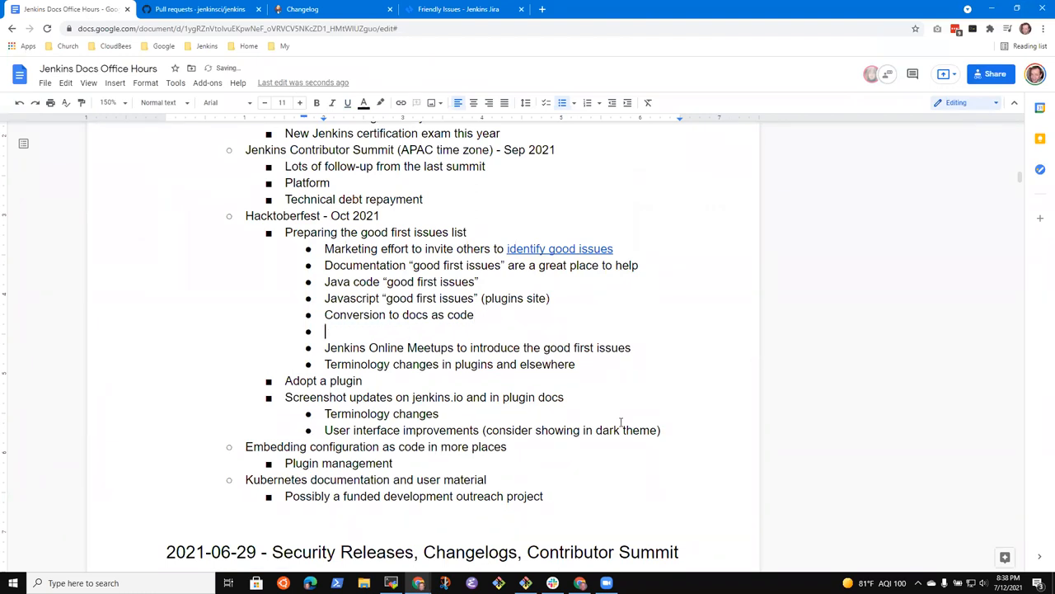
click(462, 9)
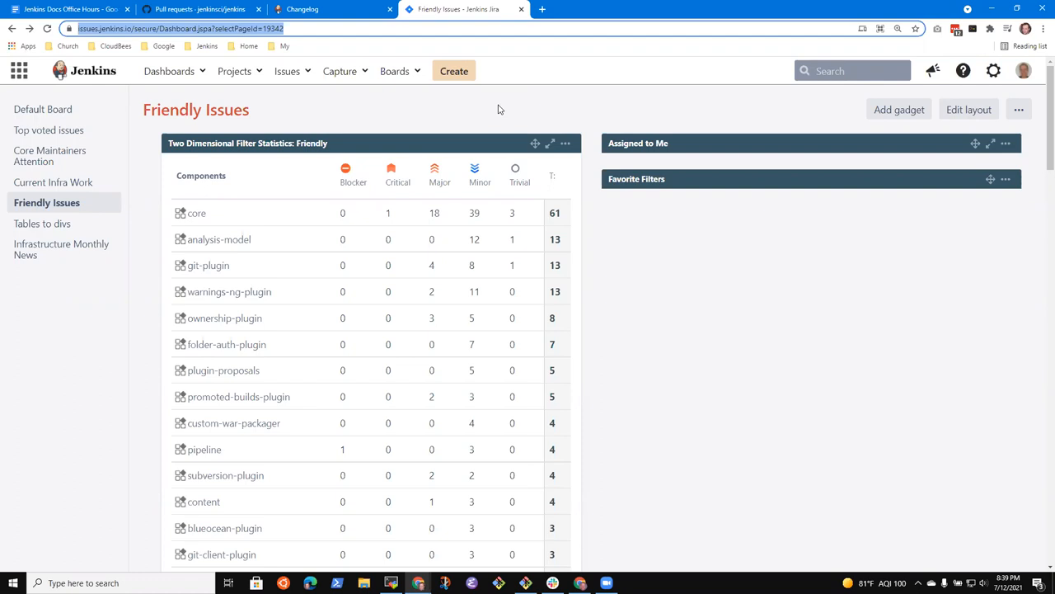
mouse_move(495, 108)
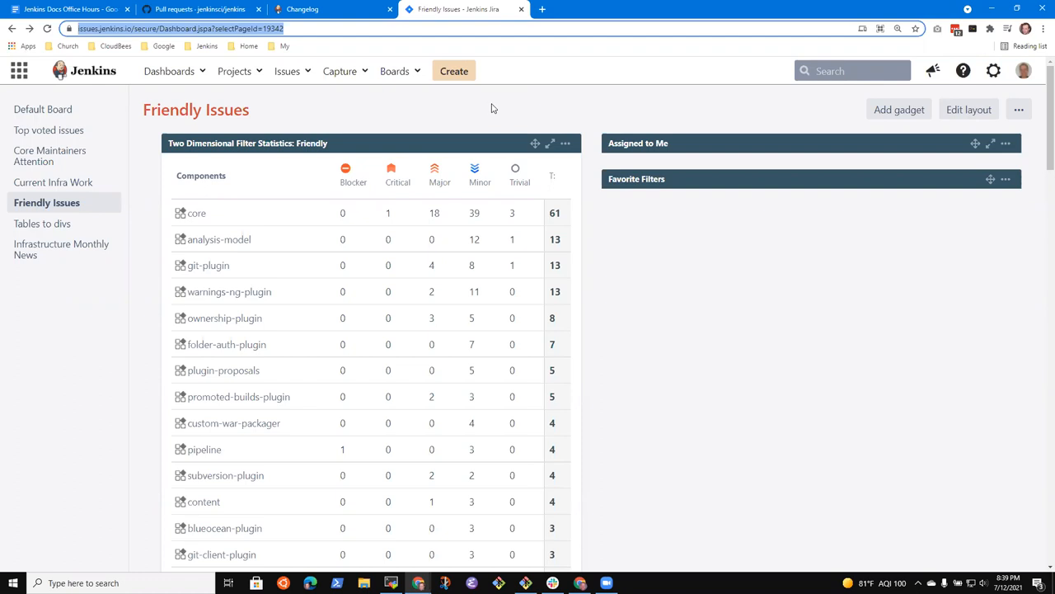
mouse_move(400, 51)
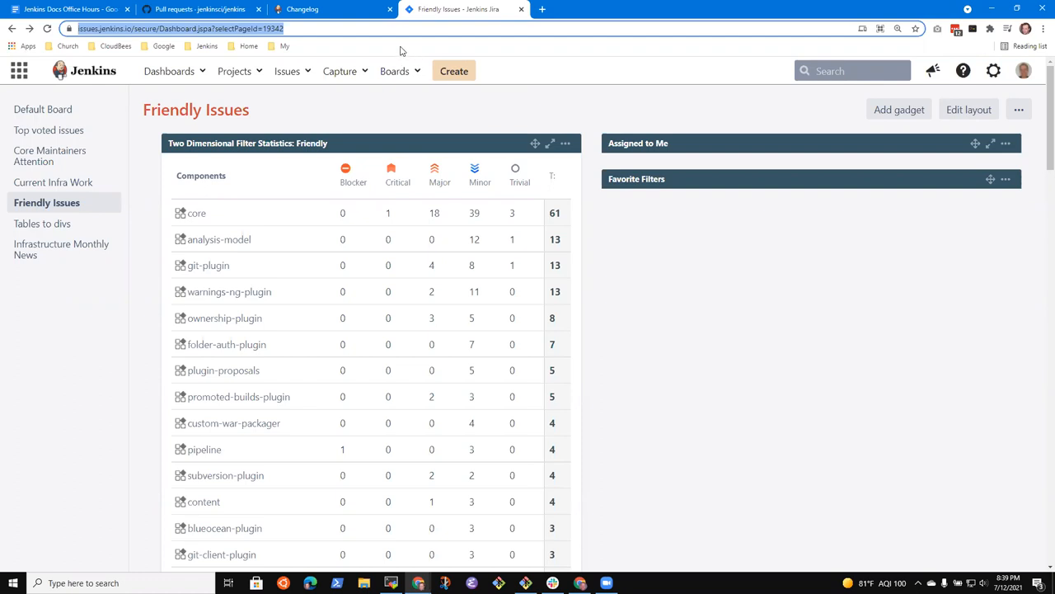
click(66, 9)
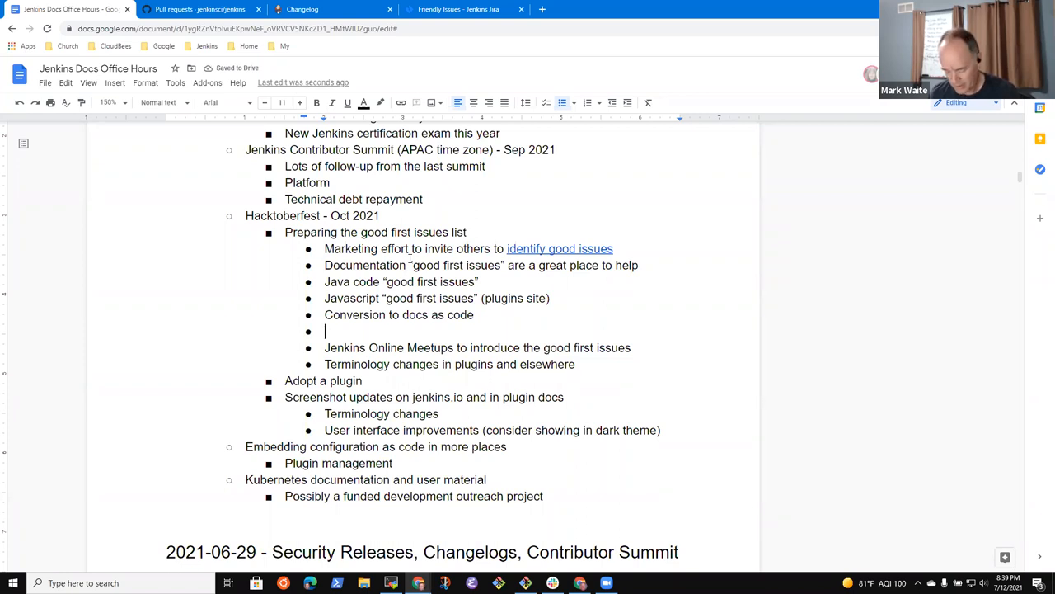
Write 'Pipeline help as good first issues?' in the empty bullet, dropping 'She Code Africa Contributhon'.
text(She Code Af)
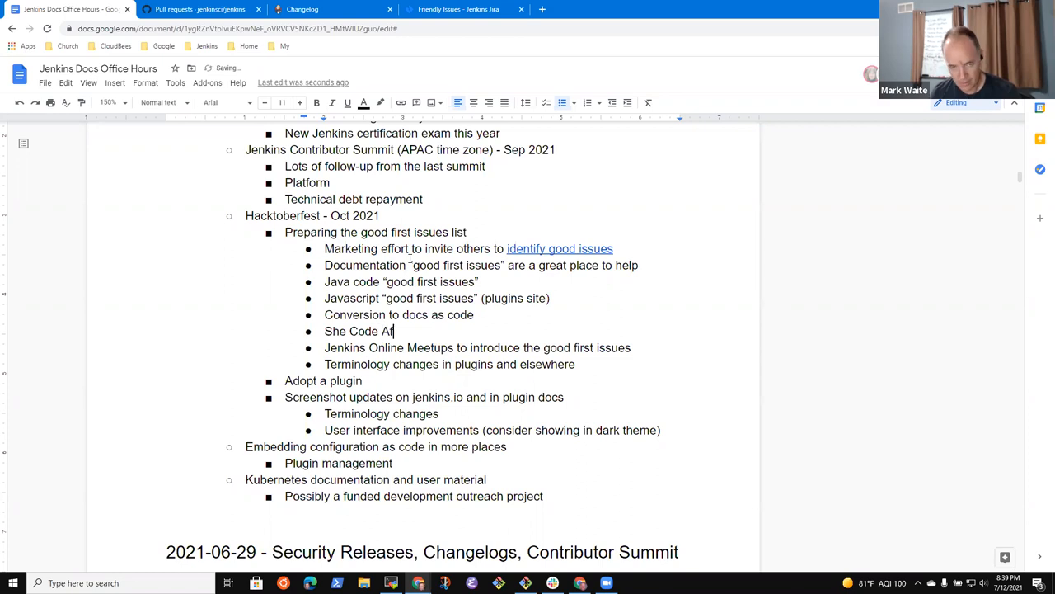
text(rica)
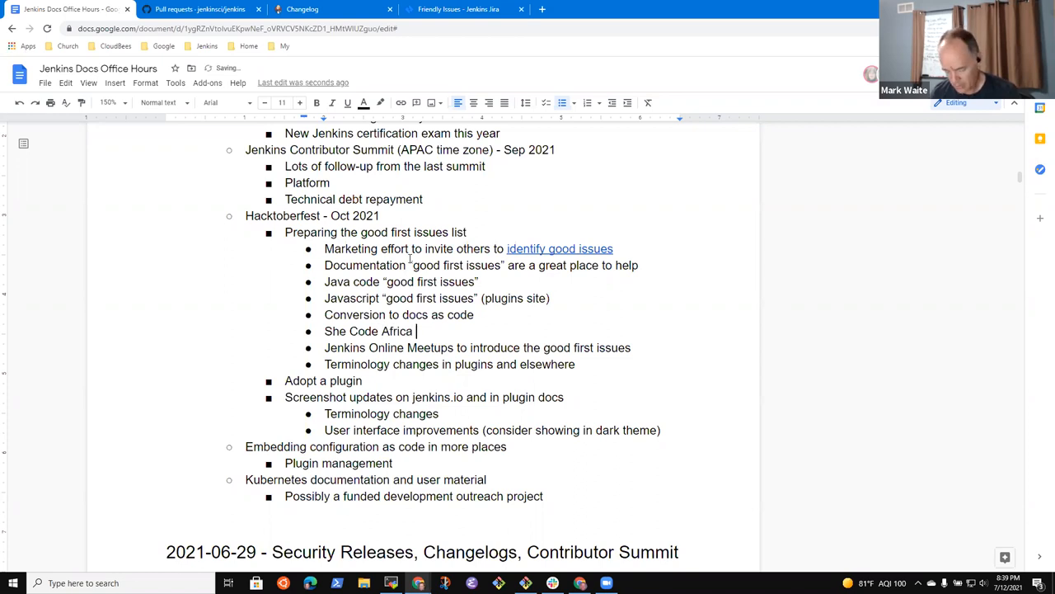
text(Contributon)
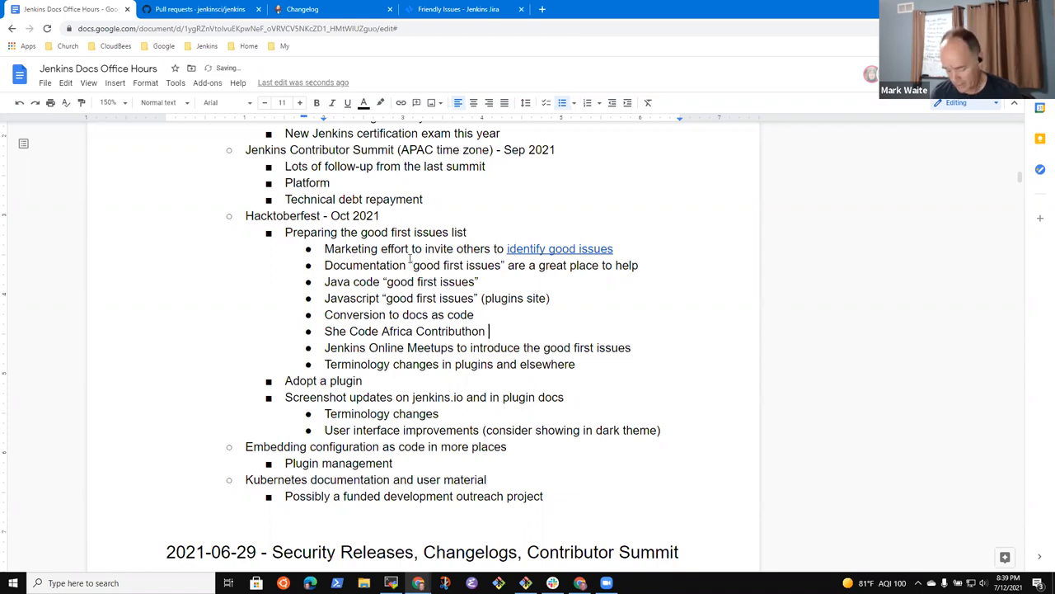
text(pipeline)
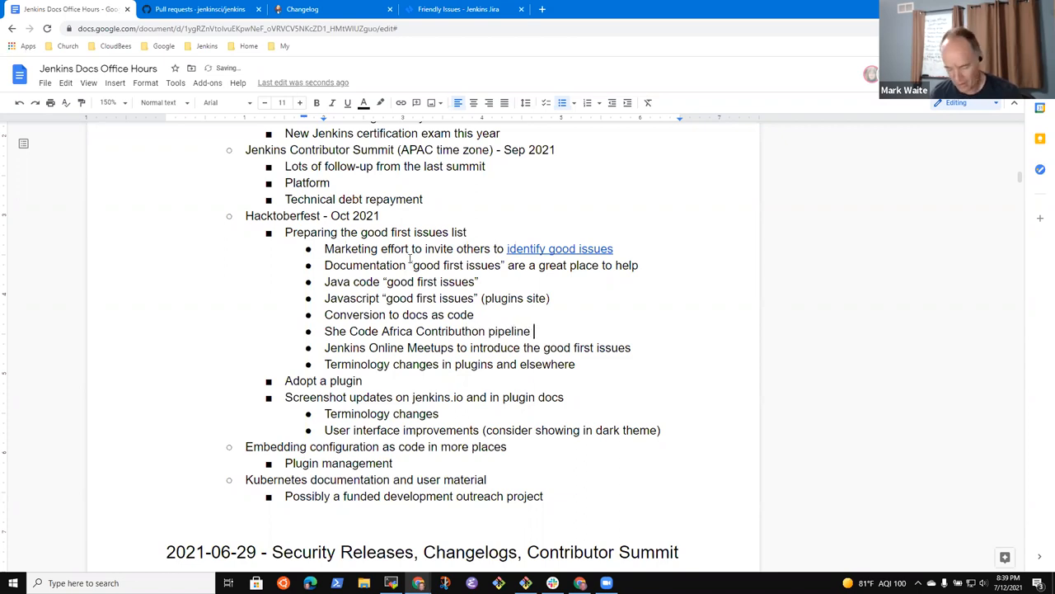
text(help as good first iss)
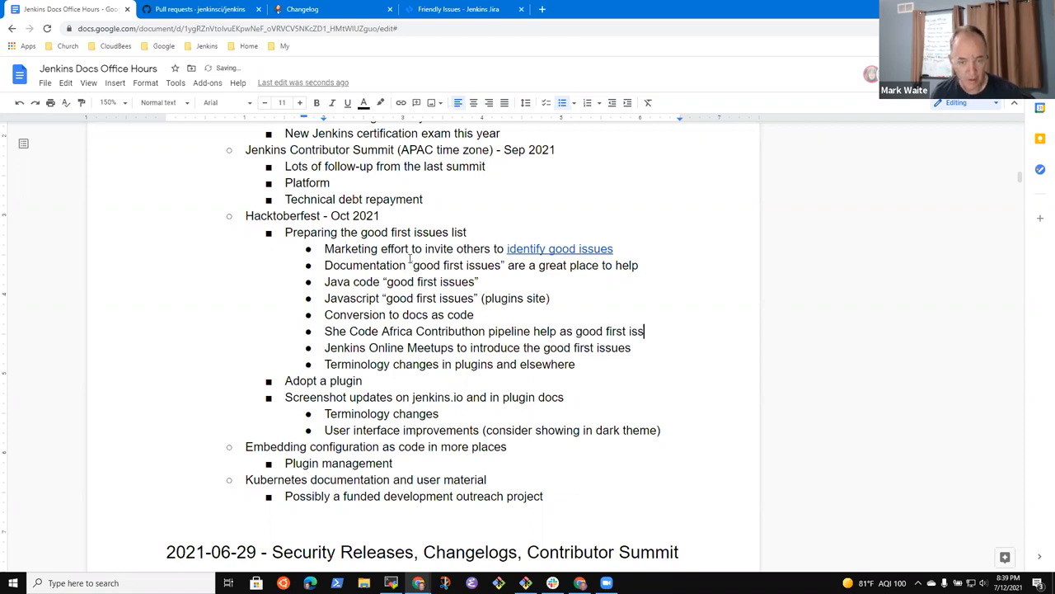
text(ues)
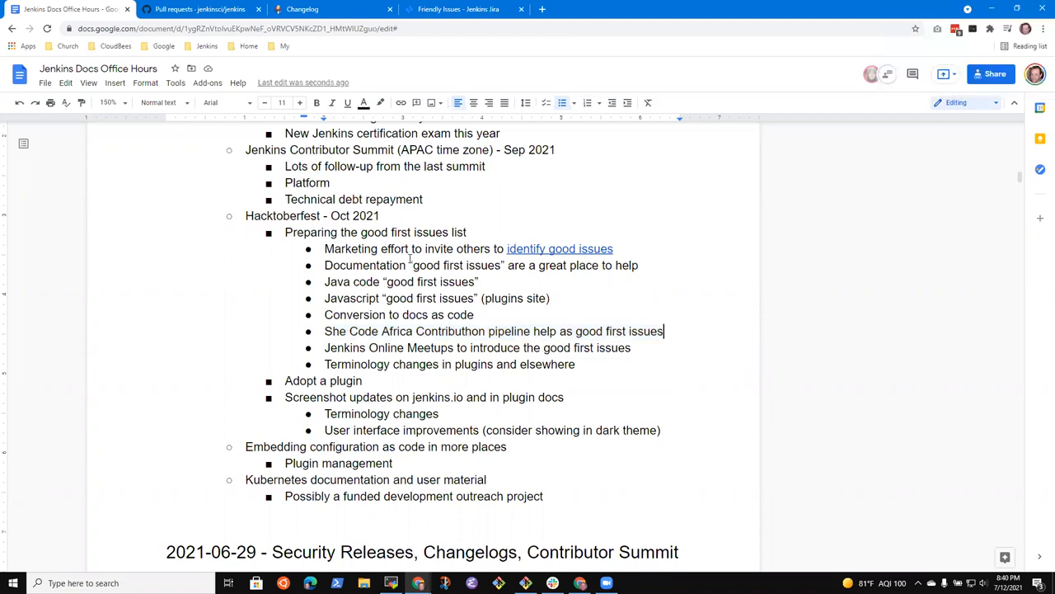
text(?)
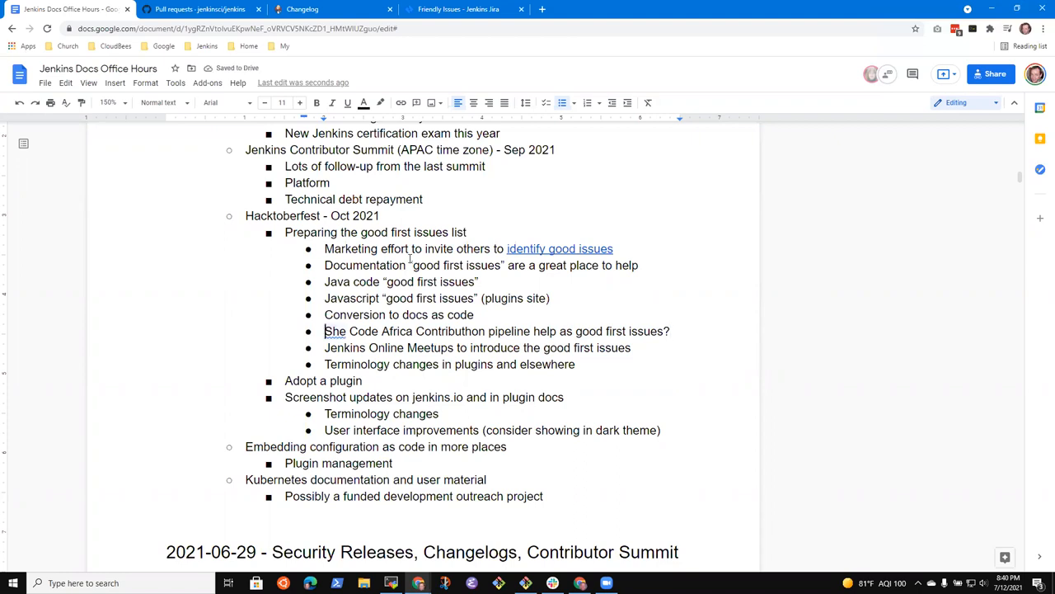
drag(325, 331, 506, 331)
text(P)
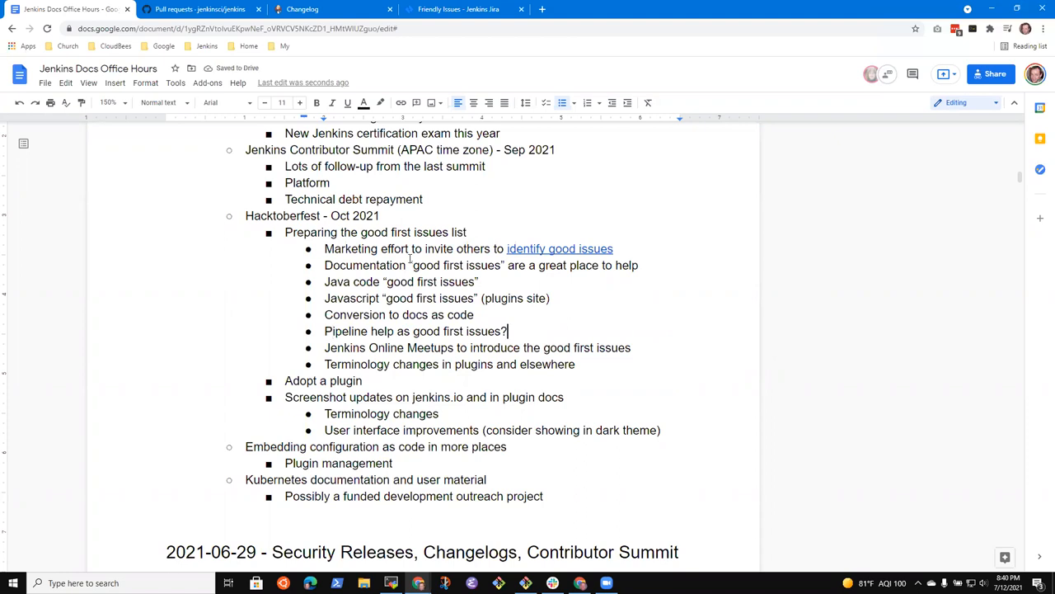
triple_click(396, 248)
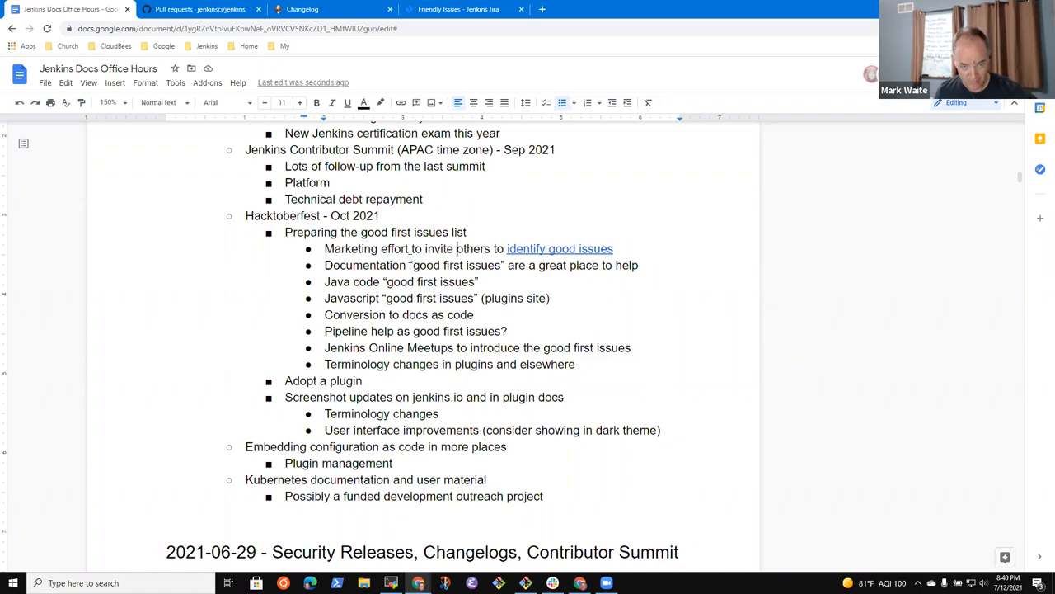
Change 'others' to 'maintainers and' and add 'Could we incent tagging of good issues with a T-shirt?'.
double_click(472, 249)
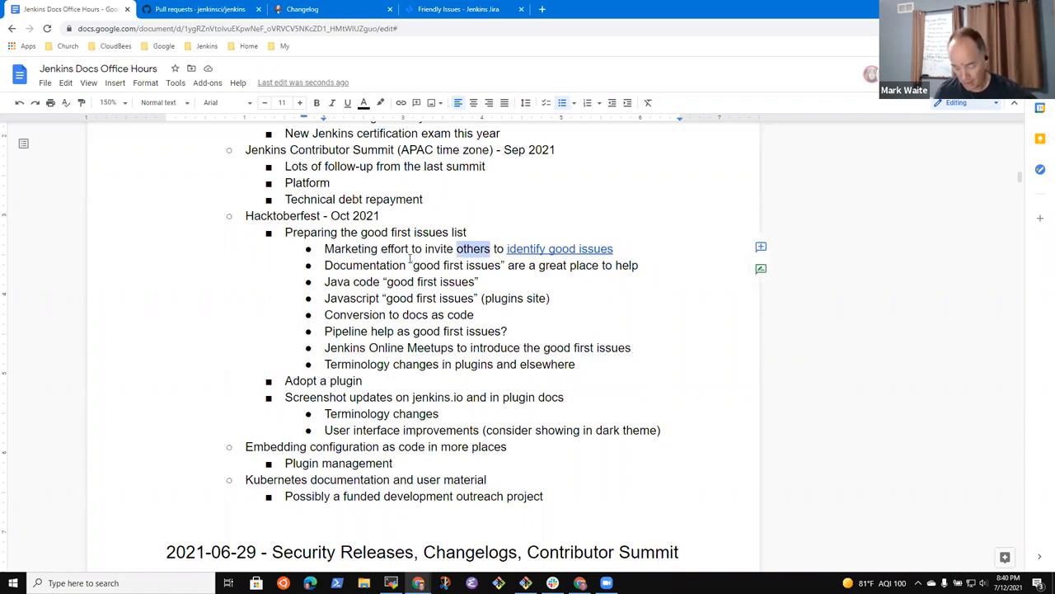
text(maintainers and)
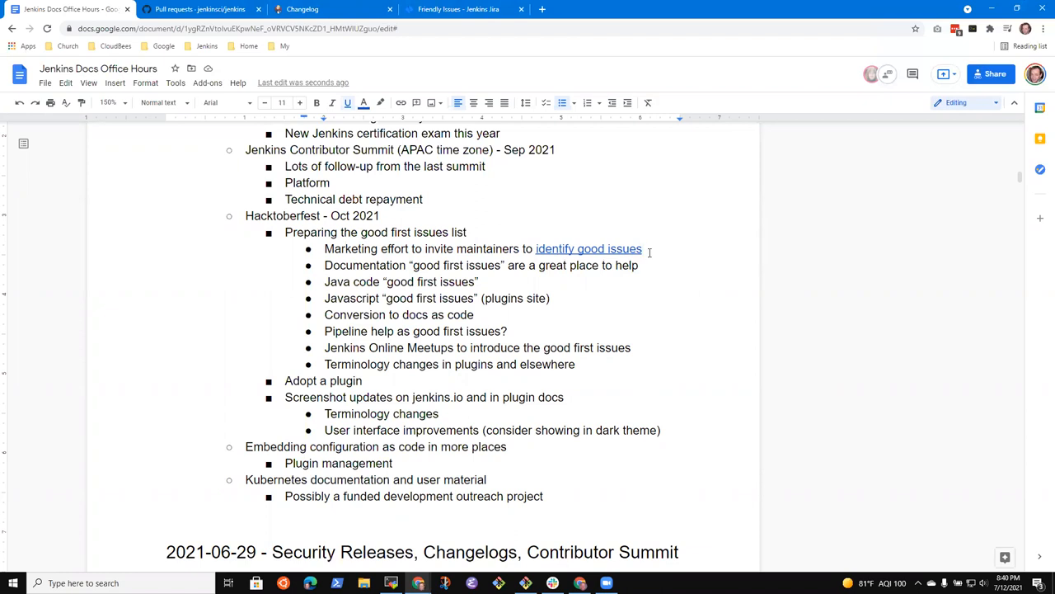
text(Coudl we)
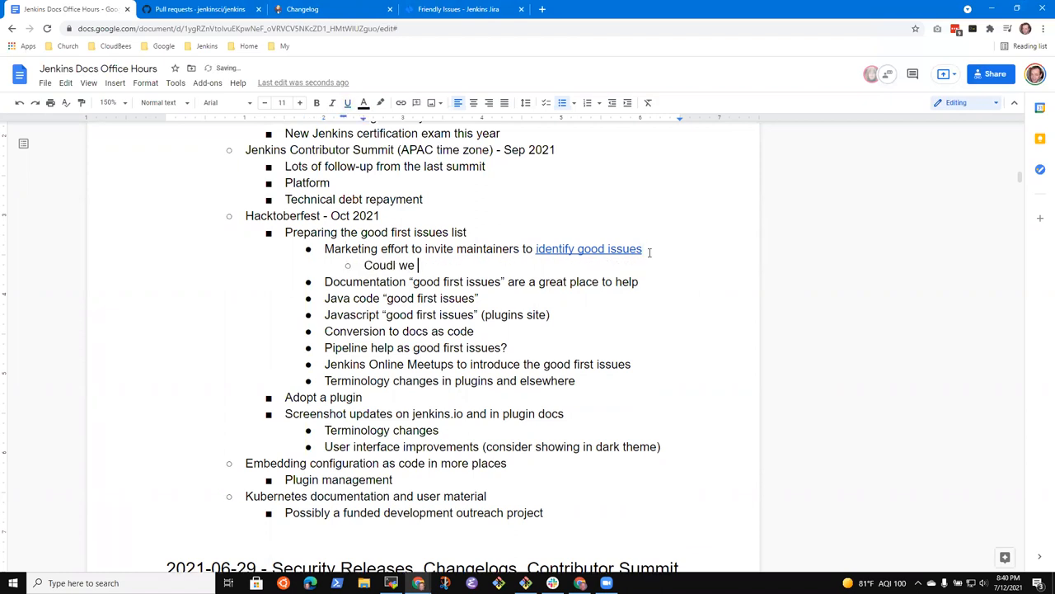
key(BackSpace)
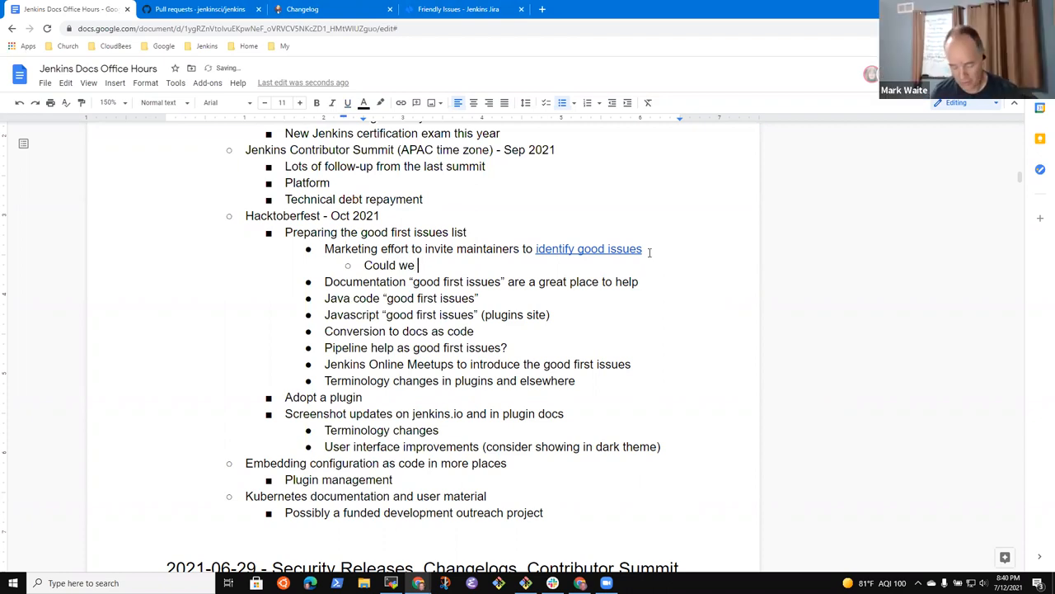
text(incent)
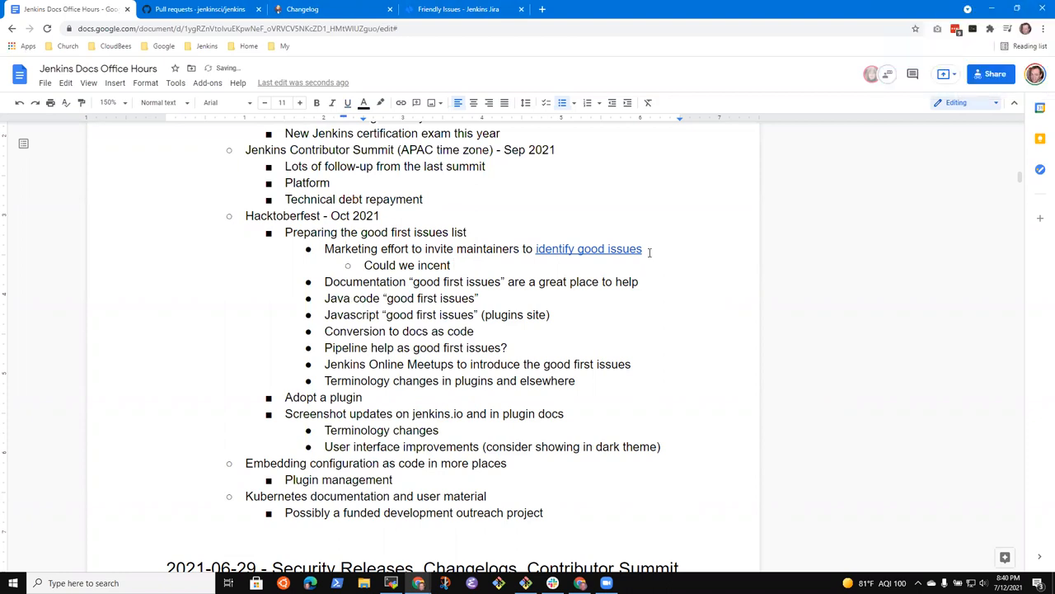
text(tagging o)
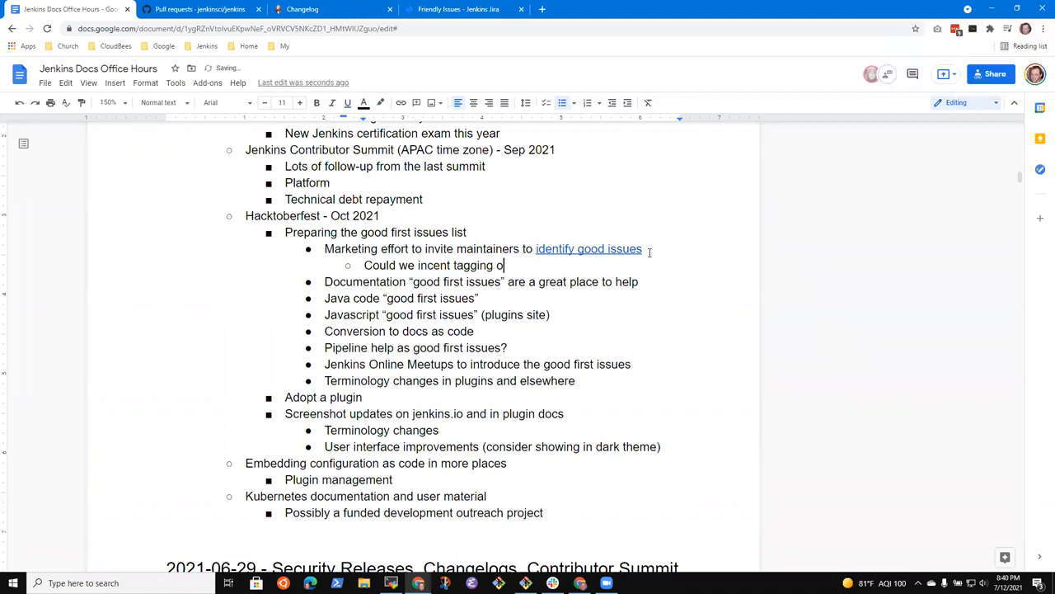
key(Backspace)
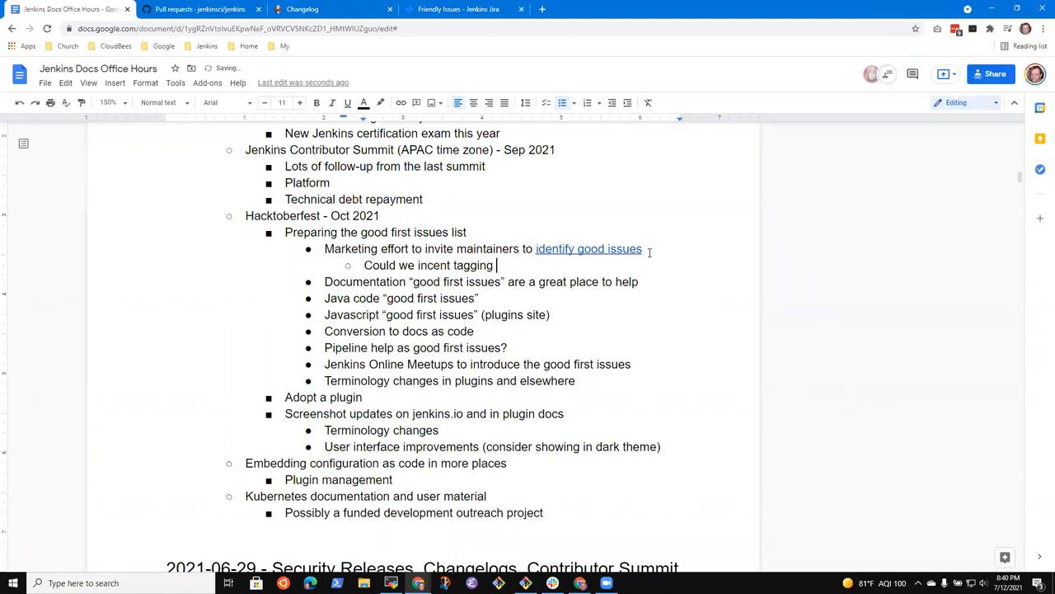
text(of good issues)
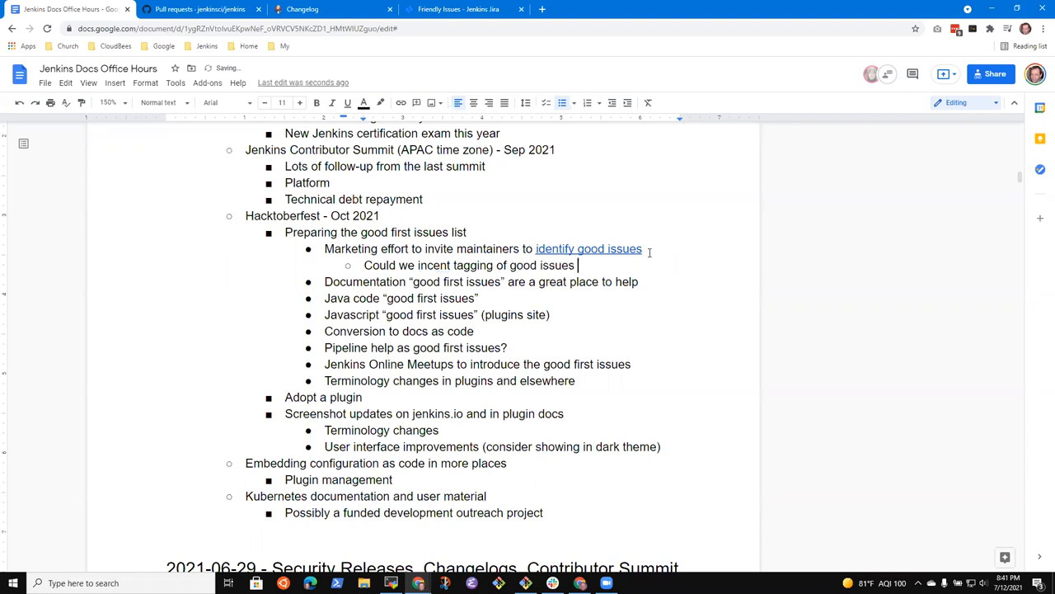
text(with a T-sh)
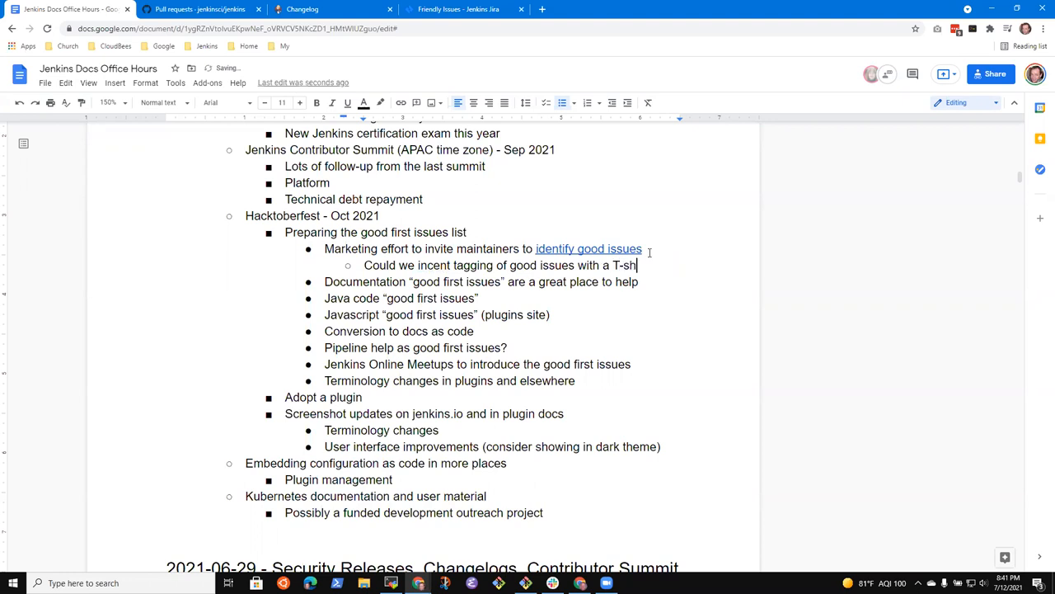
text(irt)
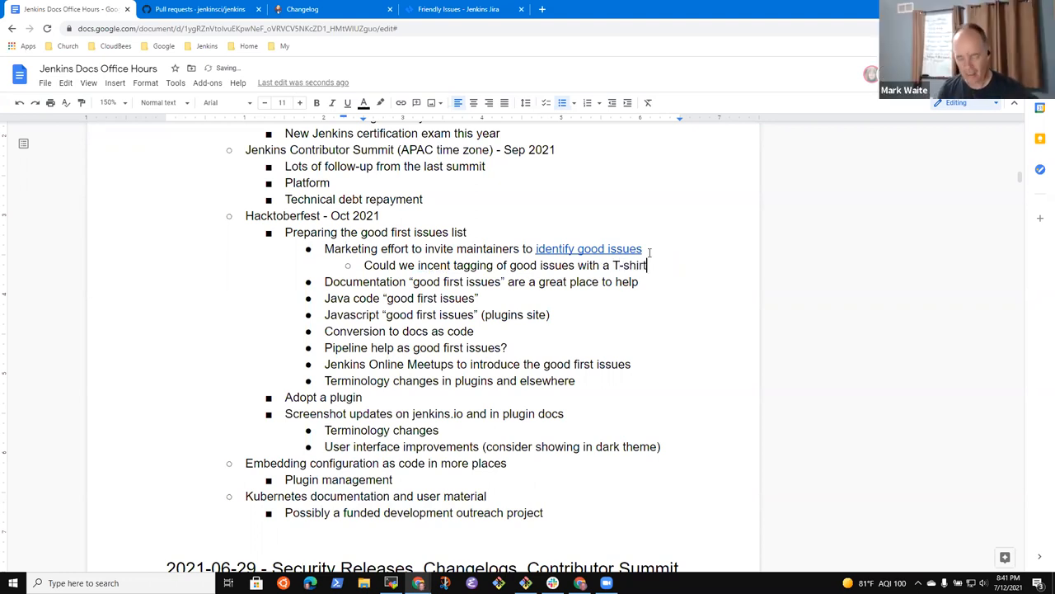
Add the sub-point 'Ask Alyssa if she's willing to support a promotion?'.
text(Ask)
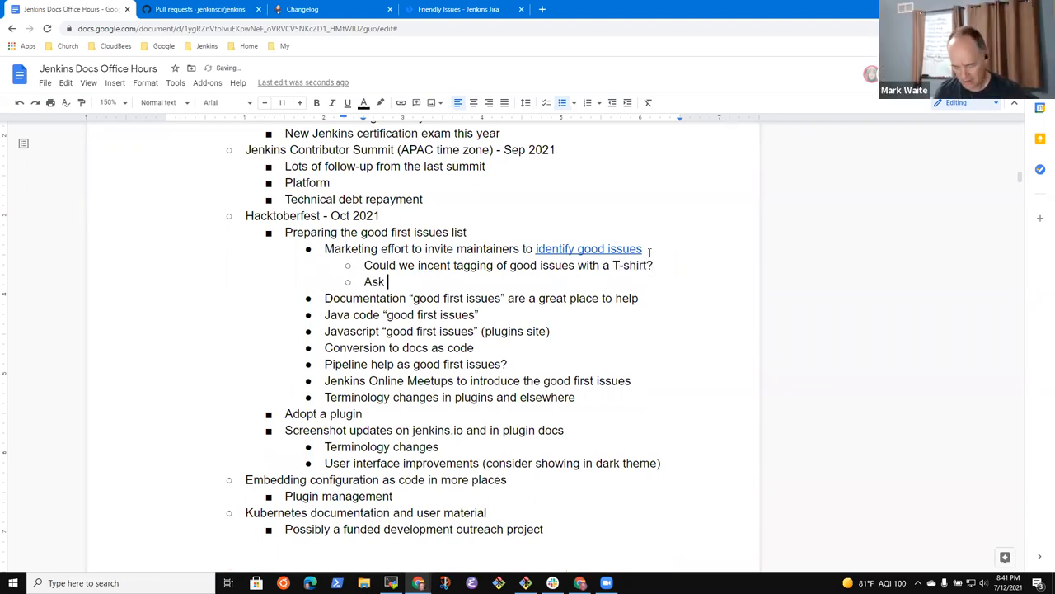
text(Alyssa Tong i)
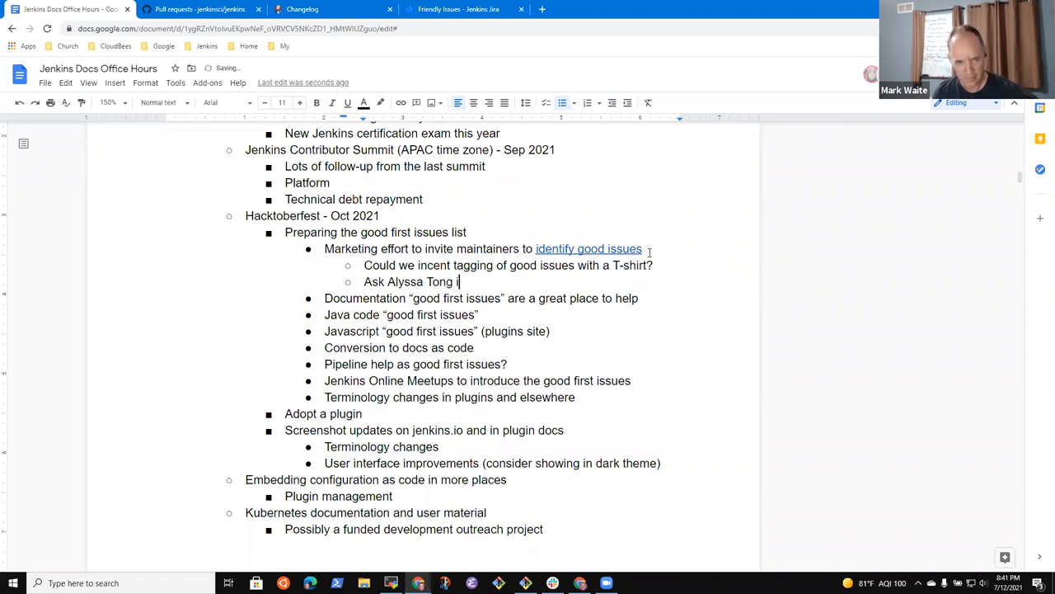
text(f she's willing to s)
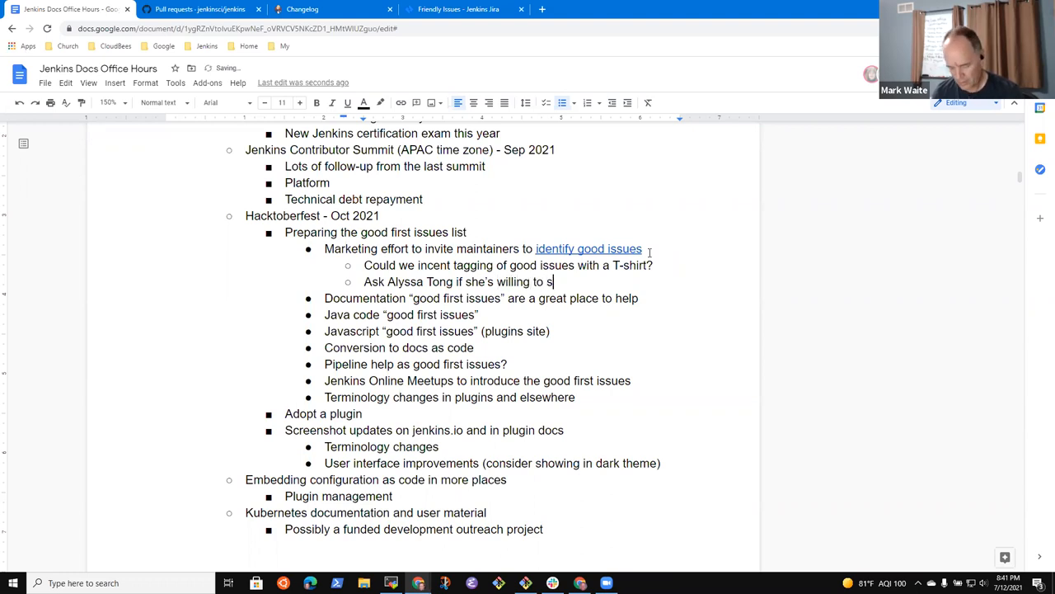
text(upport a prmo)
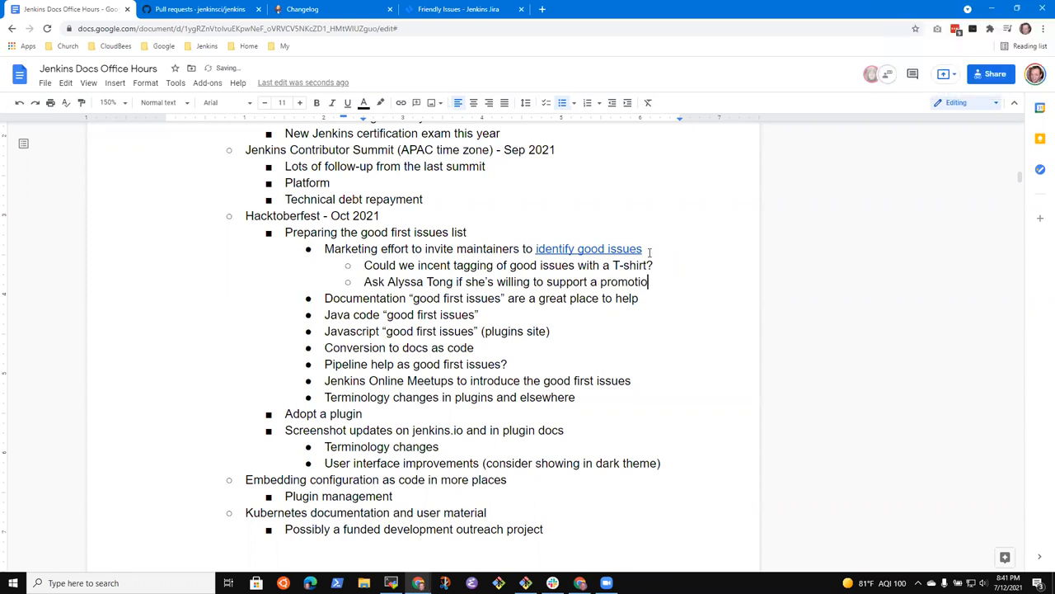
text(n?)
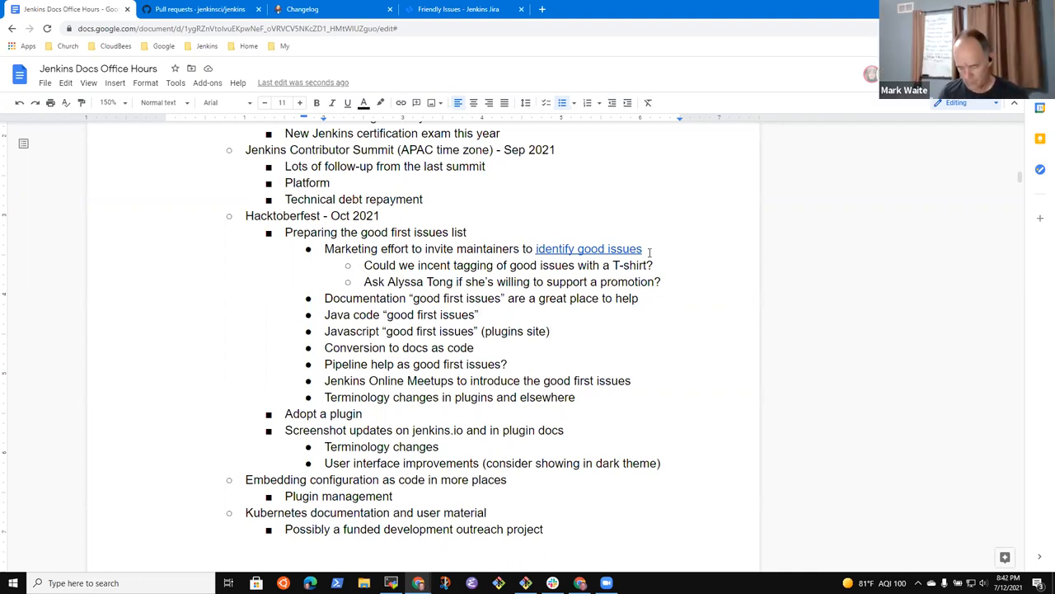
Extend the Javascript note with ', others' and add 'Watch for other locations where we can promote'.
text(, others))
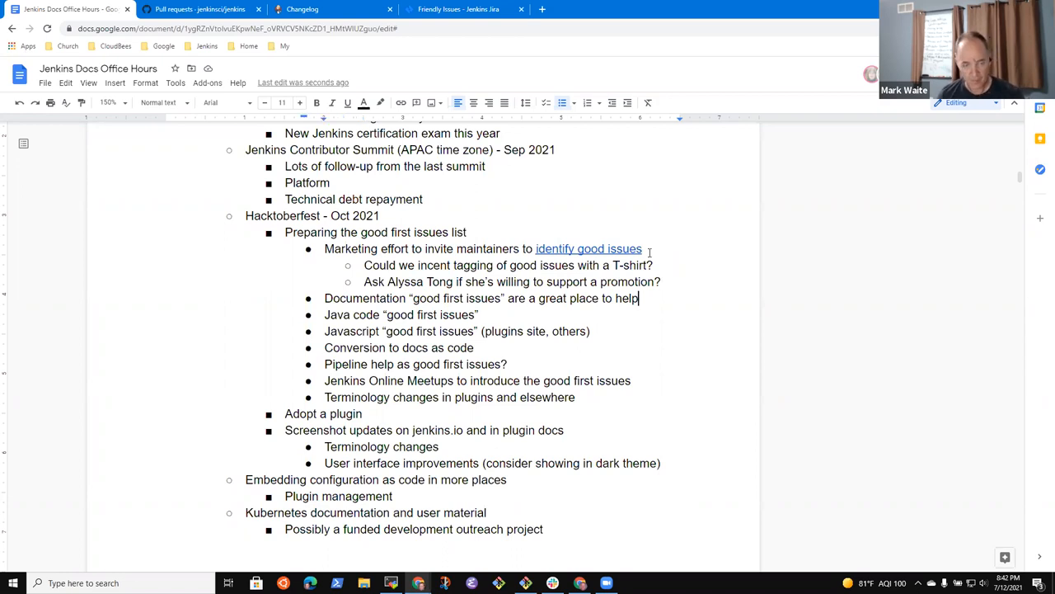
key(enter)
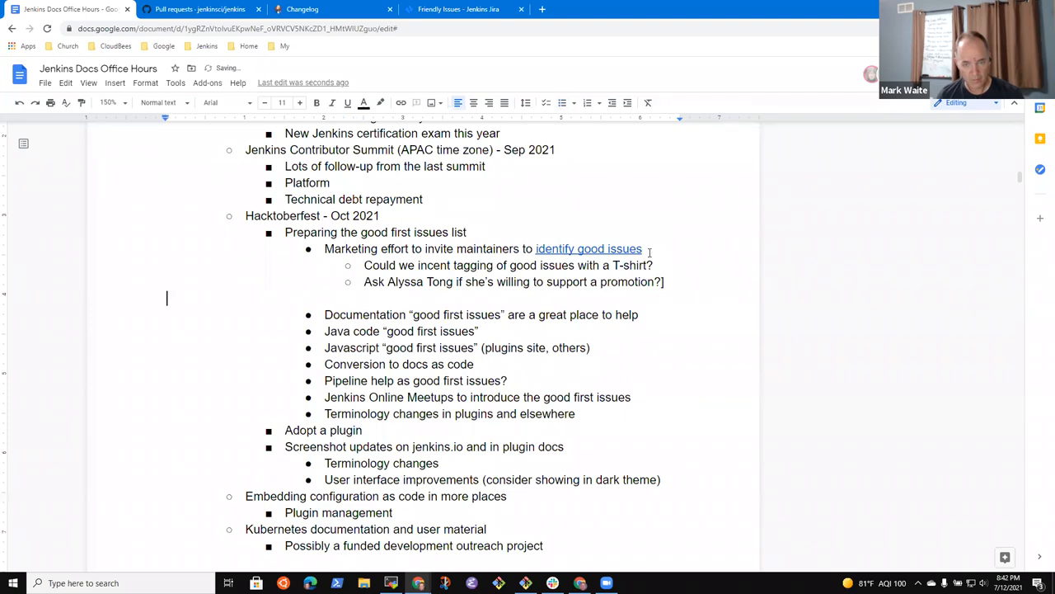
key(enter)
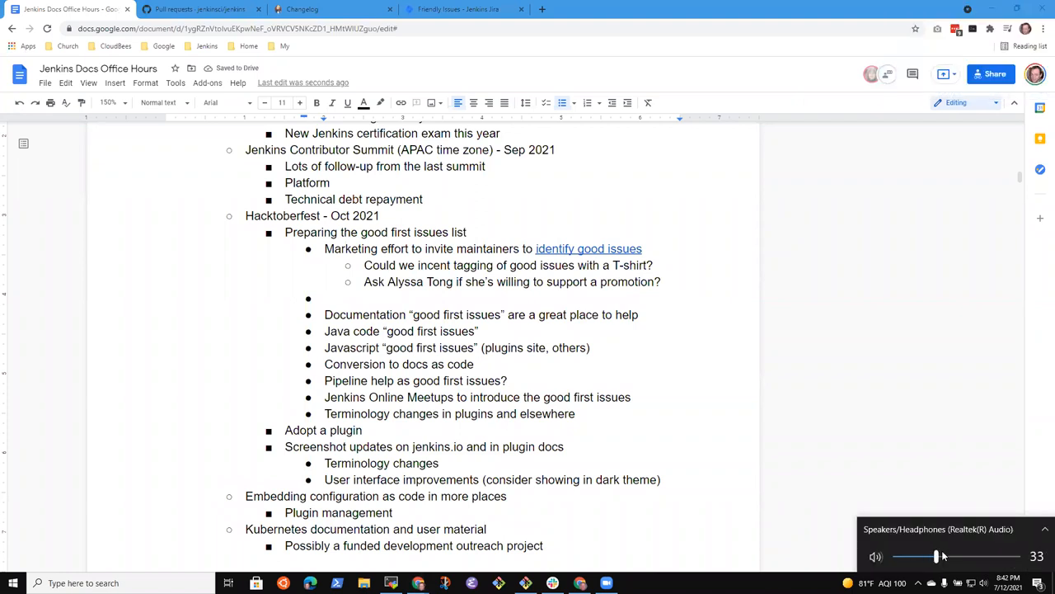
drag(936, 555, 958, 556)
text(Watch for)
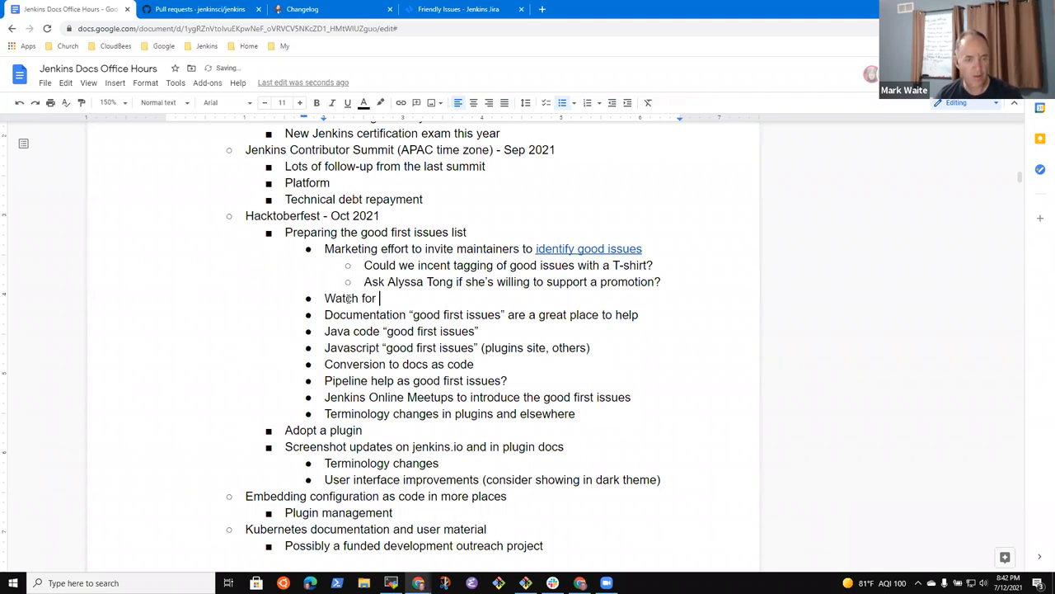
text(other loctgiona)
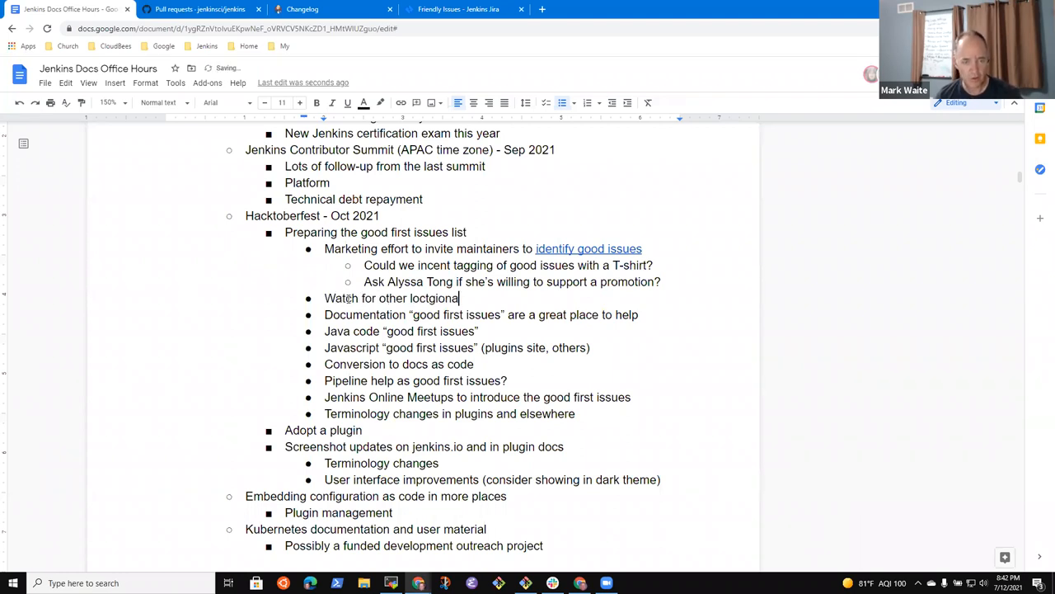
key(Backspace)
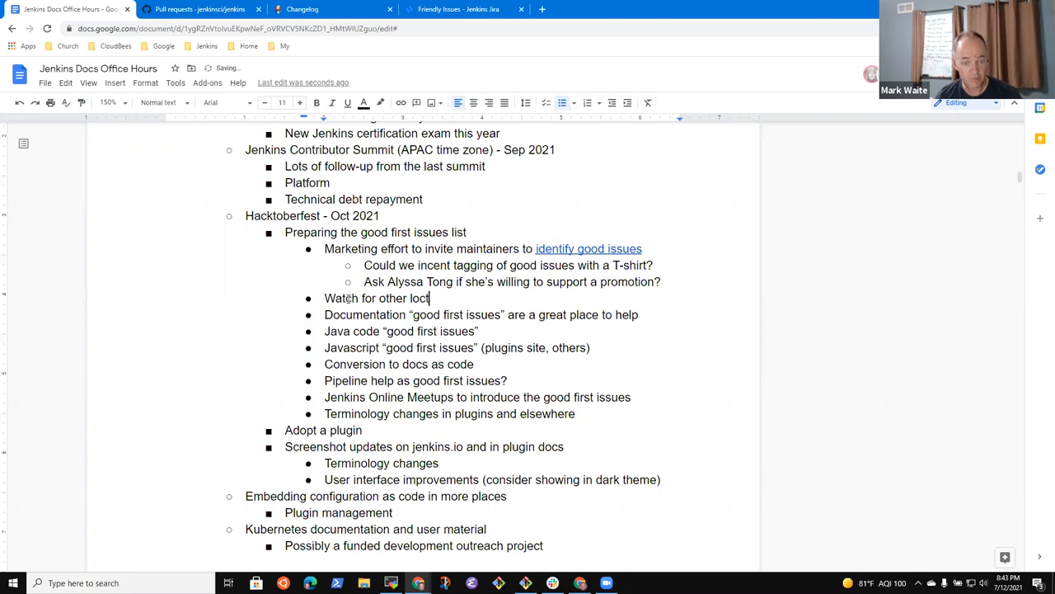
text(ations where)
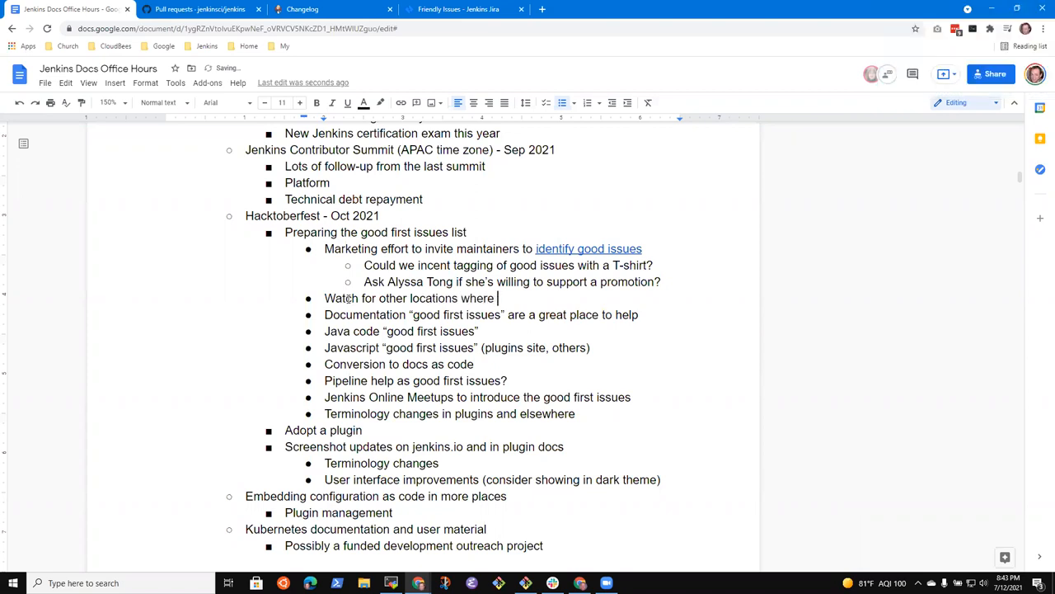
text(we can promote)
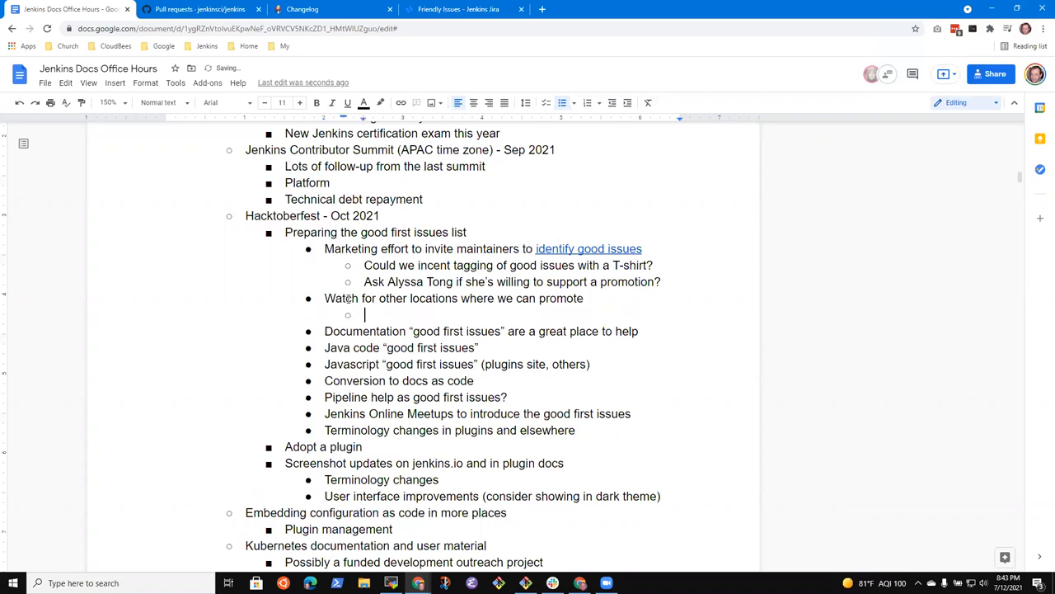
List promotion venues: online meetups in India, student organizations, and open source groups.
text(Online mee)
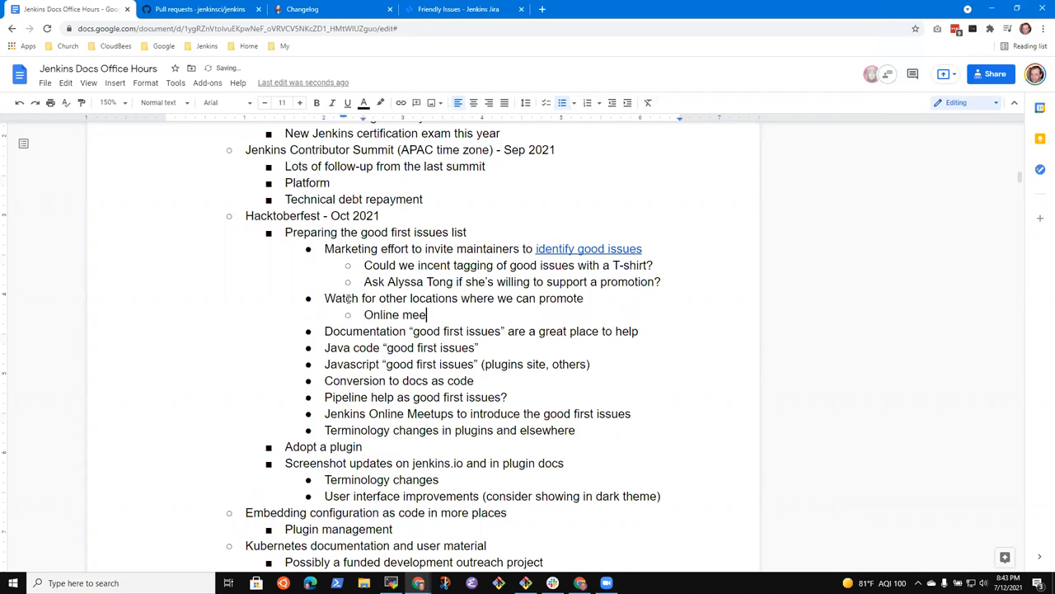
text(tups in India)
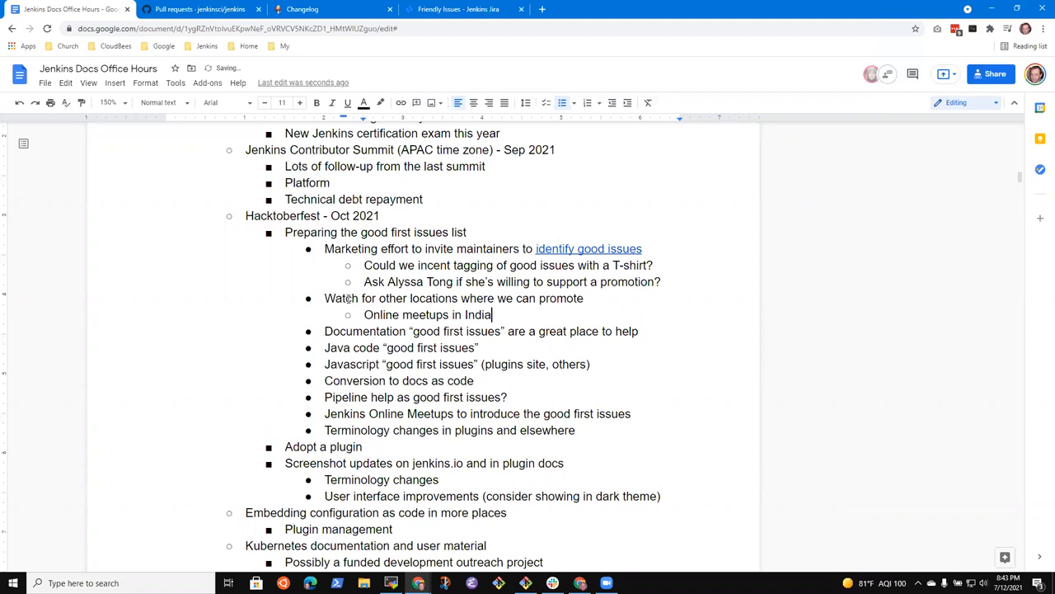
text(Student o)
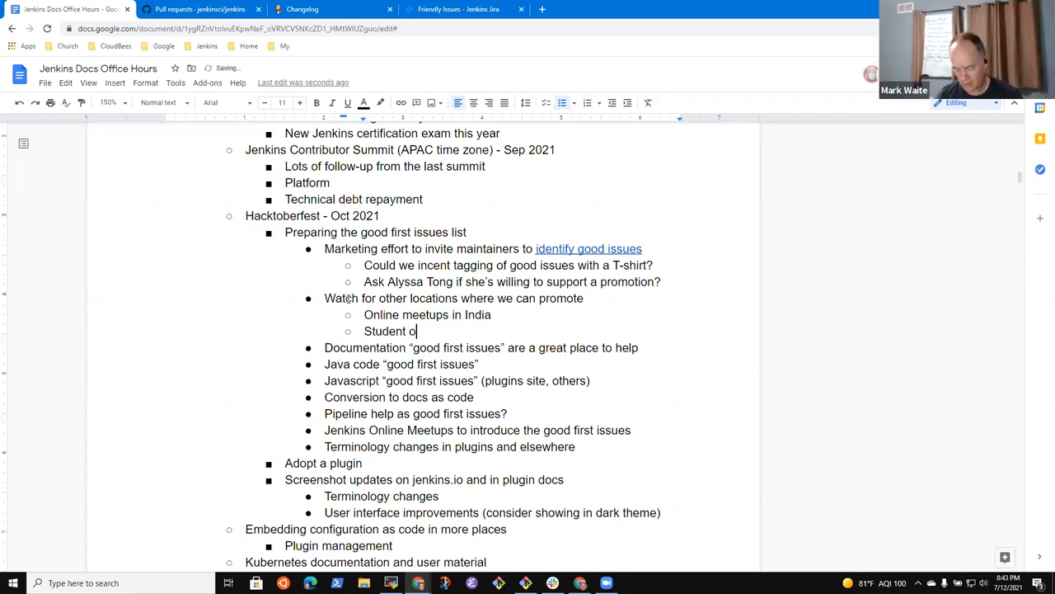
text(rganizations)
text(Open)
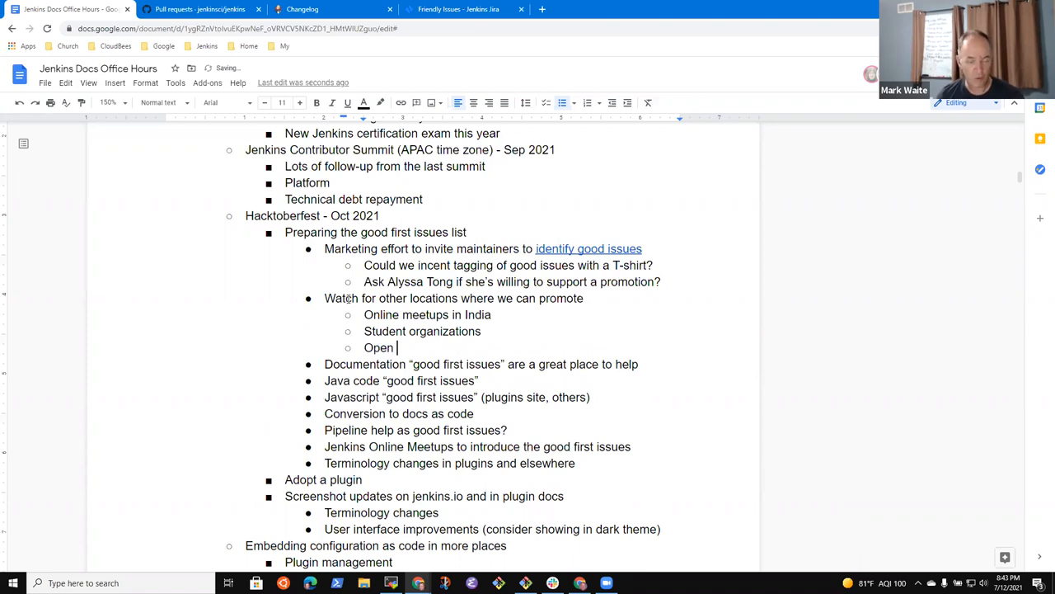
text(source grouops)
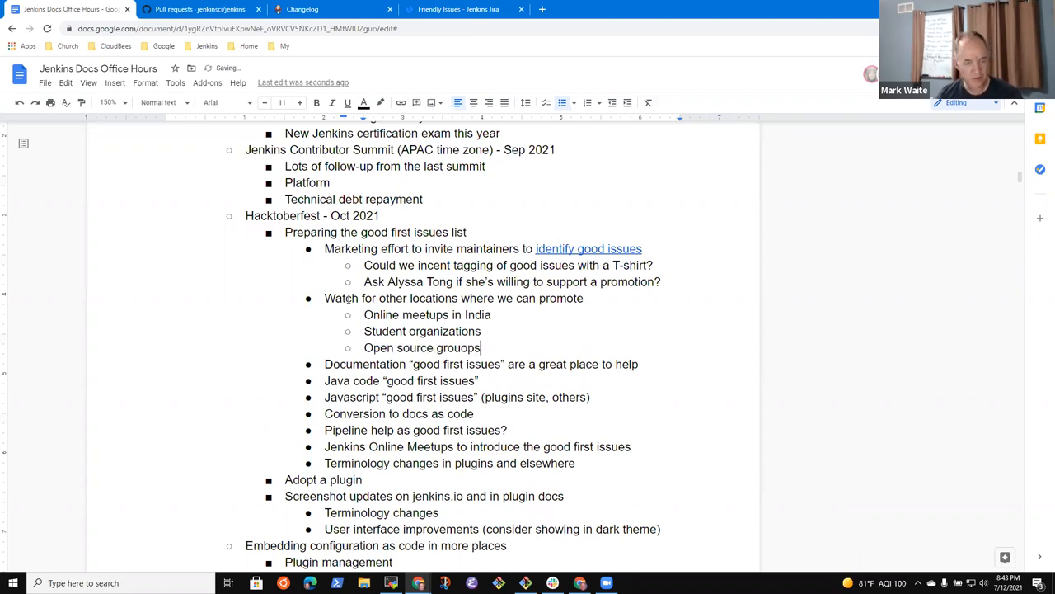
key(BackSpace)
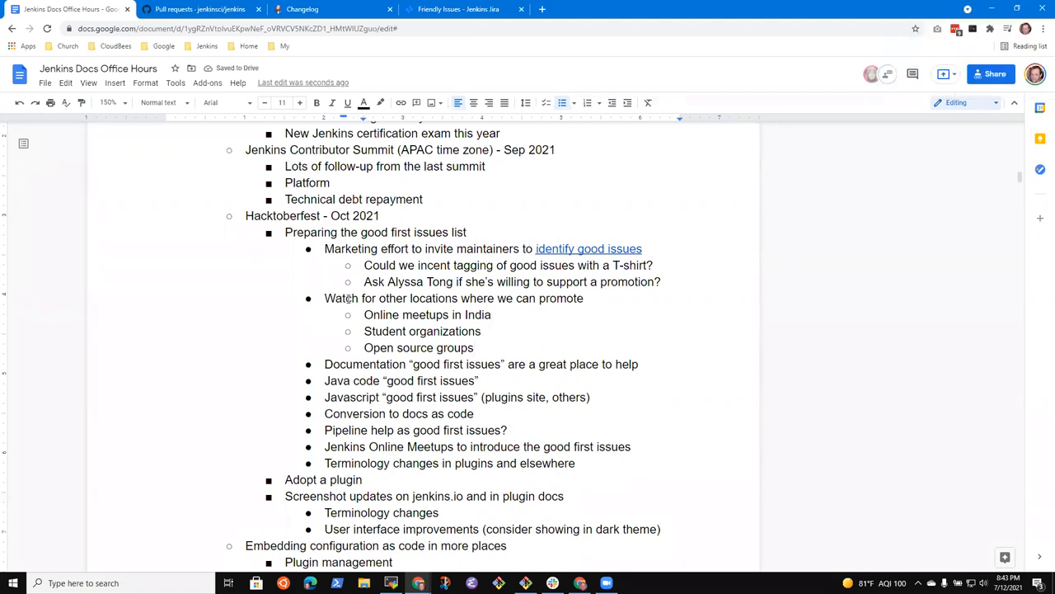
Add a bullet 'Connect with She Code Africa and others' below the open source groups item.
key(enter)
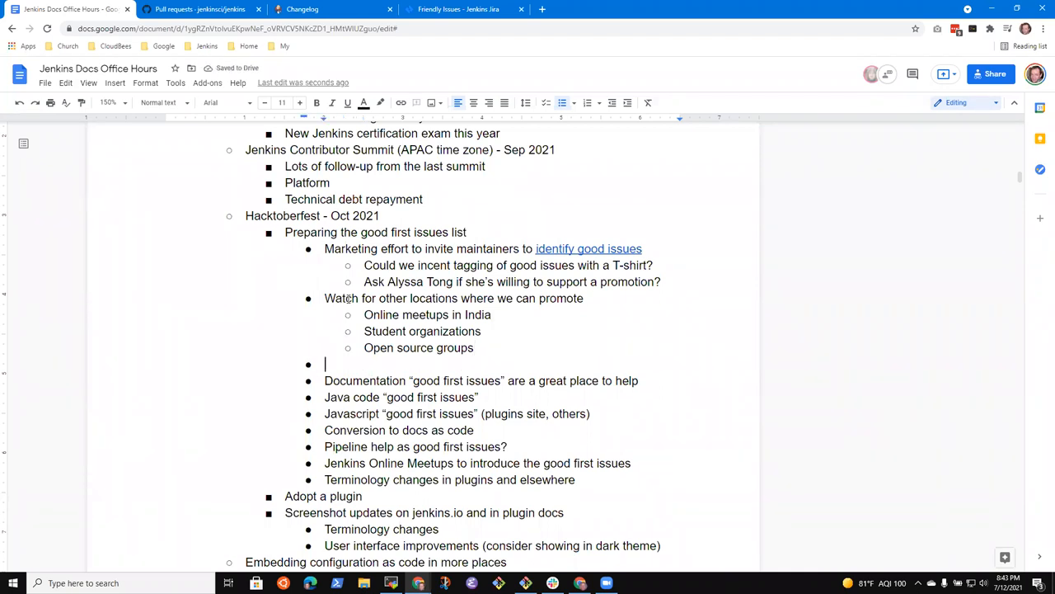
text(Connect)
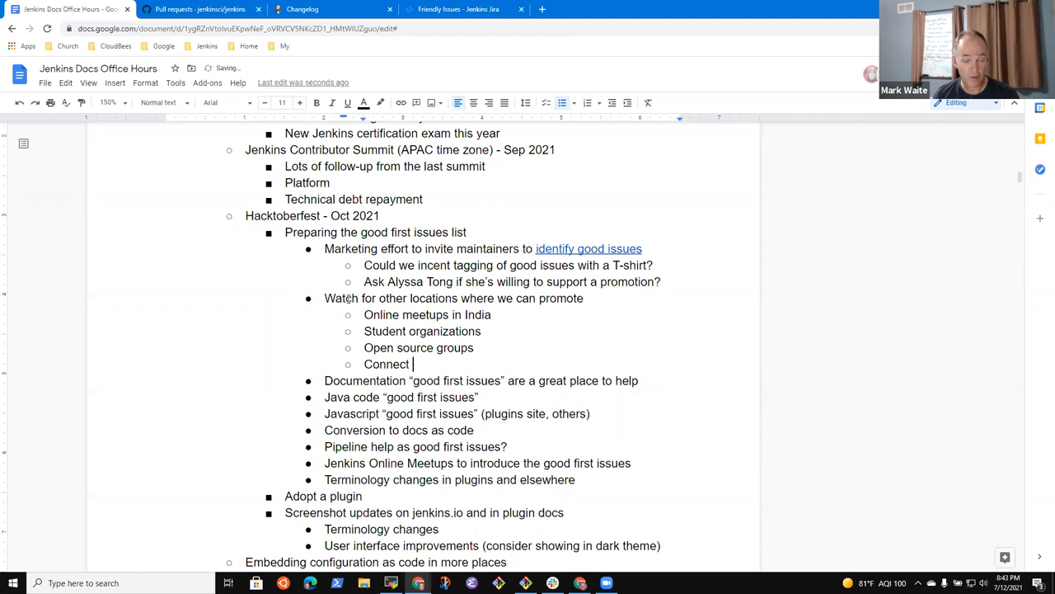
text(with She C)
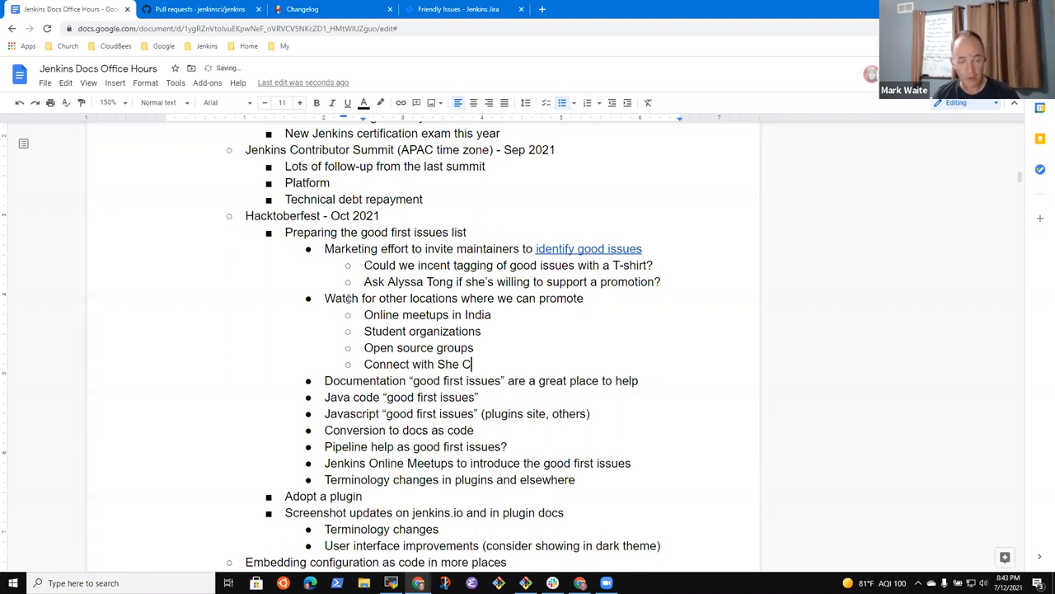
text(ode Africa)
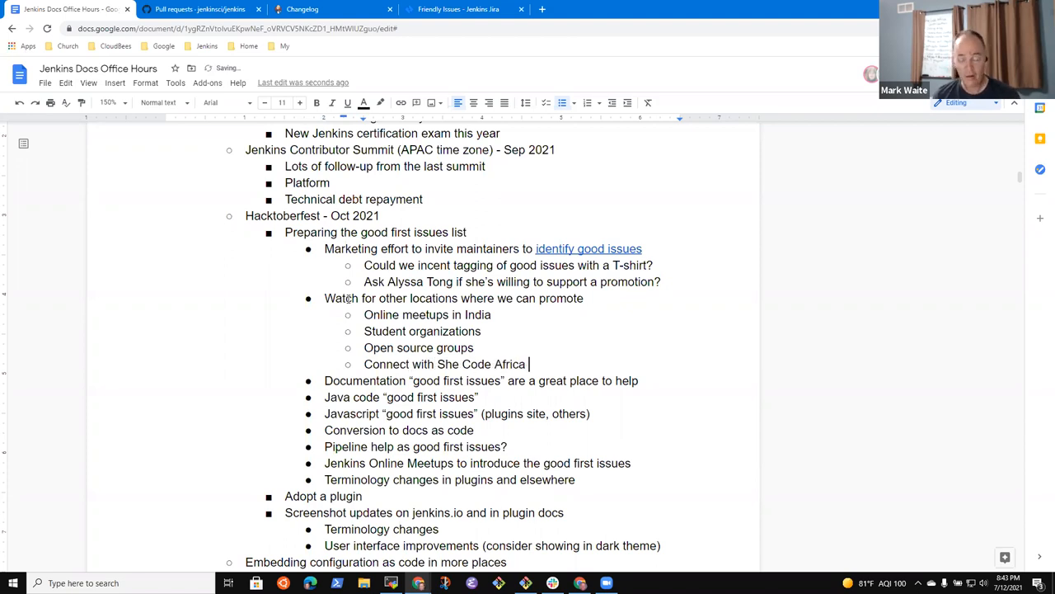
text(and others in Africa)
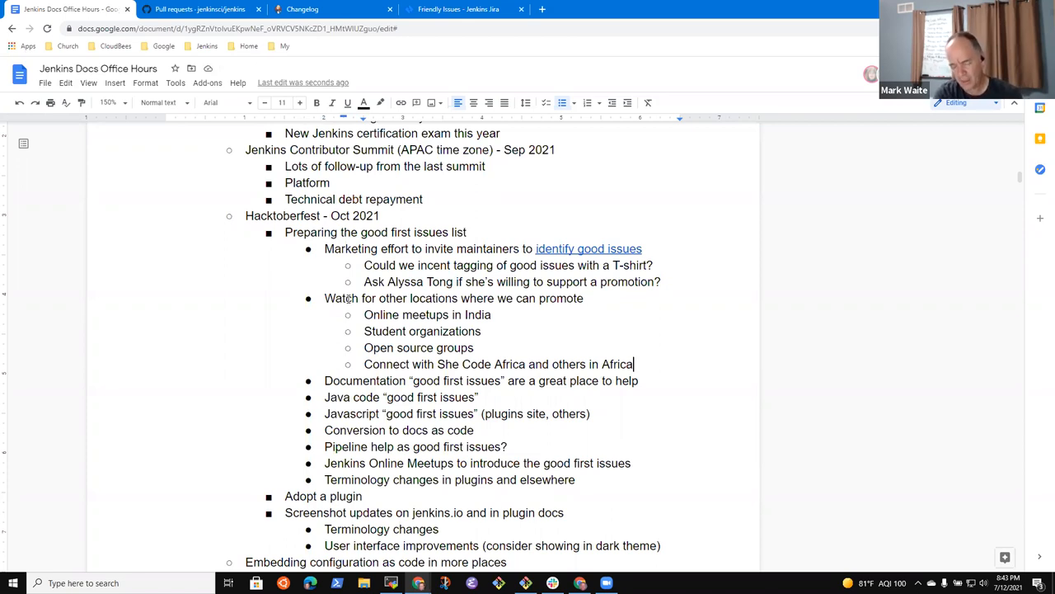
Add the nested bullet 'Host the meetings at a time that works for them'.
key(enter)
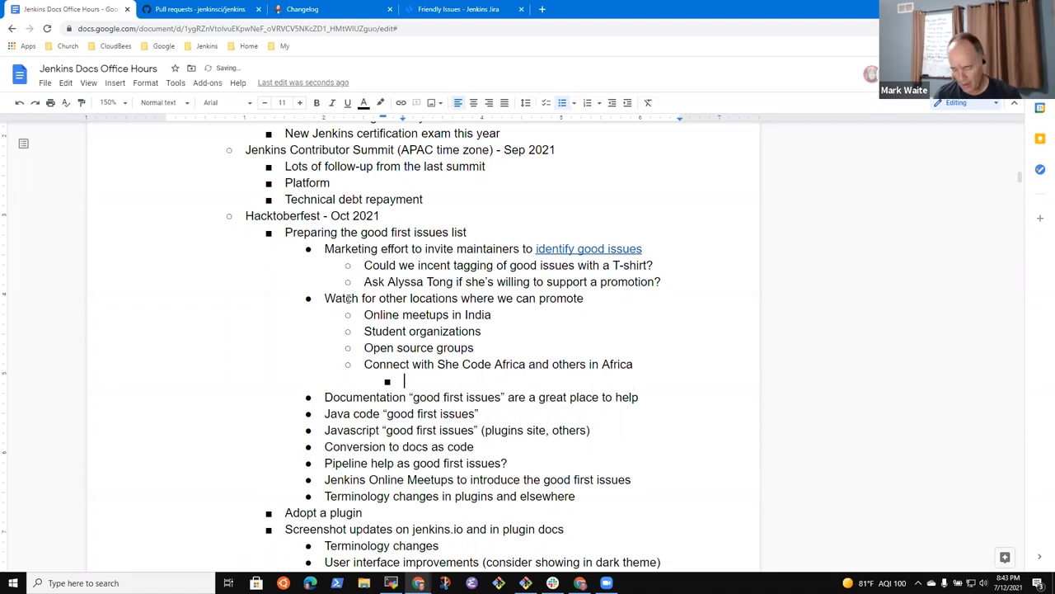
text(Host the me)
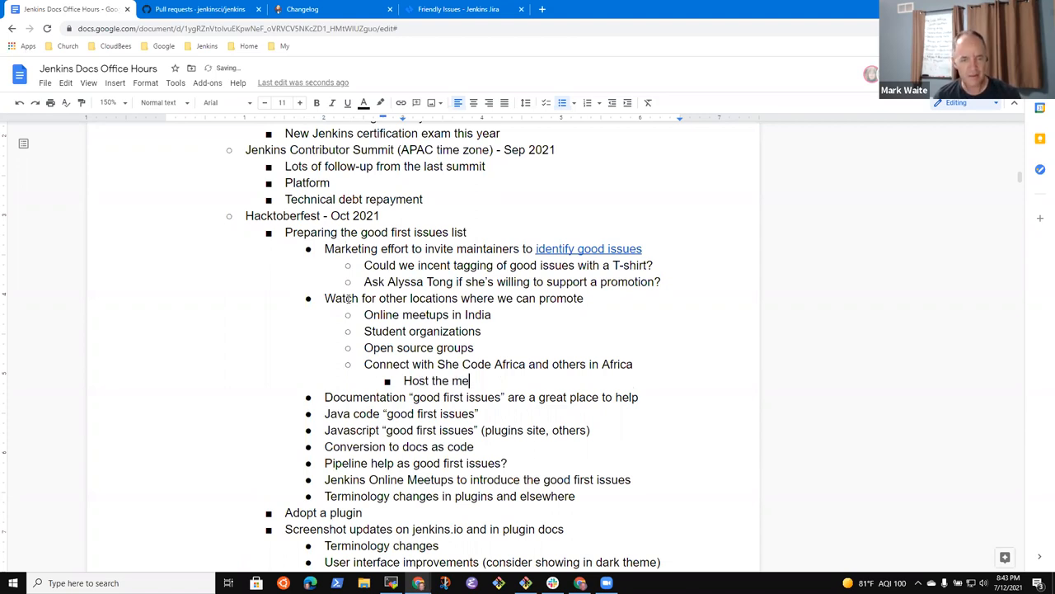
text(etings at a time)
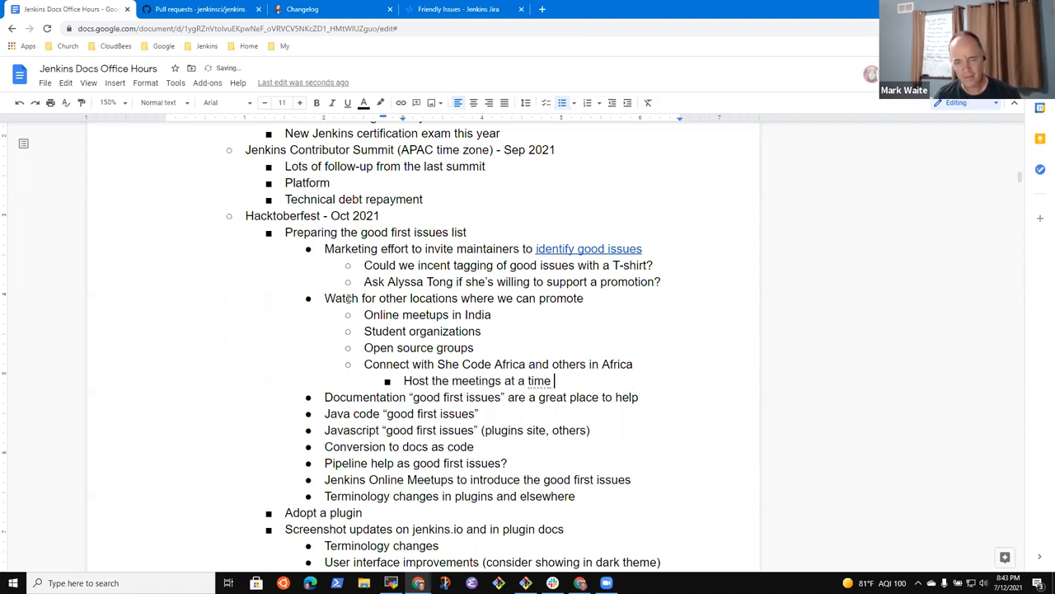
text(that)
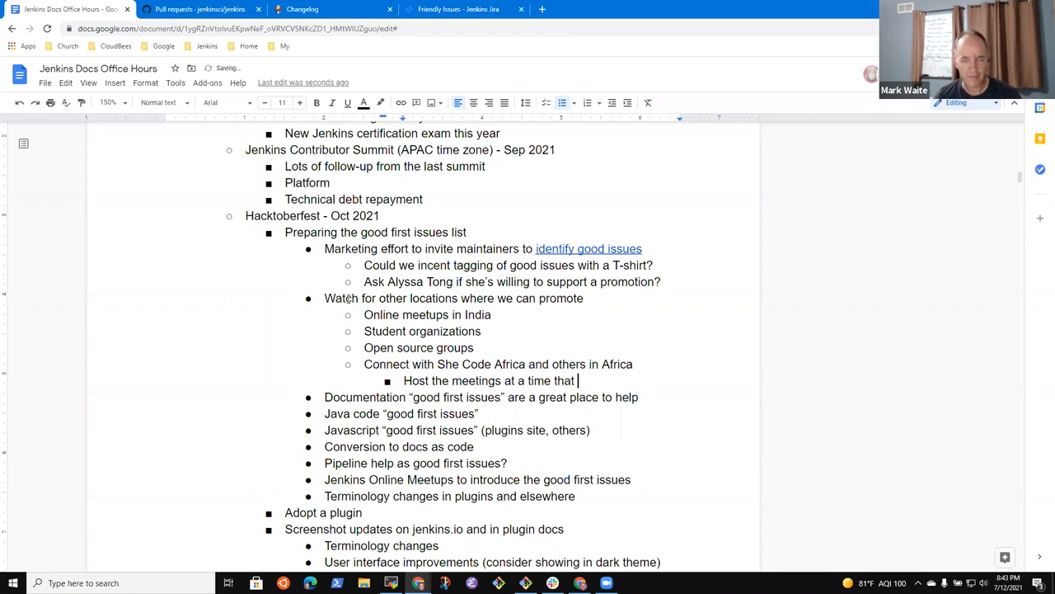
text(works for them)
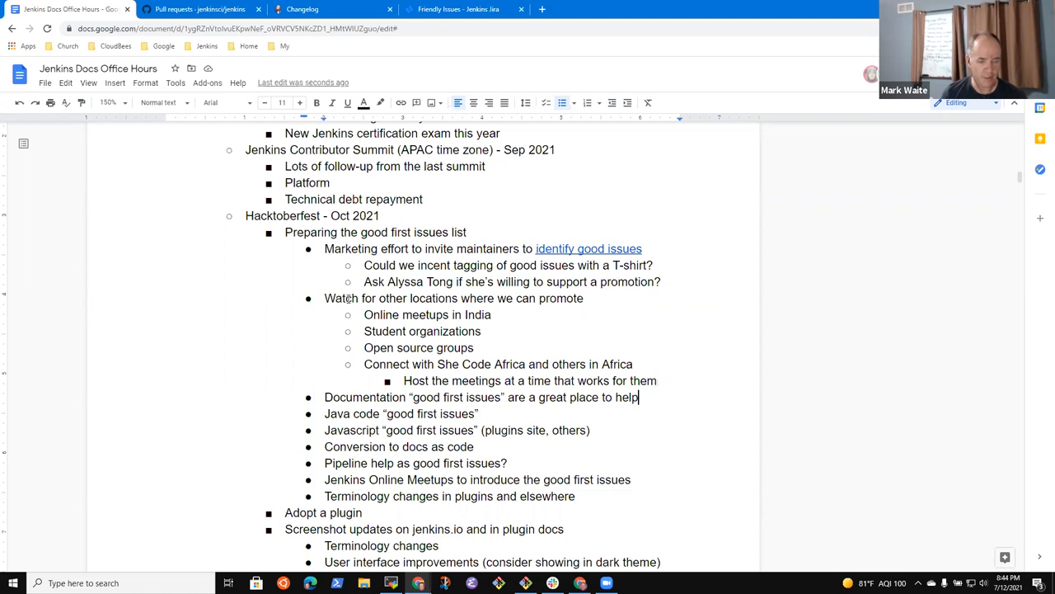
scroll(down, 3)
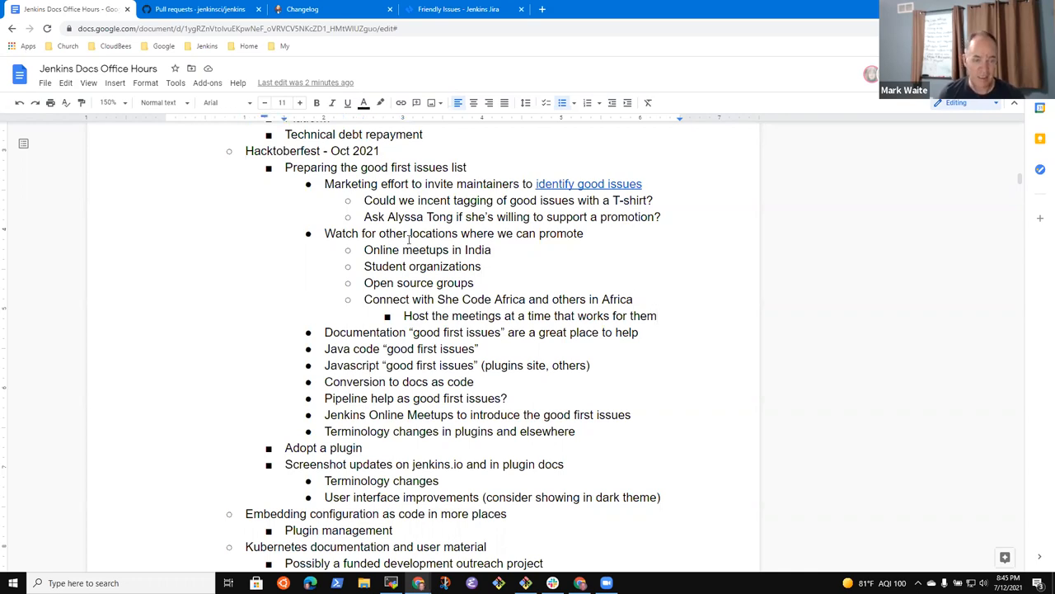
Add the Hacktoberfest item 'Needs a plan and work to execute the plan'.
text(New)
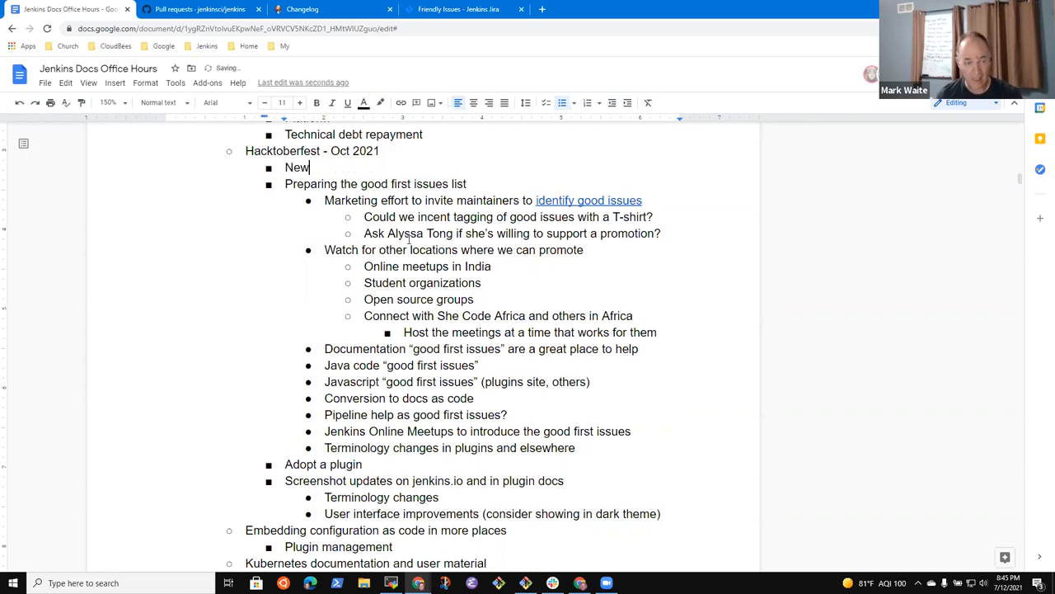
text(Needs a)
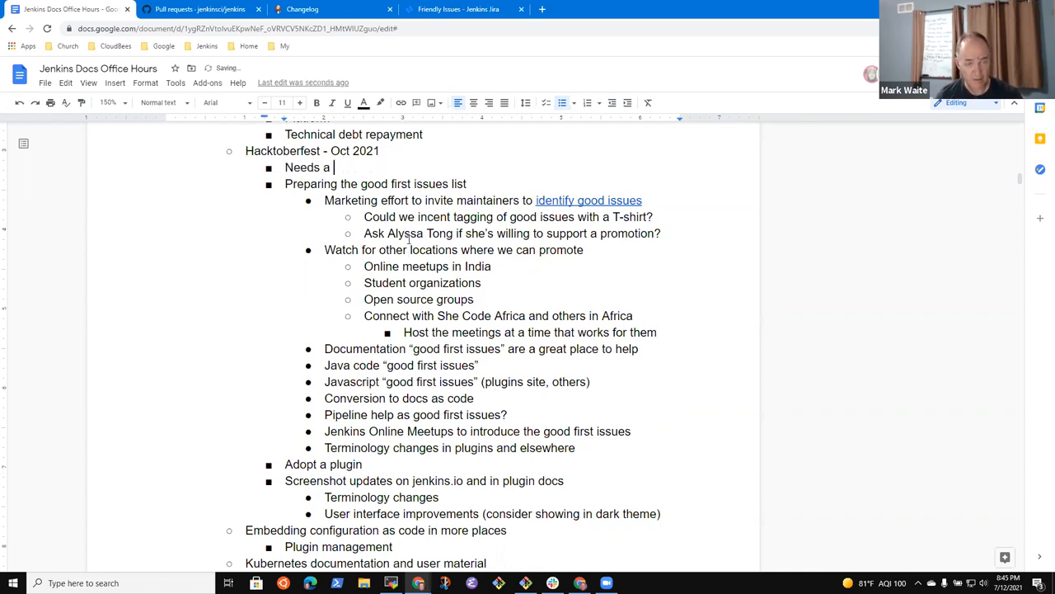
text(plan and work to)
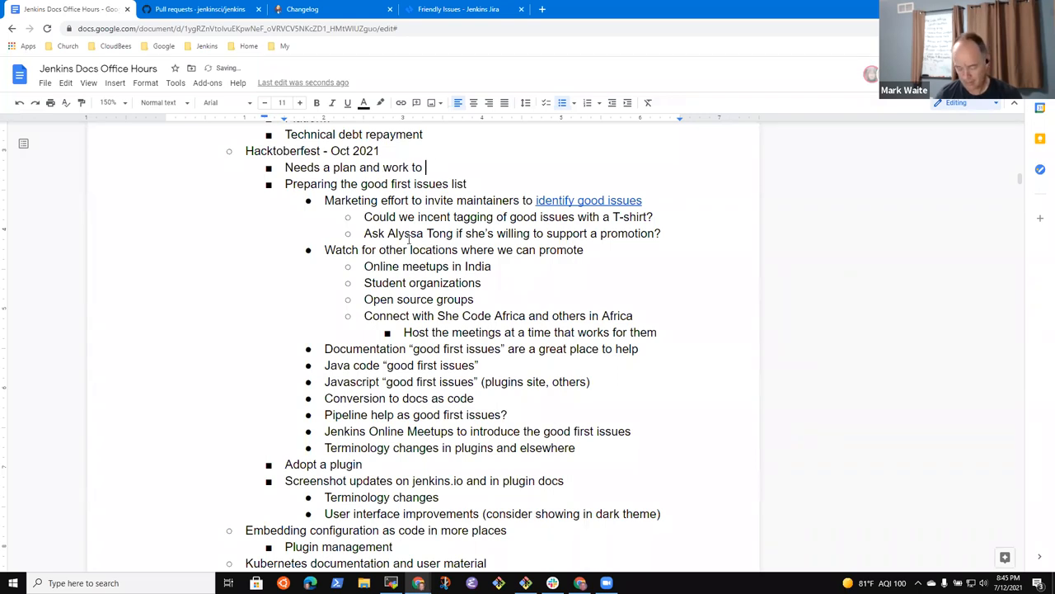
text(execute the plan)
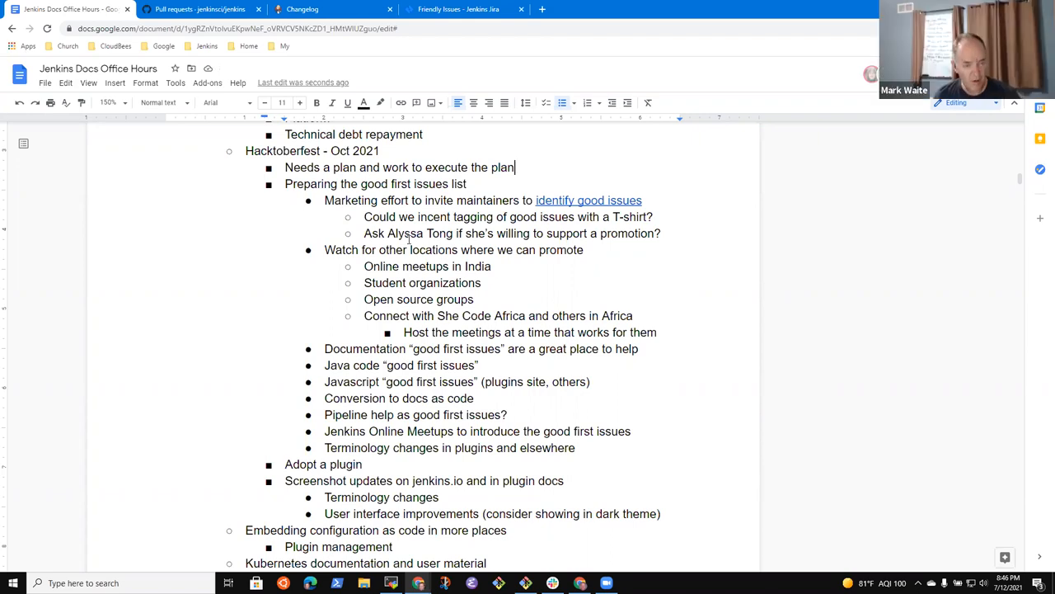
Add a sub-point on using last year's Hacktoberfest plan and meetings as a first draft.
key(enter)
text(Use the)
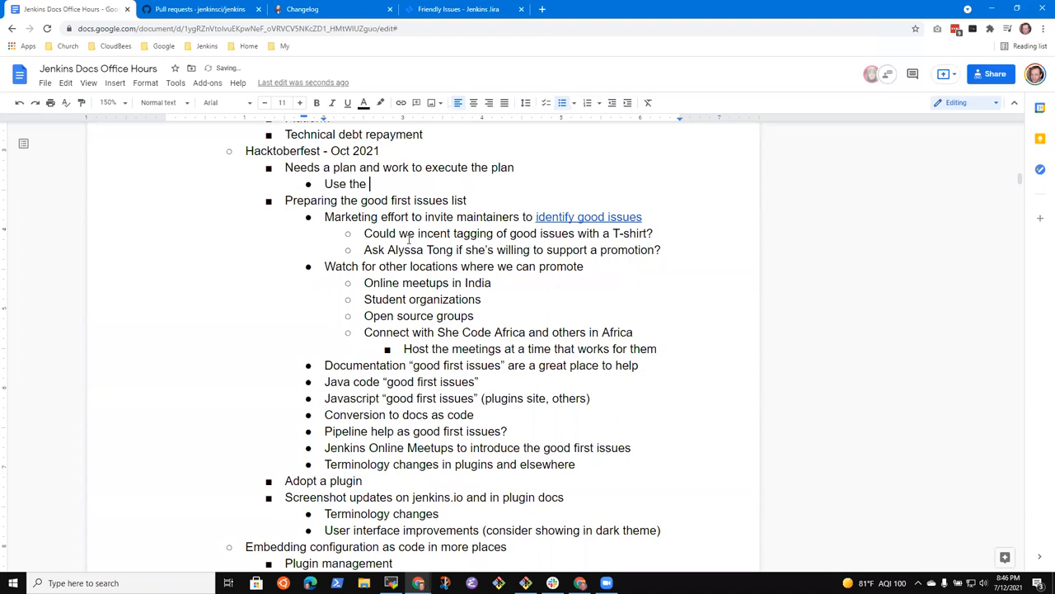
text(Hackto)
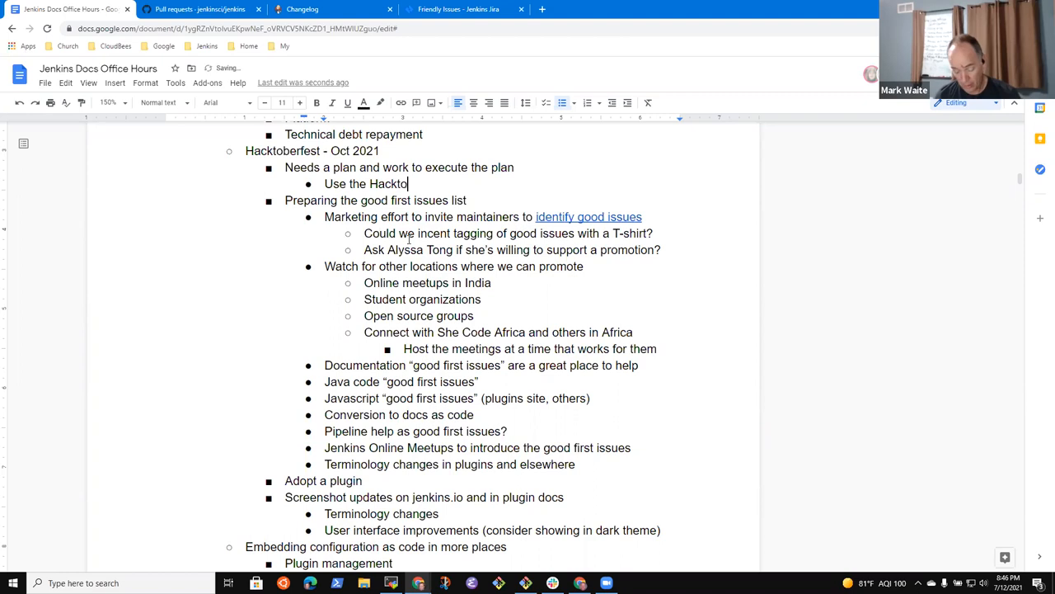
text(berfest)
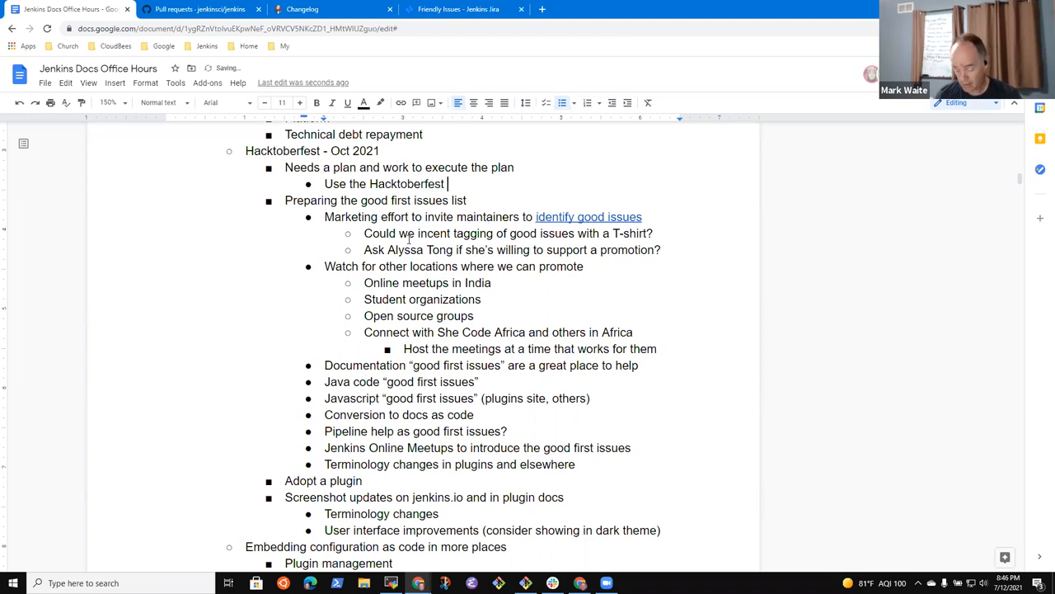
text(plan)
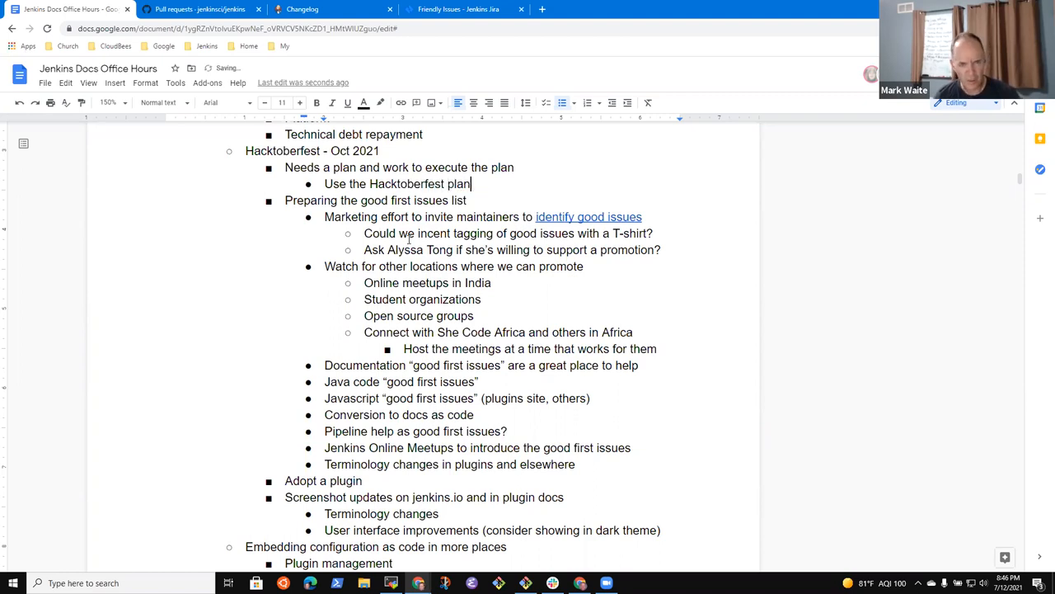
text(from lkast year)
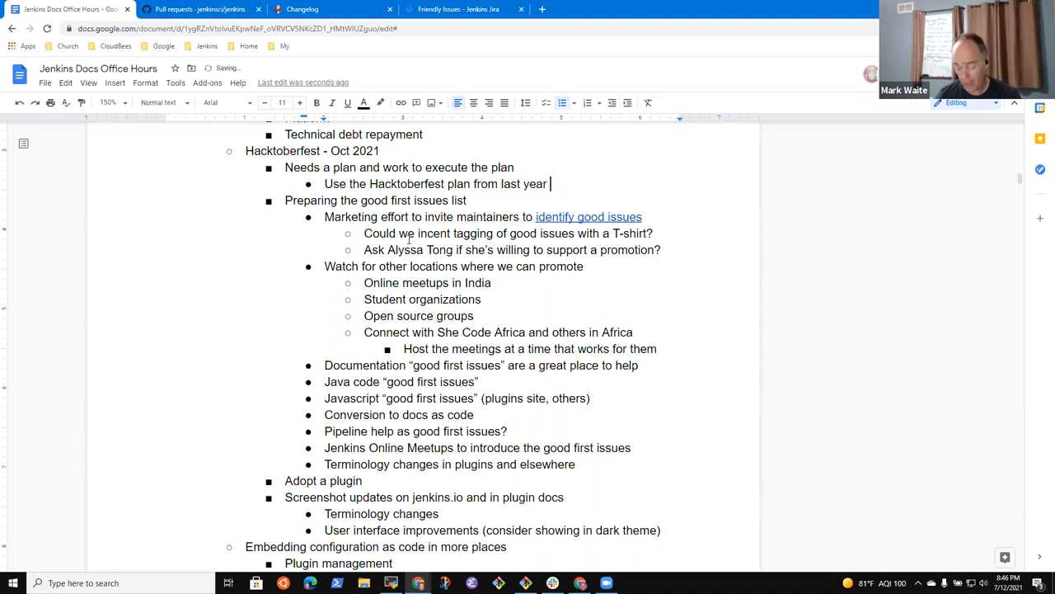
text(as first ste)
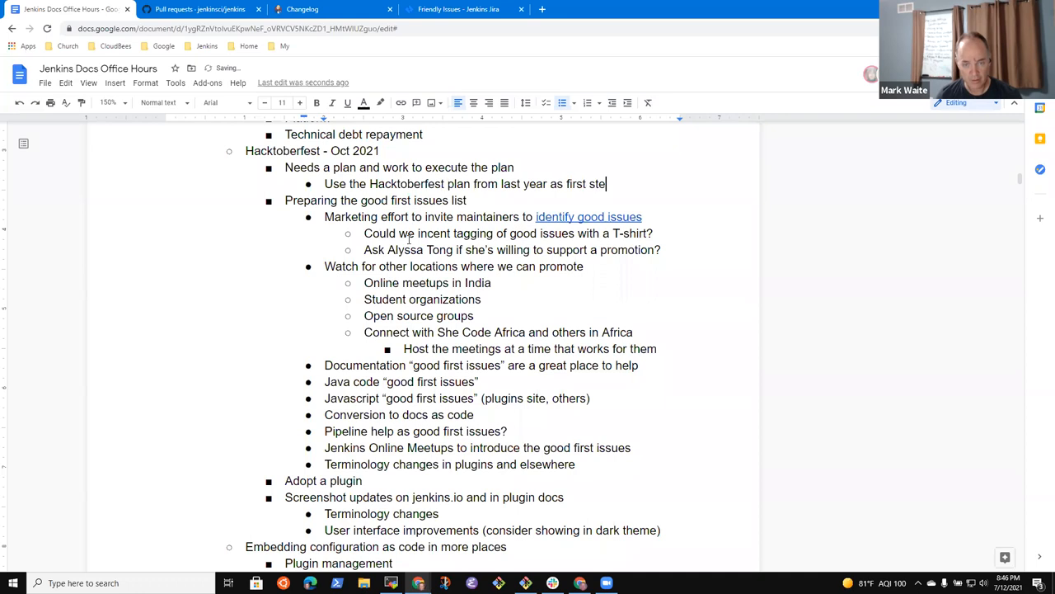
text(draft)
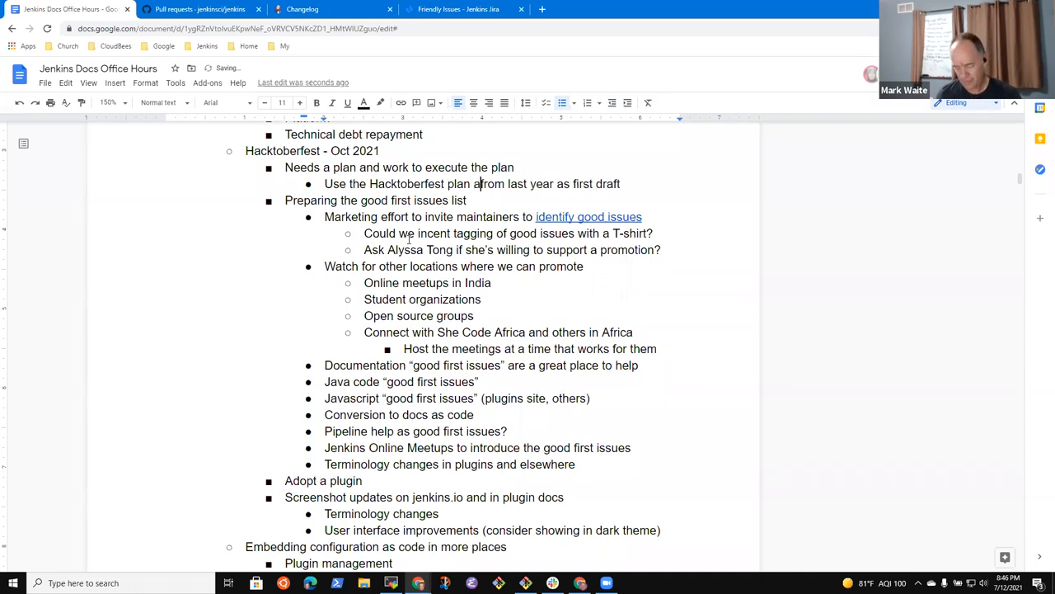
text(and meetings,m)
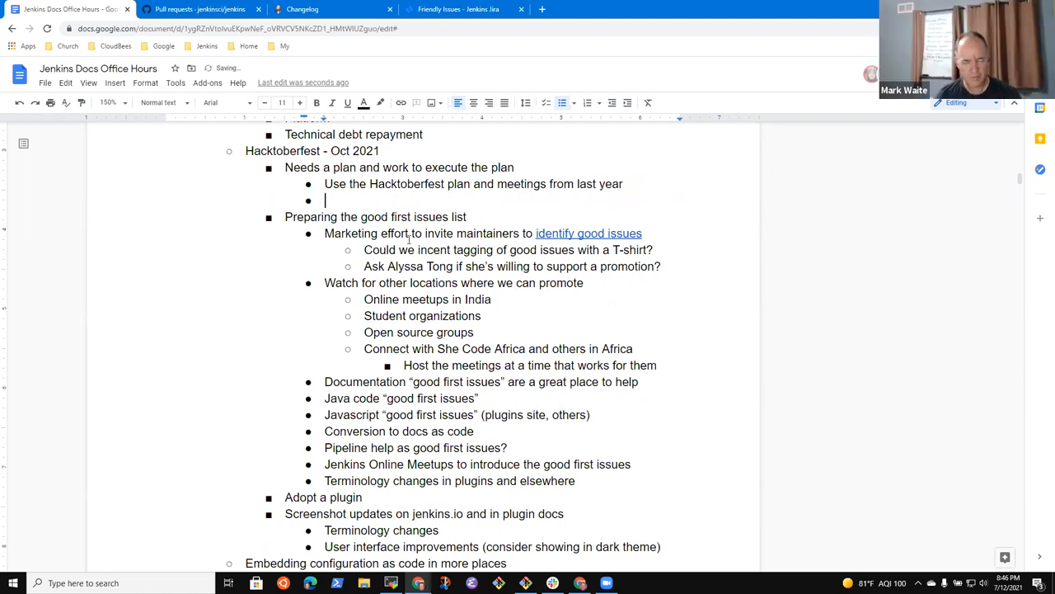
Add a sub-point 'Refer to last year's retrospective'.
text(Refer to las)
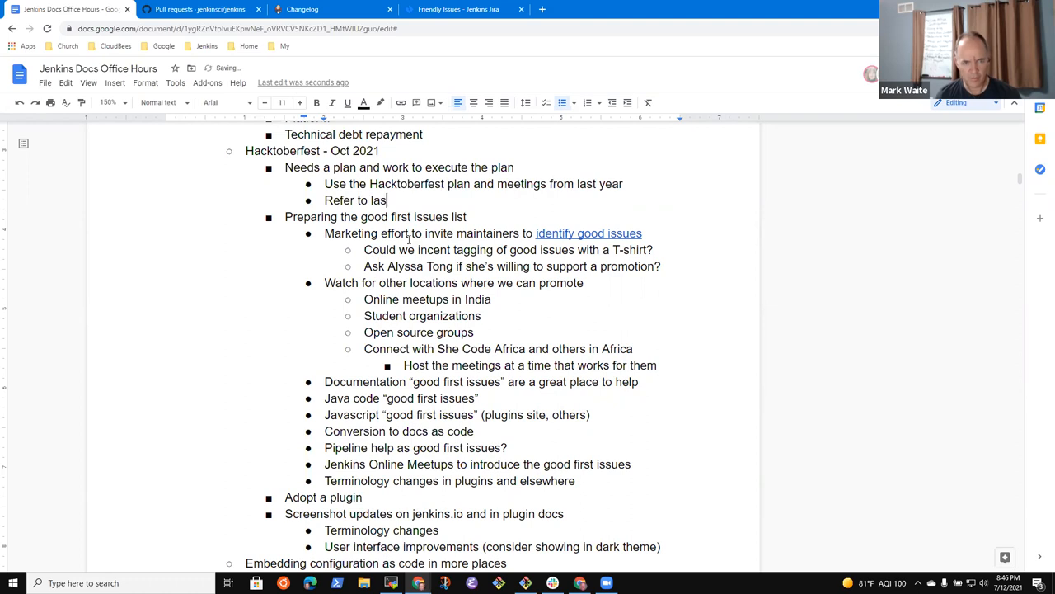
text(year's)
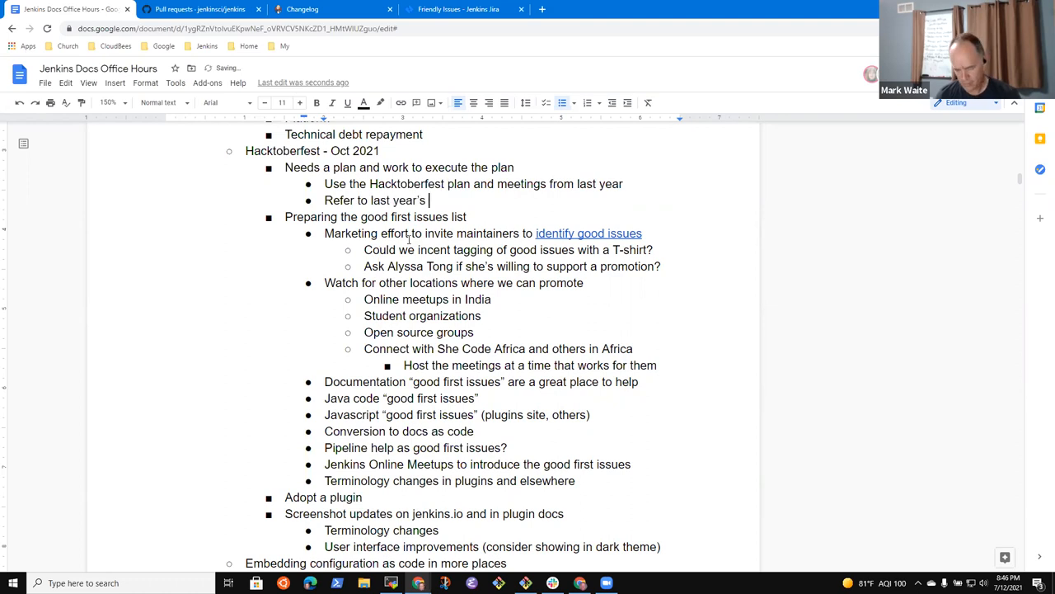
text(retrospect)
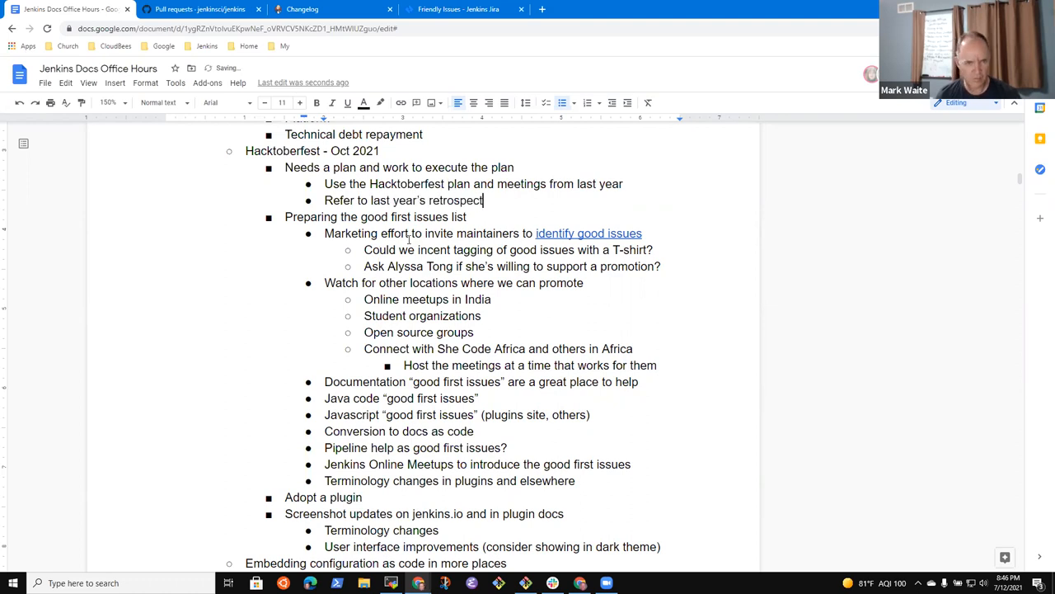
text(ive)
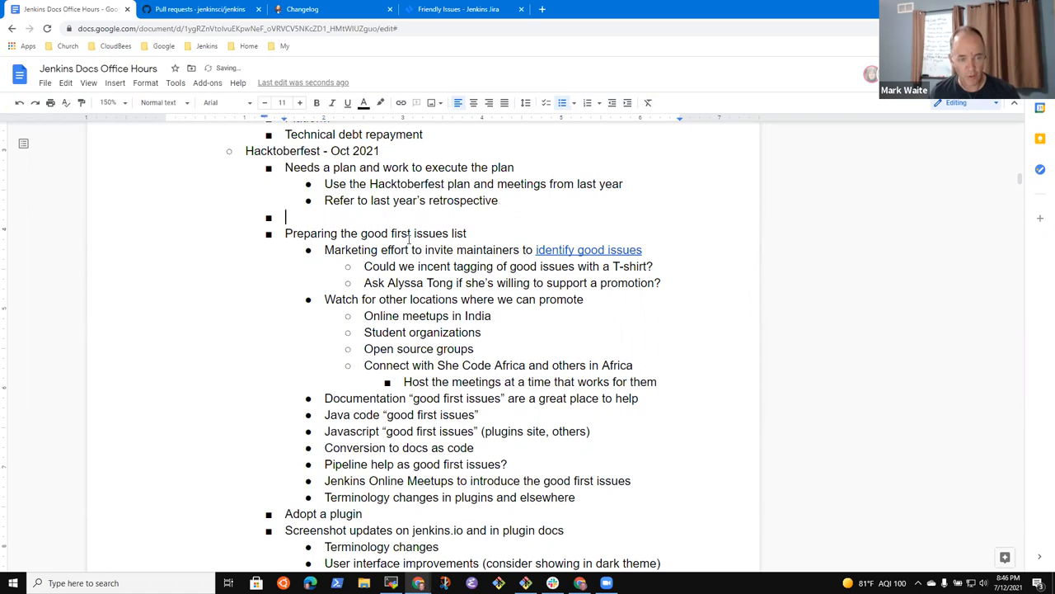
Add 'Good topics for the Advocacy and Outreach SIG this week', then begin 'Every other Thursday at'.
text(Good topics for the Advo)
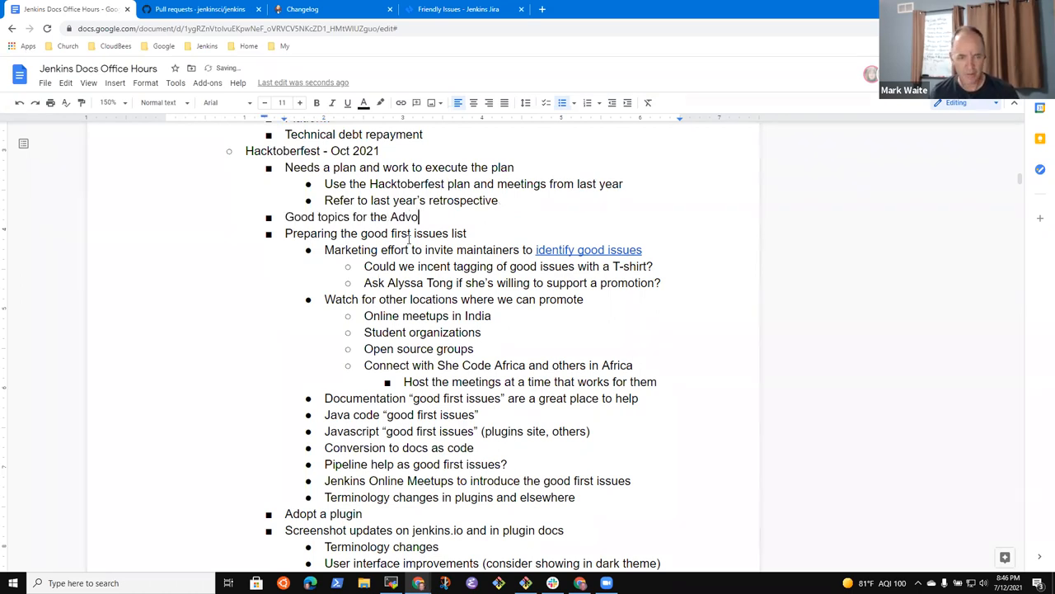
text(cacy and O)
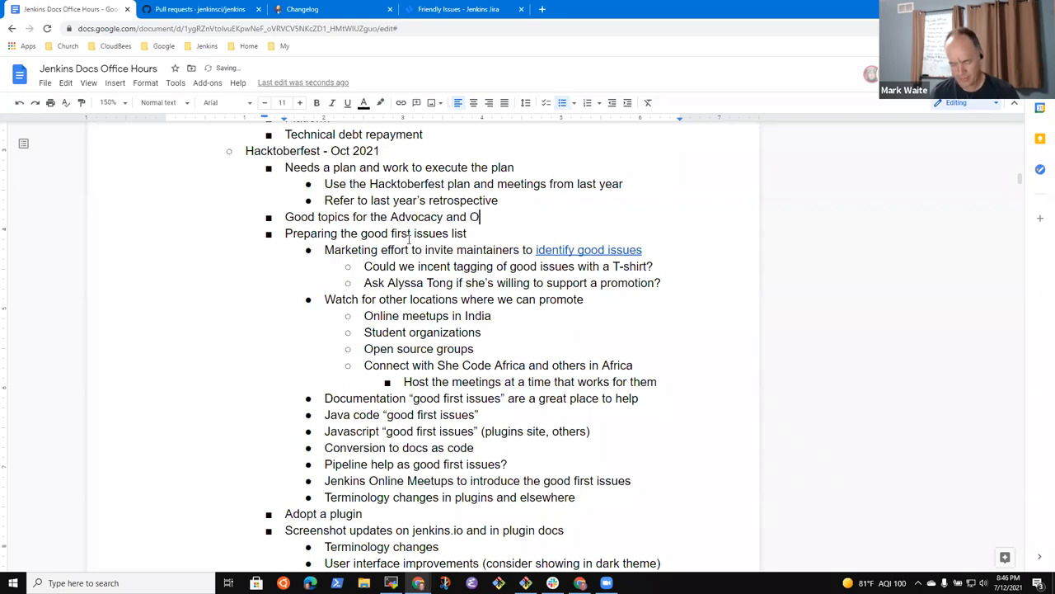
text(utreach Sl)
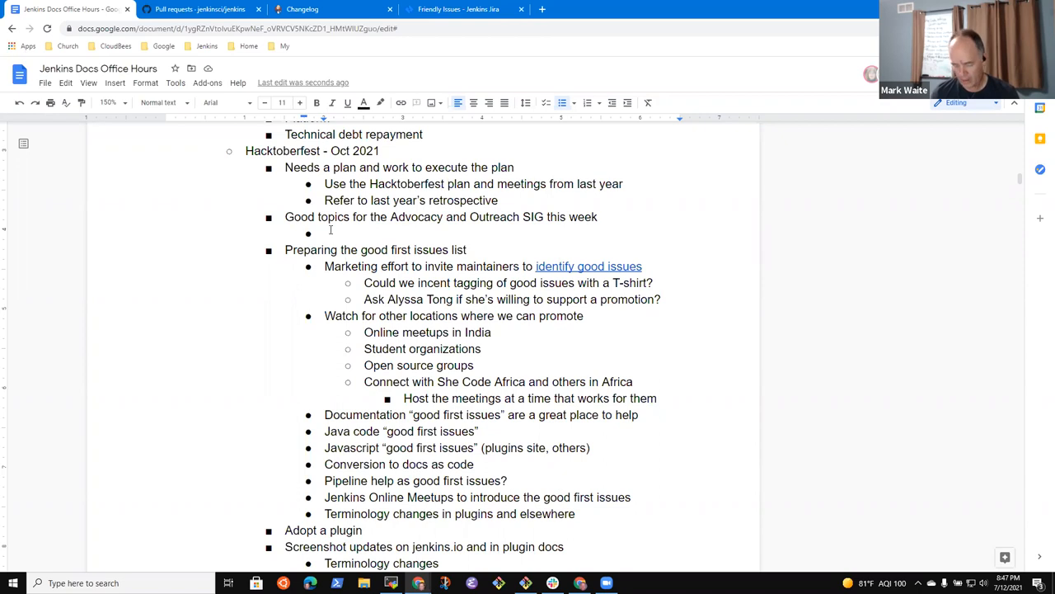
text(Every other Thu)
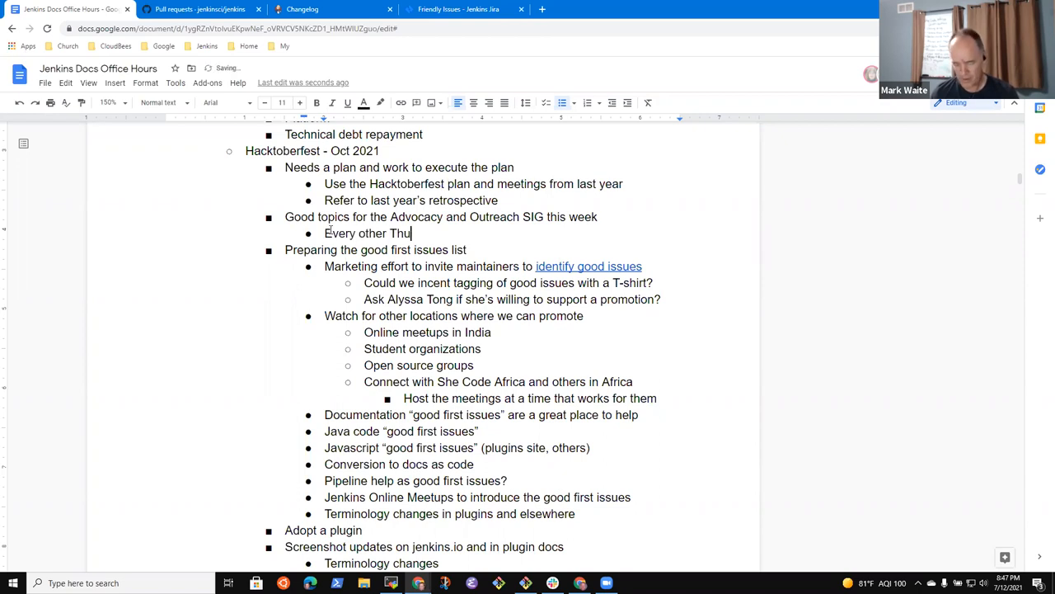
text(rsday at)
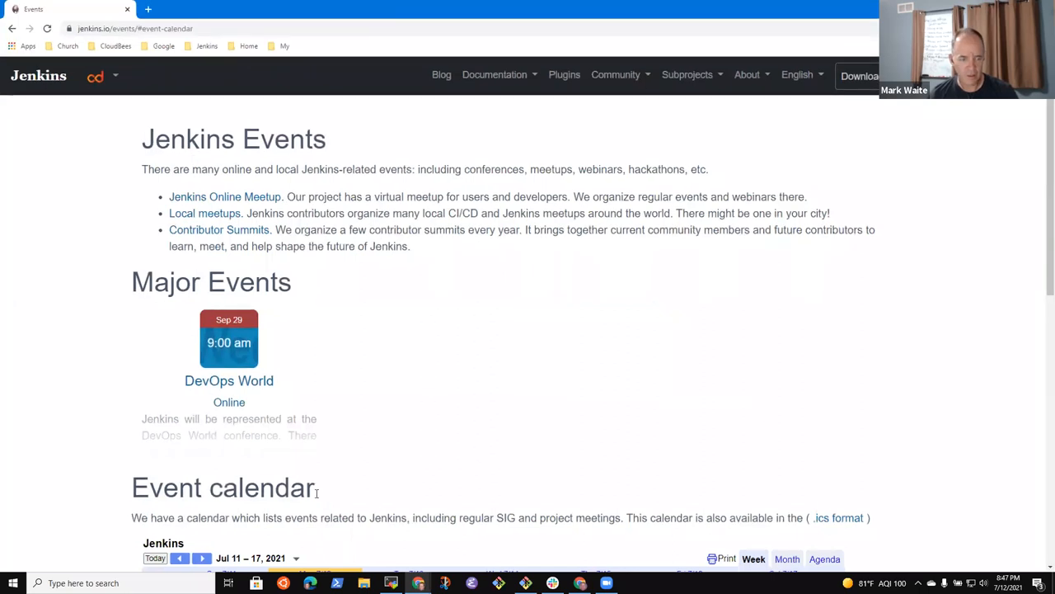
Scroll the jenkins.io Events page to the week's event calendar to find the Advocacy meeting time.
scroll(down, 3)
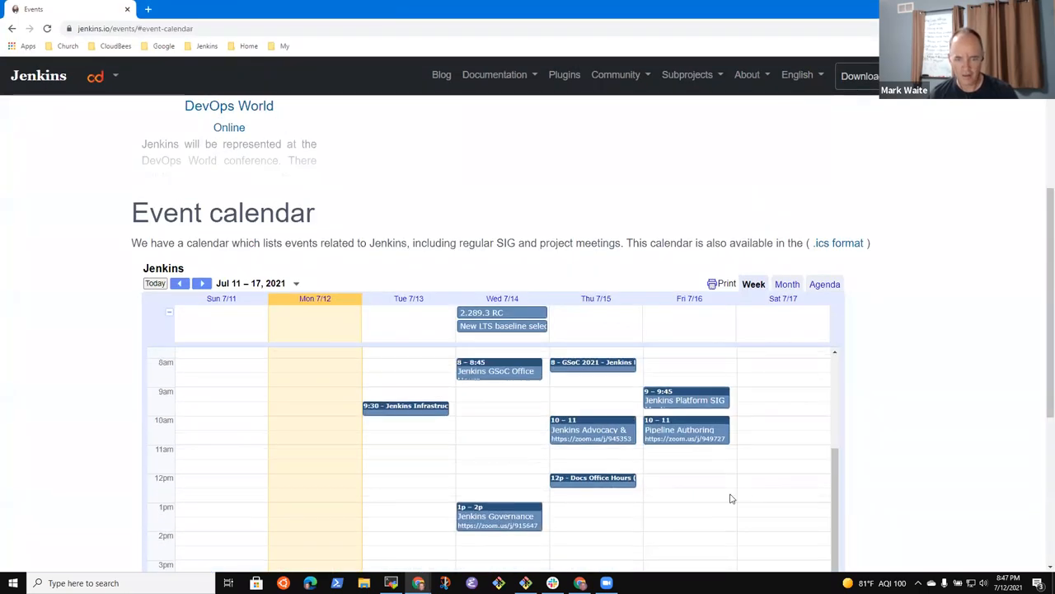
mouse_move(278, 424)
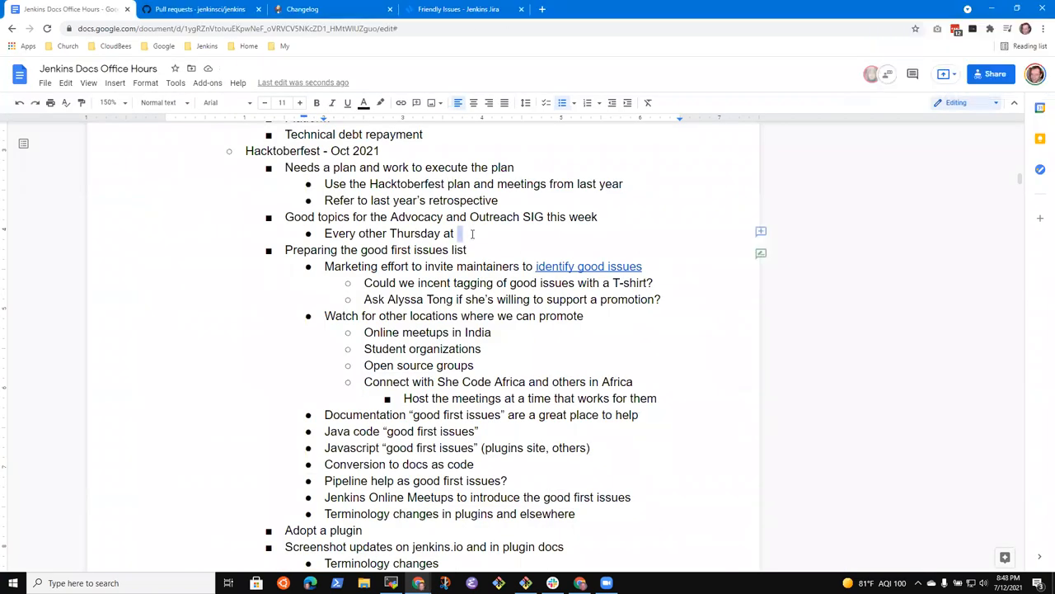
Complete the SIG meeting bullet with '10:00 AM UTC'.
text(10)
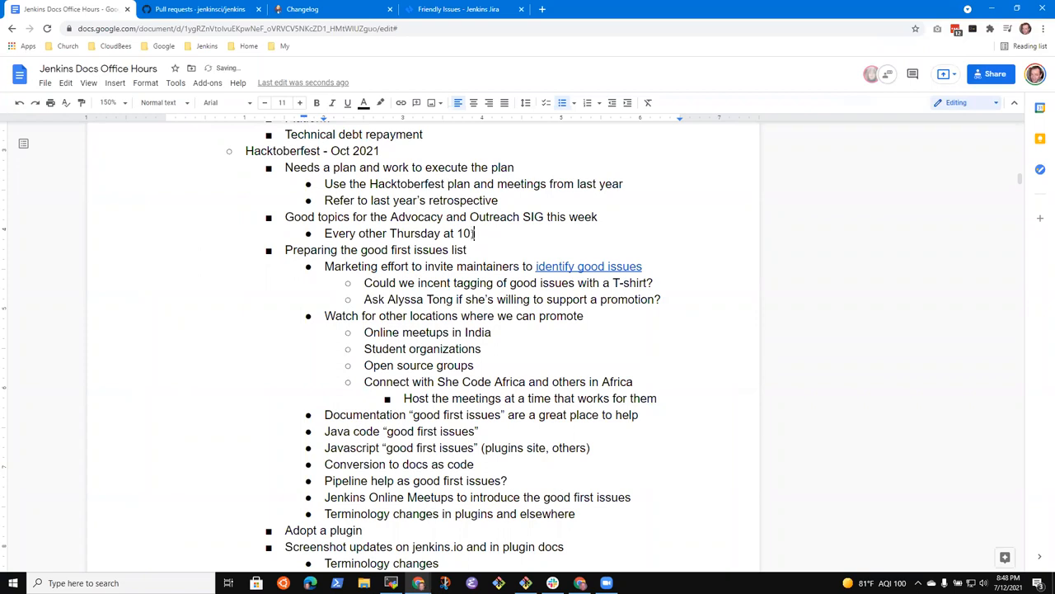
text(:00 AM U)
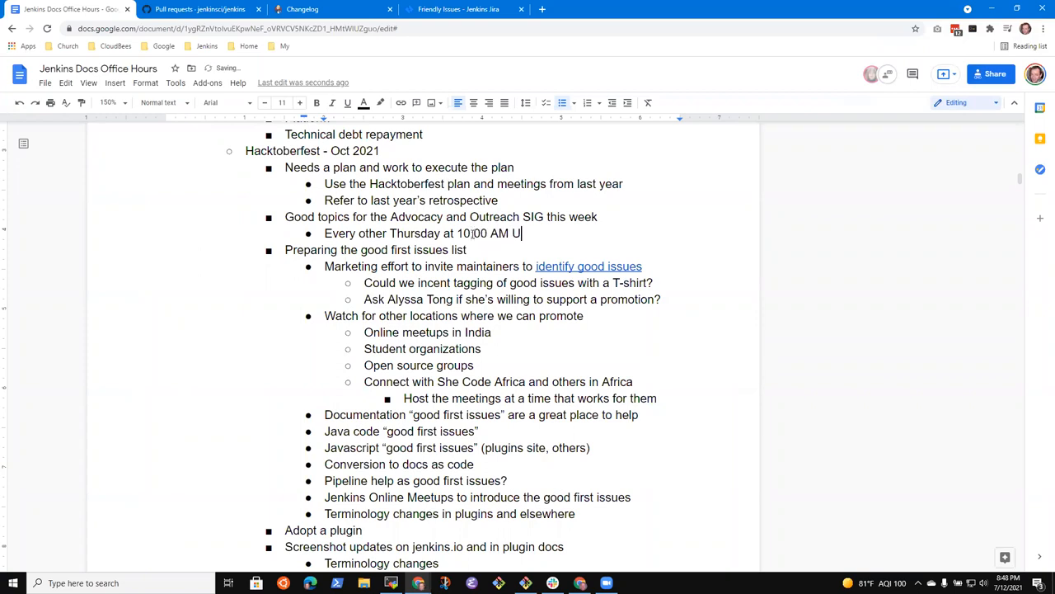
text(TC)
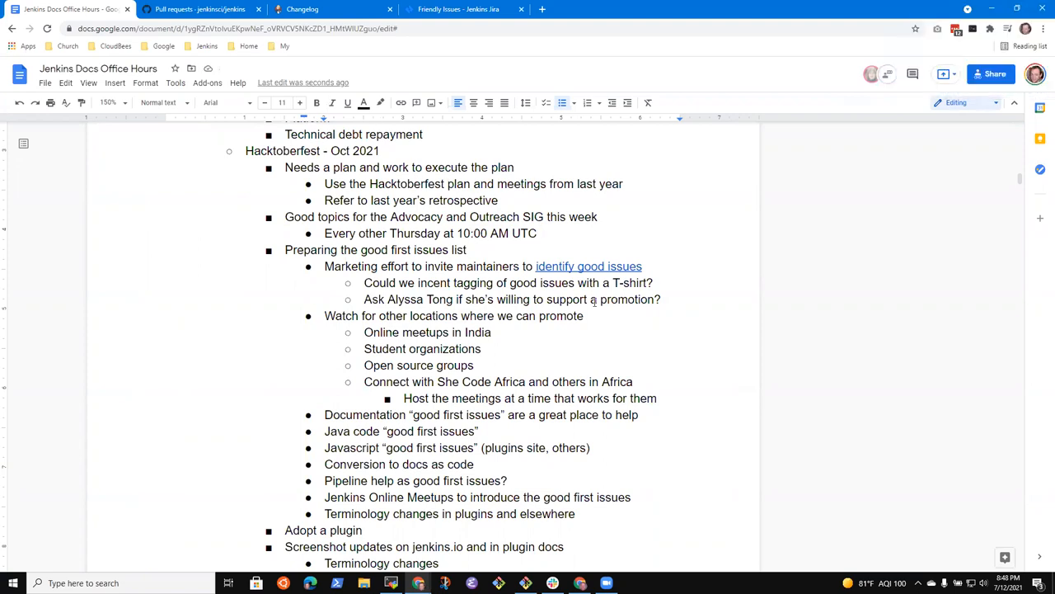
mouse_move(549, 244)
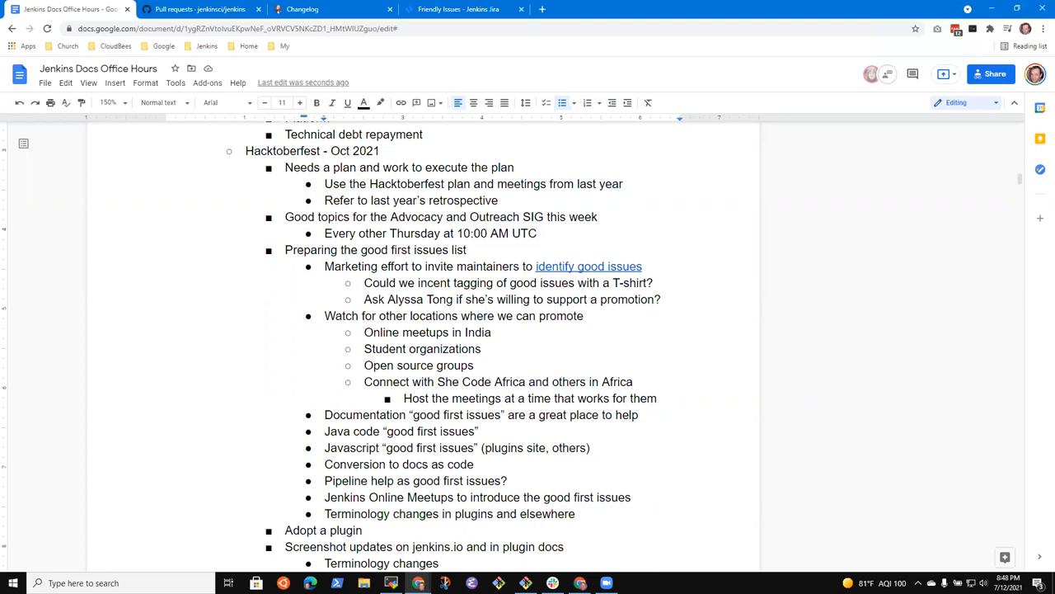
mouse_move(521, 249)
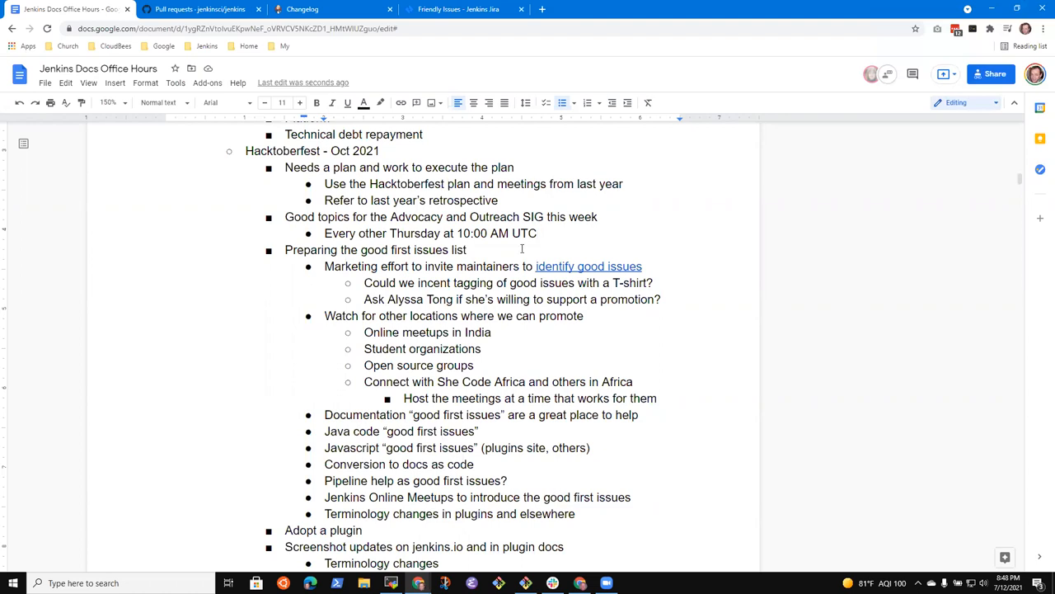